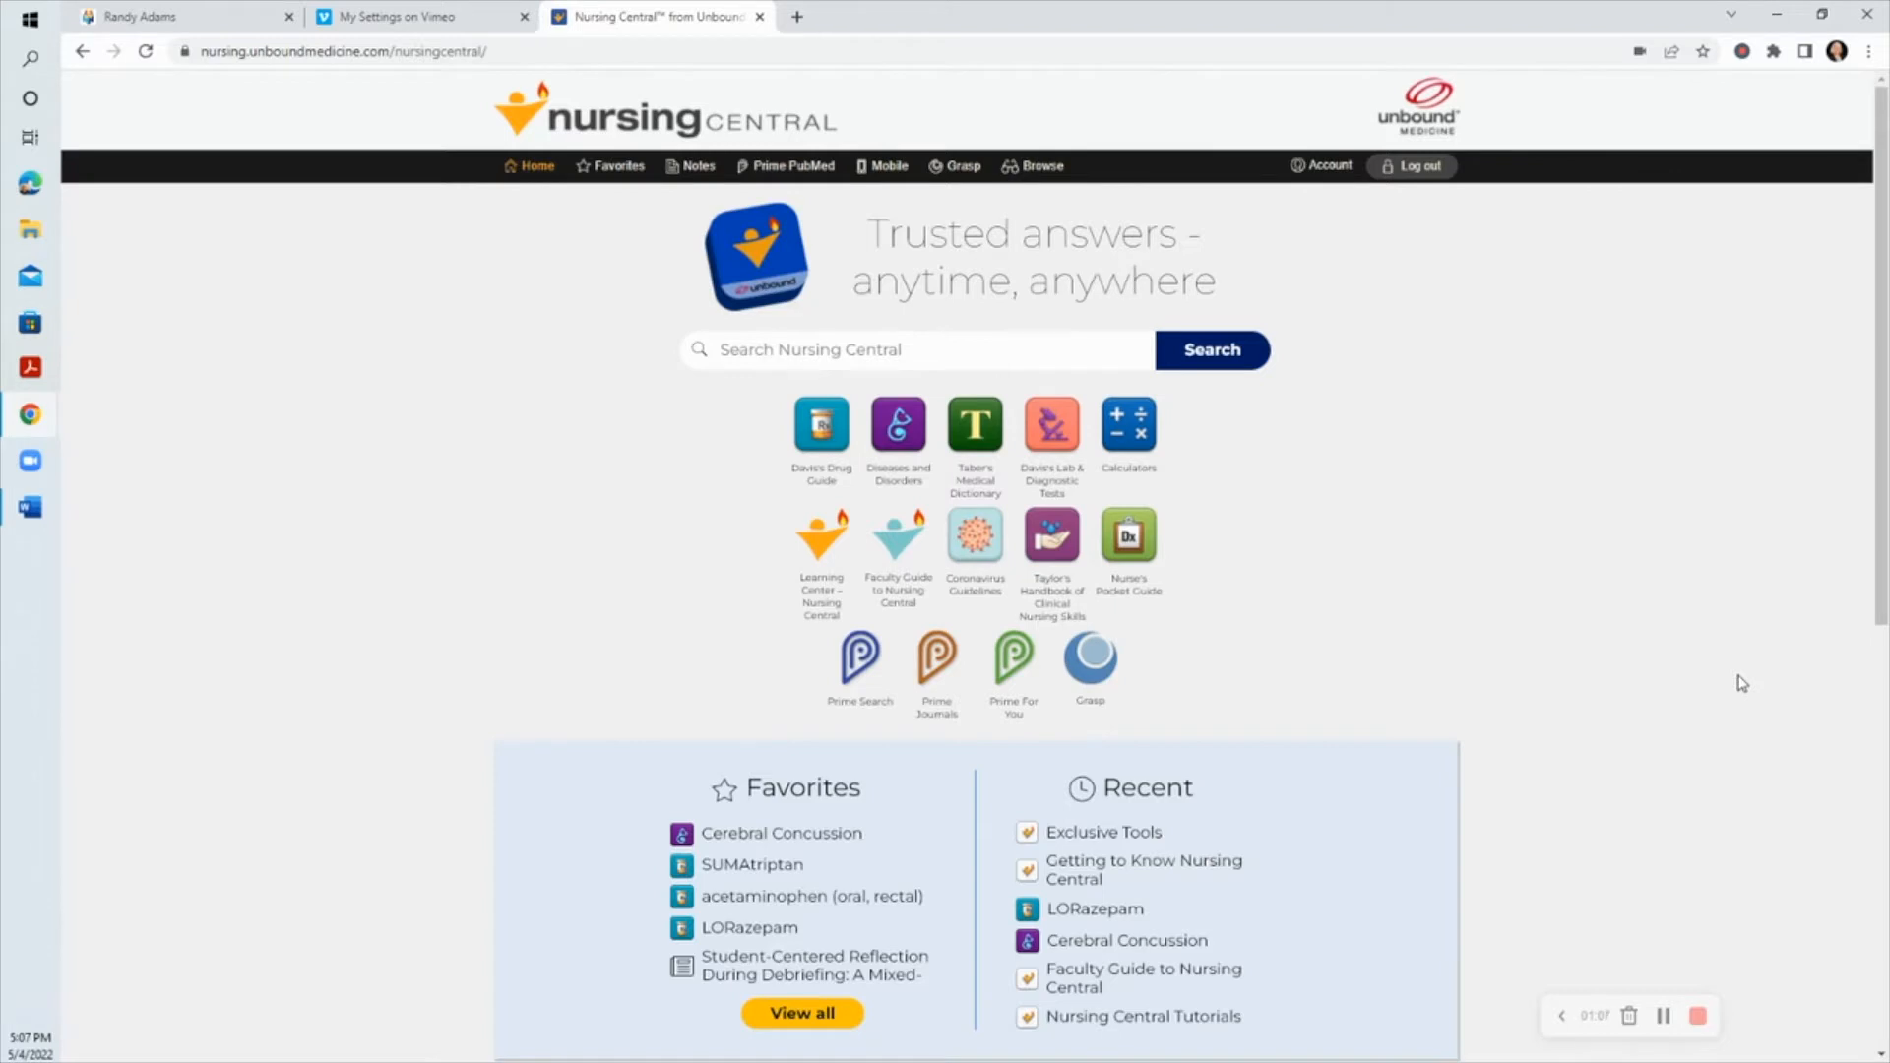
{"action": "mouse_move", "coordinate": [1615, 368]}
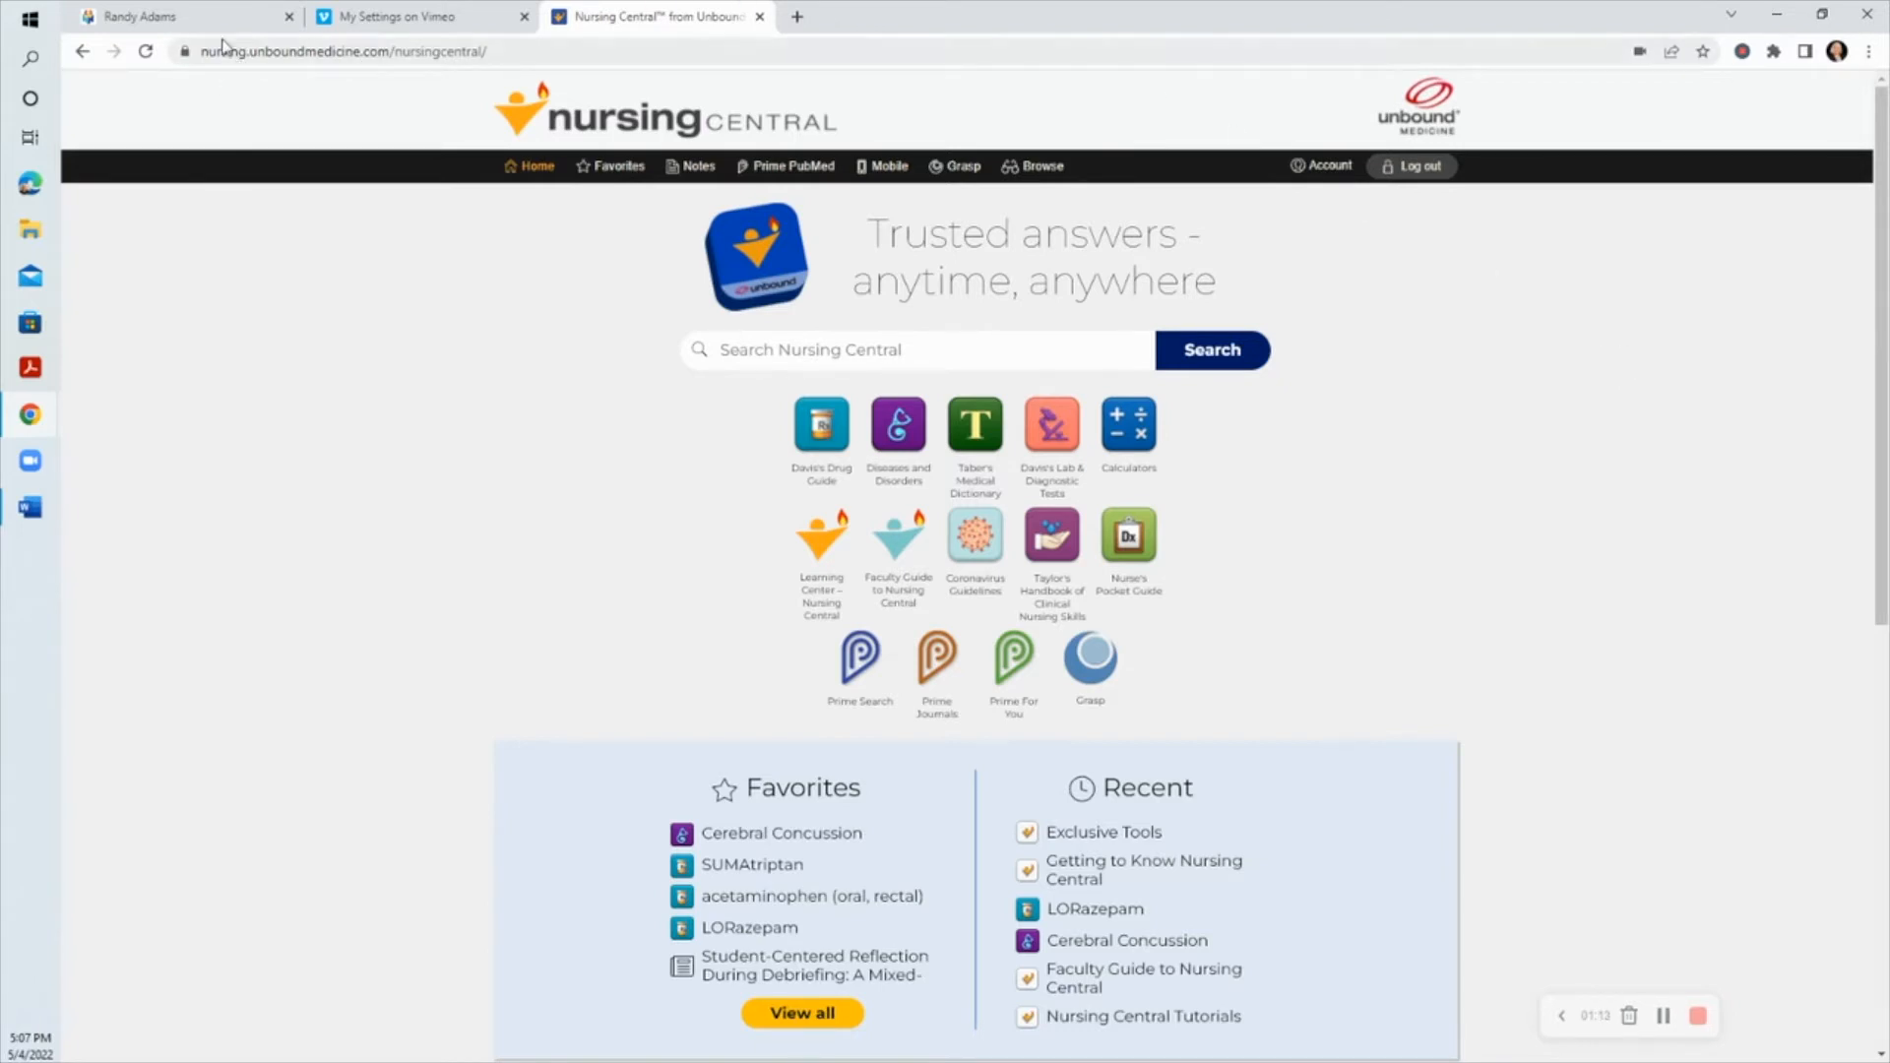
Step: Switch from Nursing Central to the NLN Randy Adams case page
{"action": "left_click", "coordinate": [132, 15]}
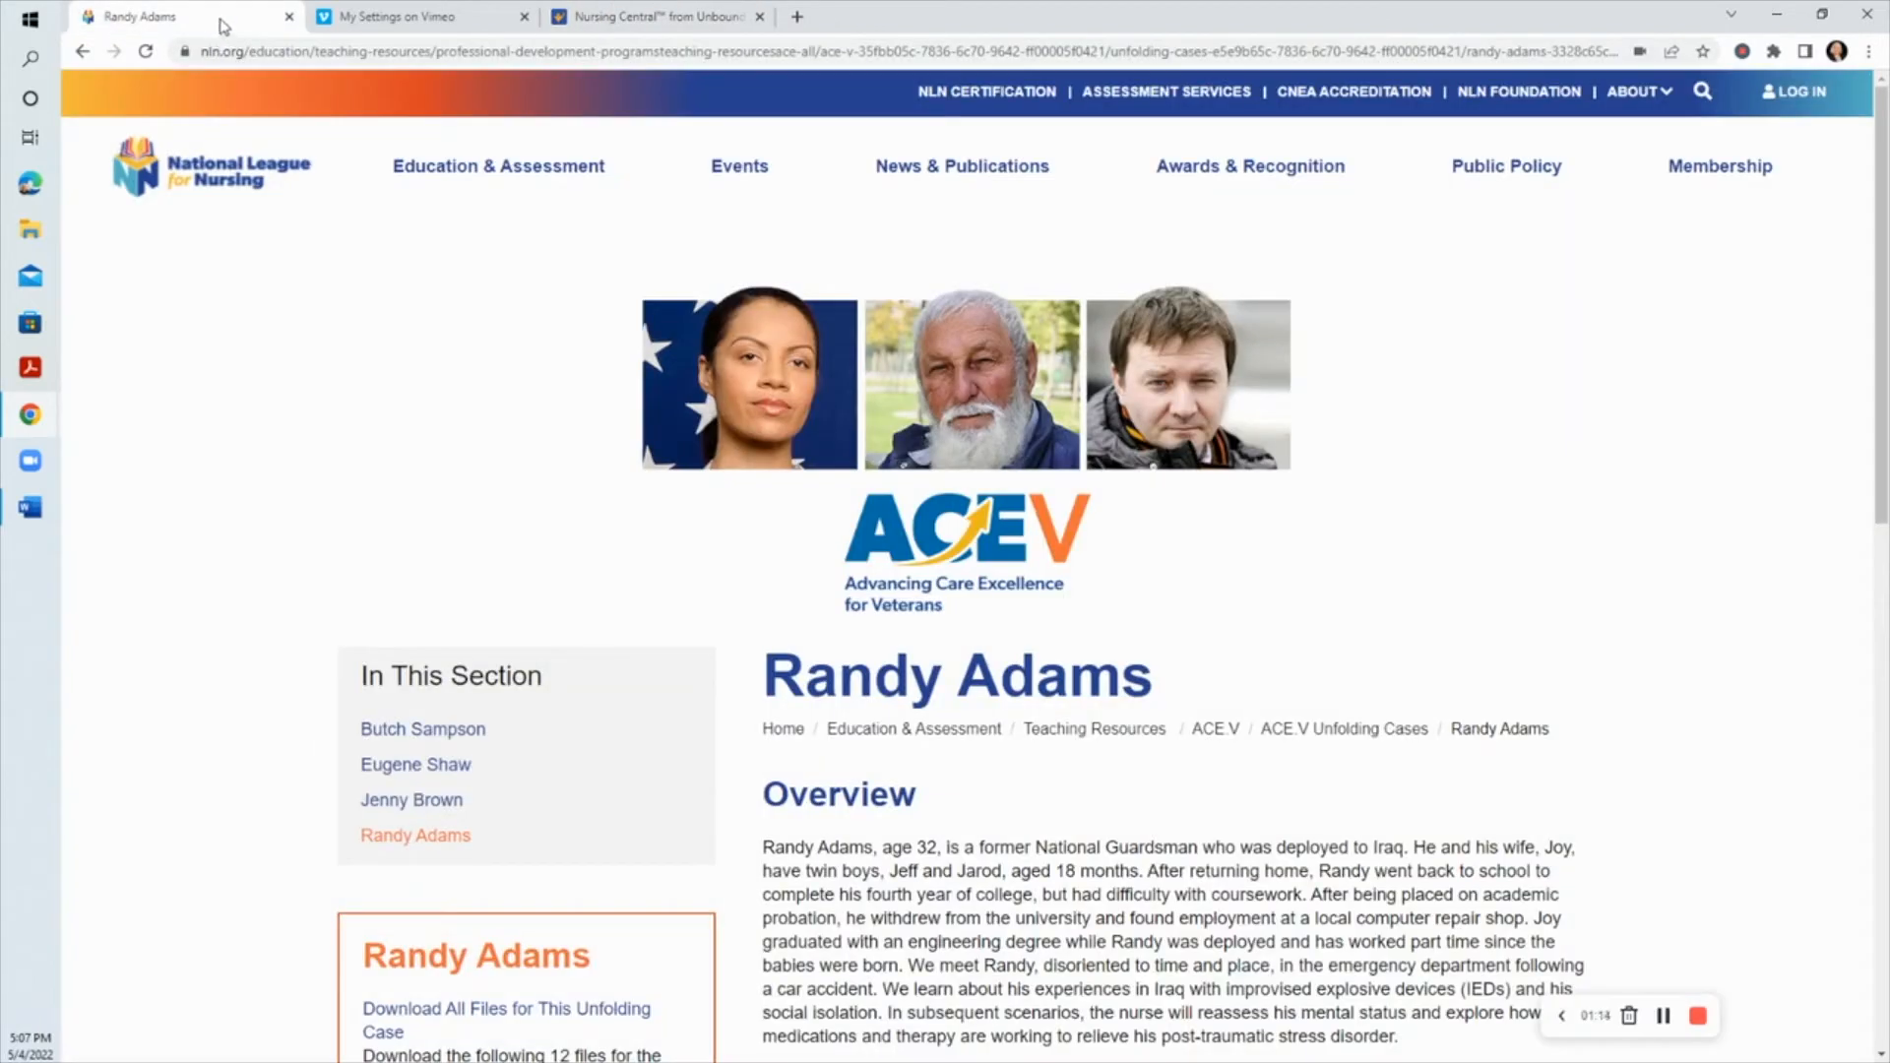
{"action": "mouse_move", "coordinate": [250, 191]}
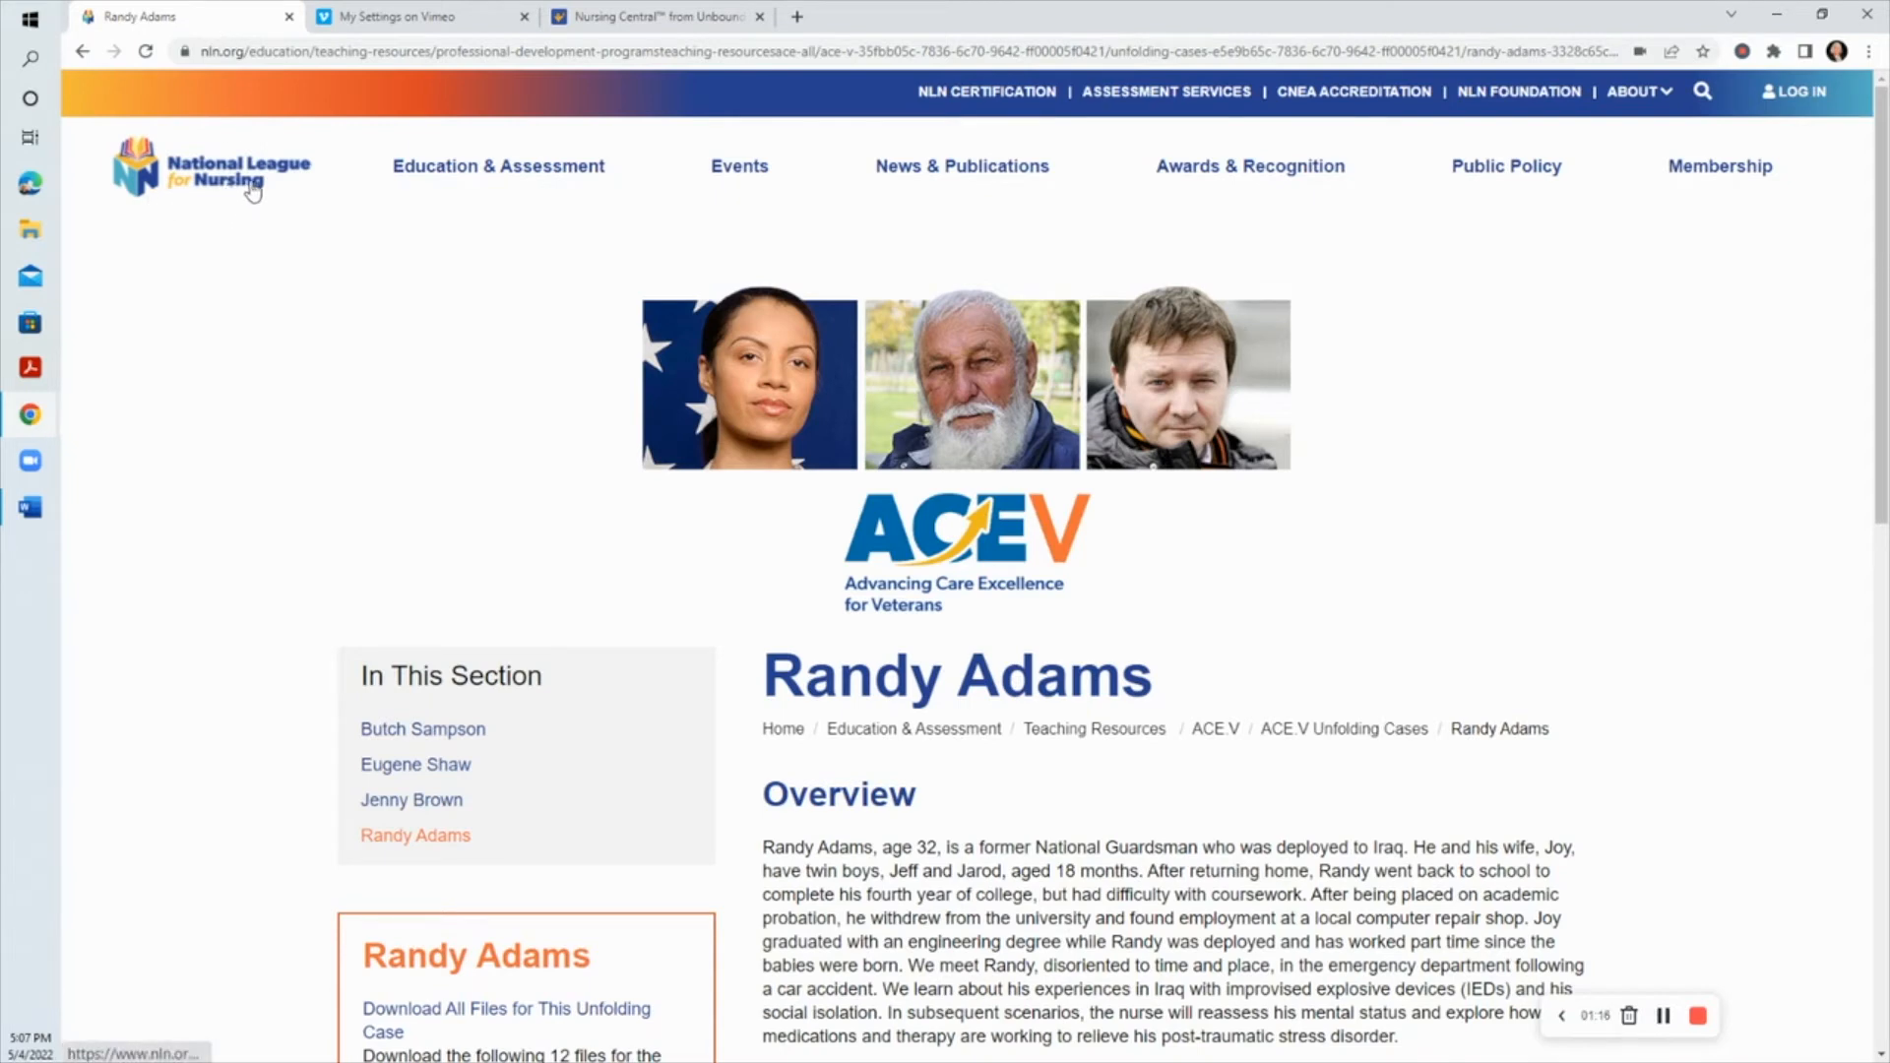
{"action": "mouse_move", "coordinate": [390, 269]}
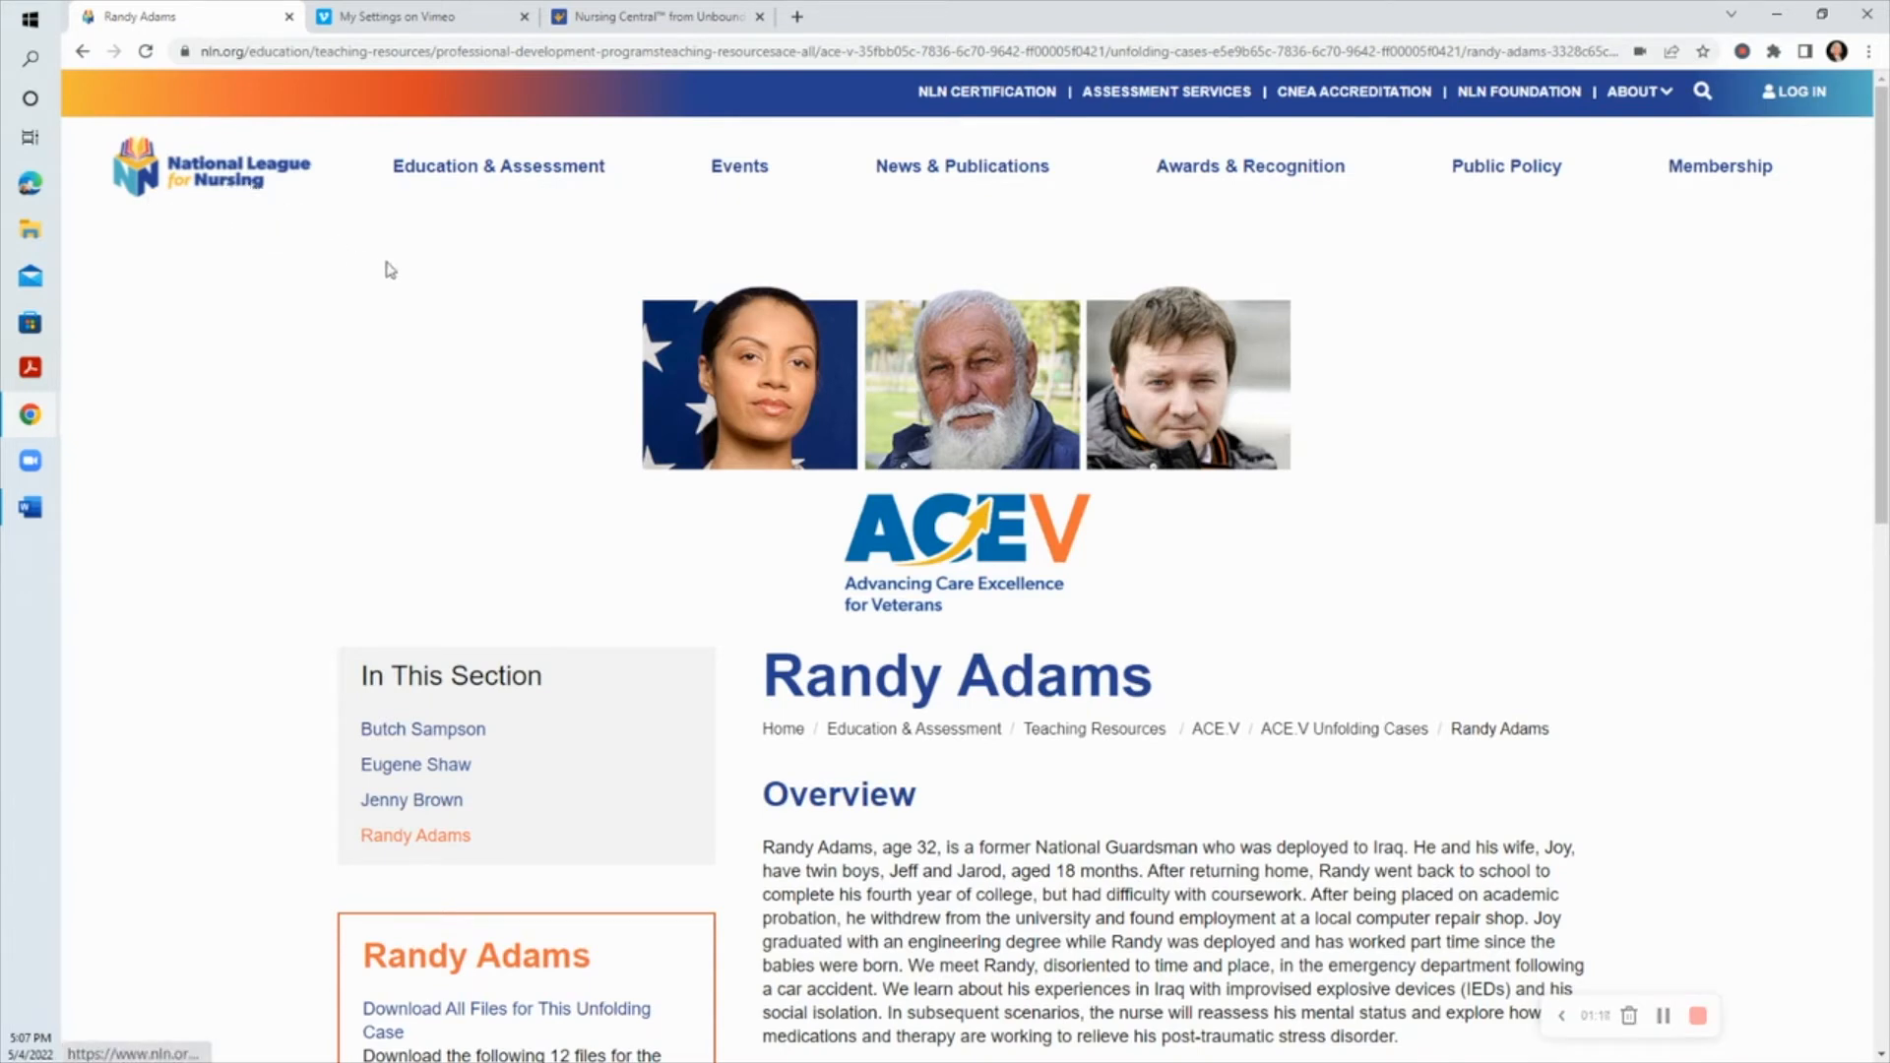
{"action": "mouse_move", "coordinate": [447, 284]}
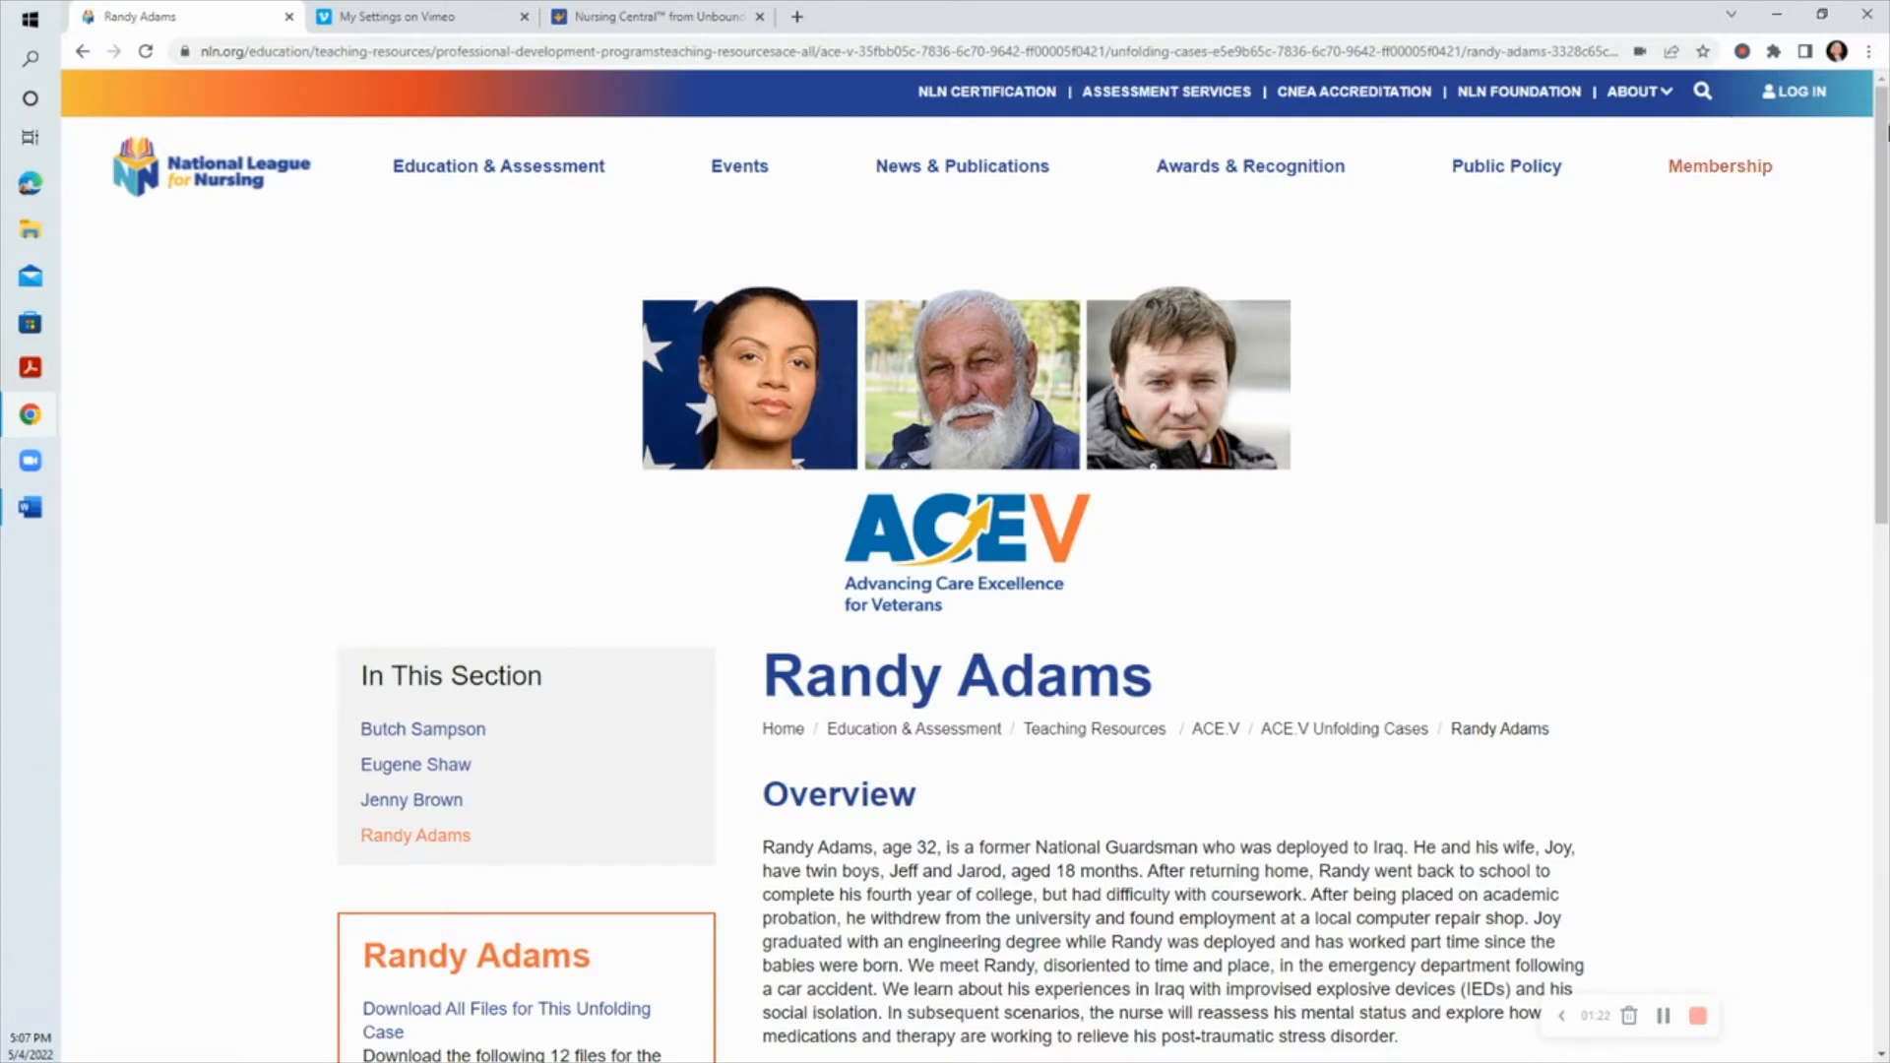
{"action": "mouse_move", "coordinate": [1444, 457]}
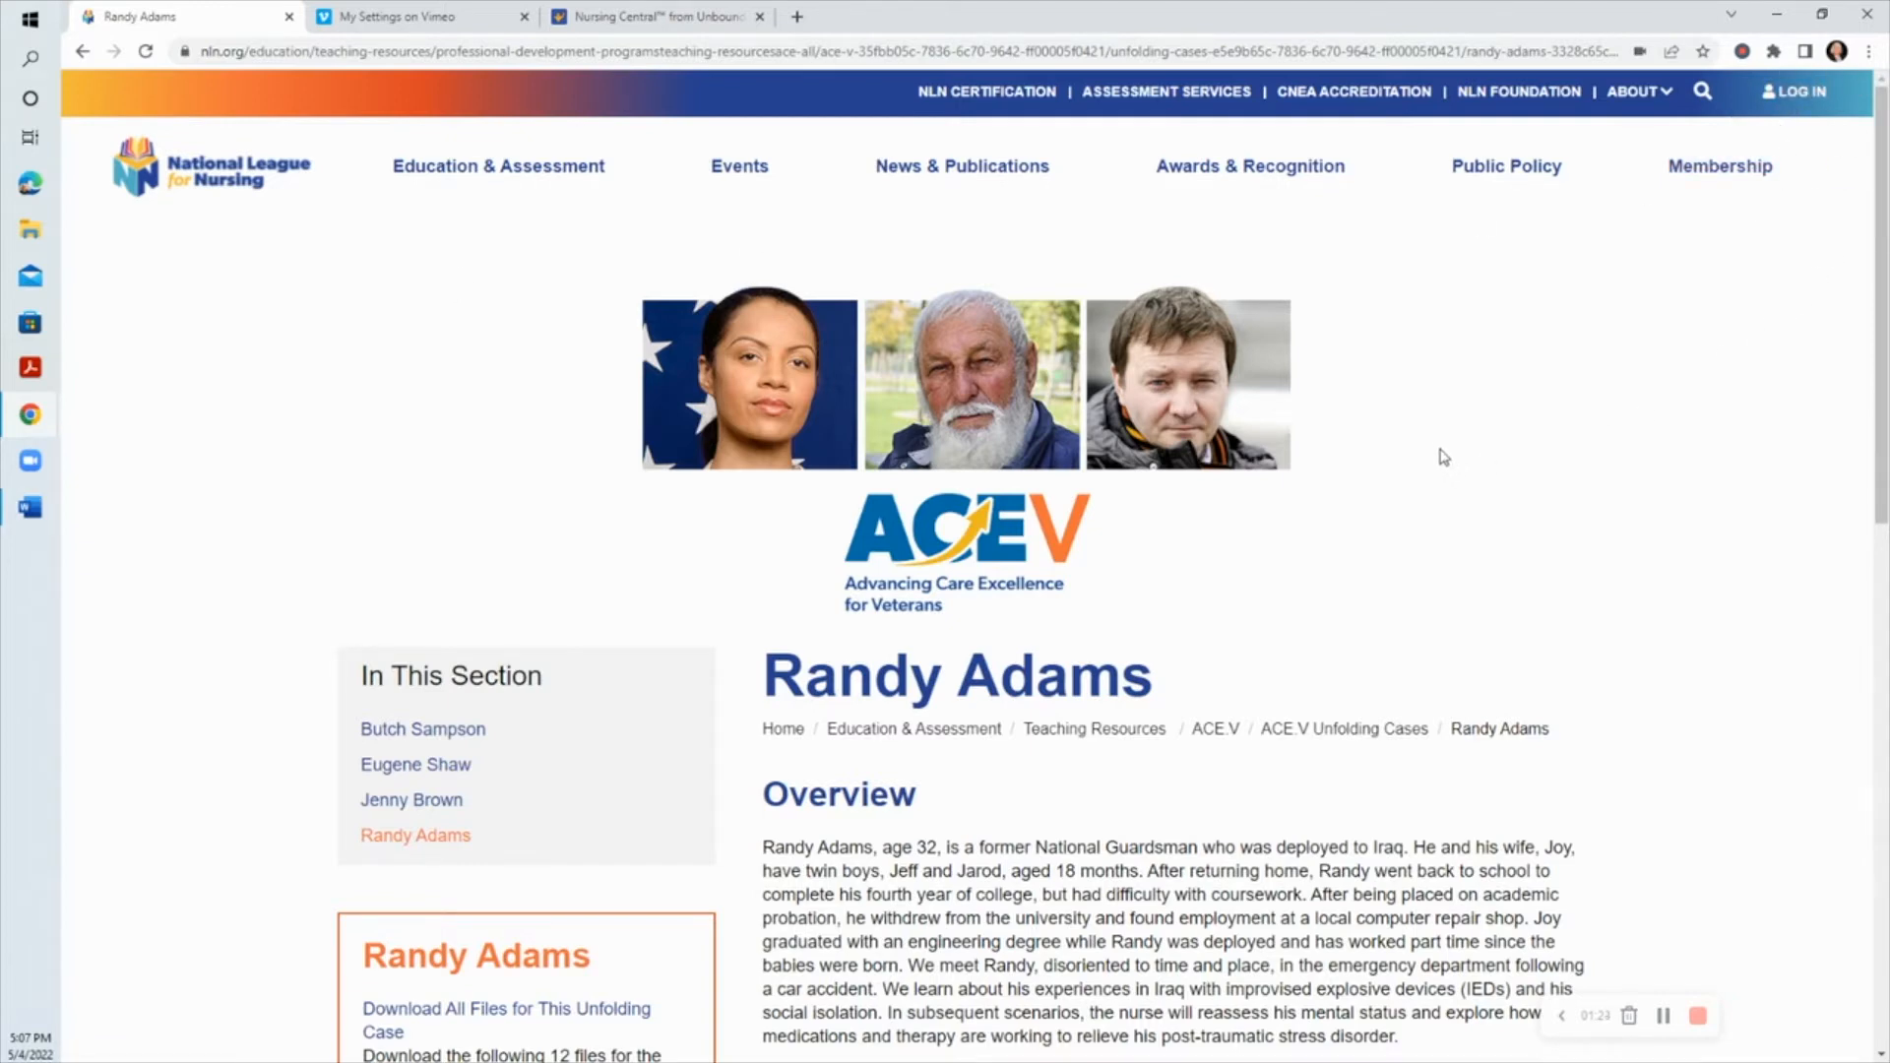
{"action": "mouse_move", "coordinate": [920, 292]}
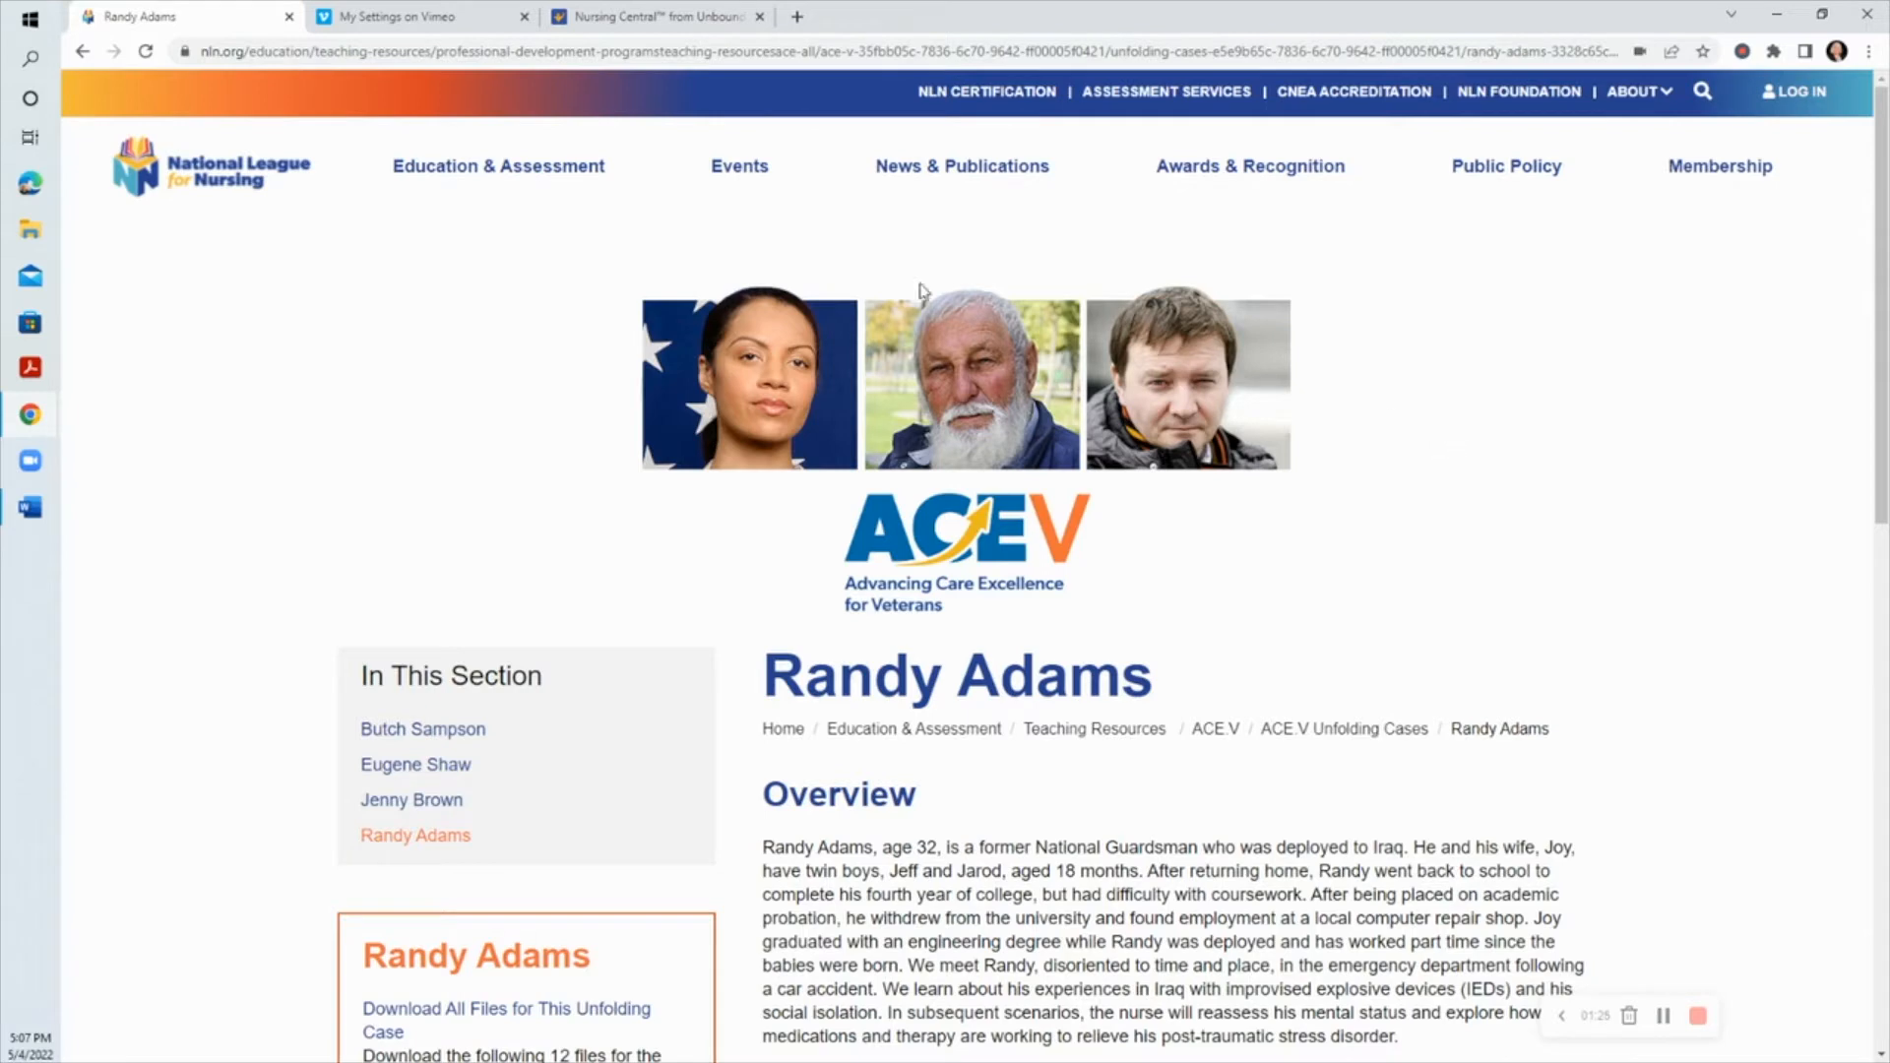
Step: Go to Advancing Care Excellence (ACE) under Education & Assessment's Teaching Resources
{"action": "left_click", "coordinate": [498, 166]}
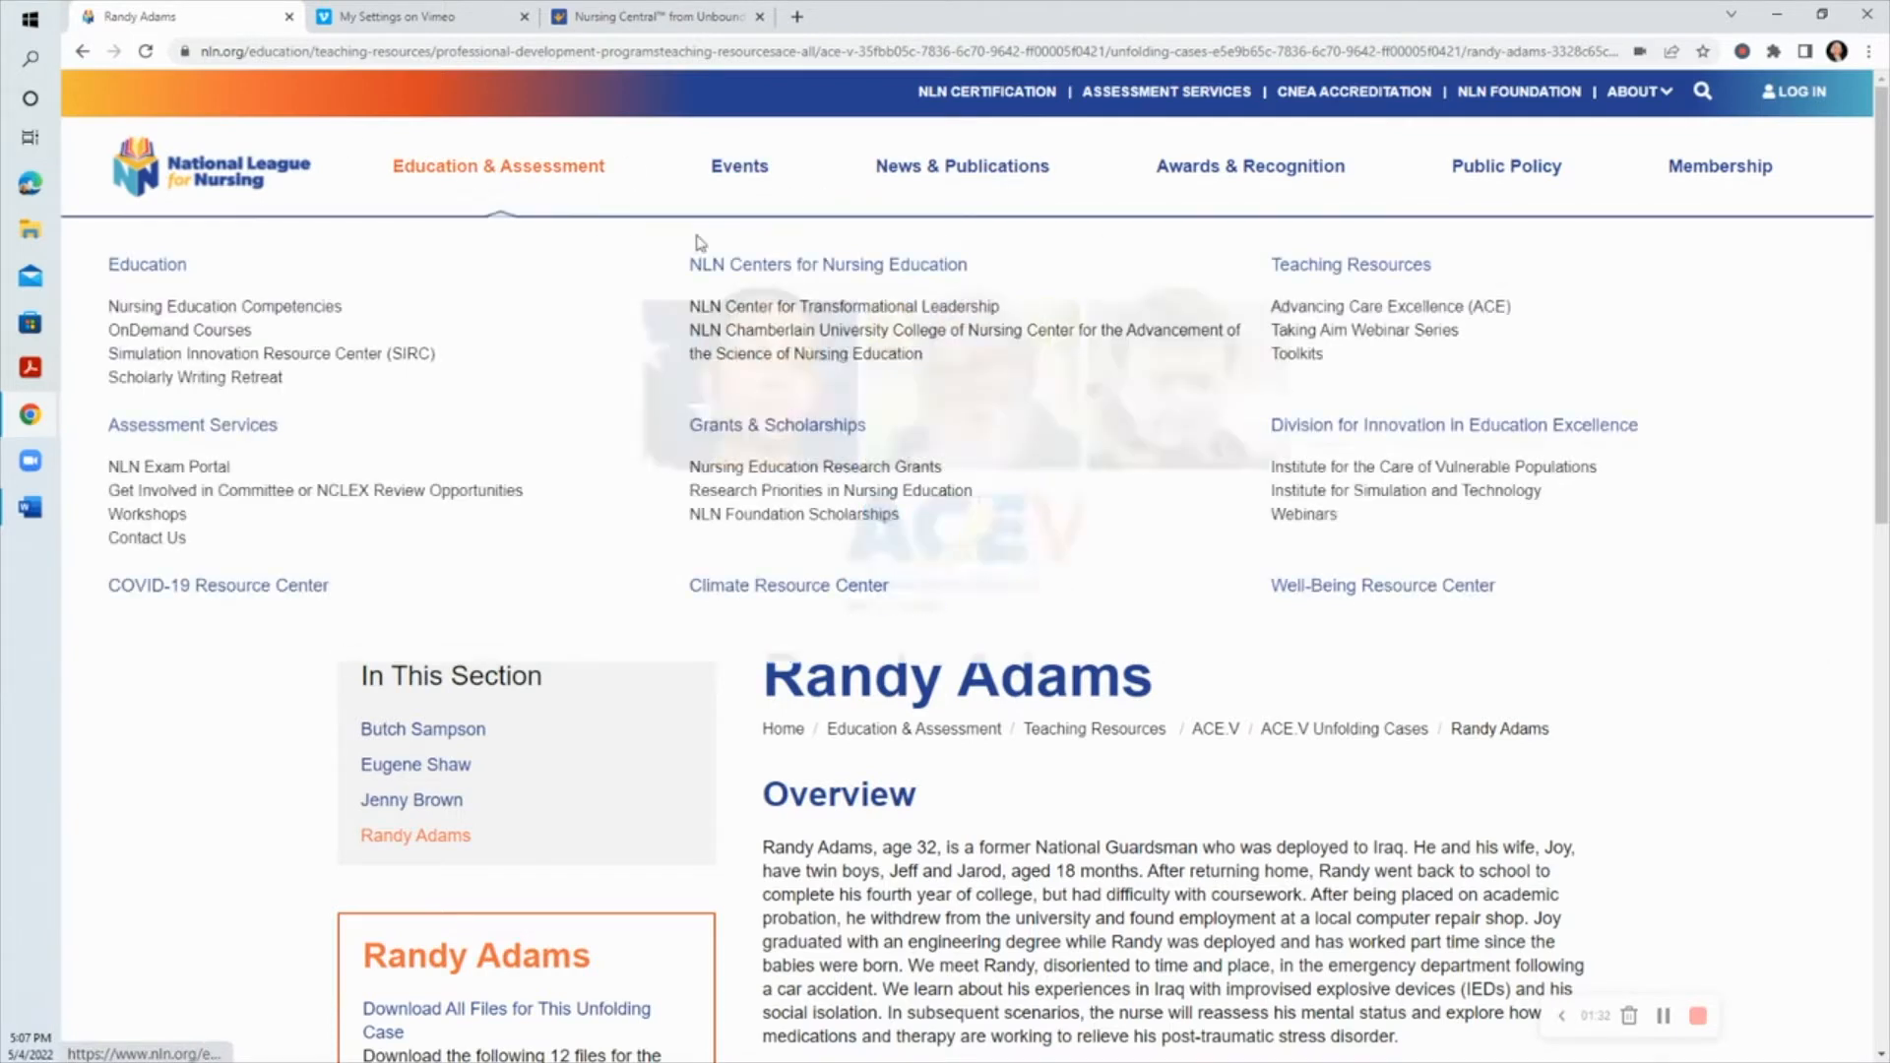
{"action": "mouse_move", "coordinate": [1389, 307]}
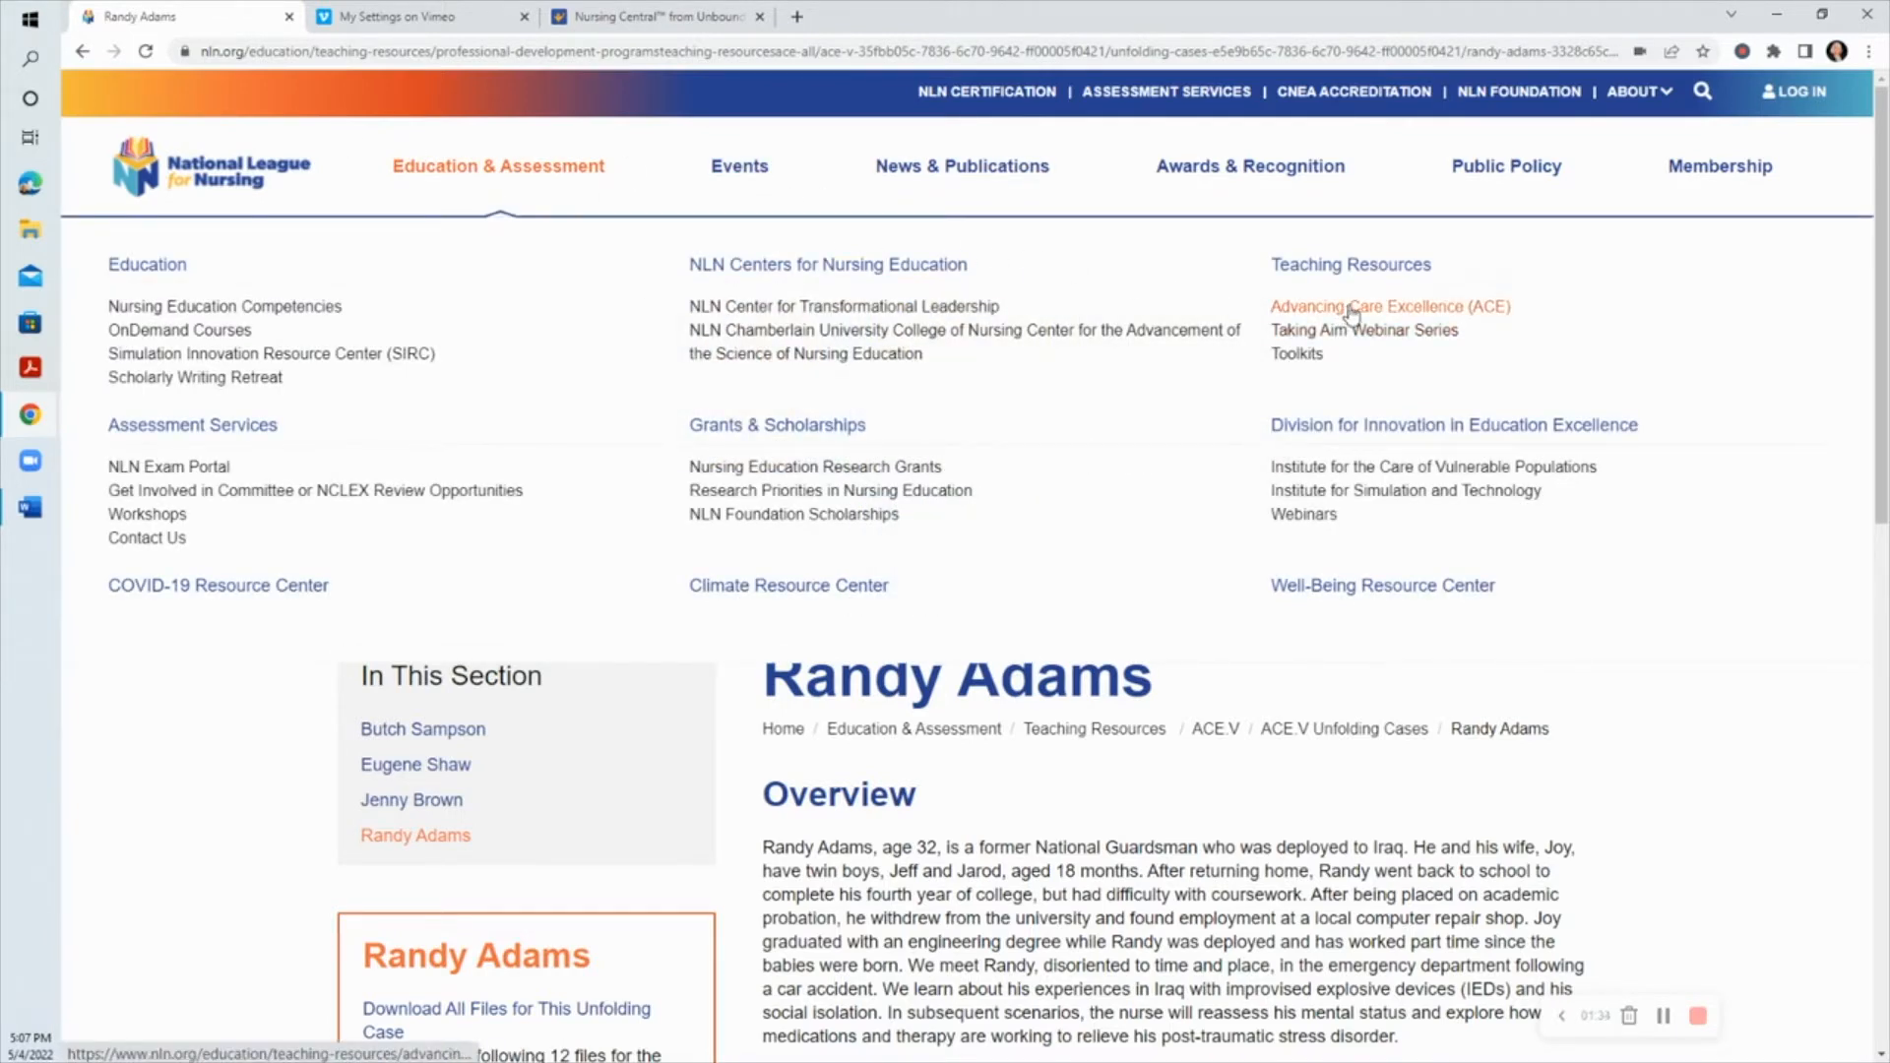
{"action": "left_click", "coordinate": [1388, 308]}
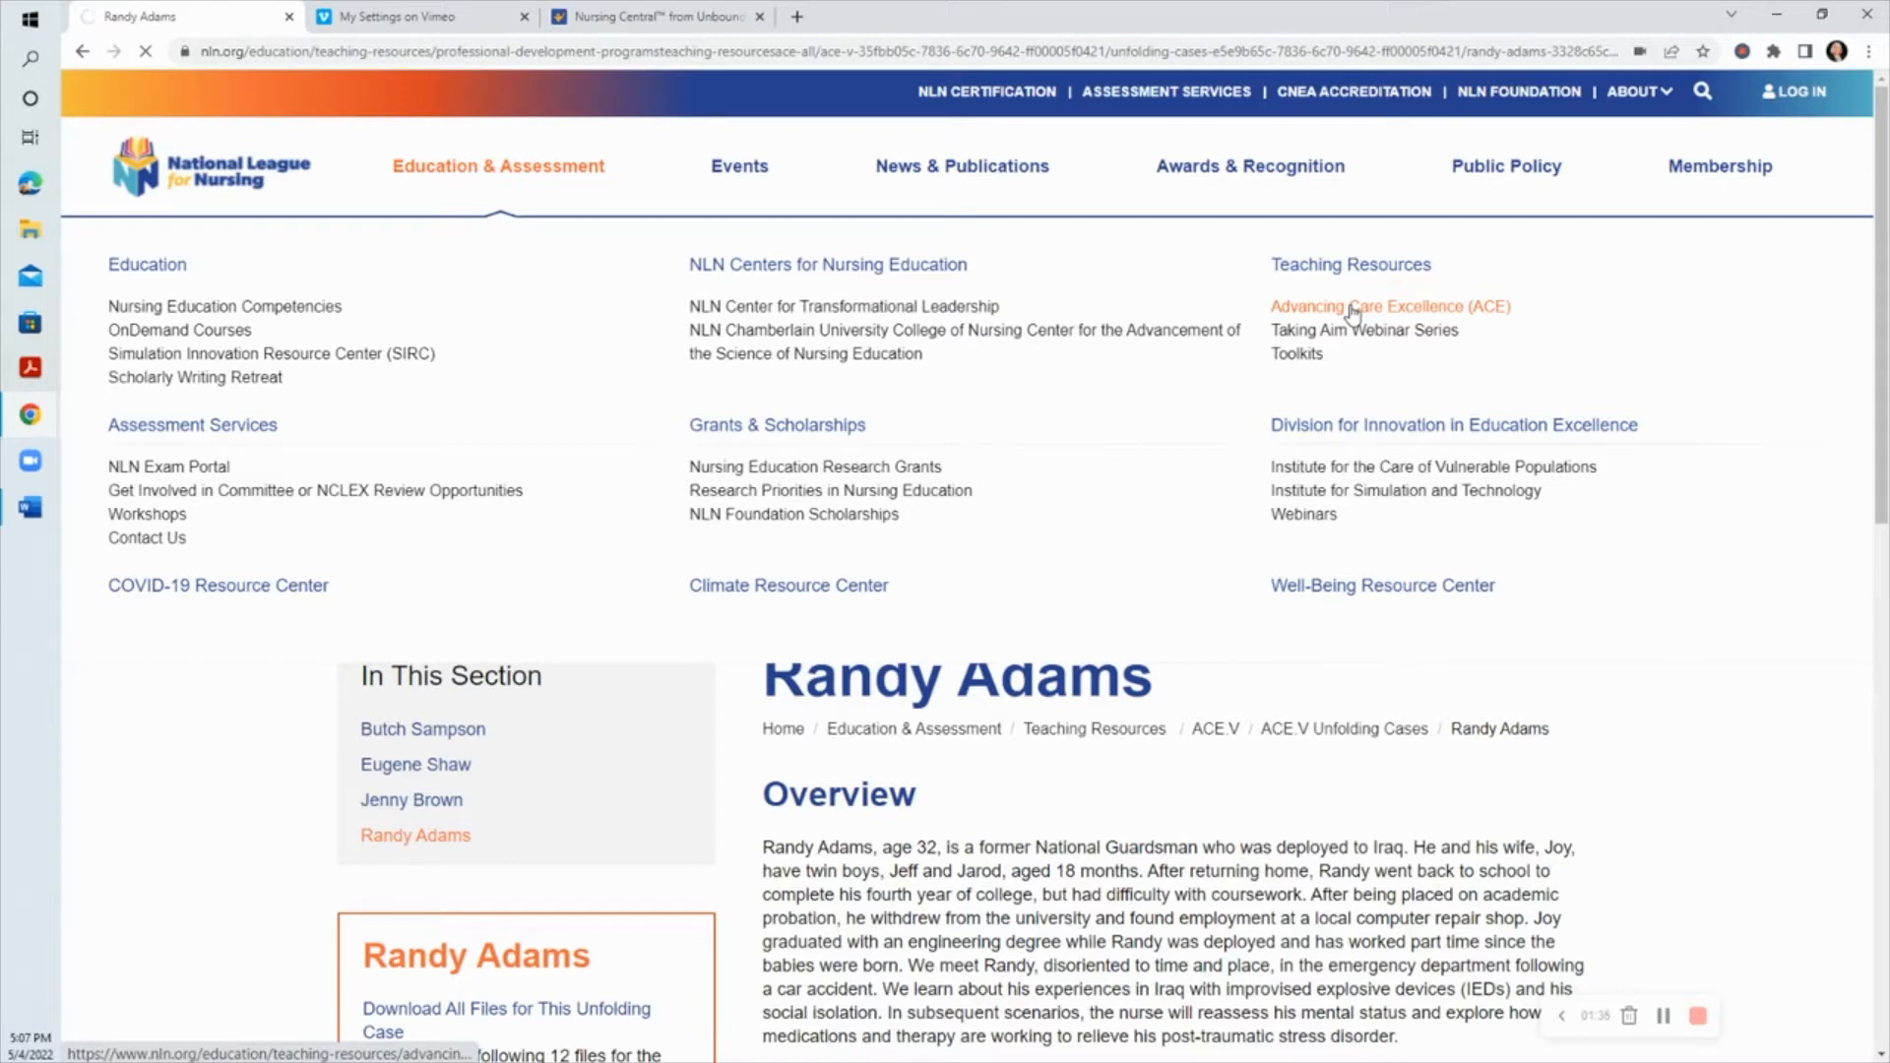
{"action": "left_click", "coordinate": [1390, 307]}
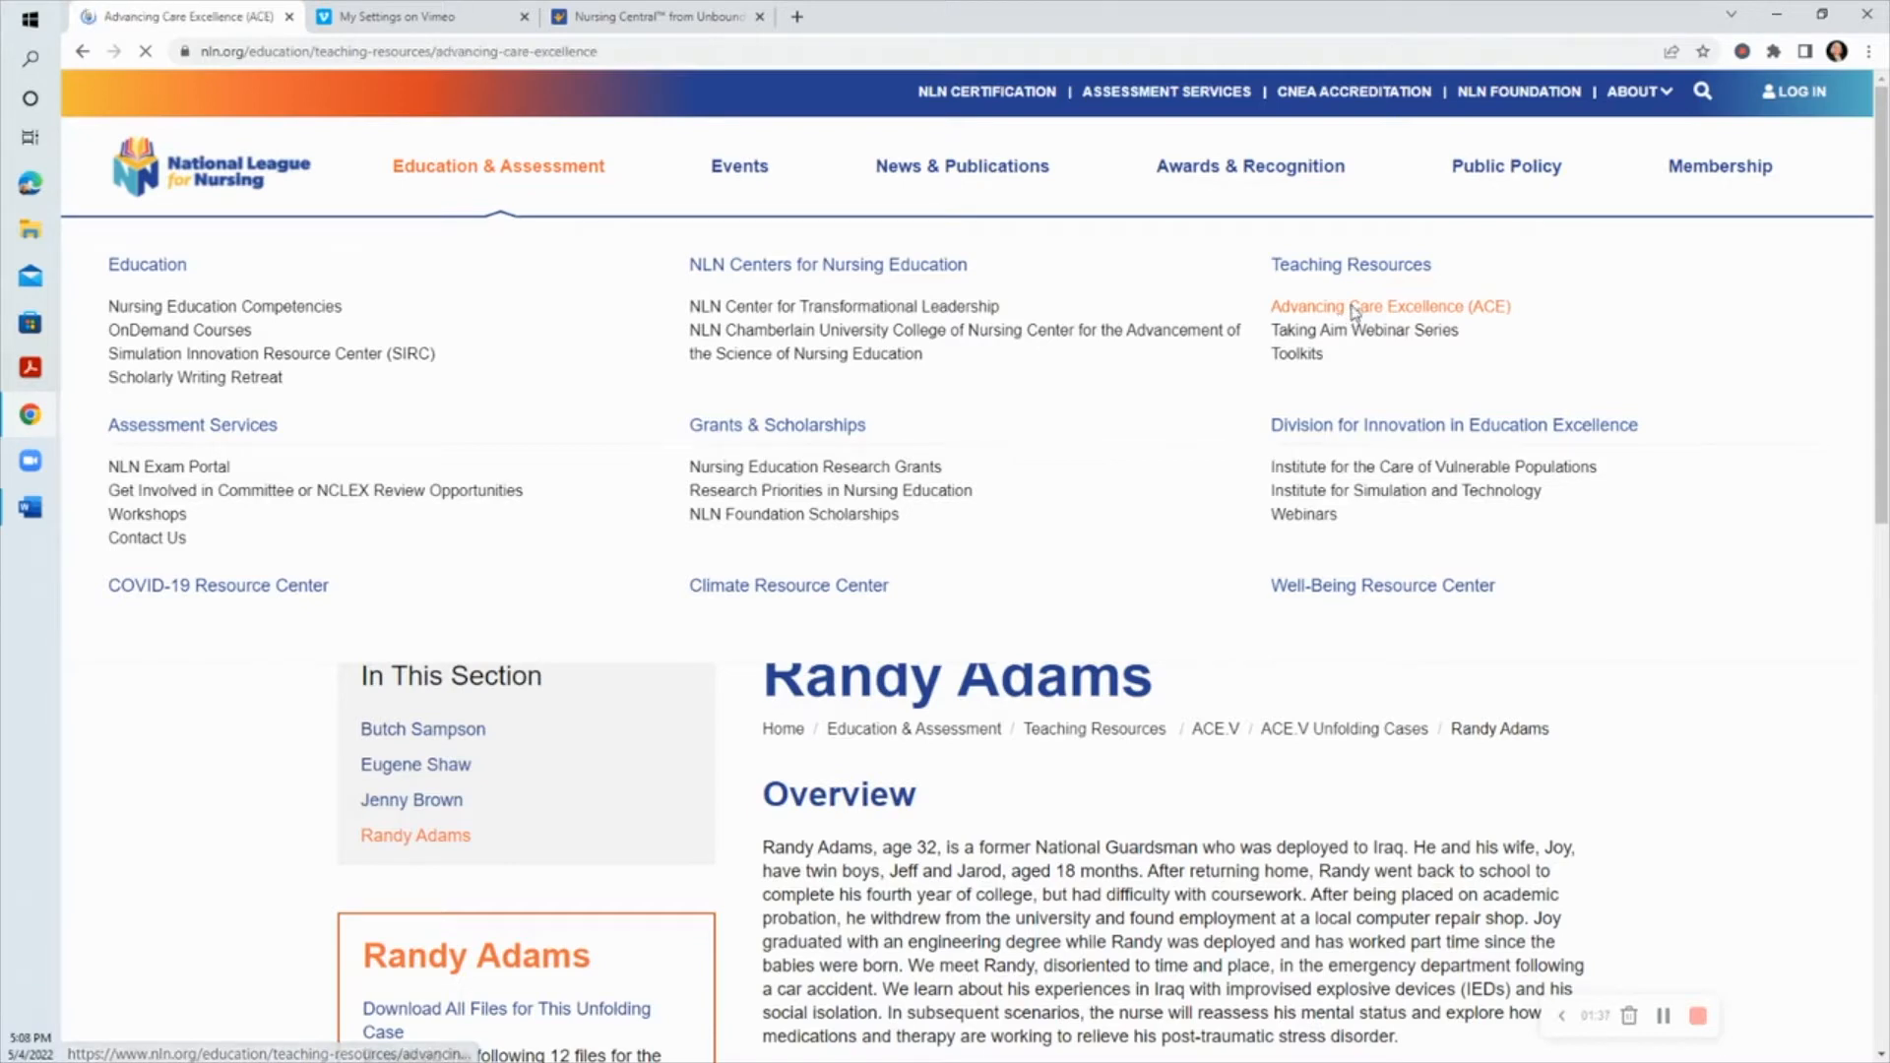
{"action": "left_click", "coordinate": [1388, 307]}
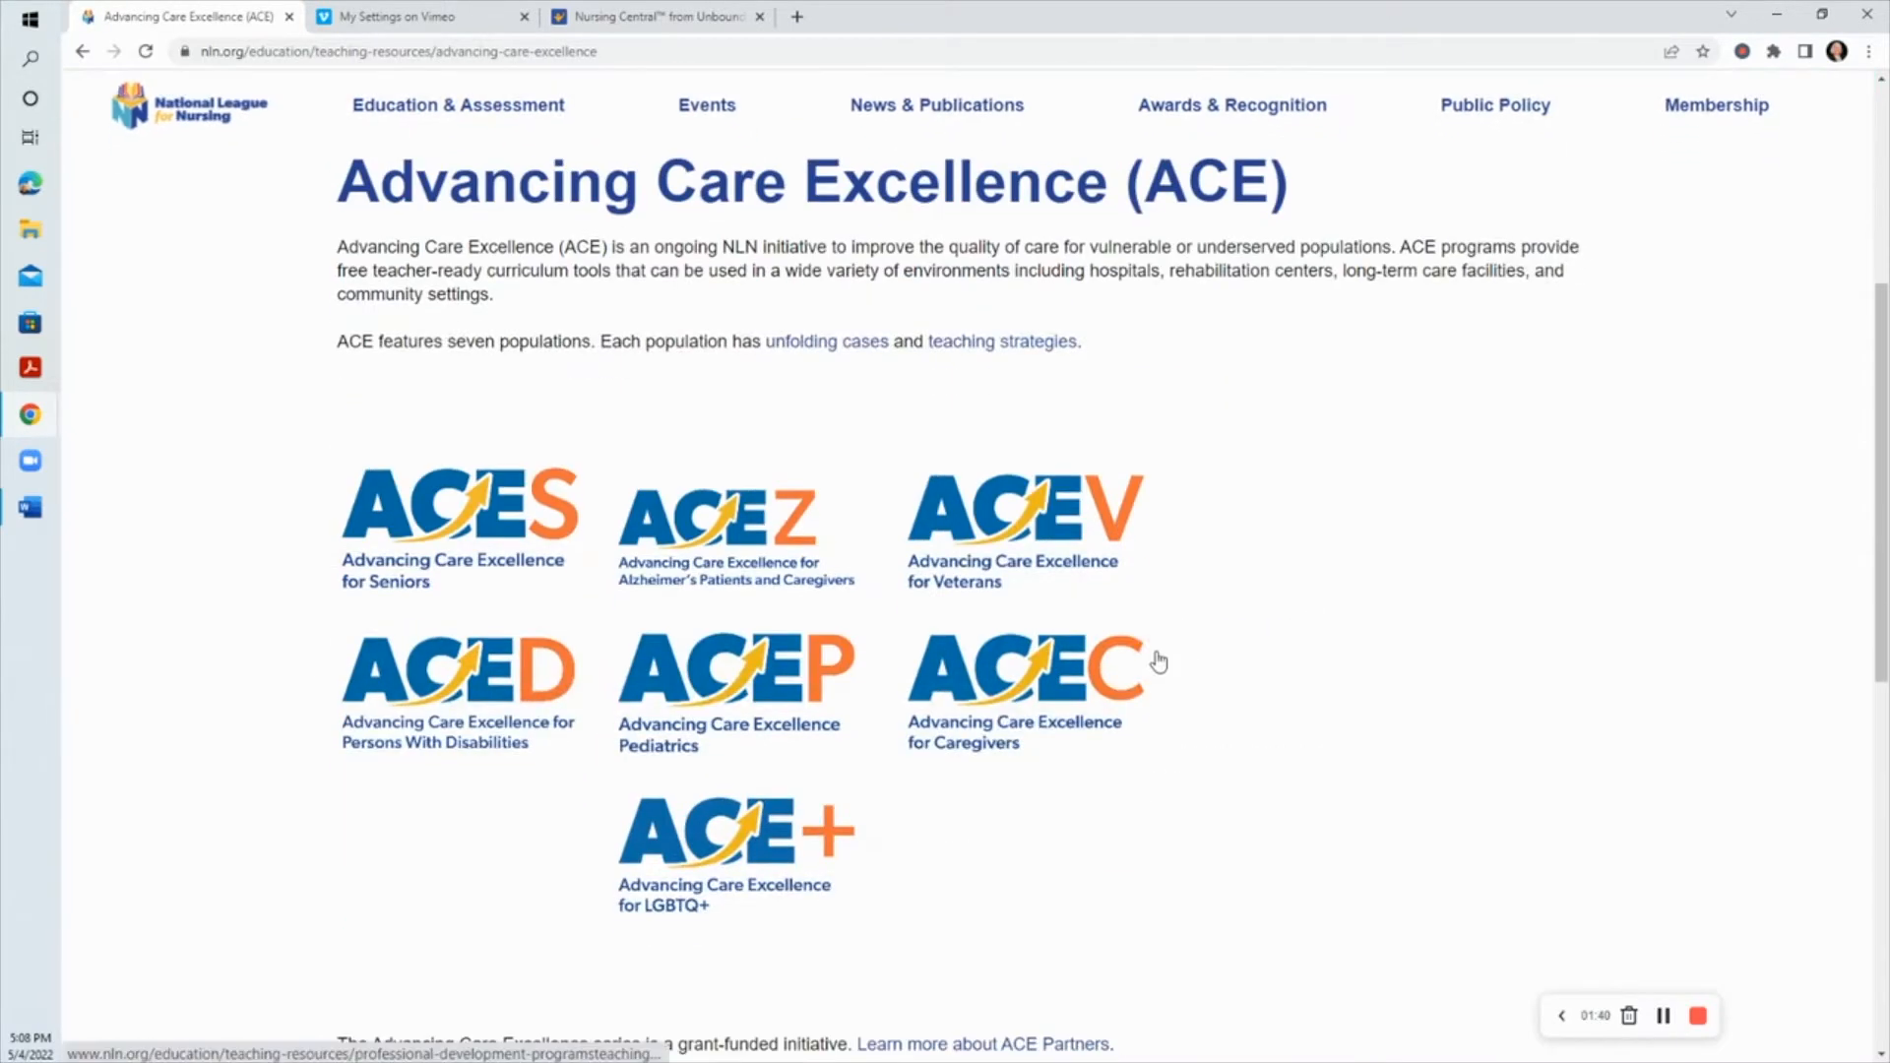
{"action": "mouse_move", "coordinate": [221, 644]}
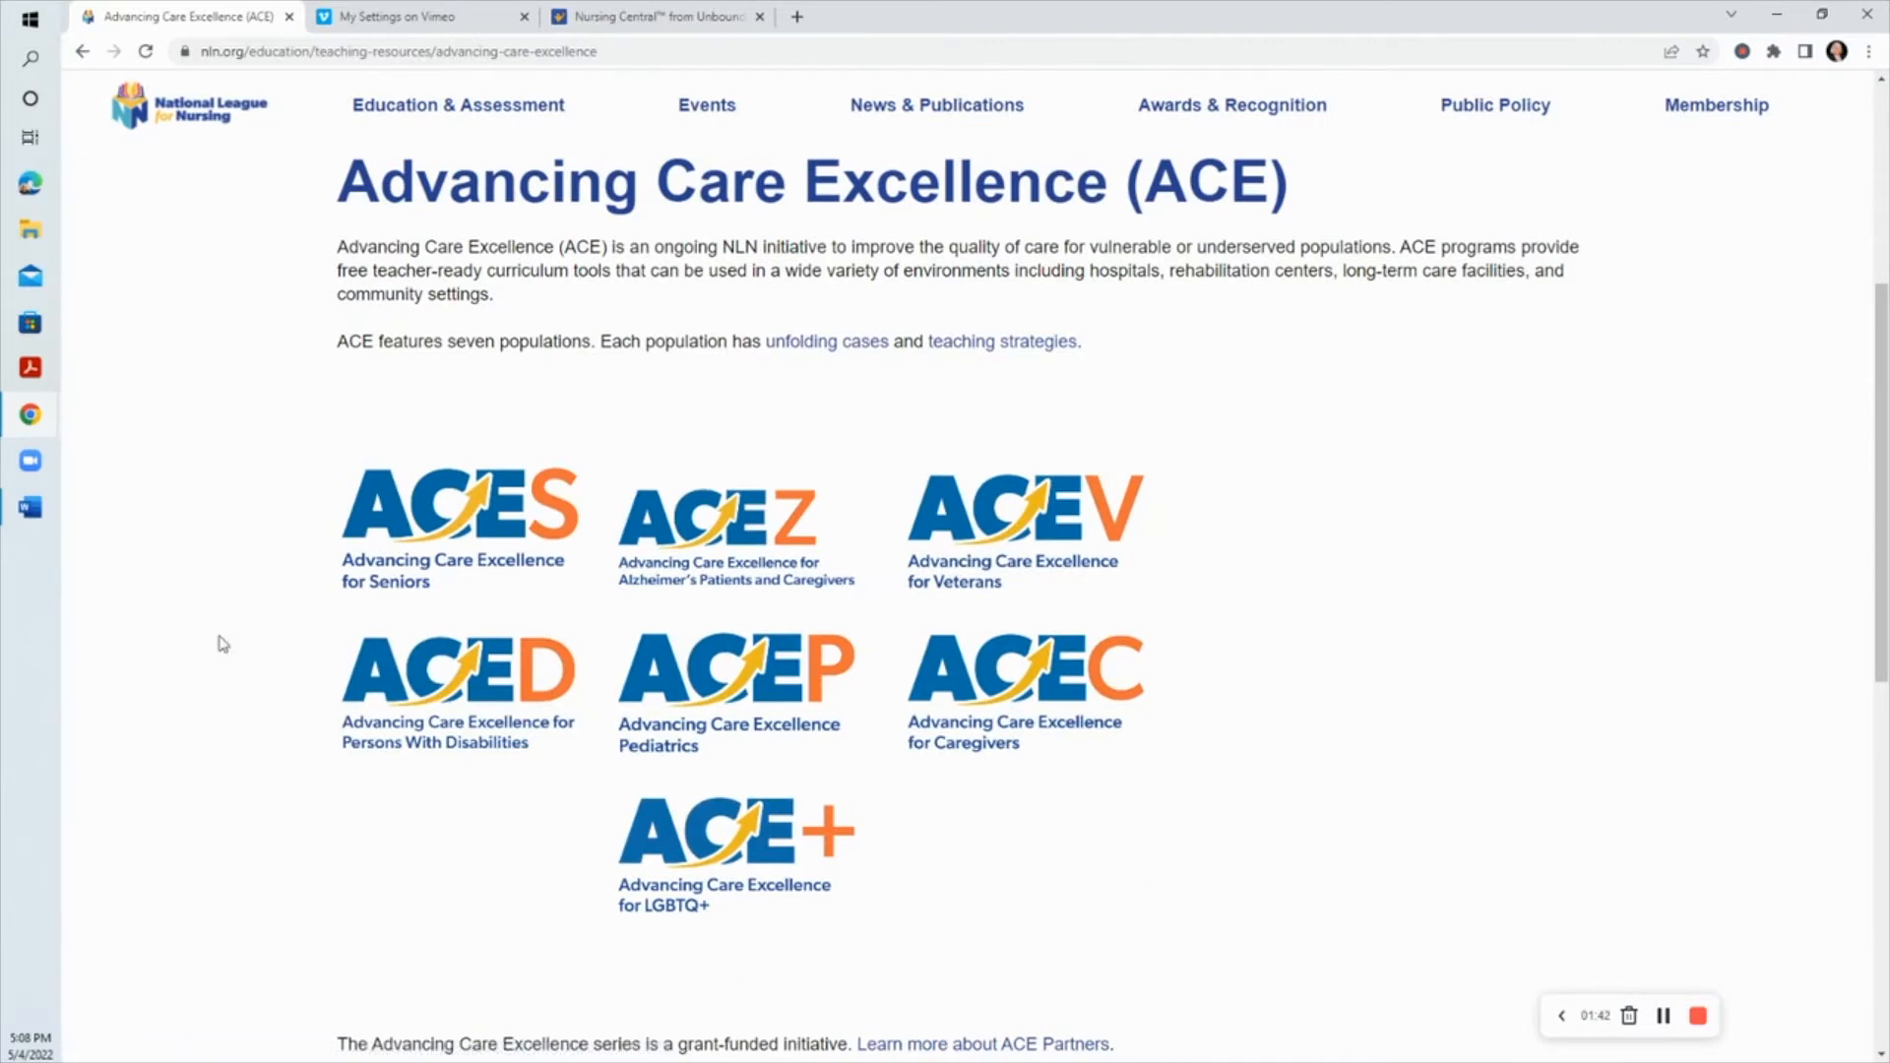
{"action": "mouse_move", "coordinate": [499, 506]}
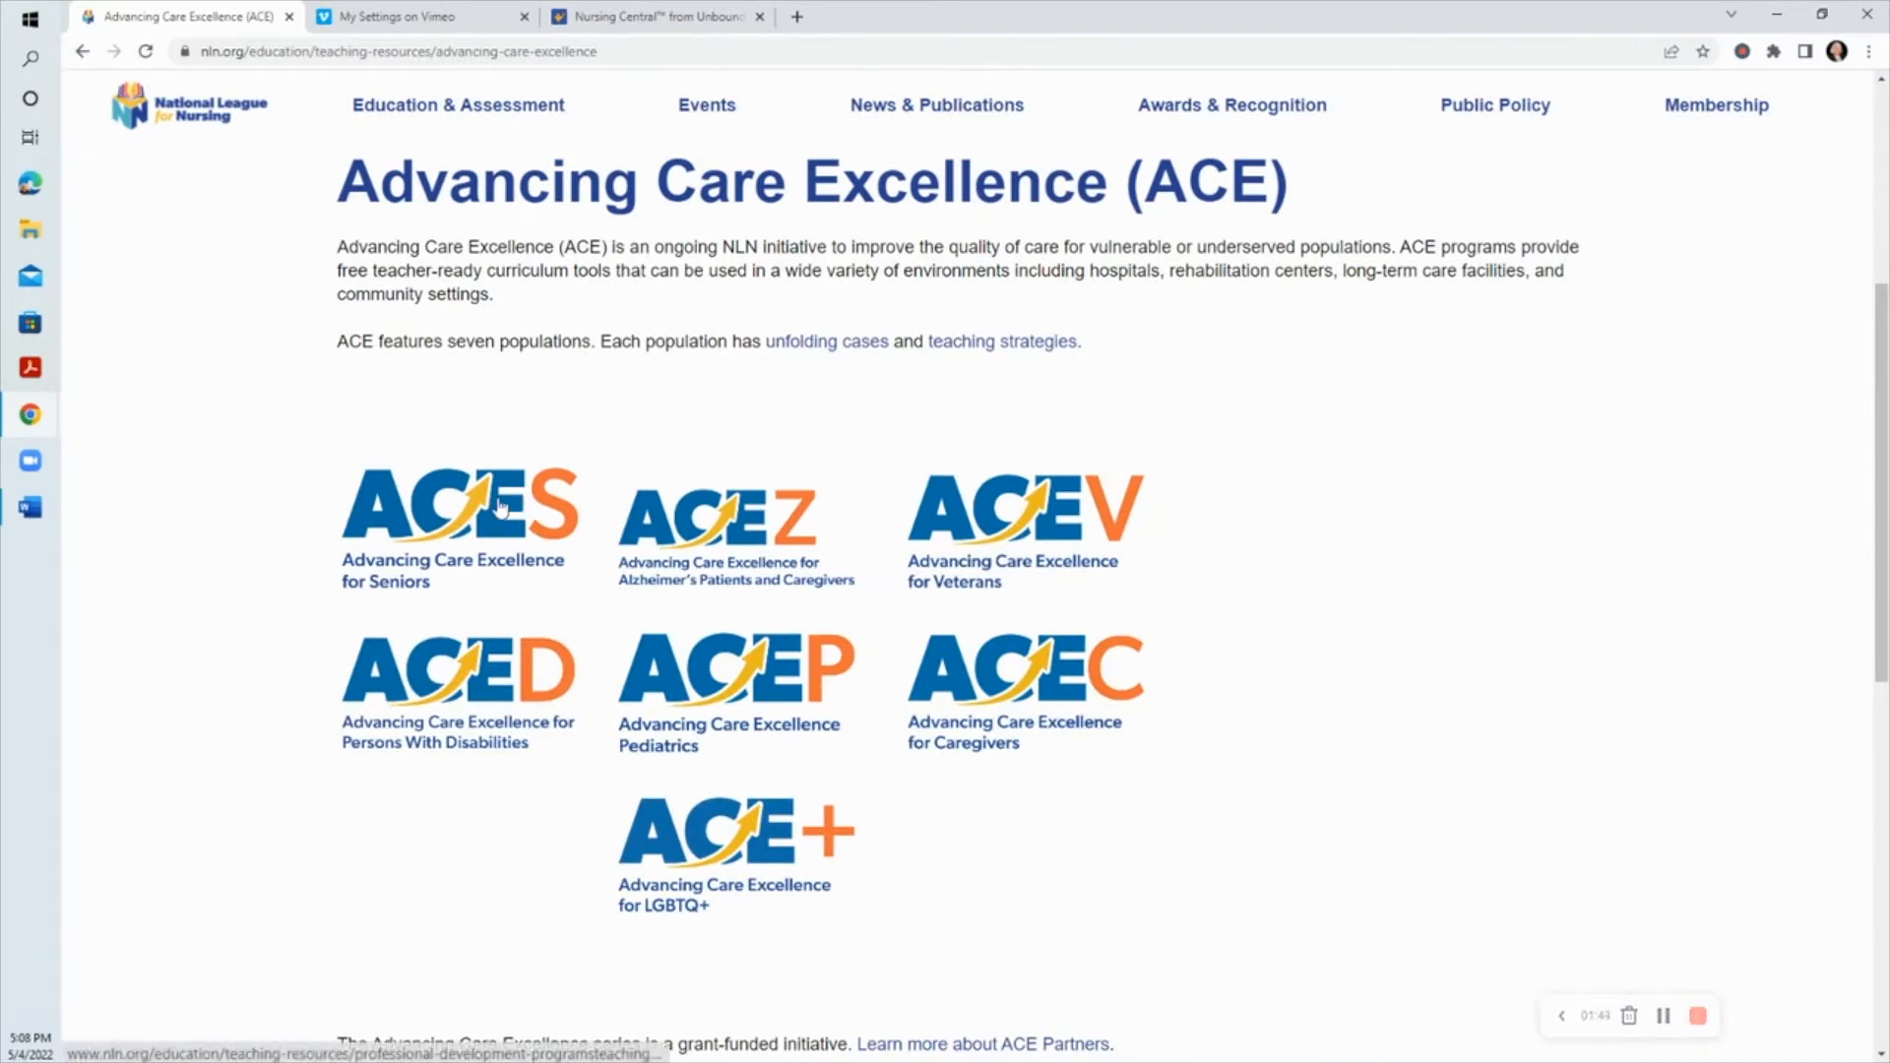
{"action": "mouse_move", "coordinate": [1373, 532]}
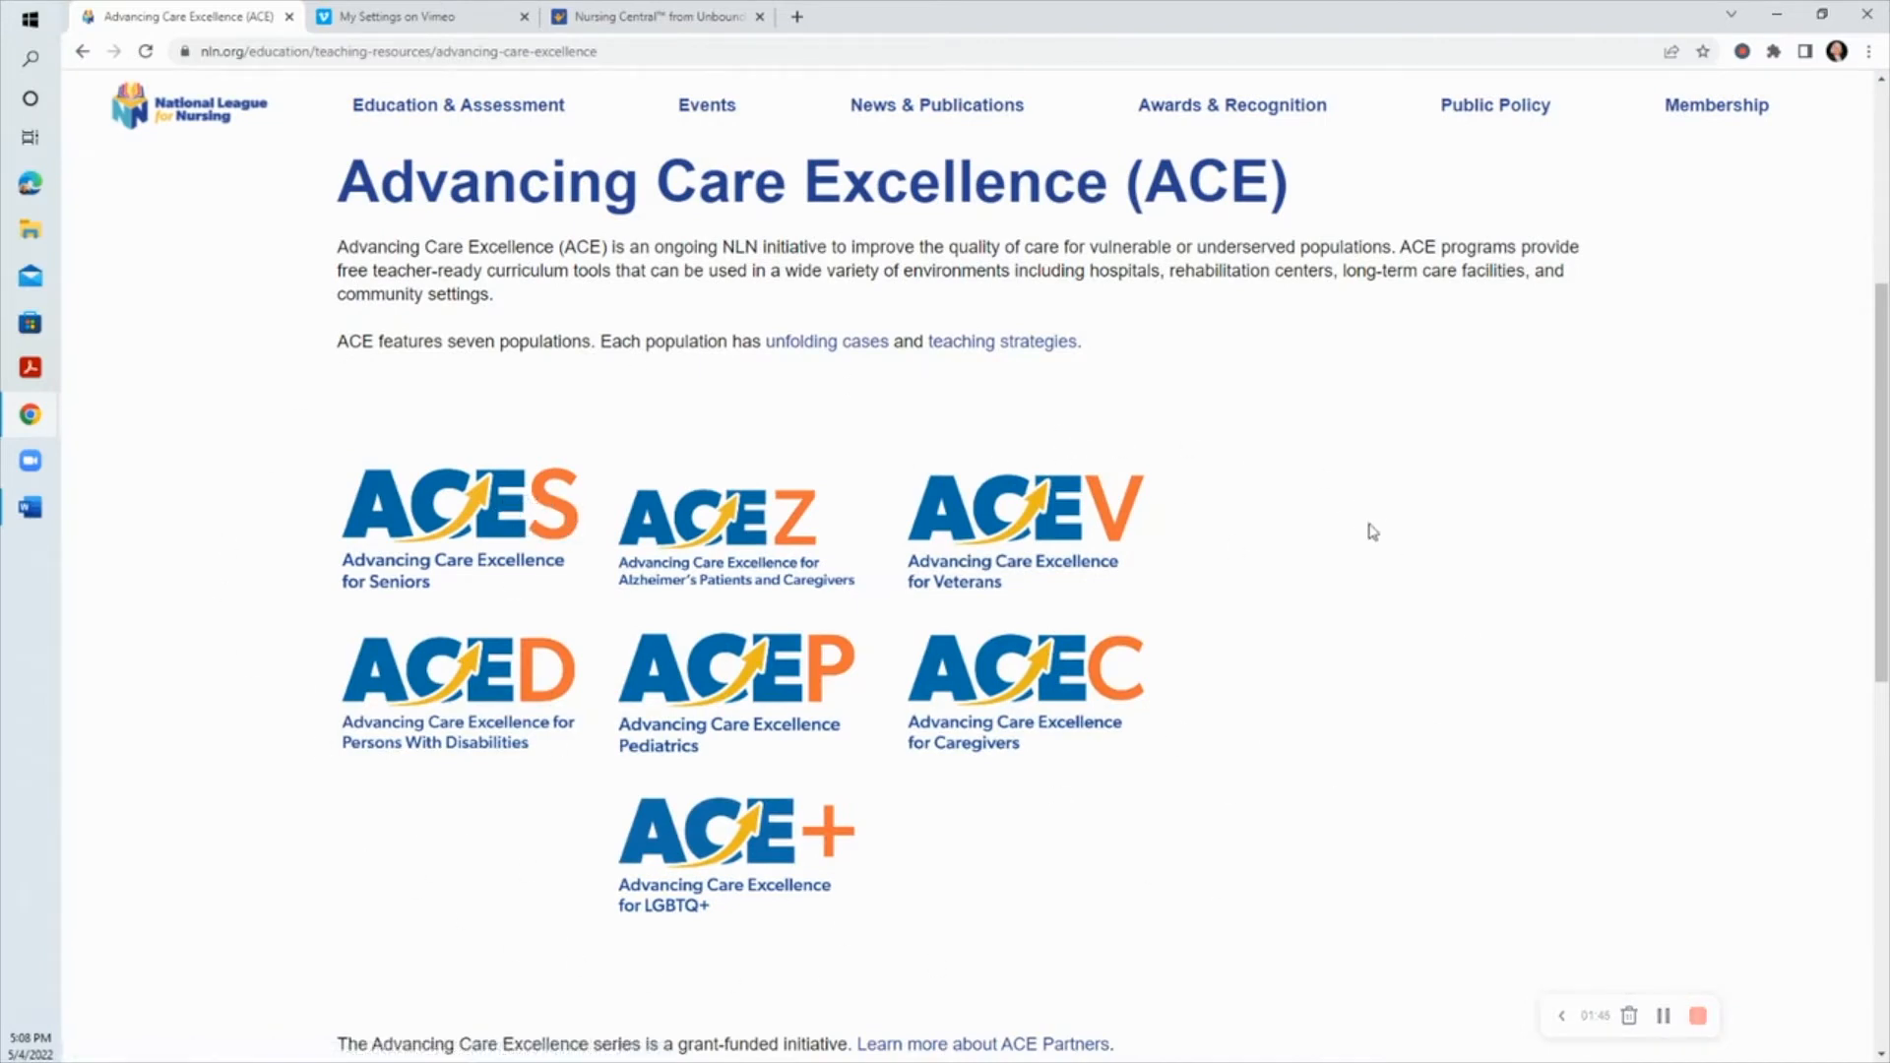
{"action": "mouse_move", "coordinate": [1128, 557]}
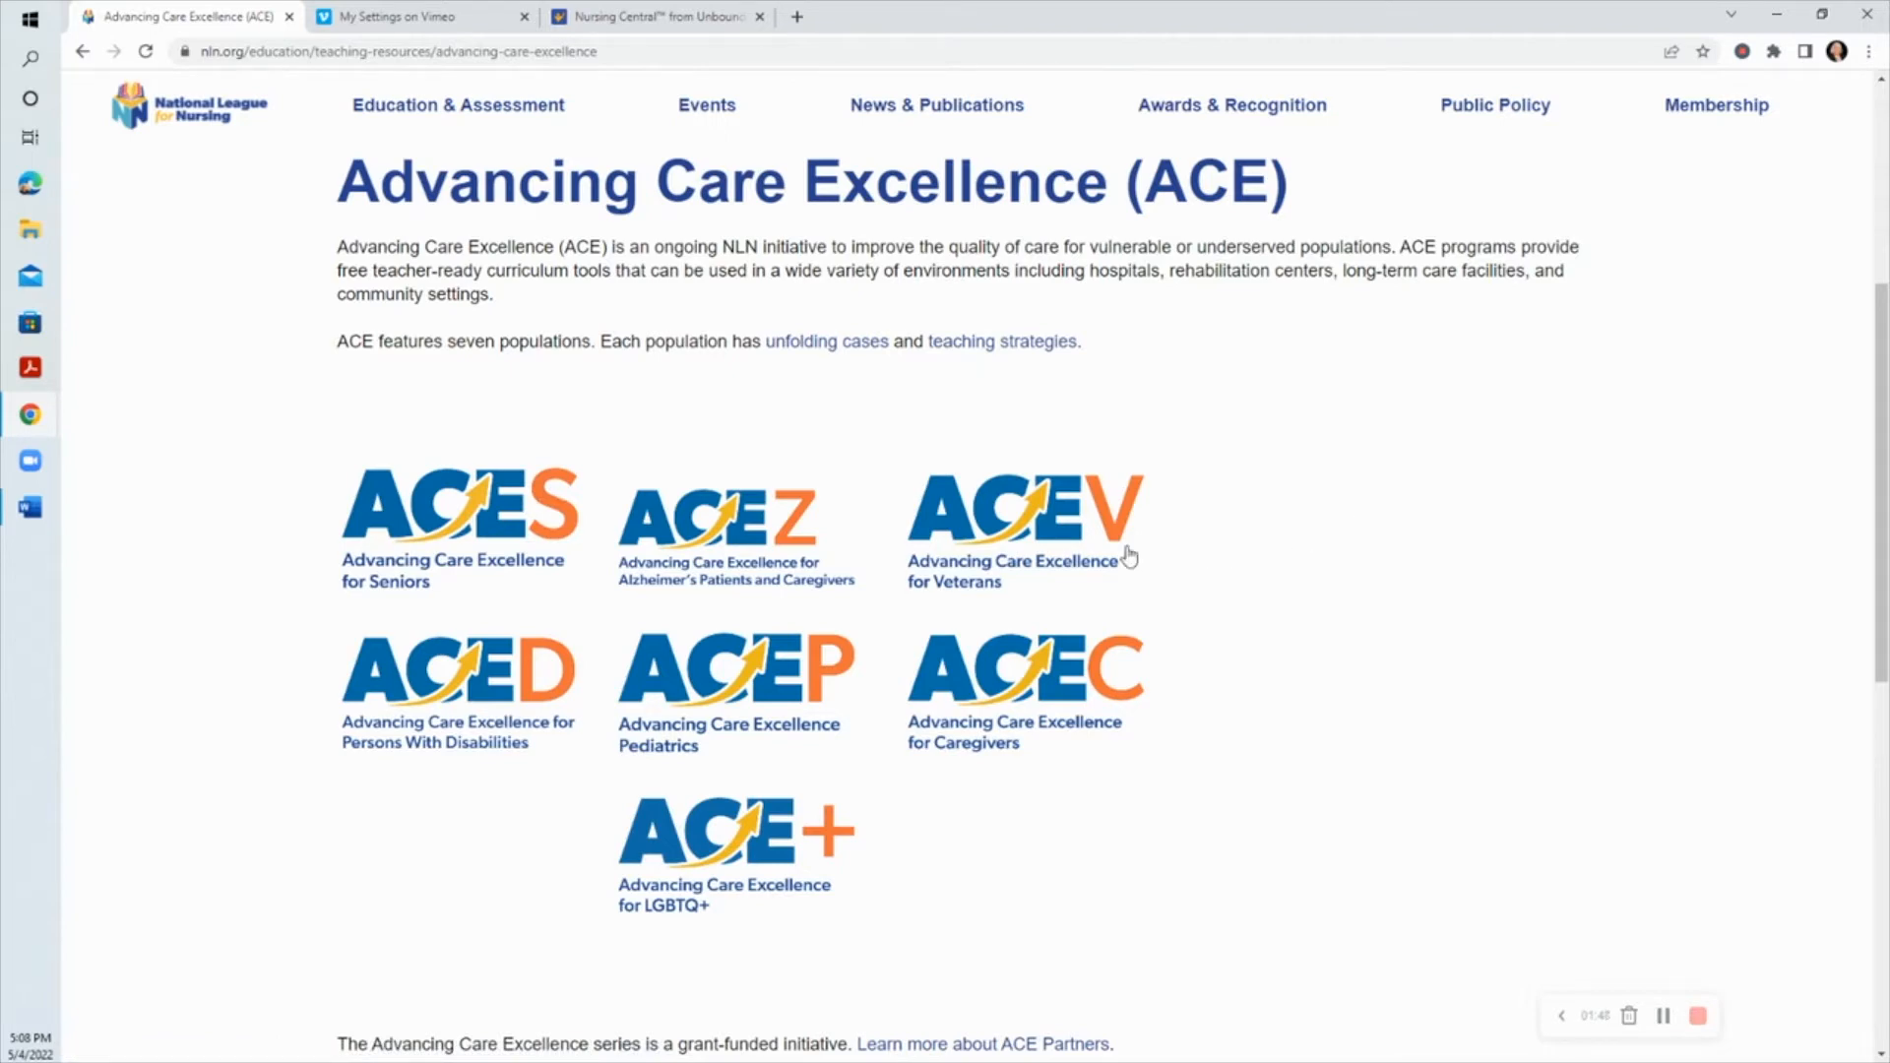
{"action": "mouse_move", "coordinate": [1061, 518]}
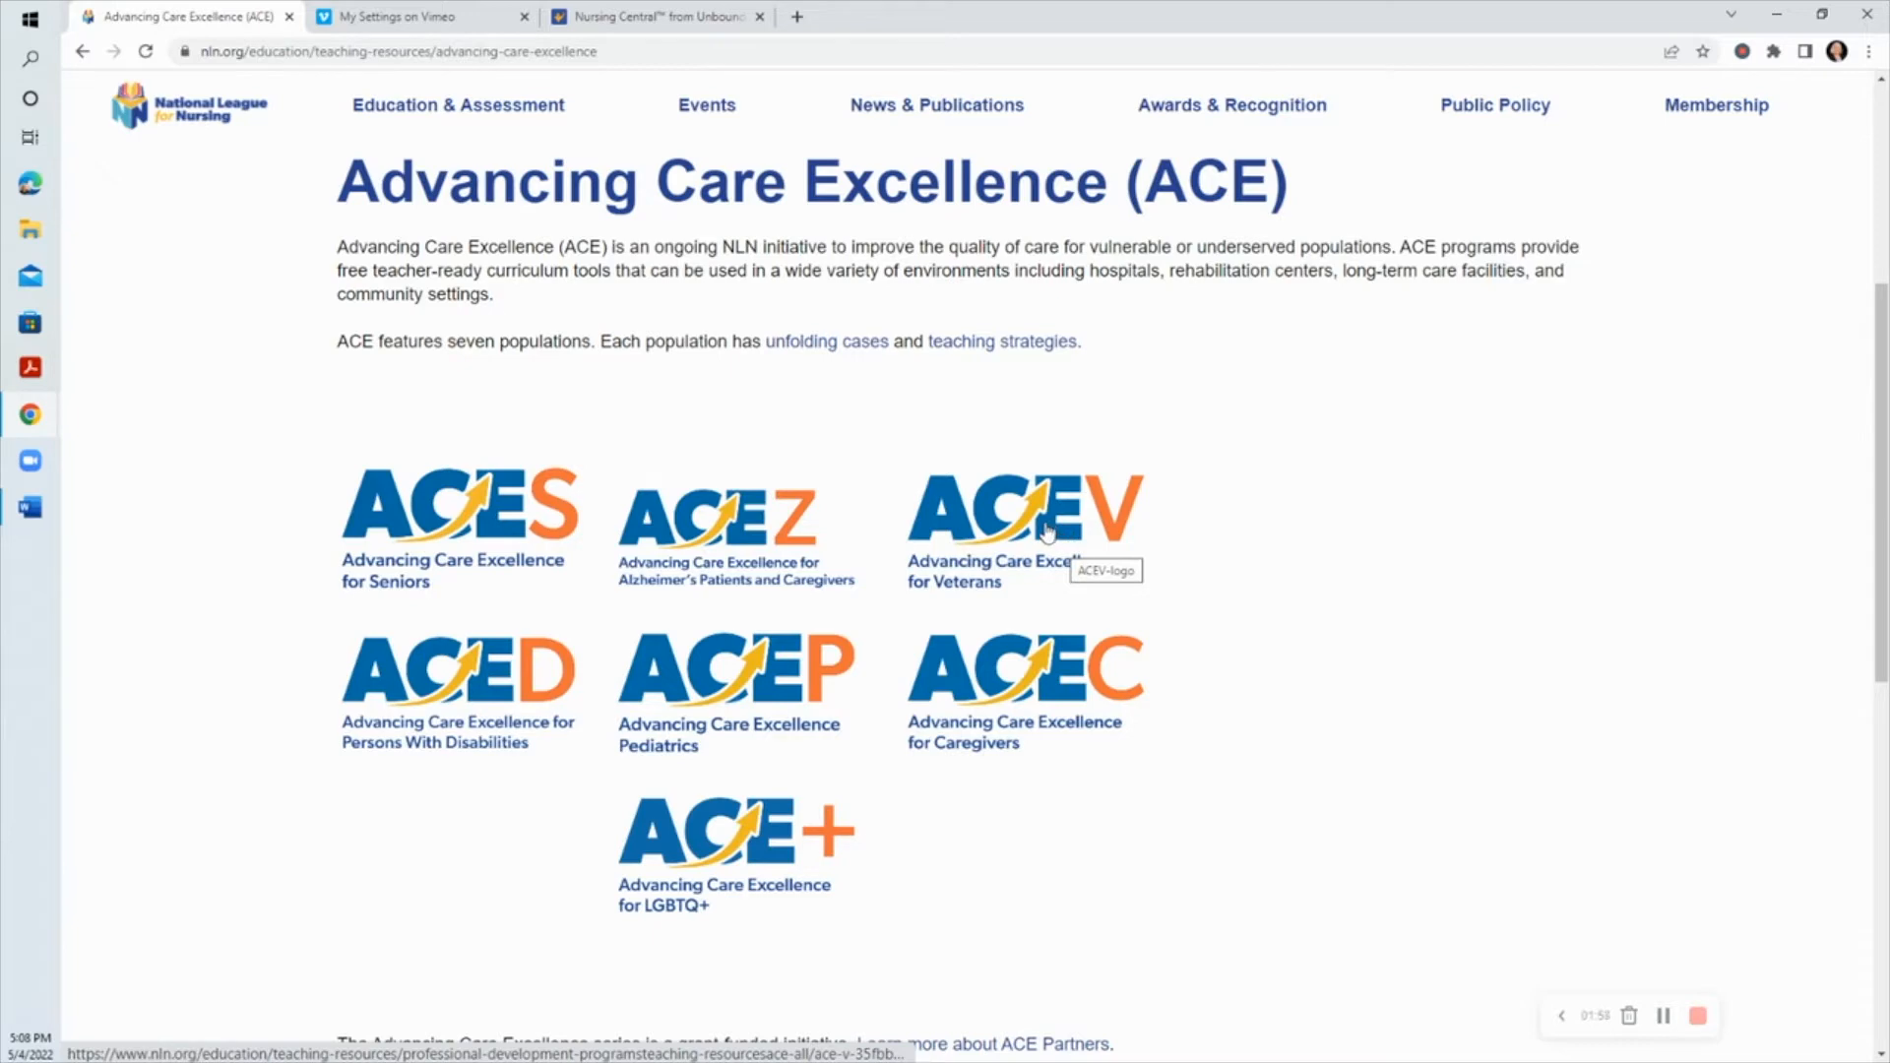
{"action": "mouse_move", "coordinate": [1020, 537]}
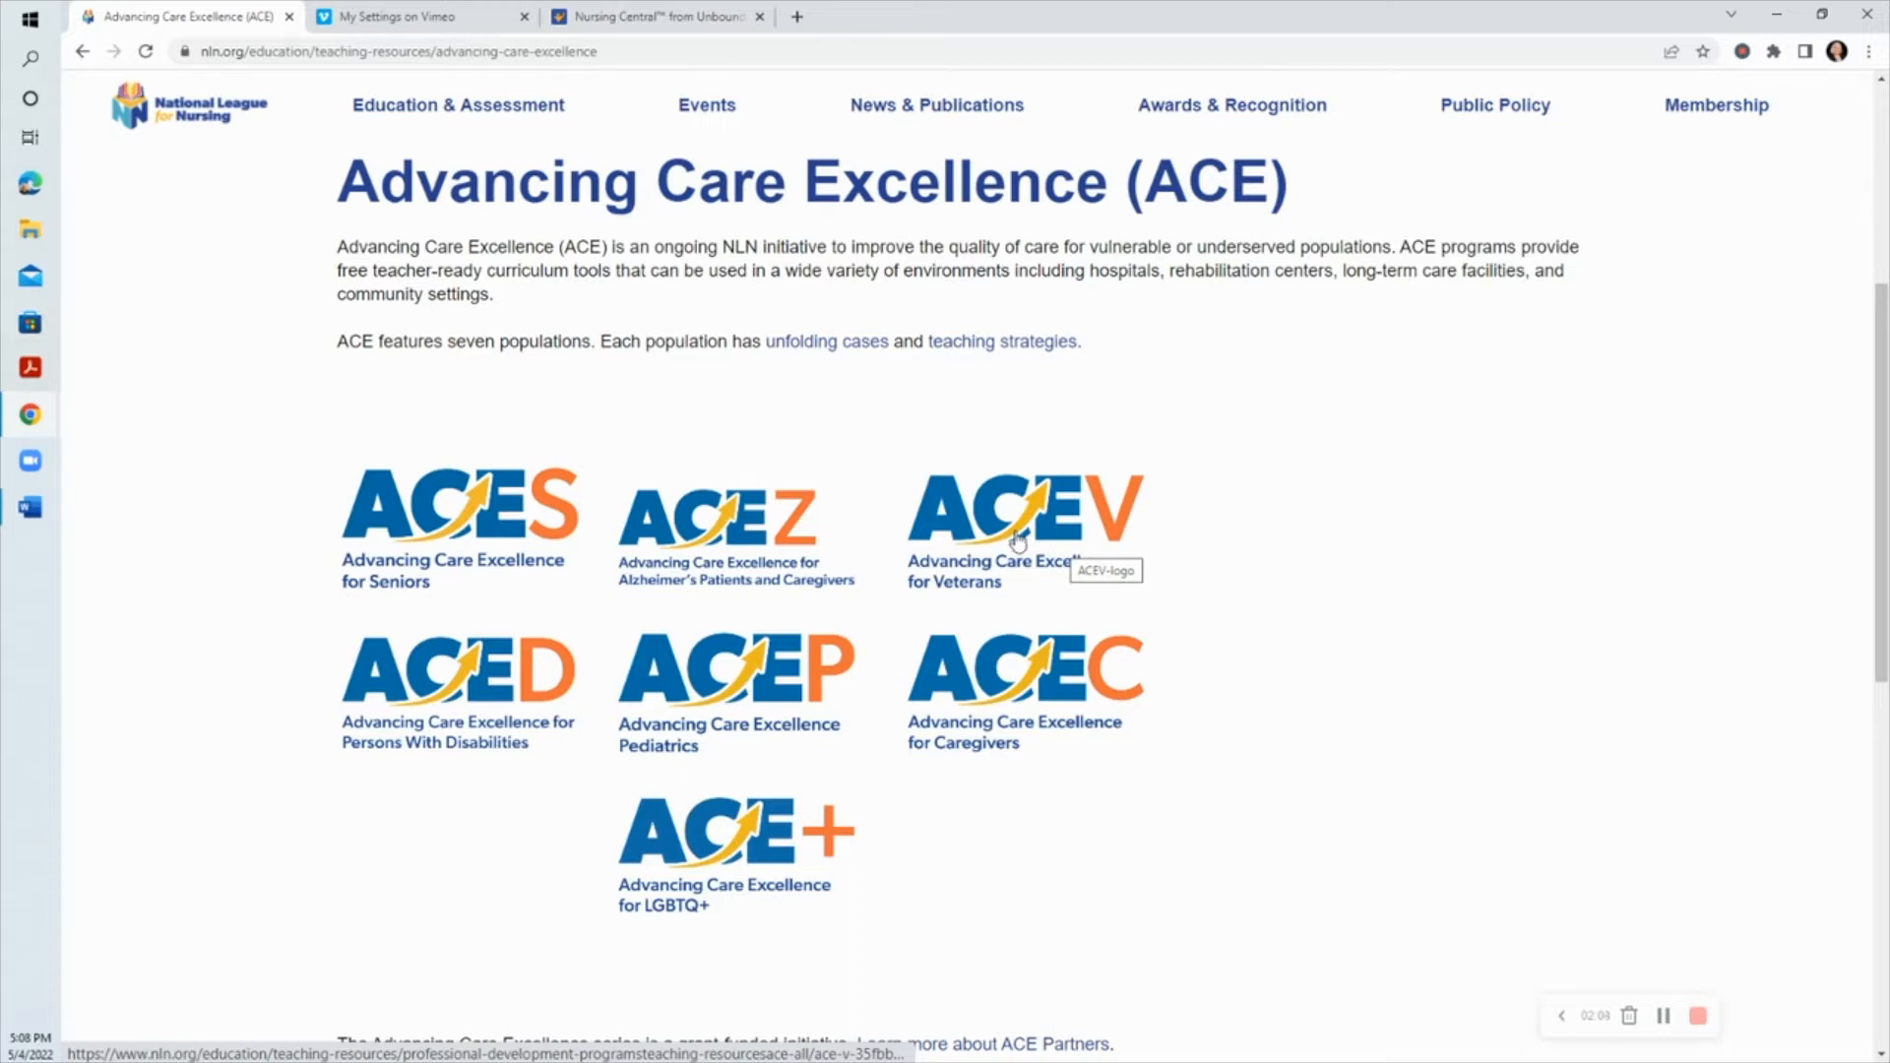
{"action": "mouse_move", "coordinate": [1022, 536]}
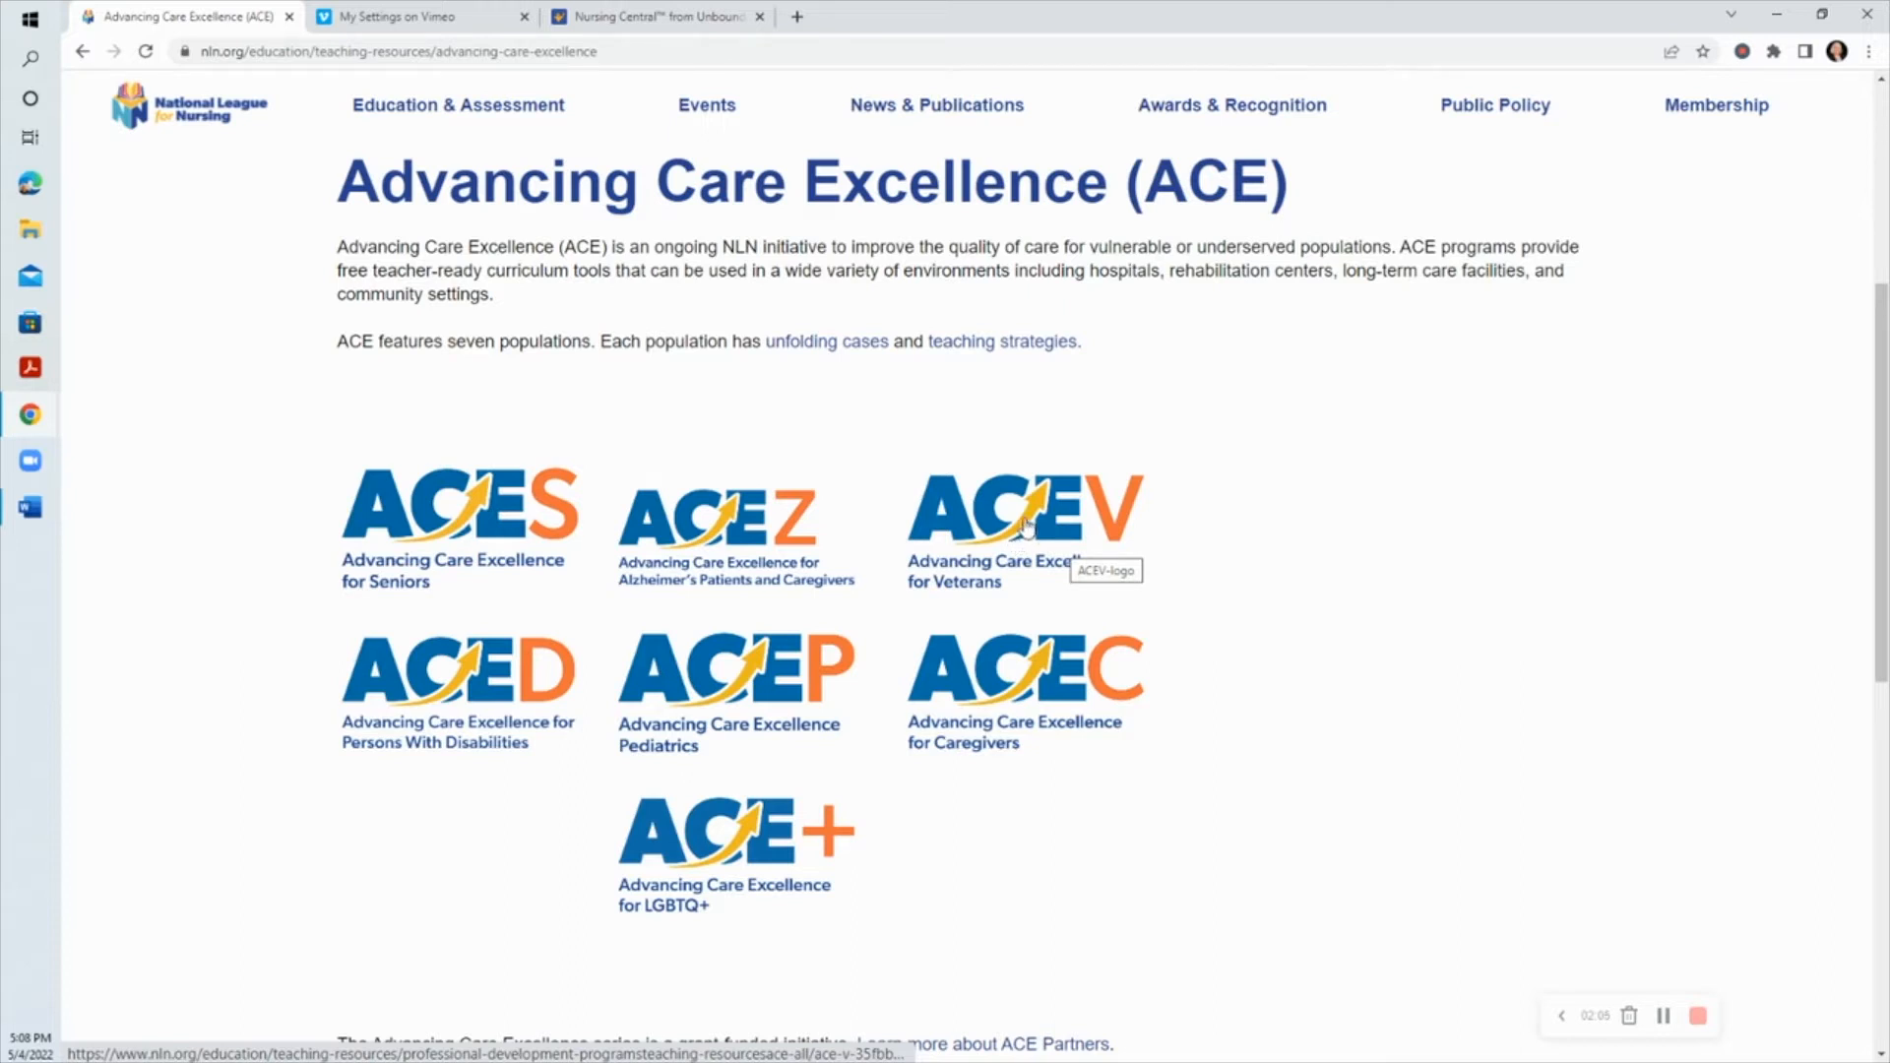
{"action": "mouse_move", "coordinate": [1024, 529]}
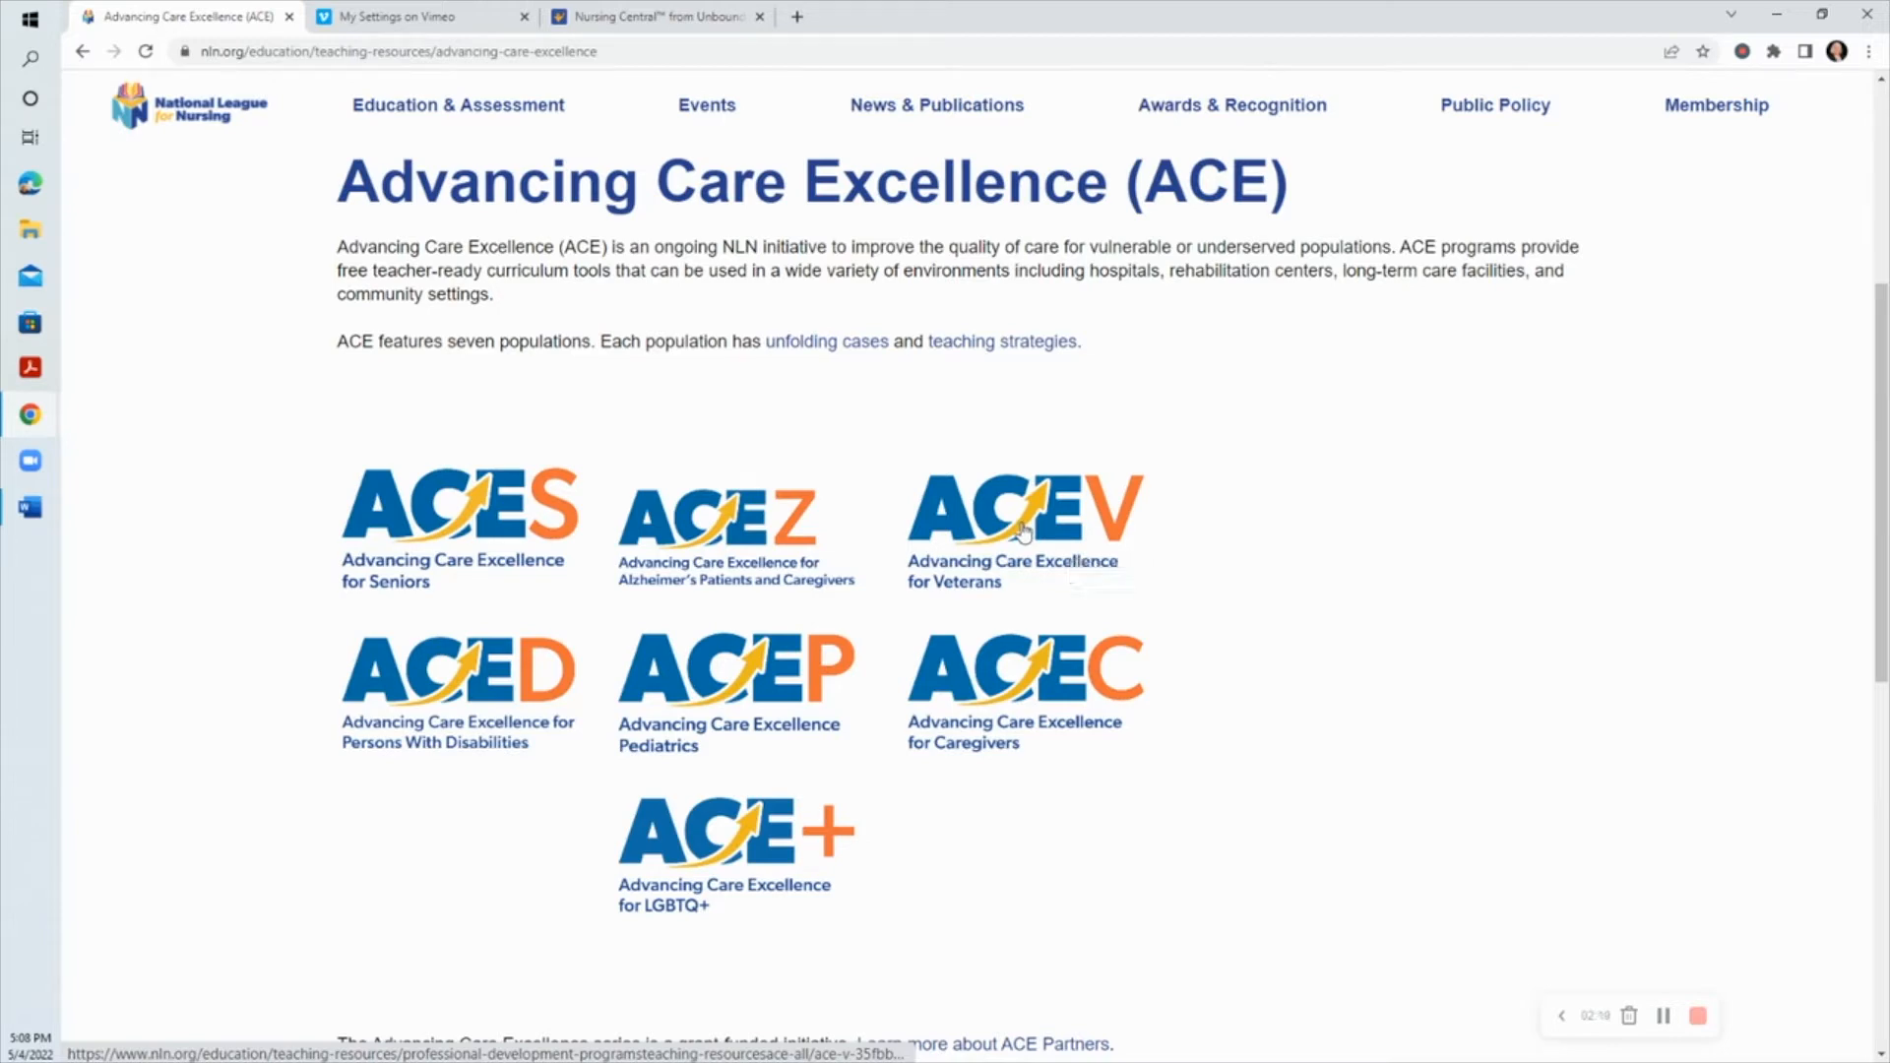
Step: Reach the ACE.V Unfolding Cases list of veteran cases via the ACE.V program page
{"action": "left_click", "coordinate": [1022, 506]}
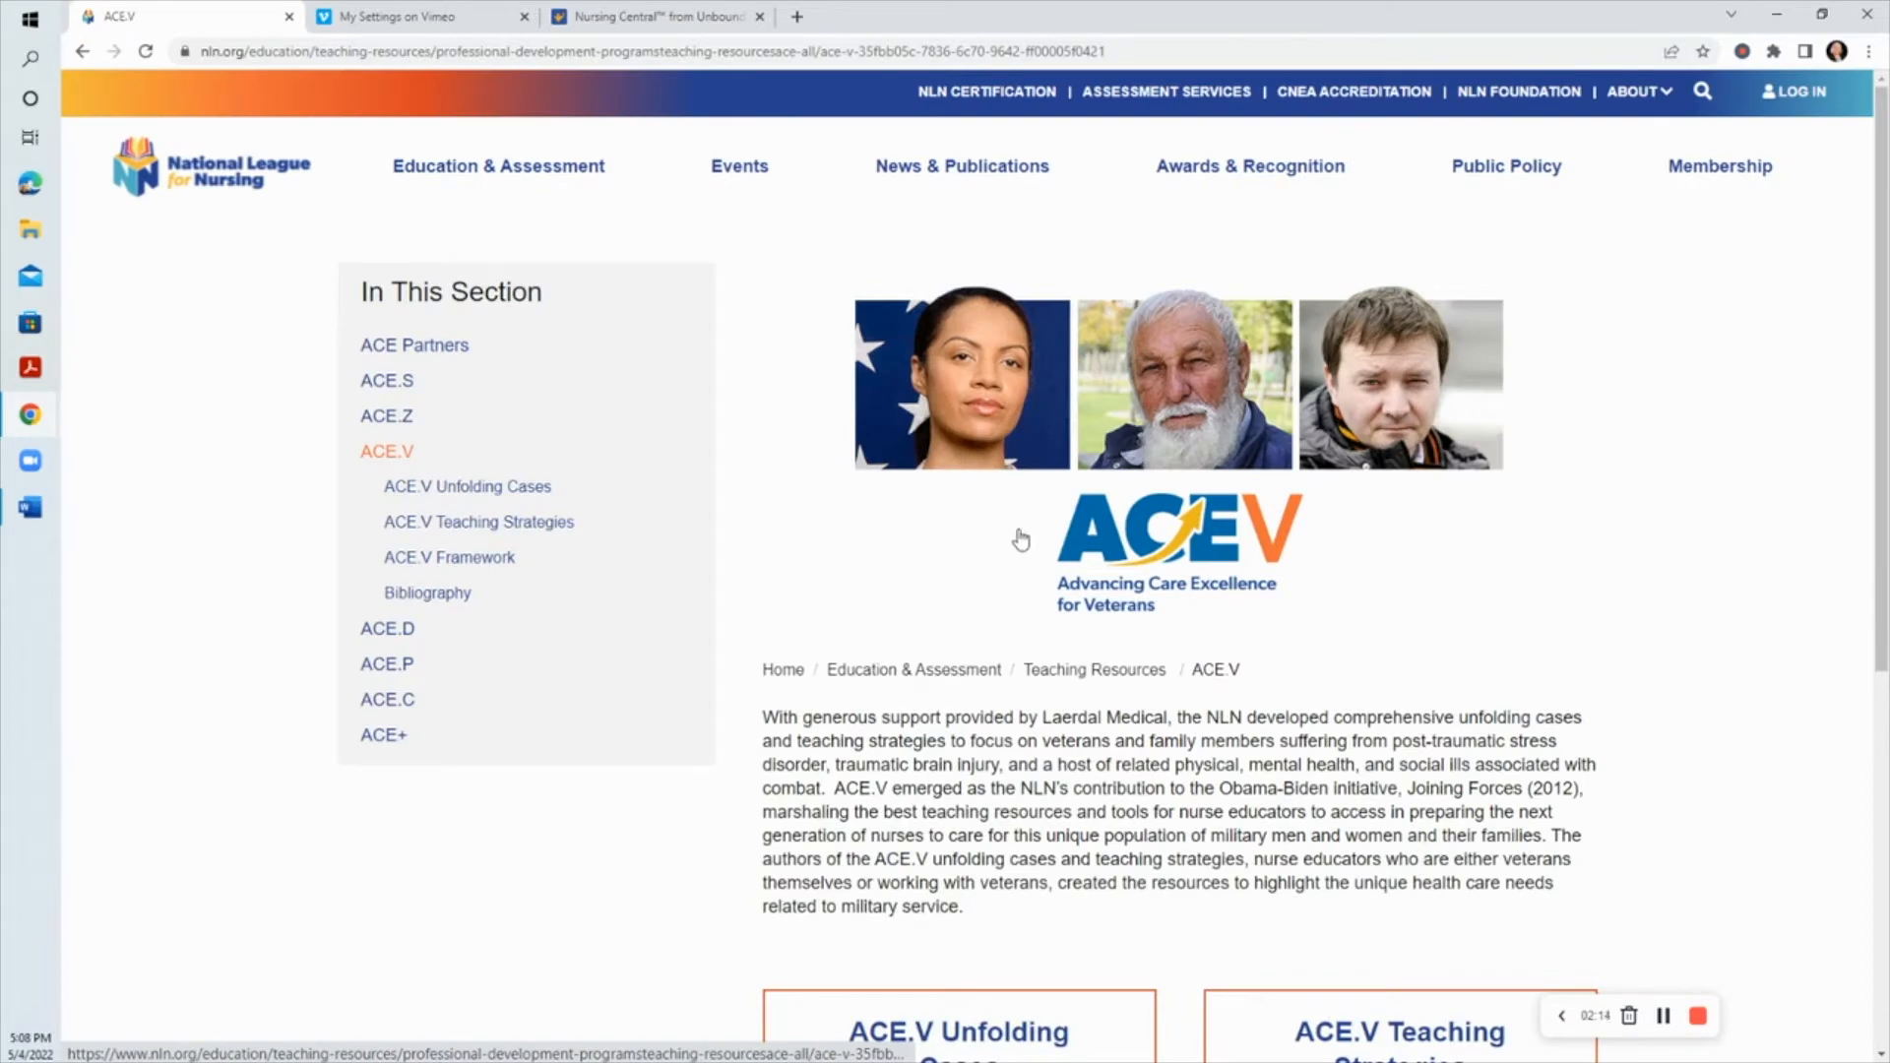
{"action": "scroll", "scroll_direction": "down", "scroll_amount": 3}
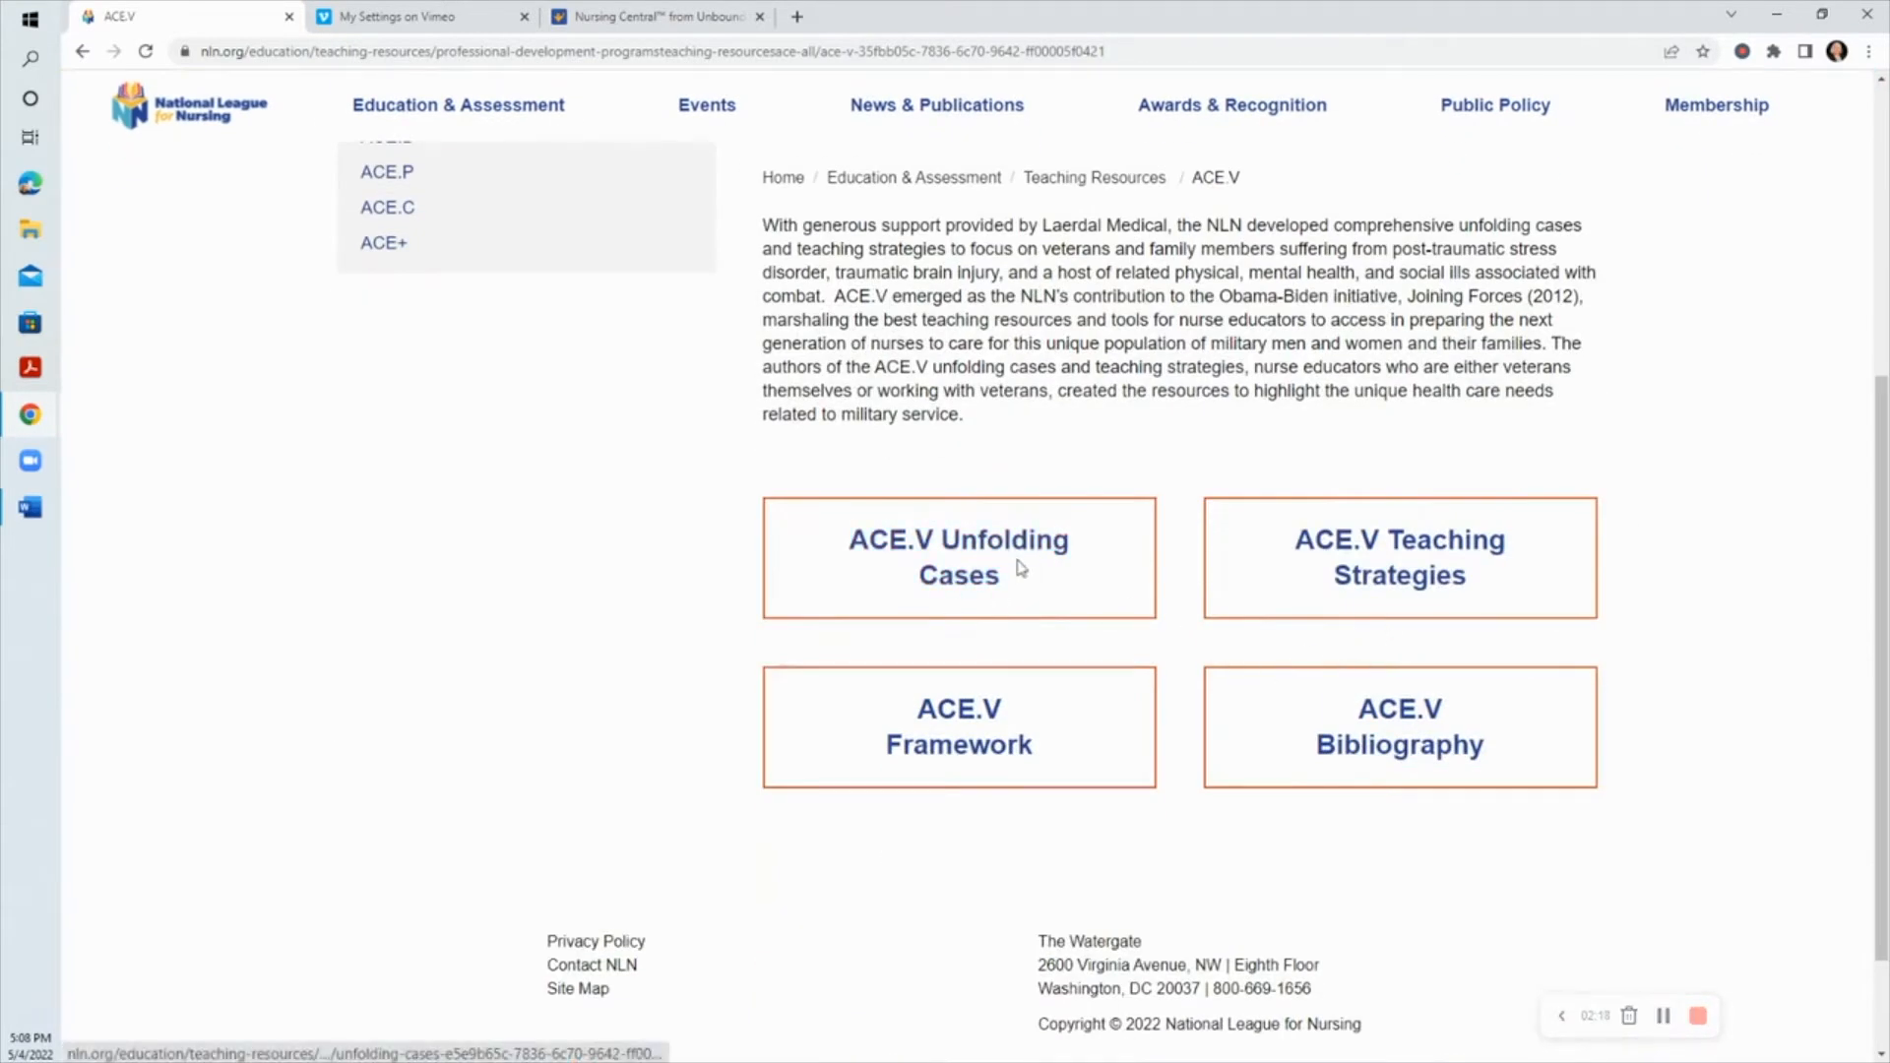
{"action": "left_click", "coordinate": [957, 558]}
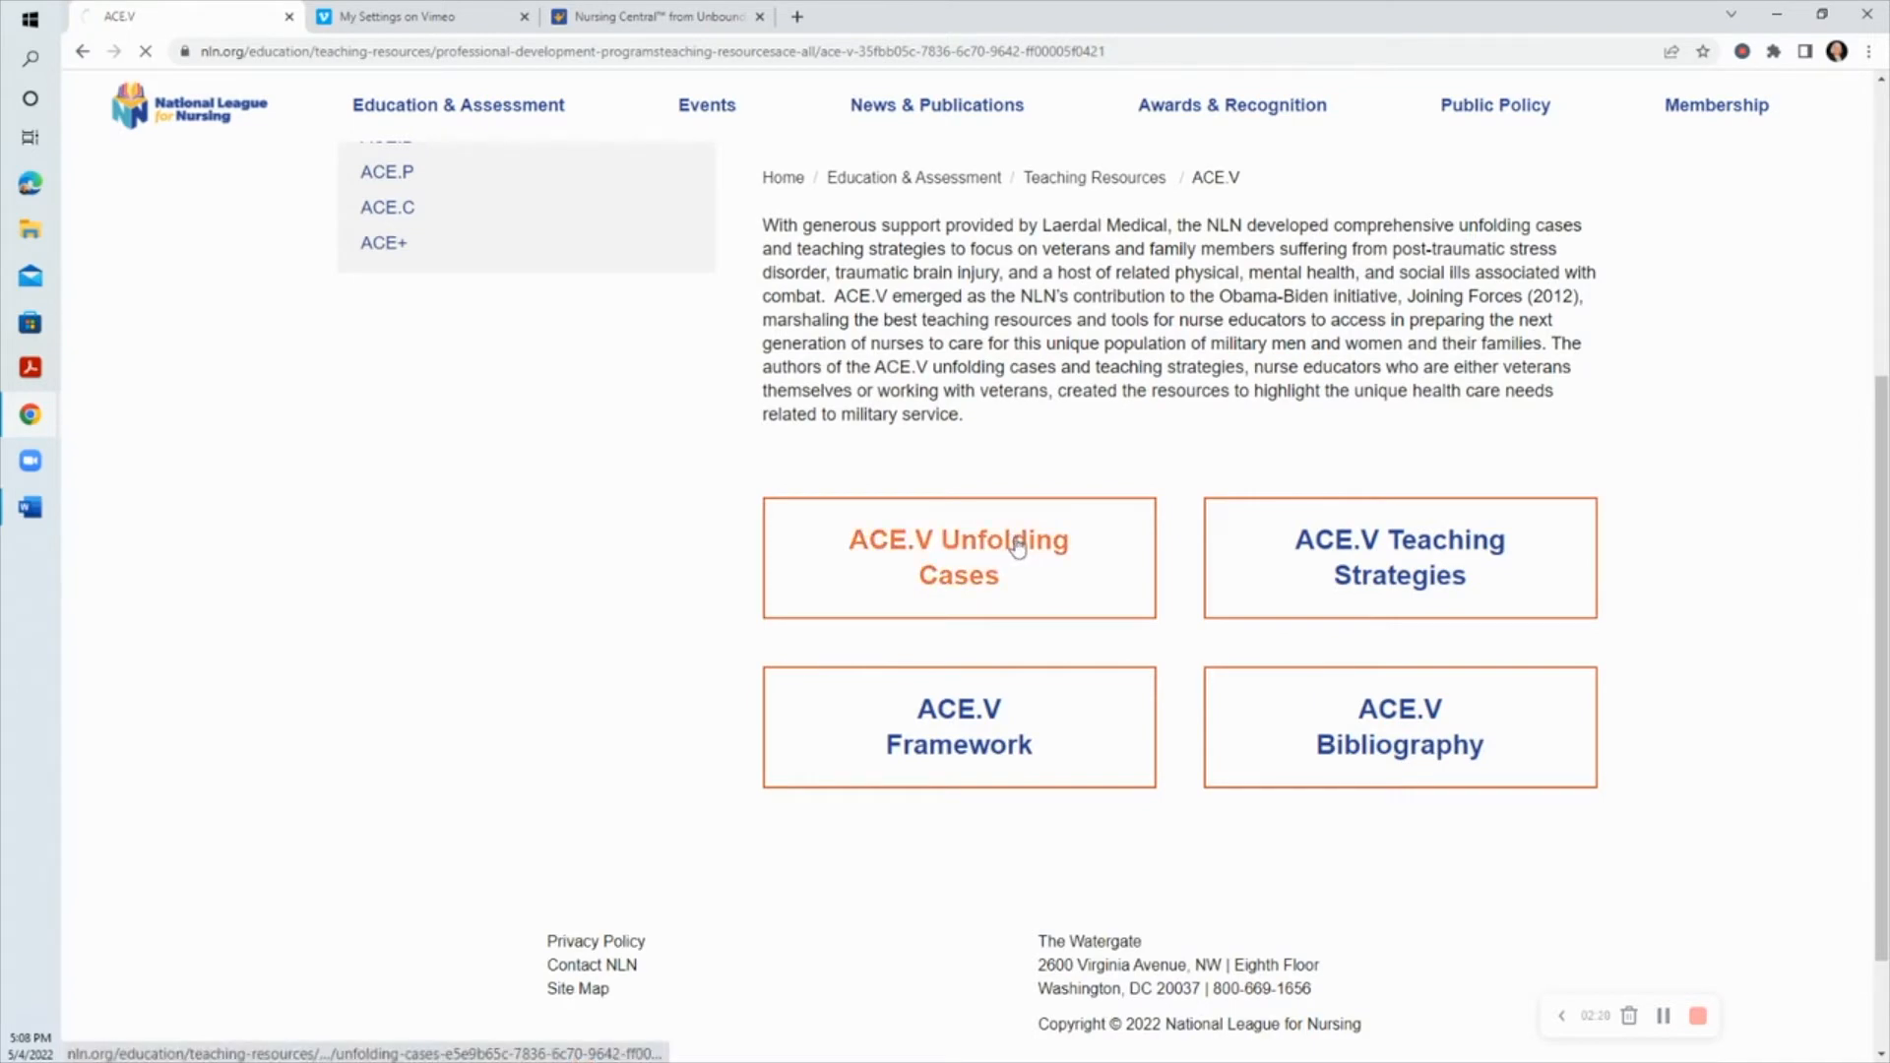
{"action": "left_click", "coordinate": [959, 557]}
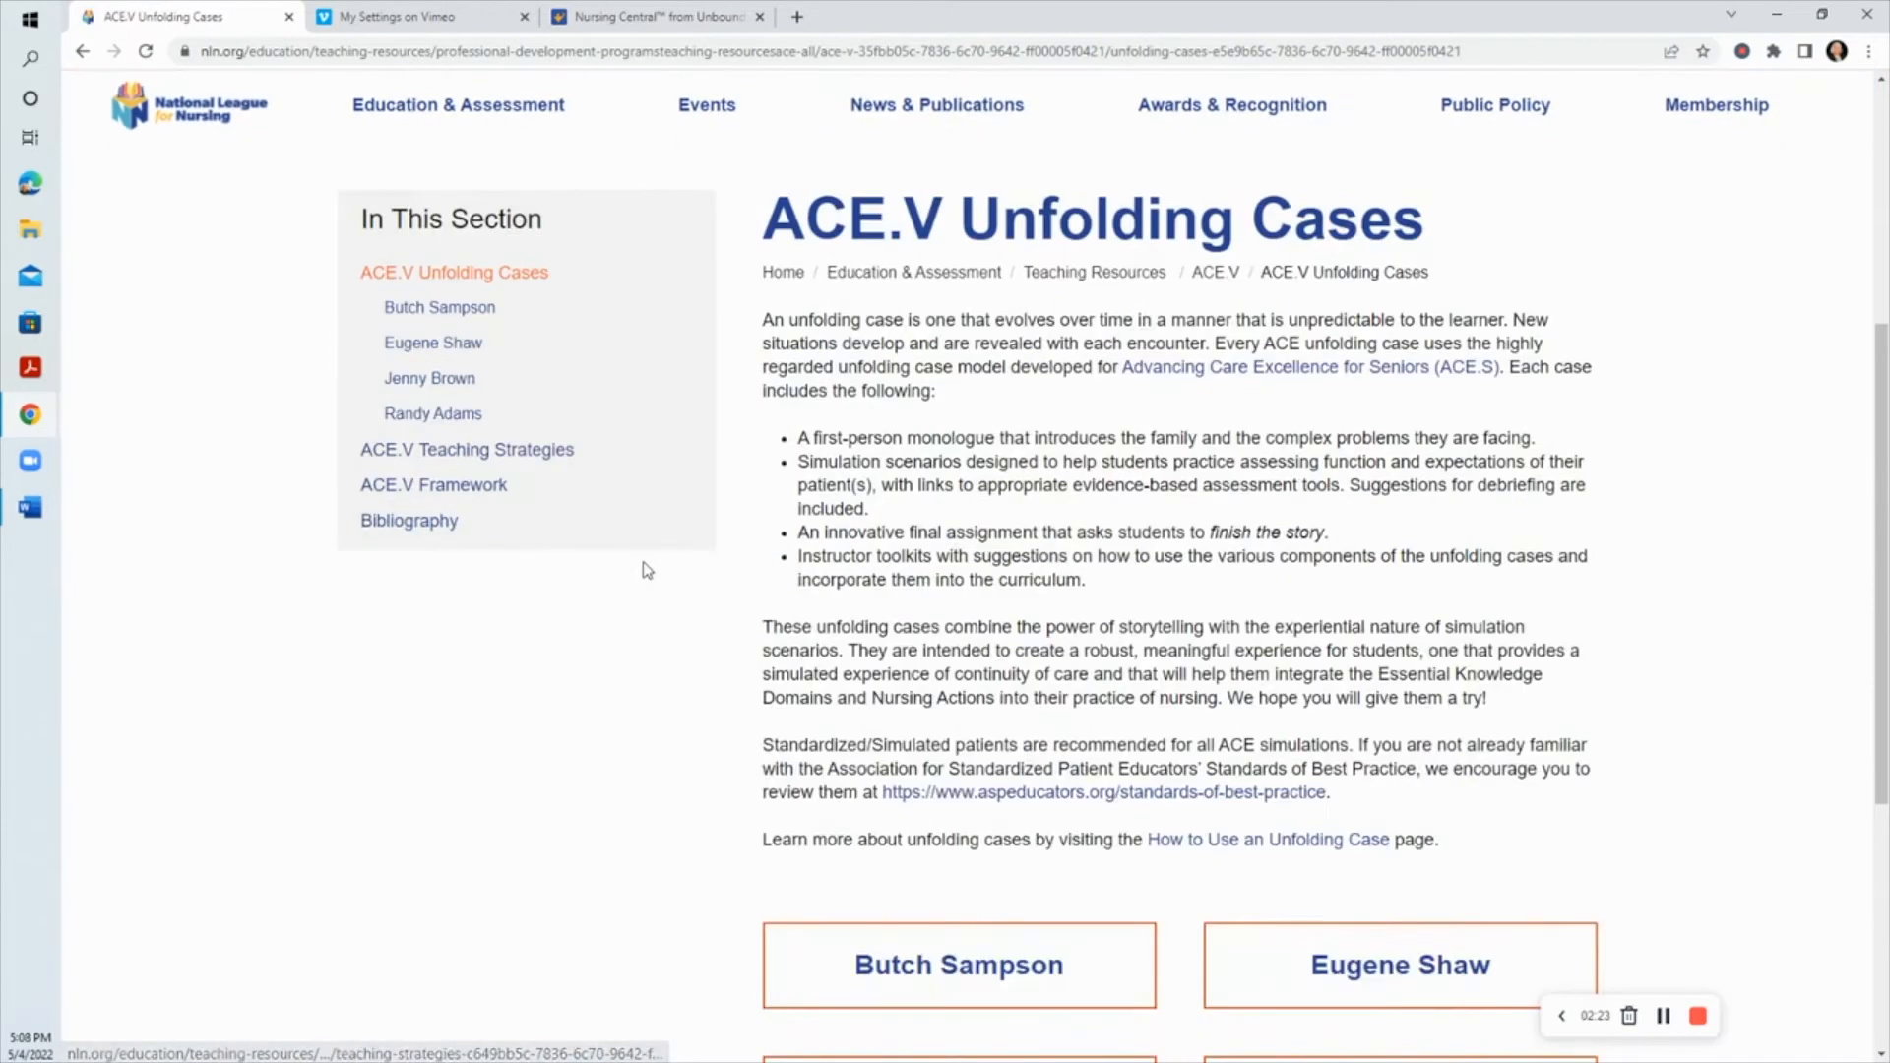
{"action": "scroll", "scroll_direction": "down", "scroll_amount": 3}
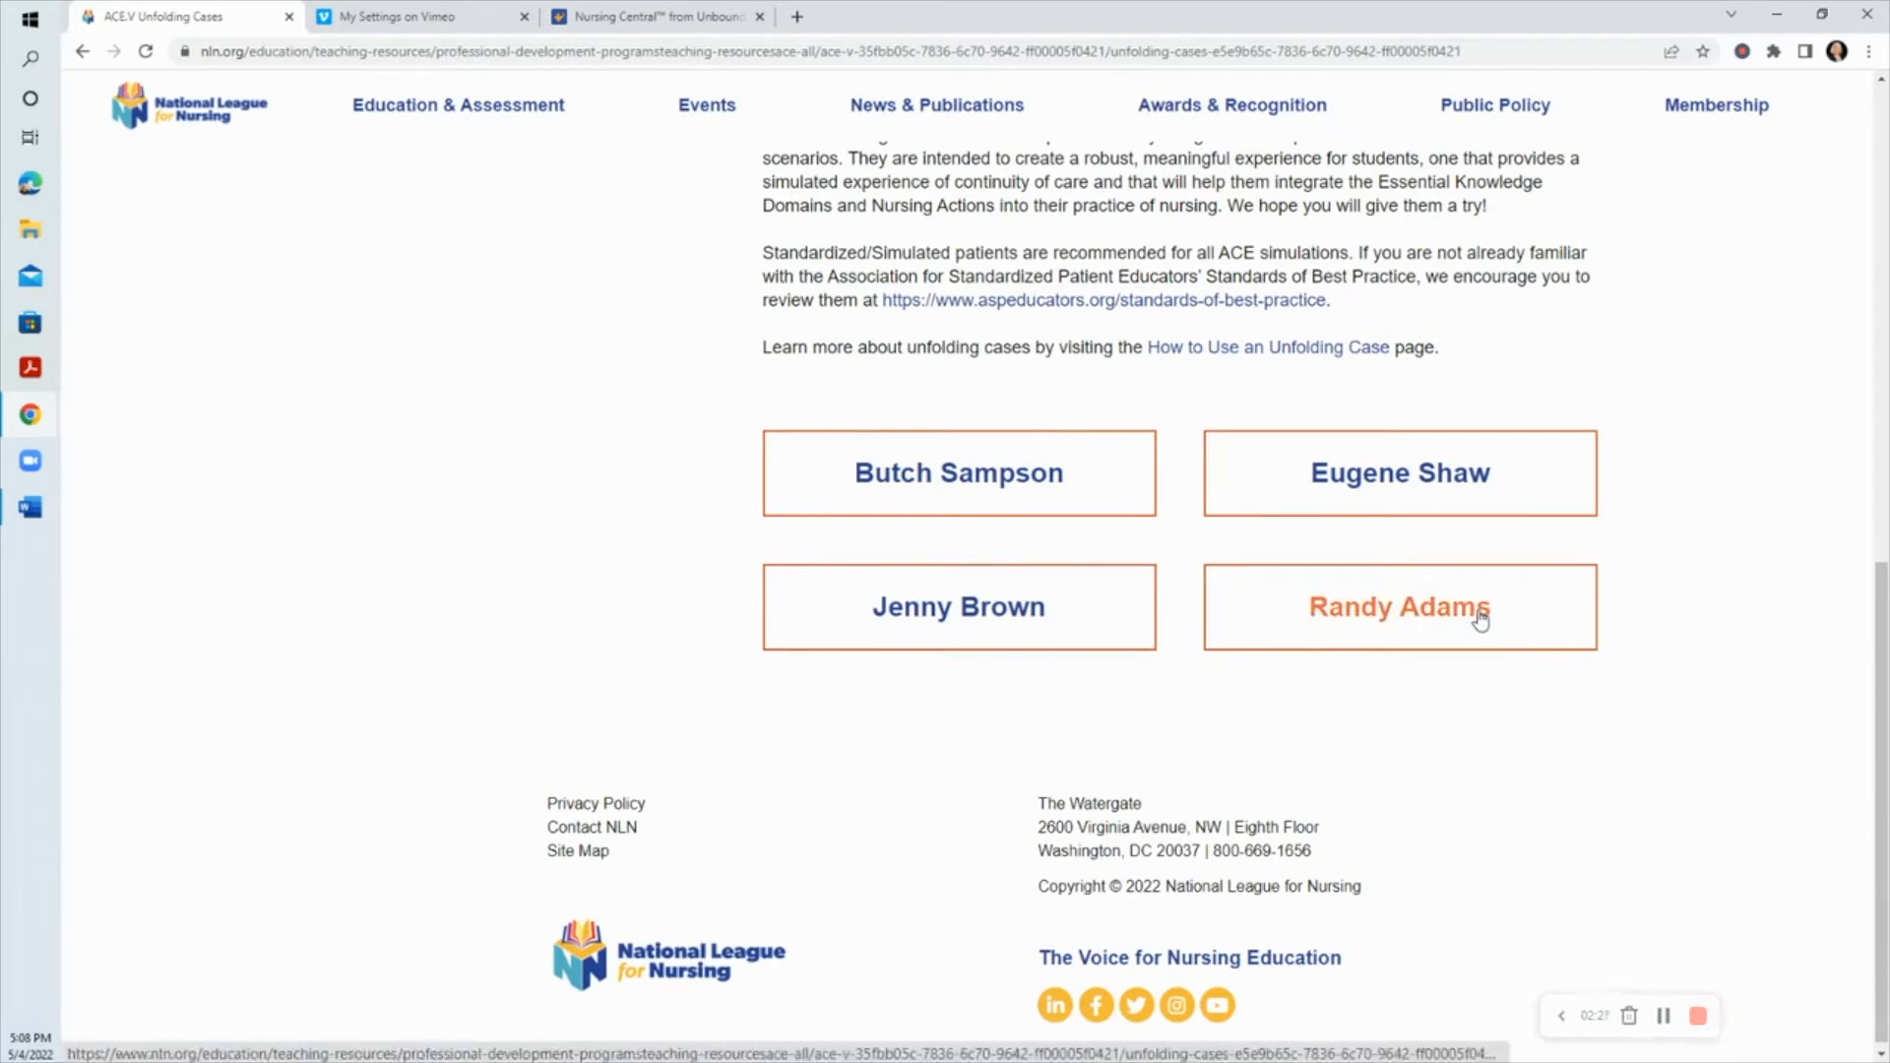
Step: Open the Randy Adams case and scroll to its list of downloadable simulation files
{"action": "left_click", "coordinate": [1398, 606]}
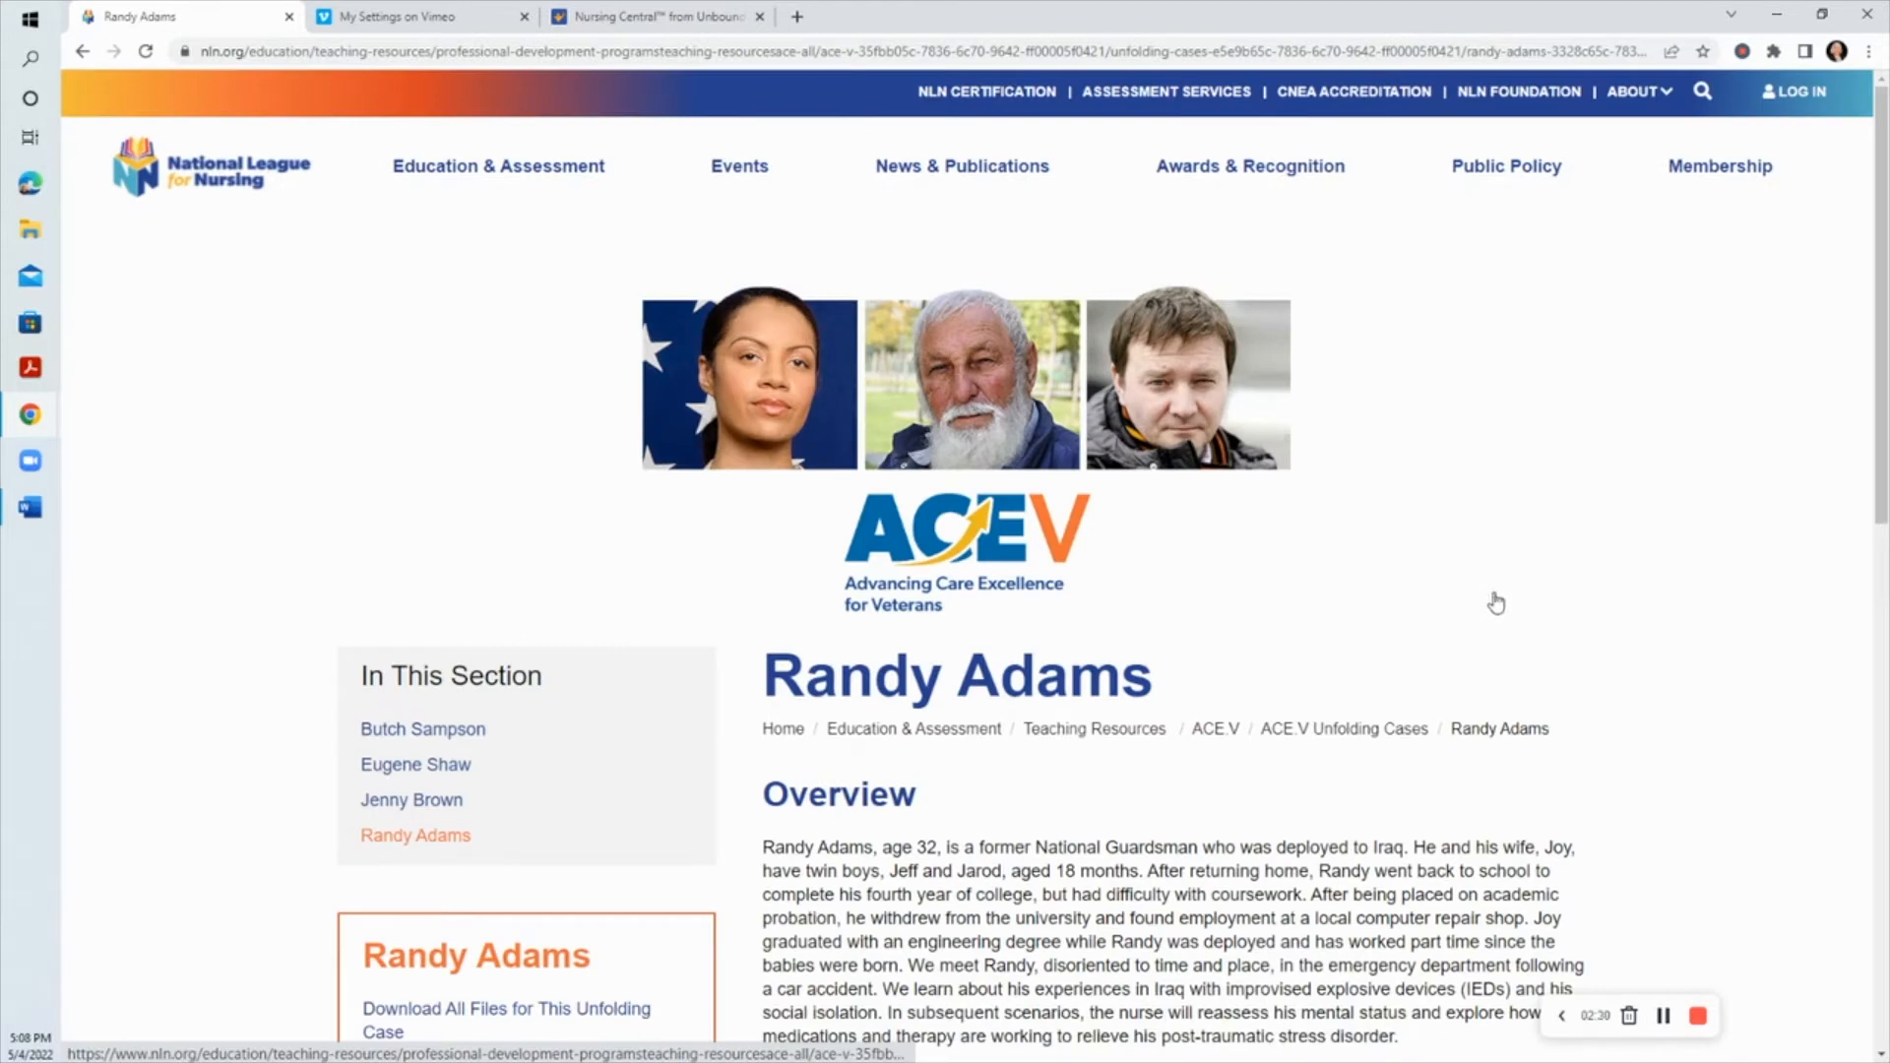
{"action": "scroll", "scroll_direction": "down", "scroll_amount": 3}
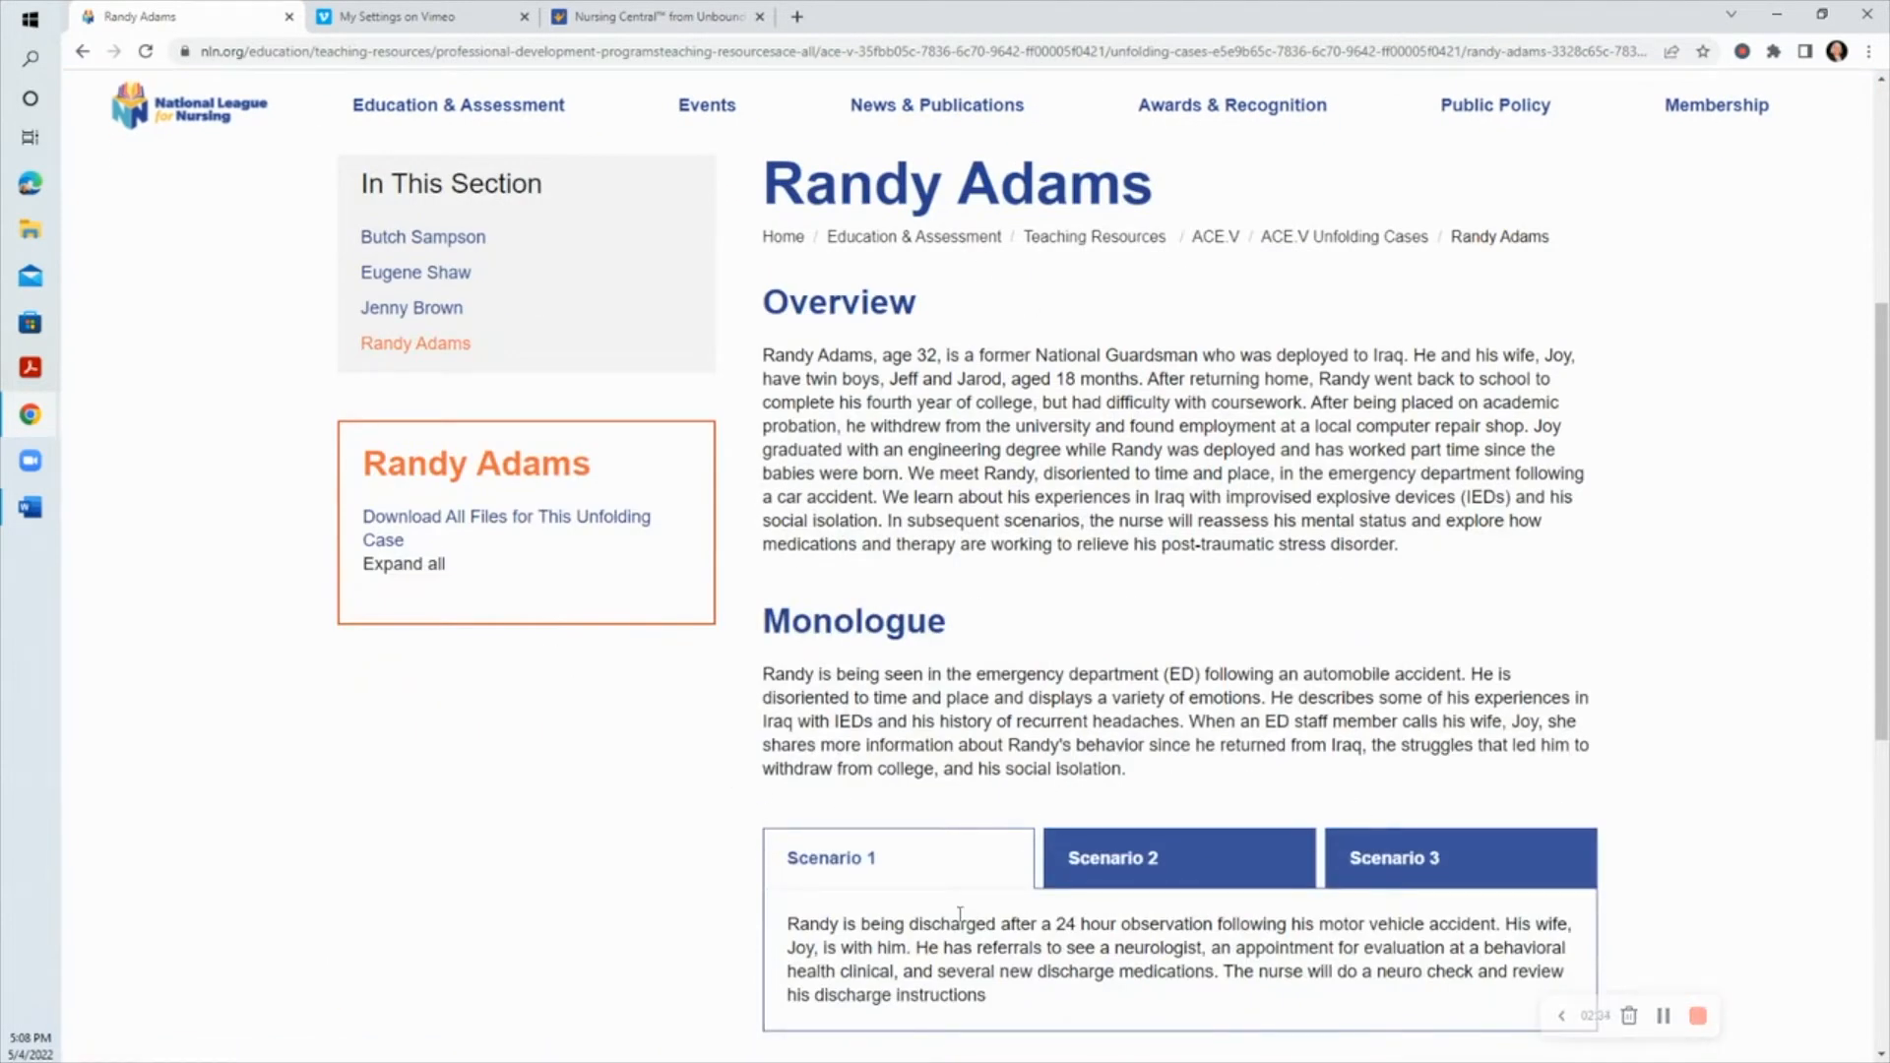
{"action": "mouse_move", "coordinate": [1308, 695]}
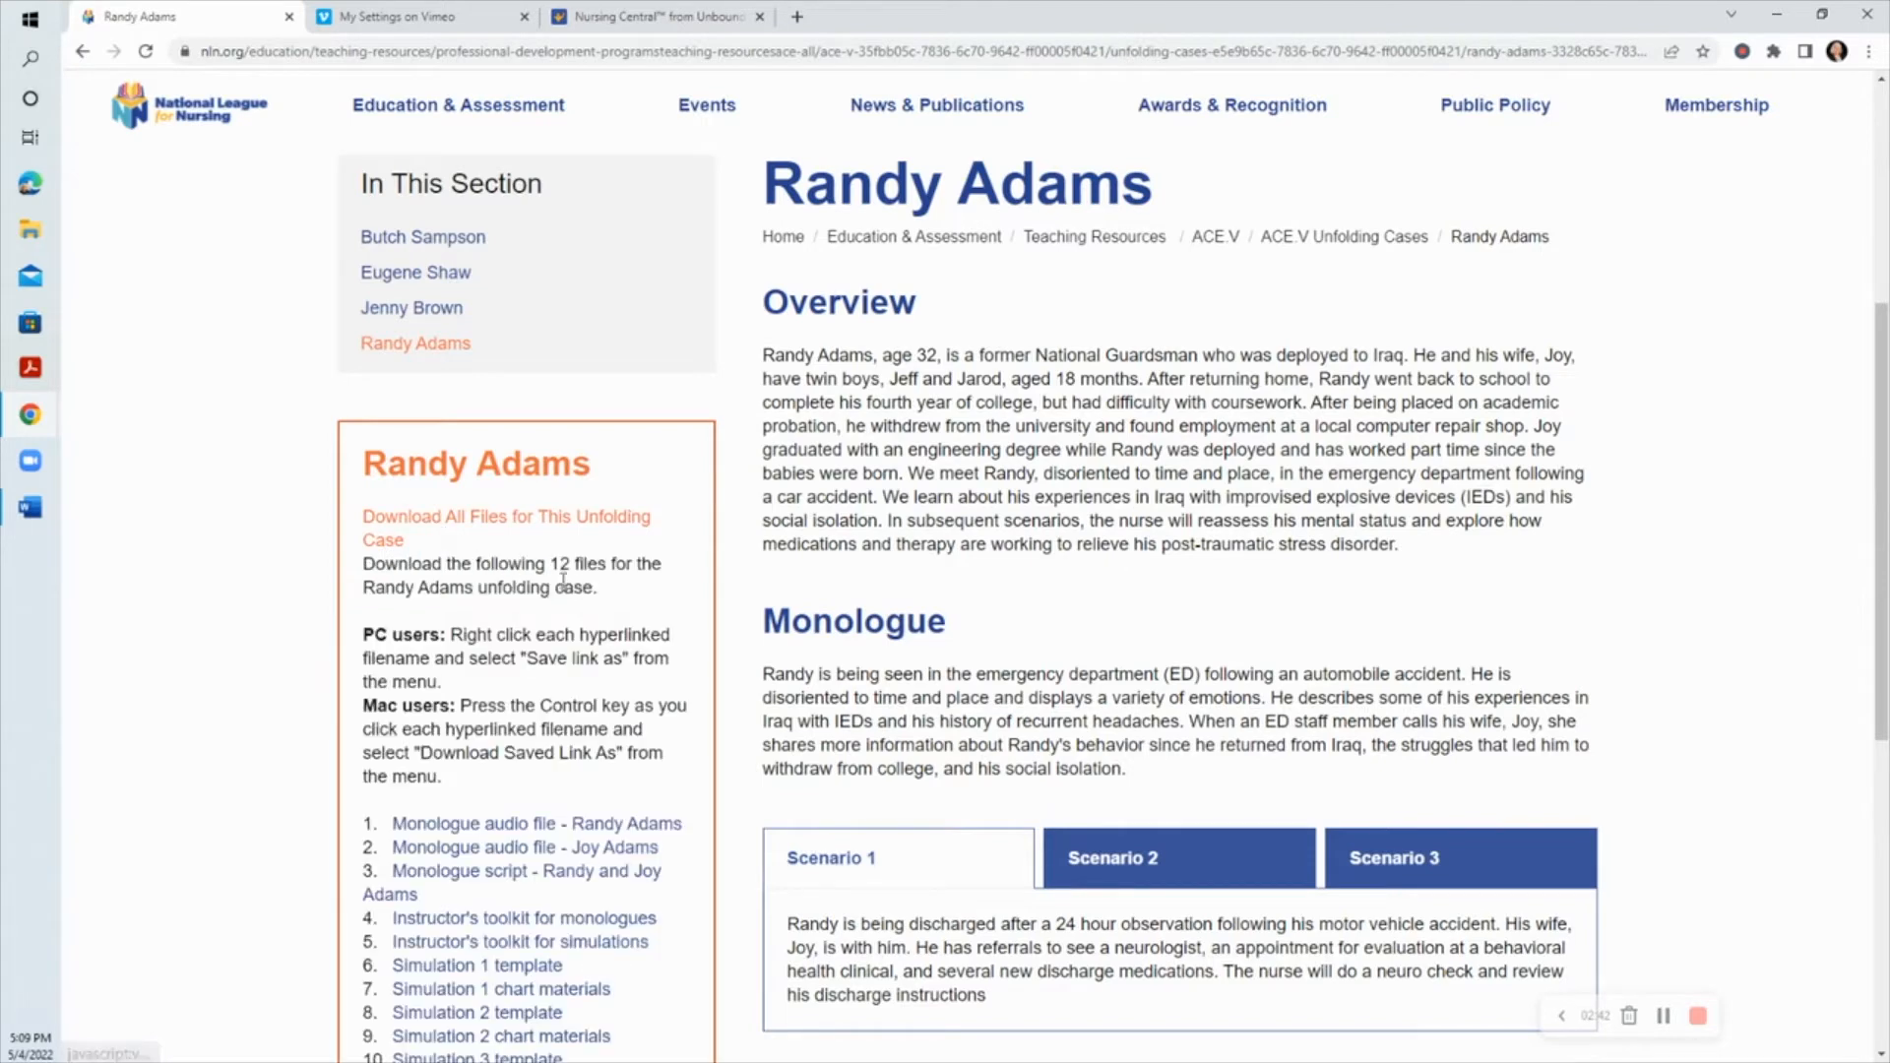
{"action": "scroll", "scroll_direction": "down", "scroll_amount": 3}
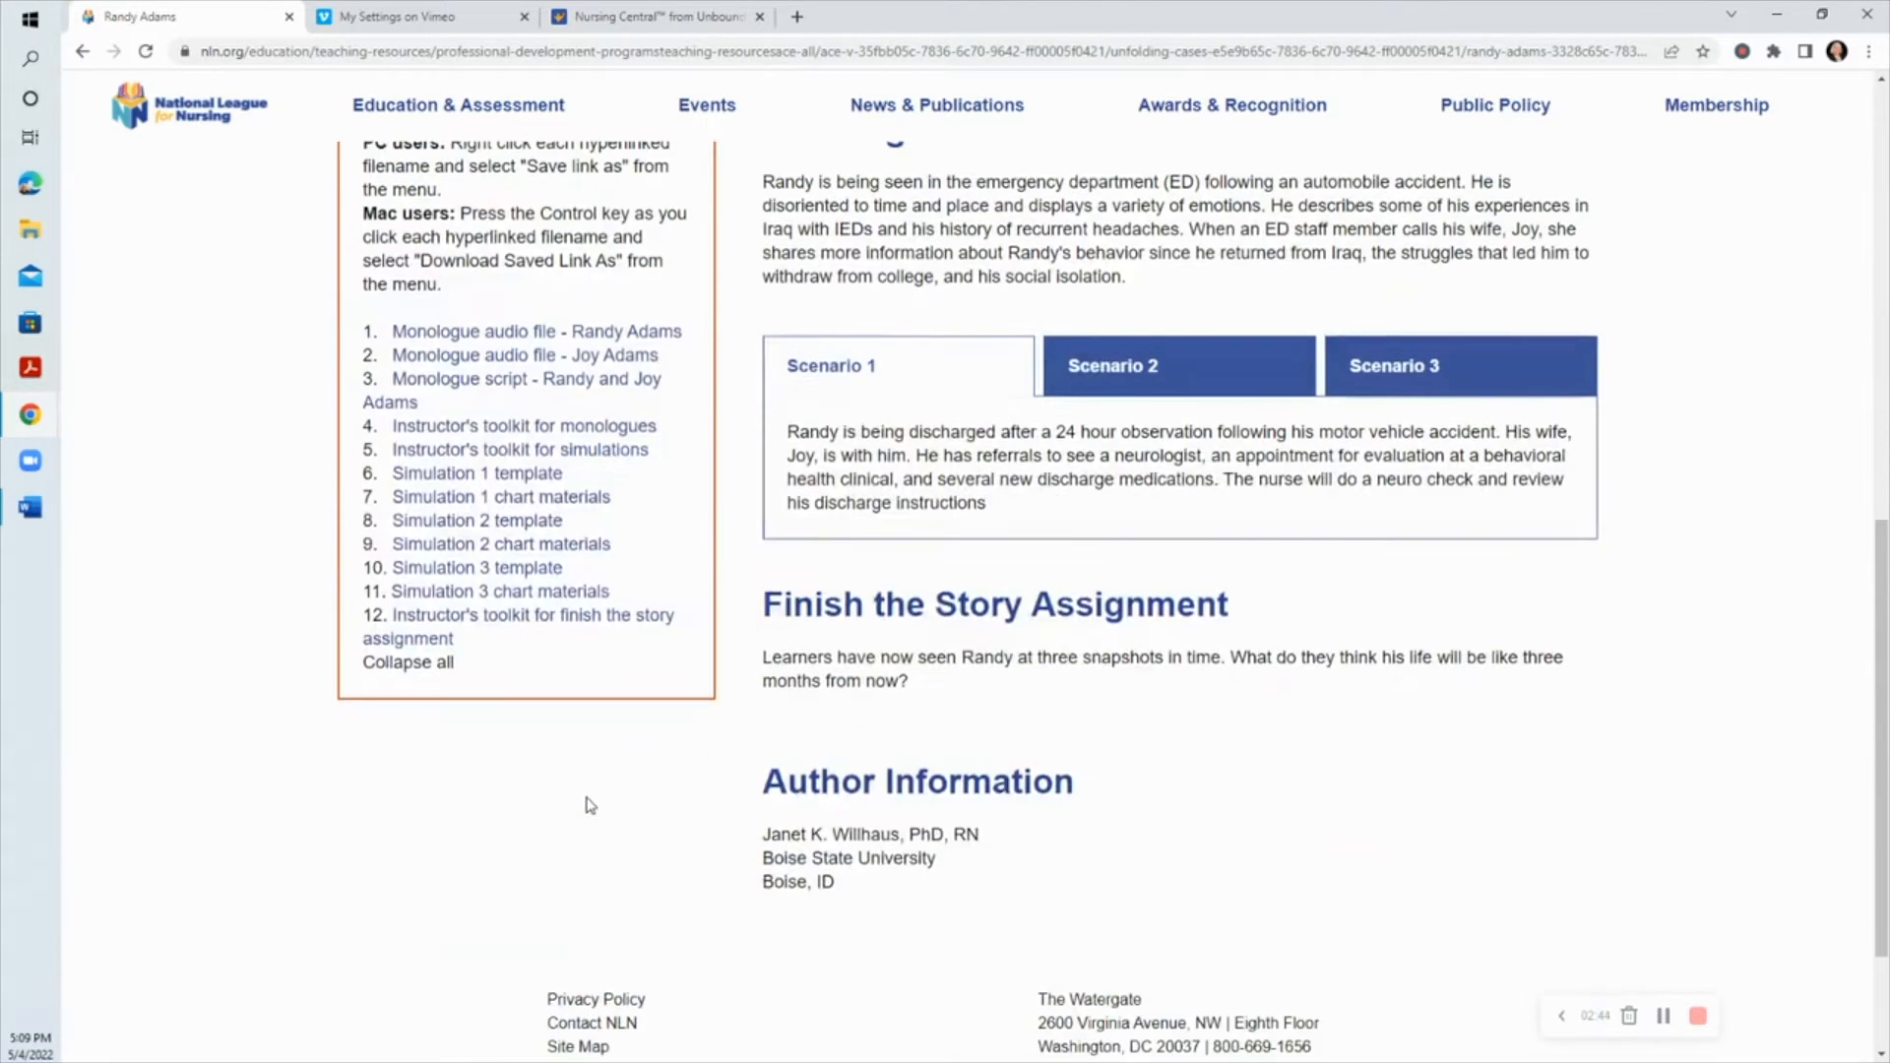
{"action": "mouse_move", "coordinate": [654, 508]}
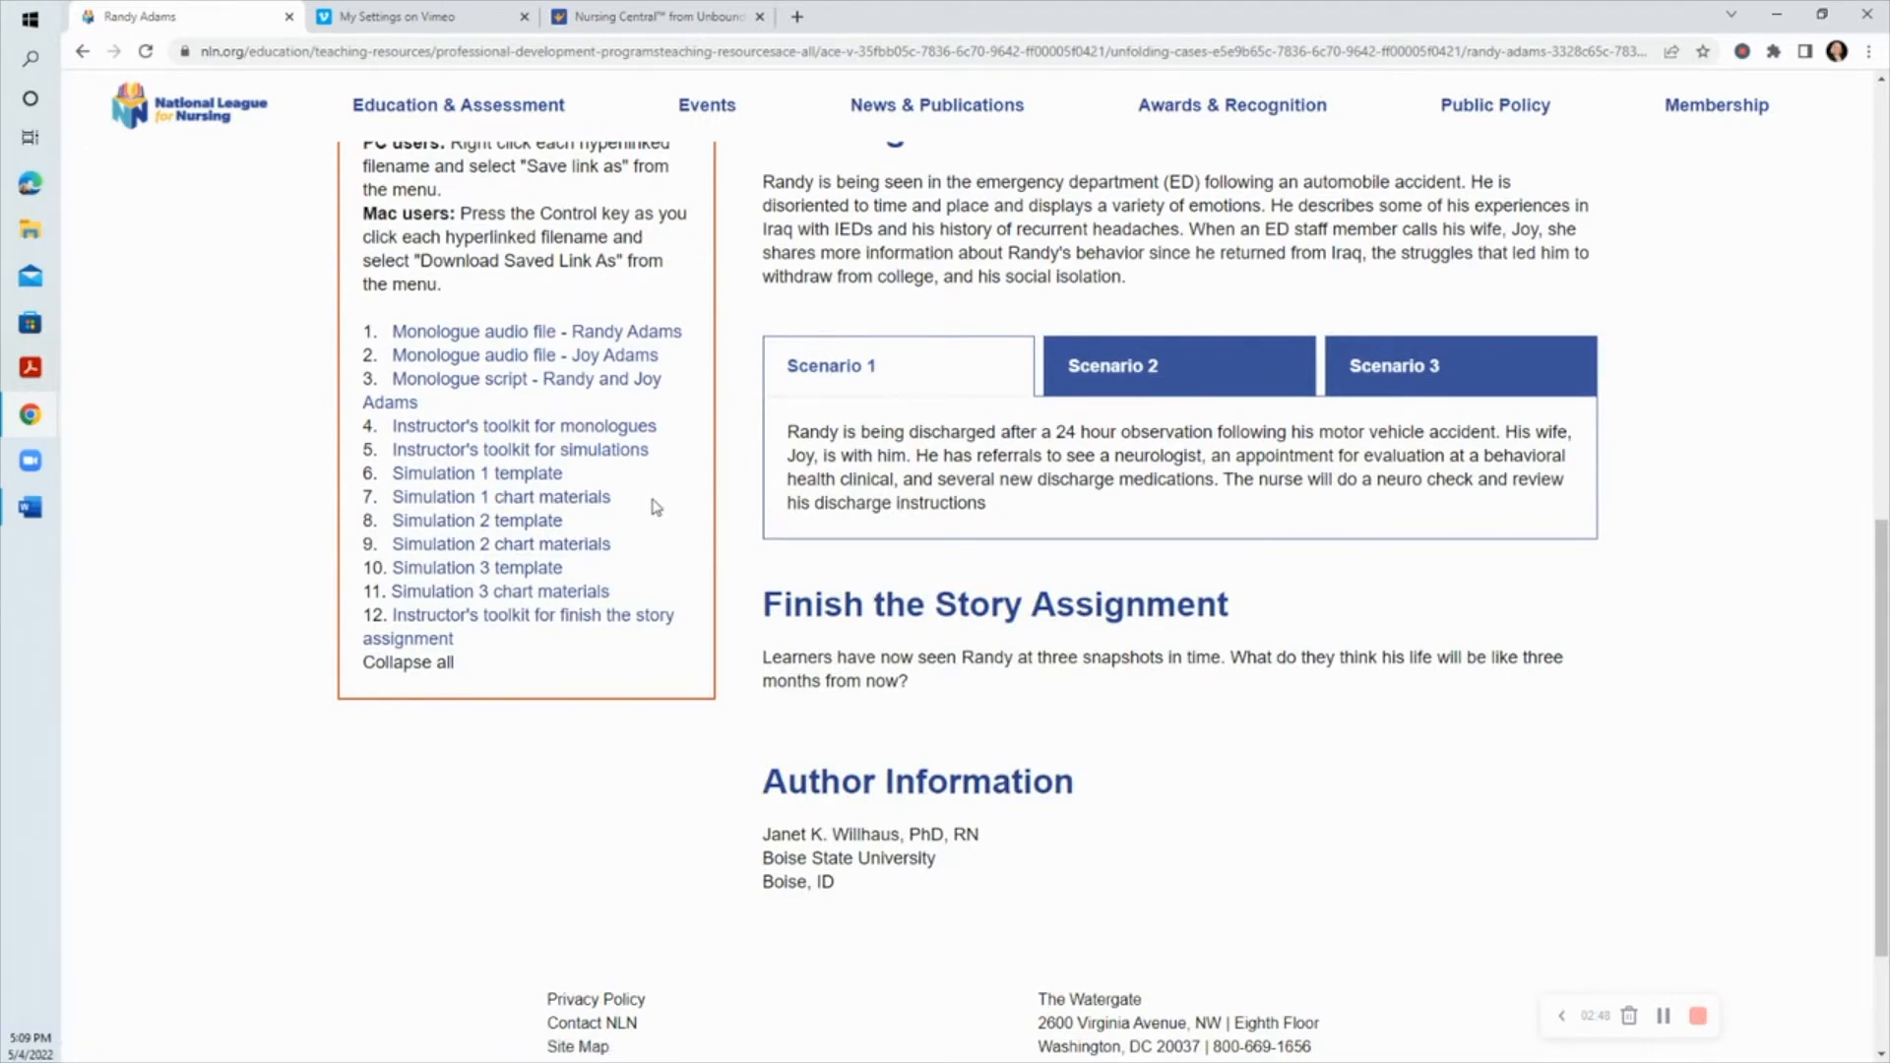
{"action": "mouse_move", "coordinate": [579, 312]}
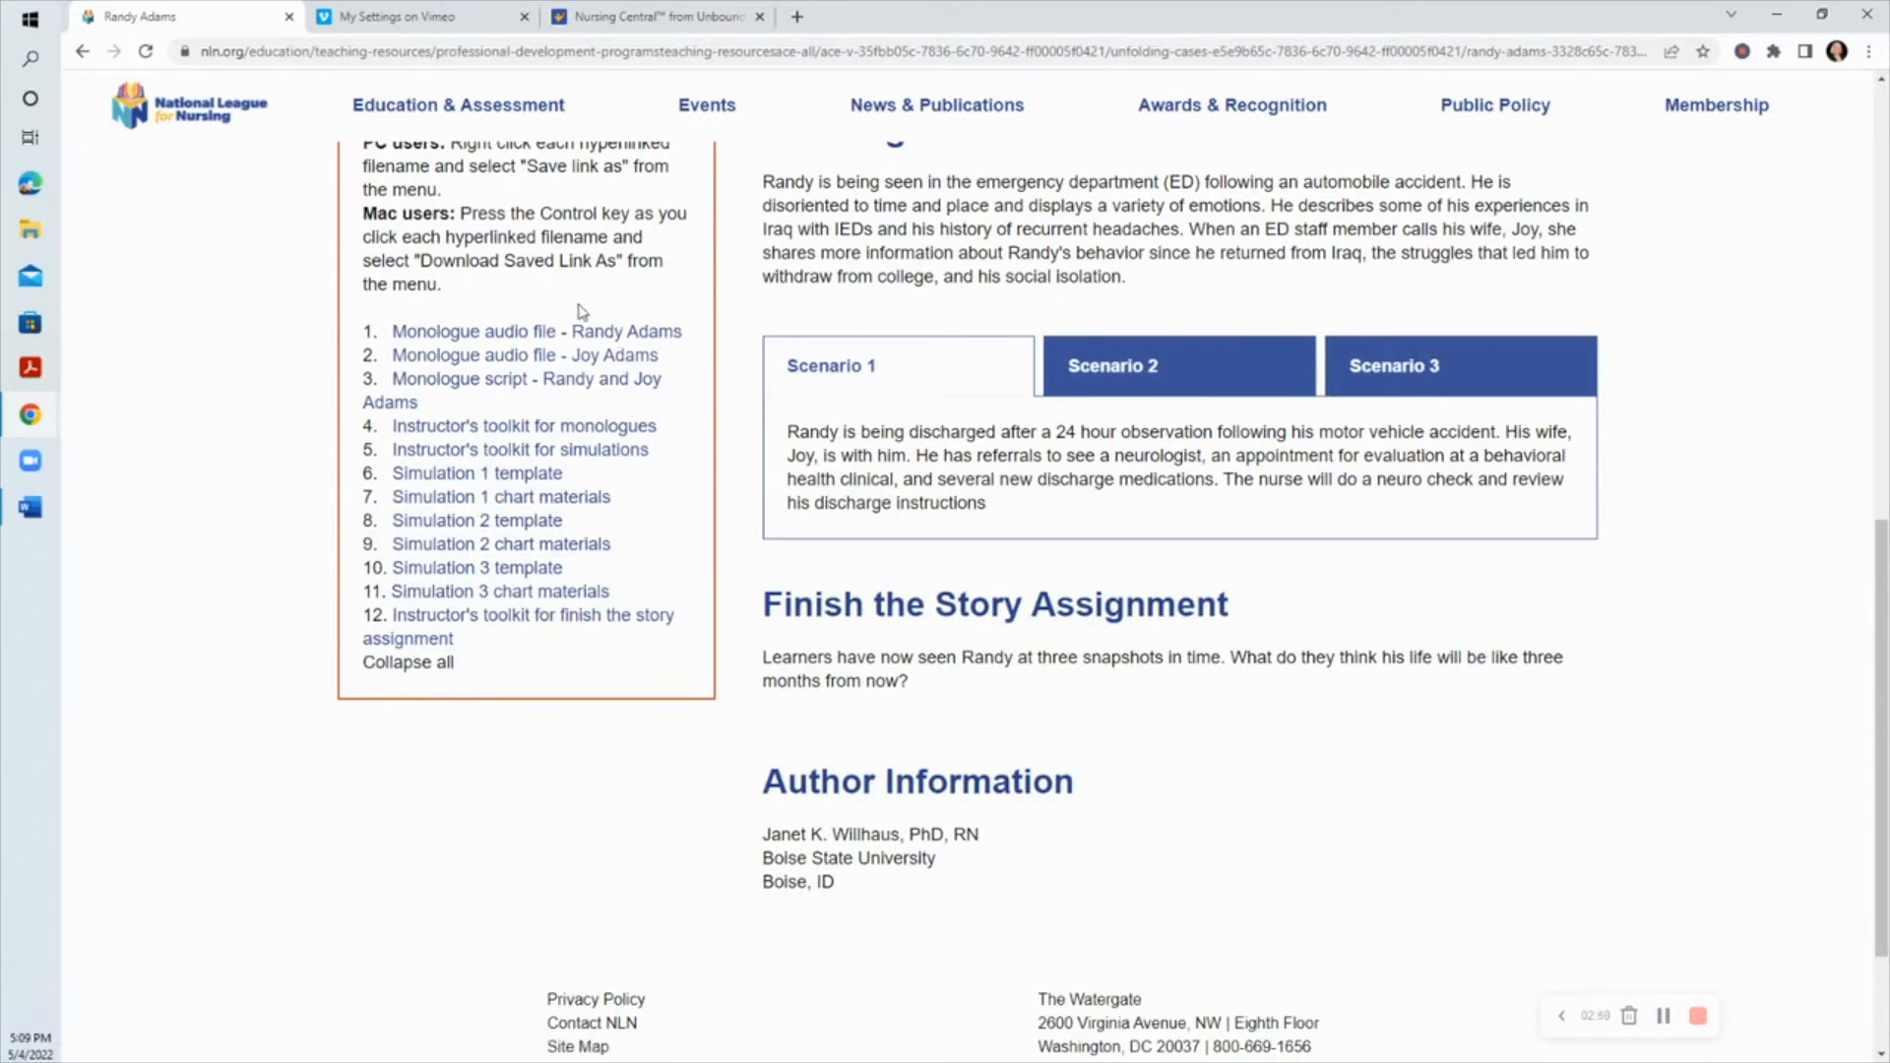
{"action": "mouse_move", "coordinate": [571, 299]}
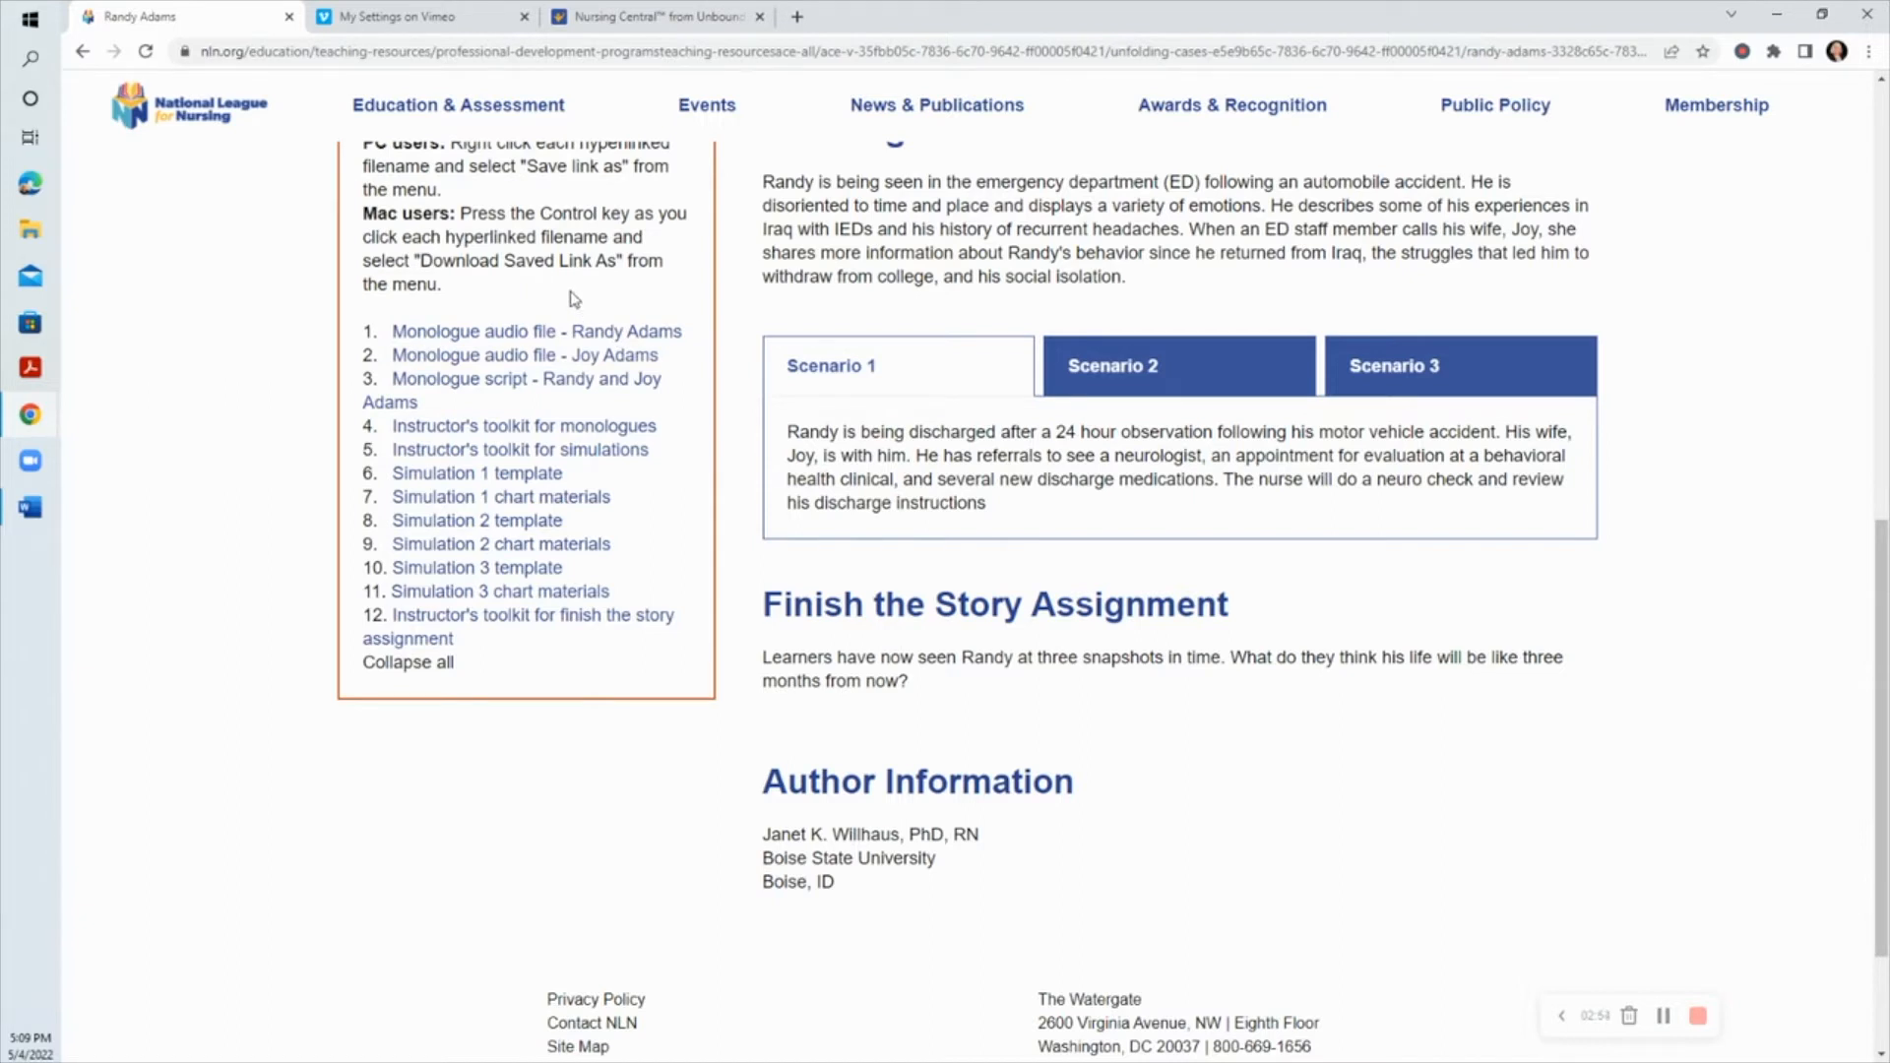
{"action": "mouse_move", "coordinate": [573, 289]}
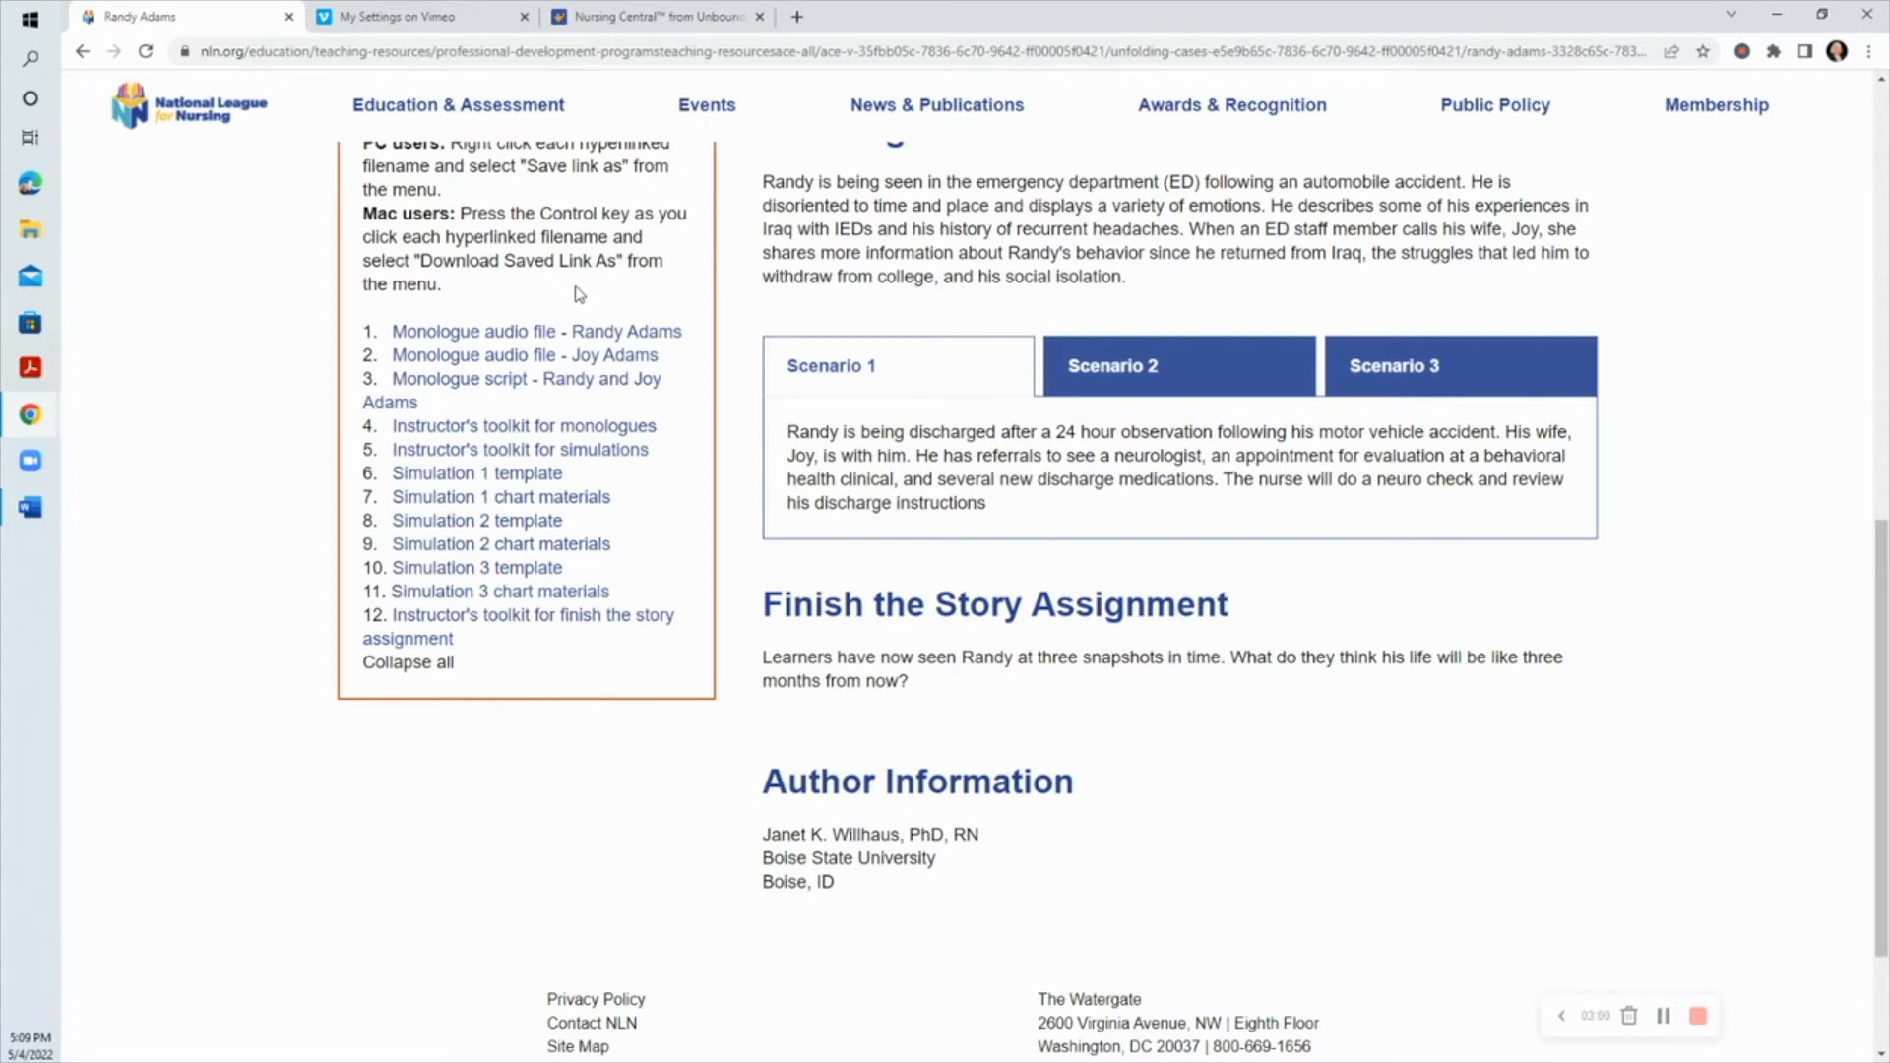
{"action": "mouse_move", "coordinate": [579, 281]}
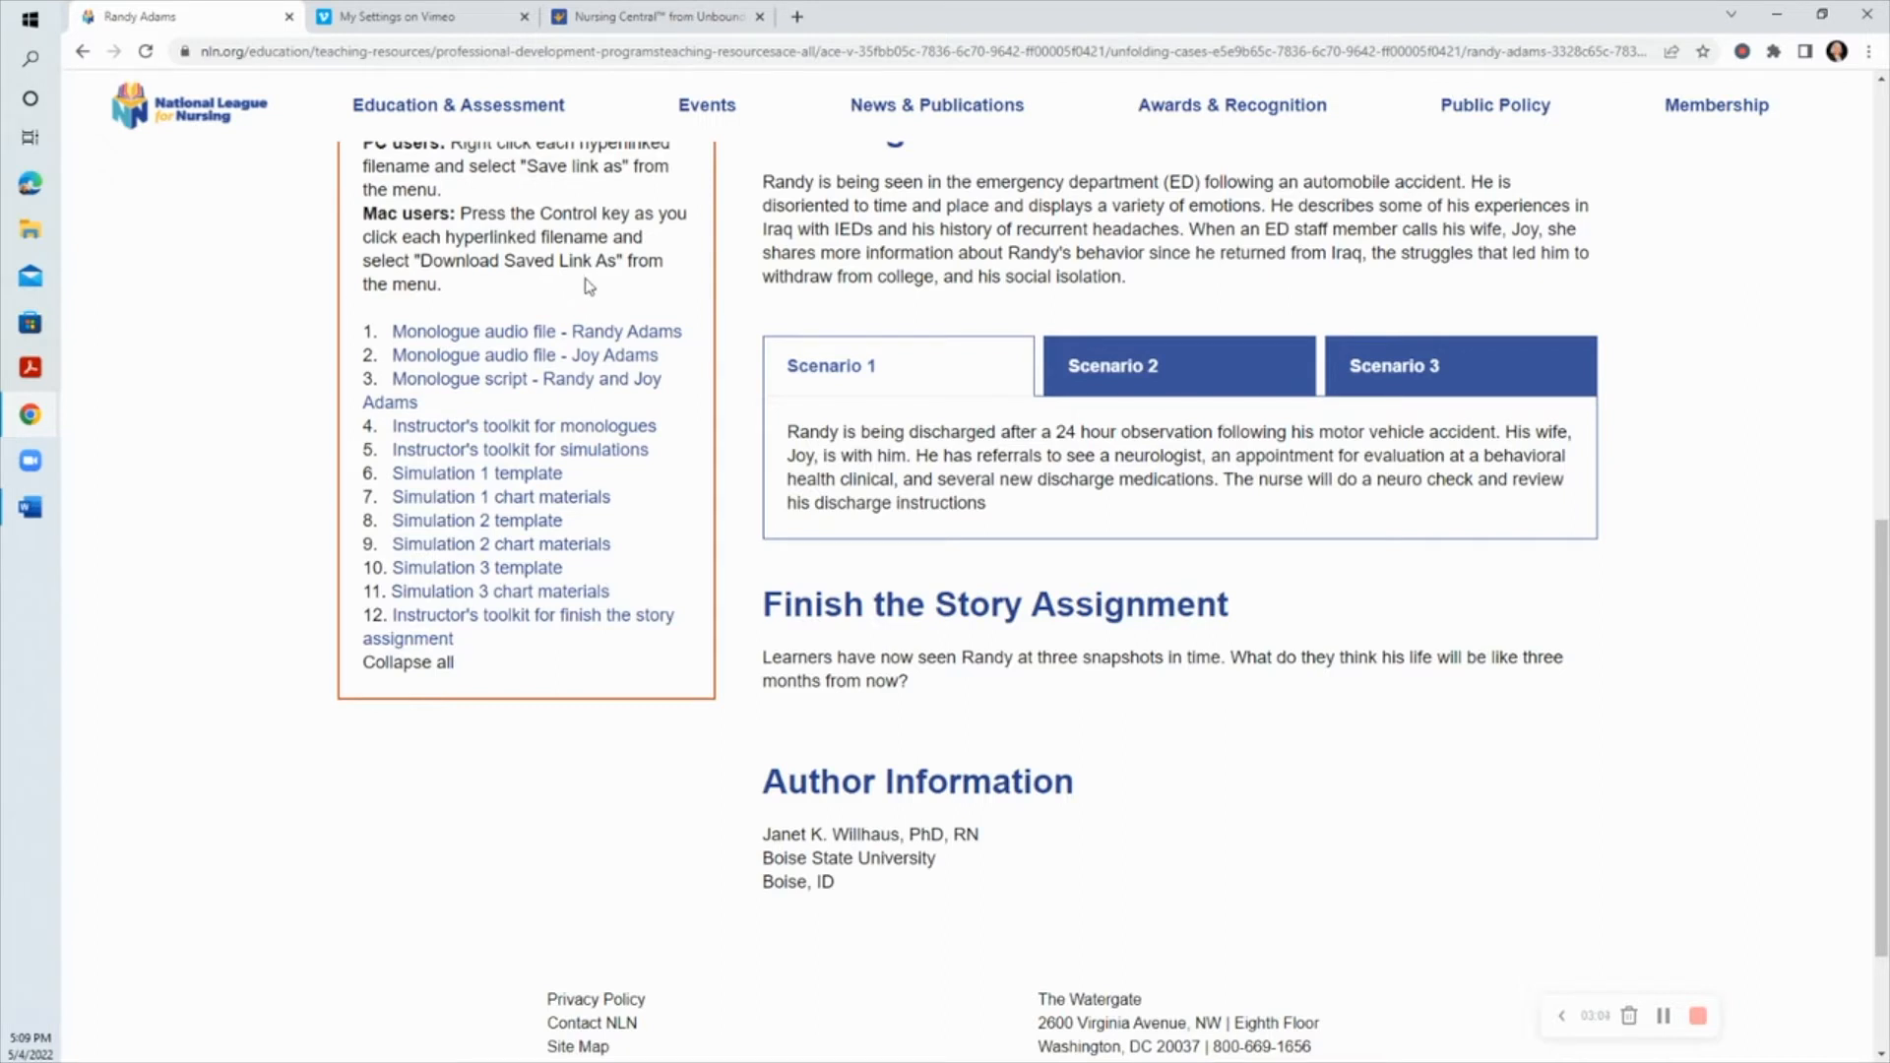
{"action": "mouse_move", "coordinate": [600, 283]}
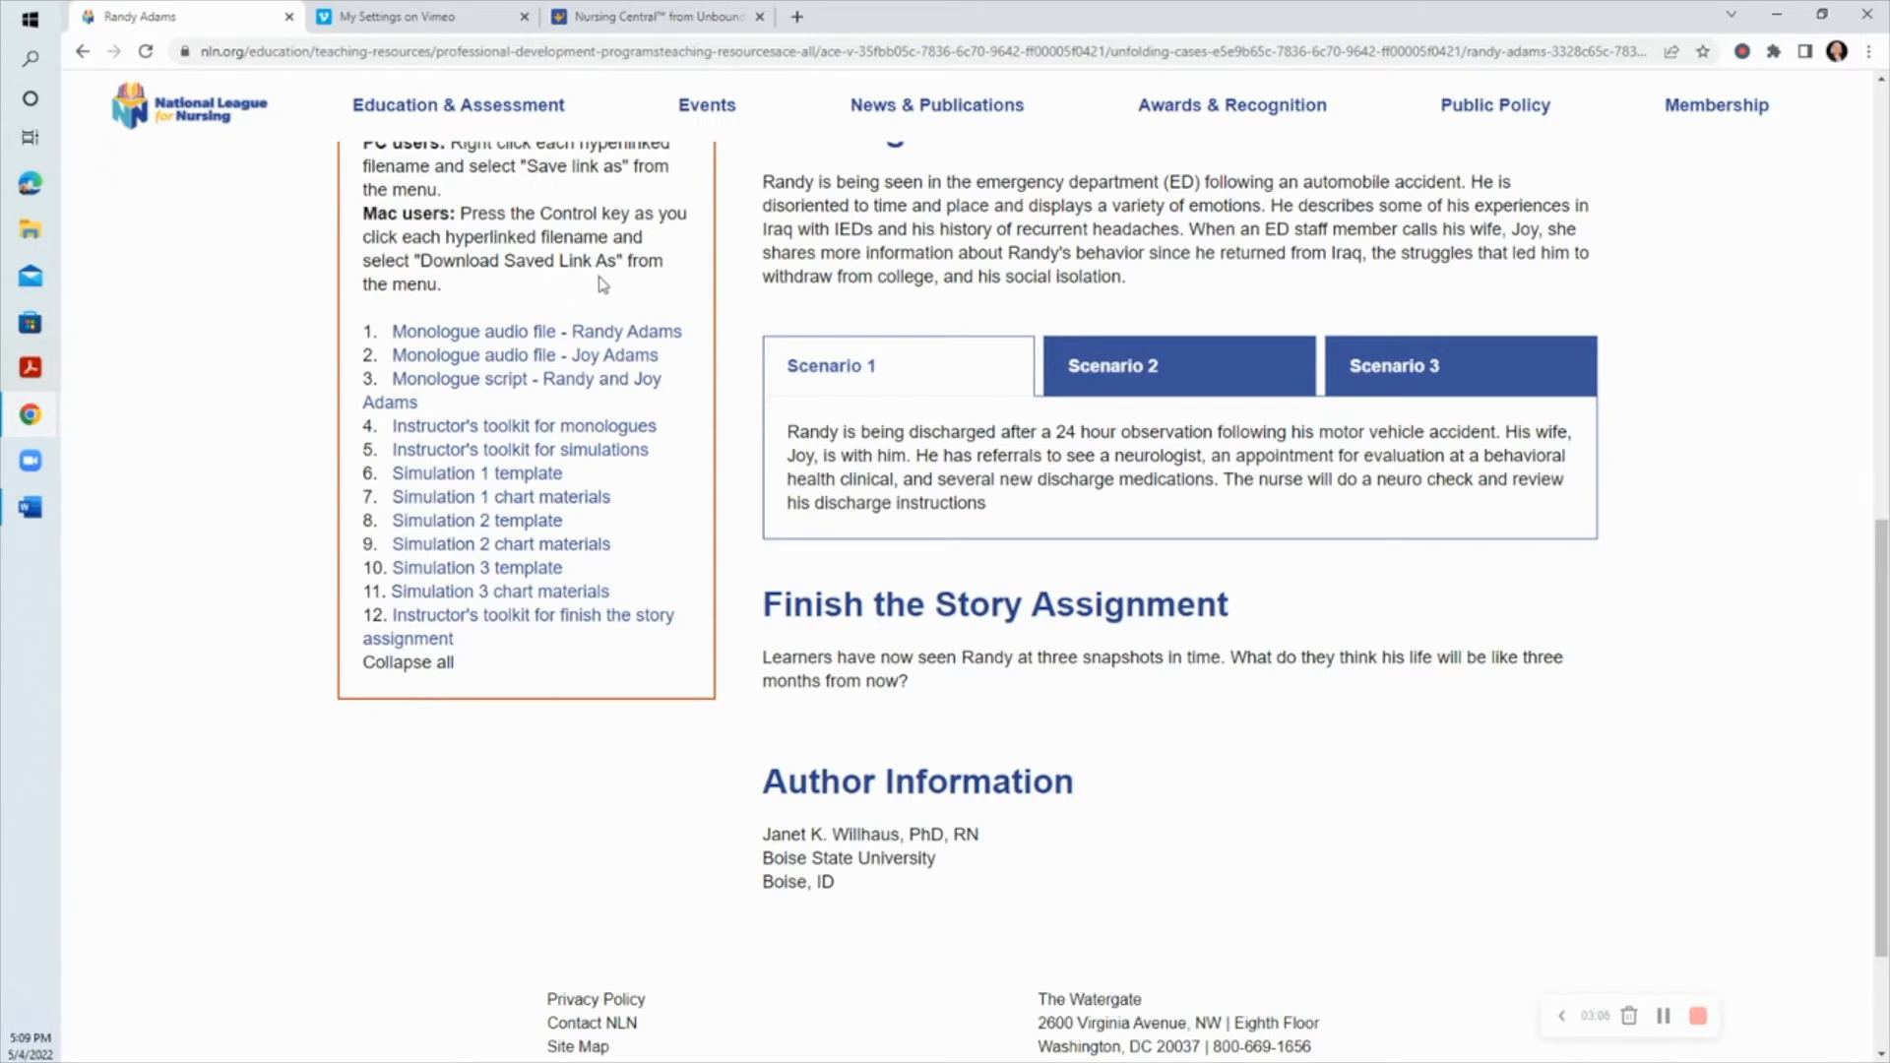
{"action": "mouse_move", "coordinate": [738, 469]}
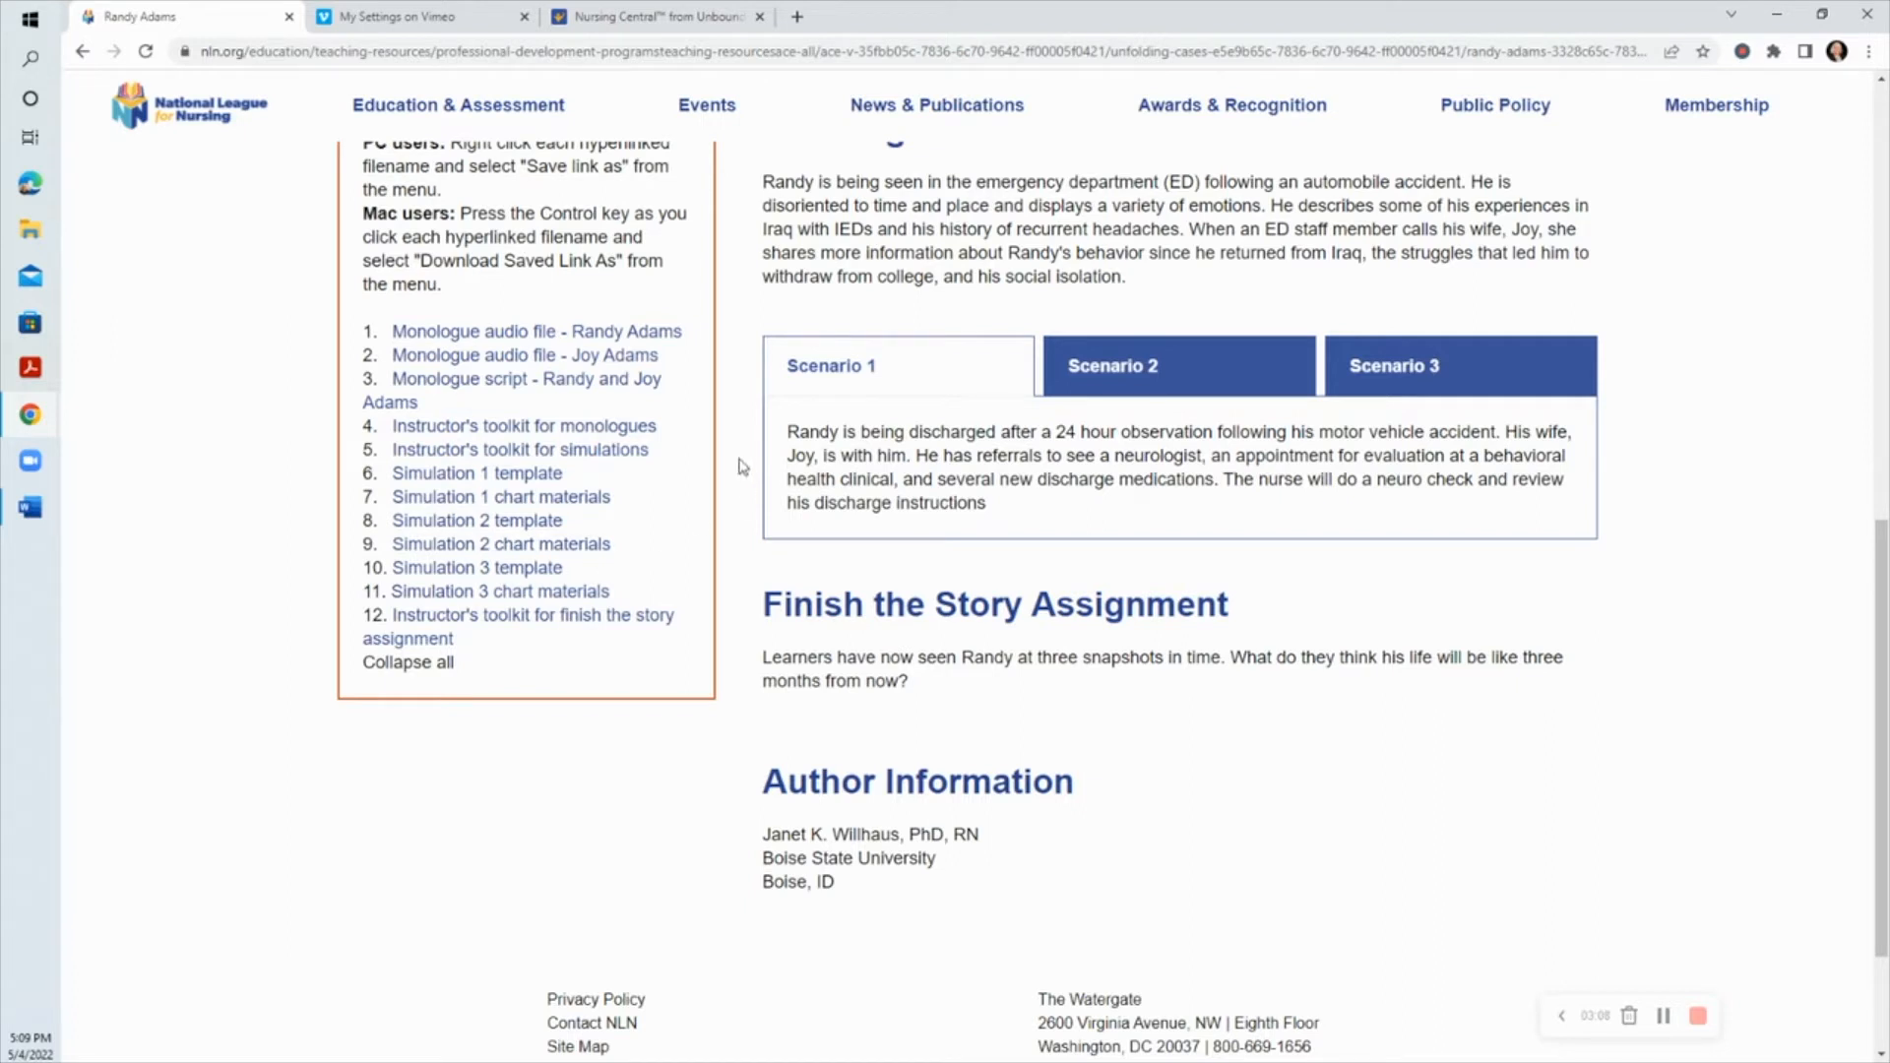
{"action": "mouse_move", "coordinate": [674, 422]}
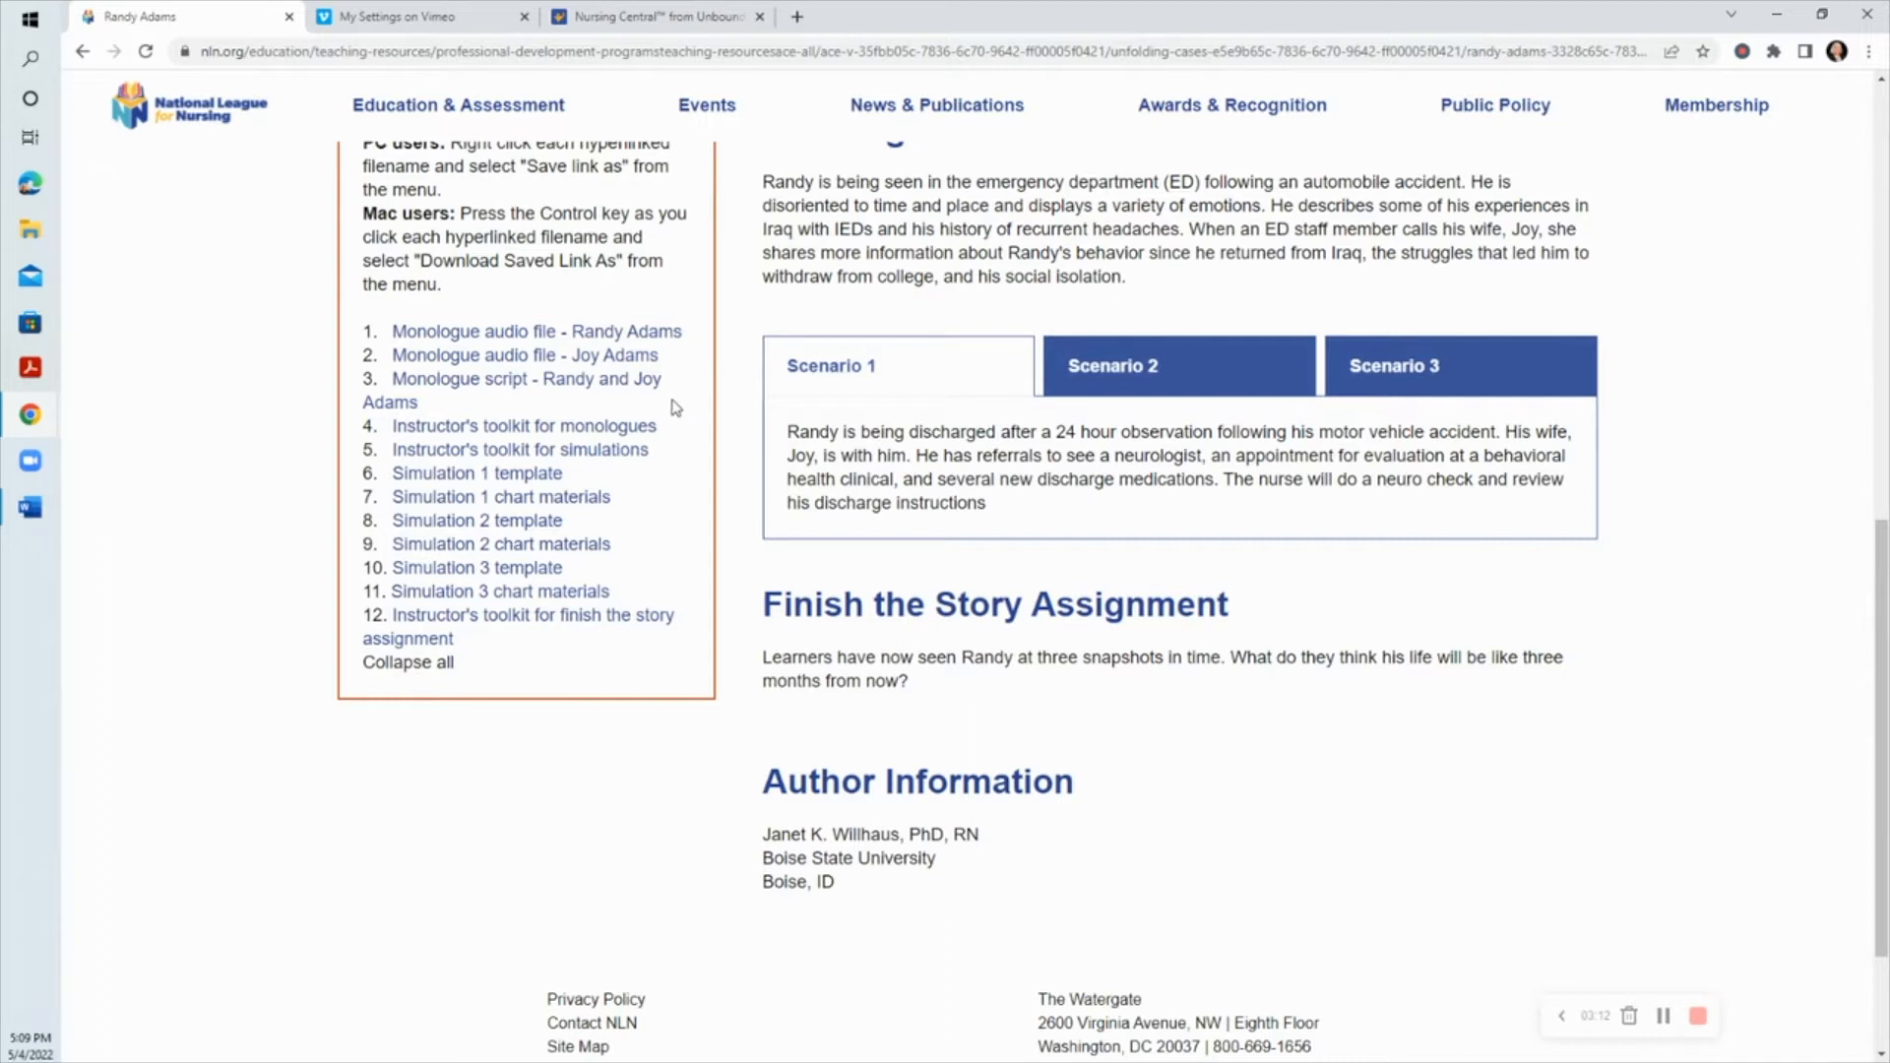
{"action": "mouse_move", "coordinate": [671, 408]}
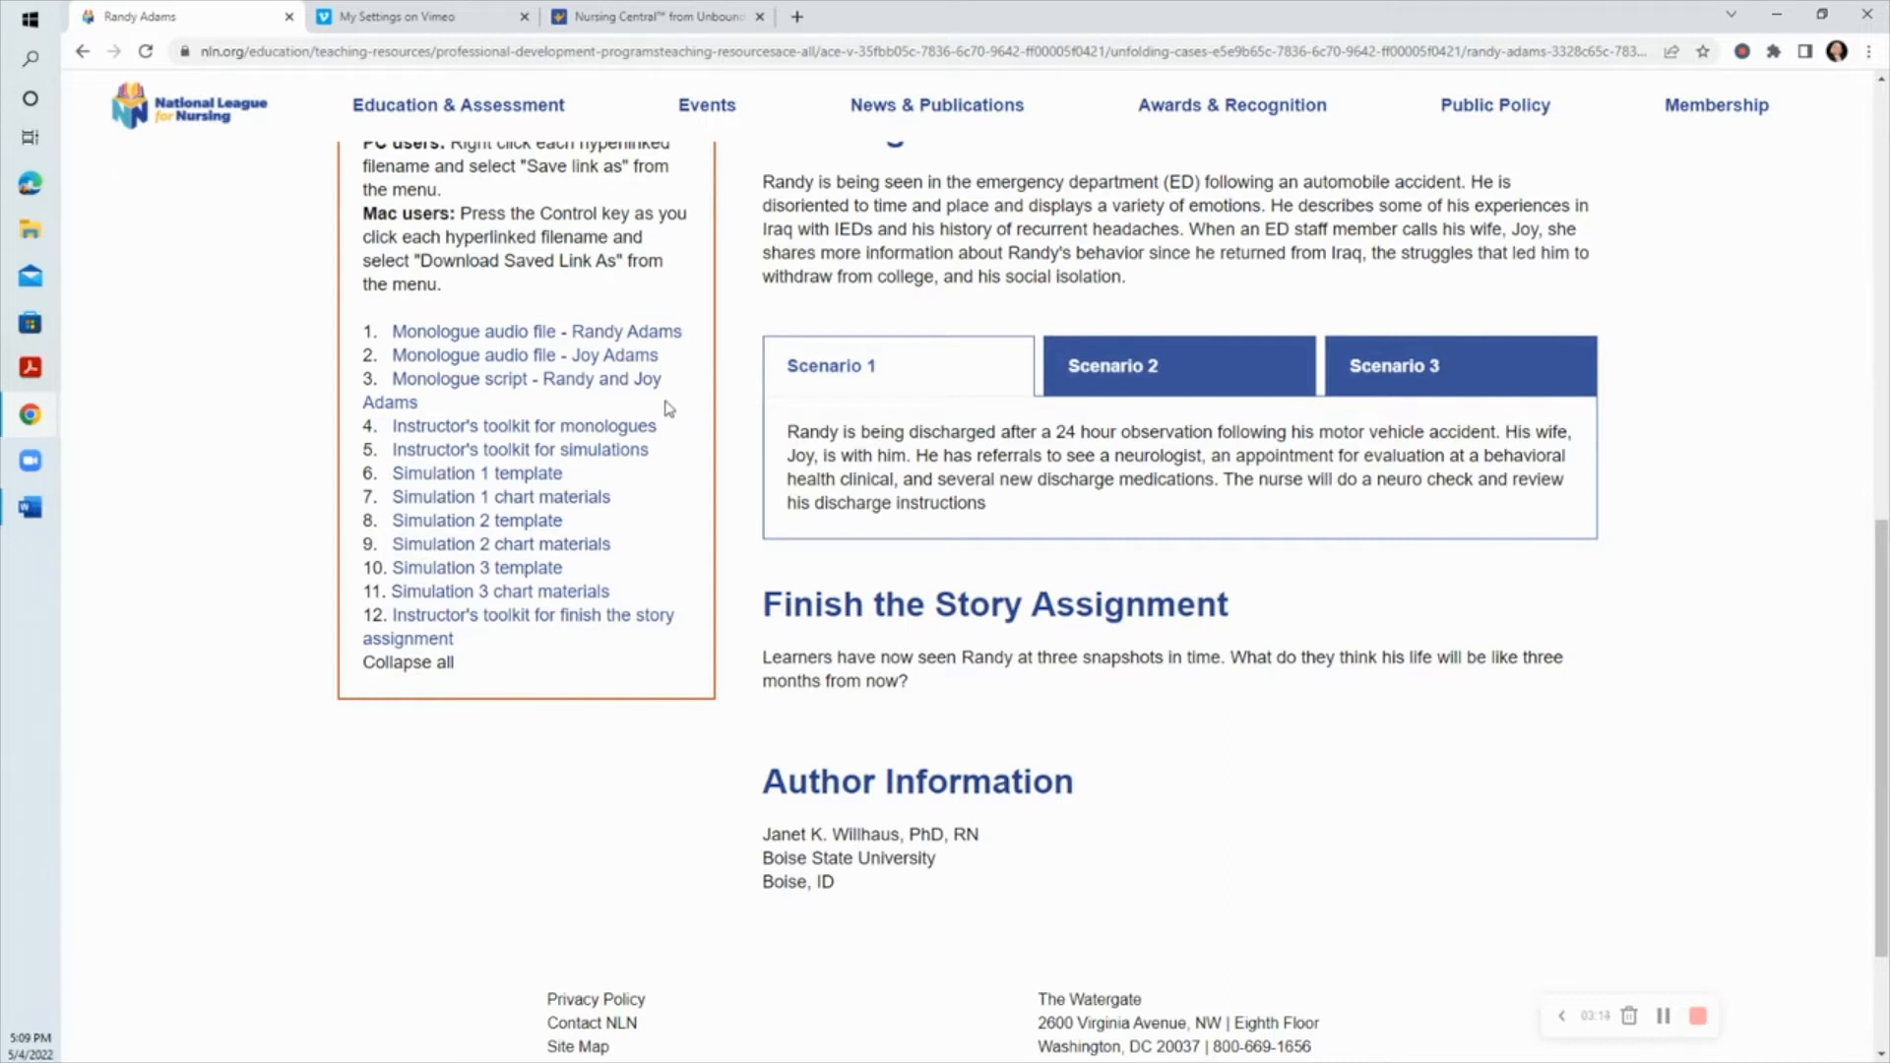
{"action": "mouse_move", "coordinate": [664, 403]}
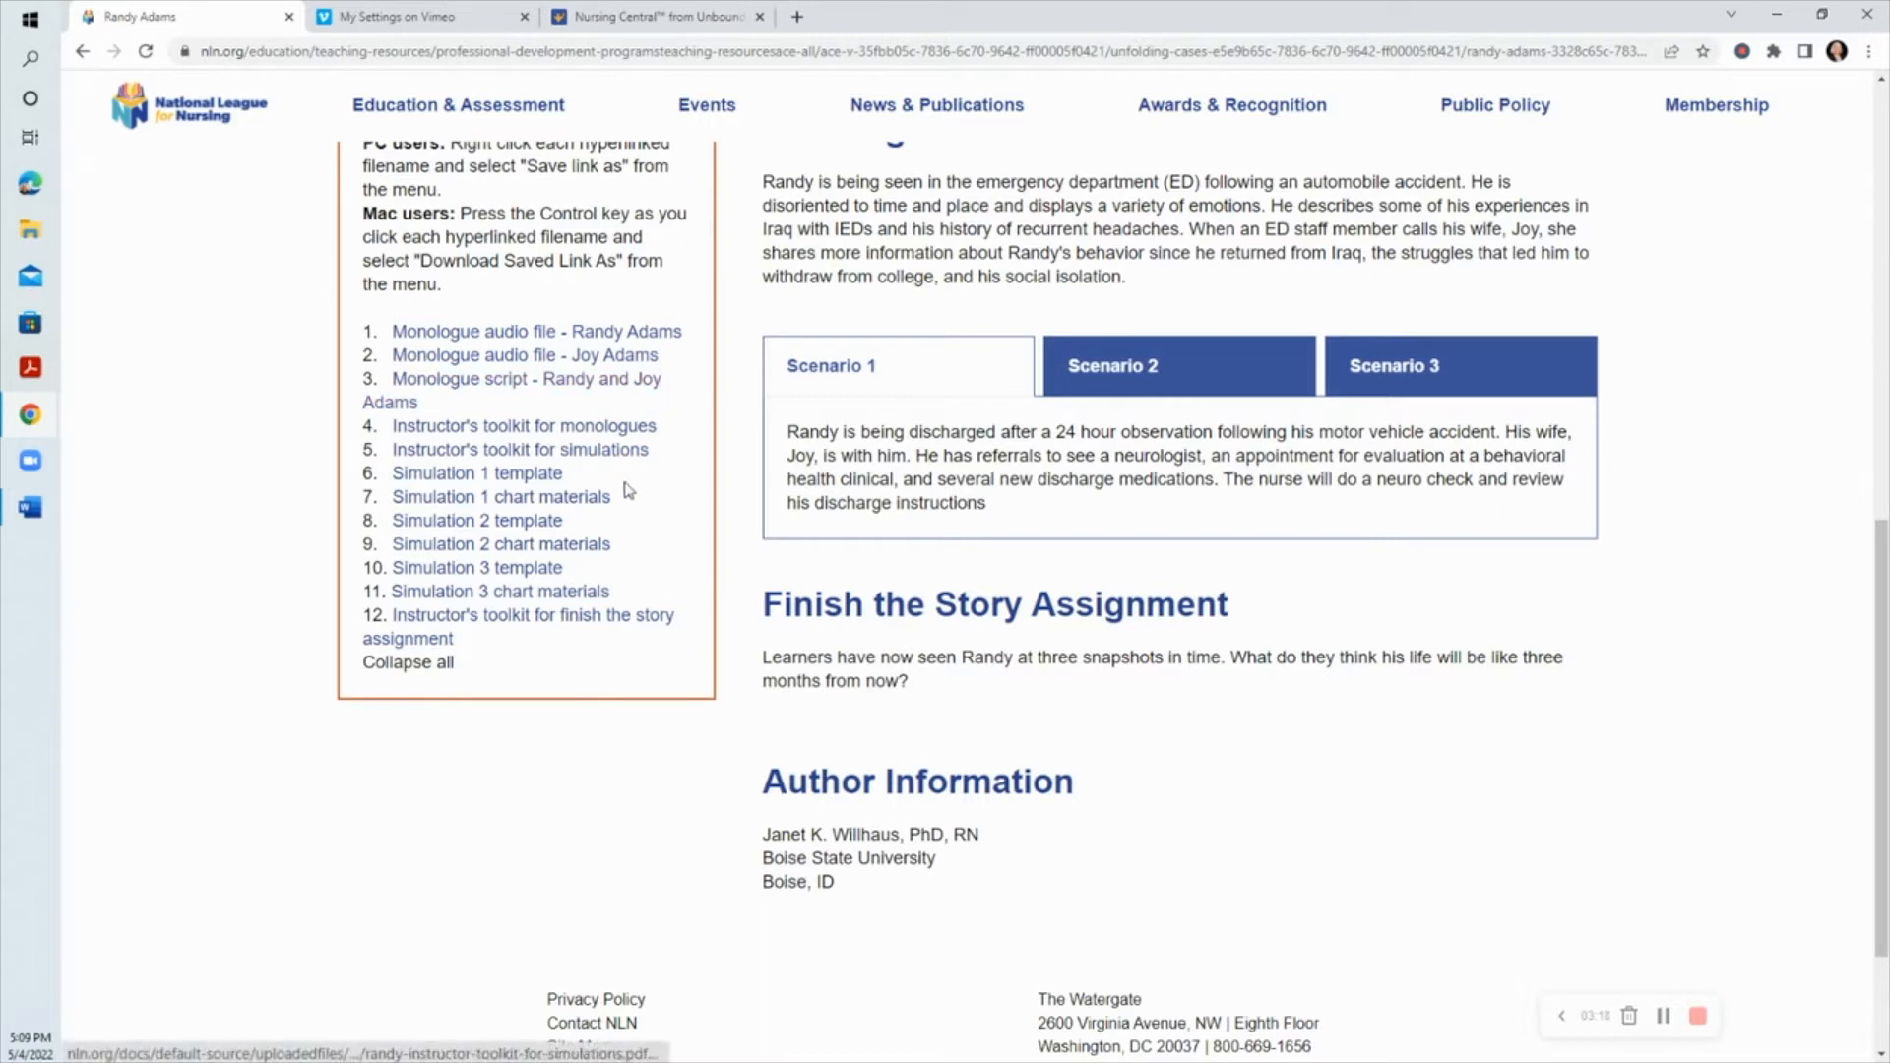
{"action": "mouse_move", "coordinate": [500, 496]}
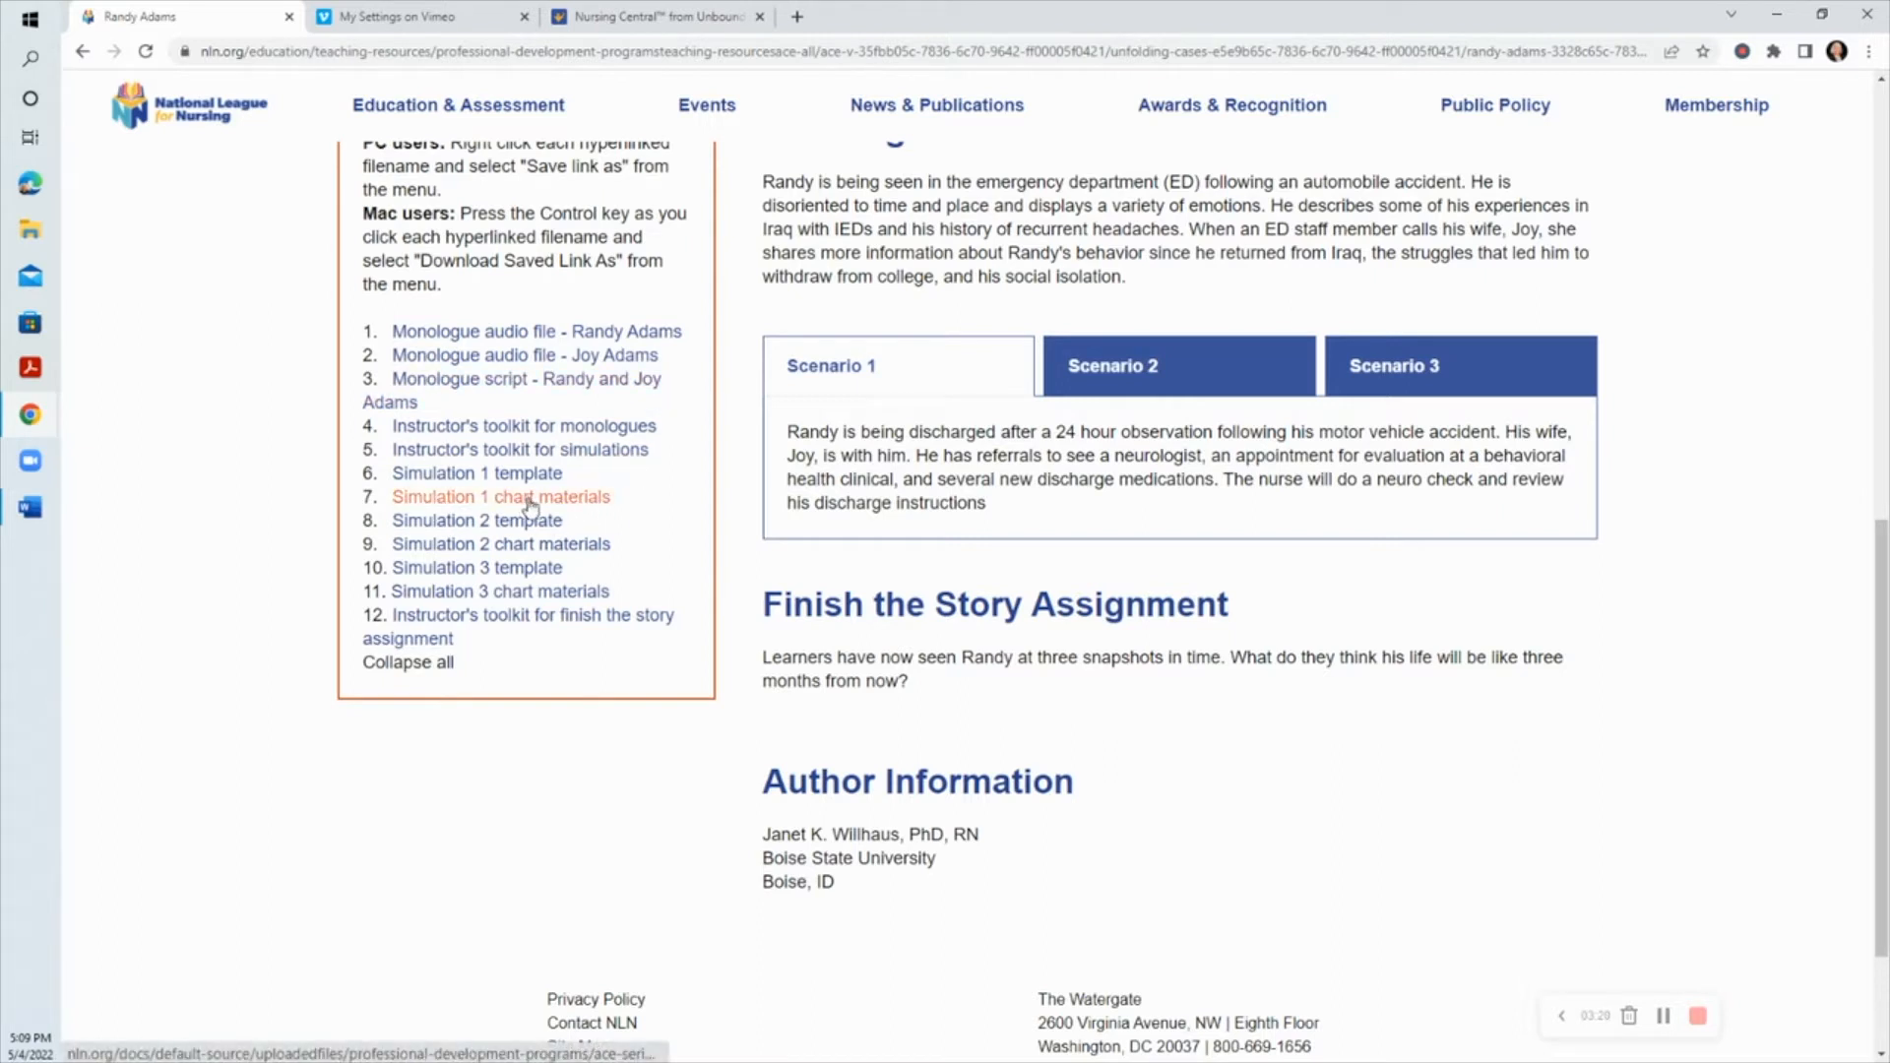
Step: Download the Simulation 1 chart materials and review the patient chart pages in Word
{"action": "left_click", "coordinate": [500, 497]}
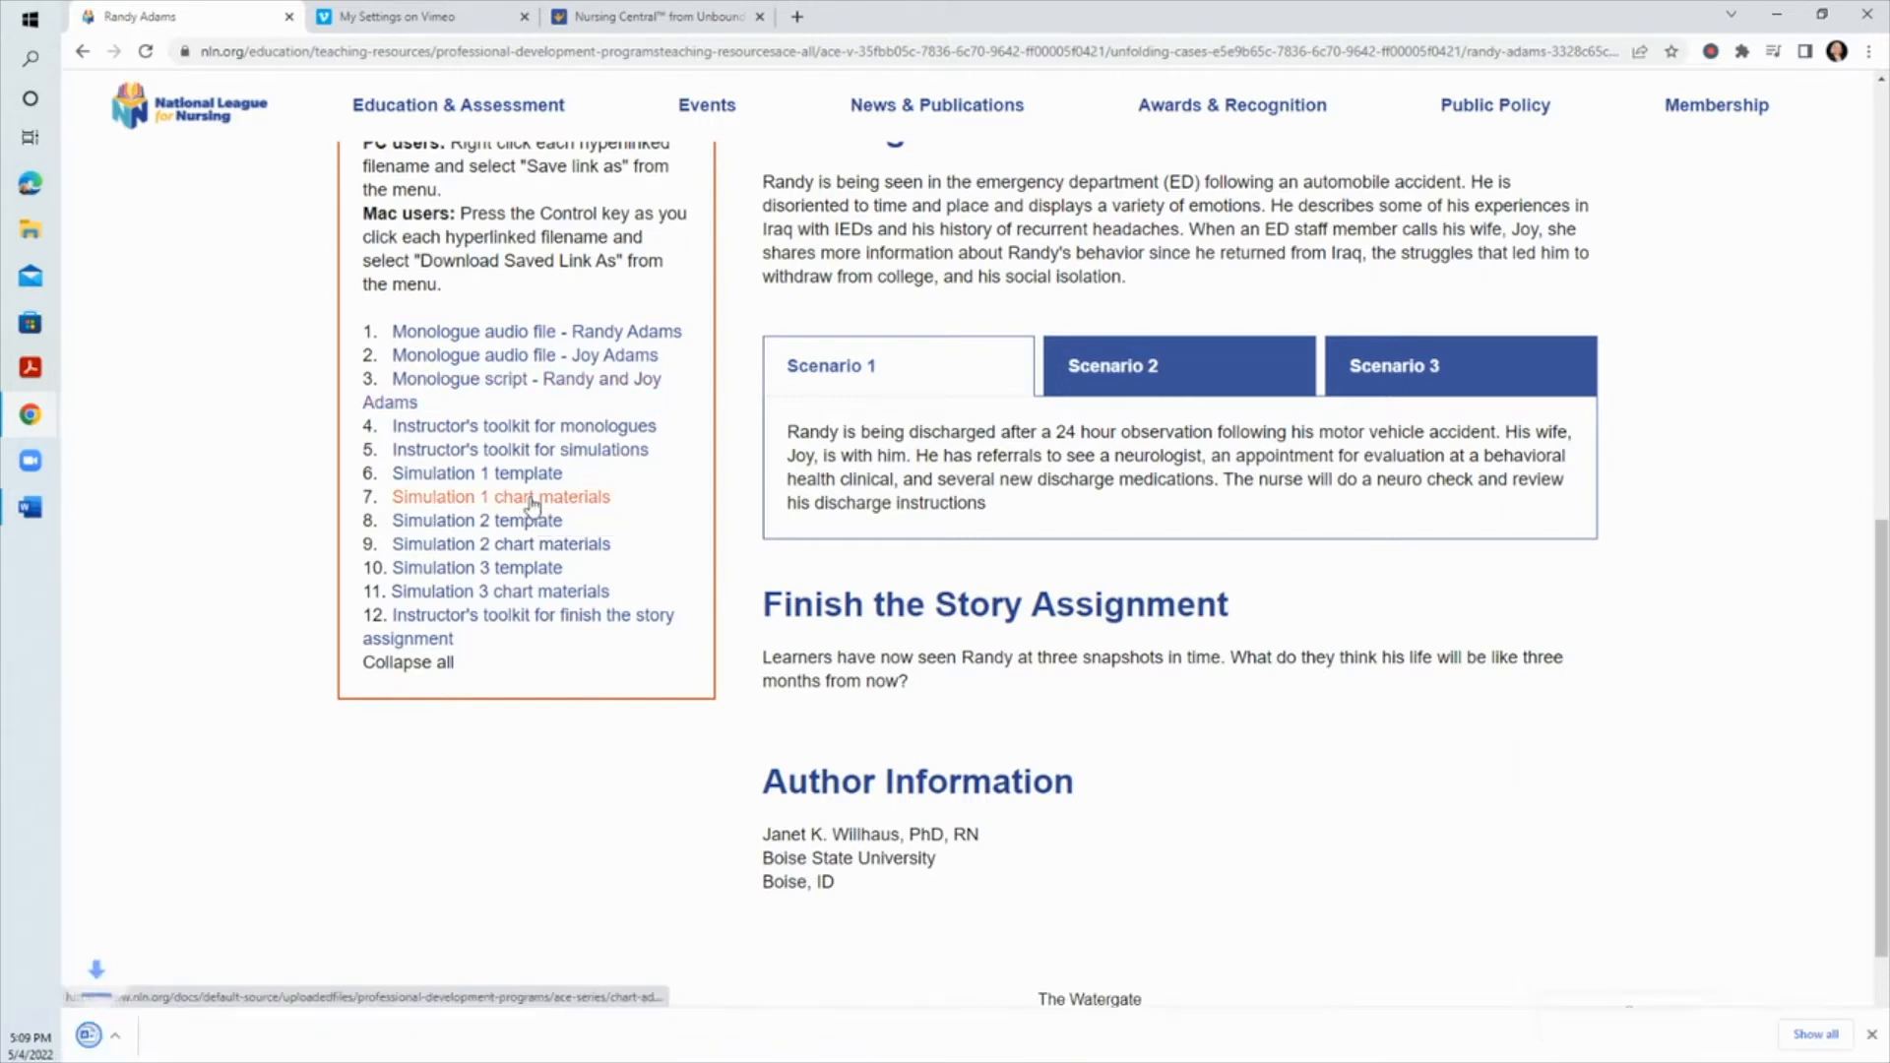
{"action": "left_click", "coordinate": [501, 497]}
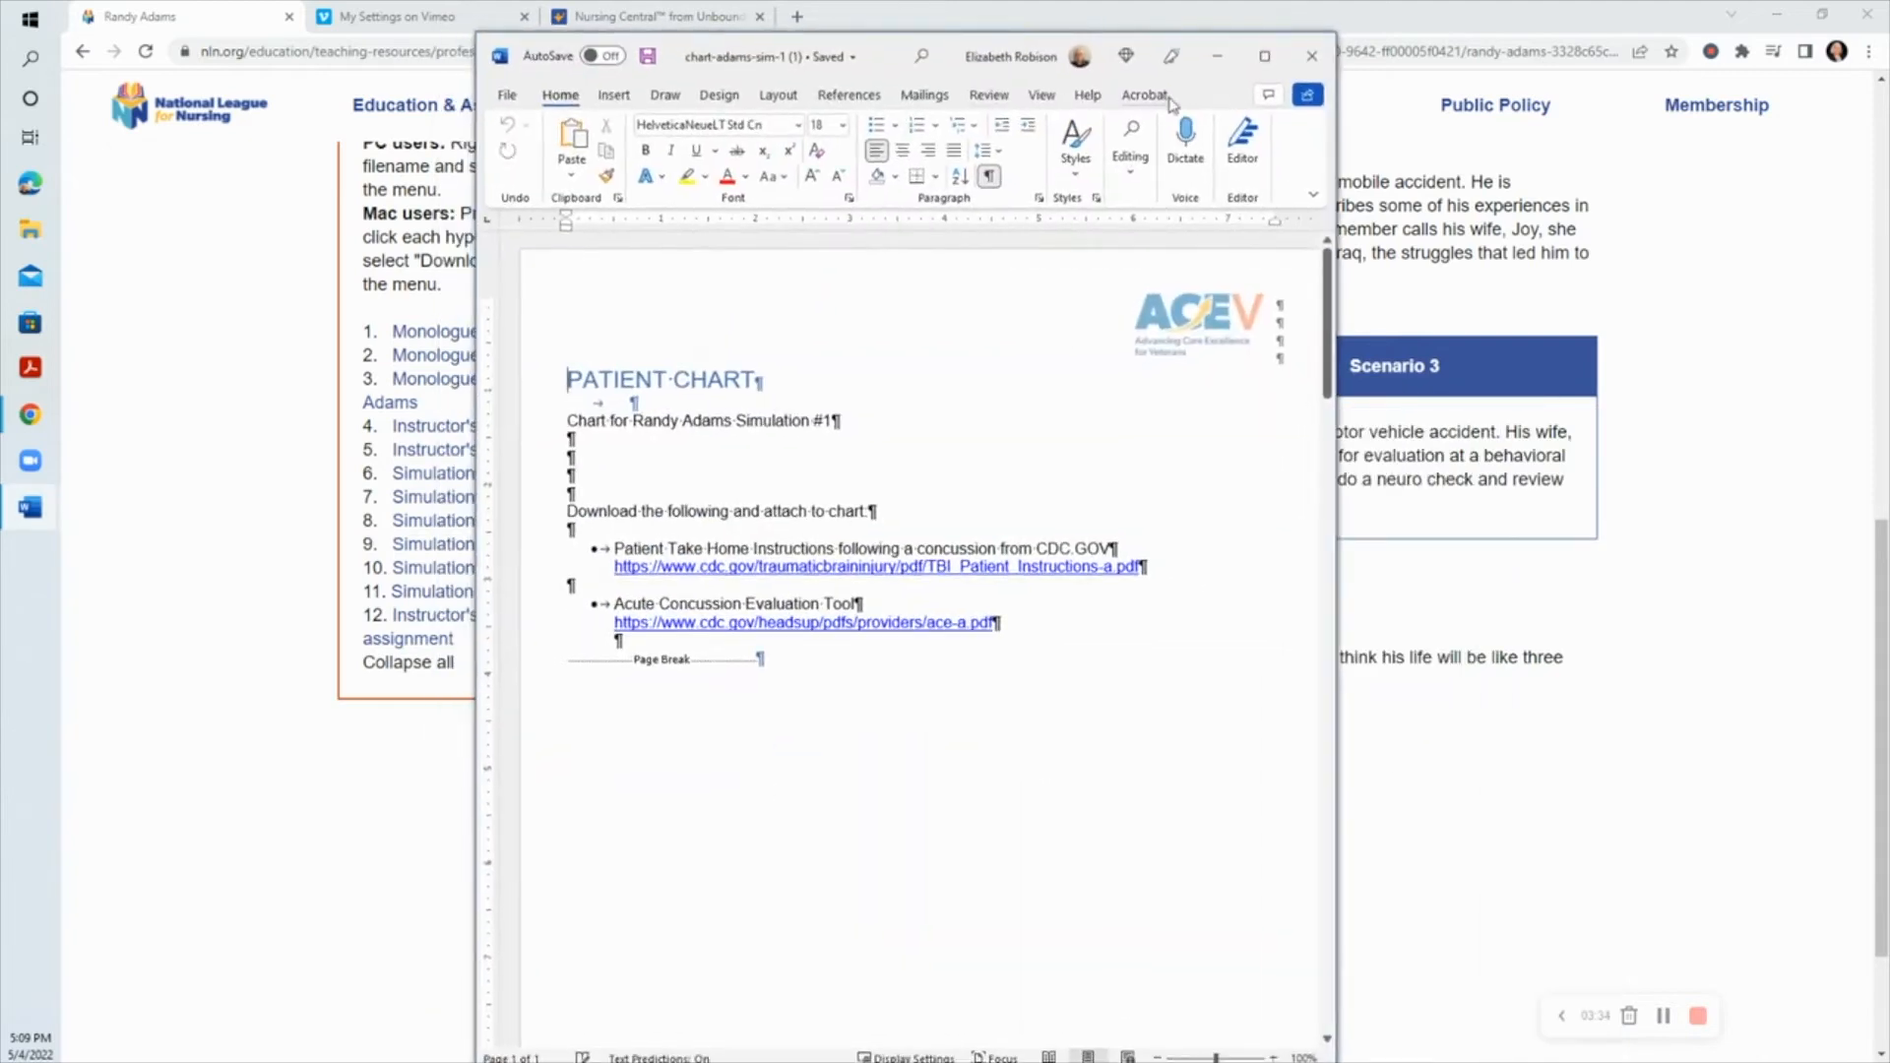
{"action": "left_click", "coordinate": [1264, 55]}
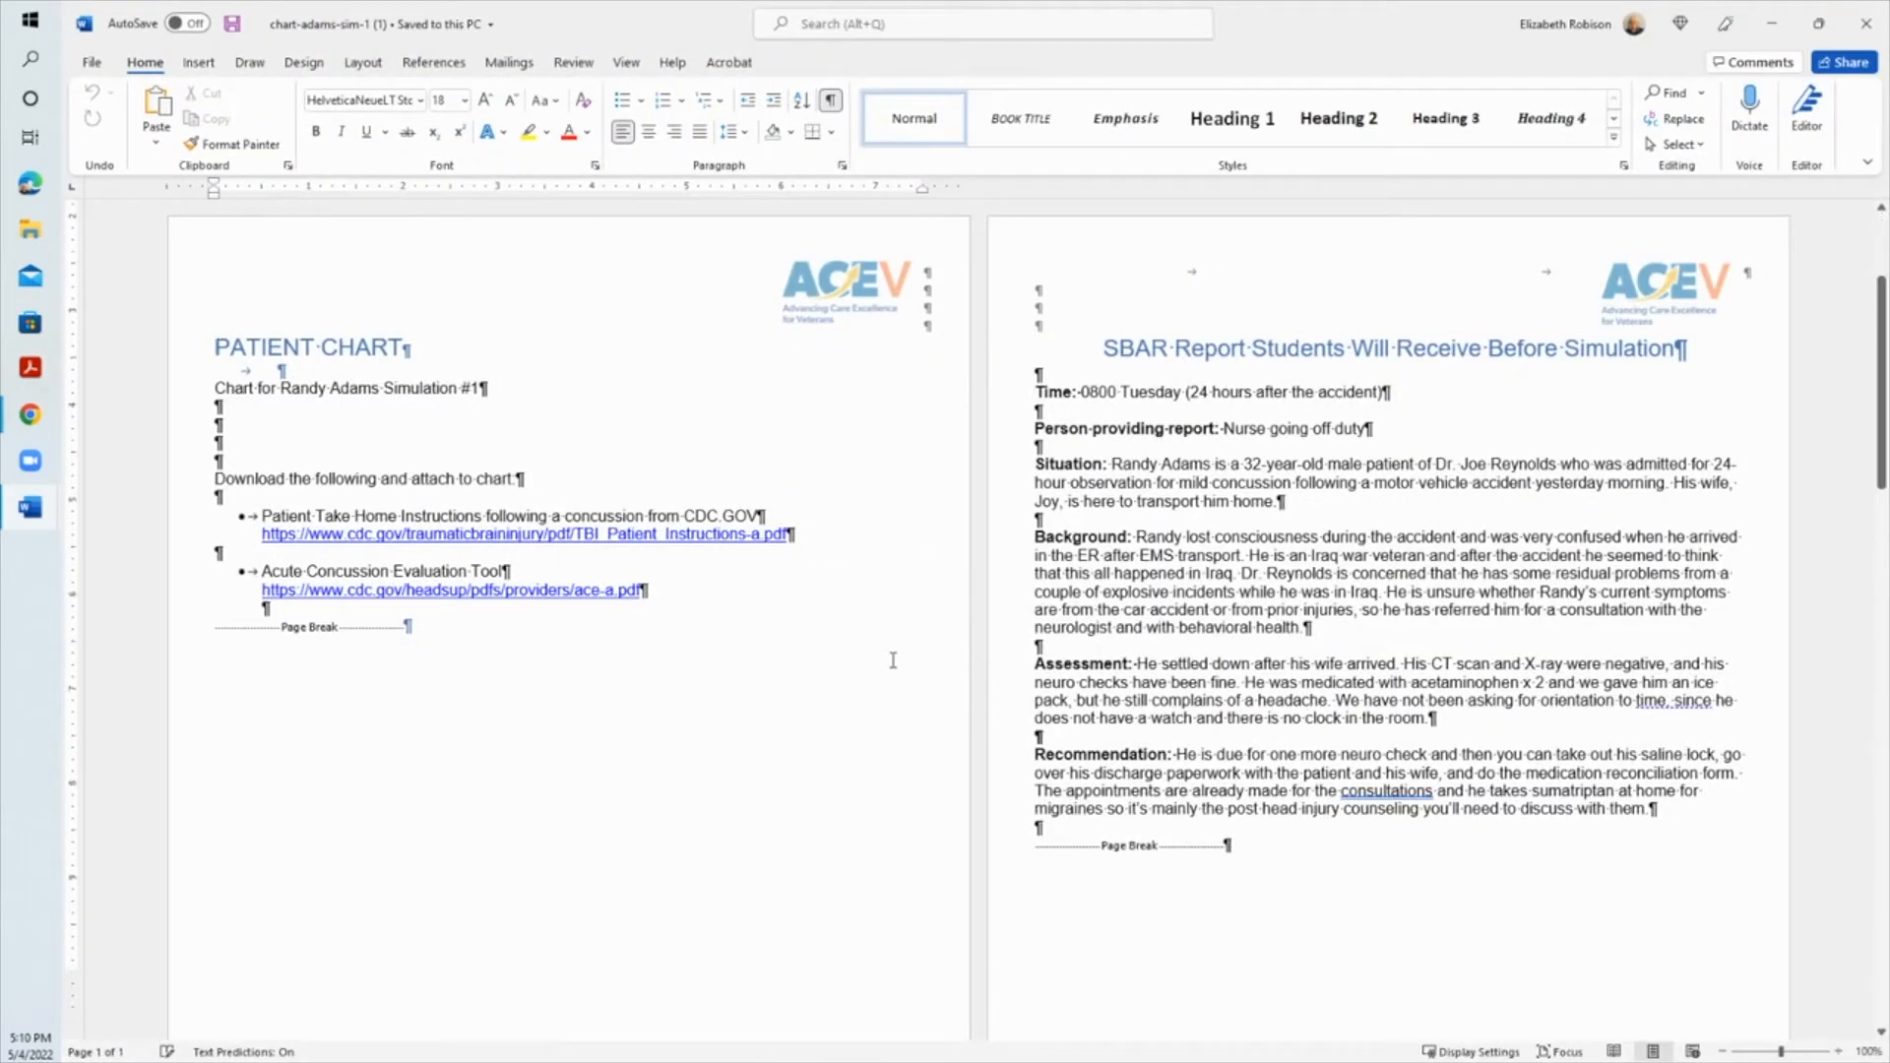
{"action": "scroll", "scroll_direction": "down", "scroll_amount": 3}
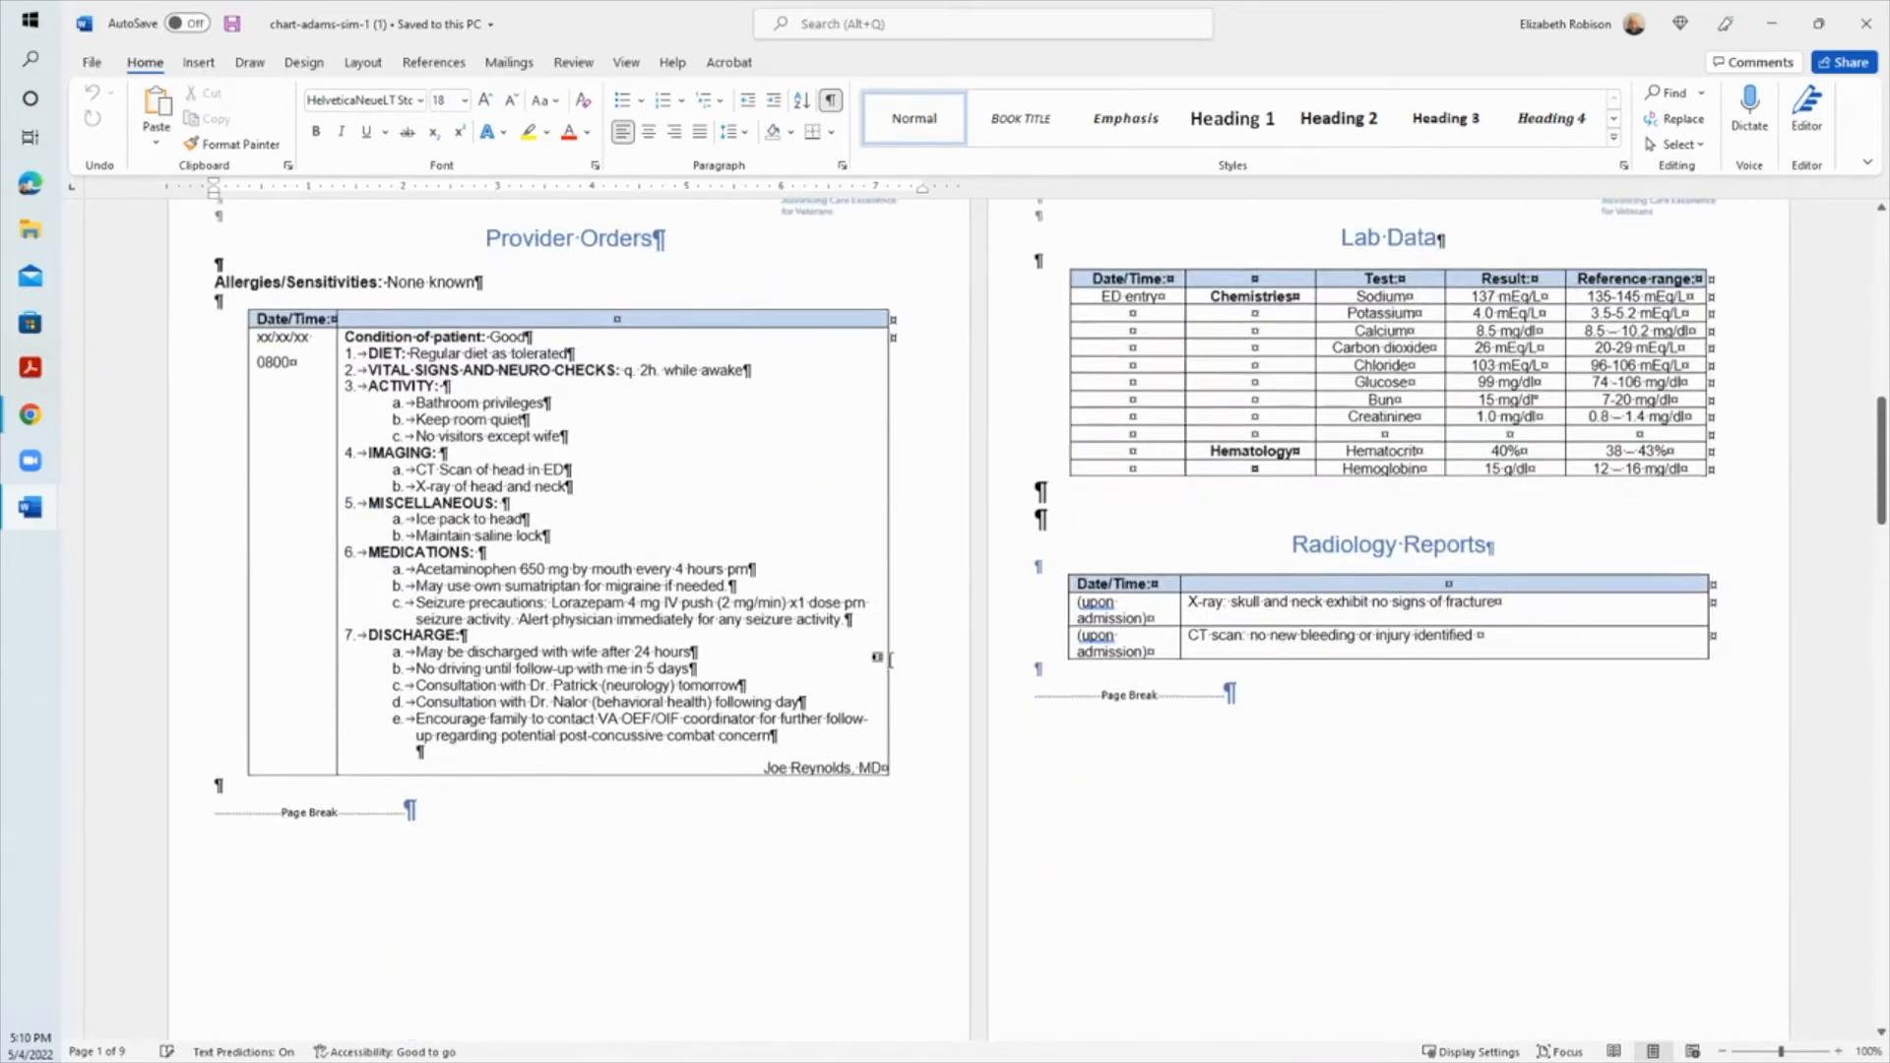
{"action": "scroll", "scroll_direction": "down", "scroll_amount": 3}
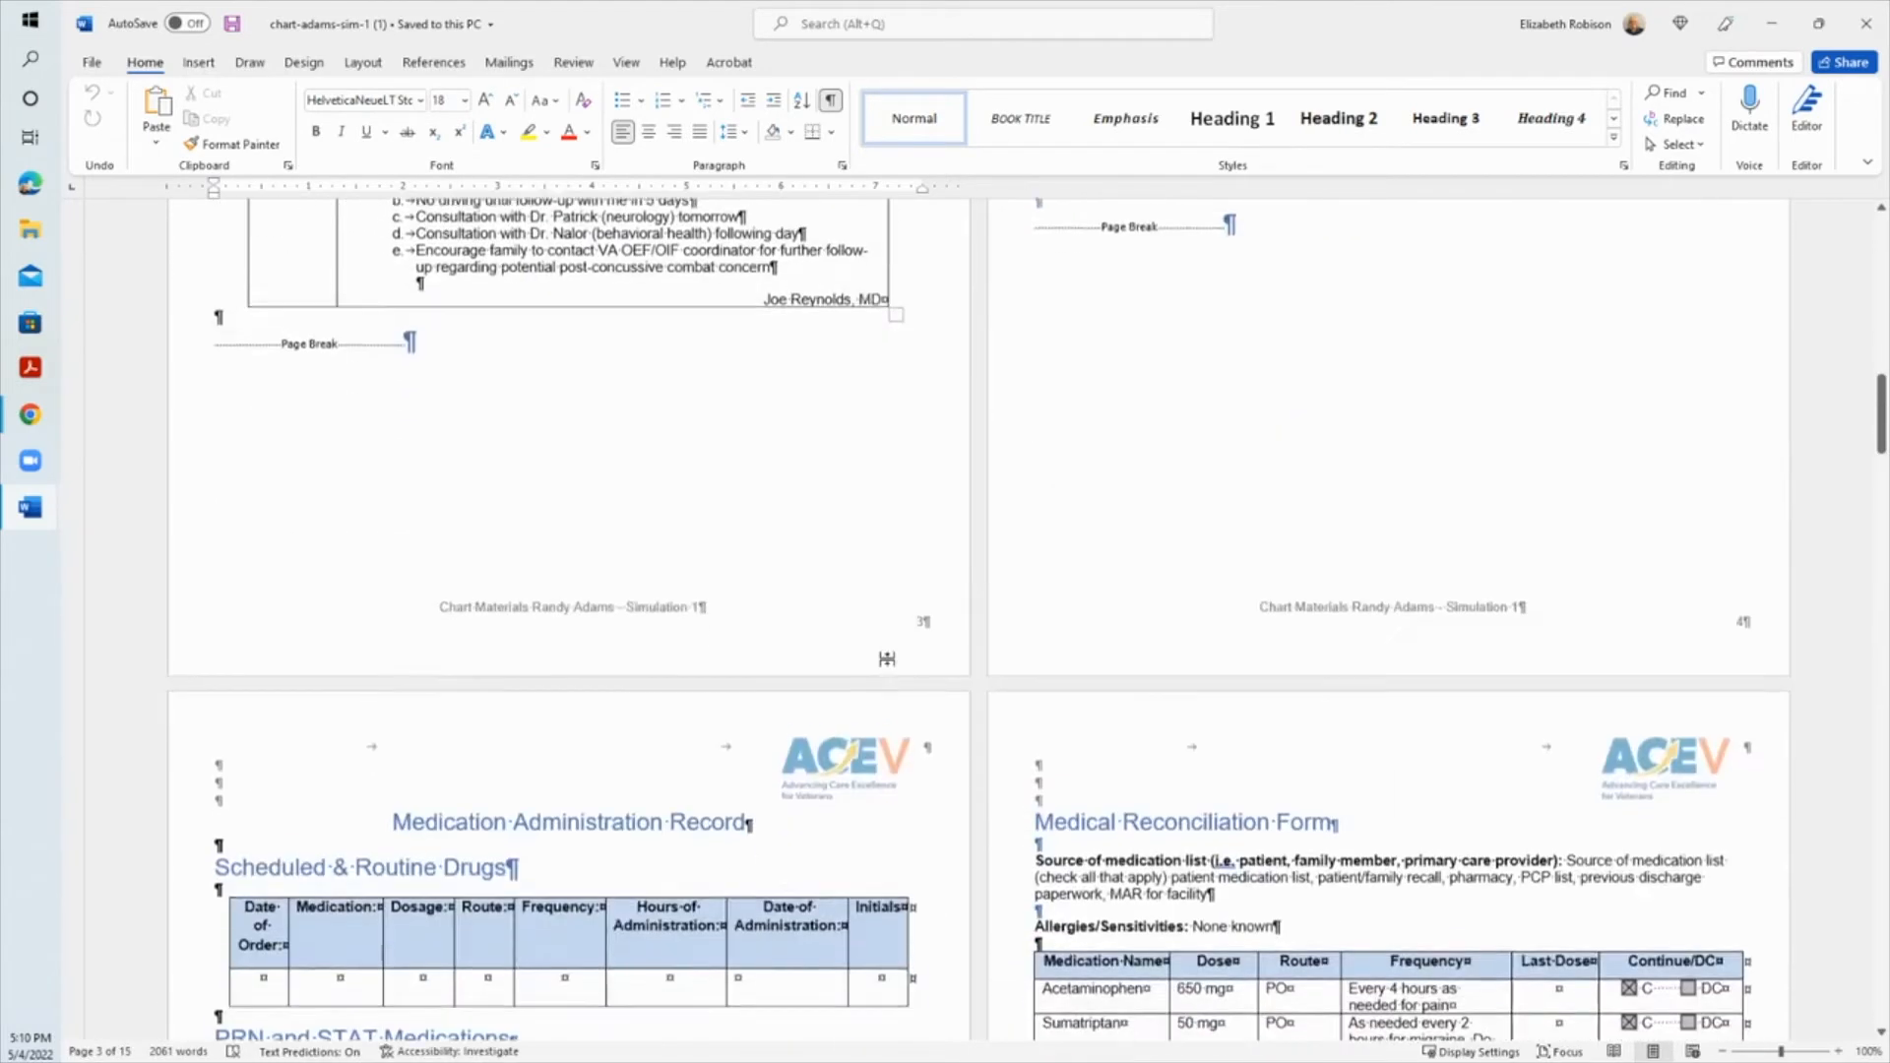
{"action": "scroll", "scroll_direction": "down", "scroll_amount": 3}
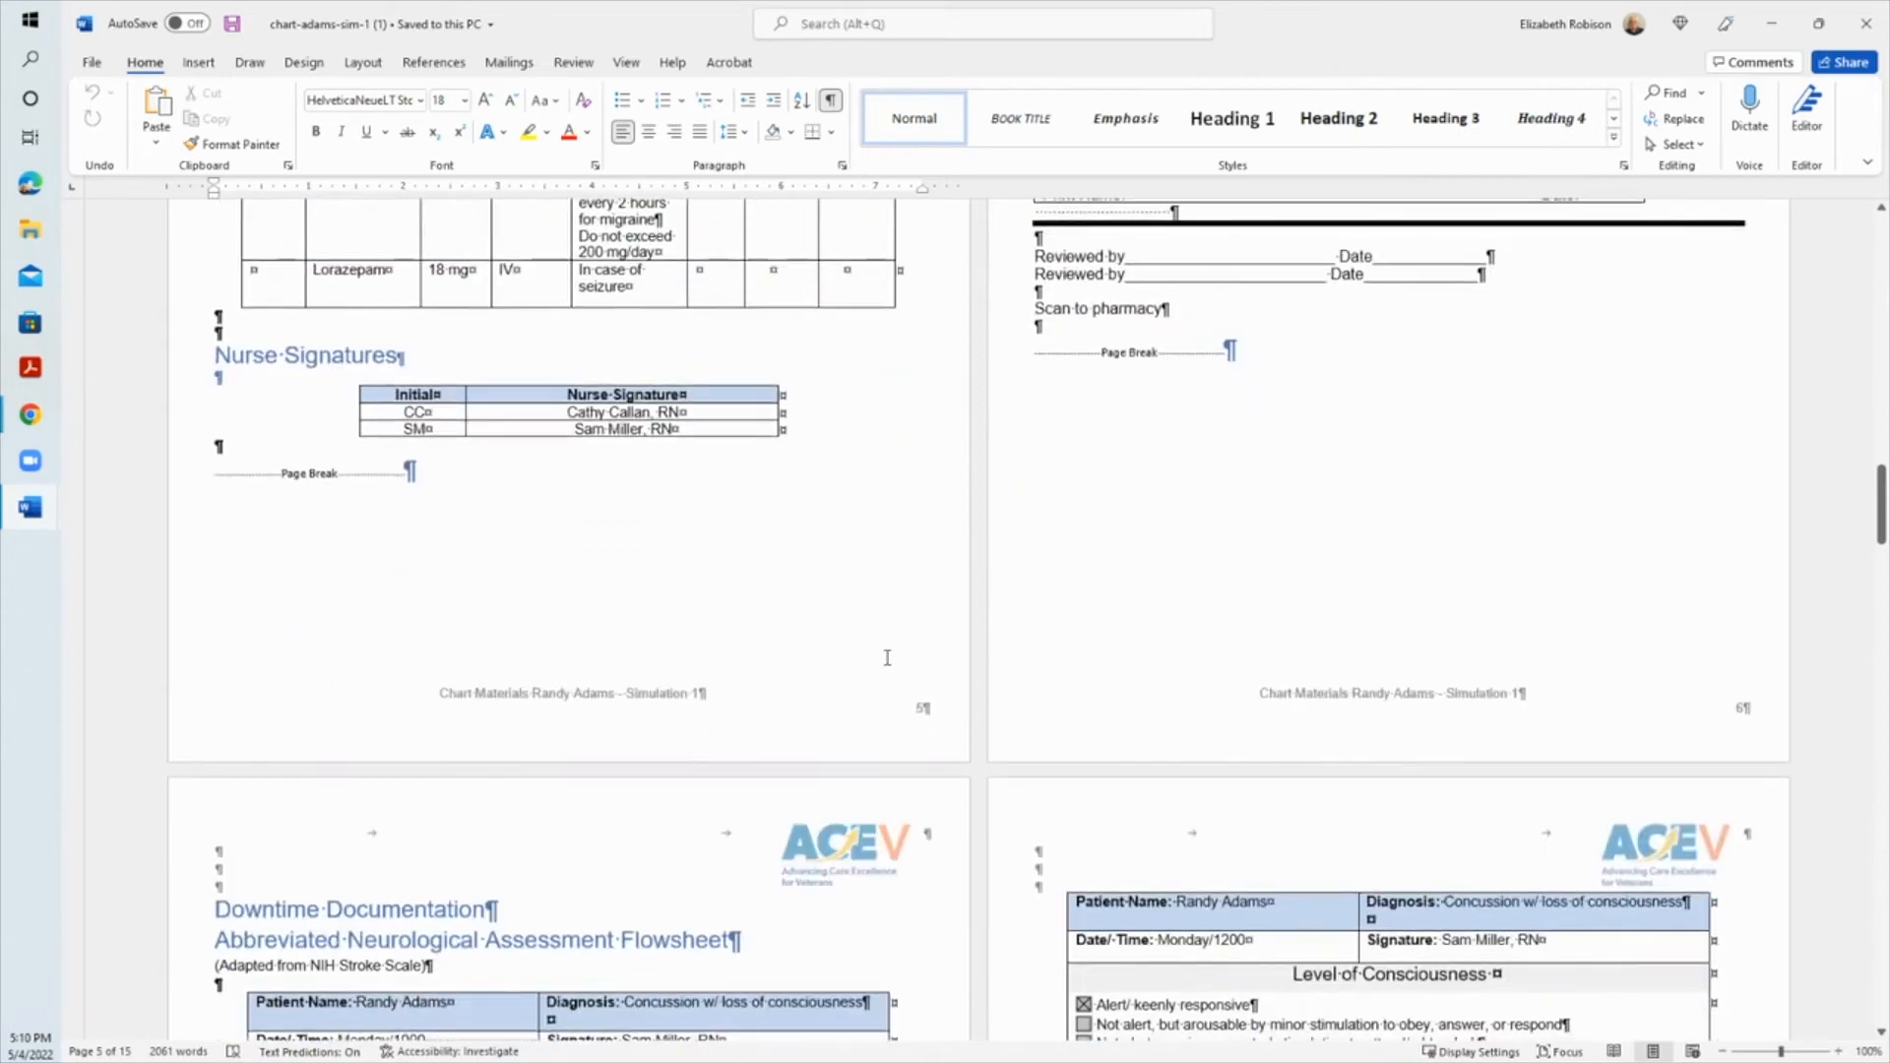
{"action": "scroll", "scroll_direction": "down", "scroll_amount": 3}
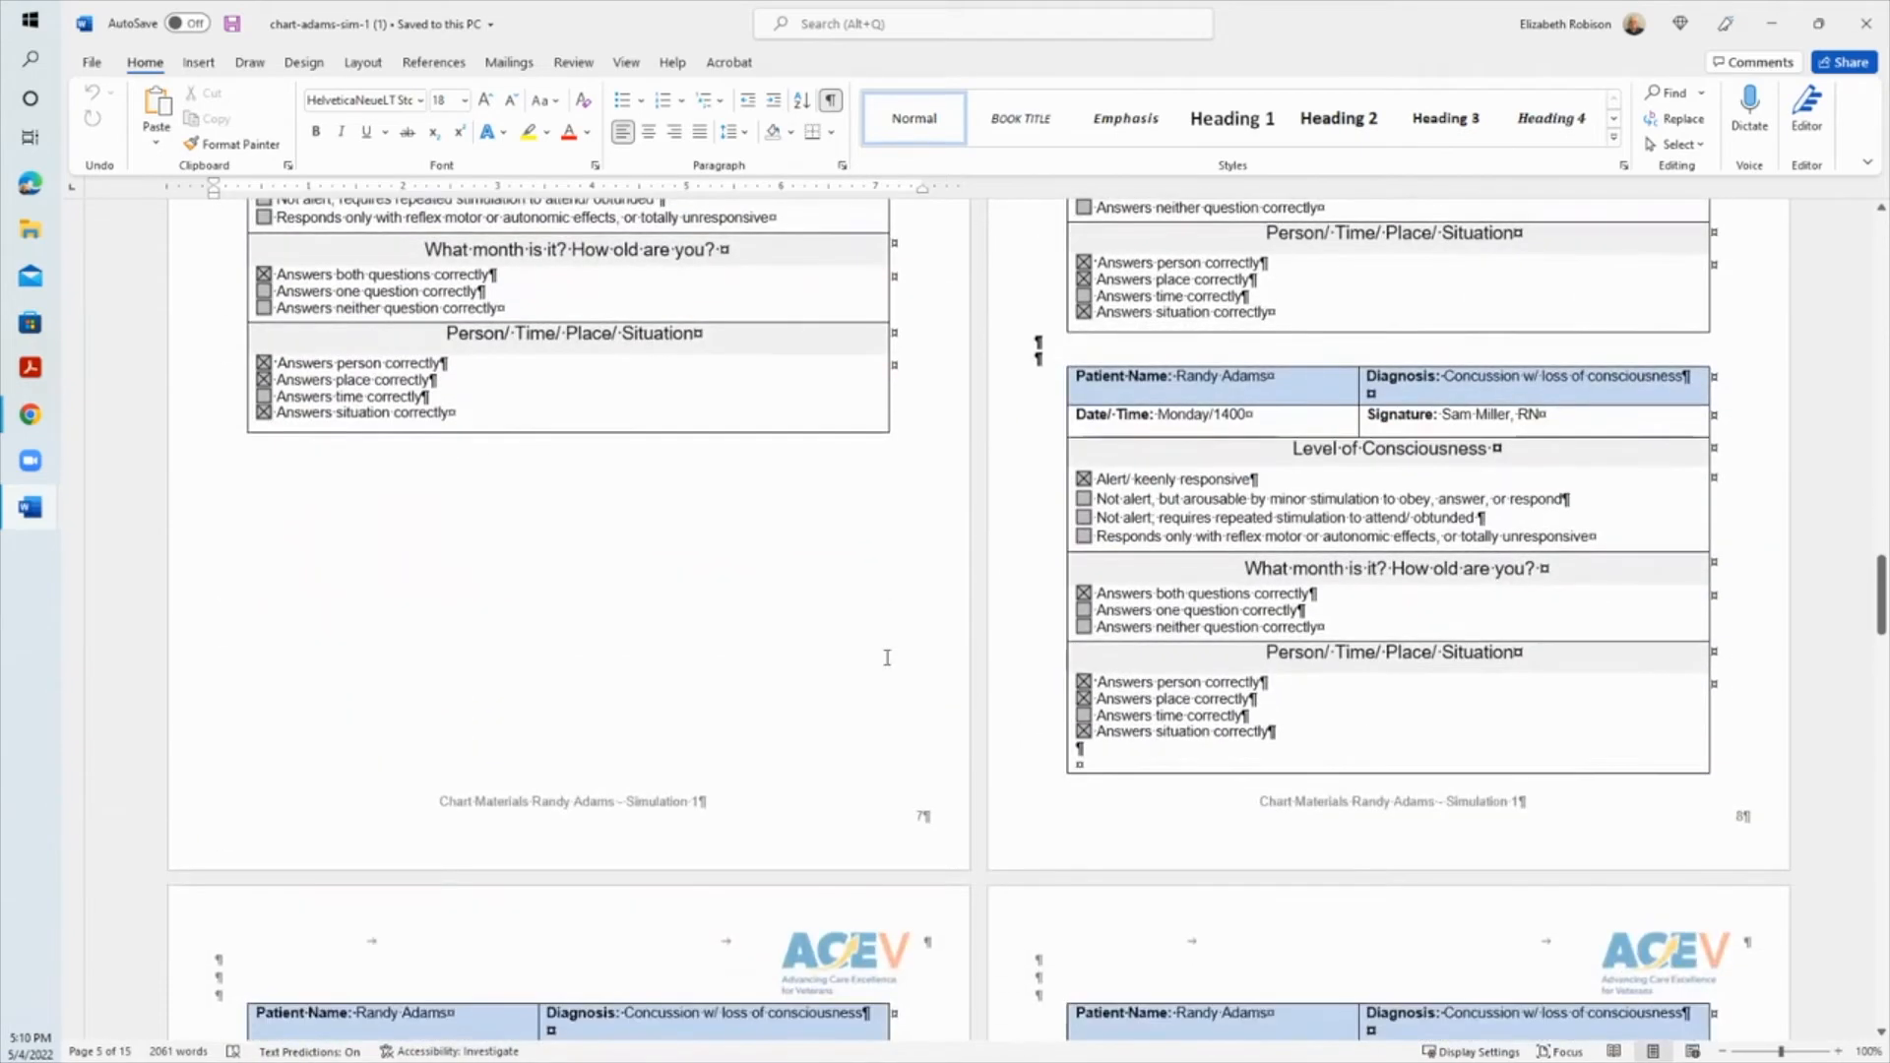
{"action": "scroll", "scroll_direction": "down", "scroll_amount": 3}
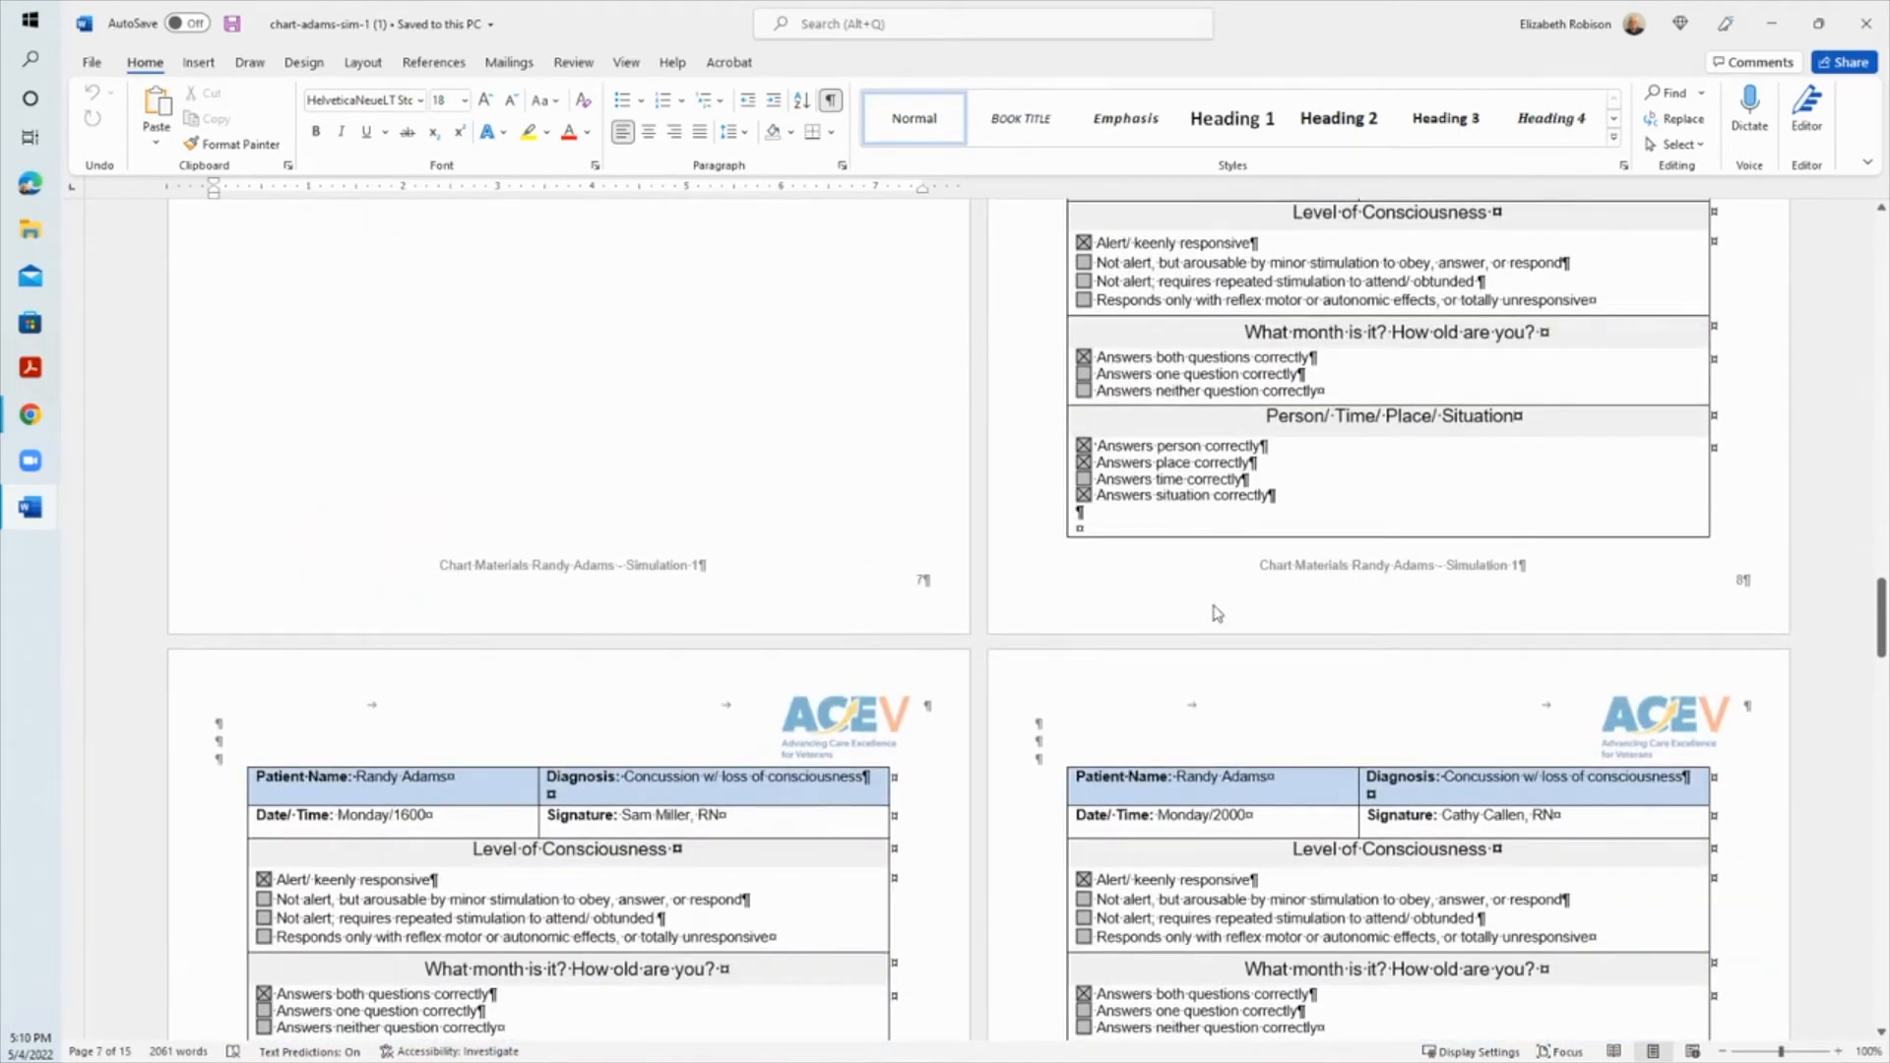
{"action": "mouse_move", "coordinate": [1871, 24]}
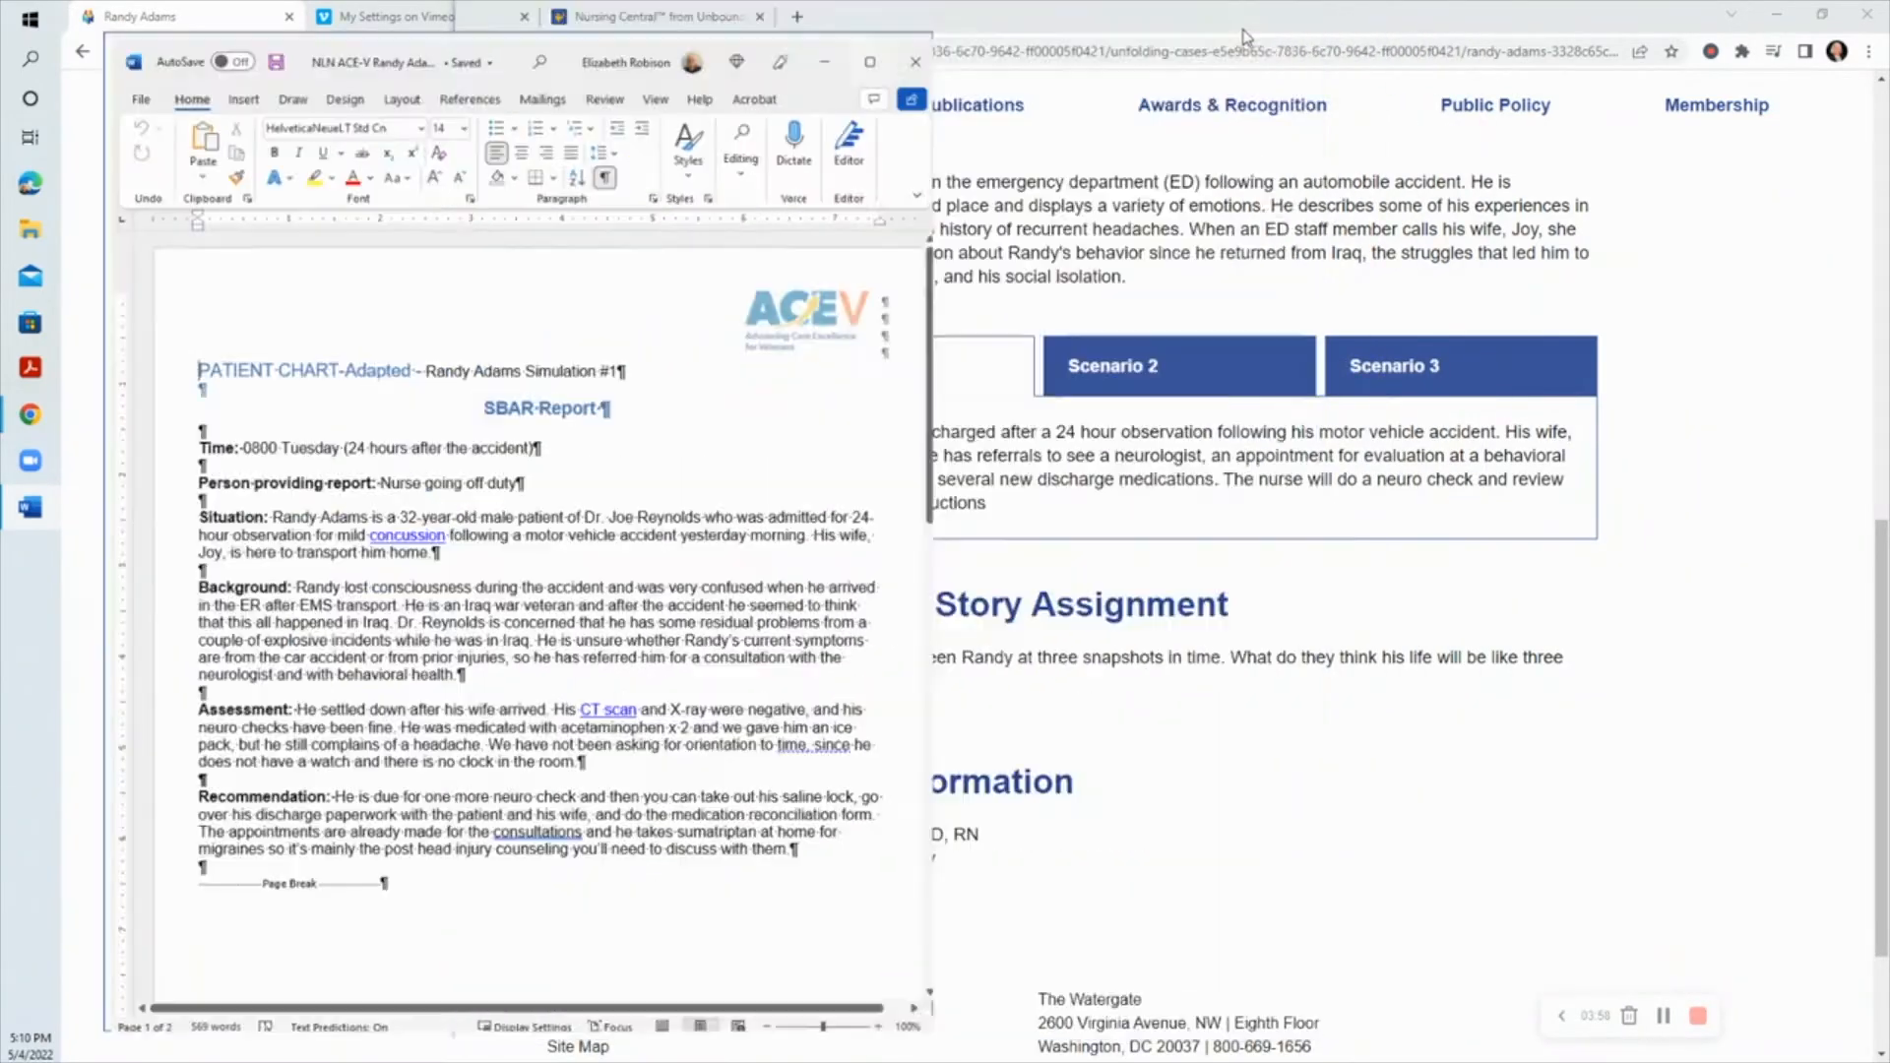
{"action": "left_click", "coordinate": [869, 61]}
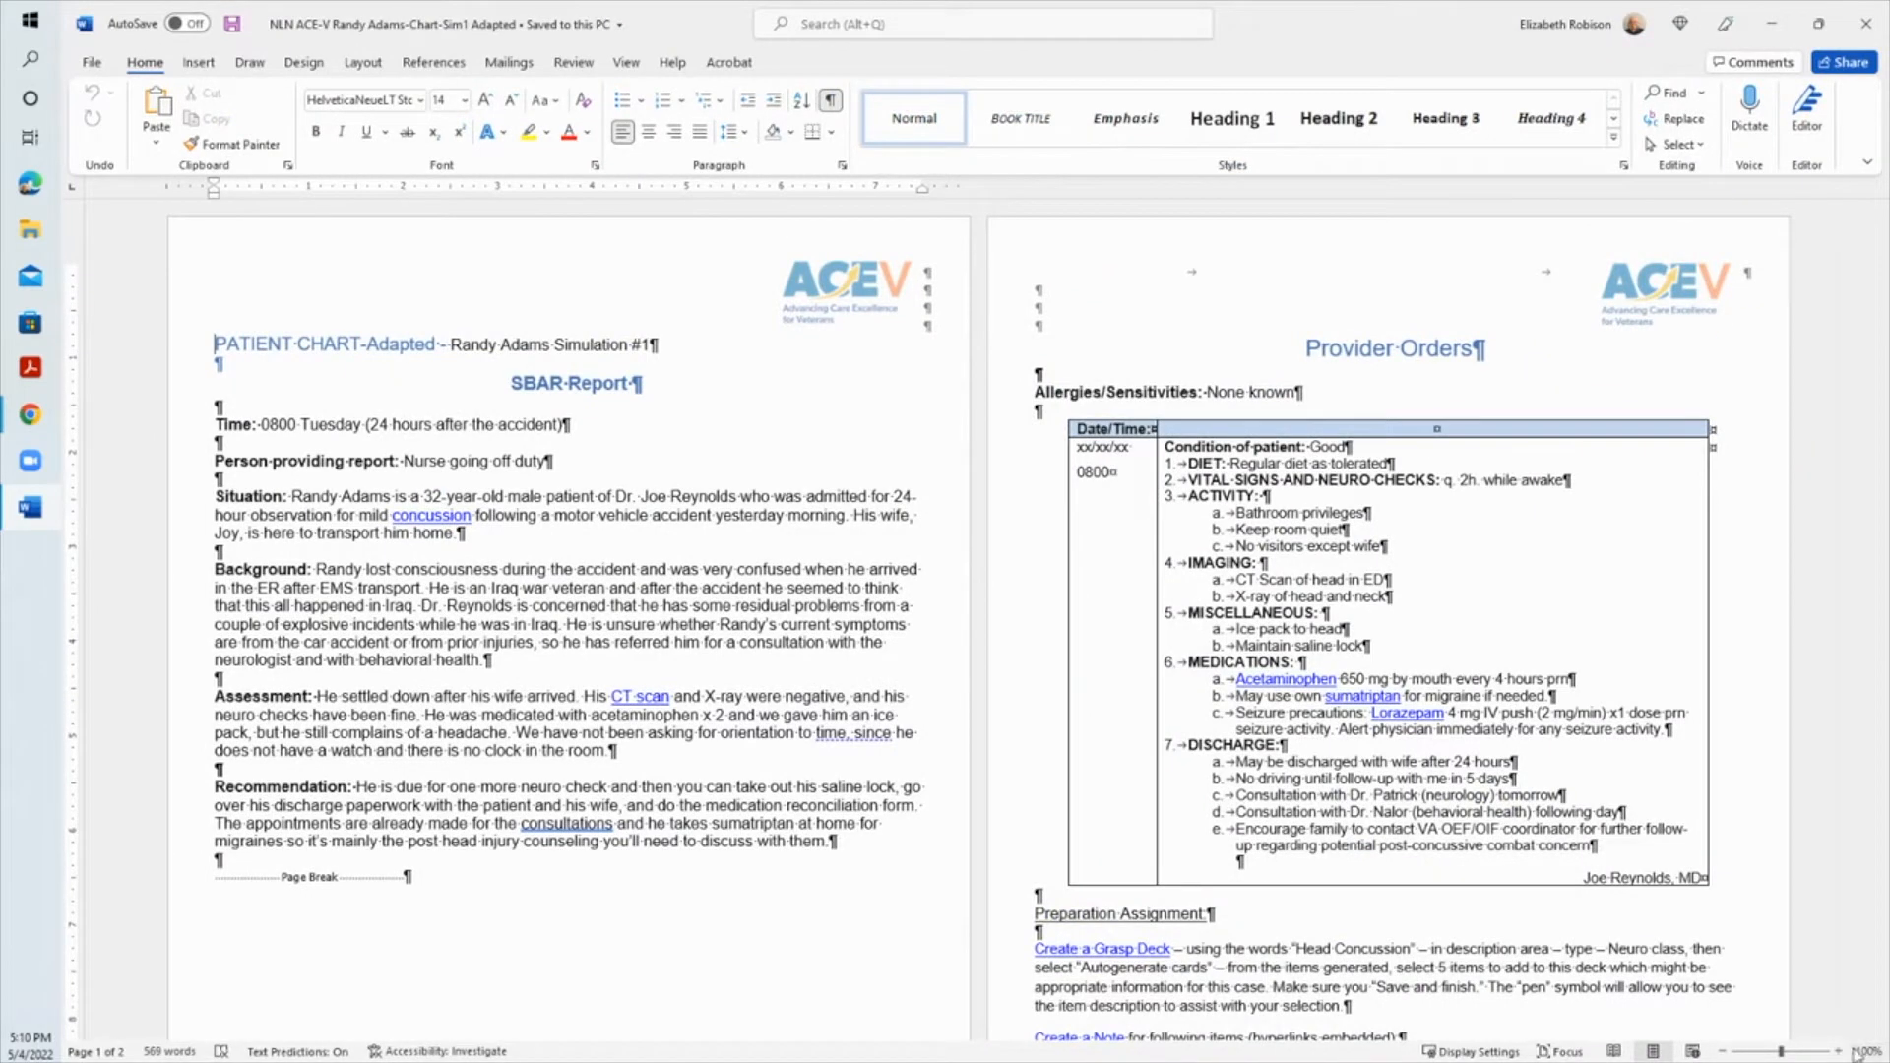
{"action": "mouse_move", "coordinate": [1764, 1016]}
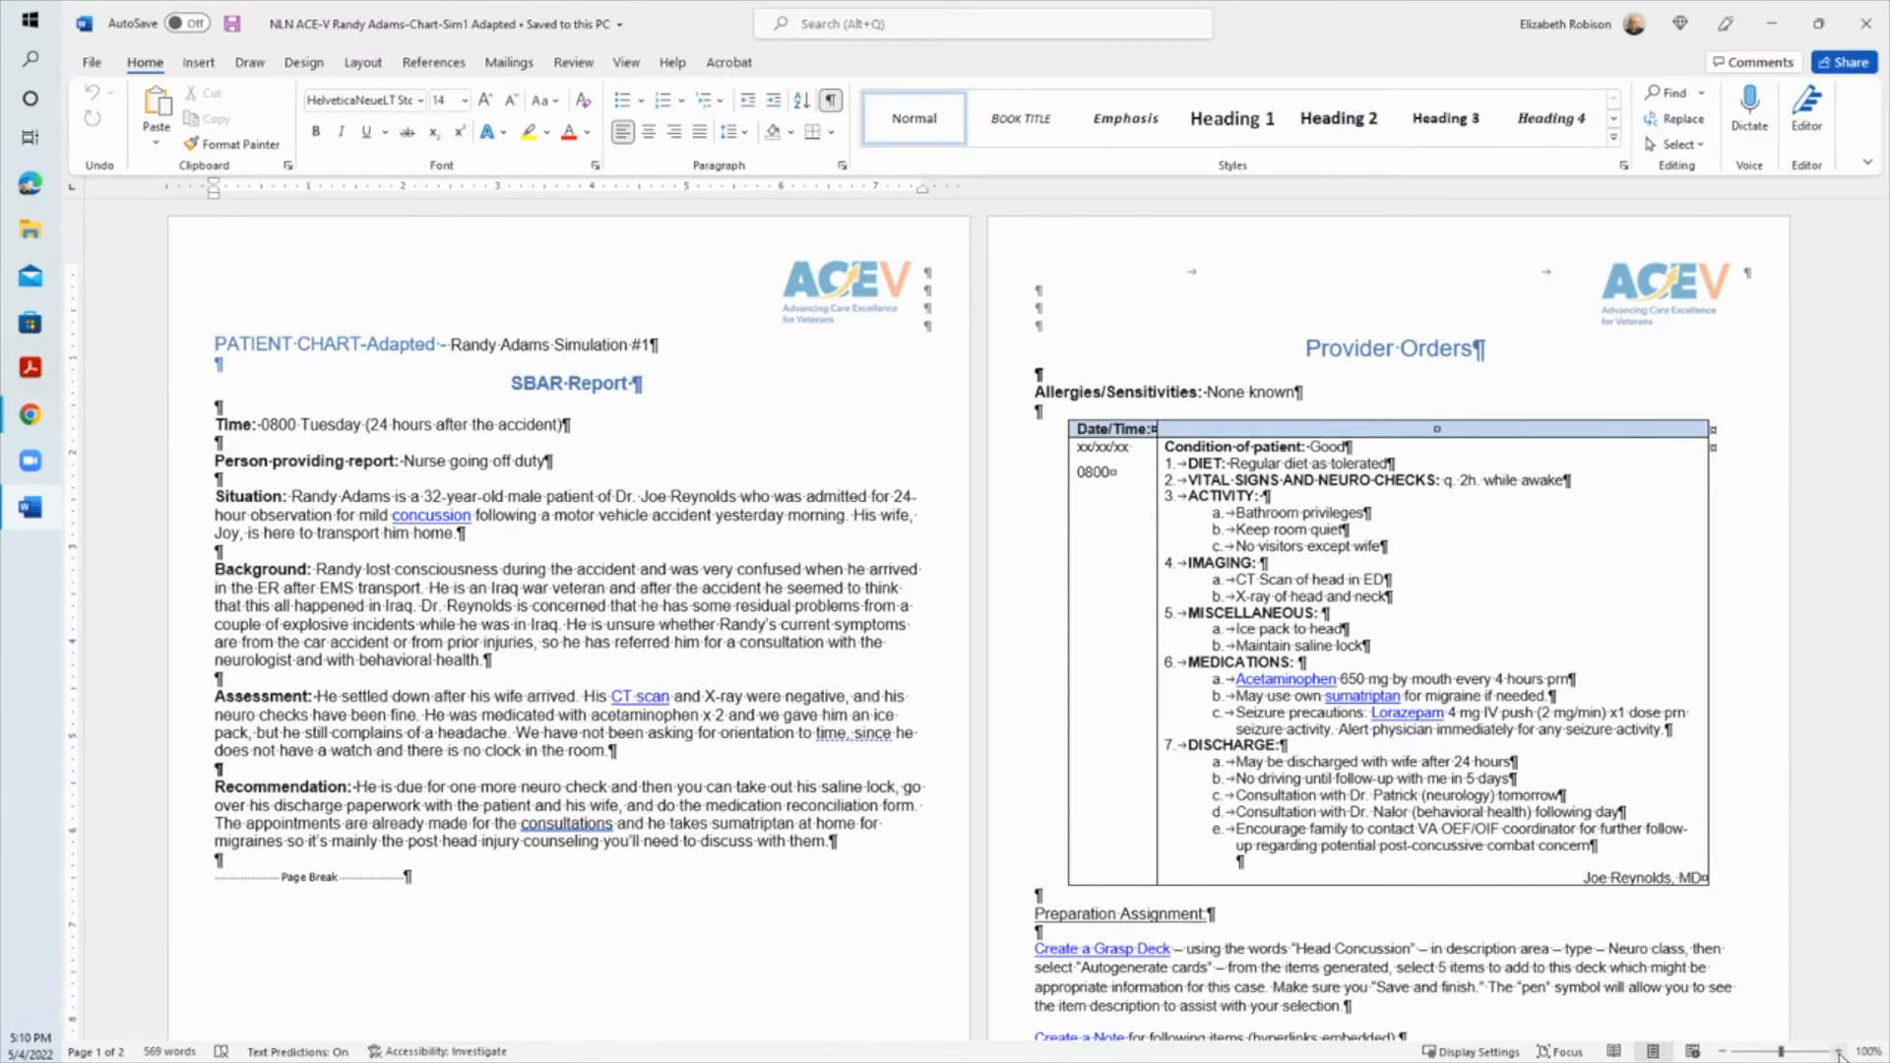
Step: Scroll to the chart's Preparation Assignment listing Grasp Deck, Note and Favorite tasks
{"action": "scroll", "scroll_direction": "down", "scroll_amount": 3}
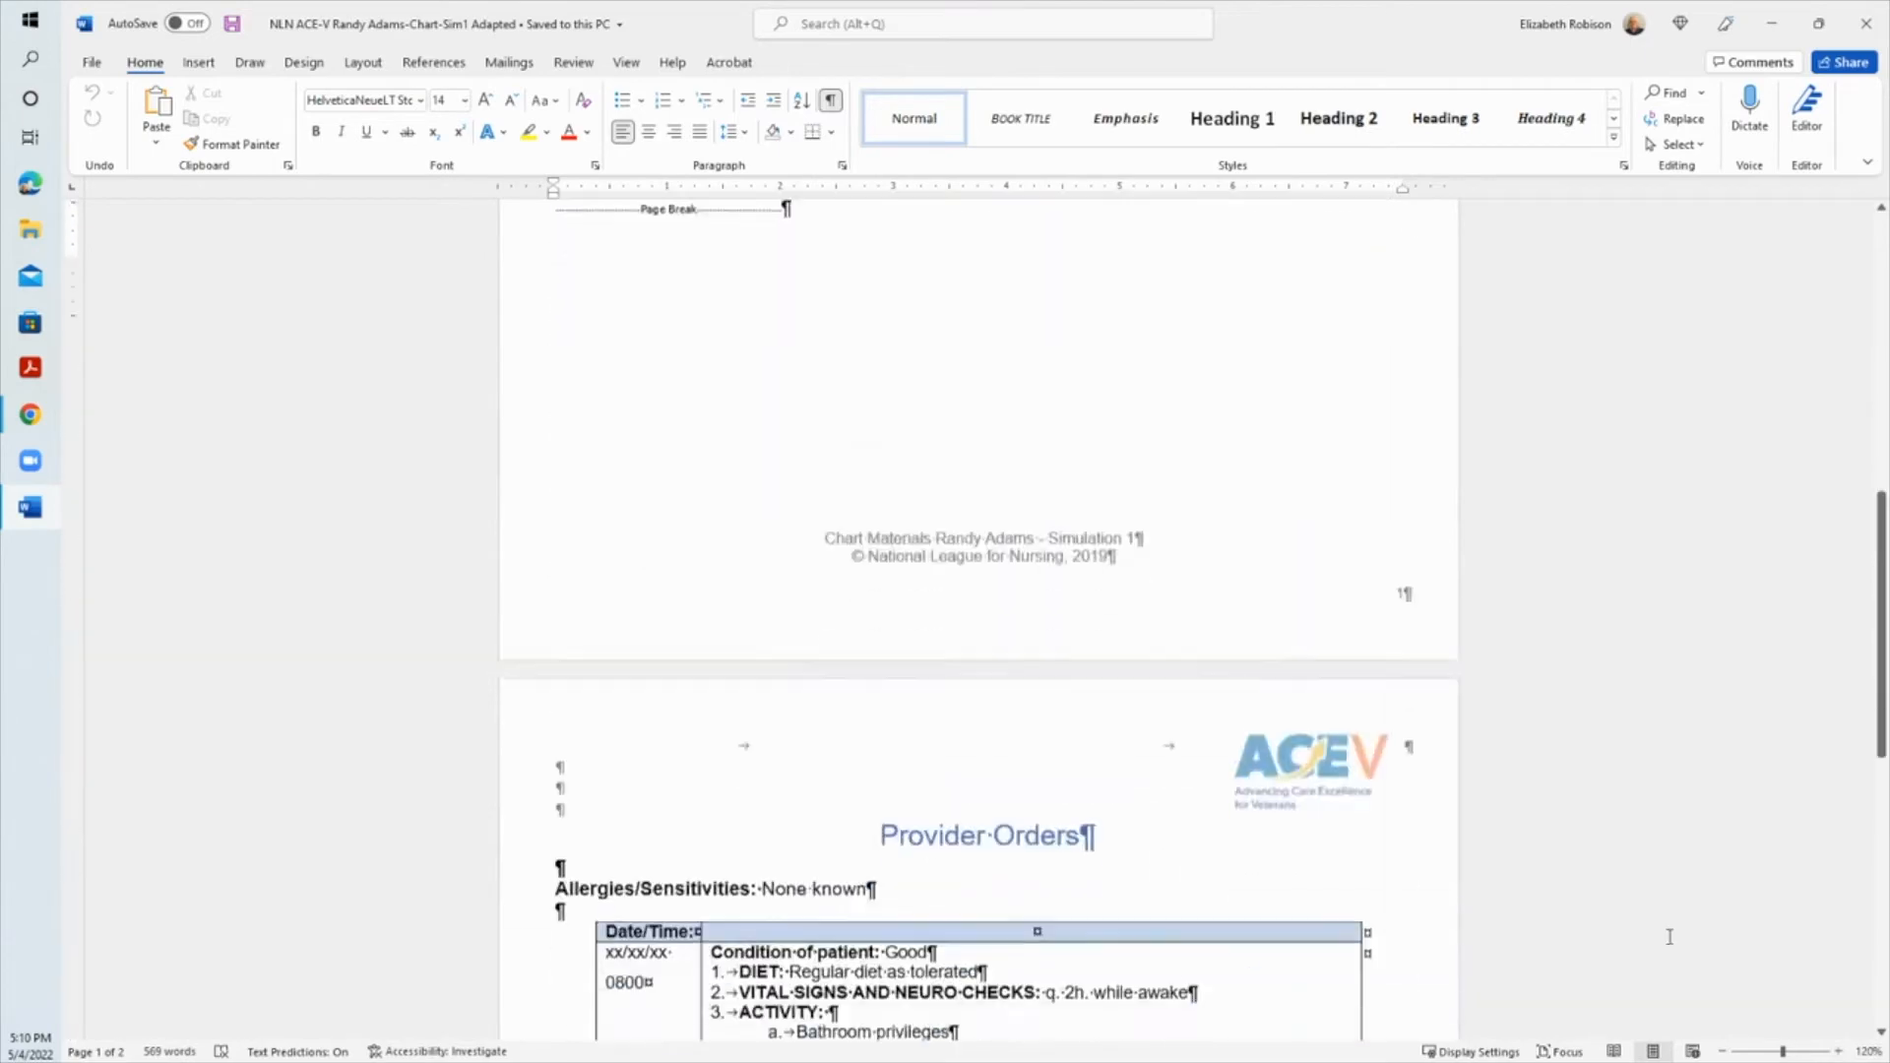
{"action": "scroll", "scroll_direction": "down", "scroll_amount": 3}
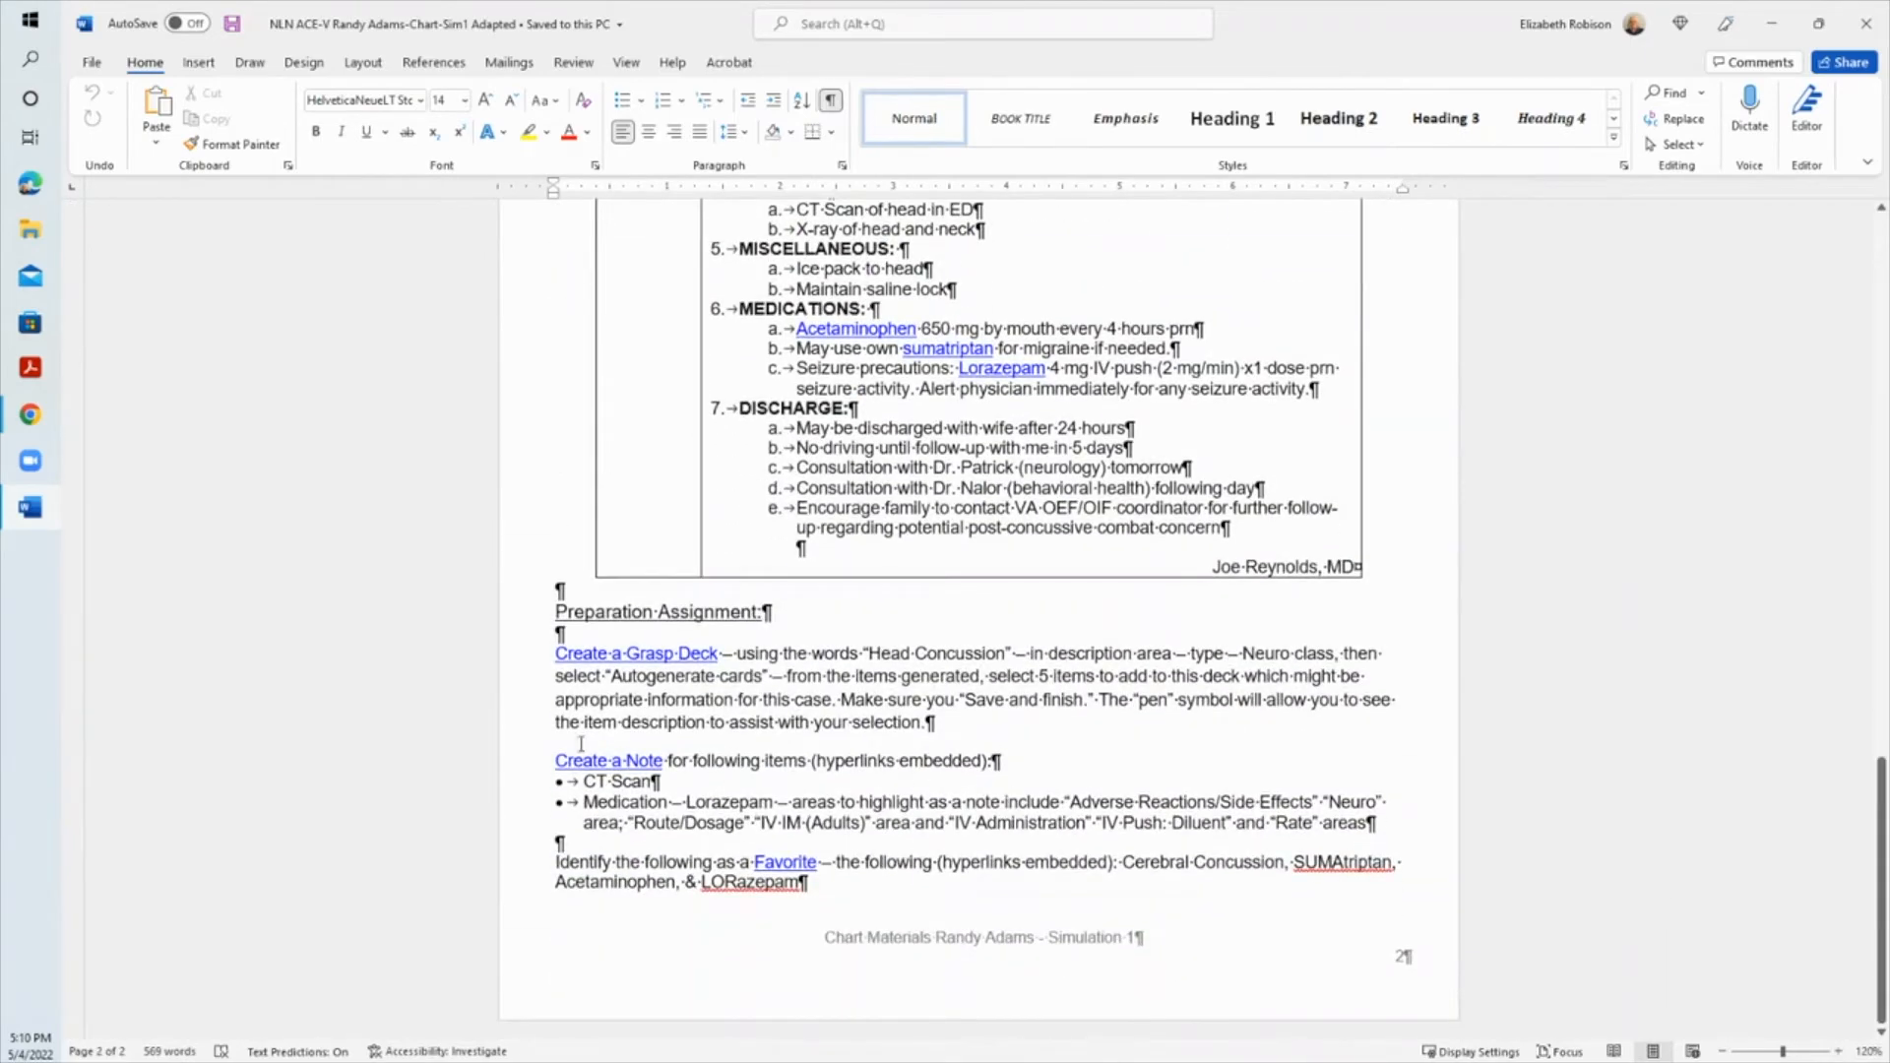
{"action": "mouse_move", "coordinate": [819, 628]}
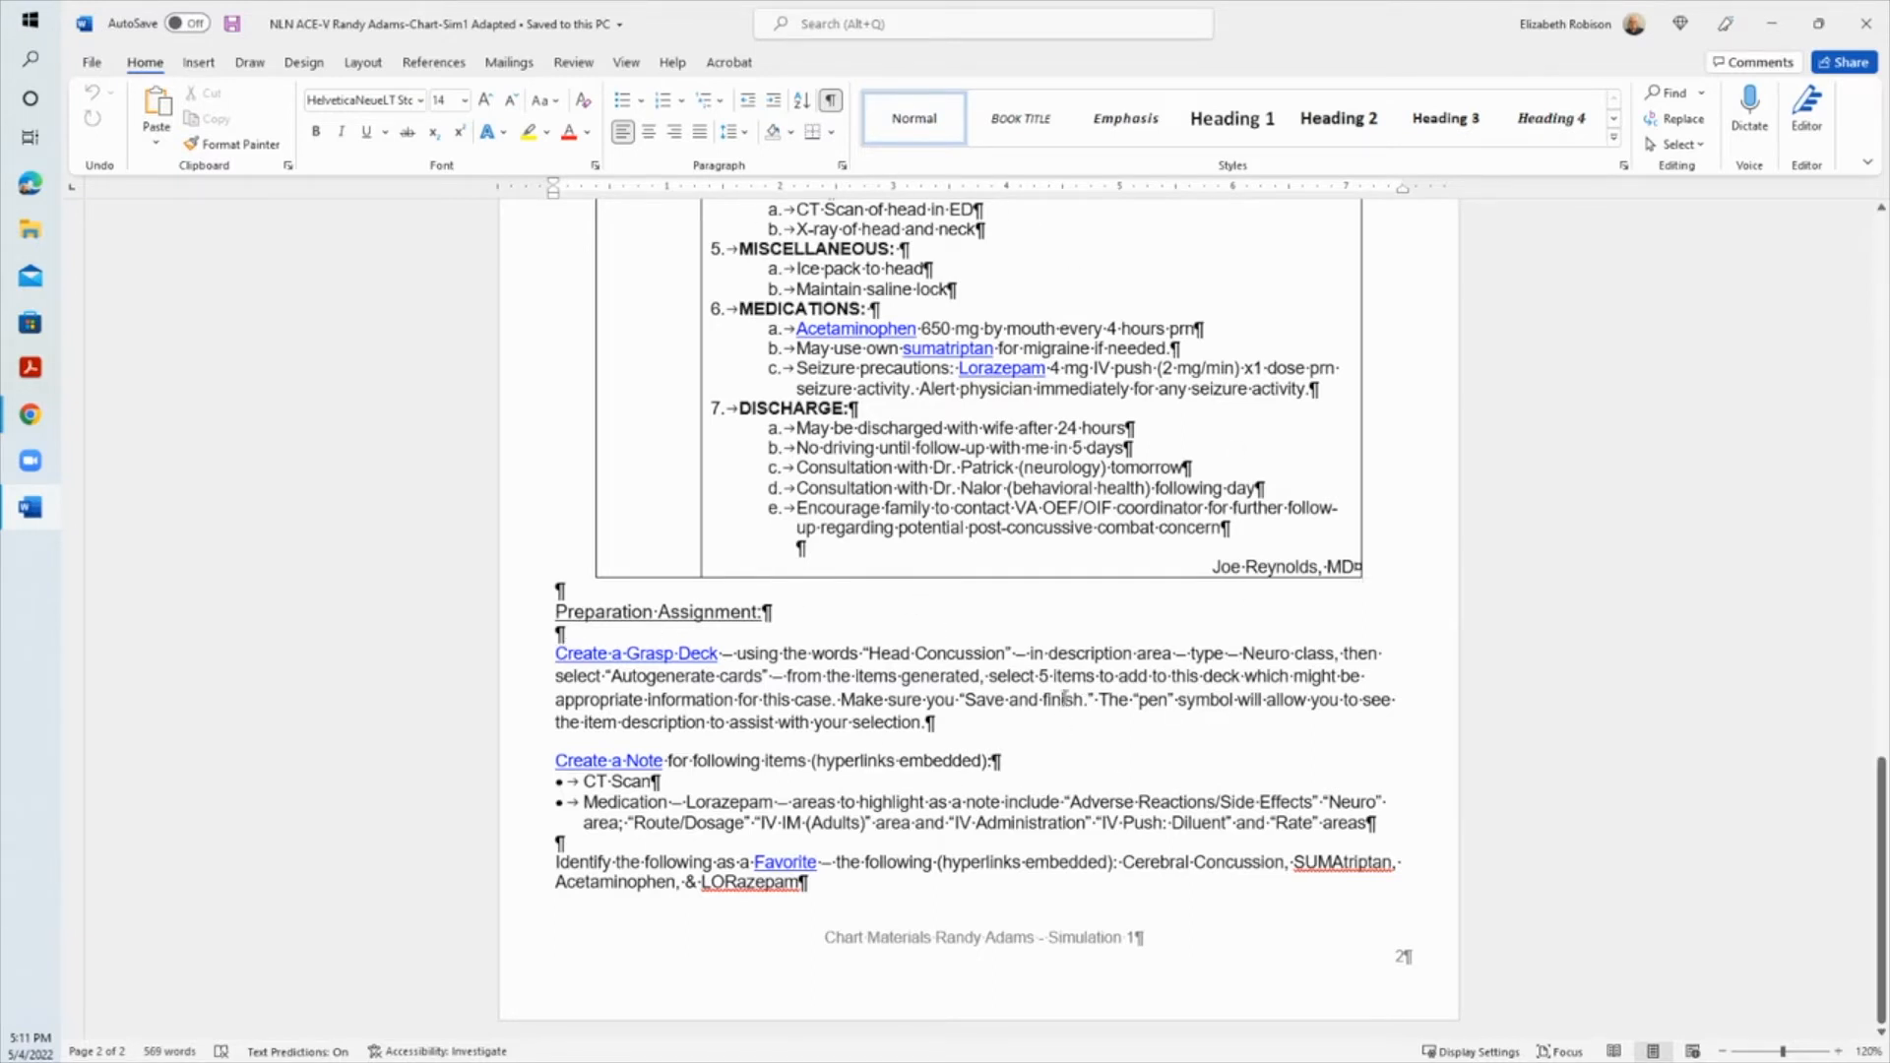
{"action": "mouse_move", "coordinate": [804, 743]}
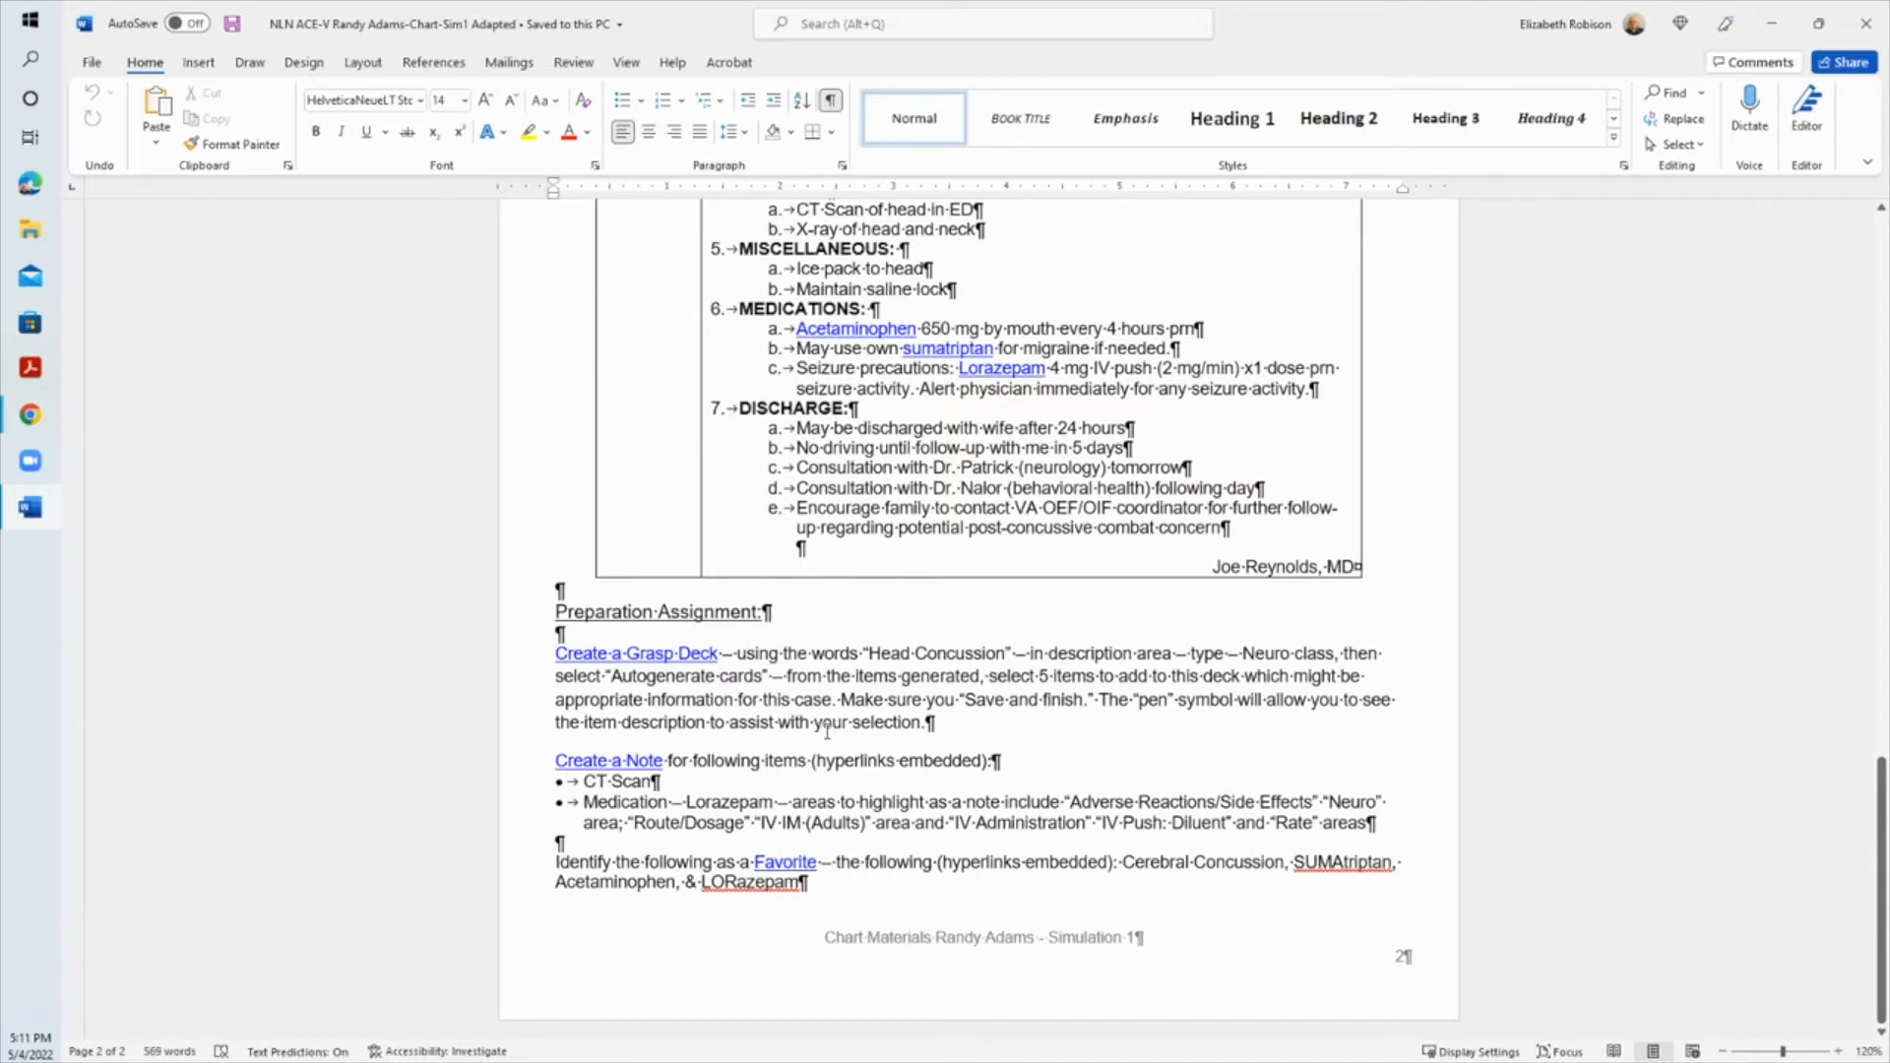
{"action": "mouse_move", "coordinate": [910, 745]}
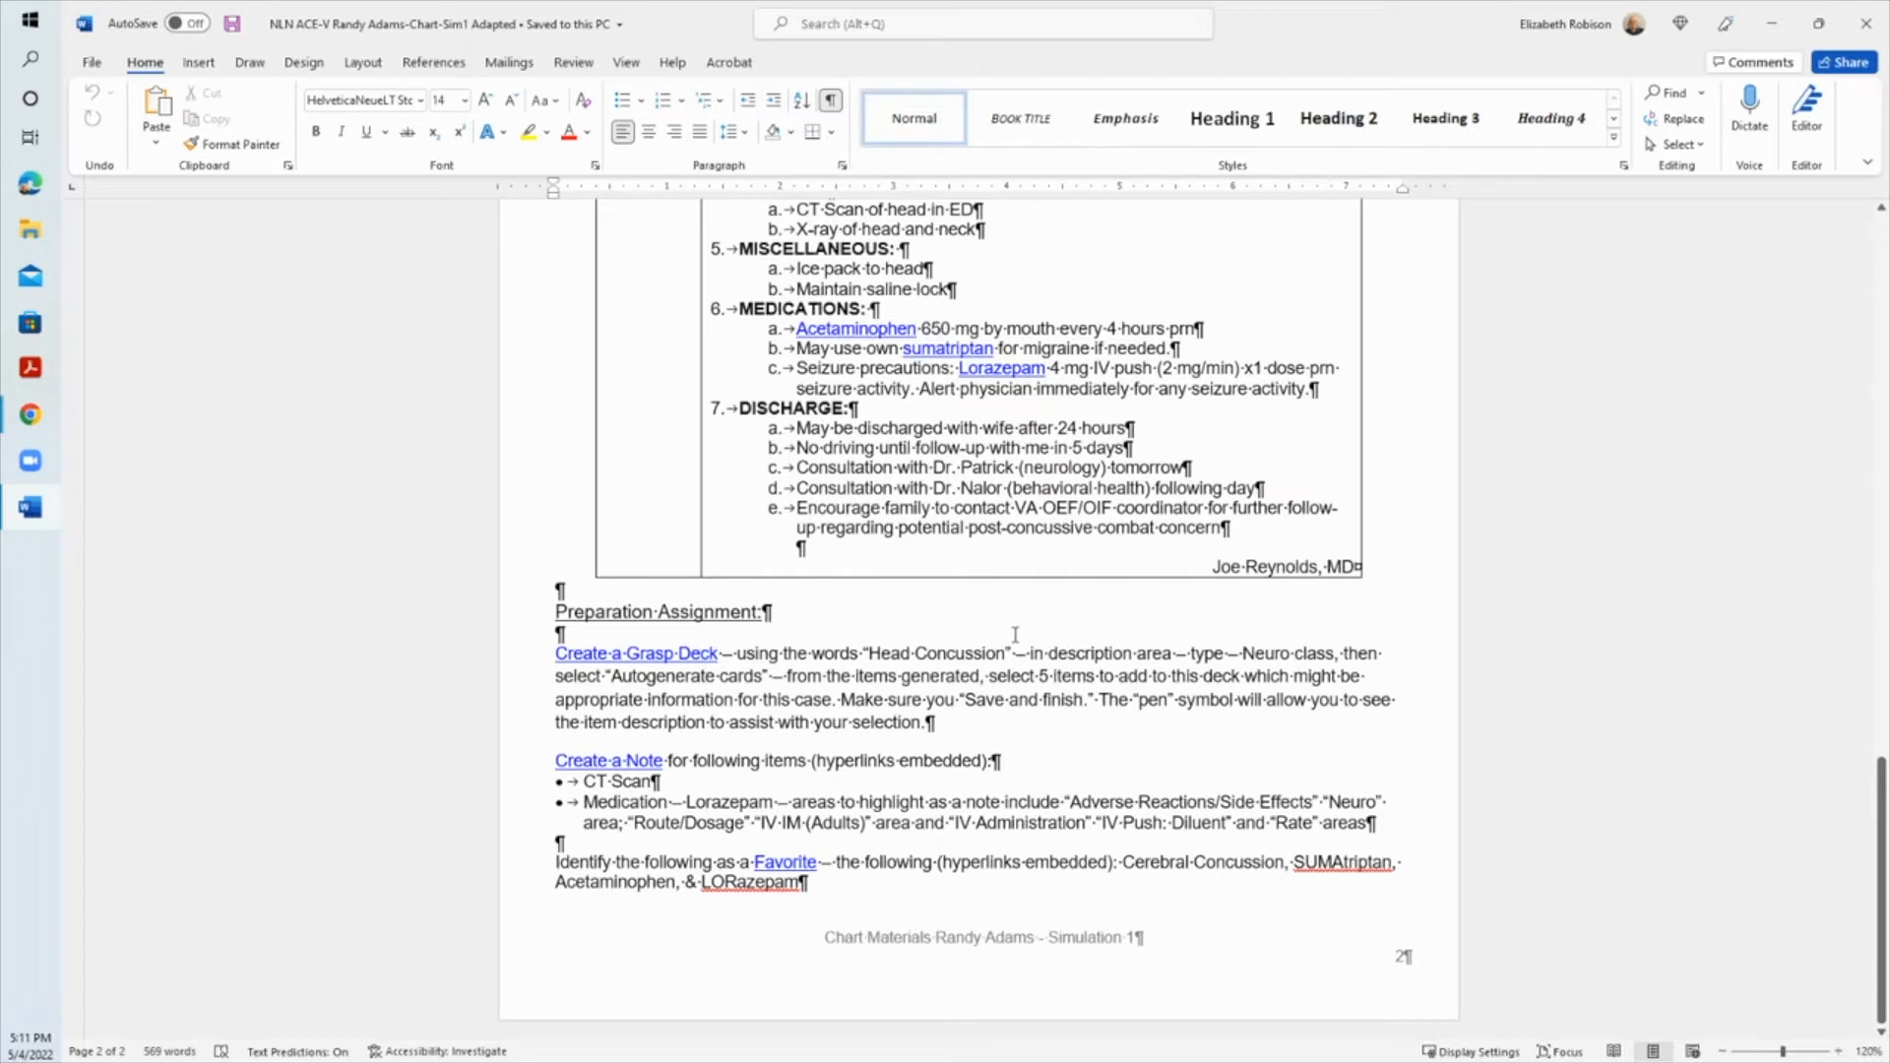
{"action": "mouse_move", "coordinate": [1054, 630]}
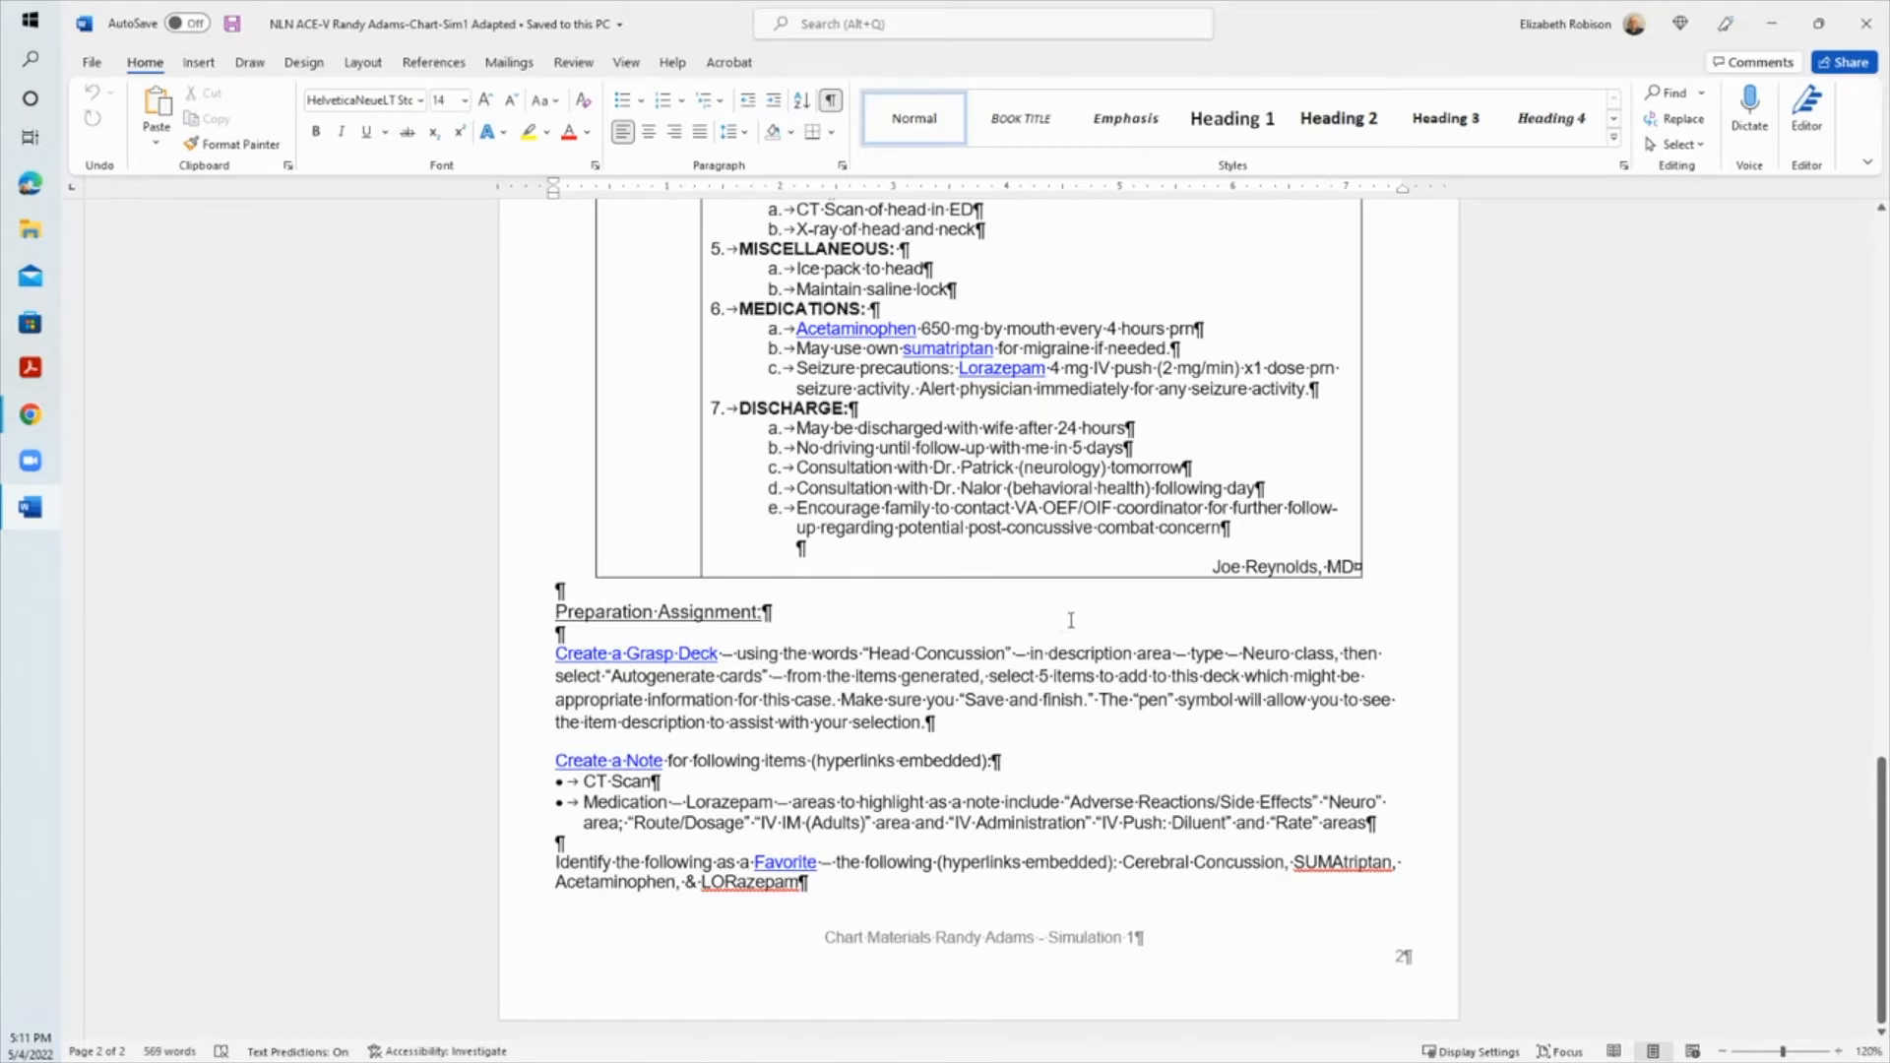
{"action": "mouse_move", "coordinate": [1081, 630]}
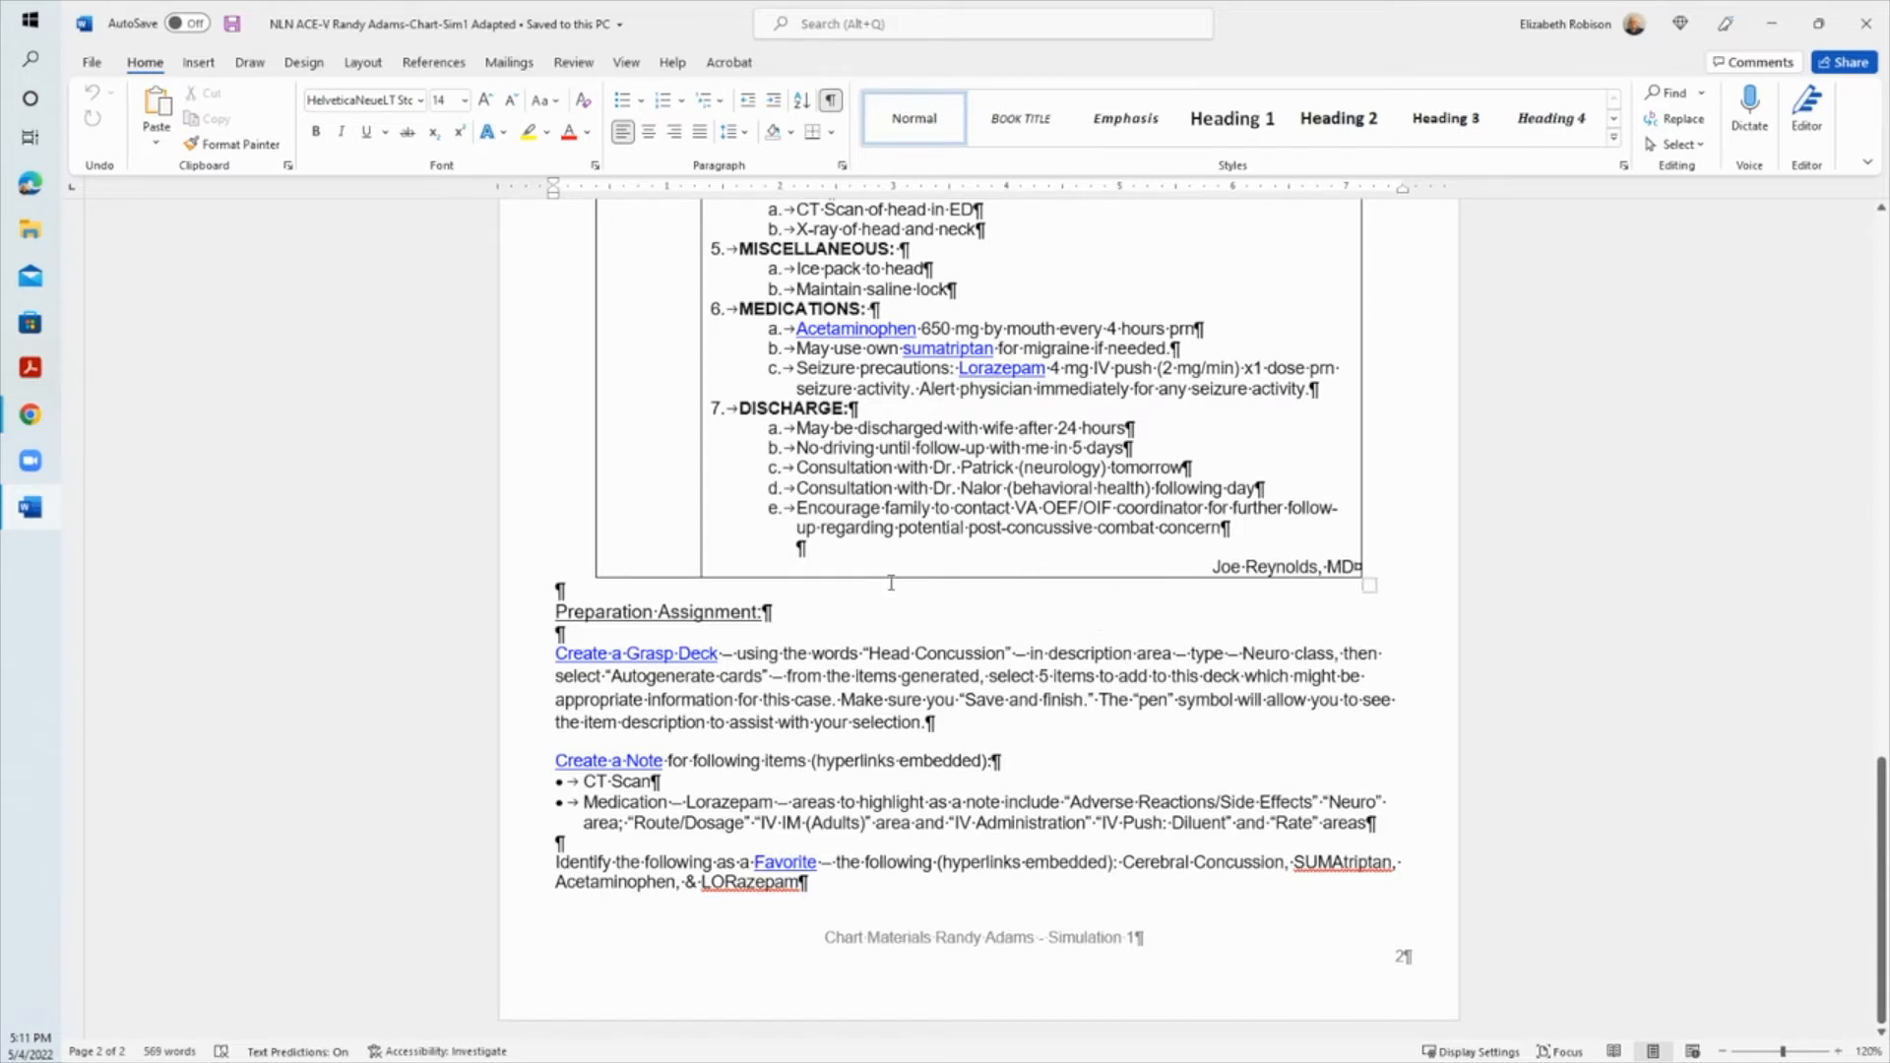
{"action": "mouse_move", "coordinate": [874, 619]}
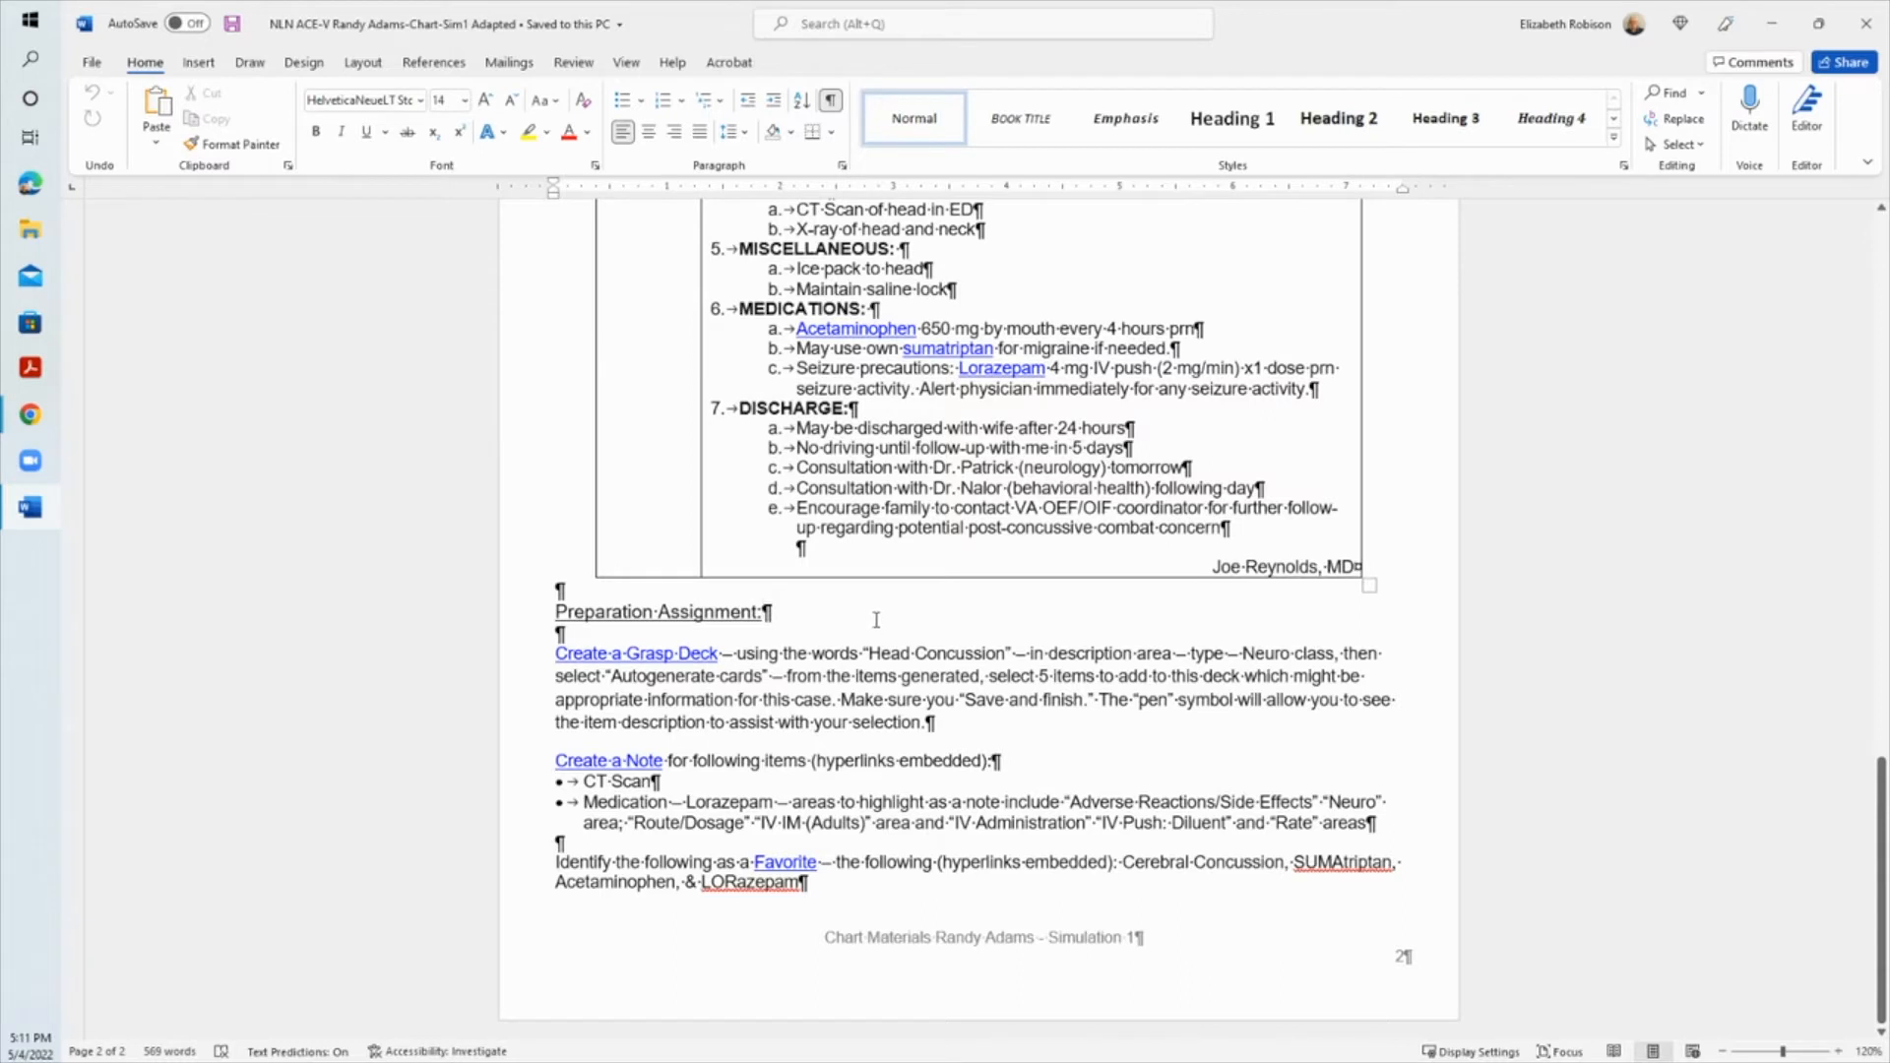
{"action": "mouse_move", "coordinate": [658, 610]}
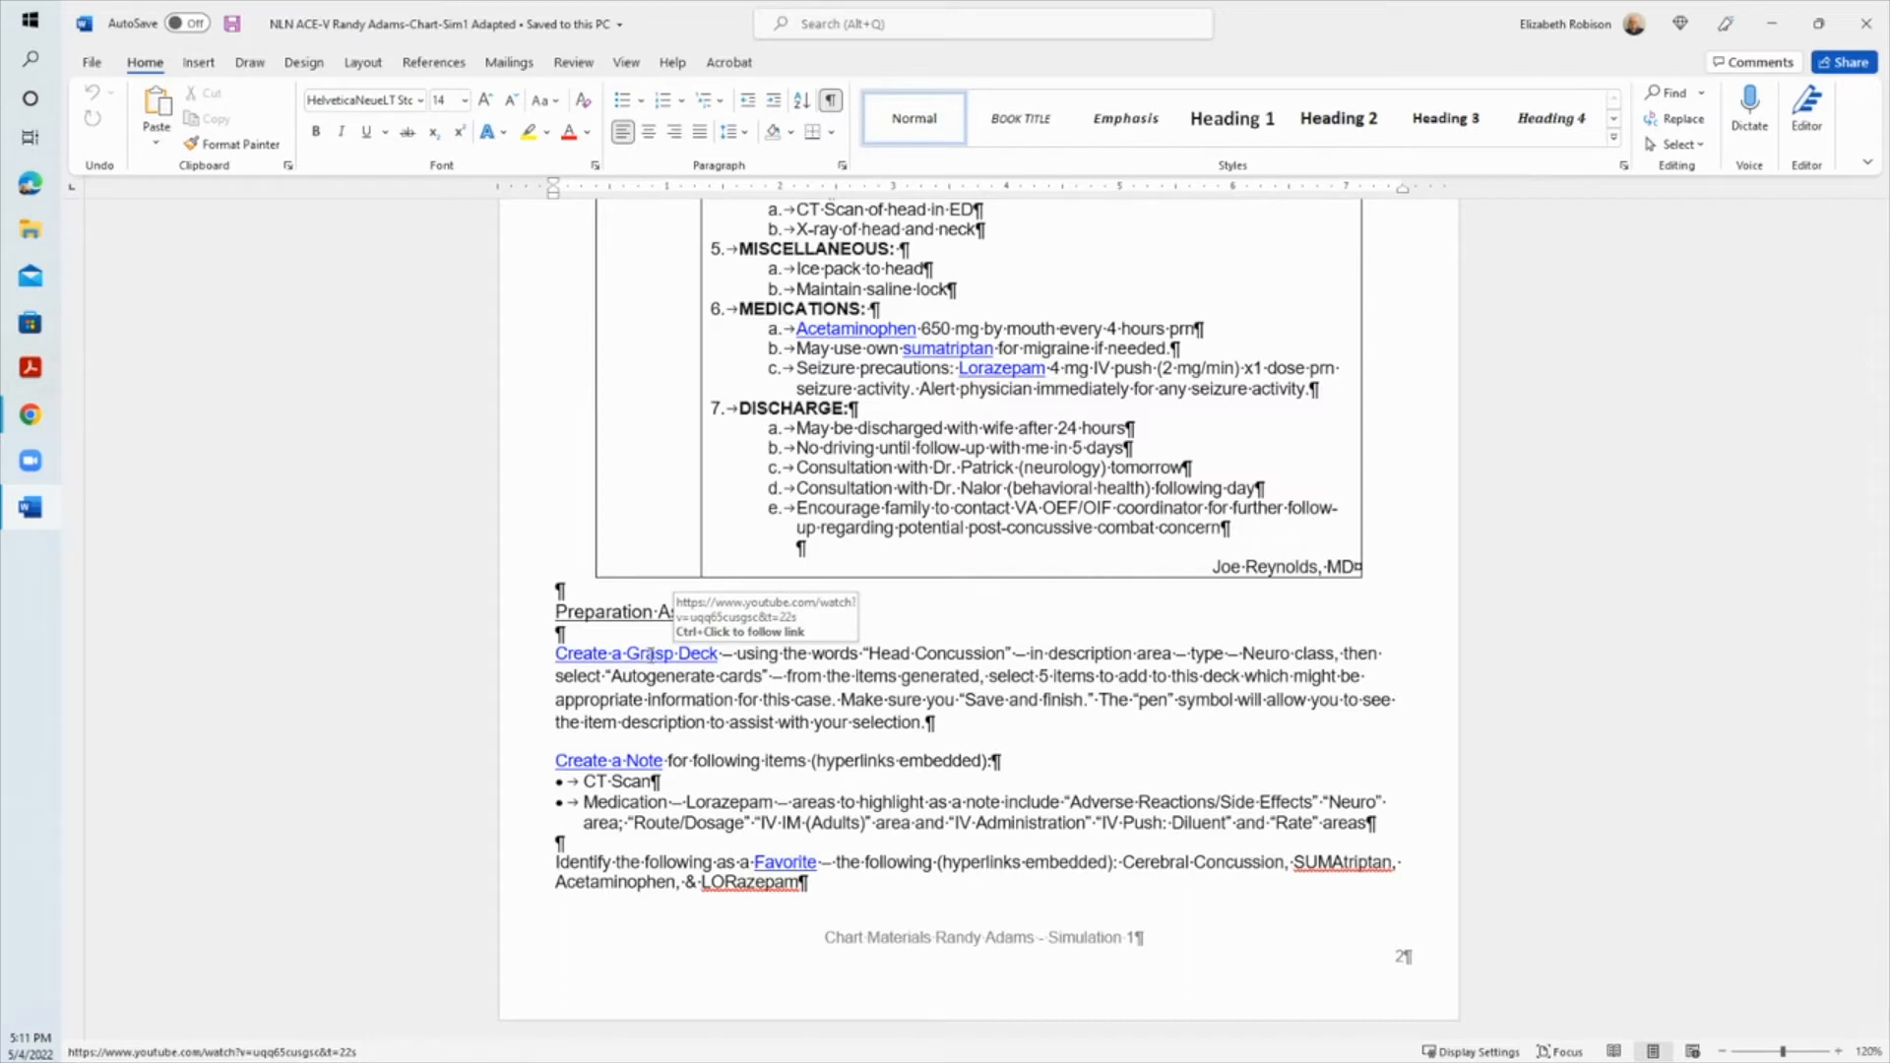
{"action": "mouse_move", "coordinate": [624, 642]}
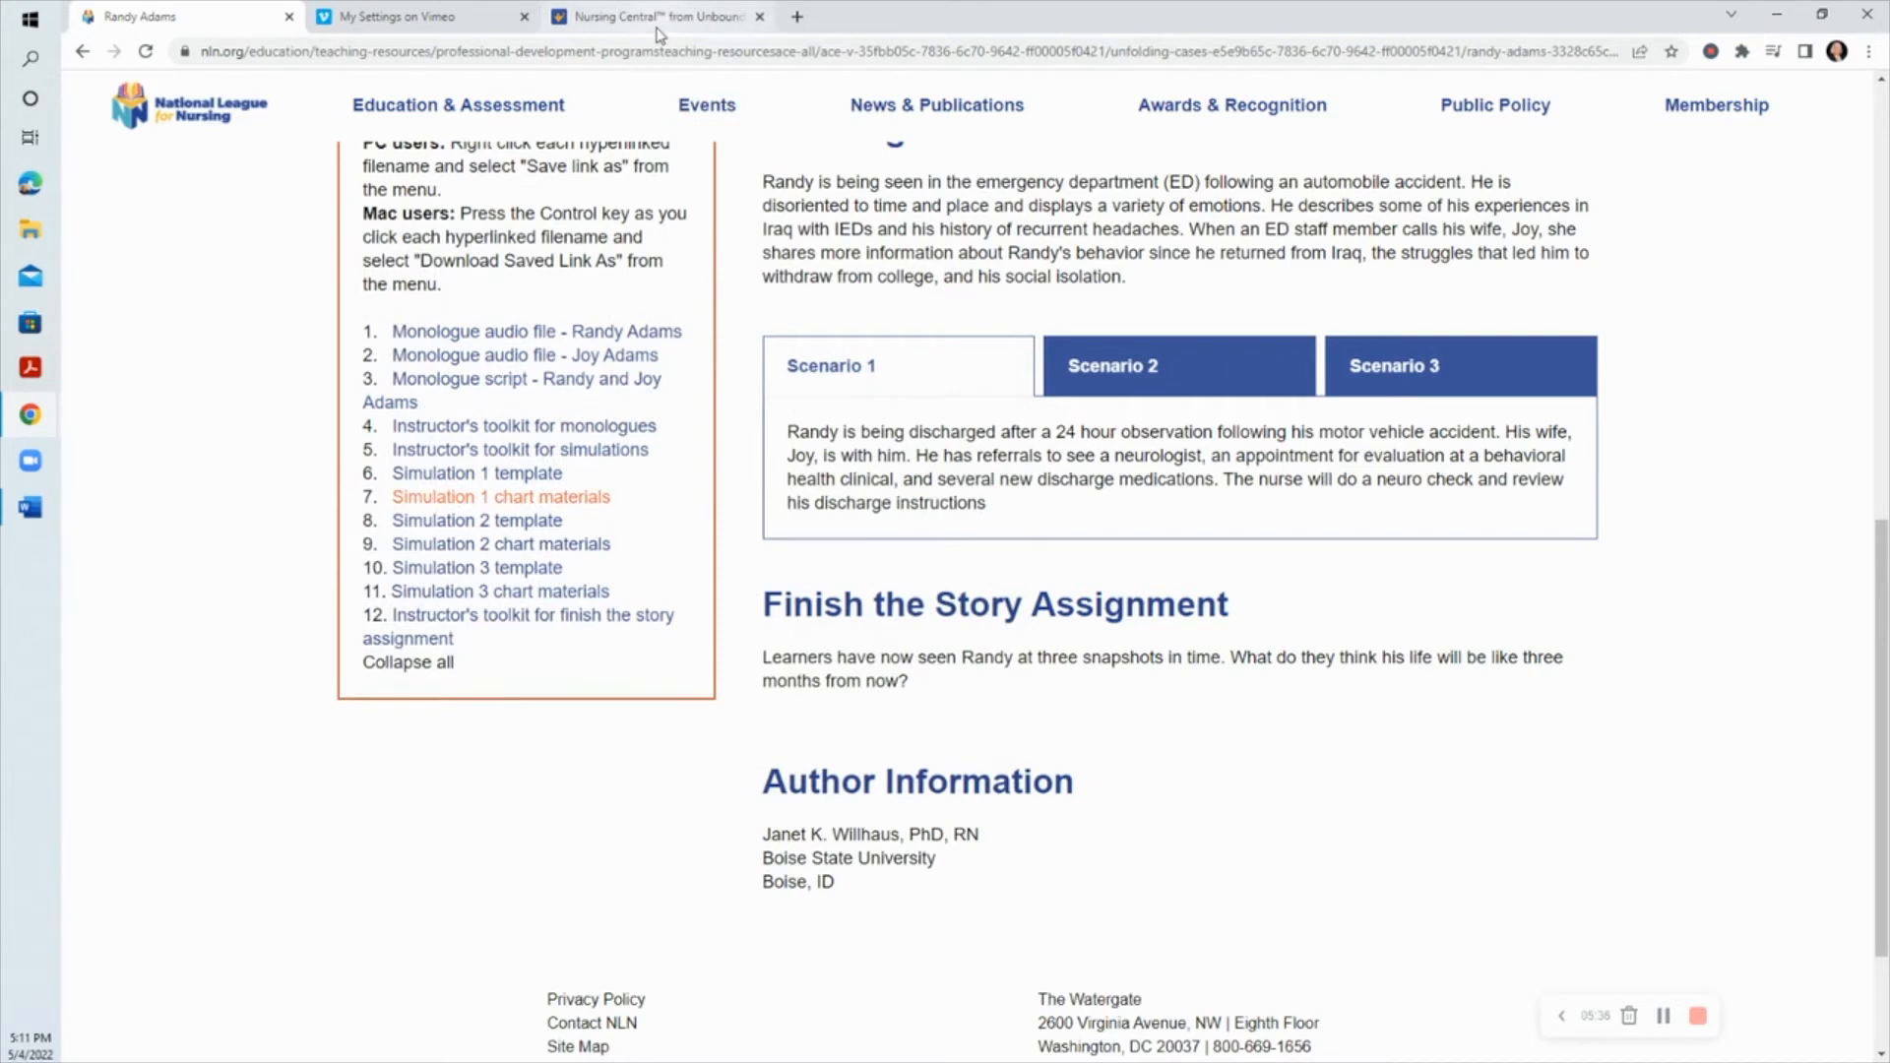
Step: Go to Nursing Central's Training Videos and open the Exclusive Tools topic
{"action": "left_click", "coordinate": [652, 16]}
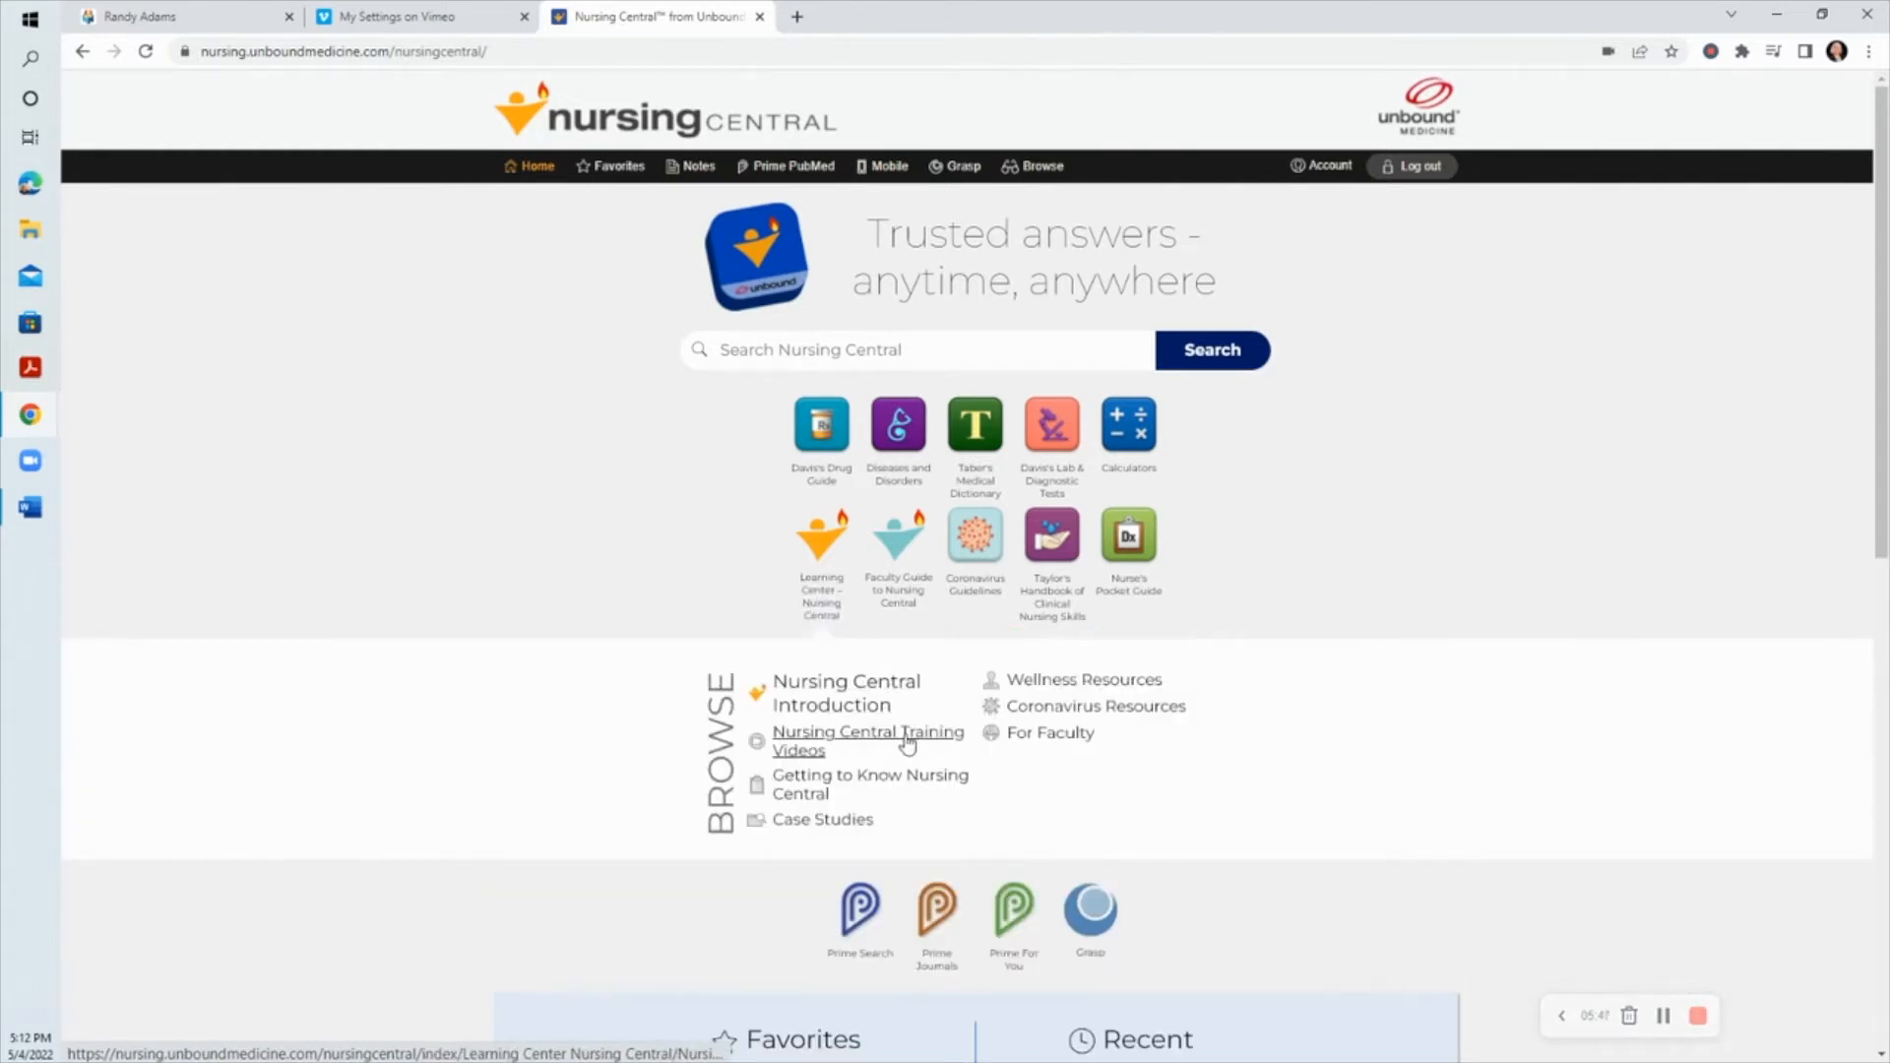
{"action": "left_click", "coordinate": [867, 740]}
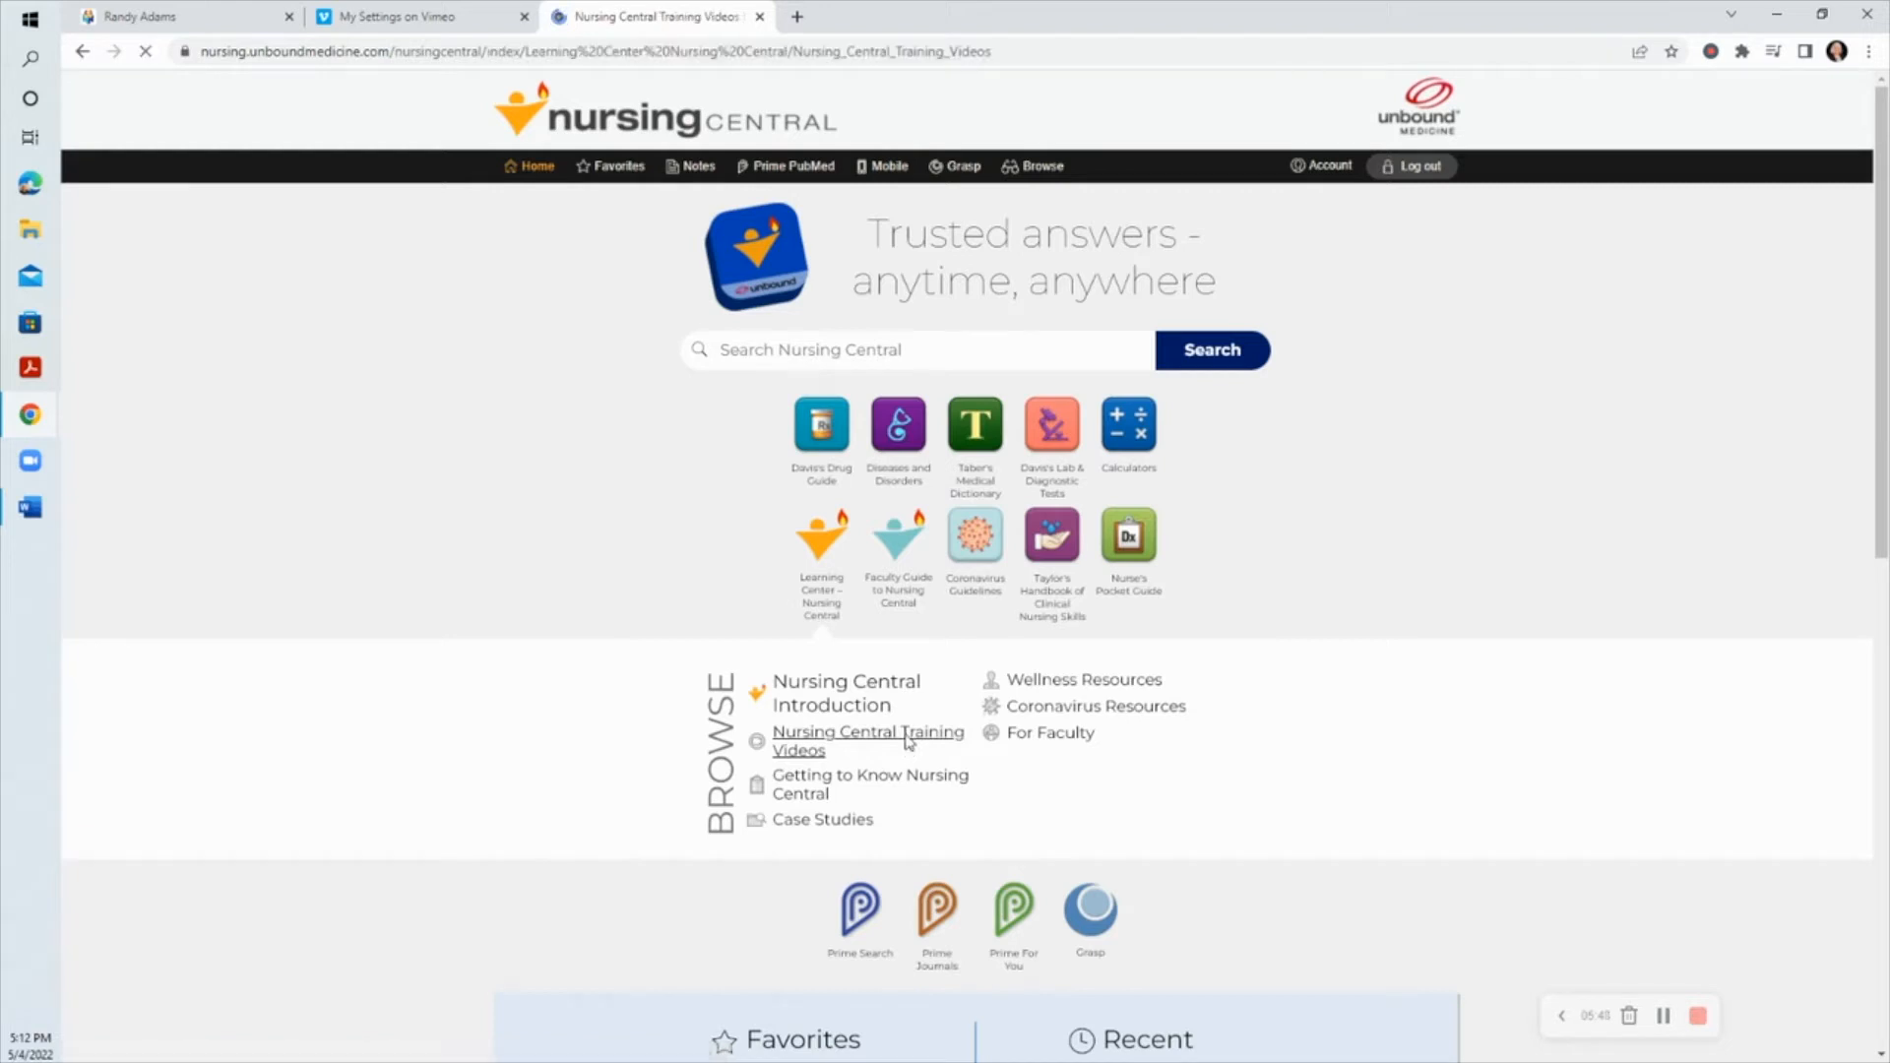
{"action": "left_click", "coordinate": [866, 741]}
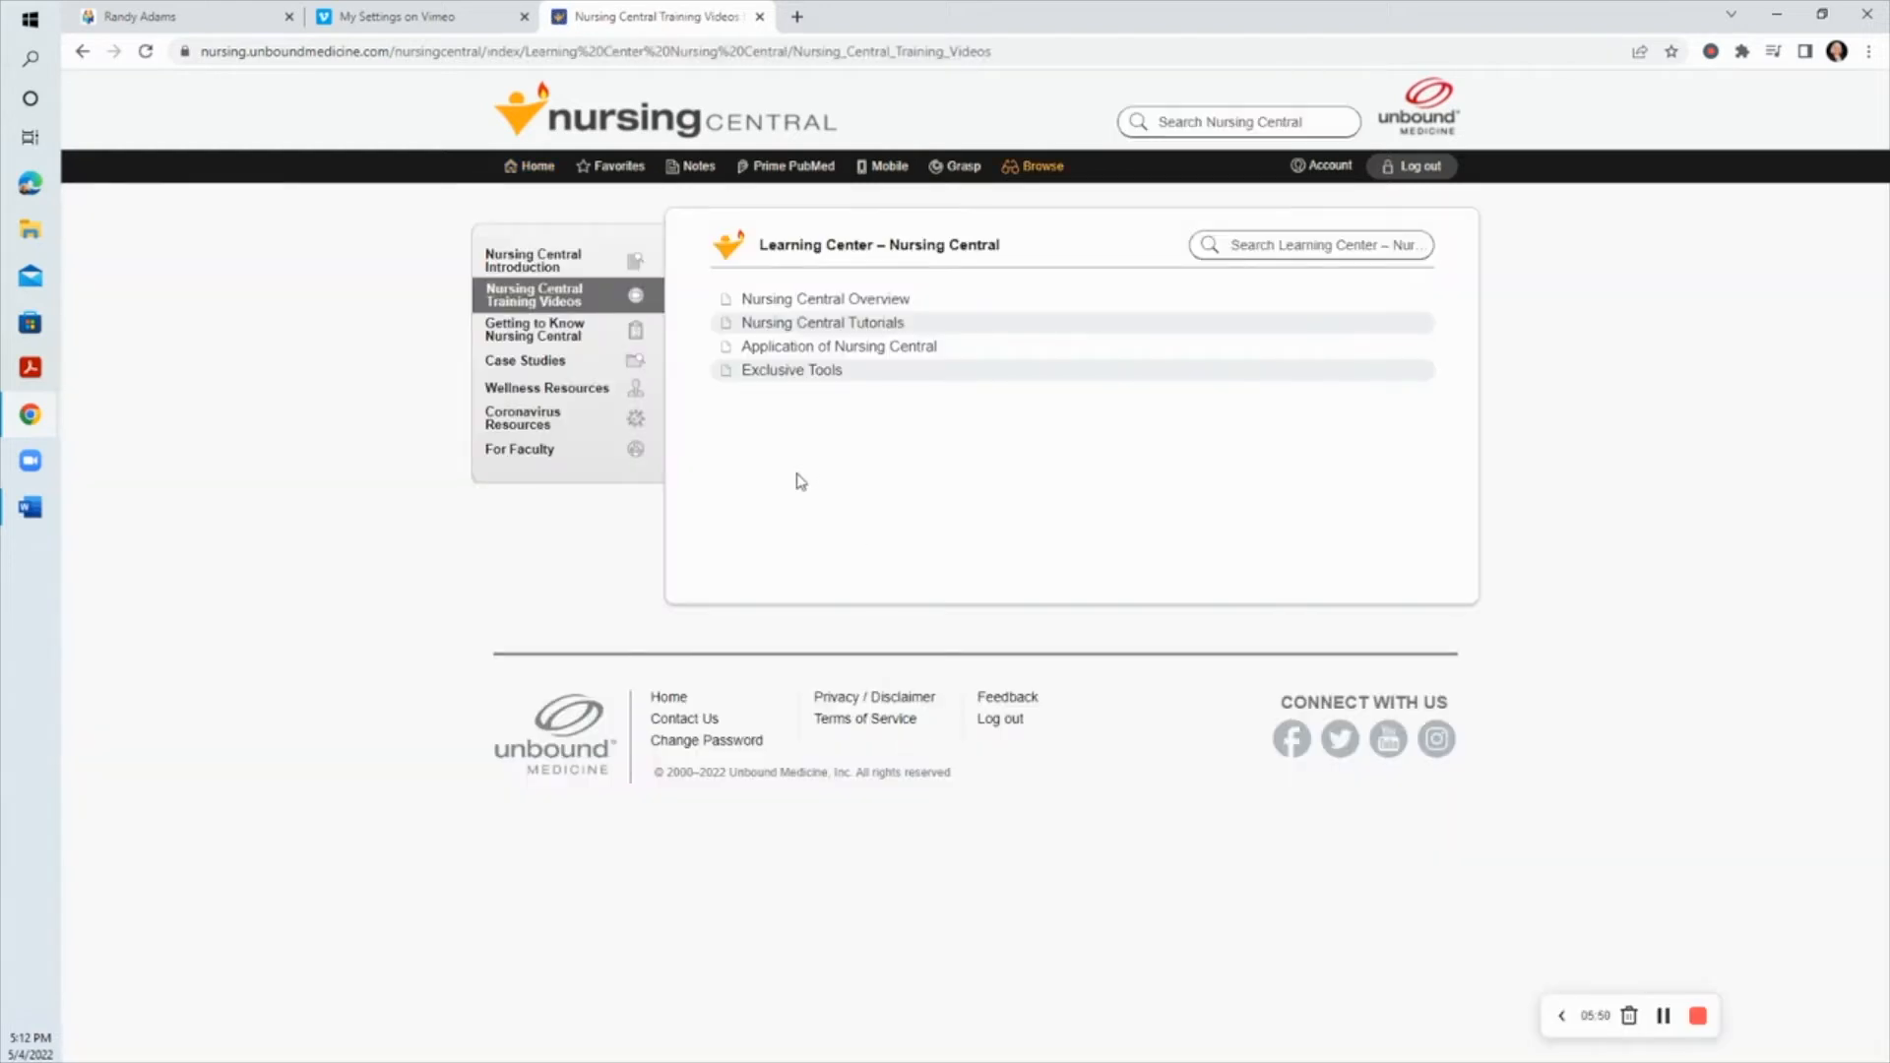
{"action": "mouse_move", "coordinate": [791, 370]}
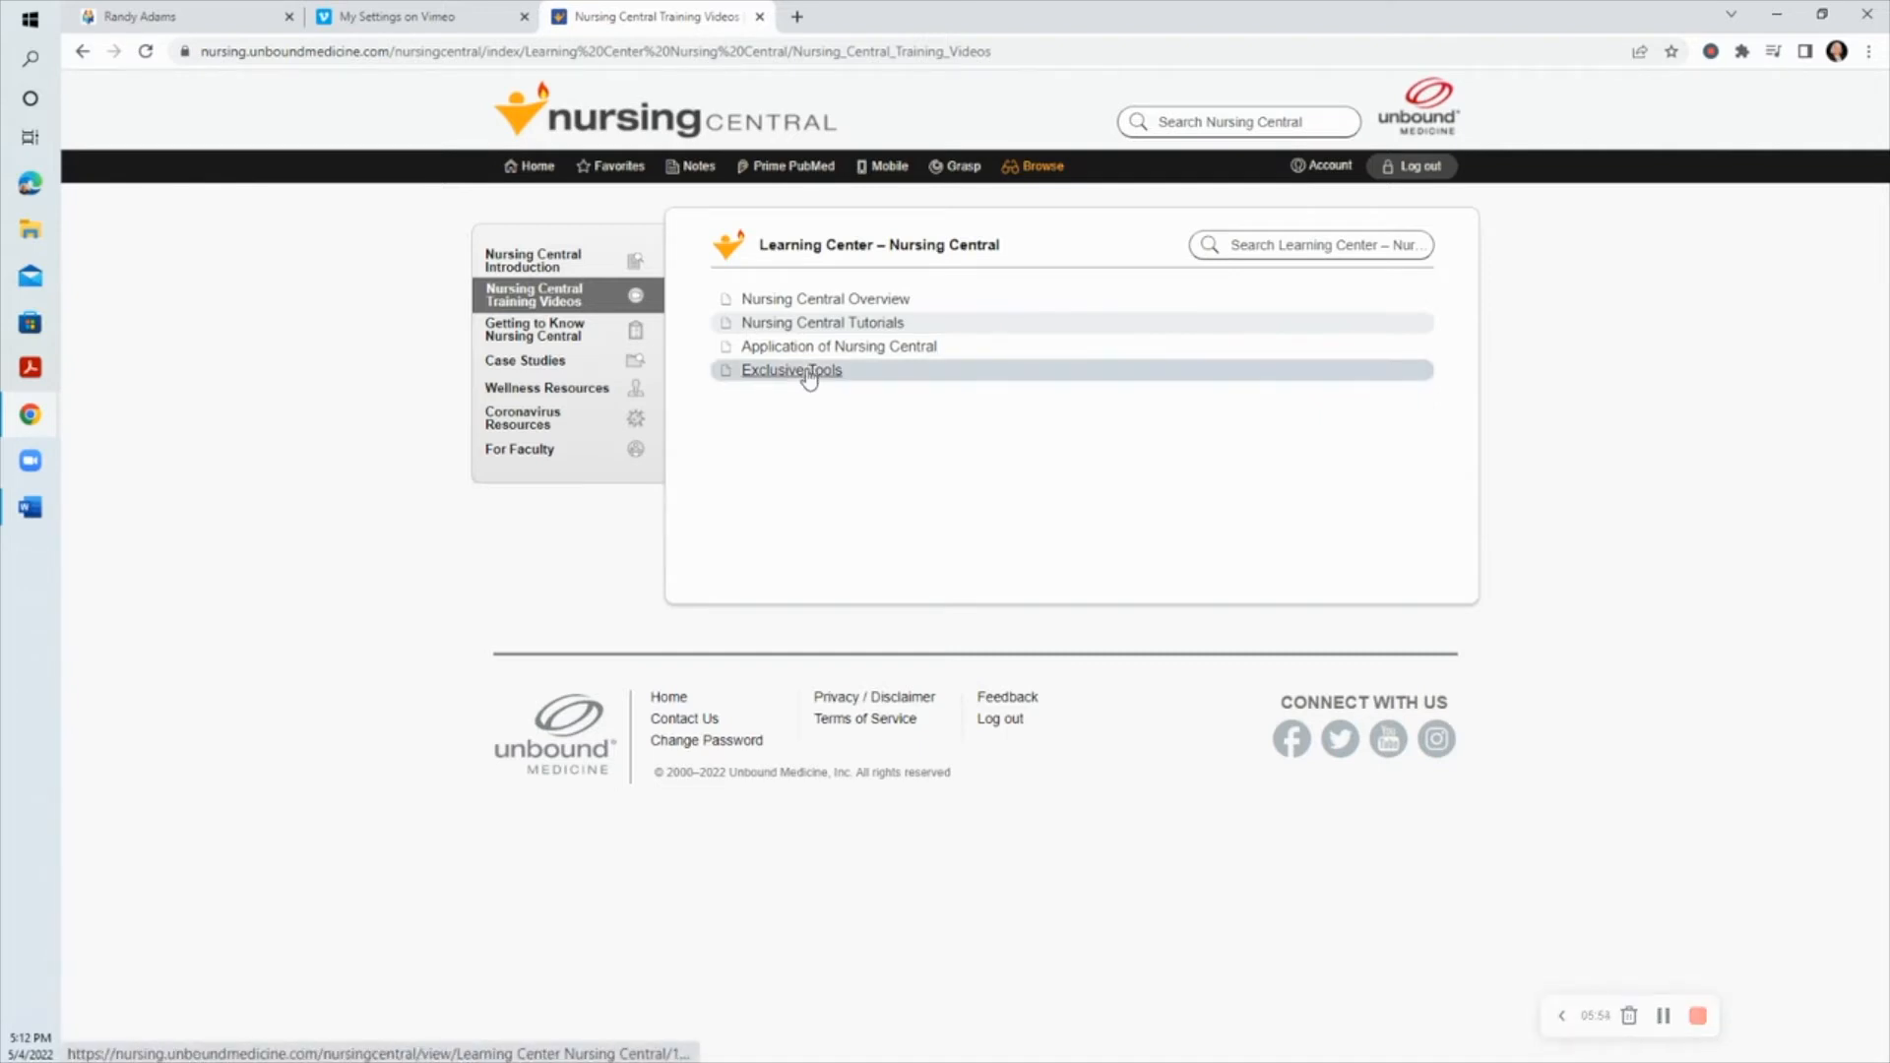
{"action": "left_click", "coordinate": [791, 371]}
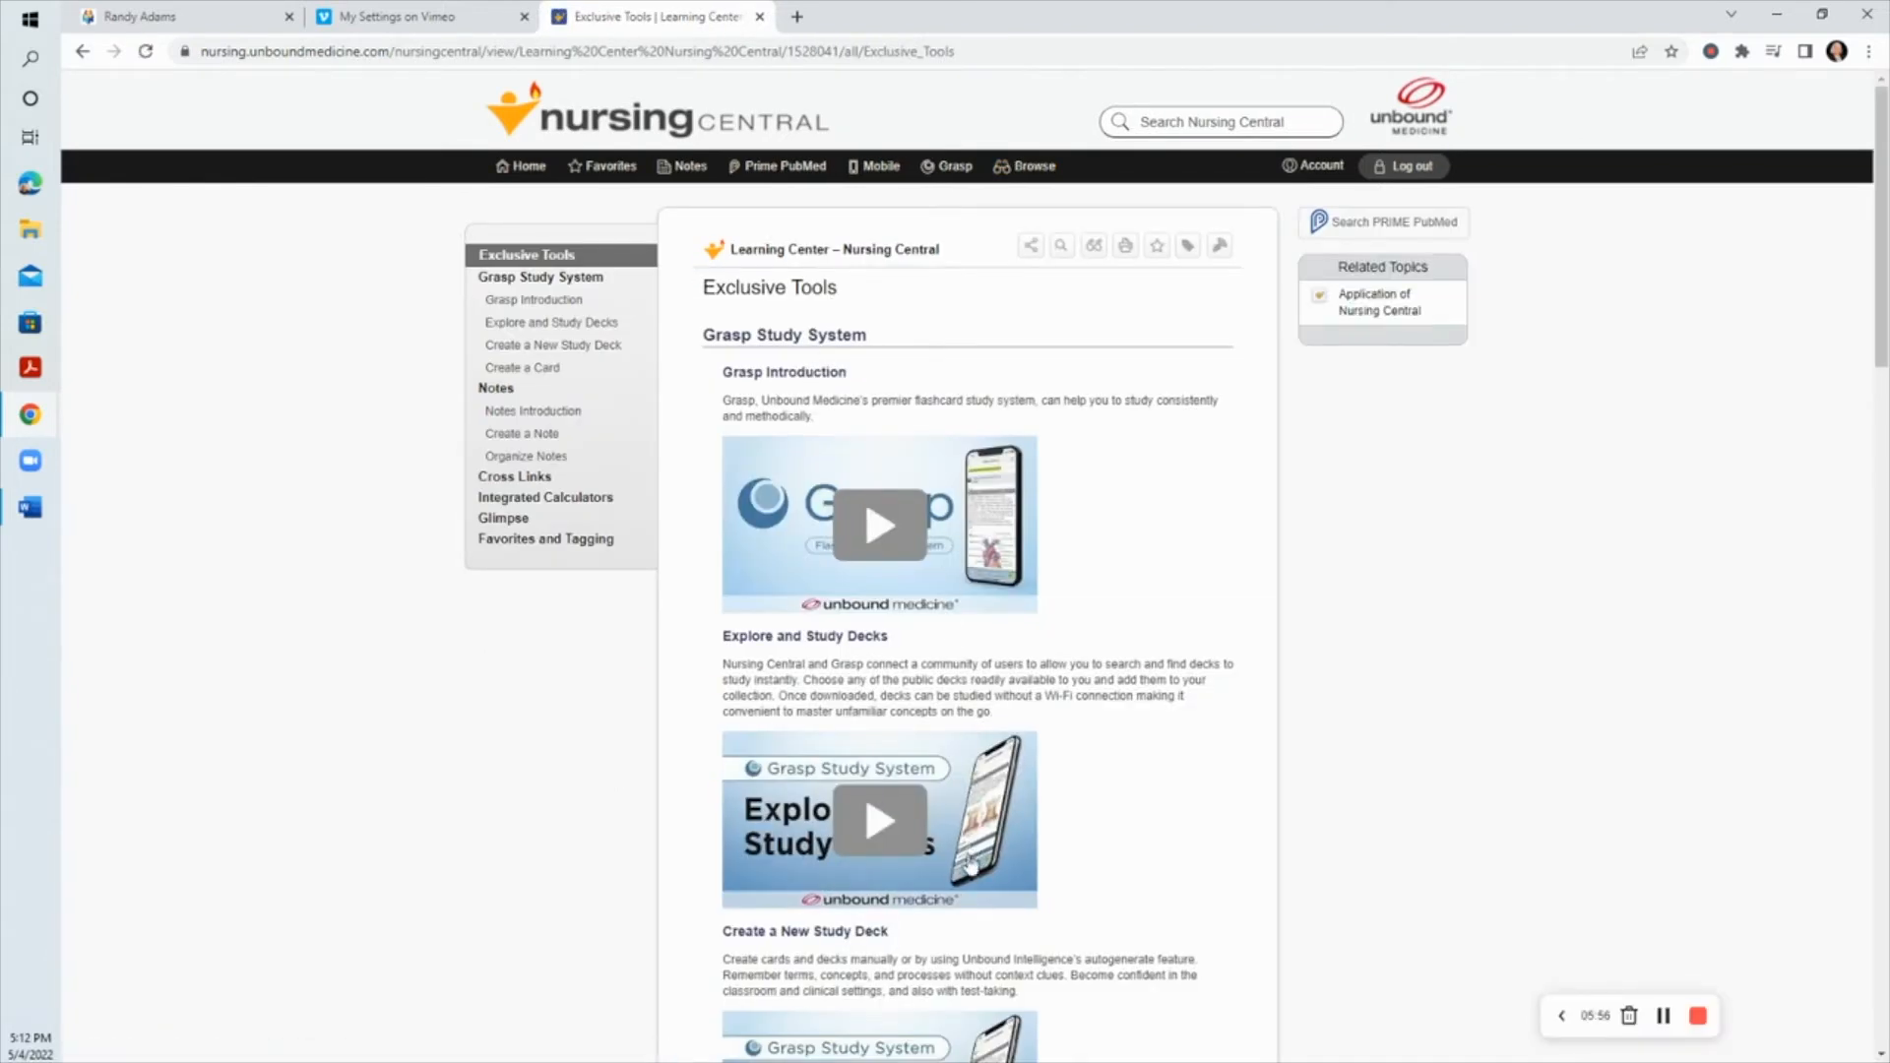
{"action": "mouse_move", "coordinate": [1016, 955]}
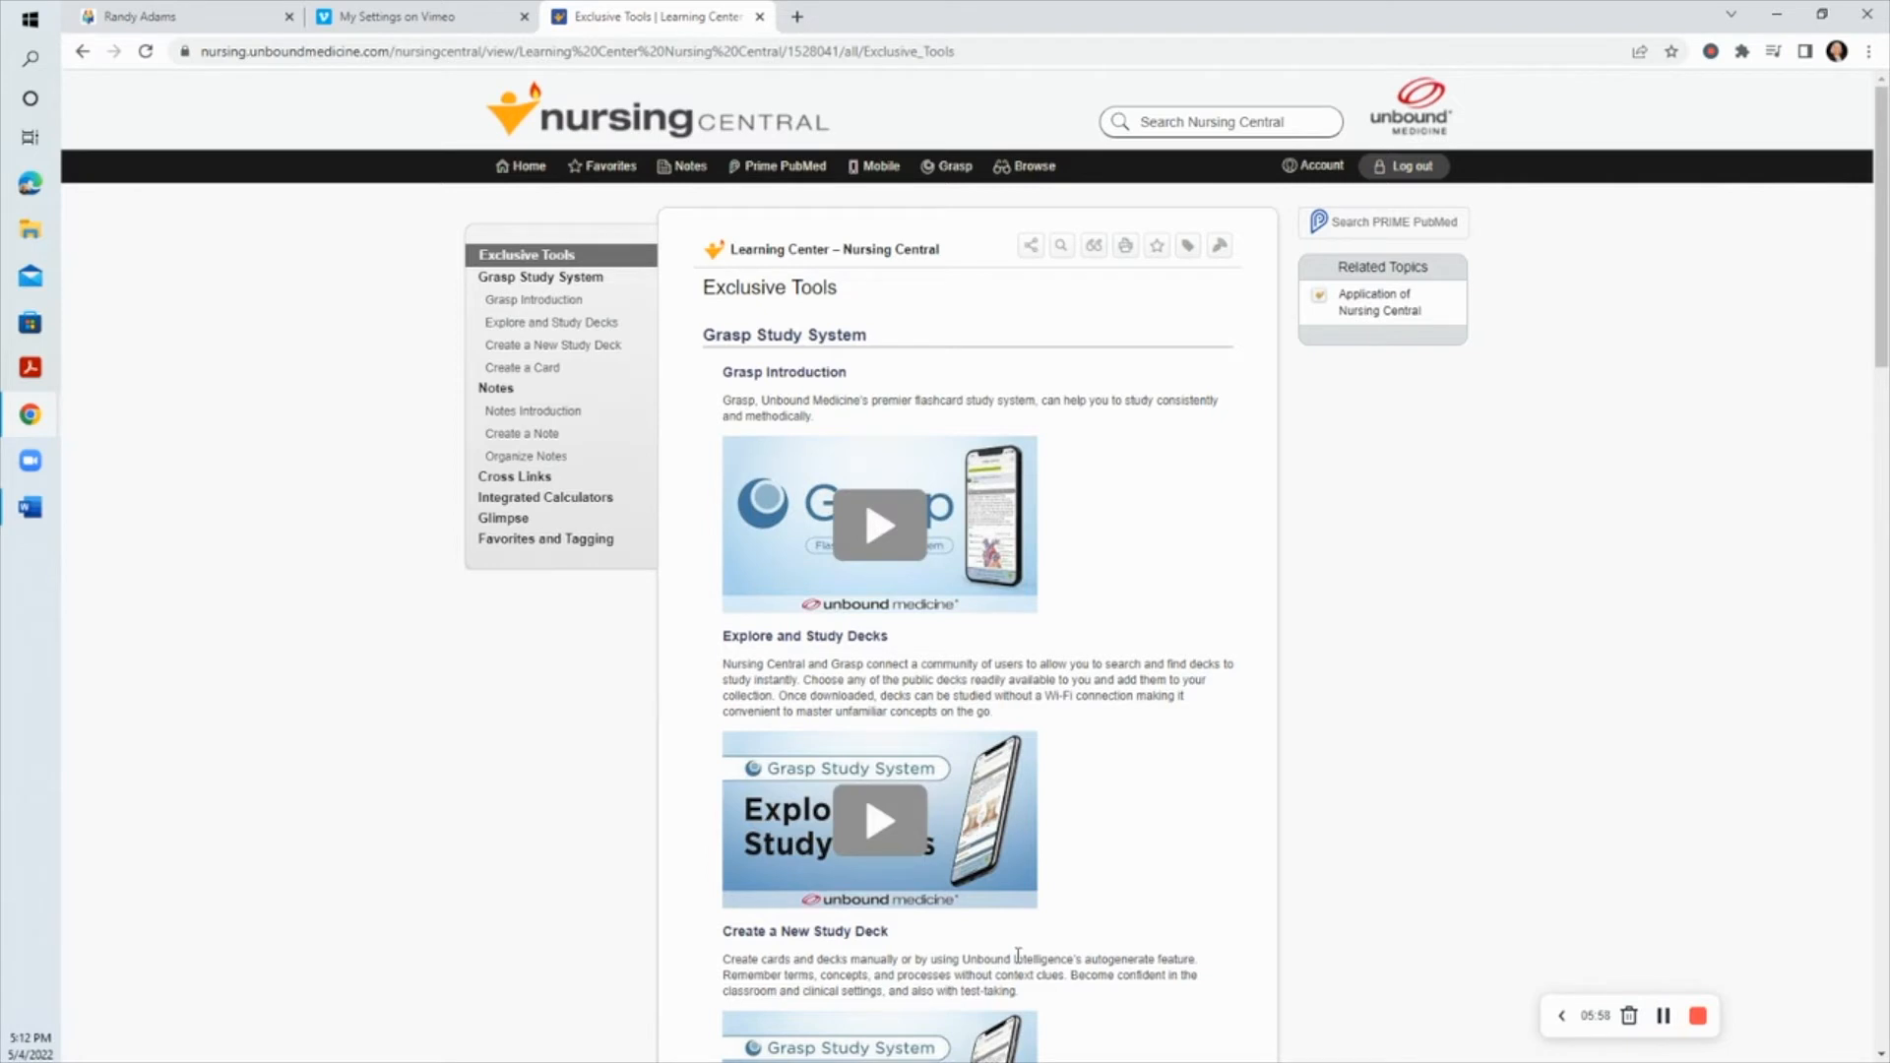
{"action": "mouse_move", "coordinate": [999, 449]}
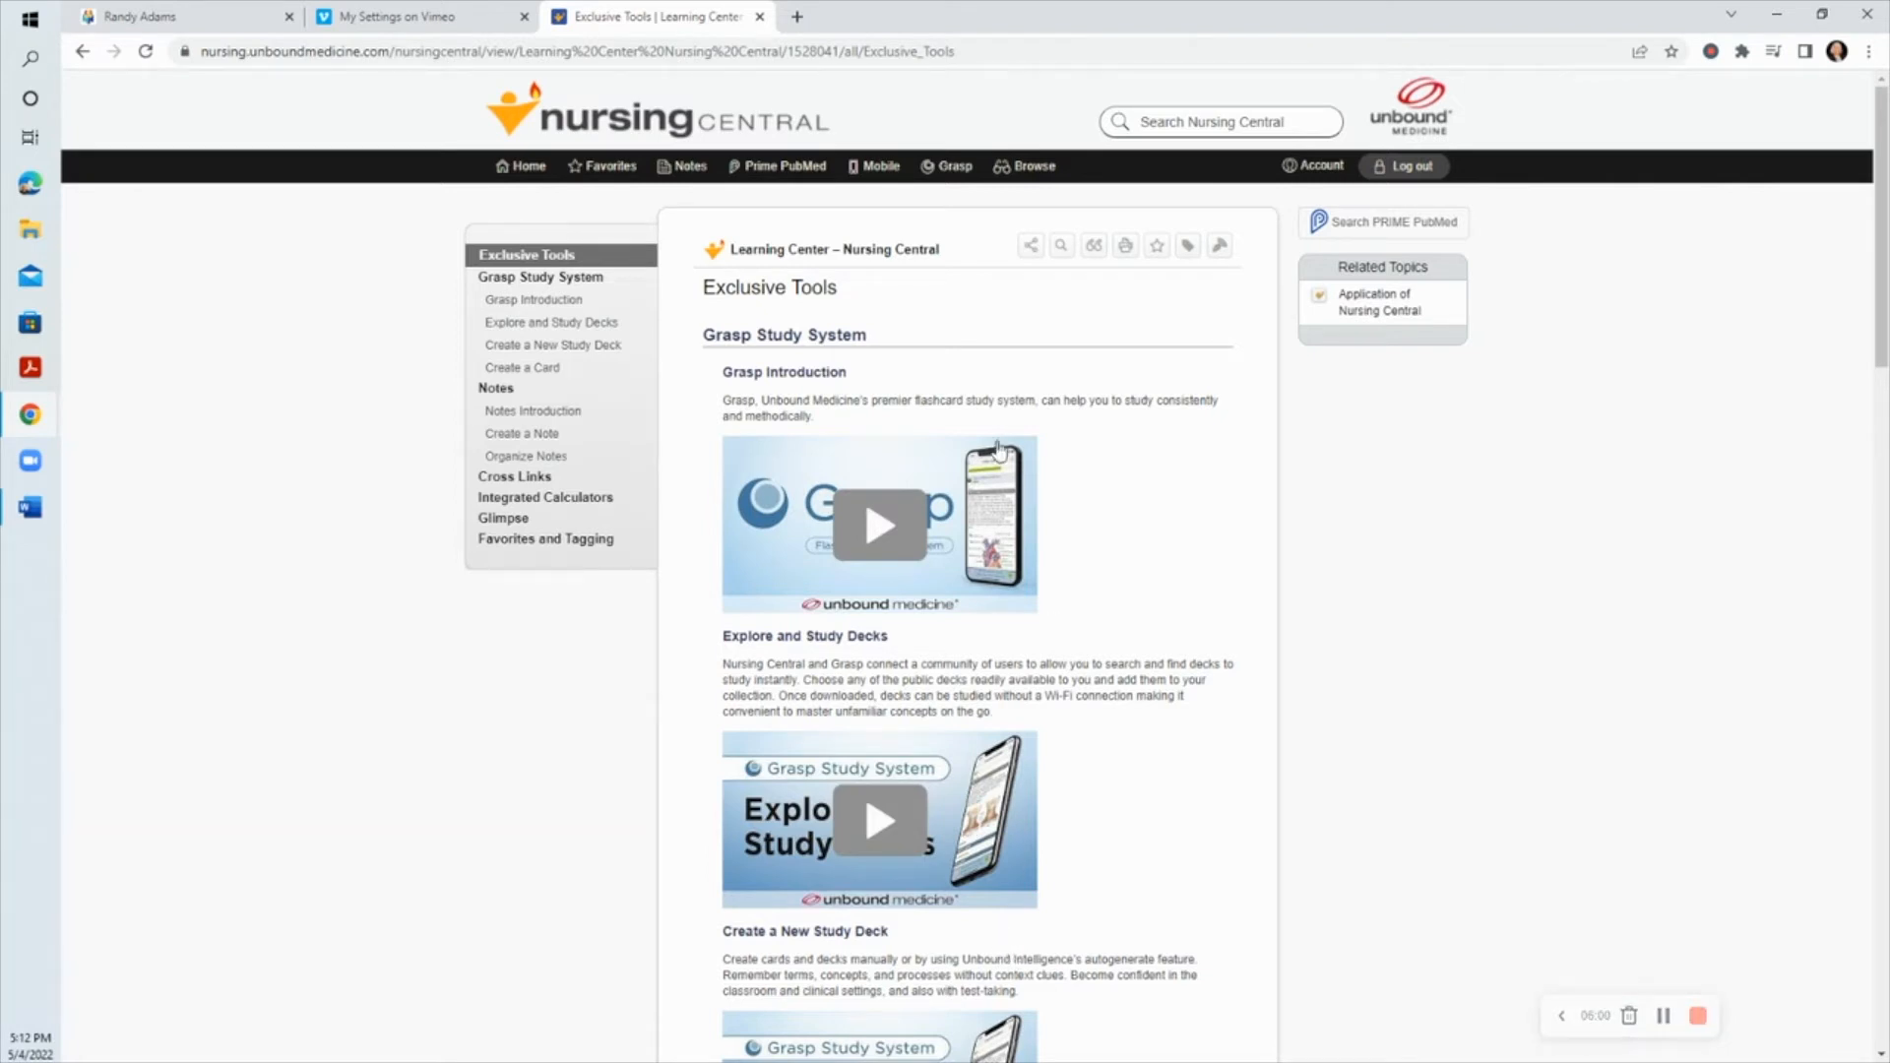
{"action": "mouse_move", "coordinate": [51, 519]}
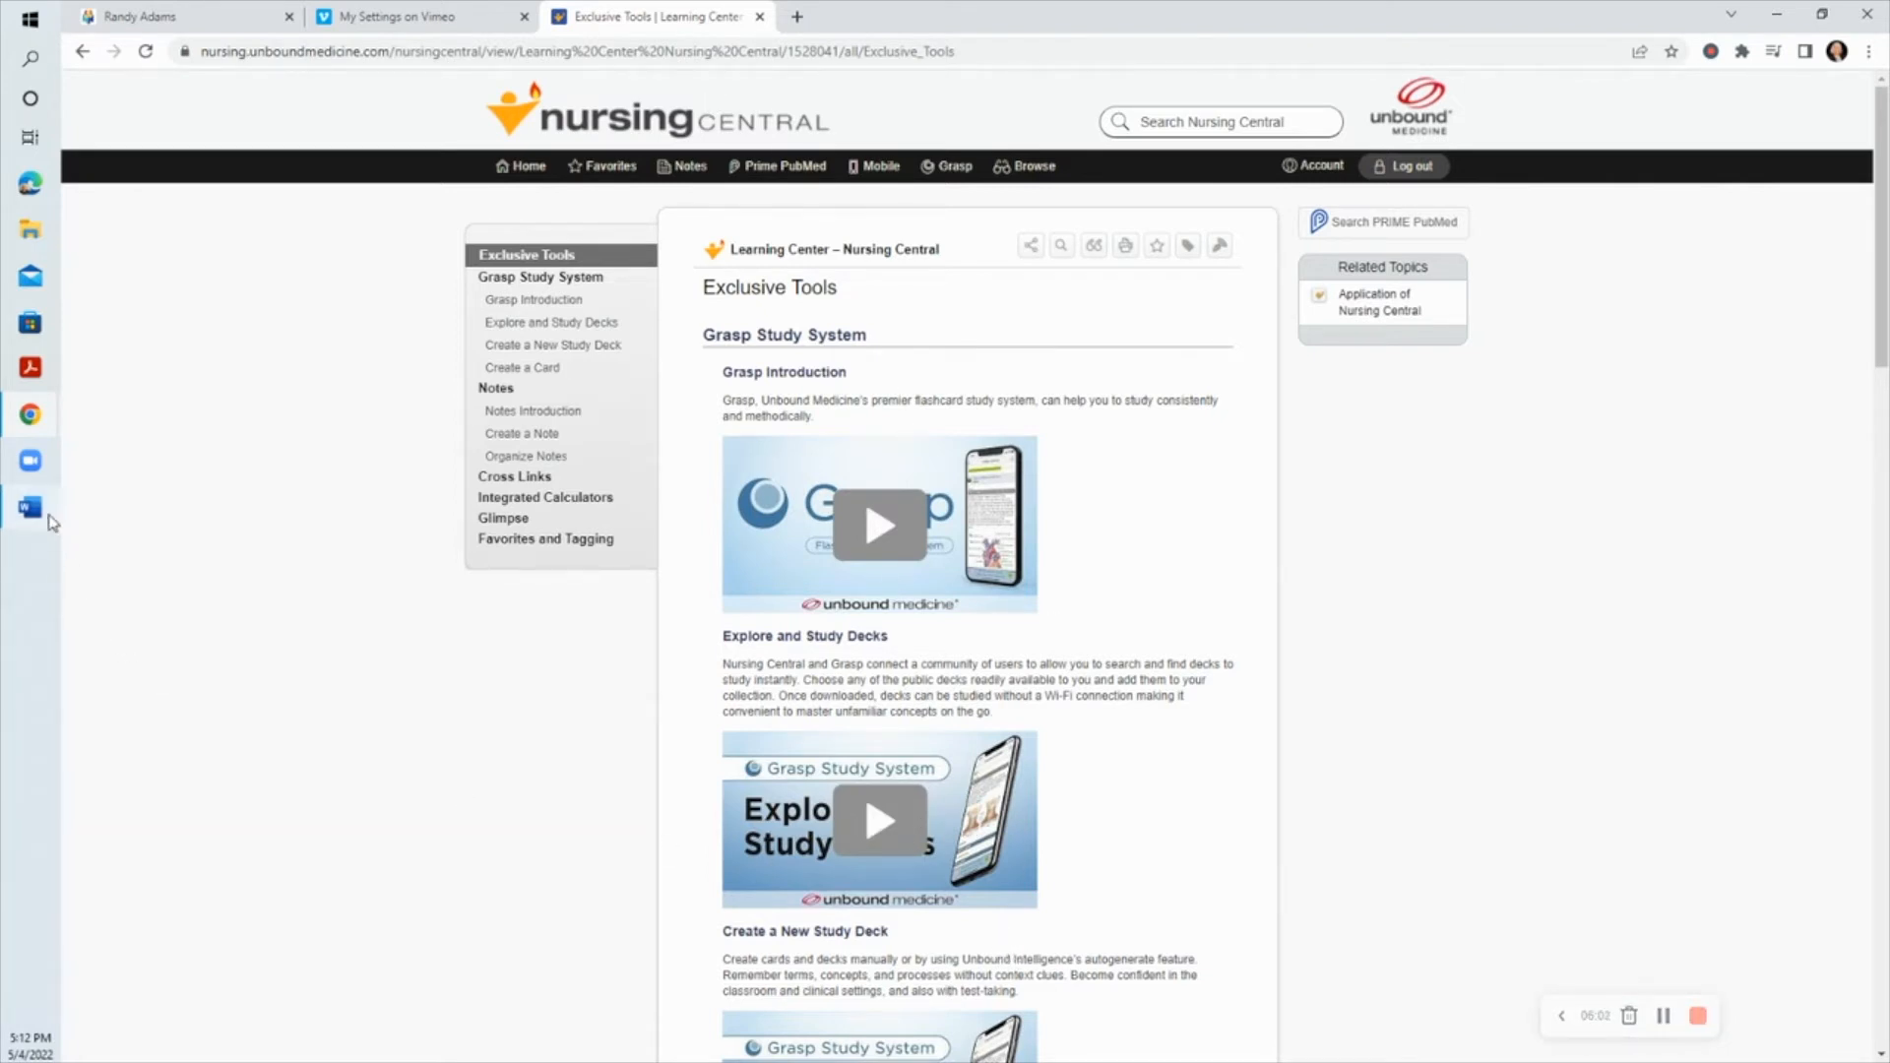
{"action": "left_click", "coordinate": [29, 506]}
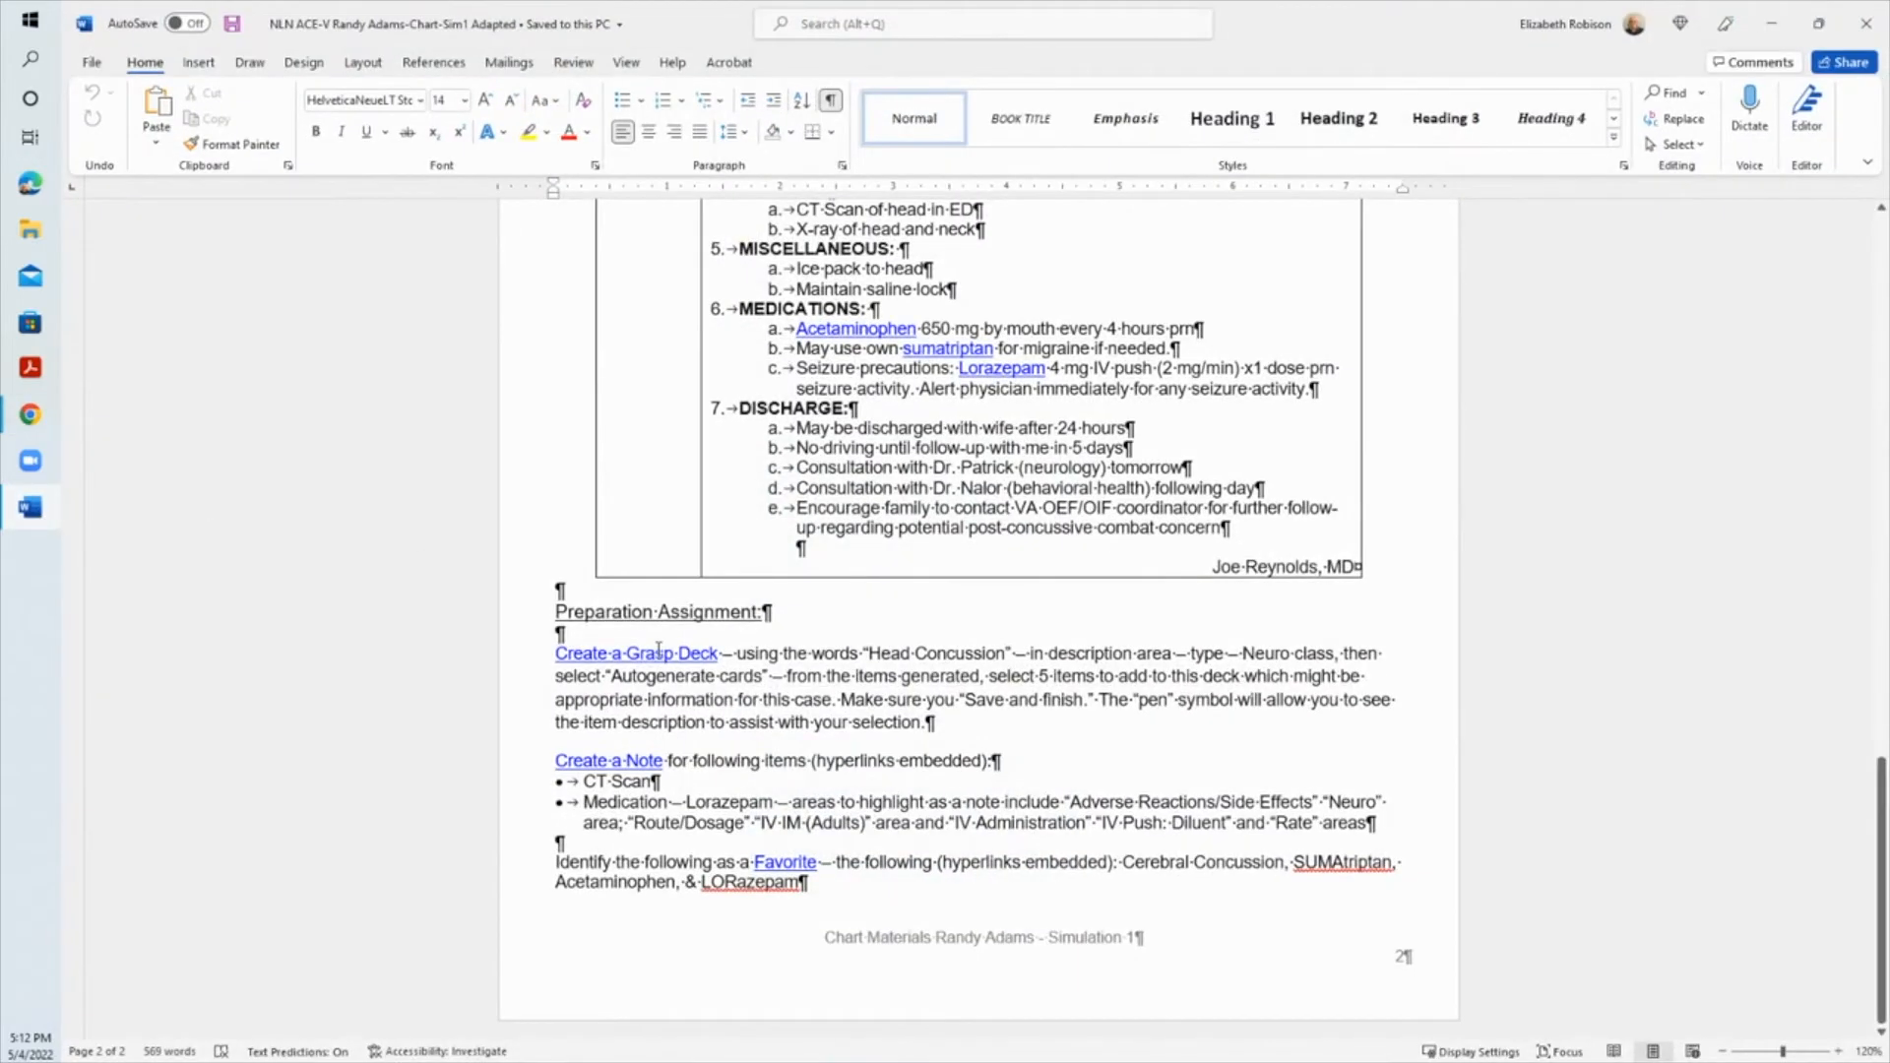
{"action": "mouse_move", "coordinate": [652, 624]}
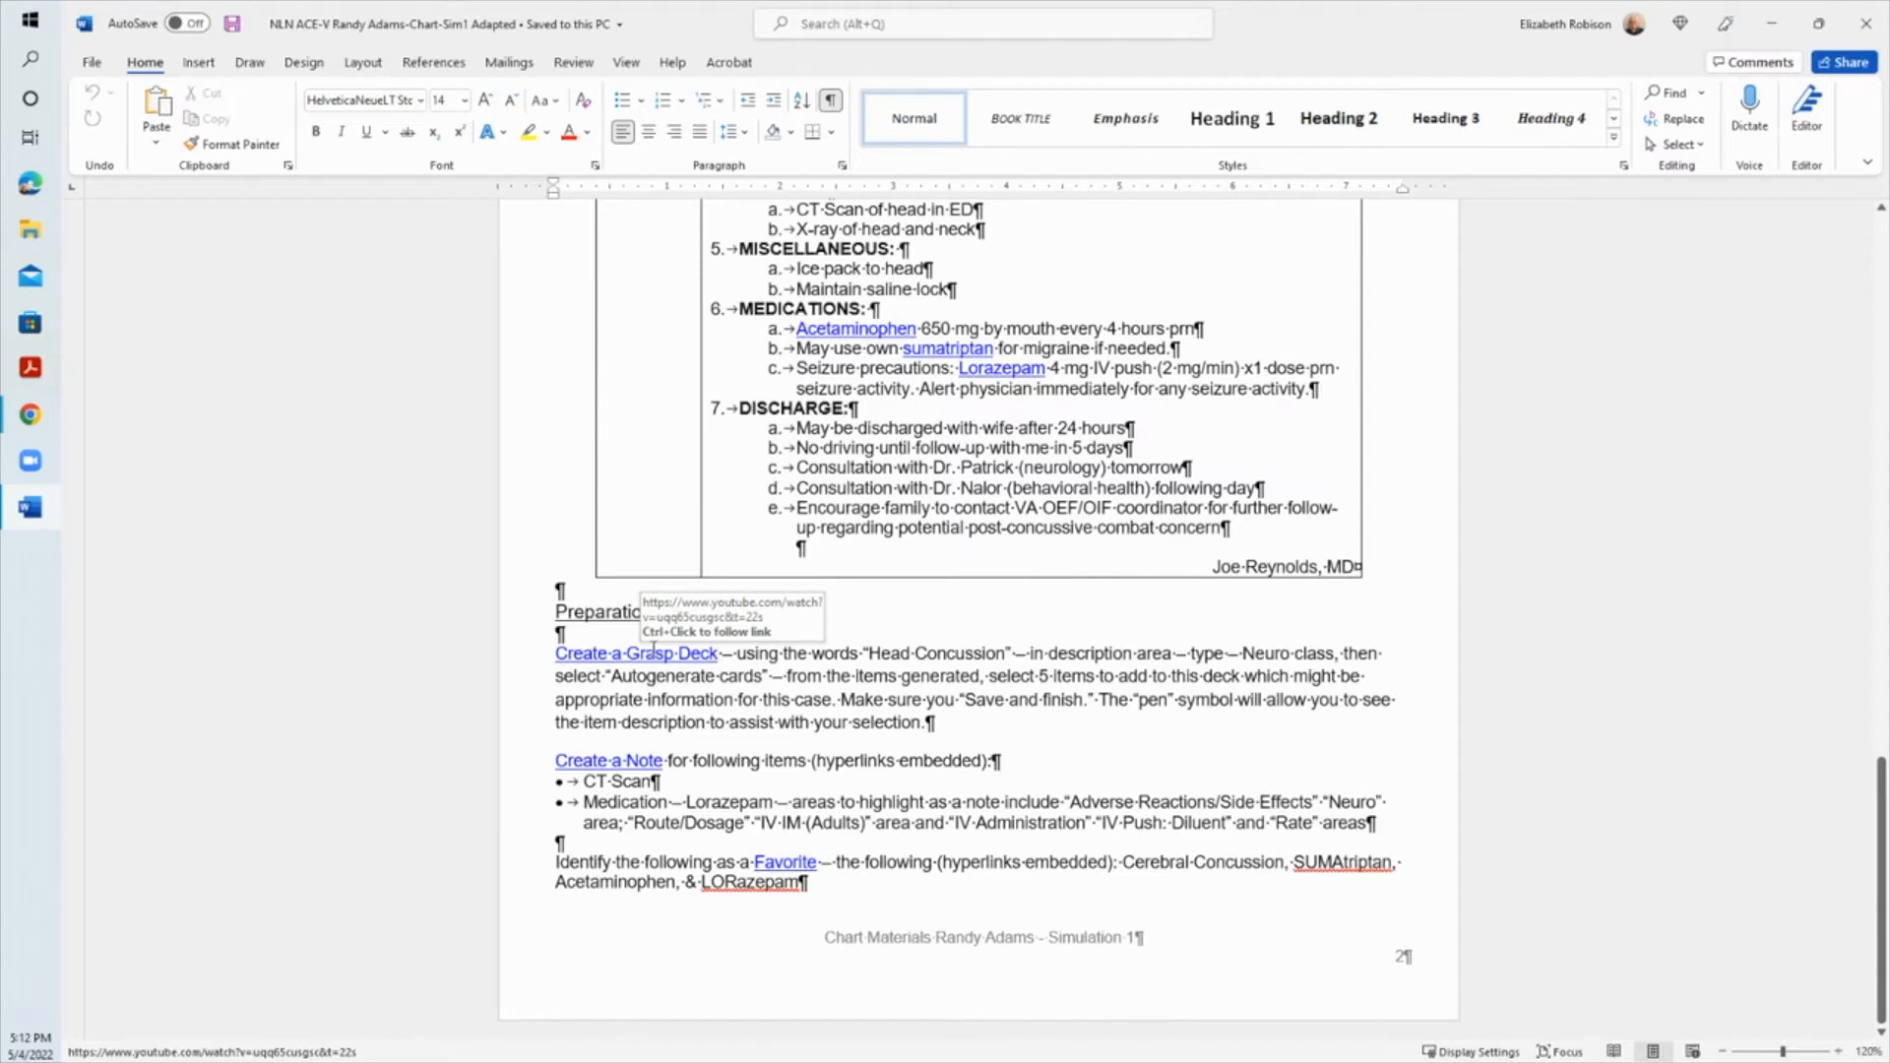
{"action": "mouse_move", "coordinate": [662, 636]}
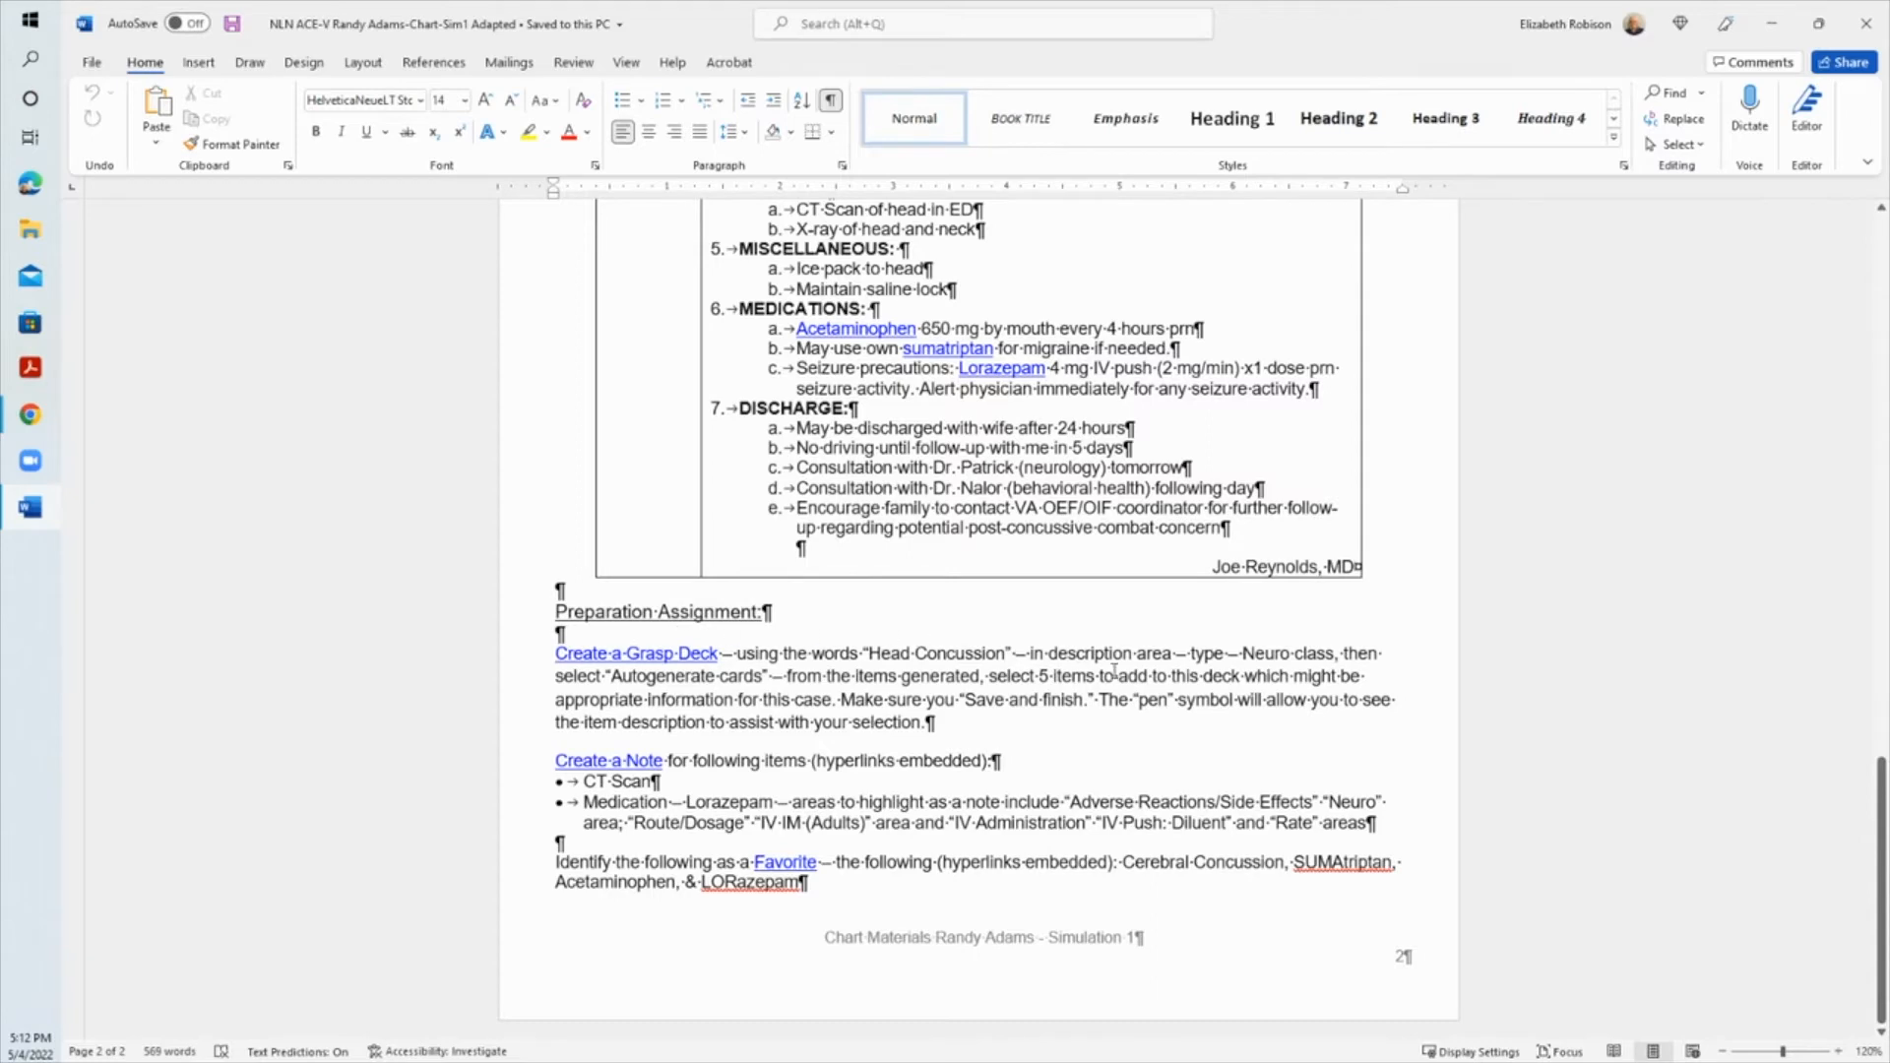
{"action": "scroll", "scroll_direction": "up", "scroll_amount": 3}
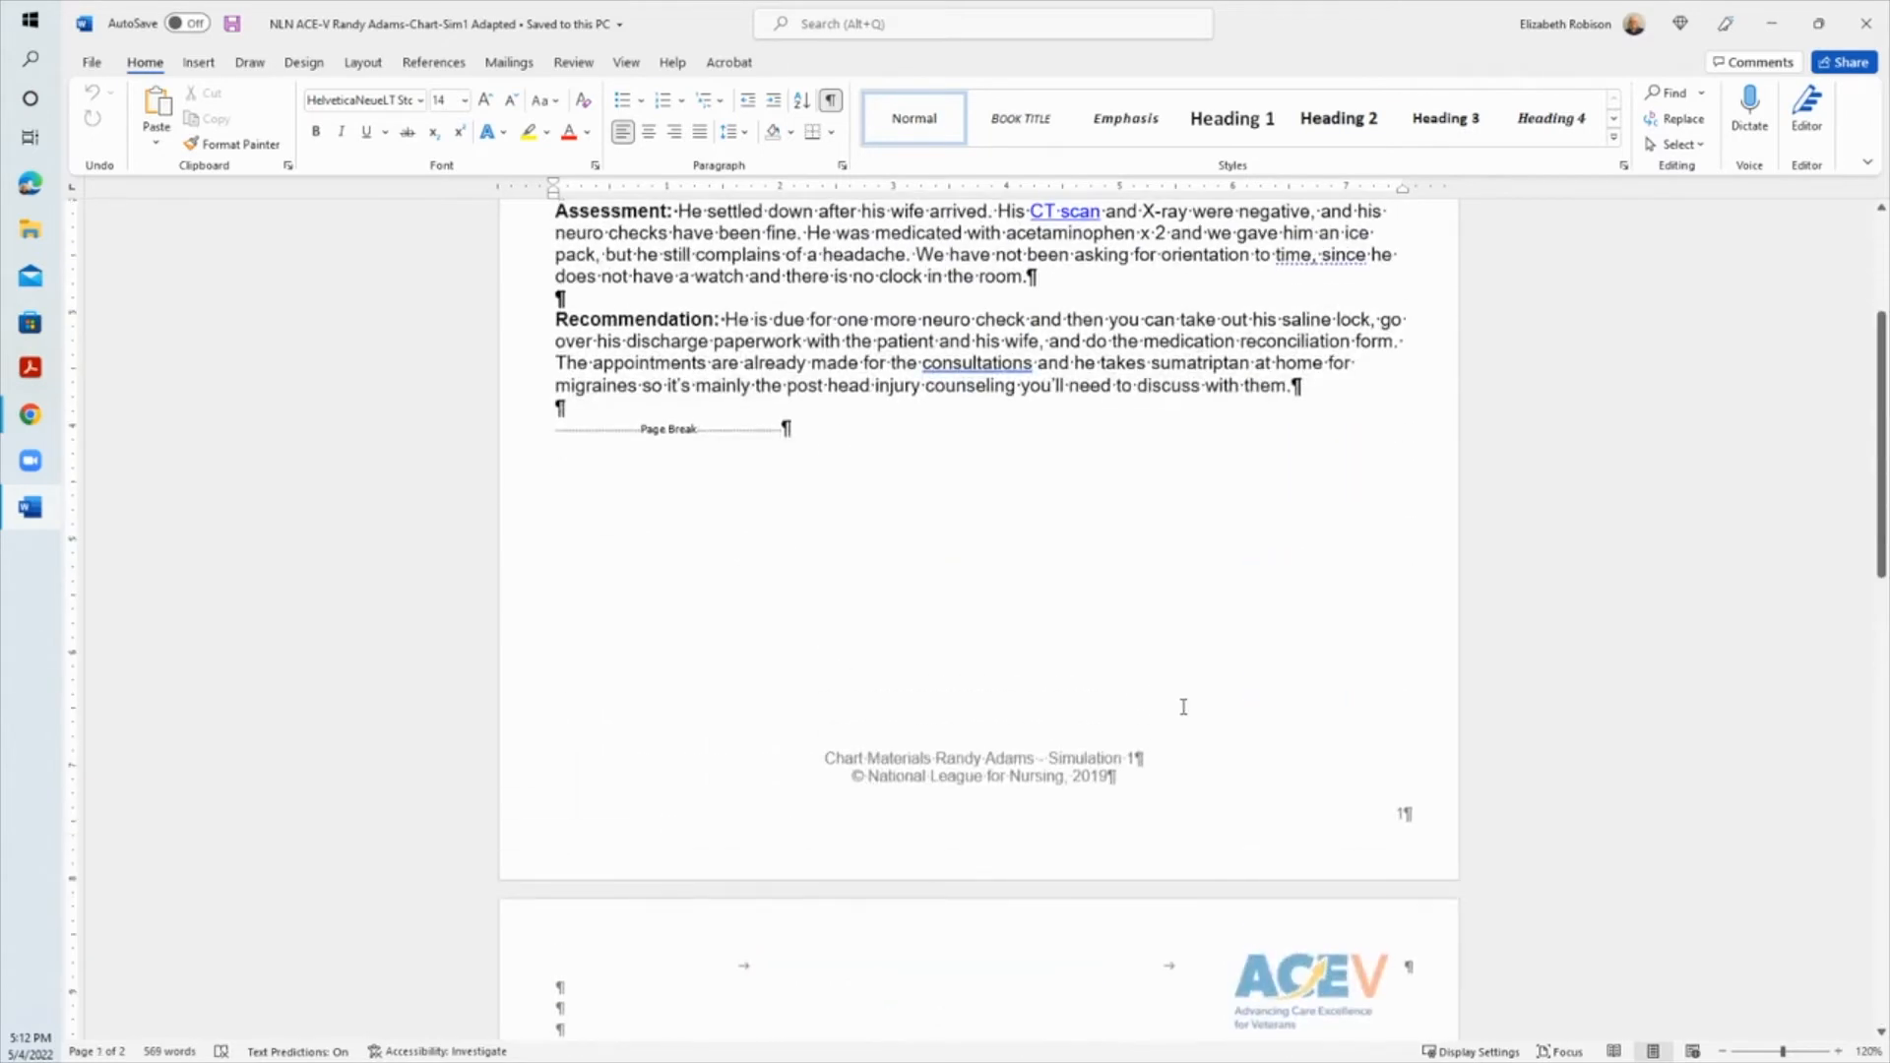
{"action": "scroll", "scroll_direction": "up", "scroll_amount": 3}
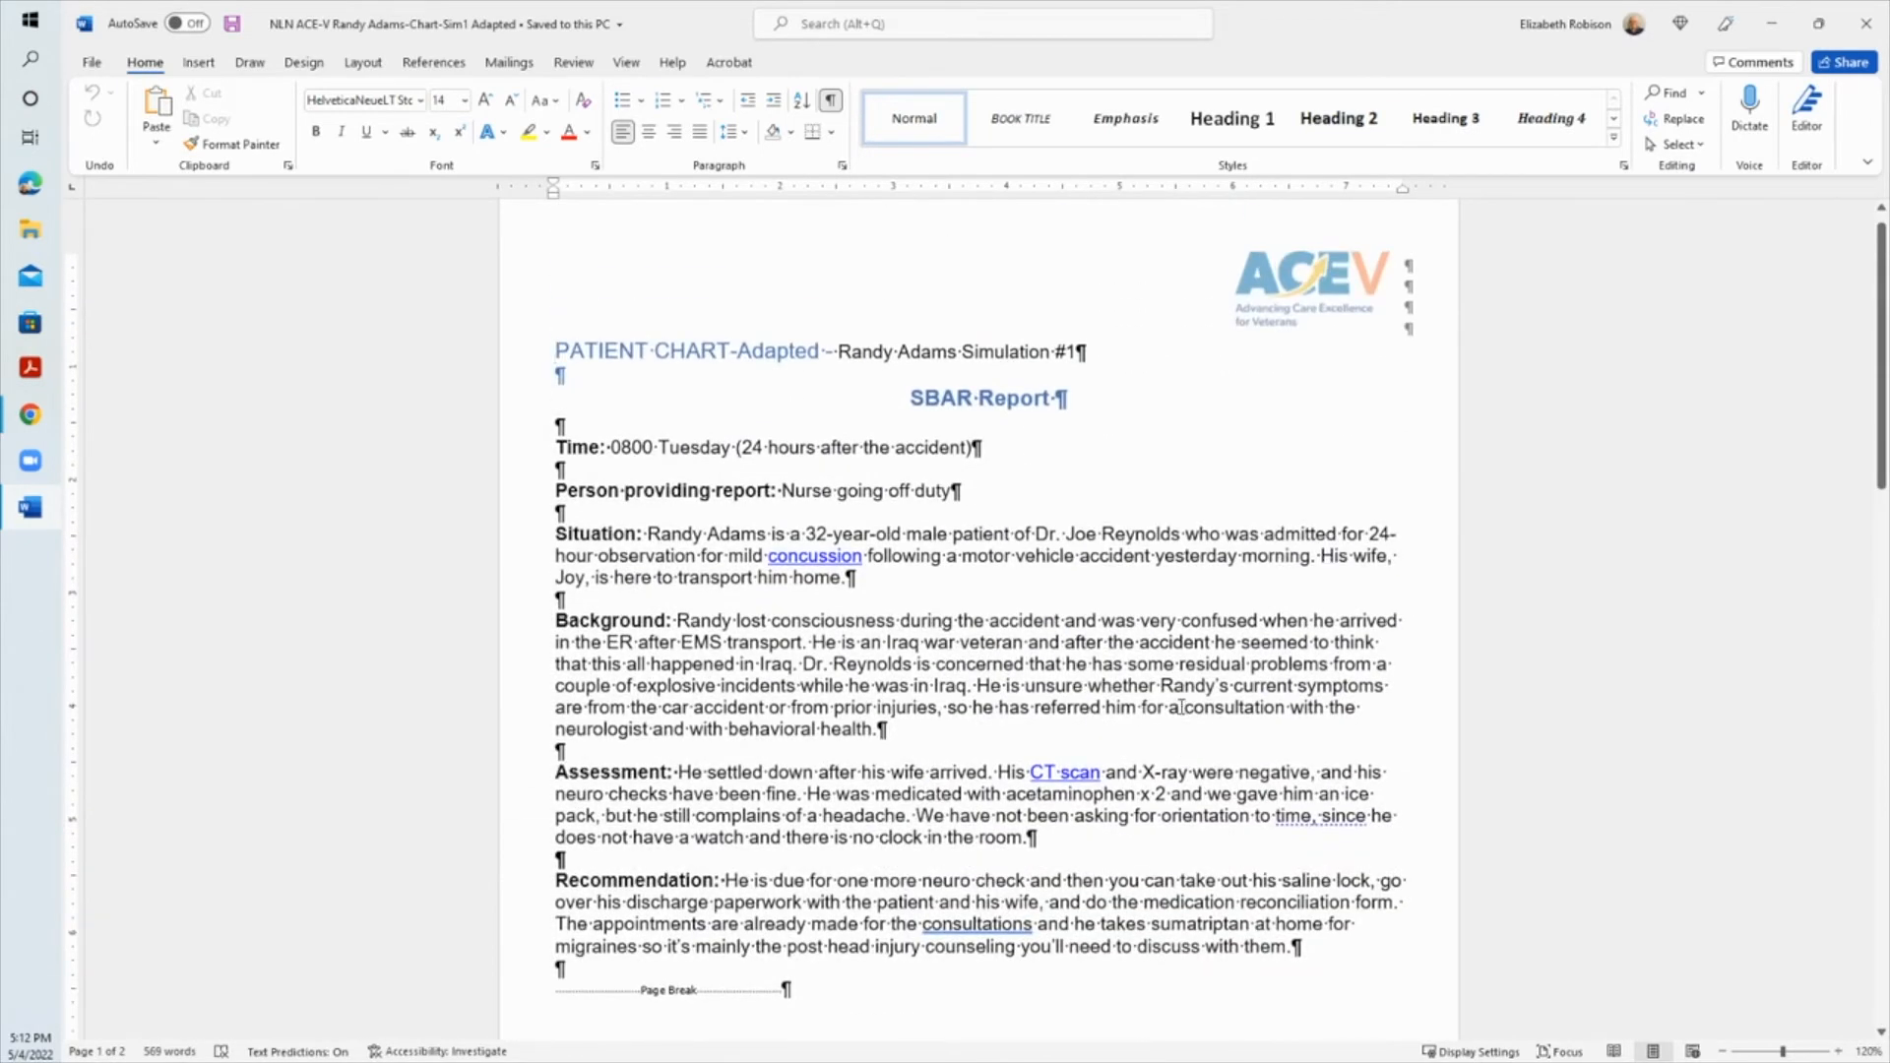
{"action": "scroll", "scroll_direction": "down", "scroll_amount": 3}
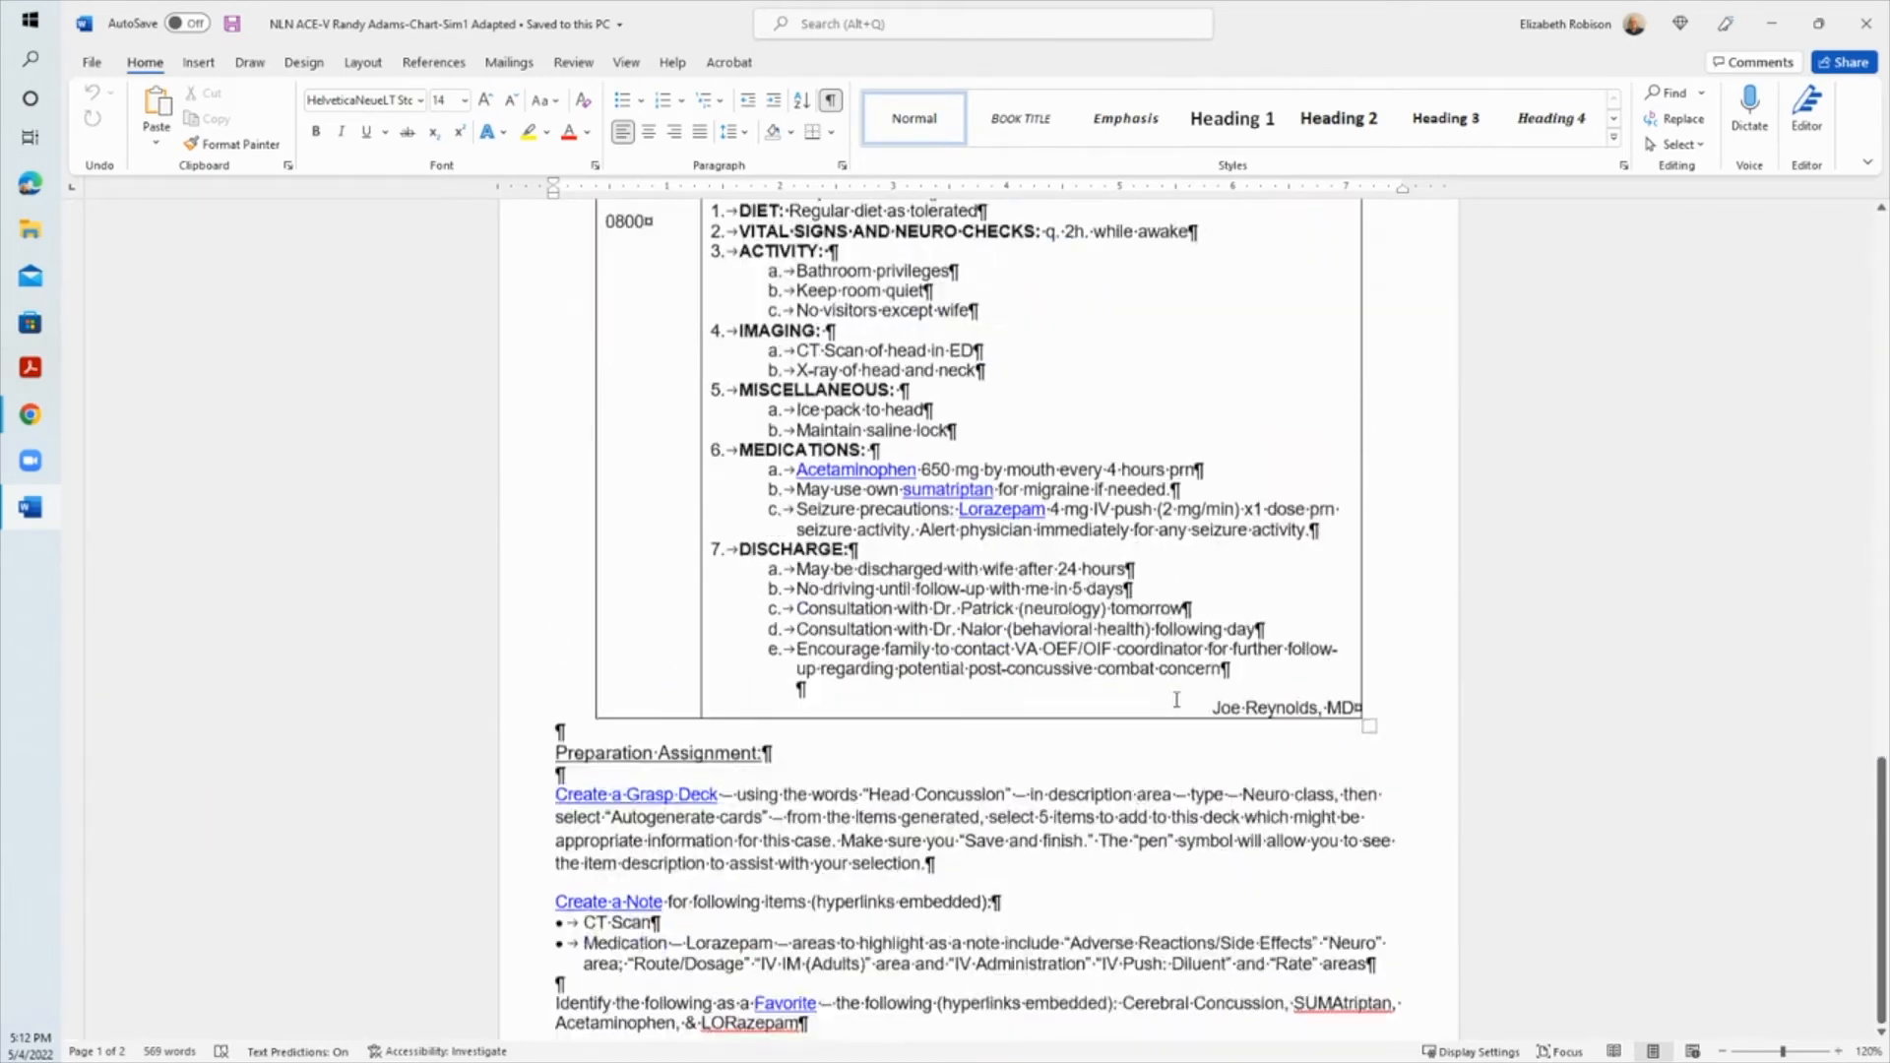
{"action": "scroll", "scroll_direction": "down", "scroll_amount": 3}
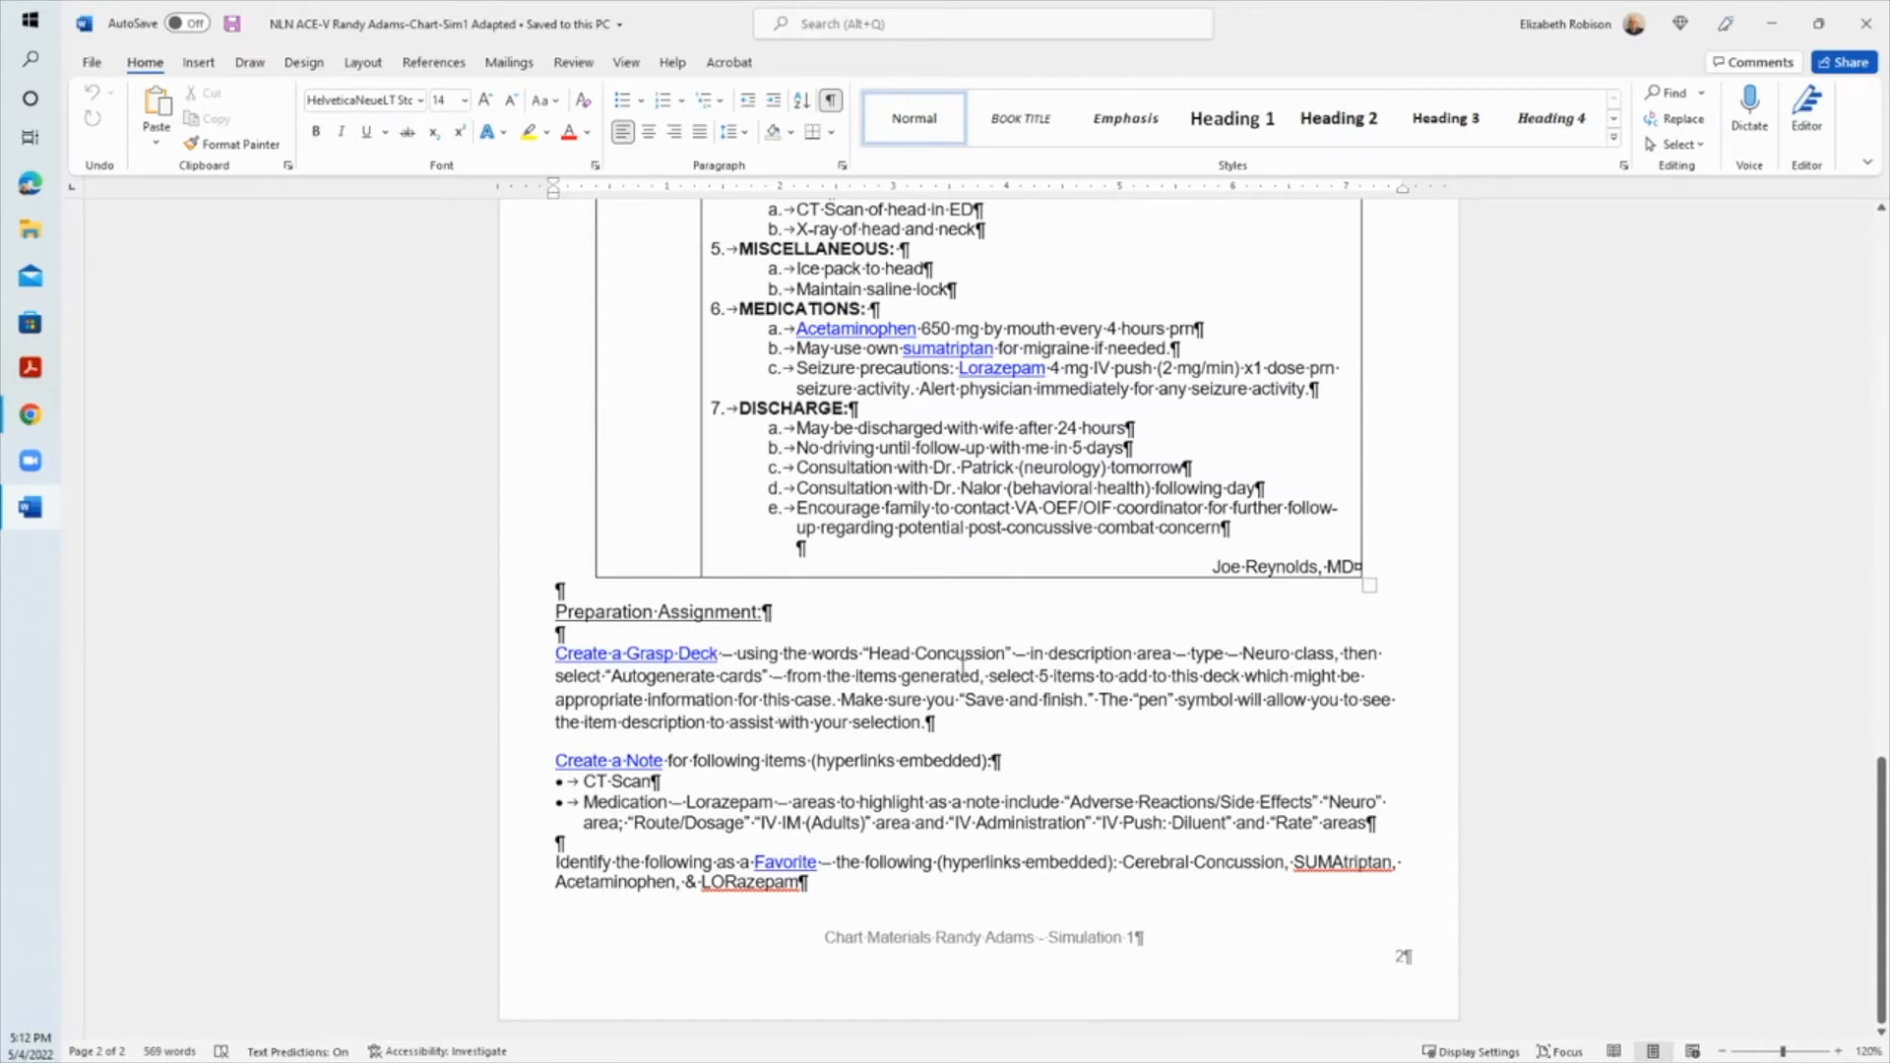
{"action": "mouse_move", "coordinate": [1024, 603]}
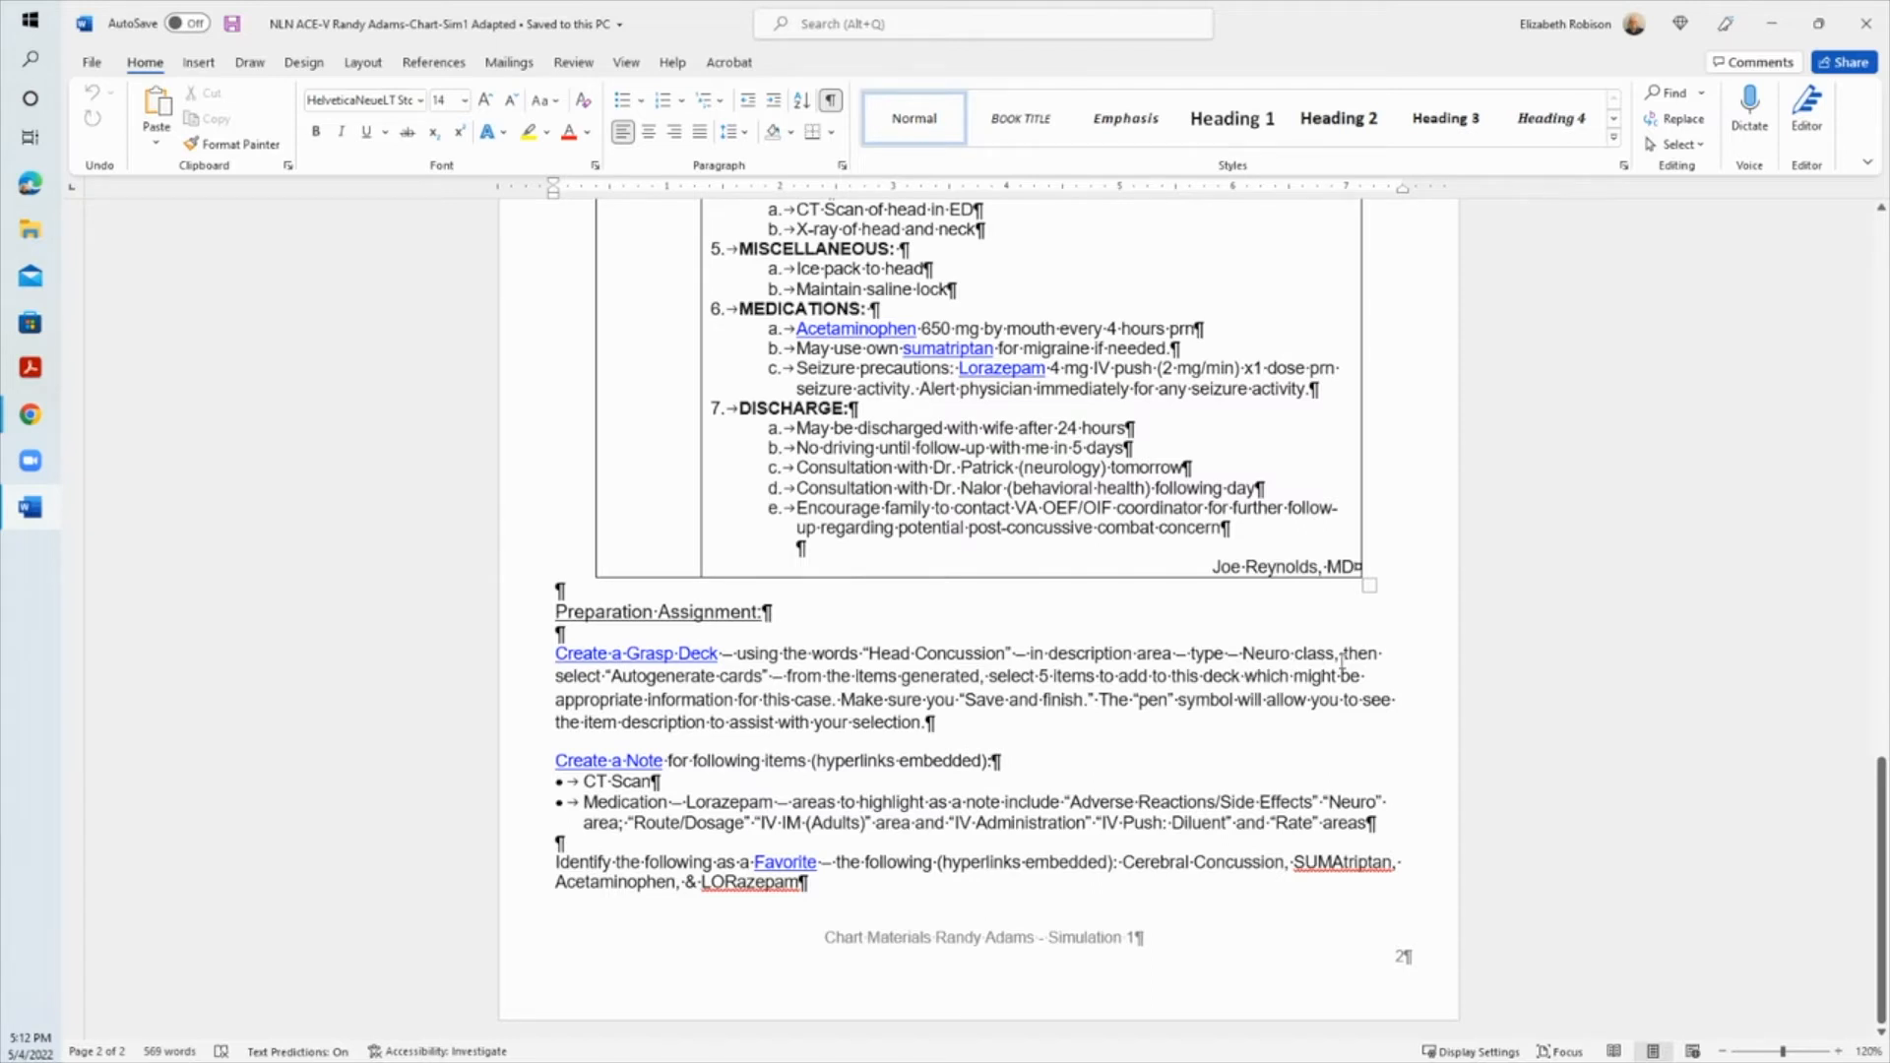
{"action": "mouse_move", "coordinate": [1292, 636]}
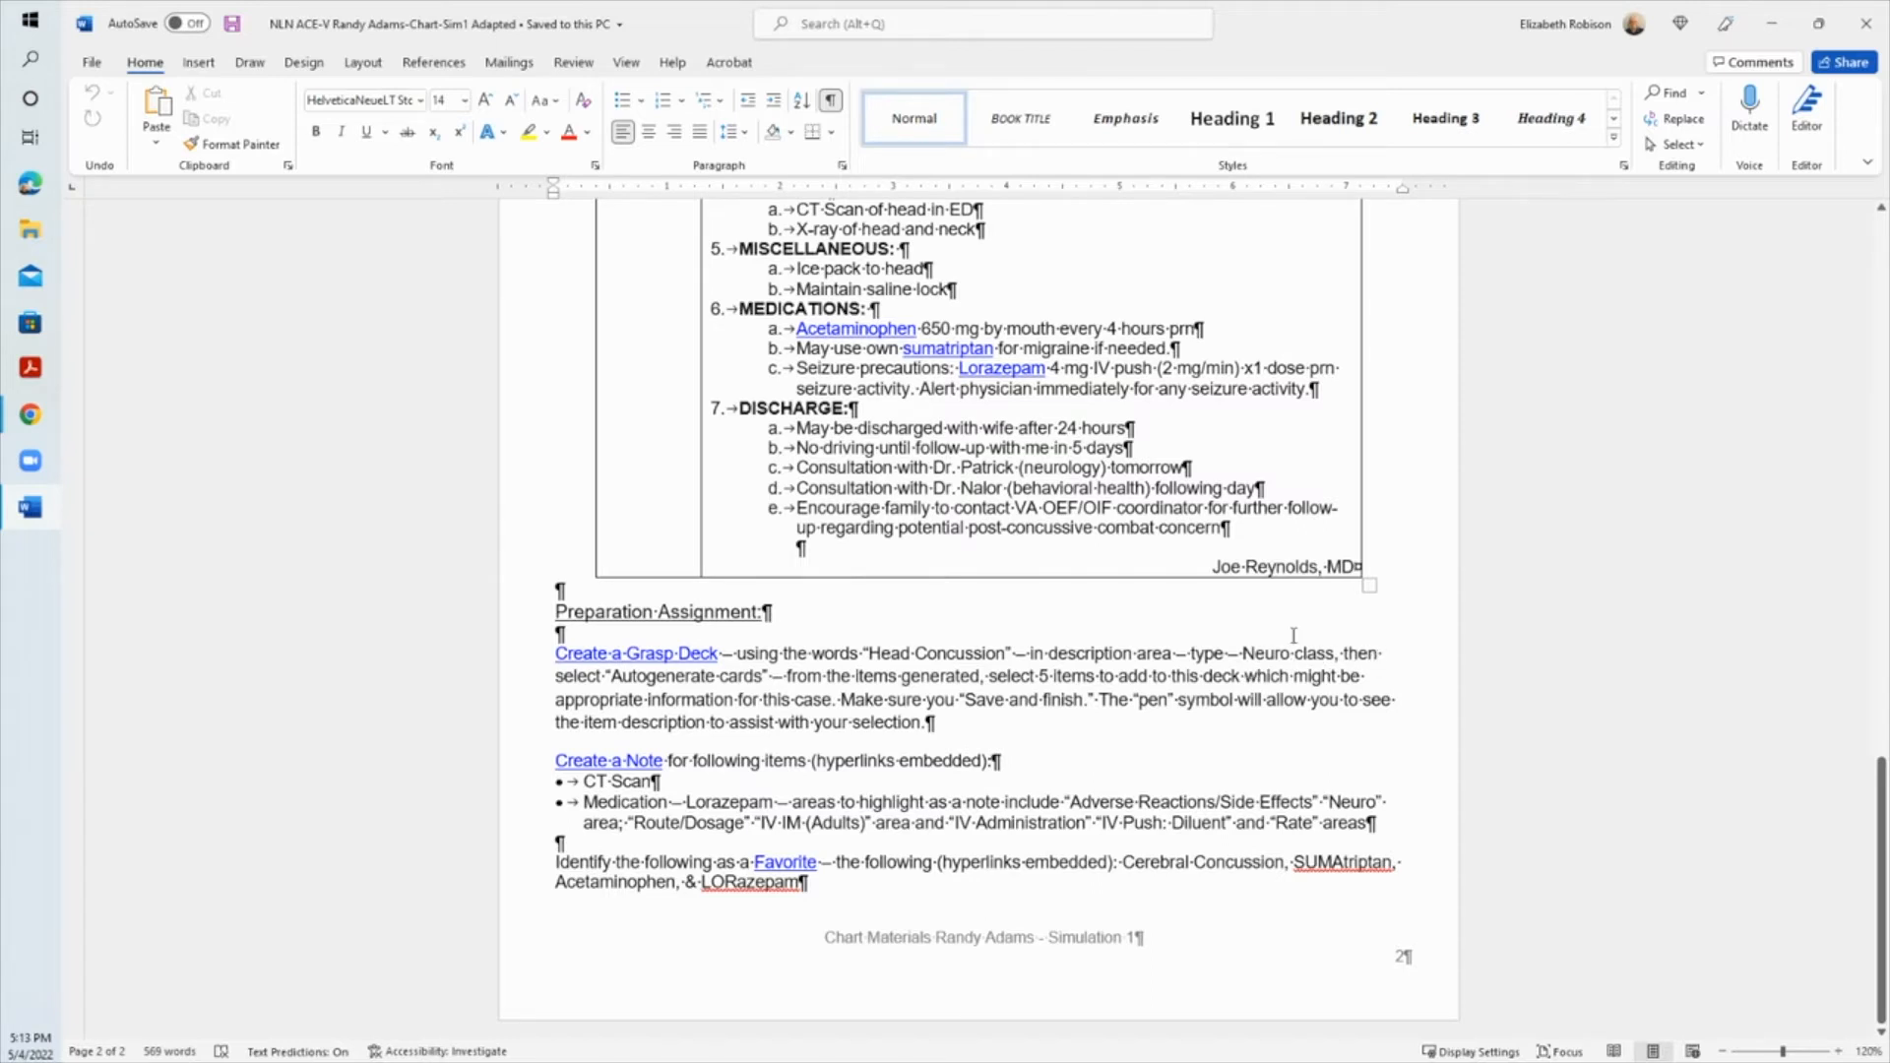
{"action": "mouse_move", "coordinate": [735, 686]}
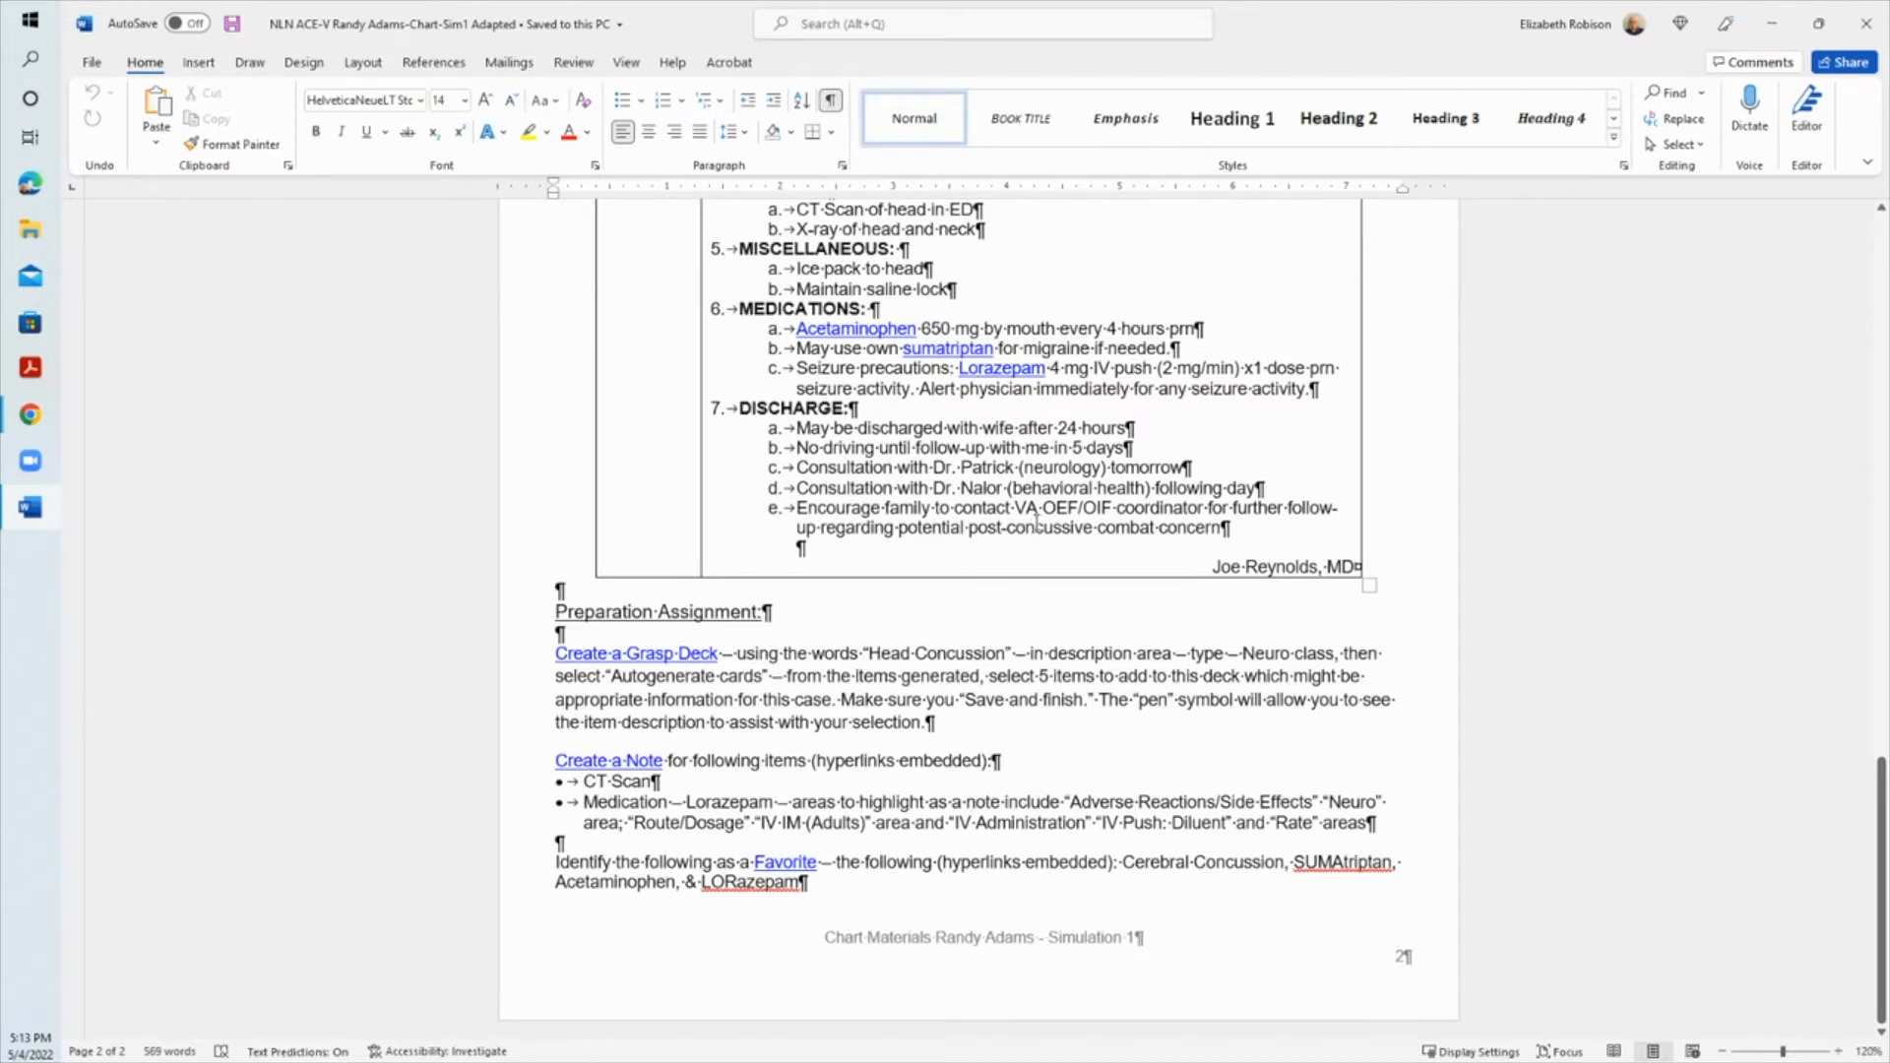
{"action": "mouse_move", "coordinate": [1040, 541]}
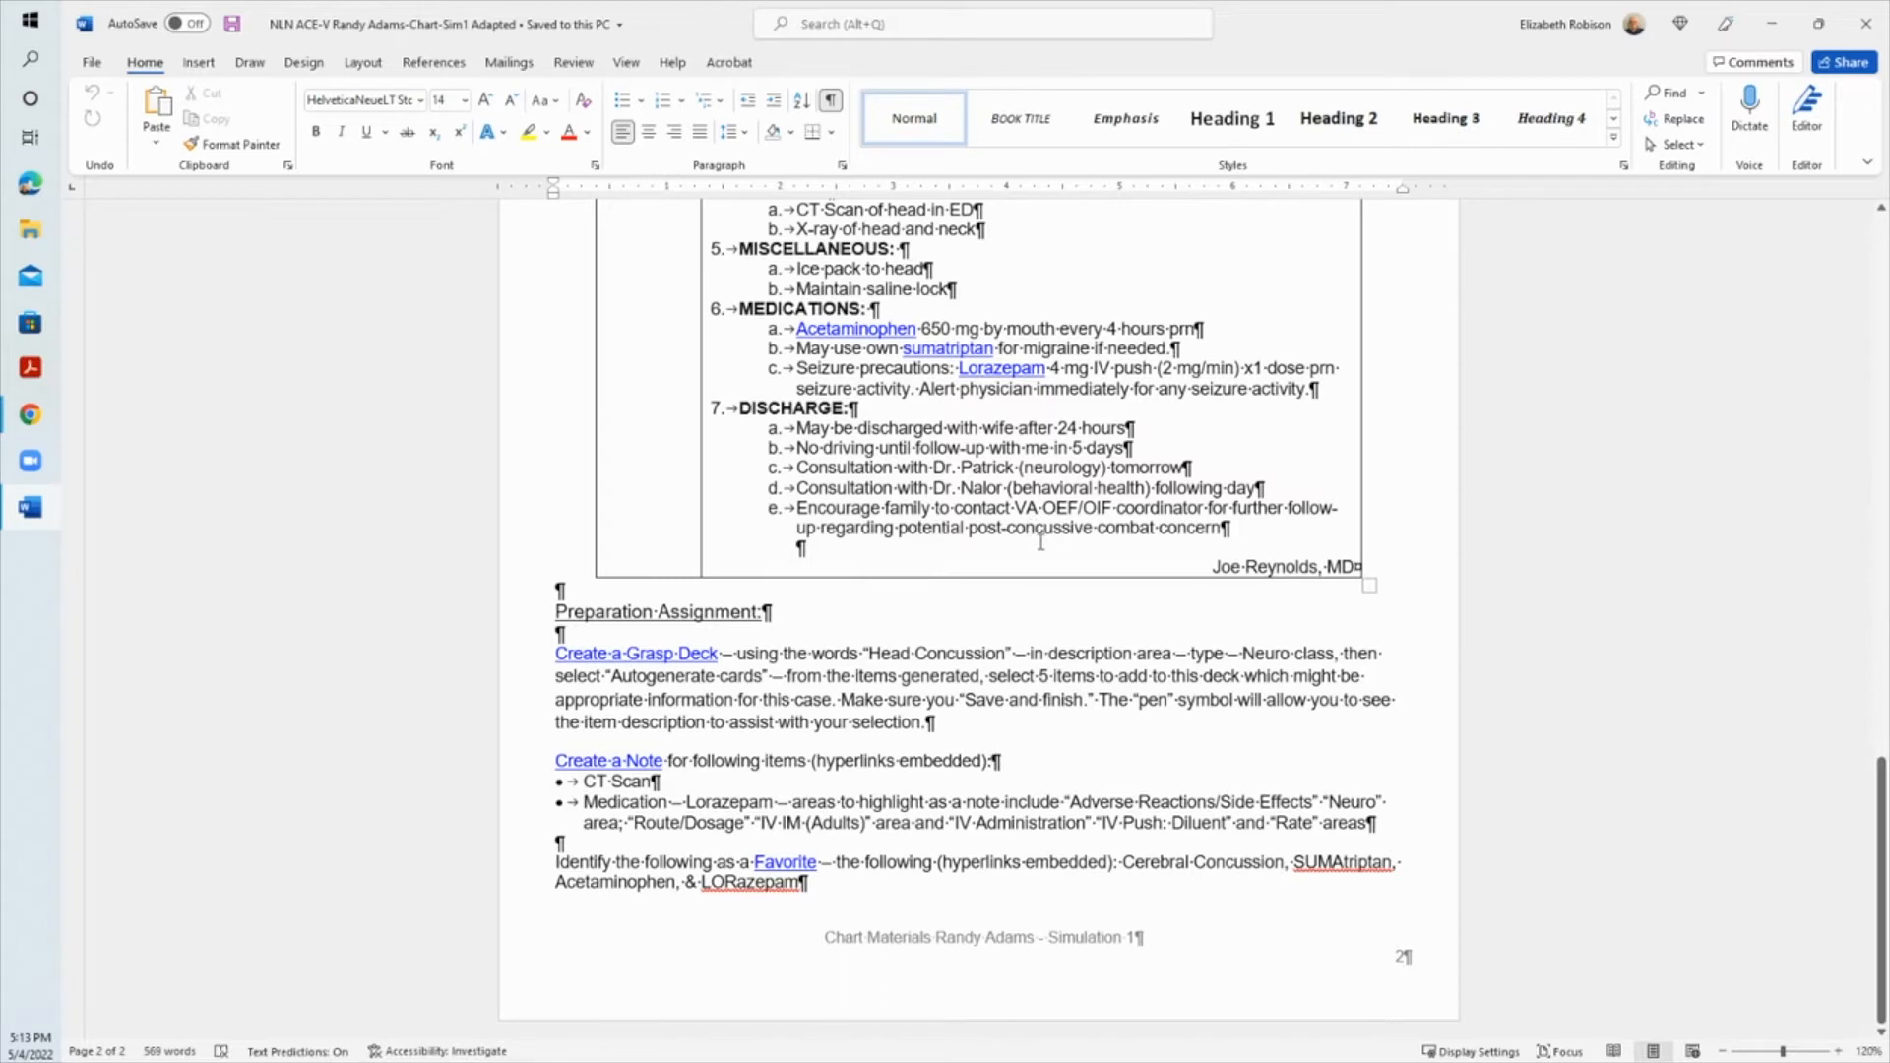
{"action": "mouse_move", "coordinate": [1058, 573]}
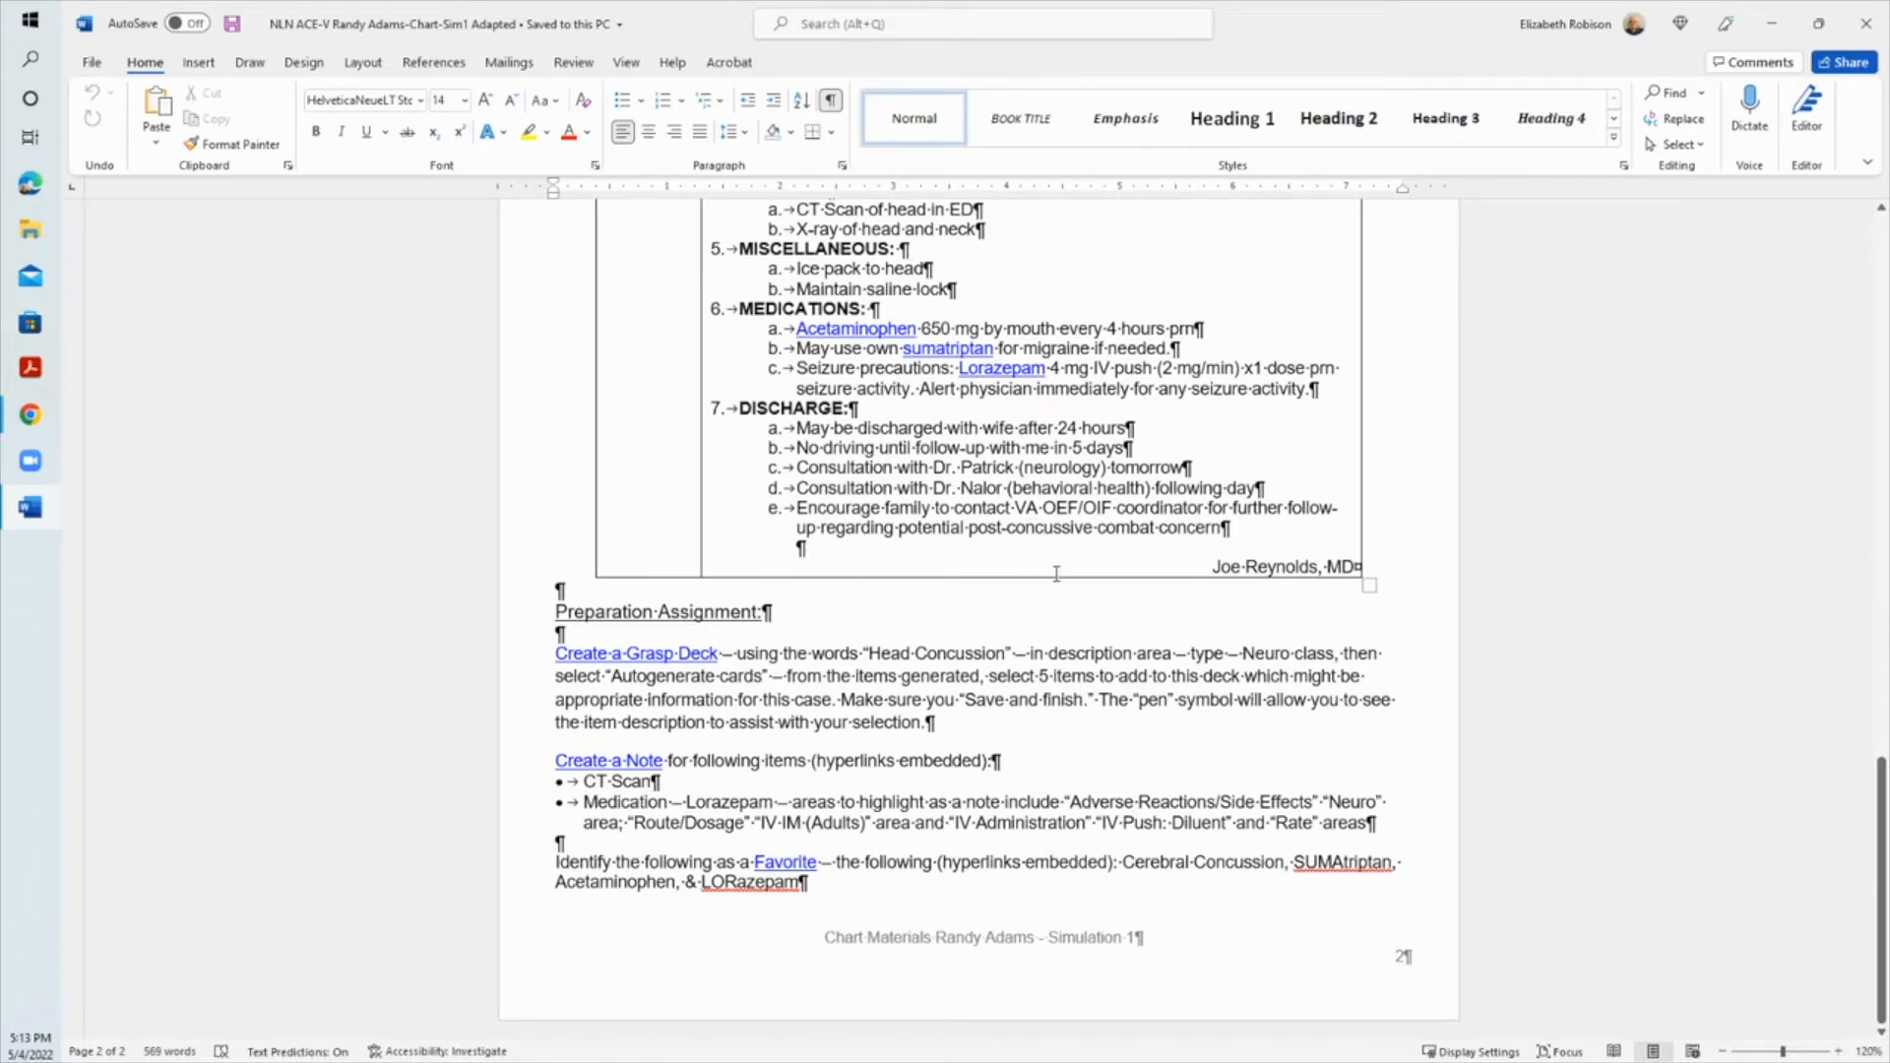
{"action": "mouse_move", "coordinate": [1254, 705]}
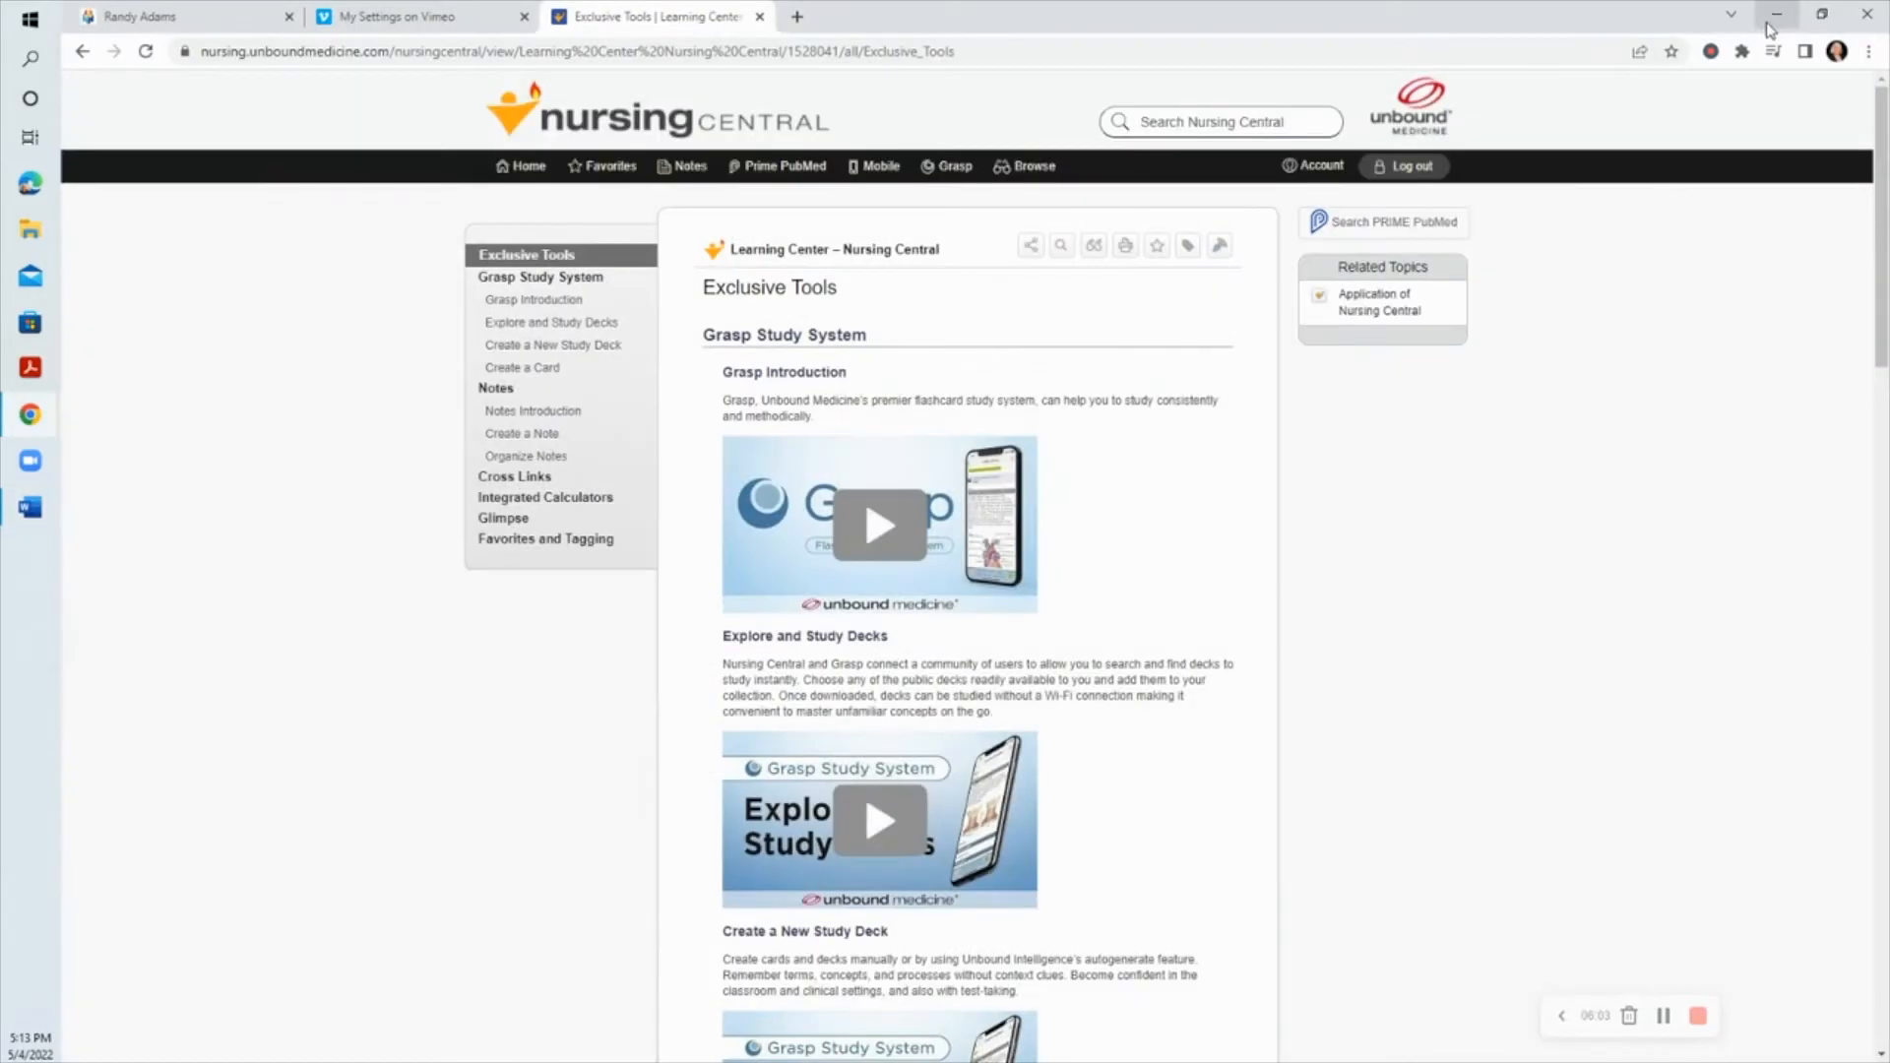
Step: From the Nursing Central home page, start creating a new Grasp deck
{"action": "left_click", "coordinate": [528, 165]}
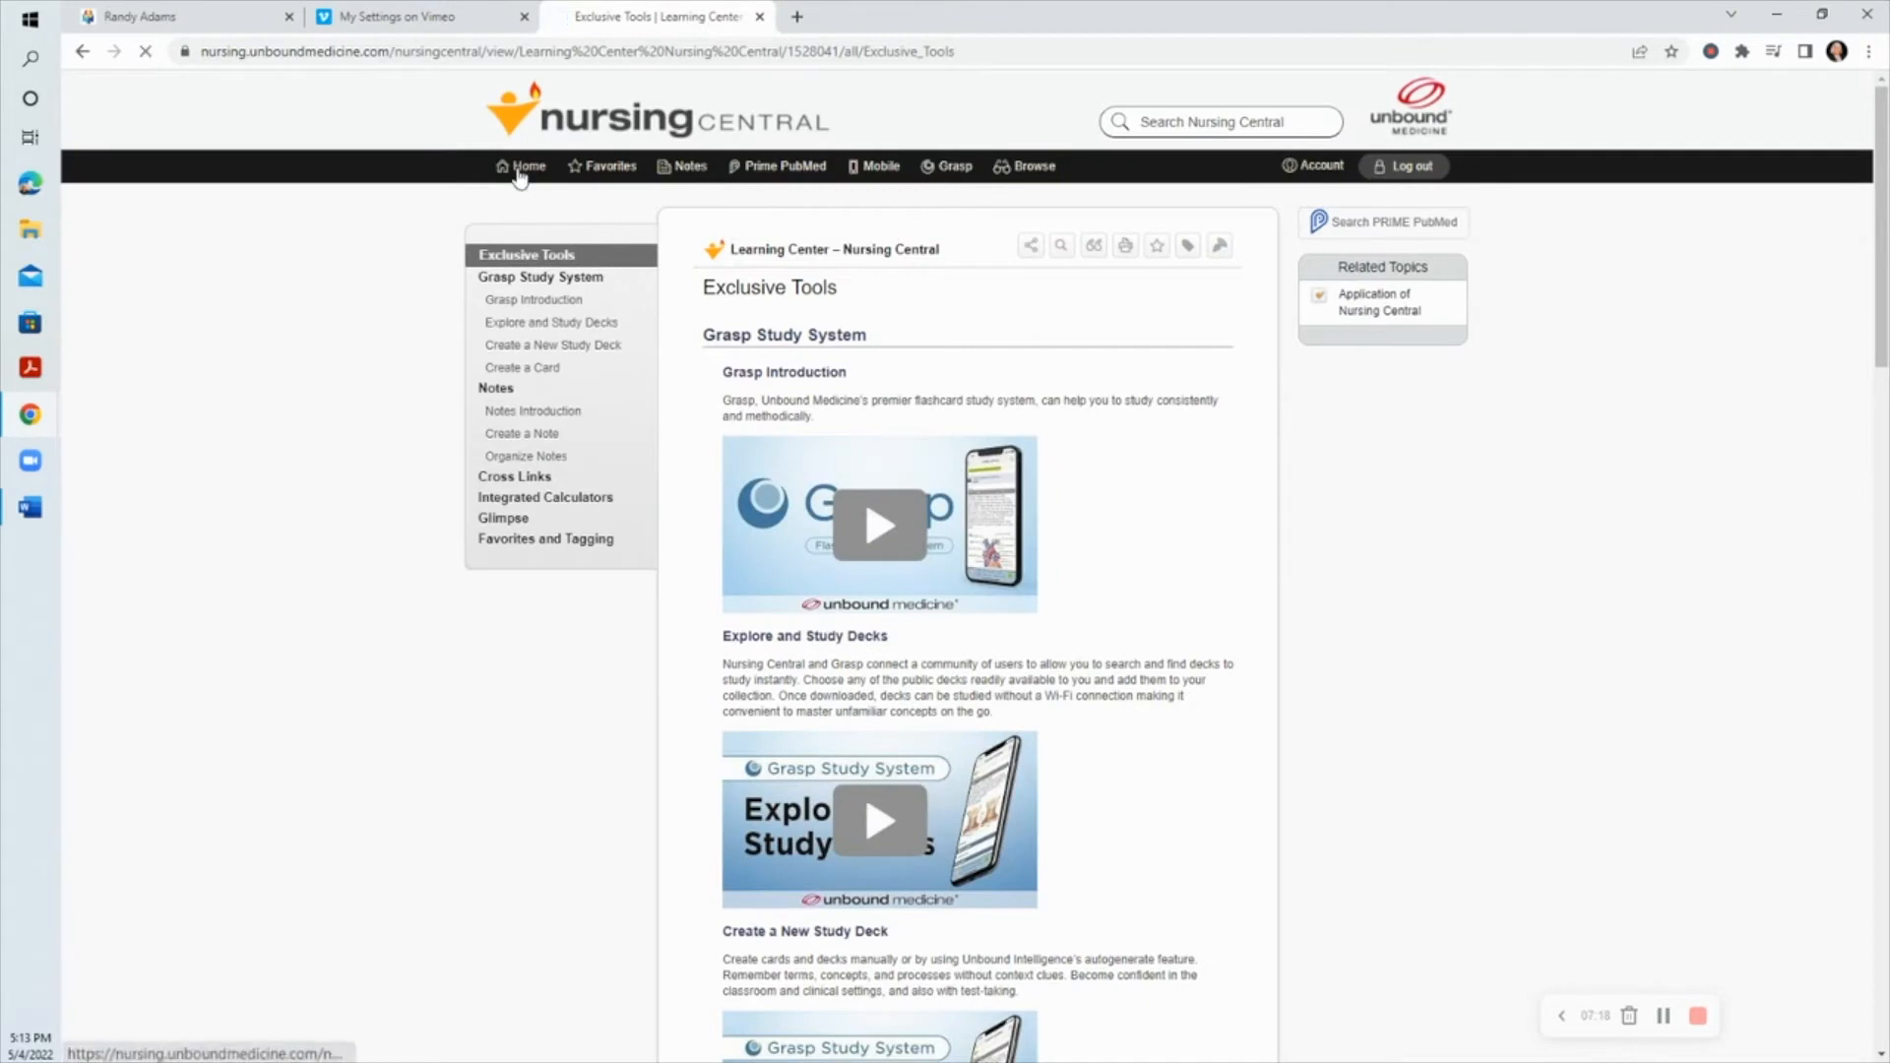
{"action": "left_click", "coordinate": [527, 165]}
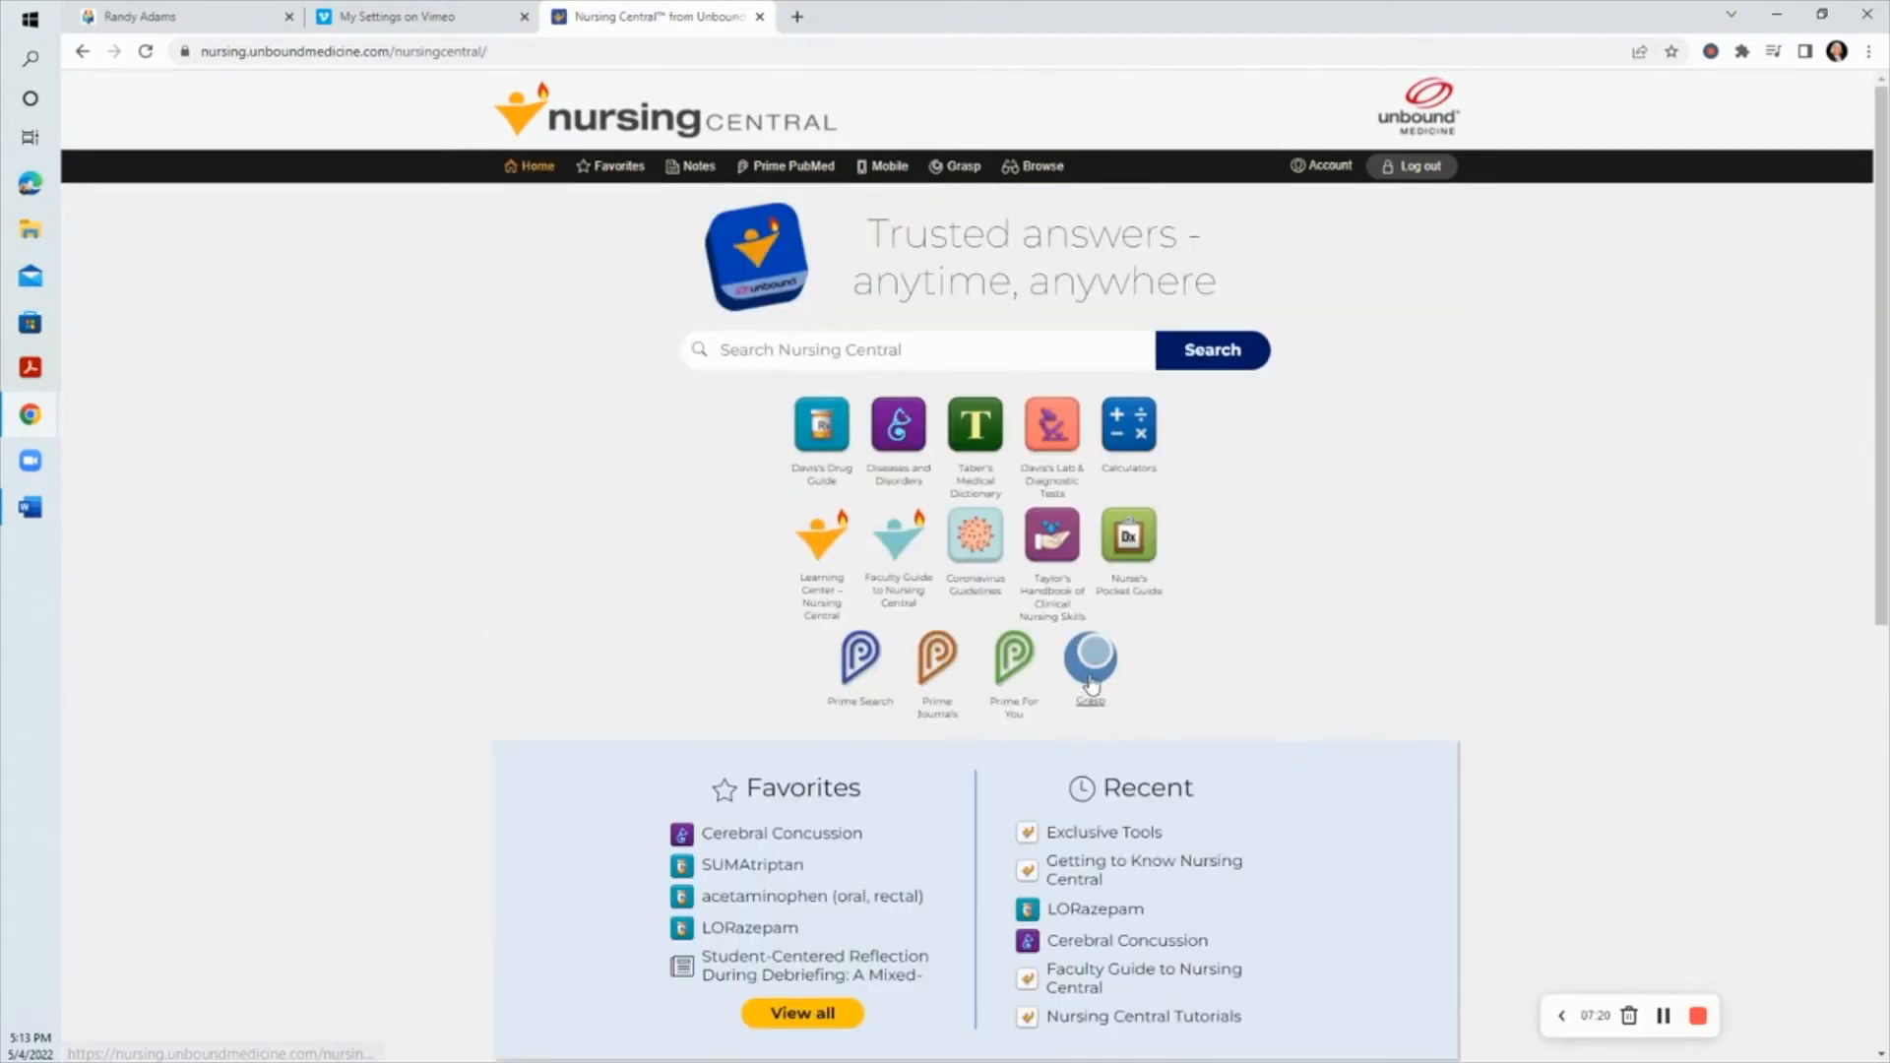
{"action": "left_click", "coordinate": [1089, 661]}
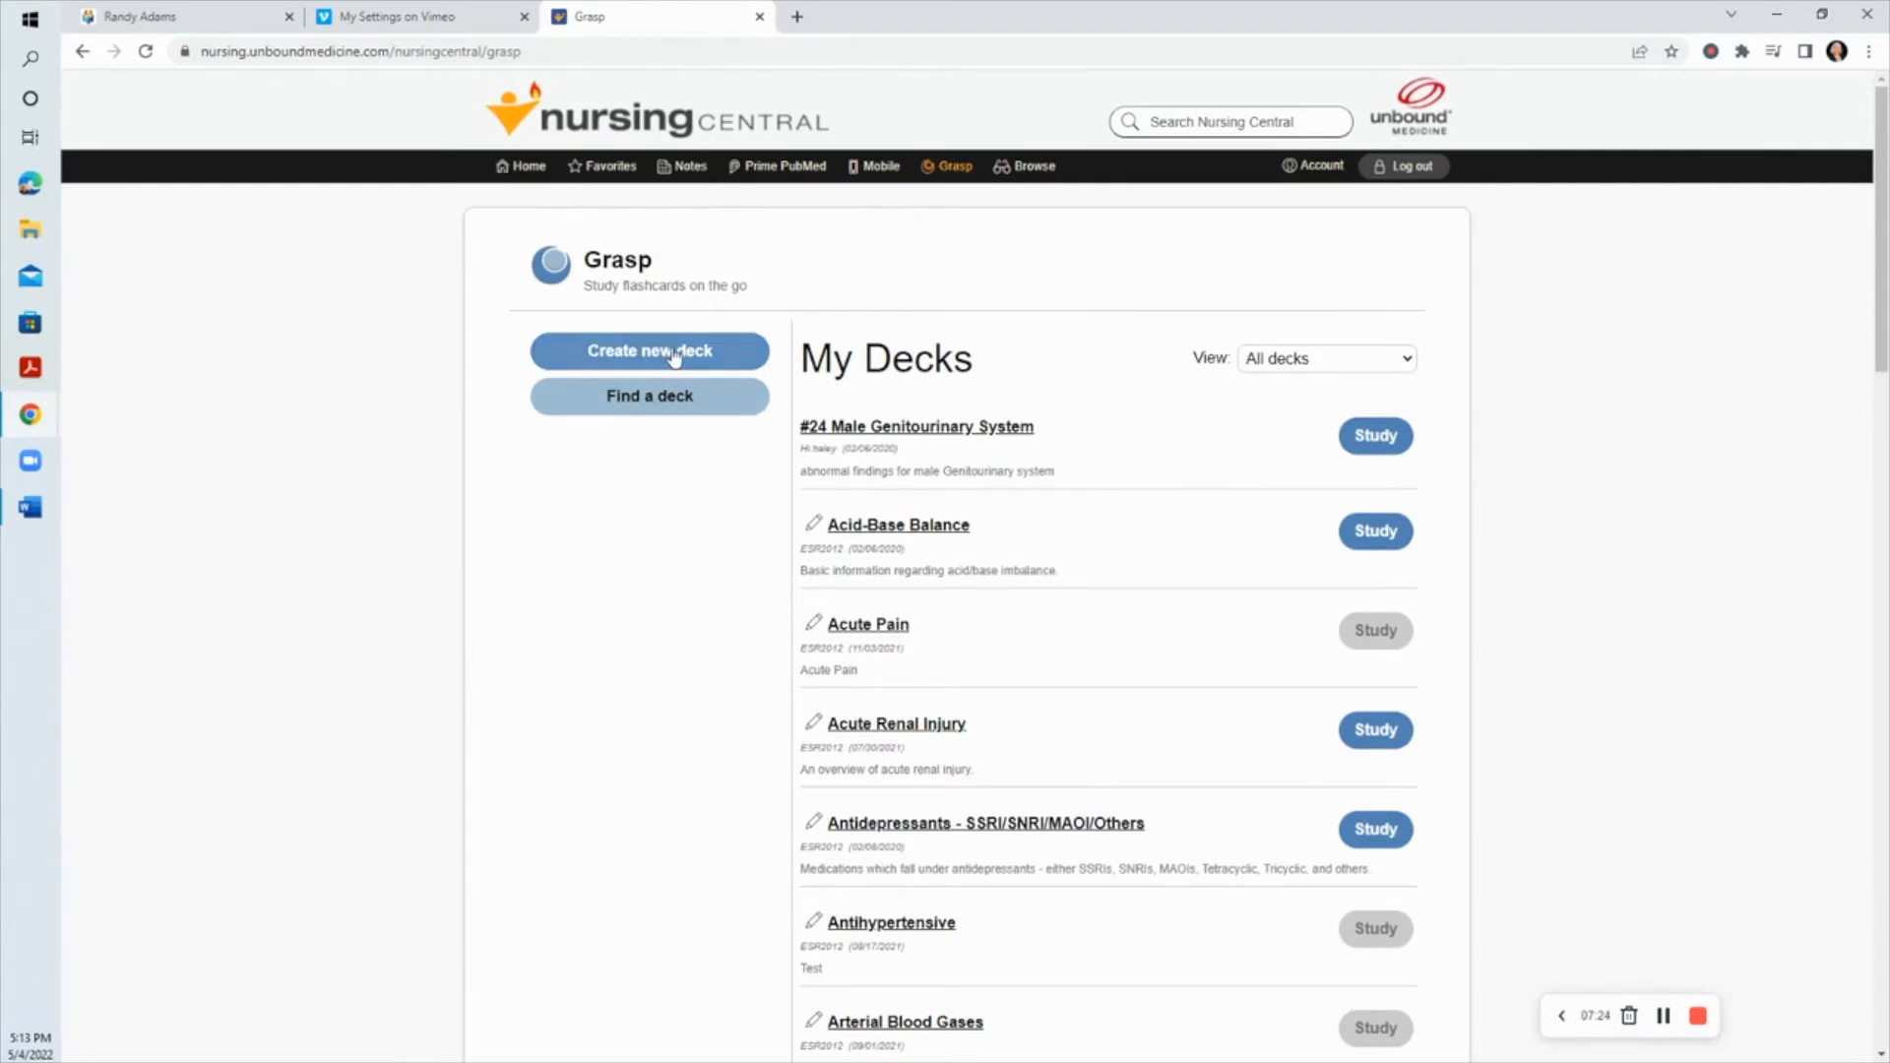
{"action": "left_click", "coordinate": [648, 351]}
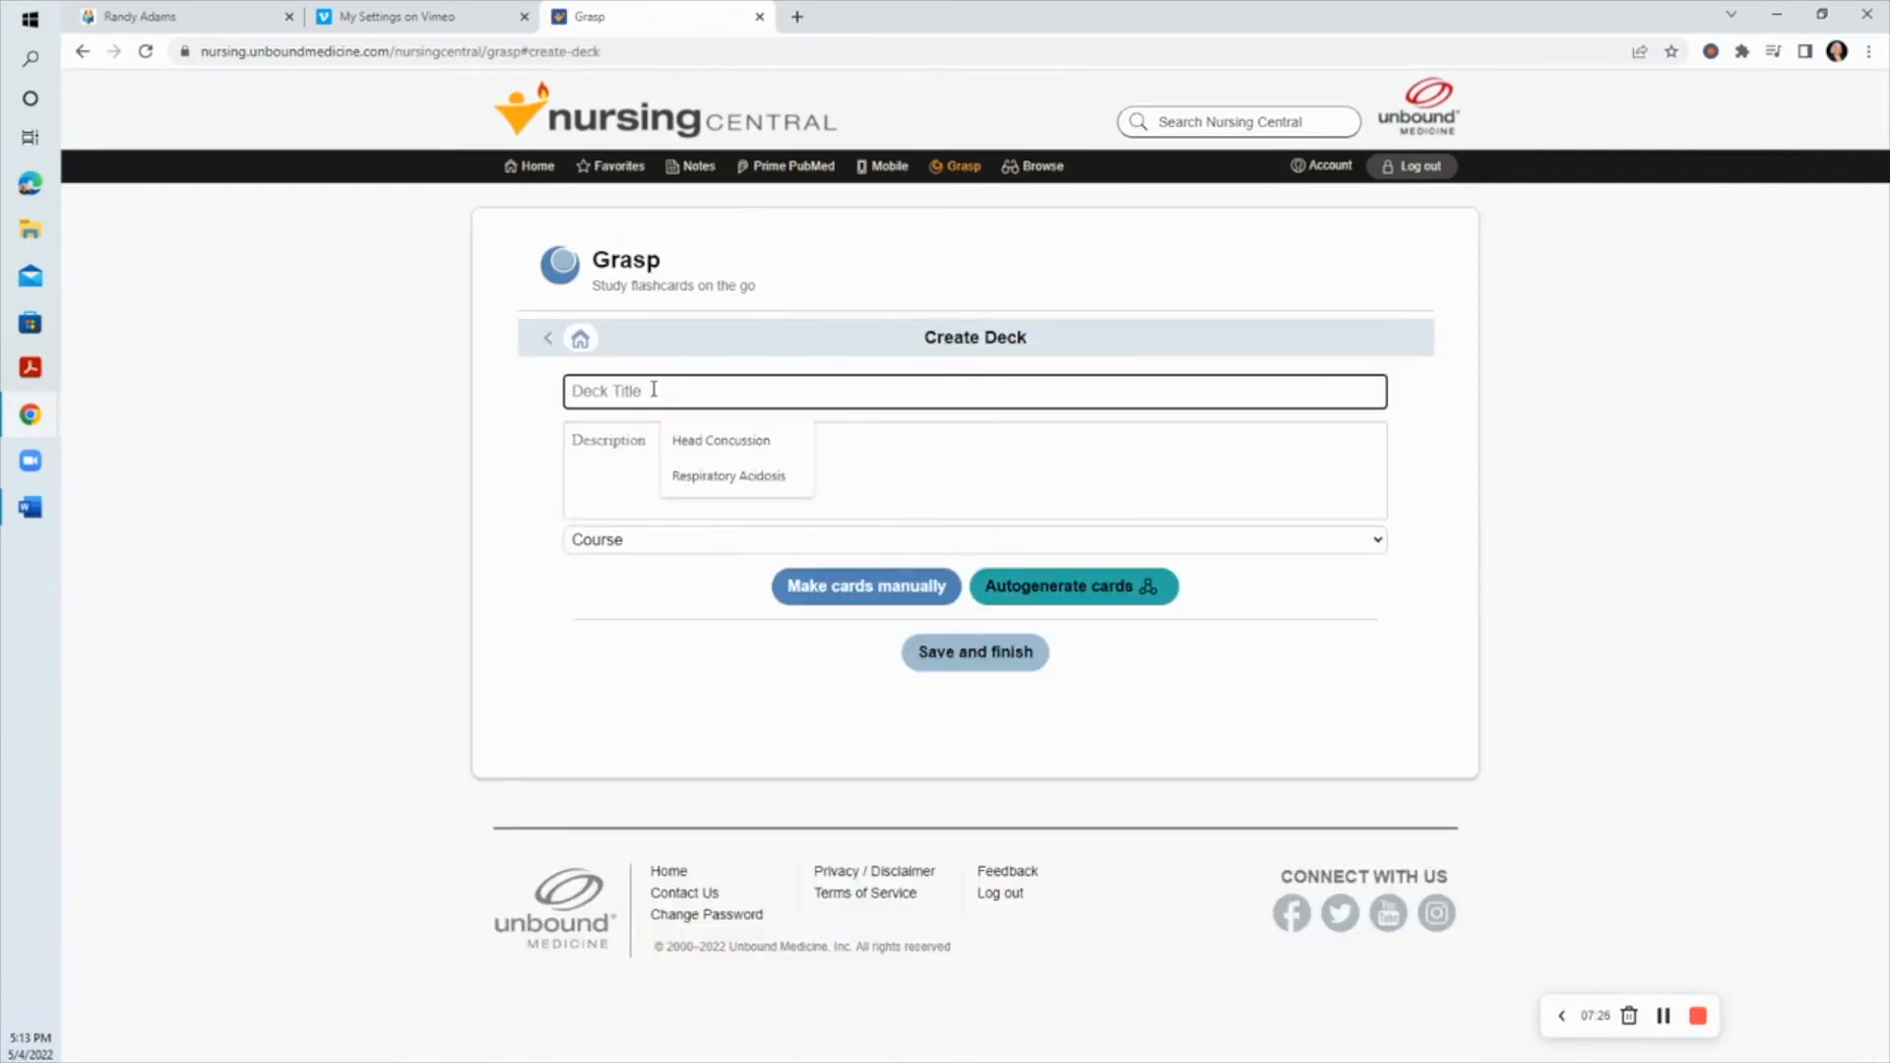
Step: Name the deck Head Concussion with description 'Neuro class', leaving the course unselected
{"action": "left_click", "coordinate": [721, 439]}
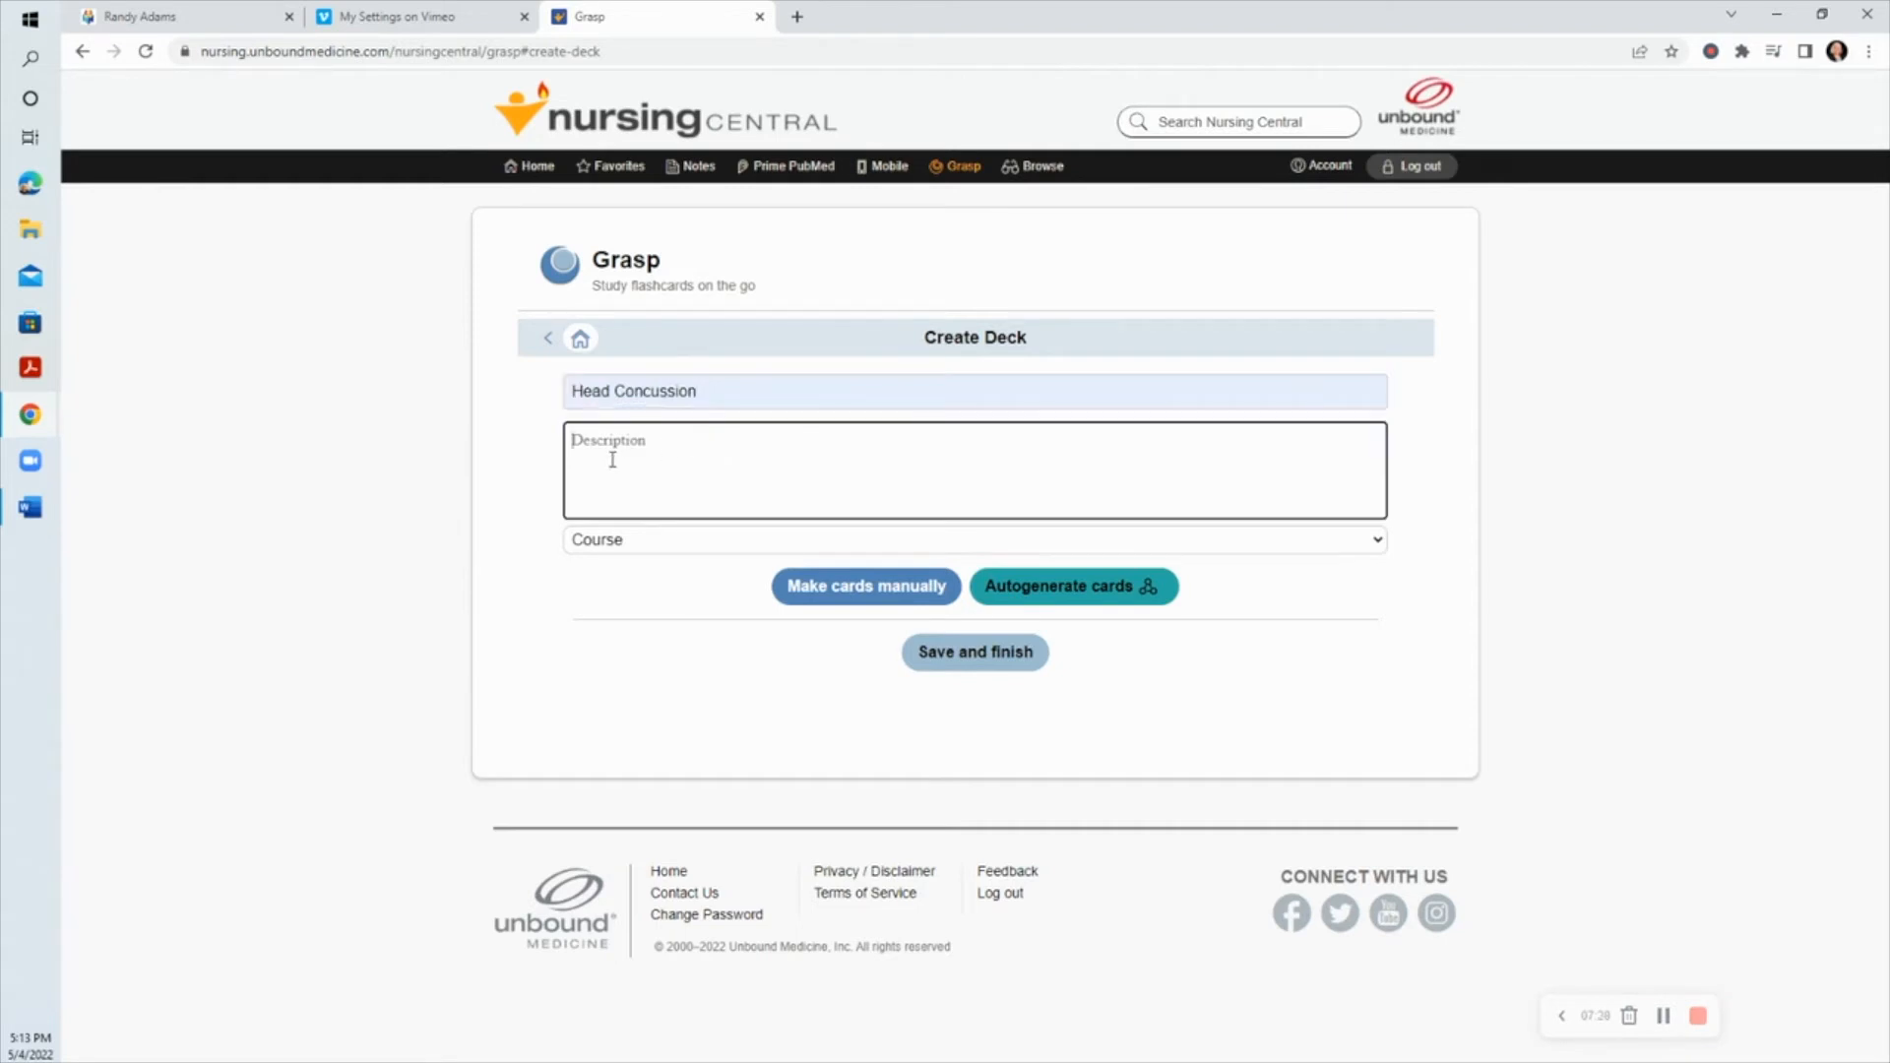
{"action": "type", "text": "N"}
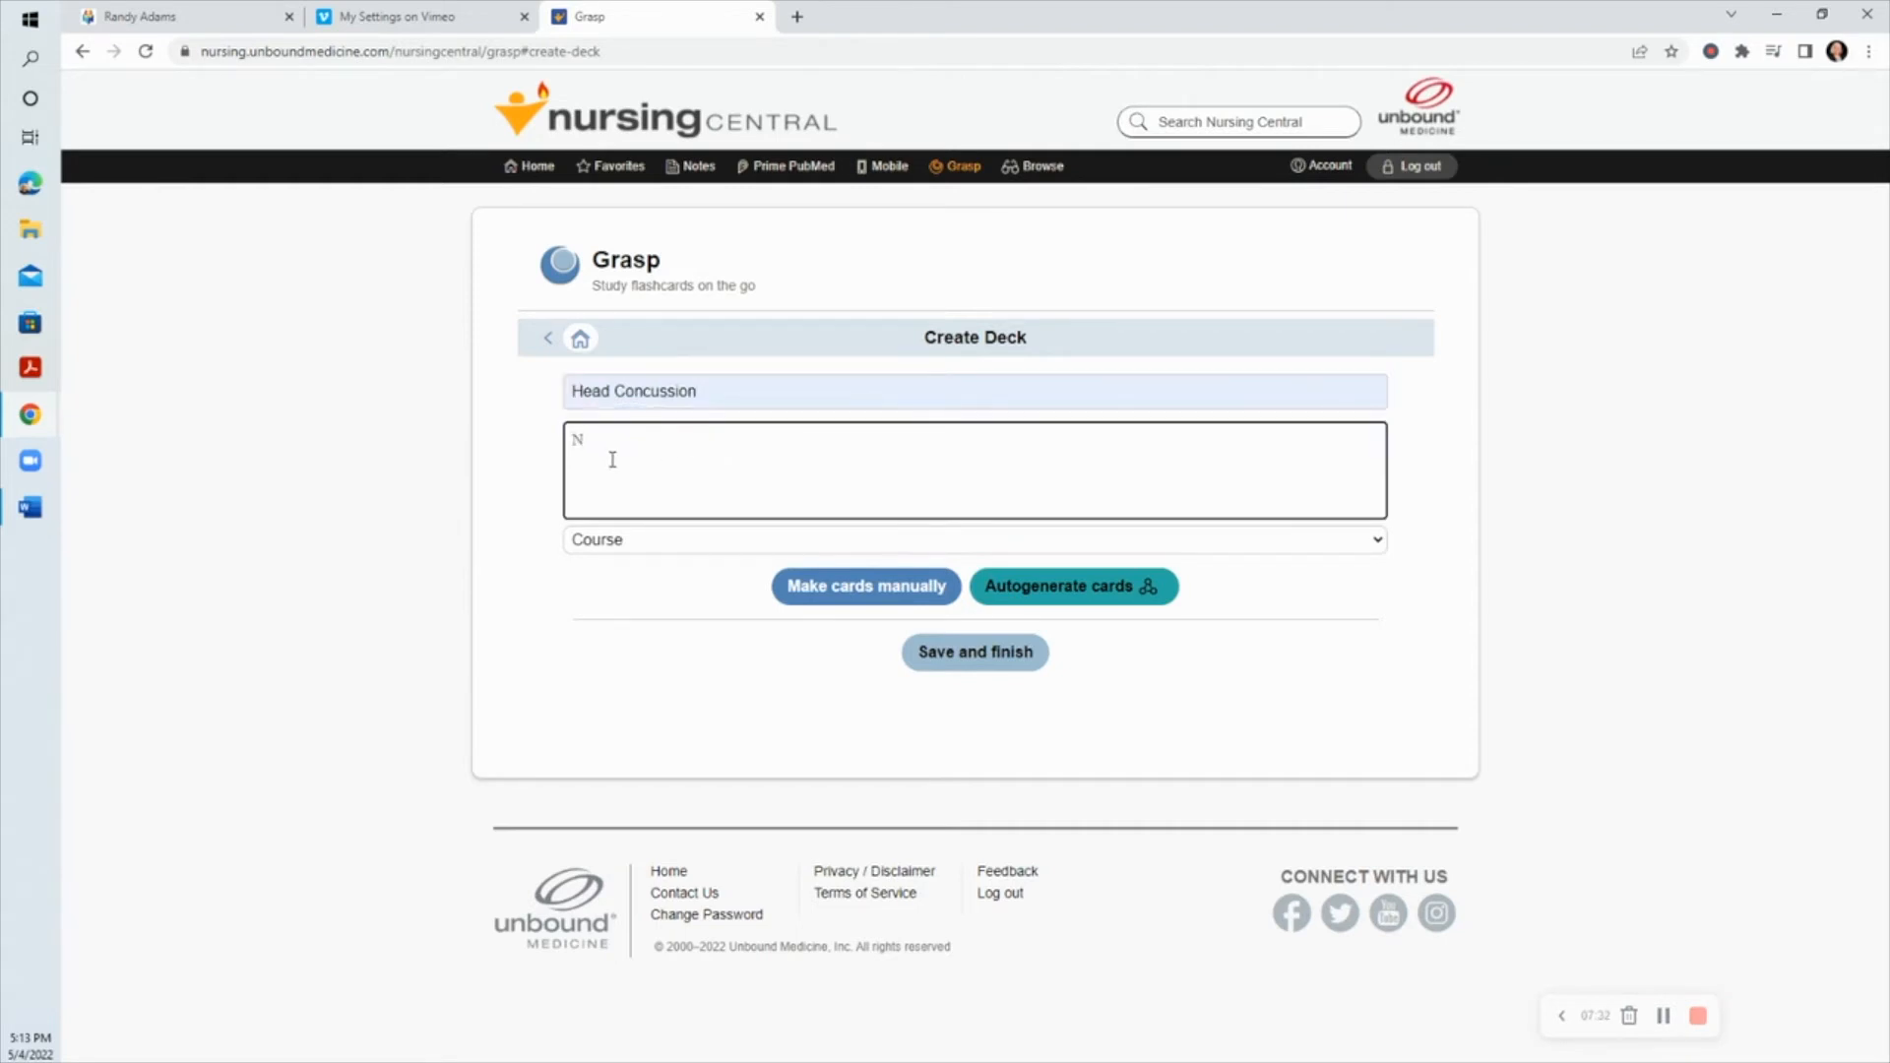
{"action": "type", "text": "Neuro clas"}
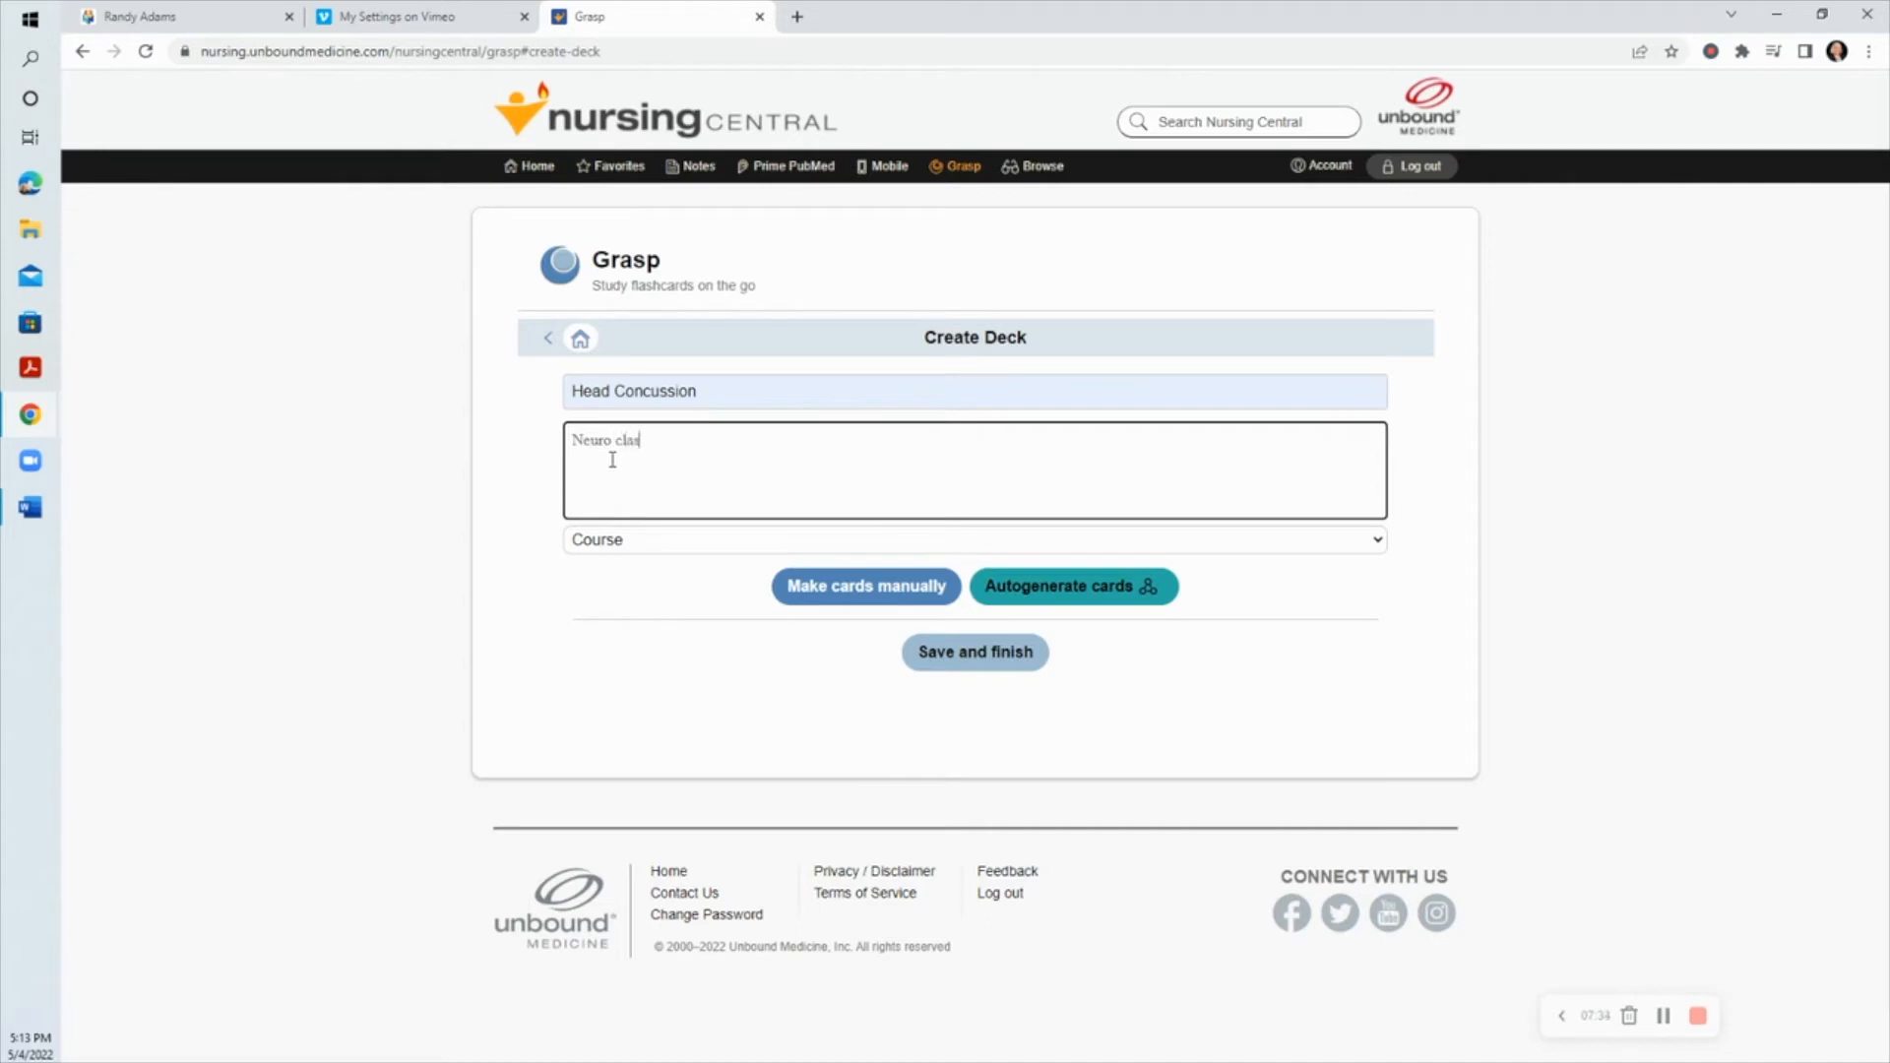
{"action": "type", "text": "ss"}
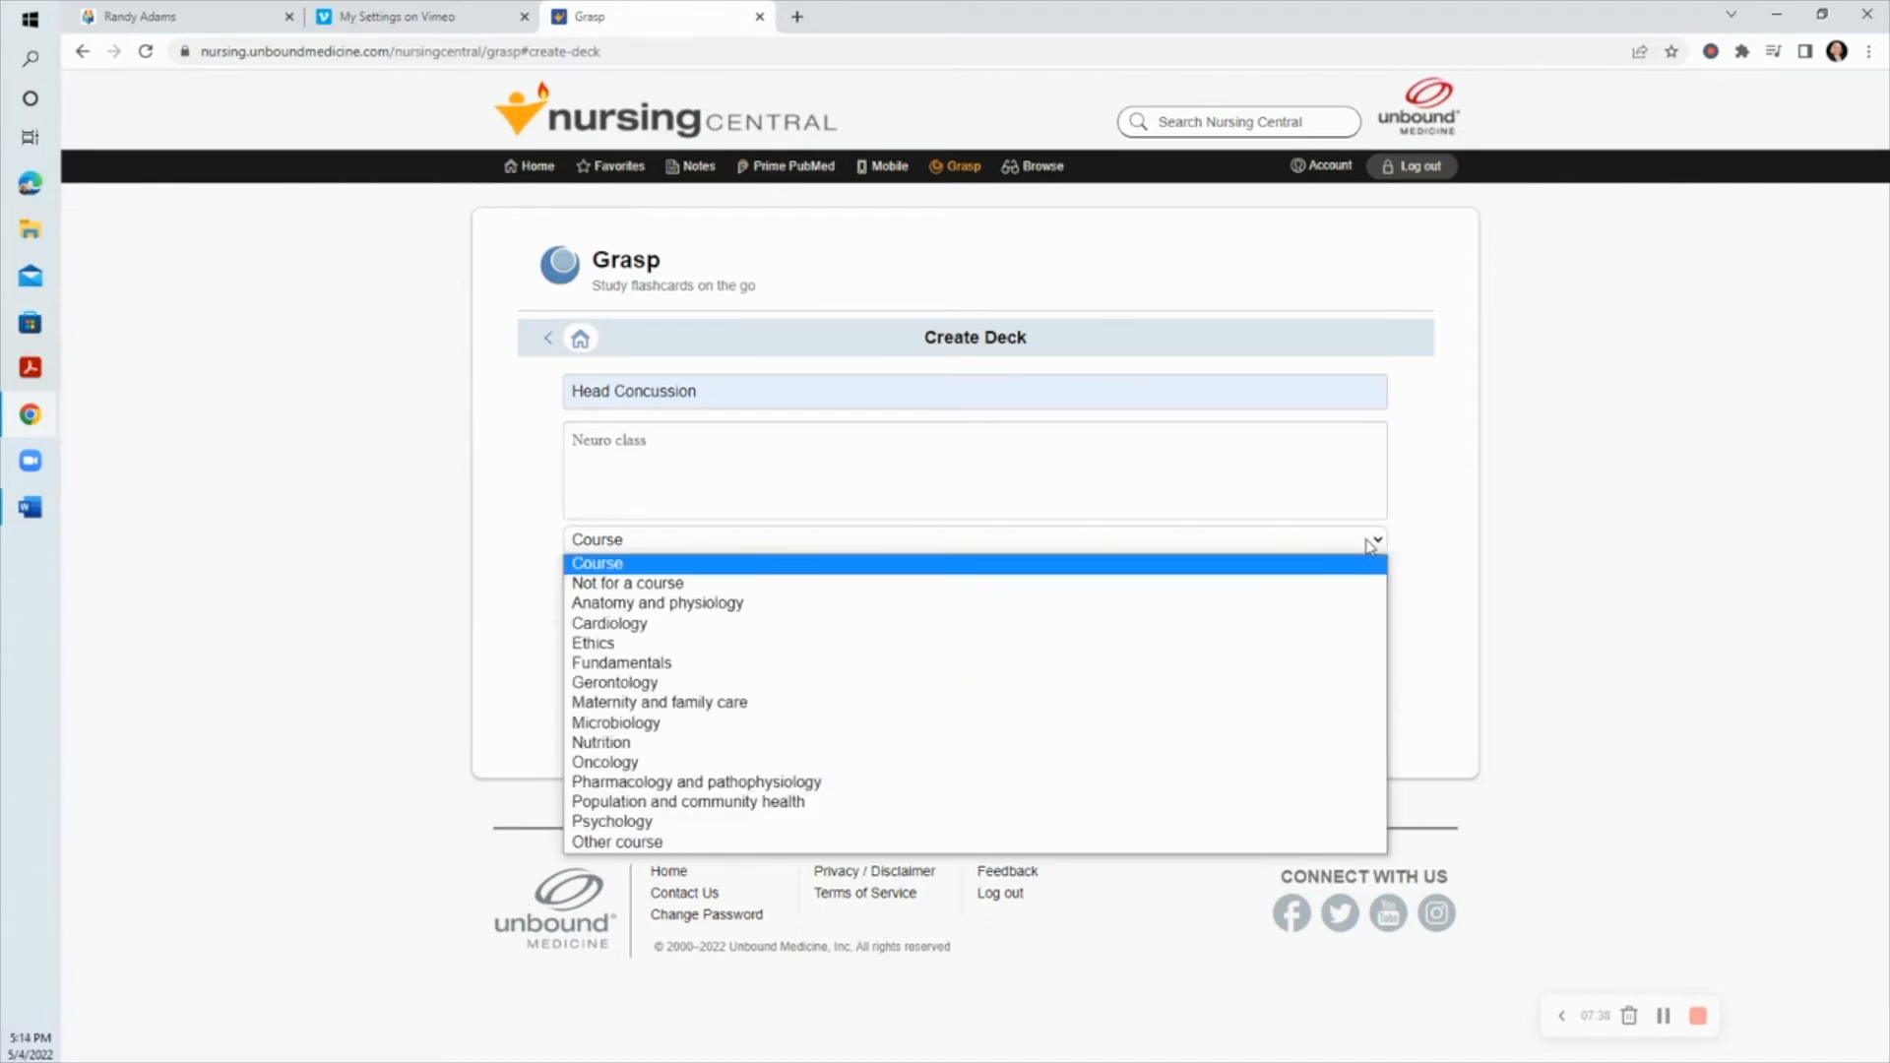
{"action": "mouse_move", "coordinate": [658, 603]}
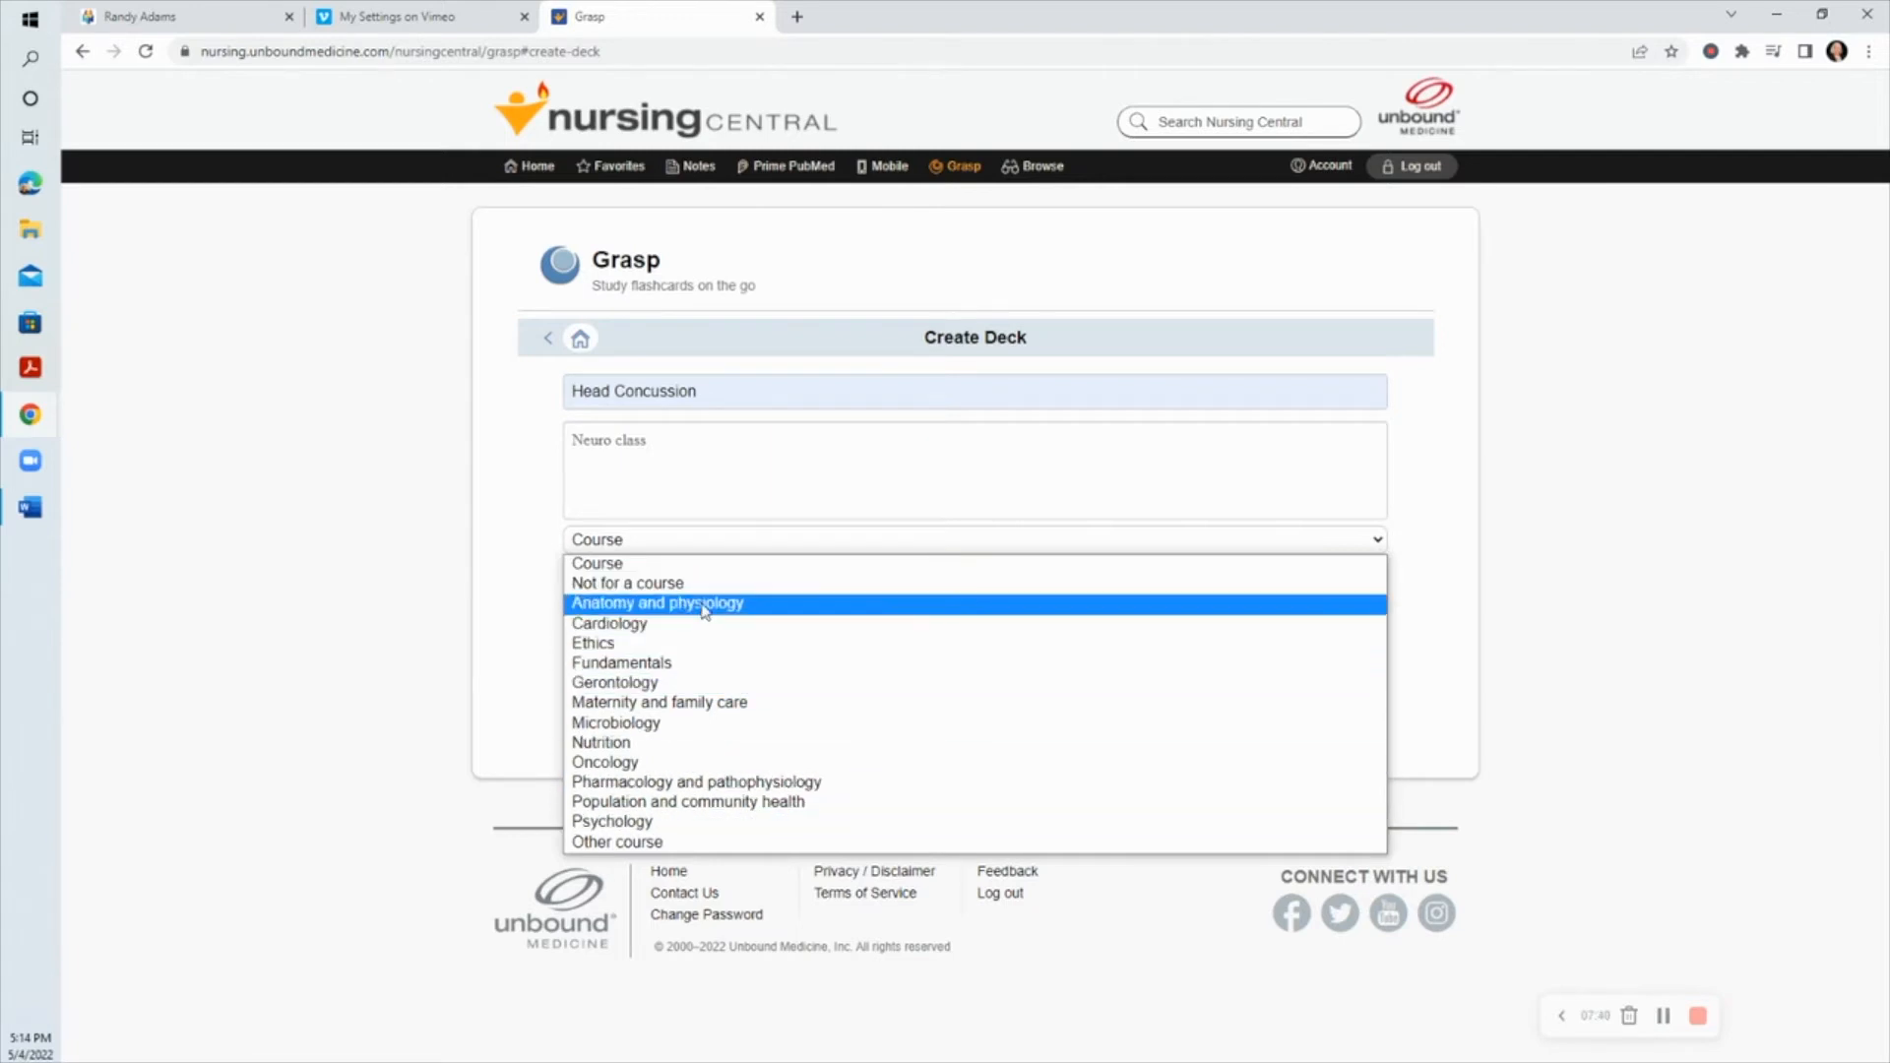
{"action": "mouse_move", "coordinate": [691, 567]}
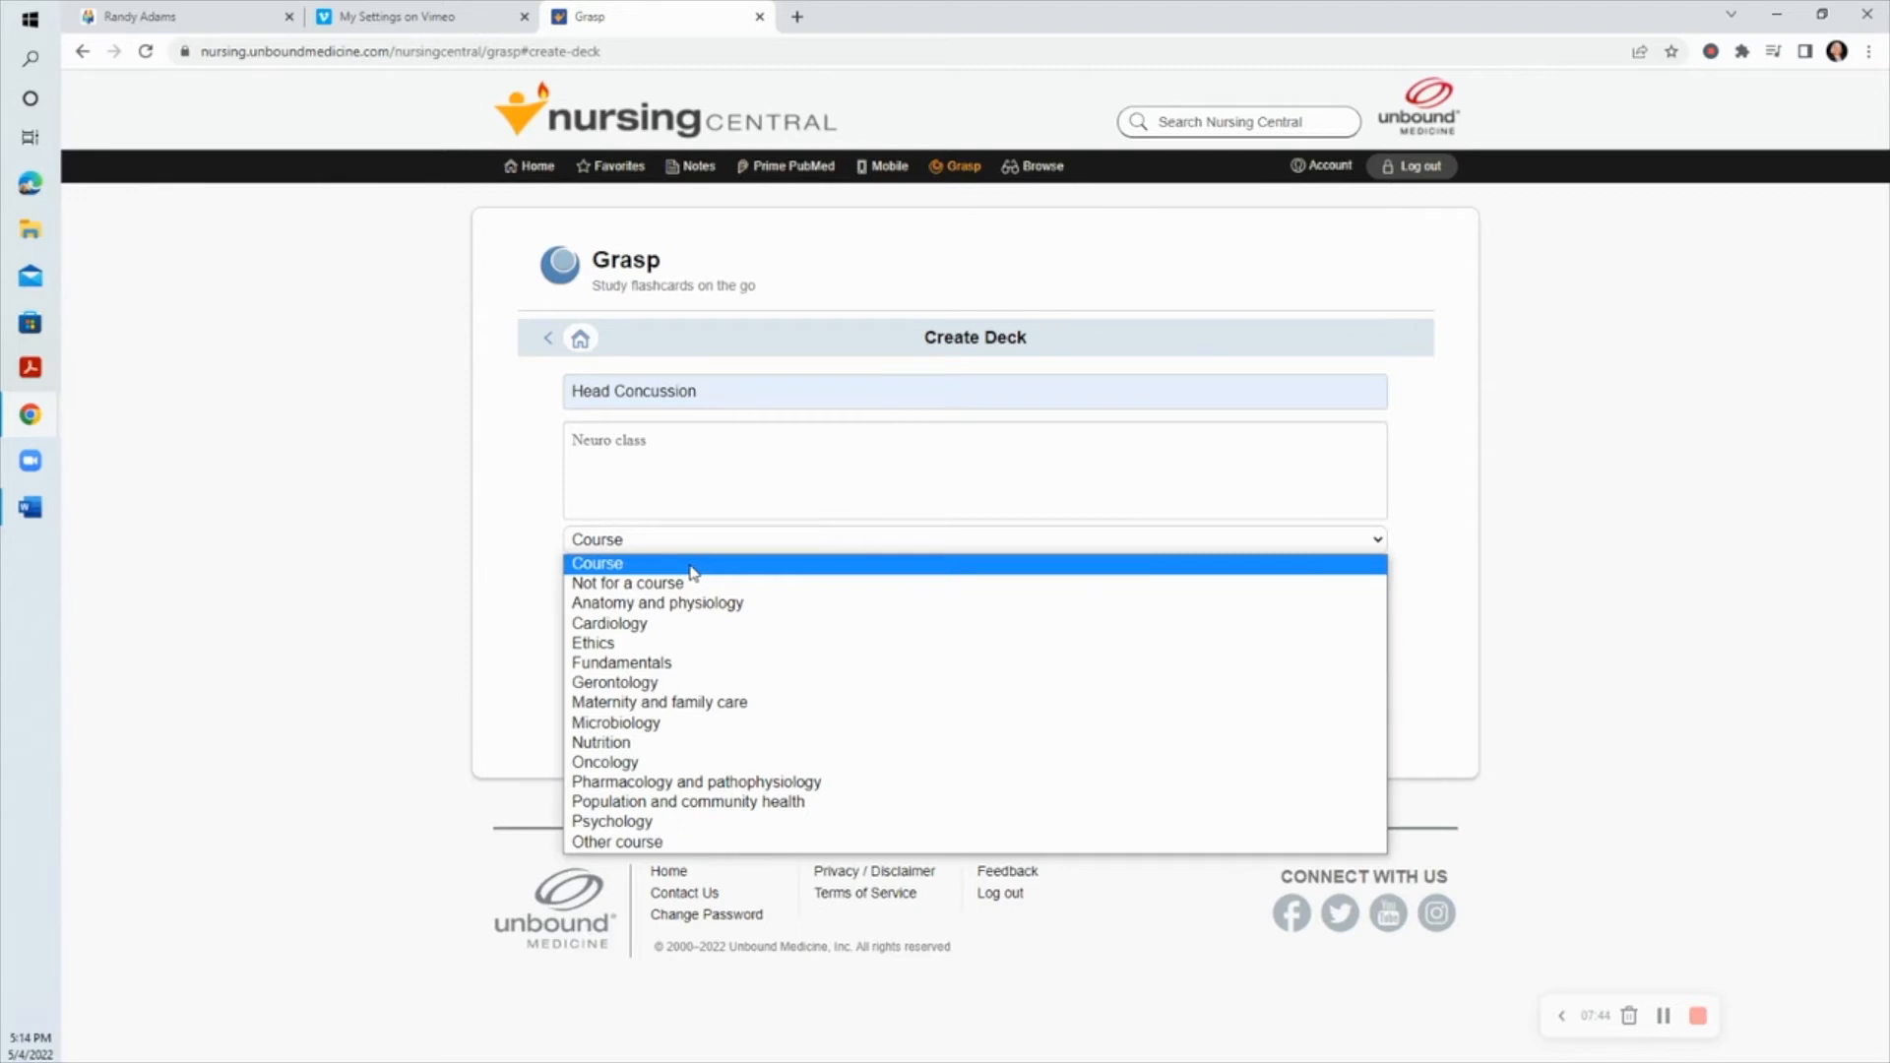
{"action": "mouse_move", "coordinate": [691, 841]}
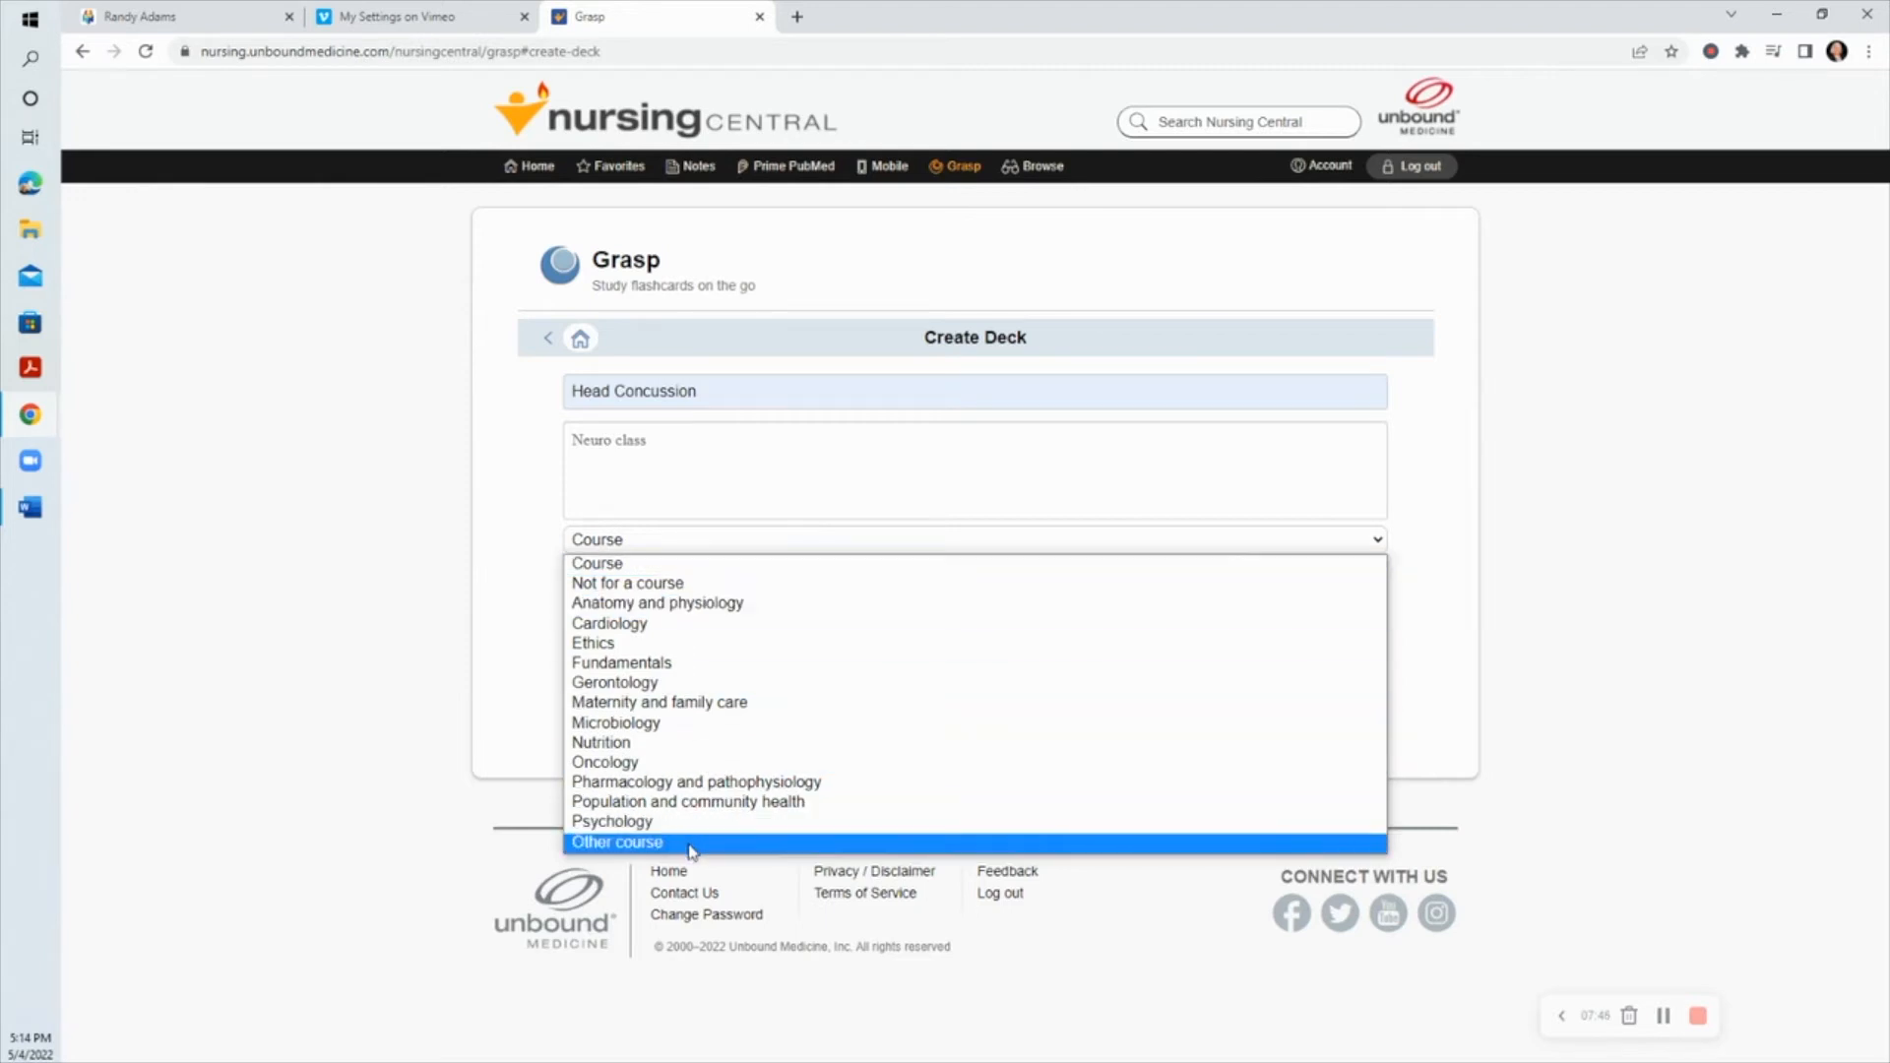
{"action": "left_click", "coordinate": [616, 841]}
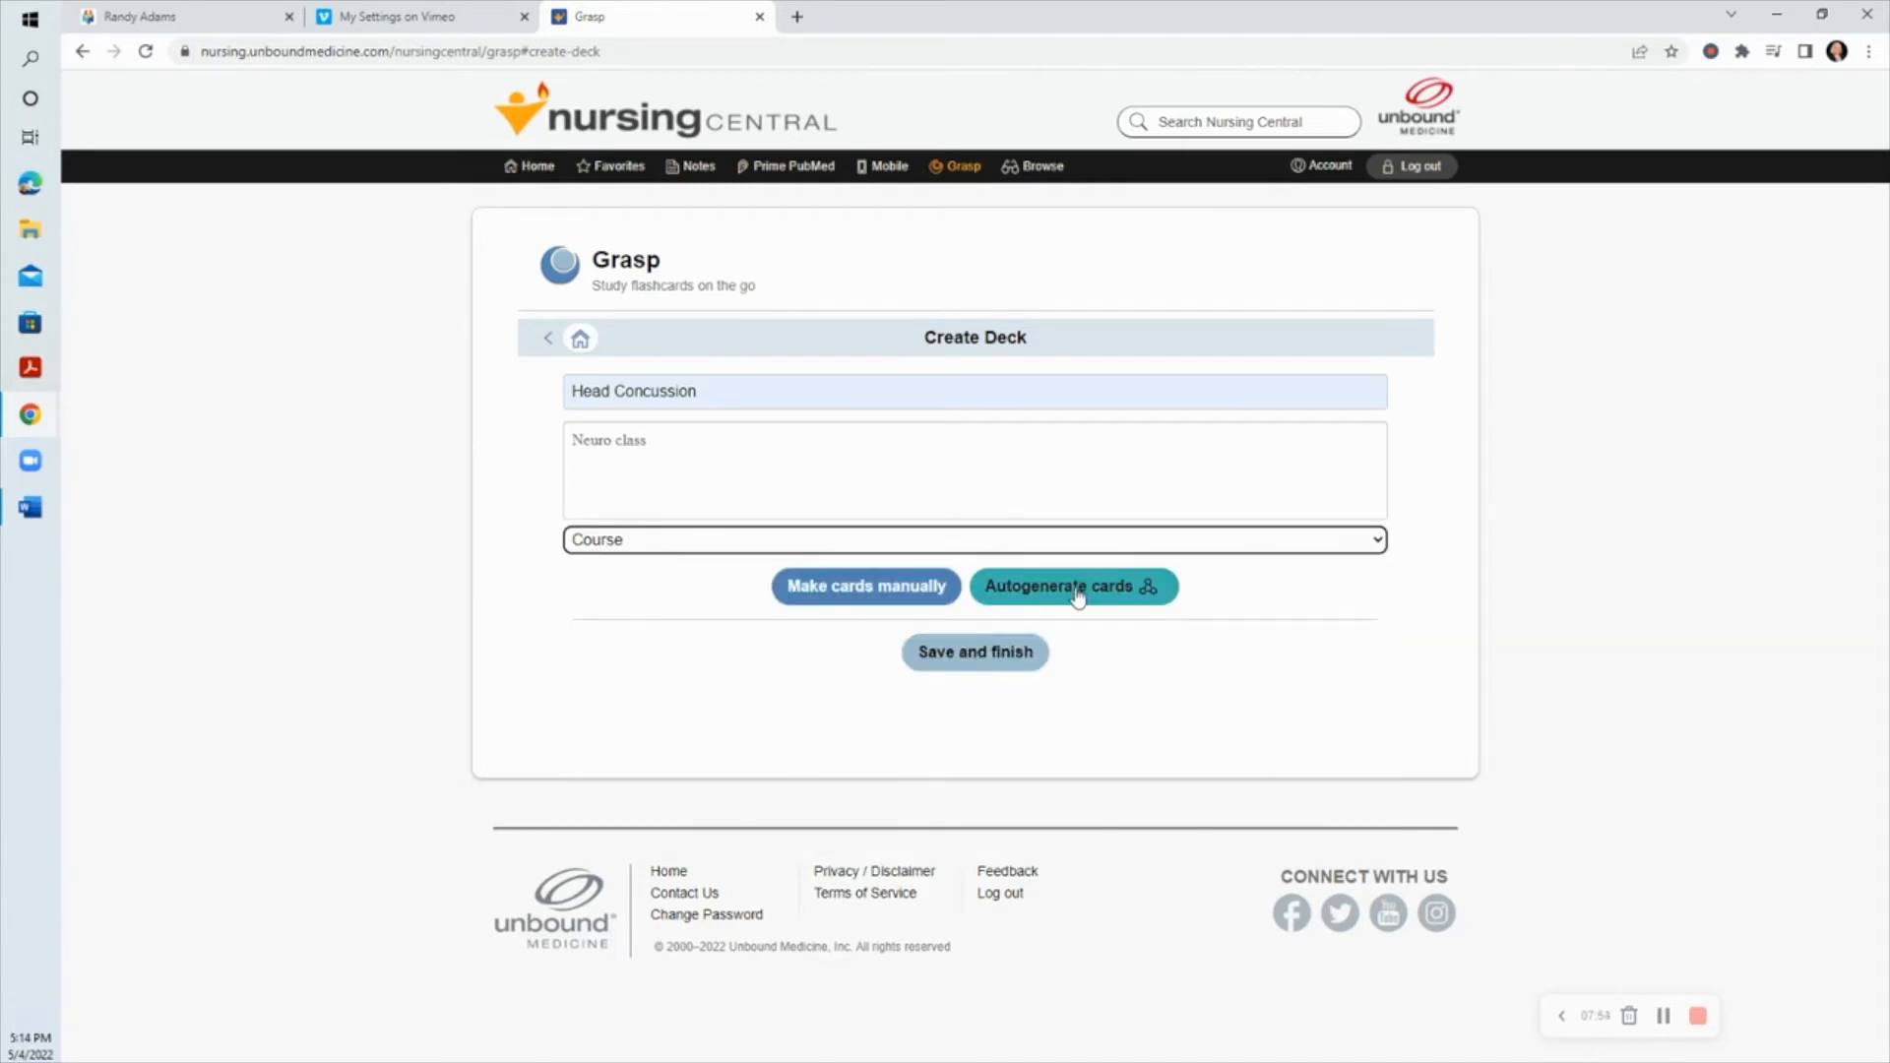
Step: Add the suggested 'Describe Concussion, brain.' card to the deck and return to suggestions
{"action": "left_click", "coordinate": [1071, 587]}
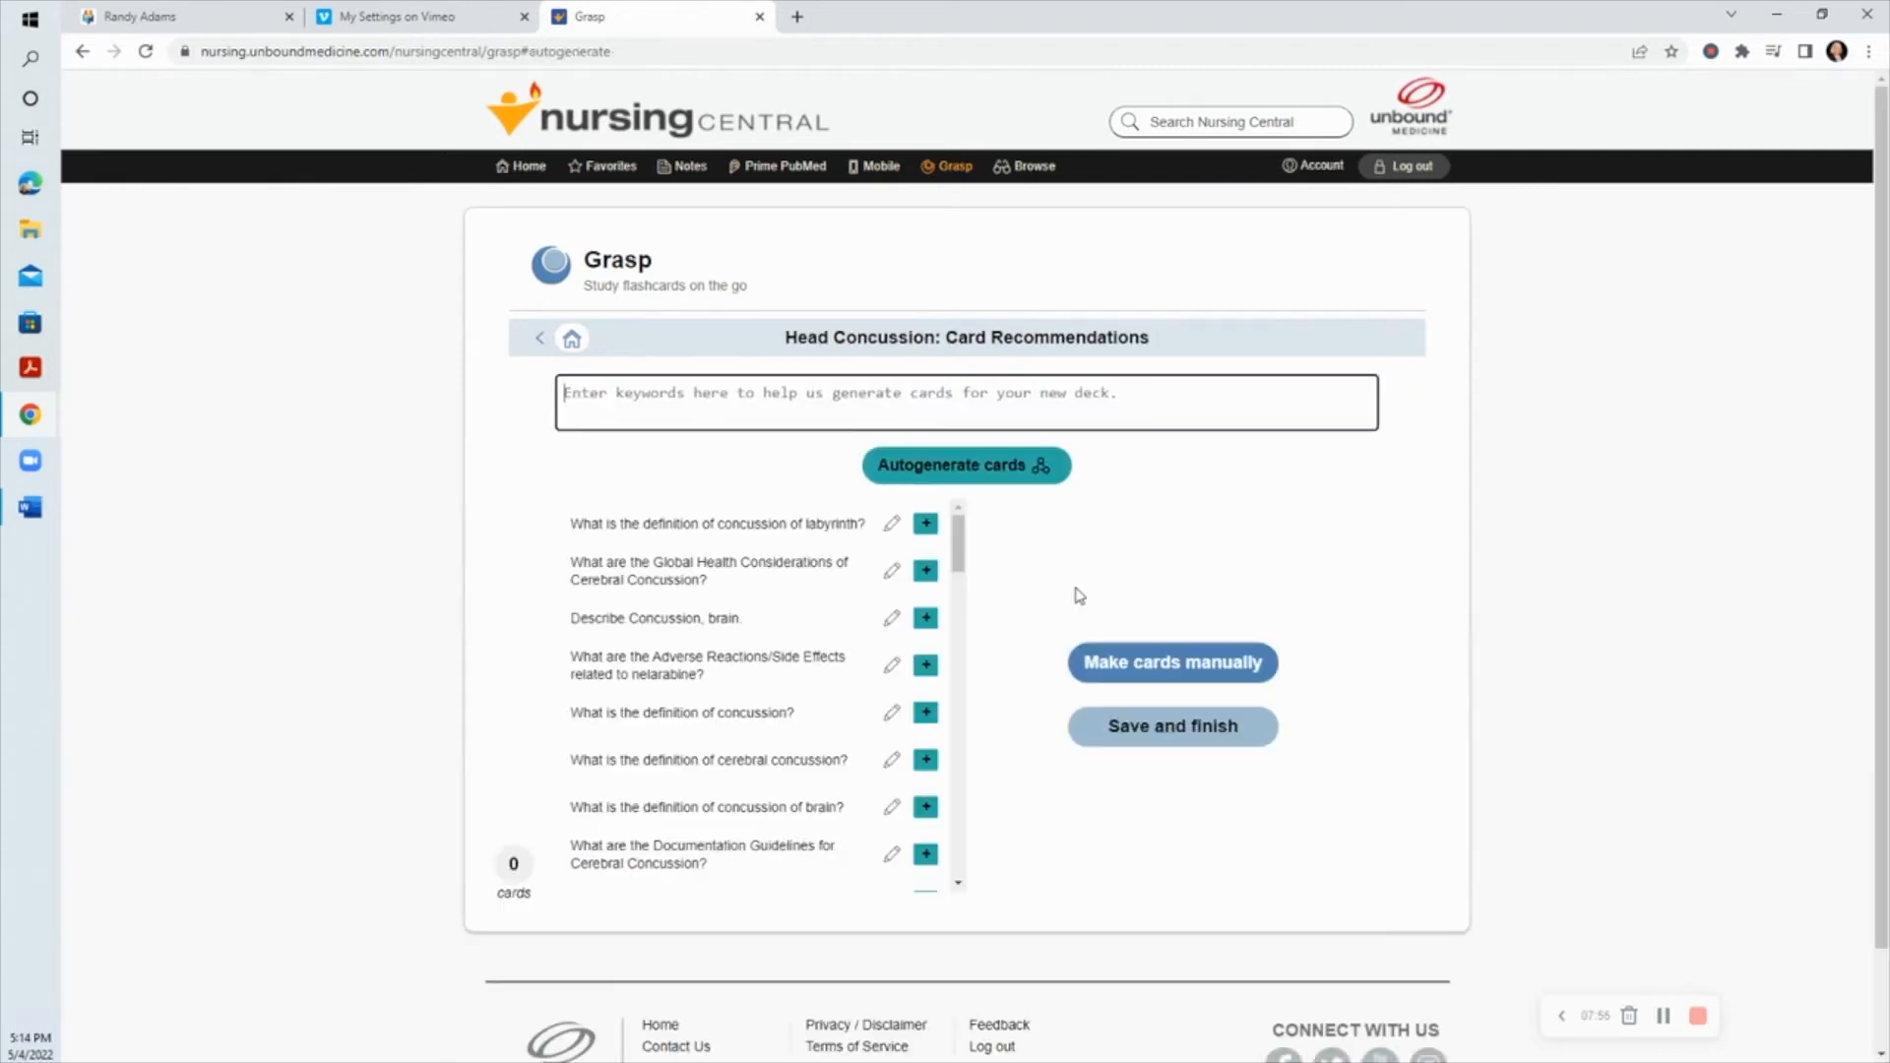
{"action": "scroll", "scroll_direction": "down", "scroll_amount": 3}
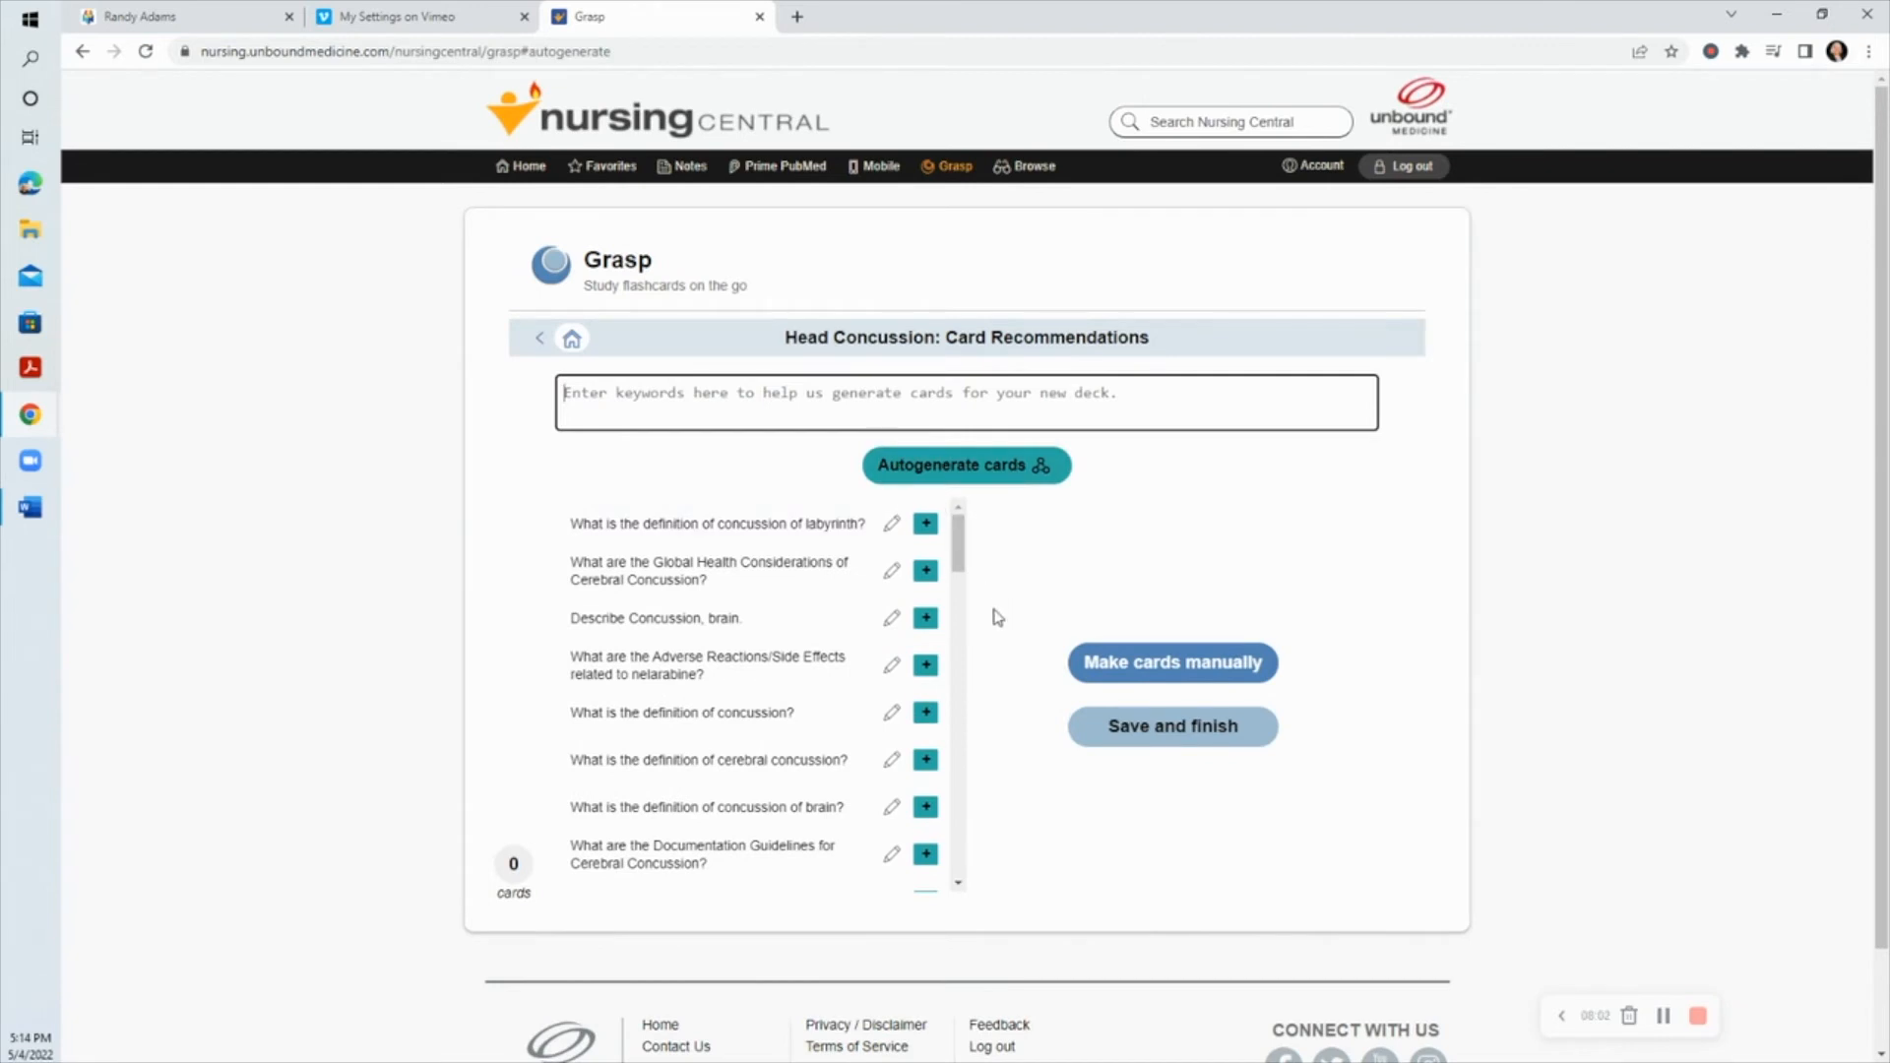
{"action": "mouse_move", "coordinate": [892, 616]}
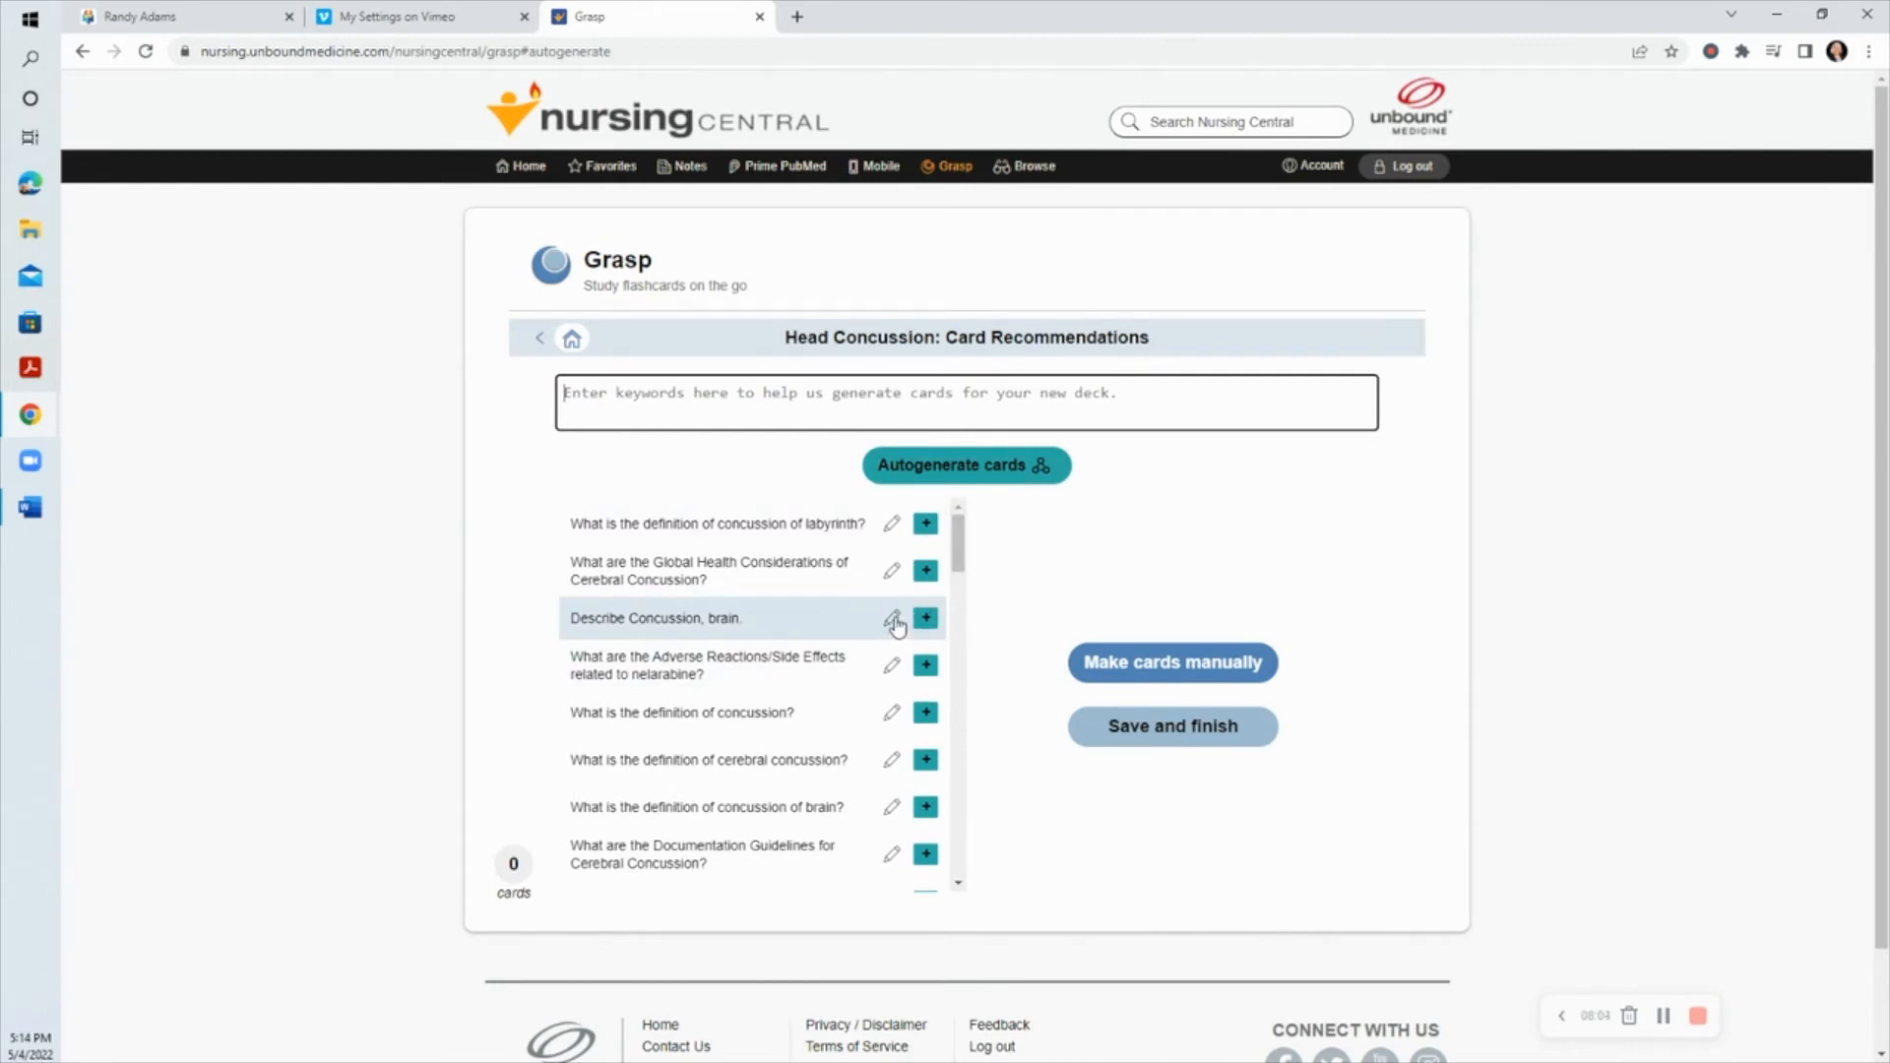
{"action": "left_click", "coordinate": [890, 616]}
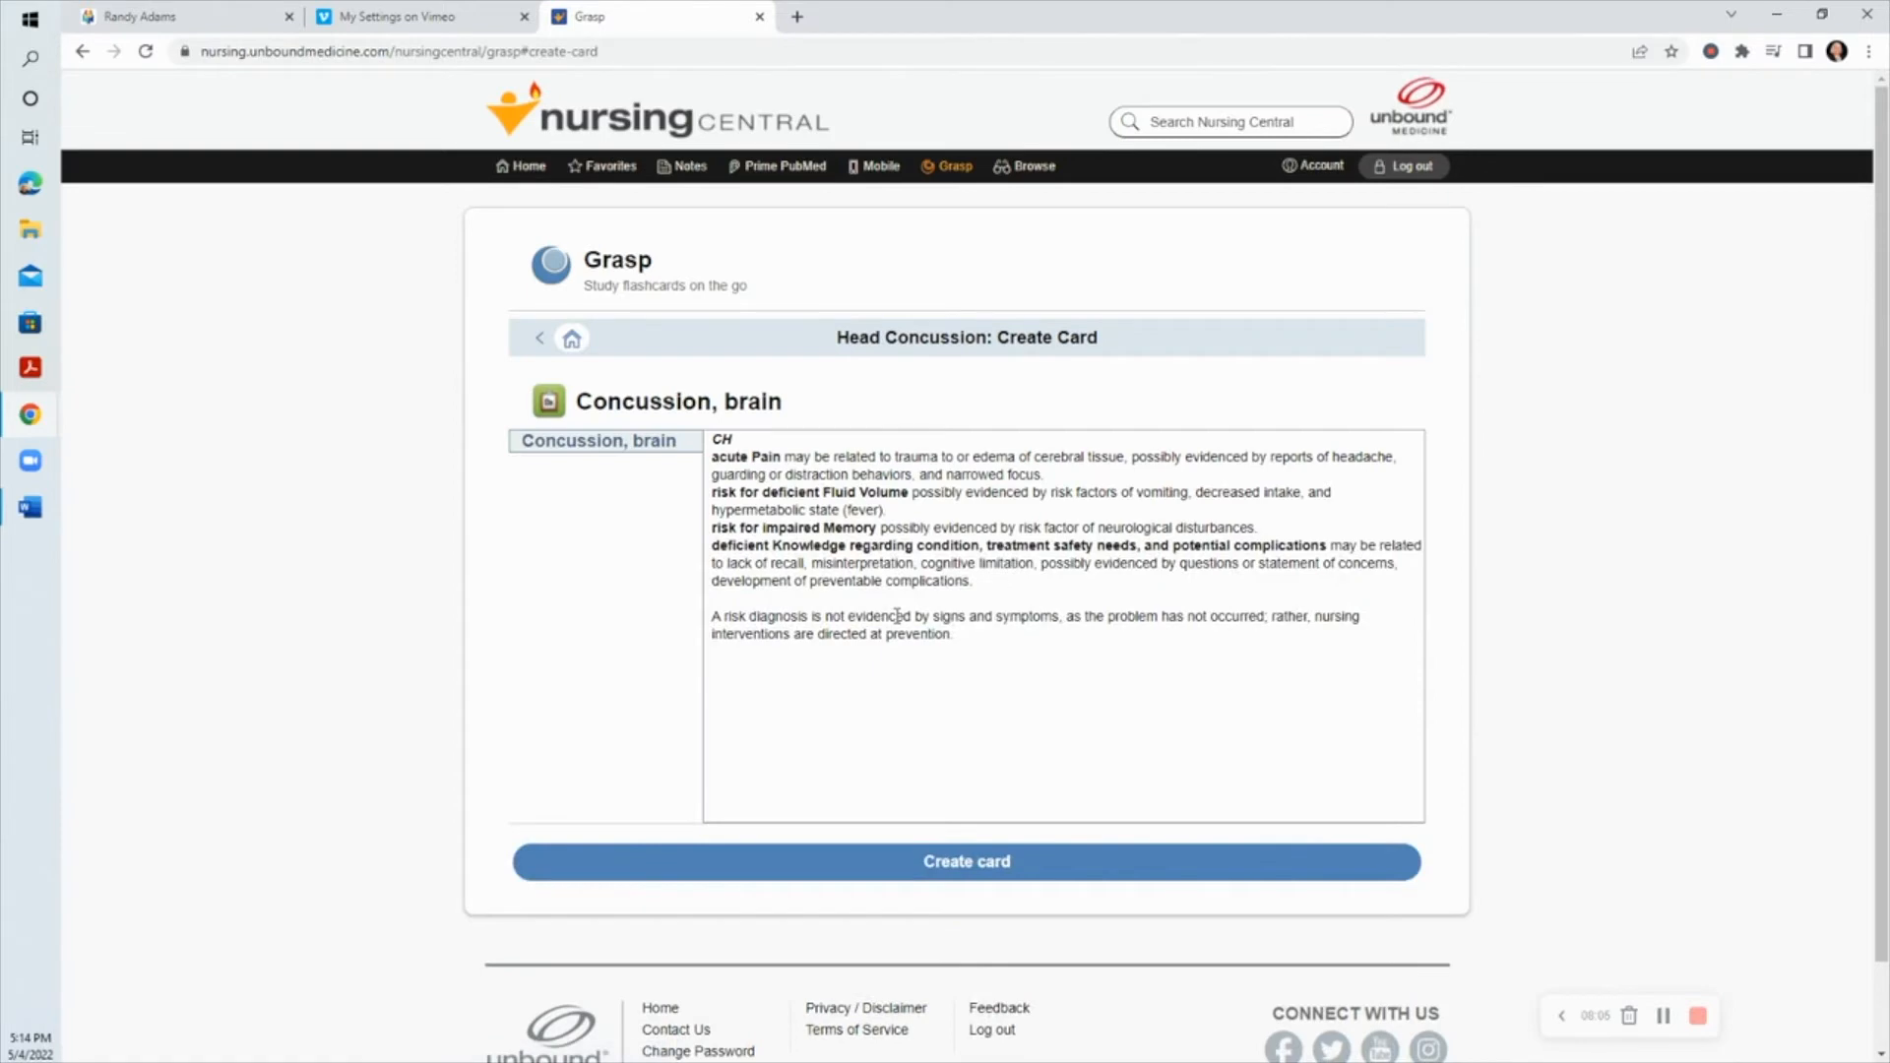
{"action": "mouse_move", "coordinate": [657, 540]}
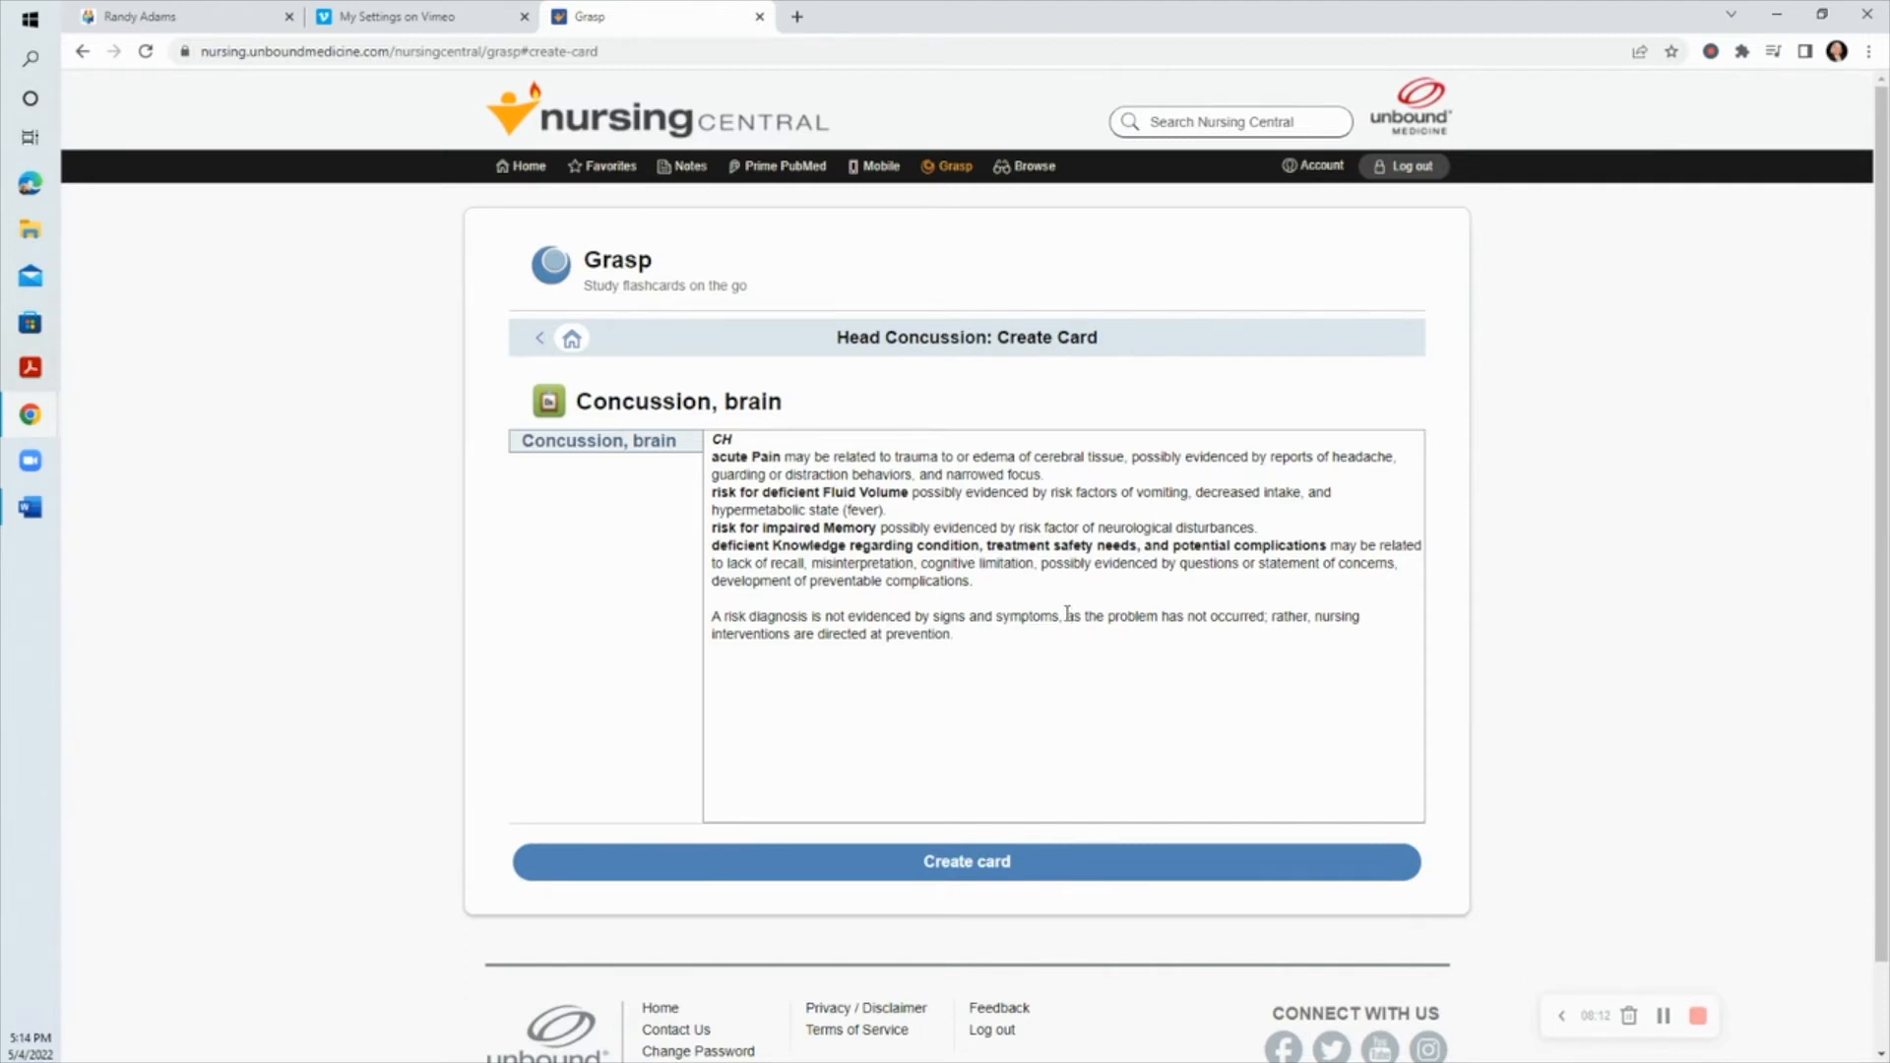
{"action": "left_click", "coordinate": [965, 861]}
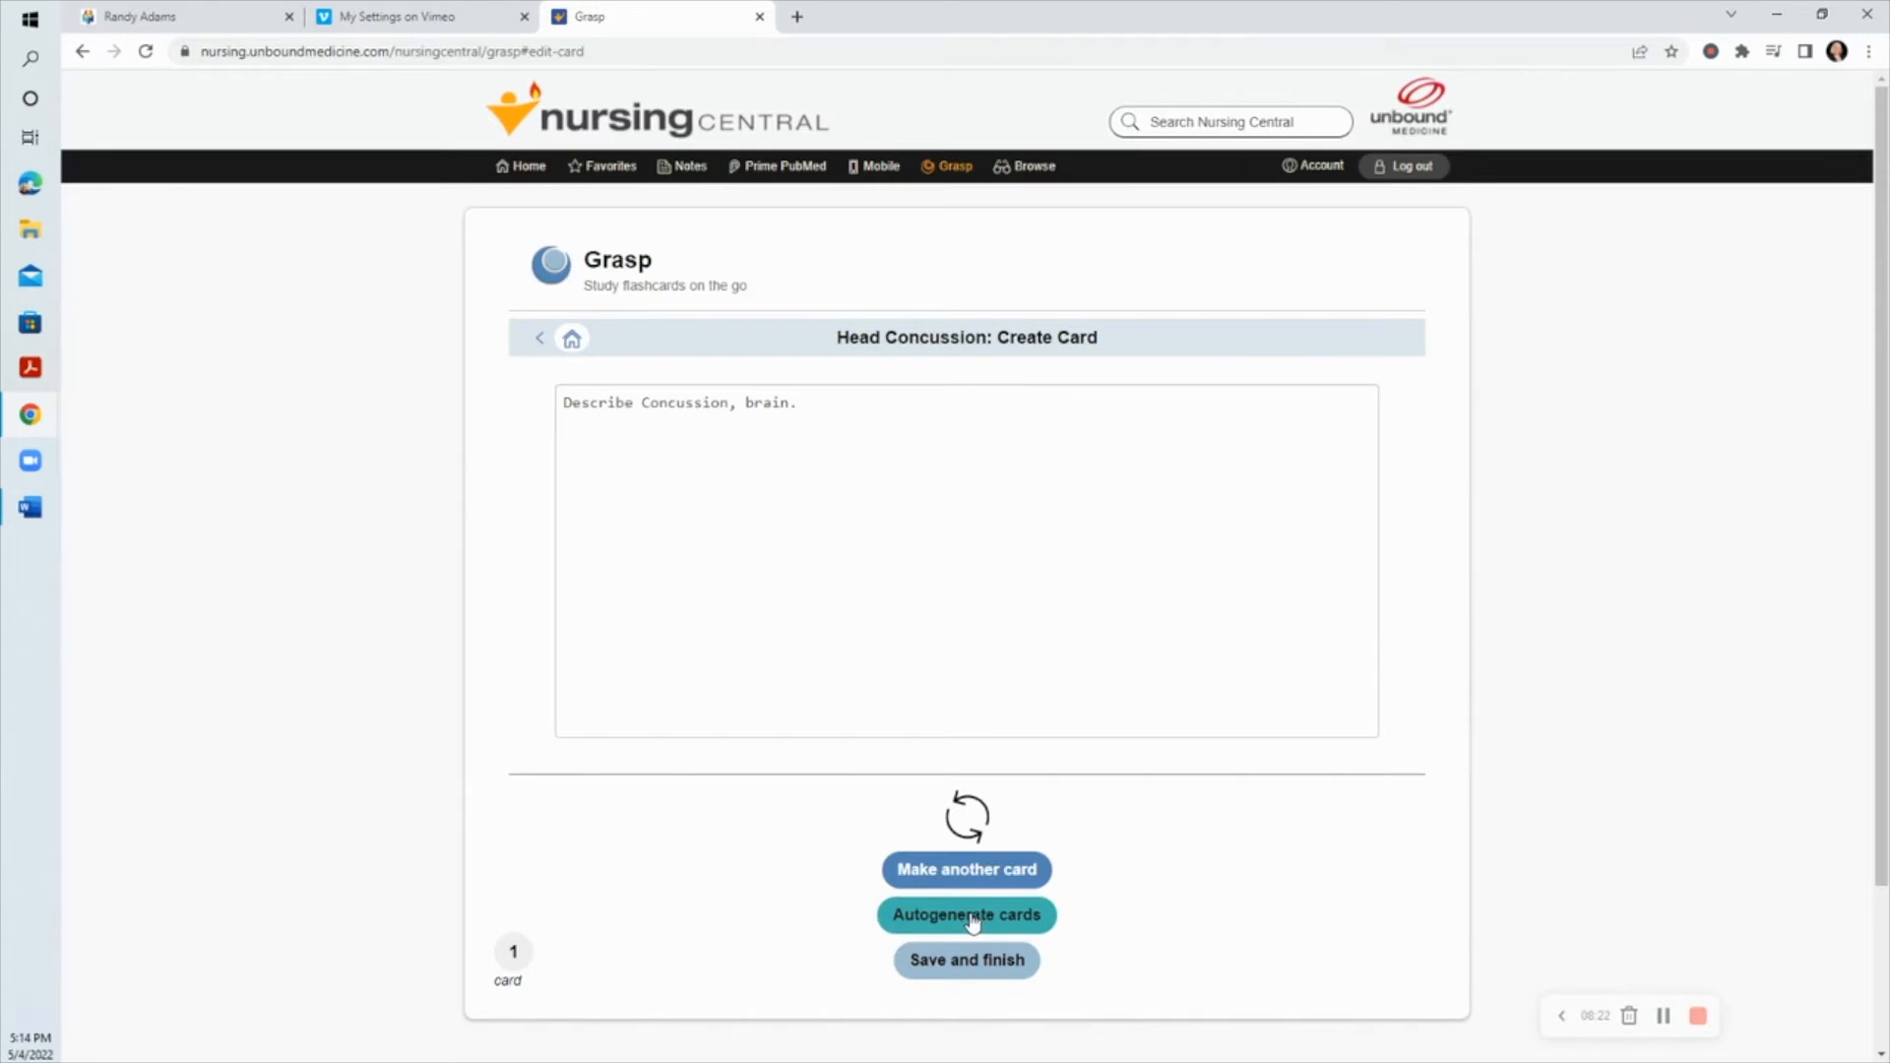
{"action": "mouse_move", "coordinate": [353, 280]}
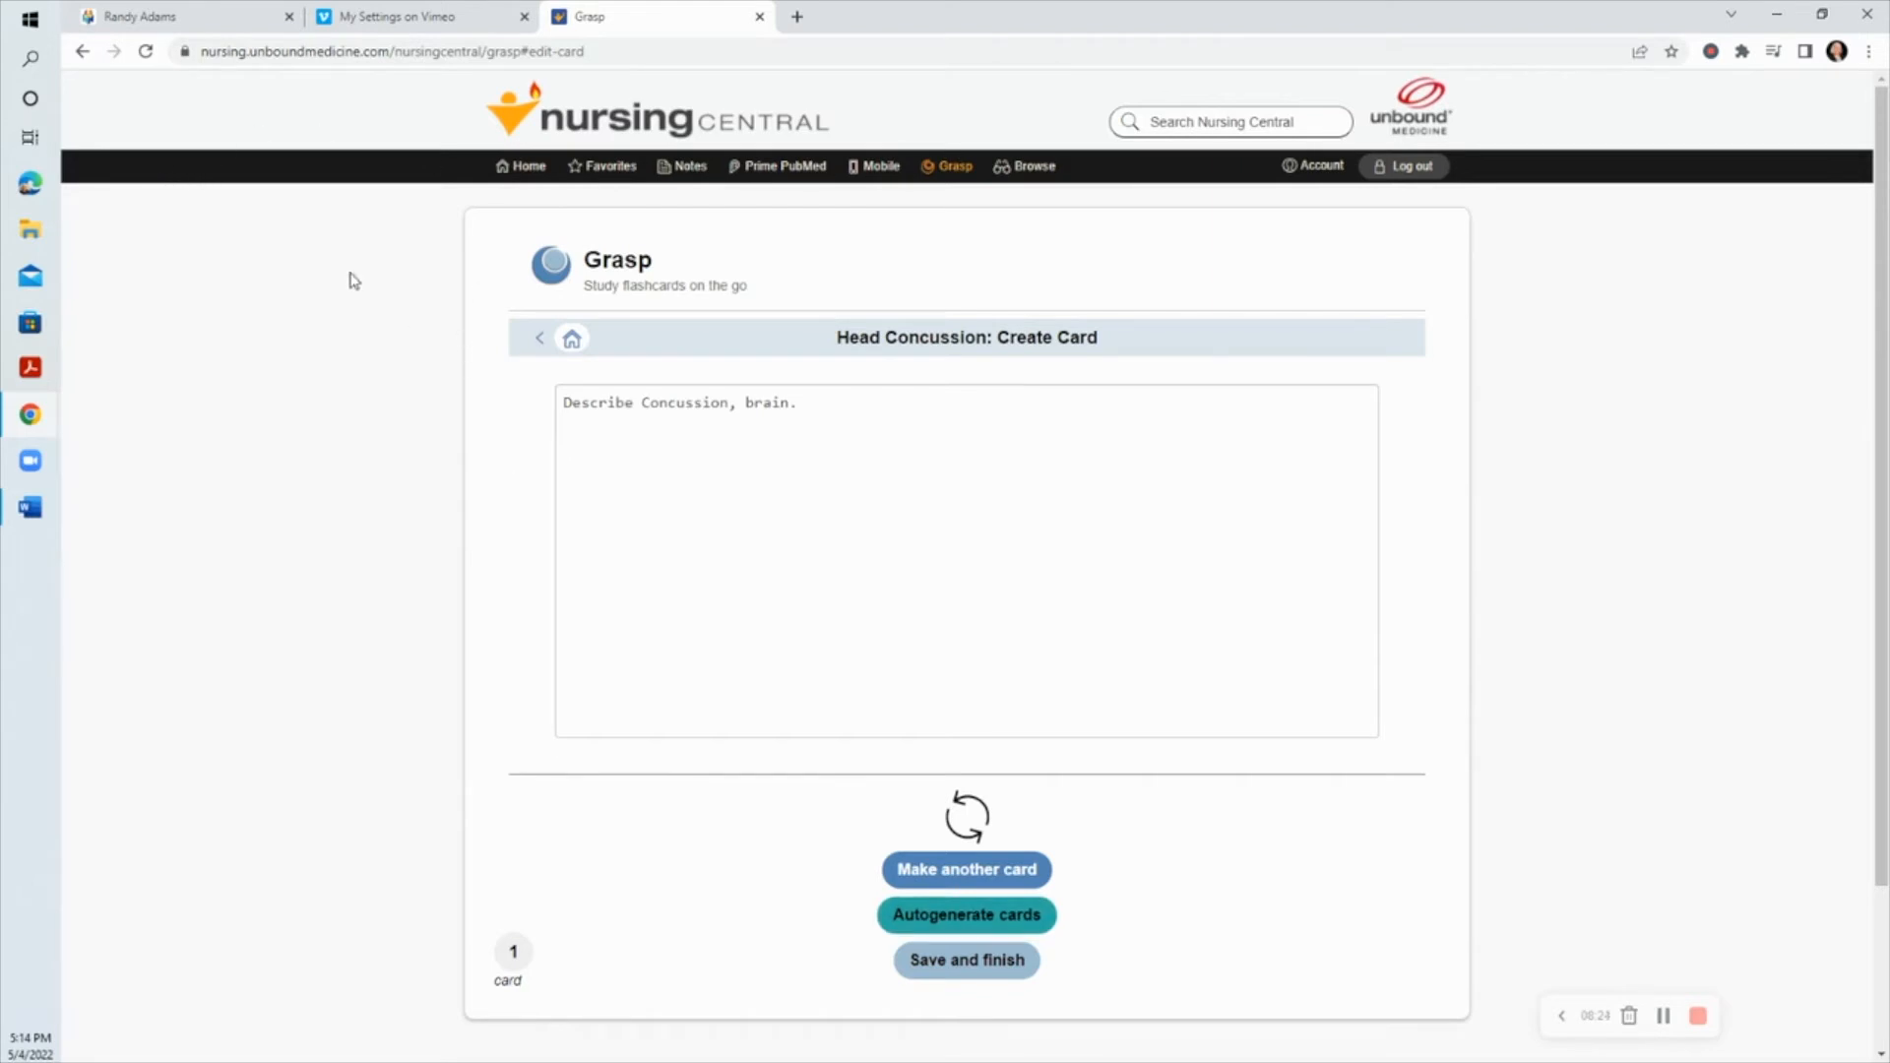
{"action": "left_click", "coordinate": [965, 913]}
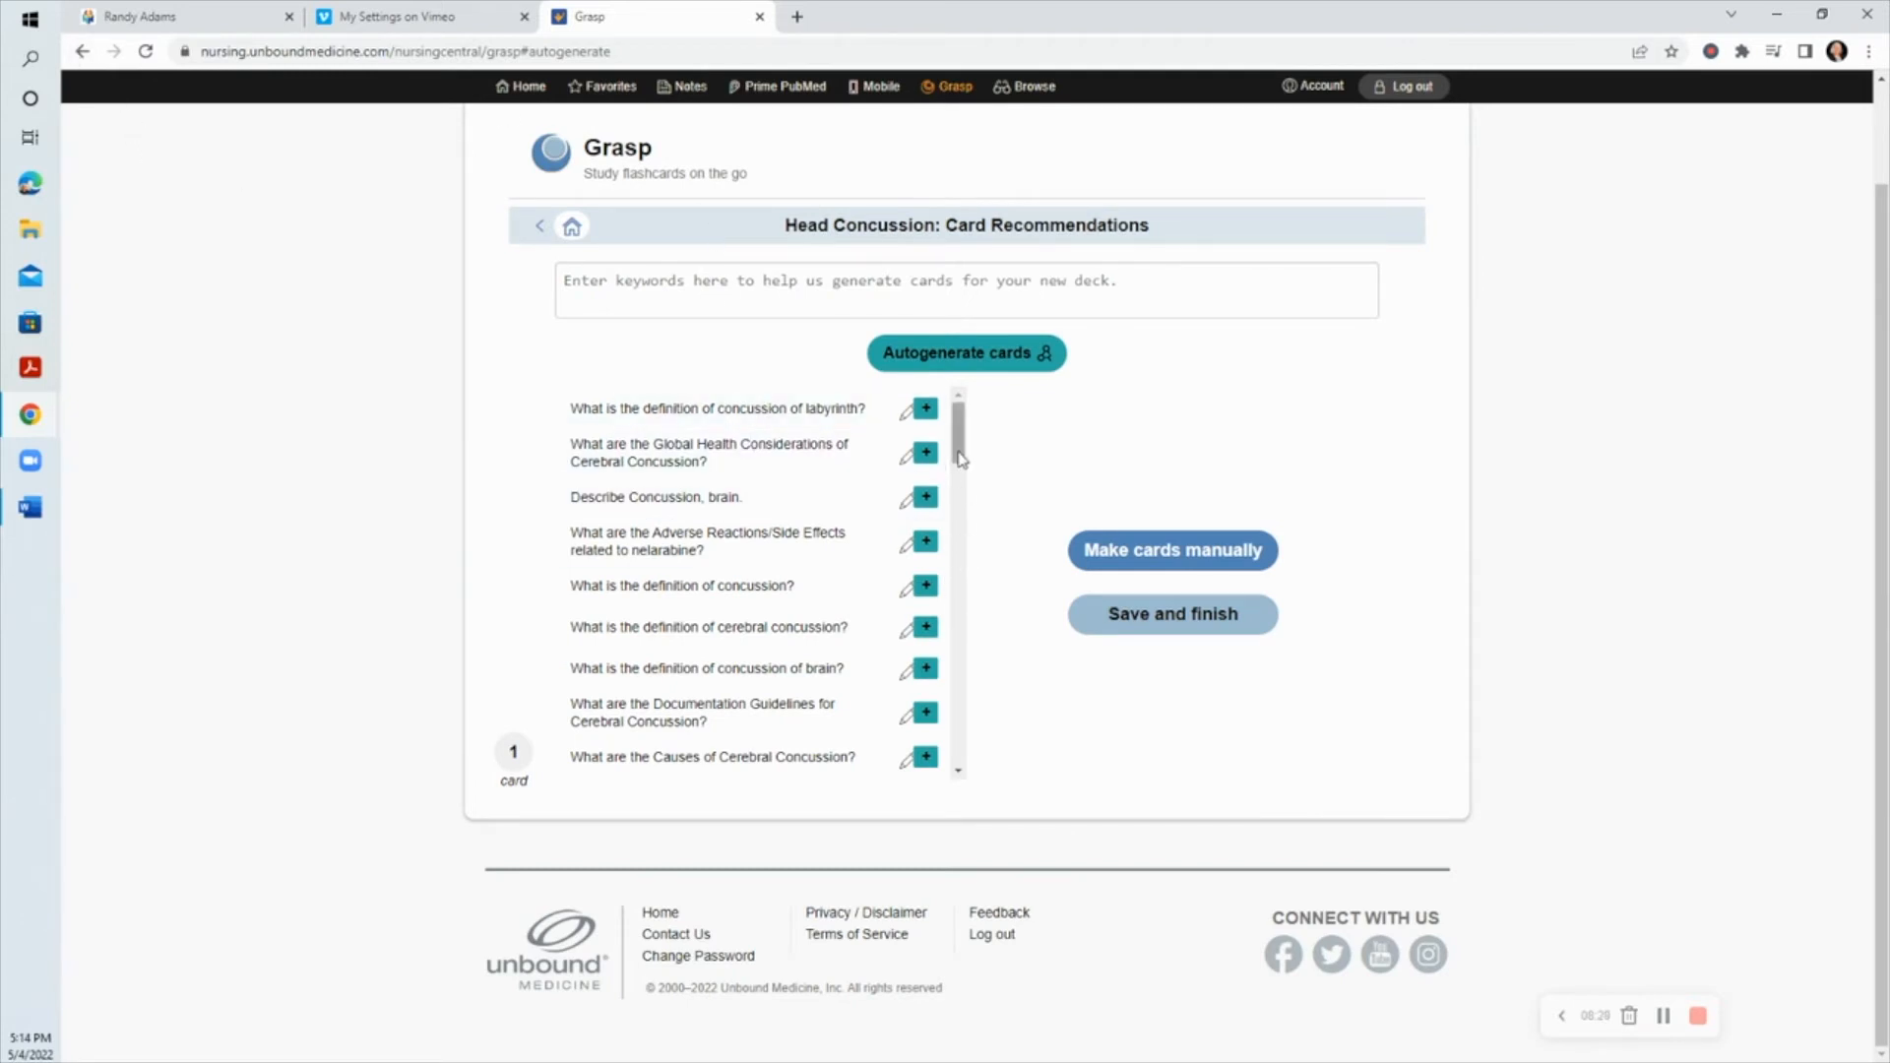
Step: Add the Causes, Assessment, and Planning and Implementation cards to the Head Concussion deck
{"action": "scroll", "scroll_direction": "down", "scroll_amount": 3}
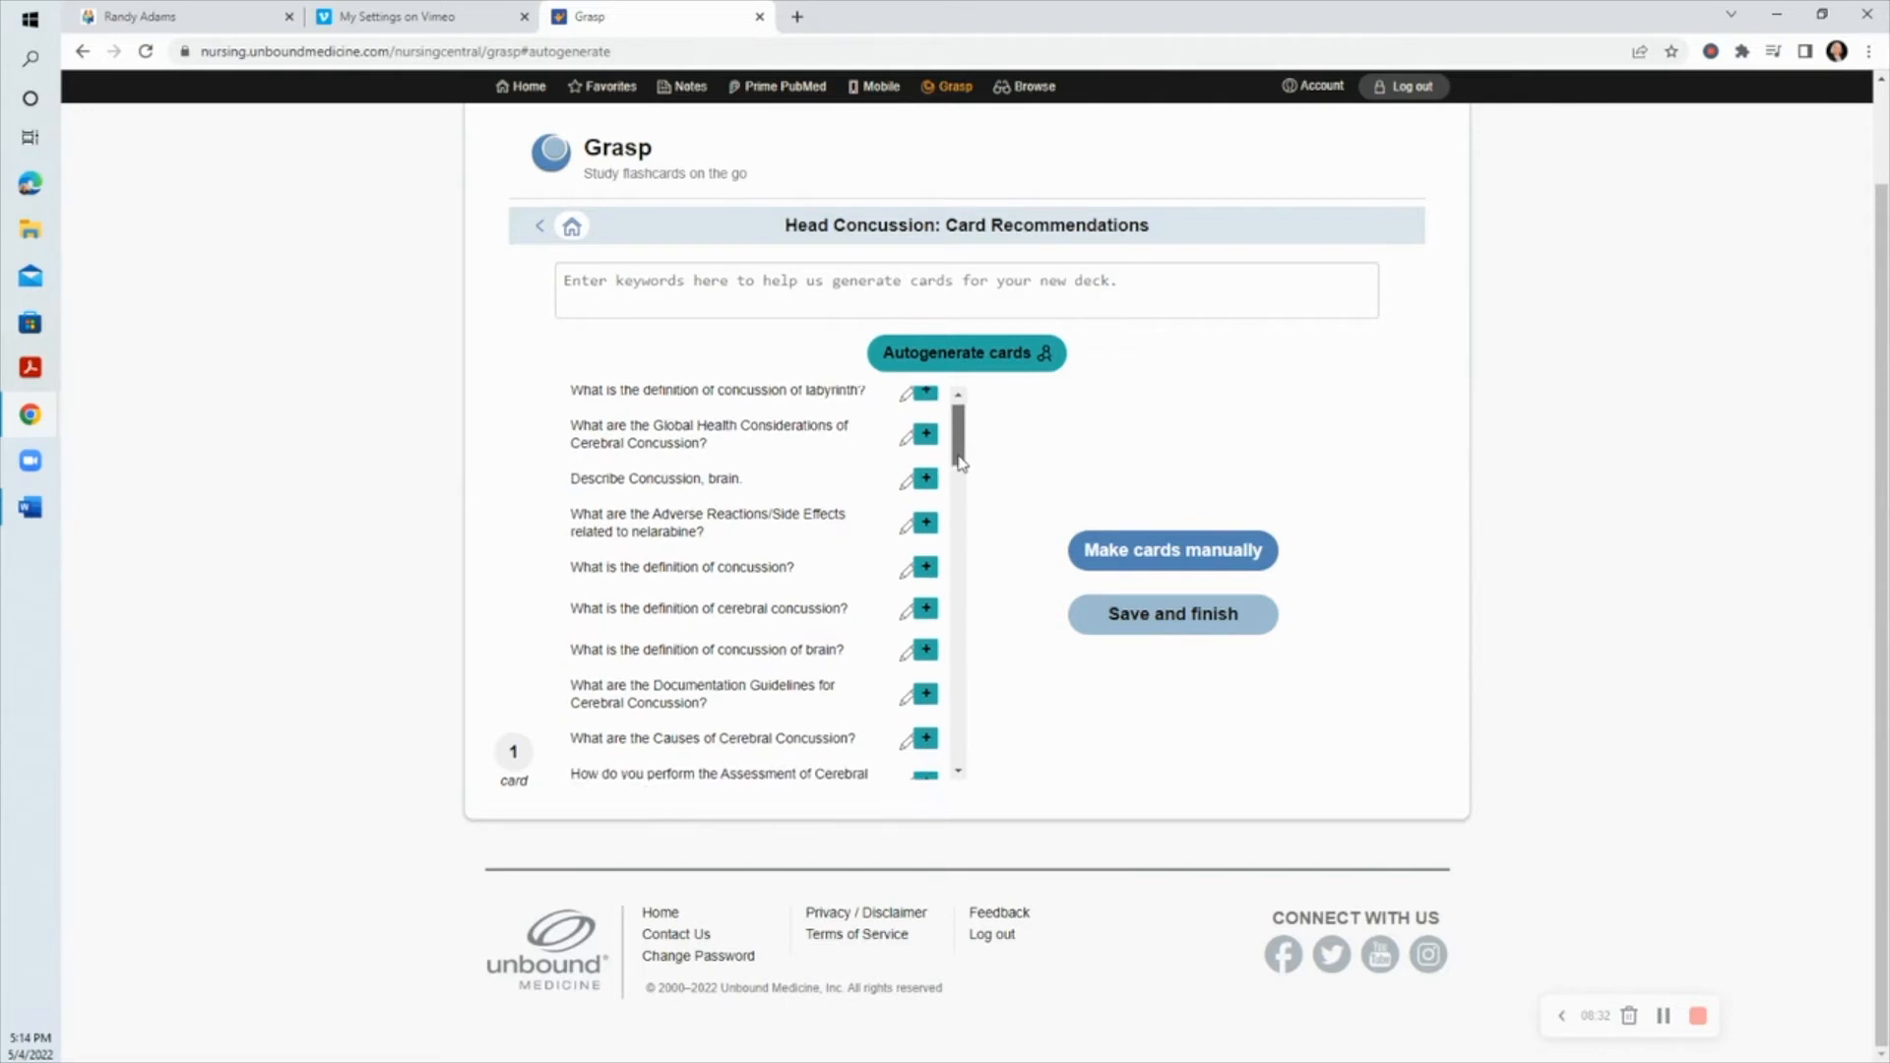
{"action": "scroll", "scroll_direction": "down", "scroll_amount": 3}
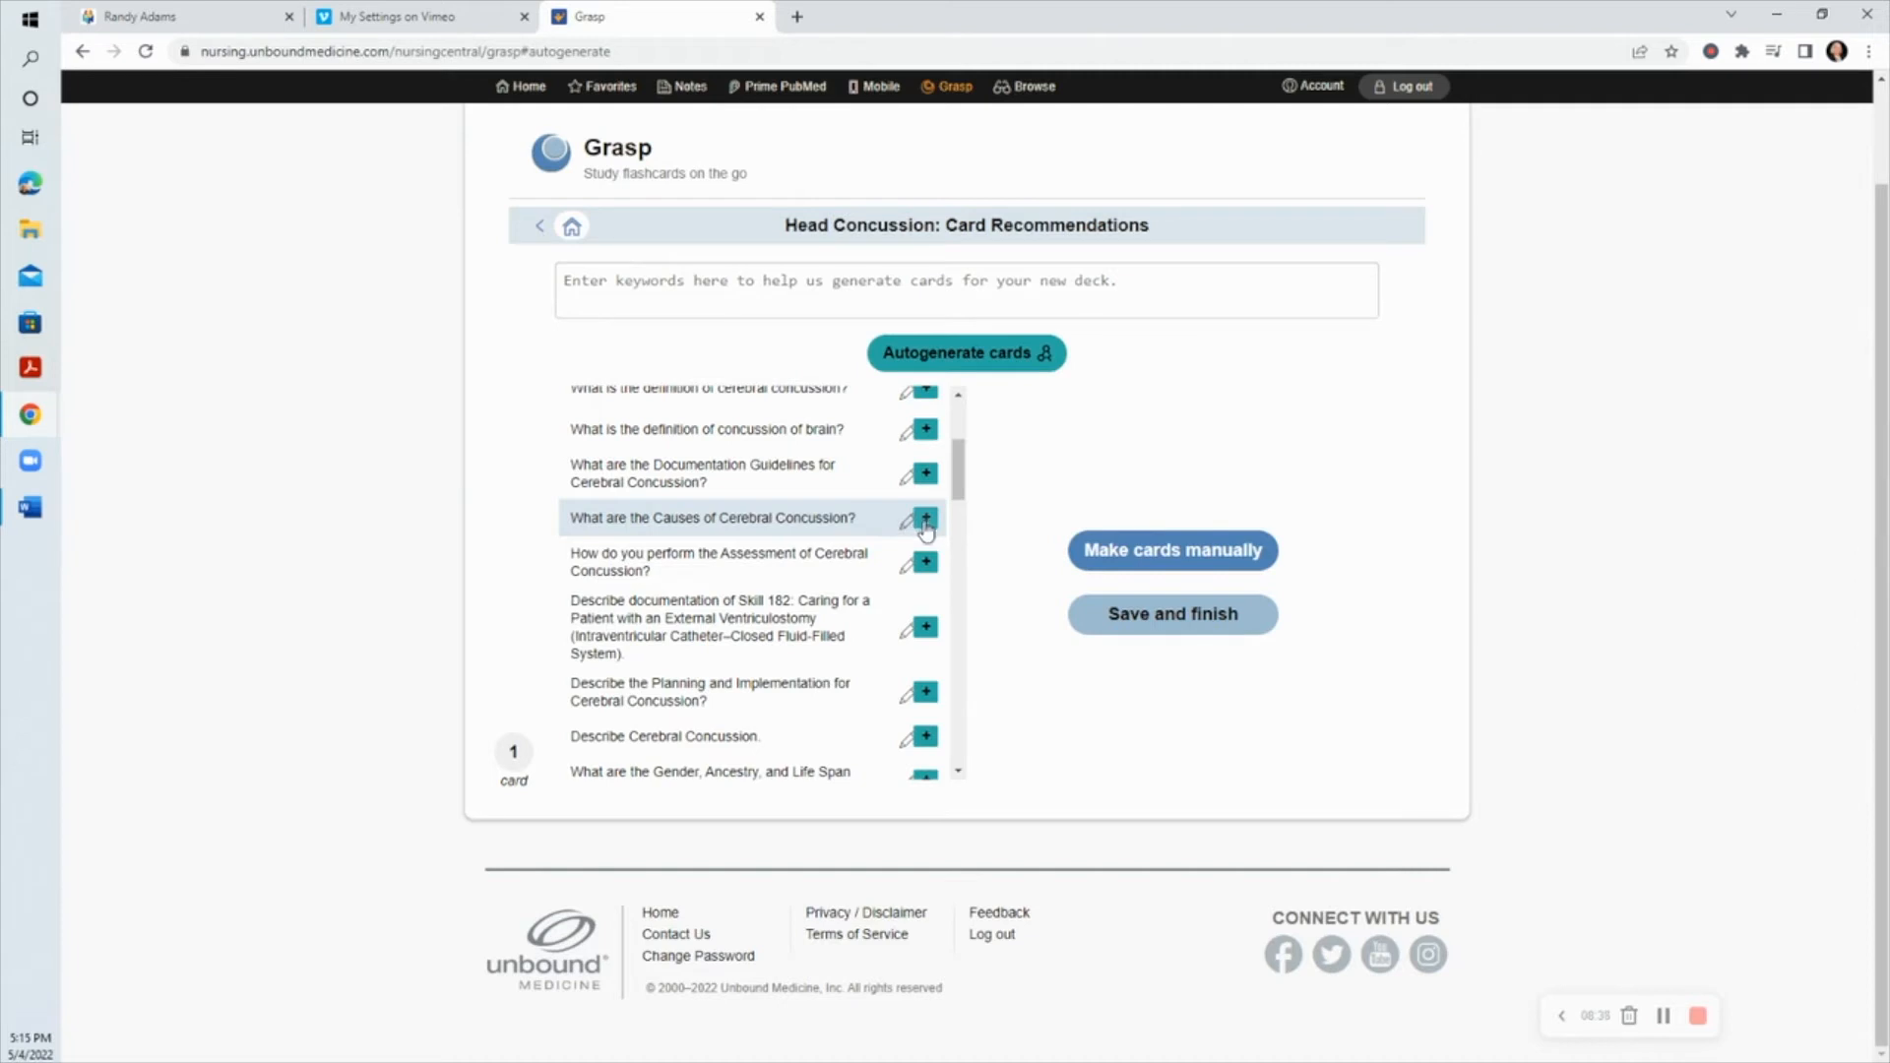
{"action": "left_click", "coordinate": [925, 518]}
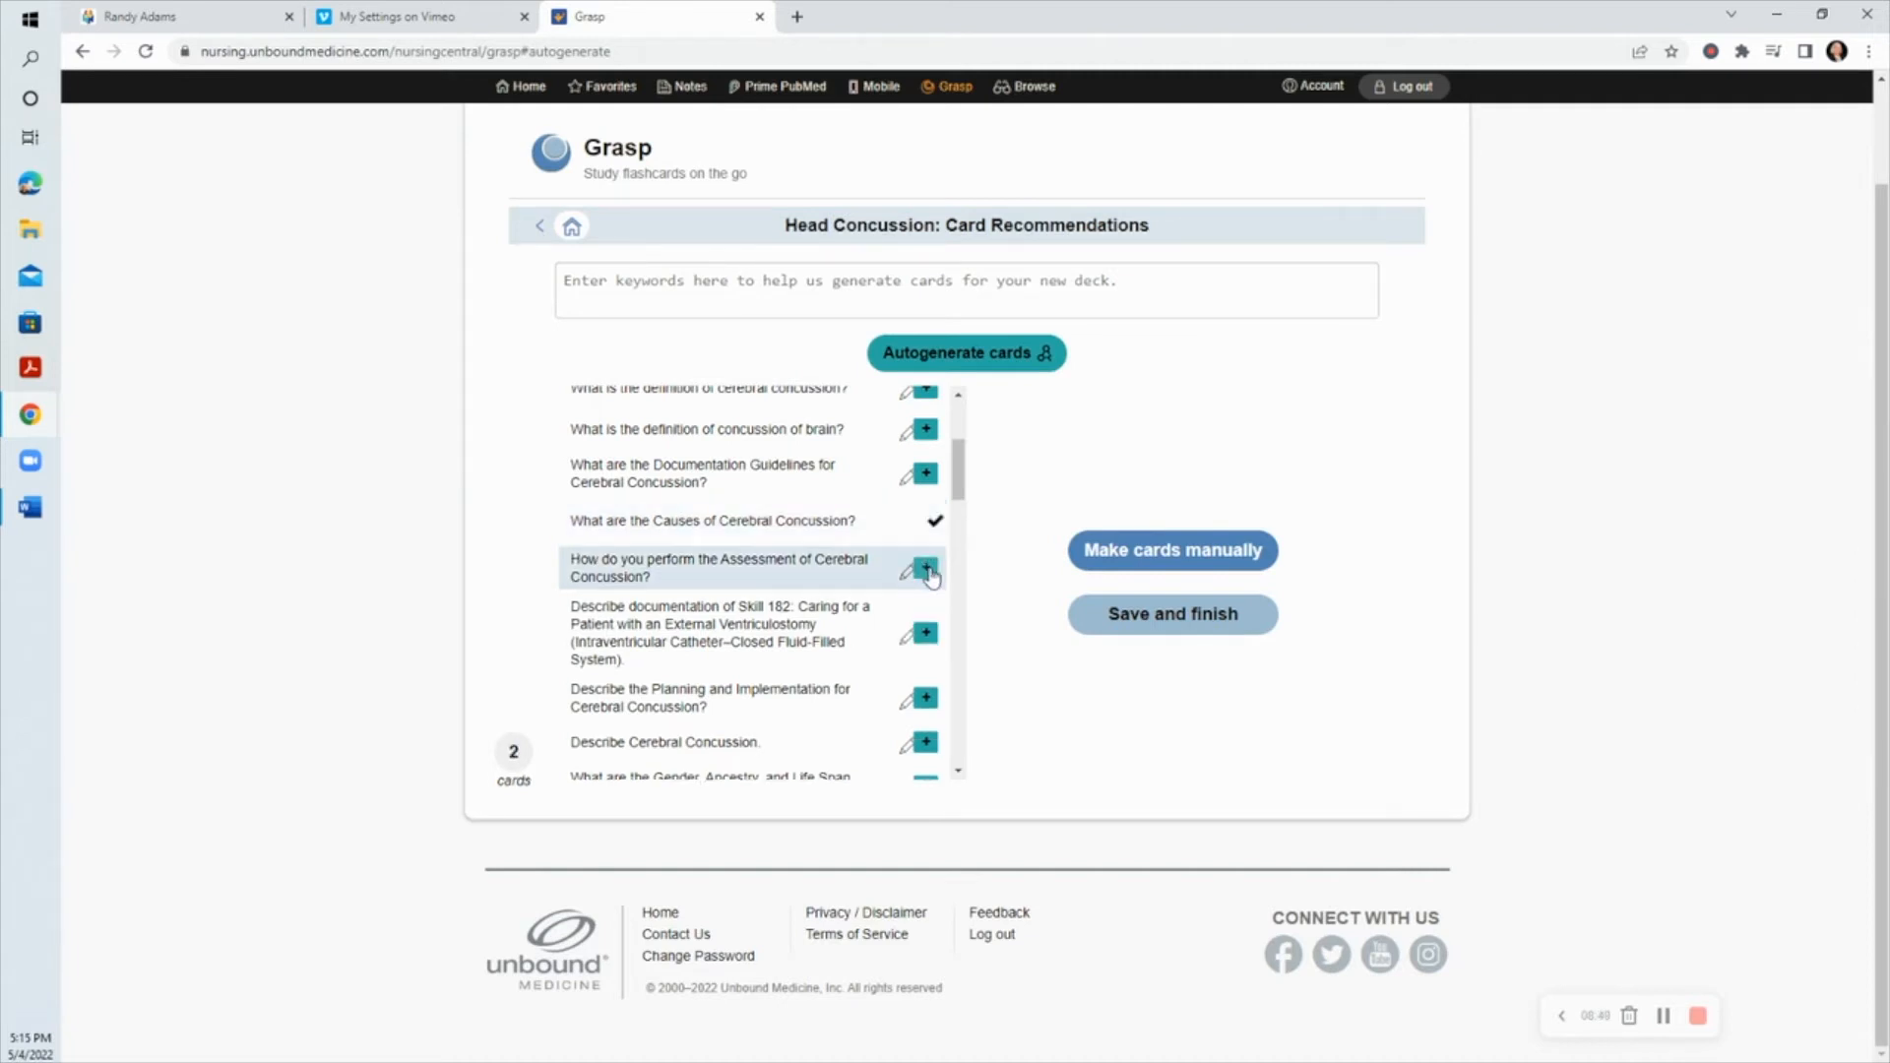
{"action": "left_click", "coordinate": [926, 568]}
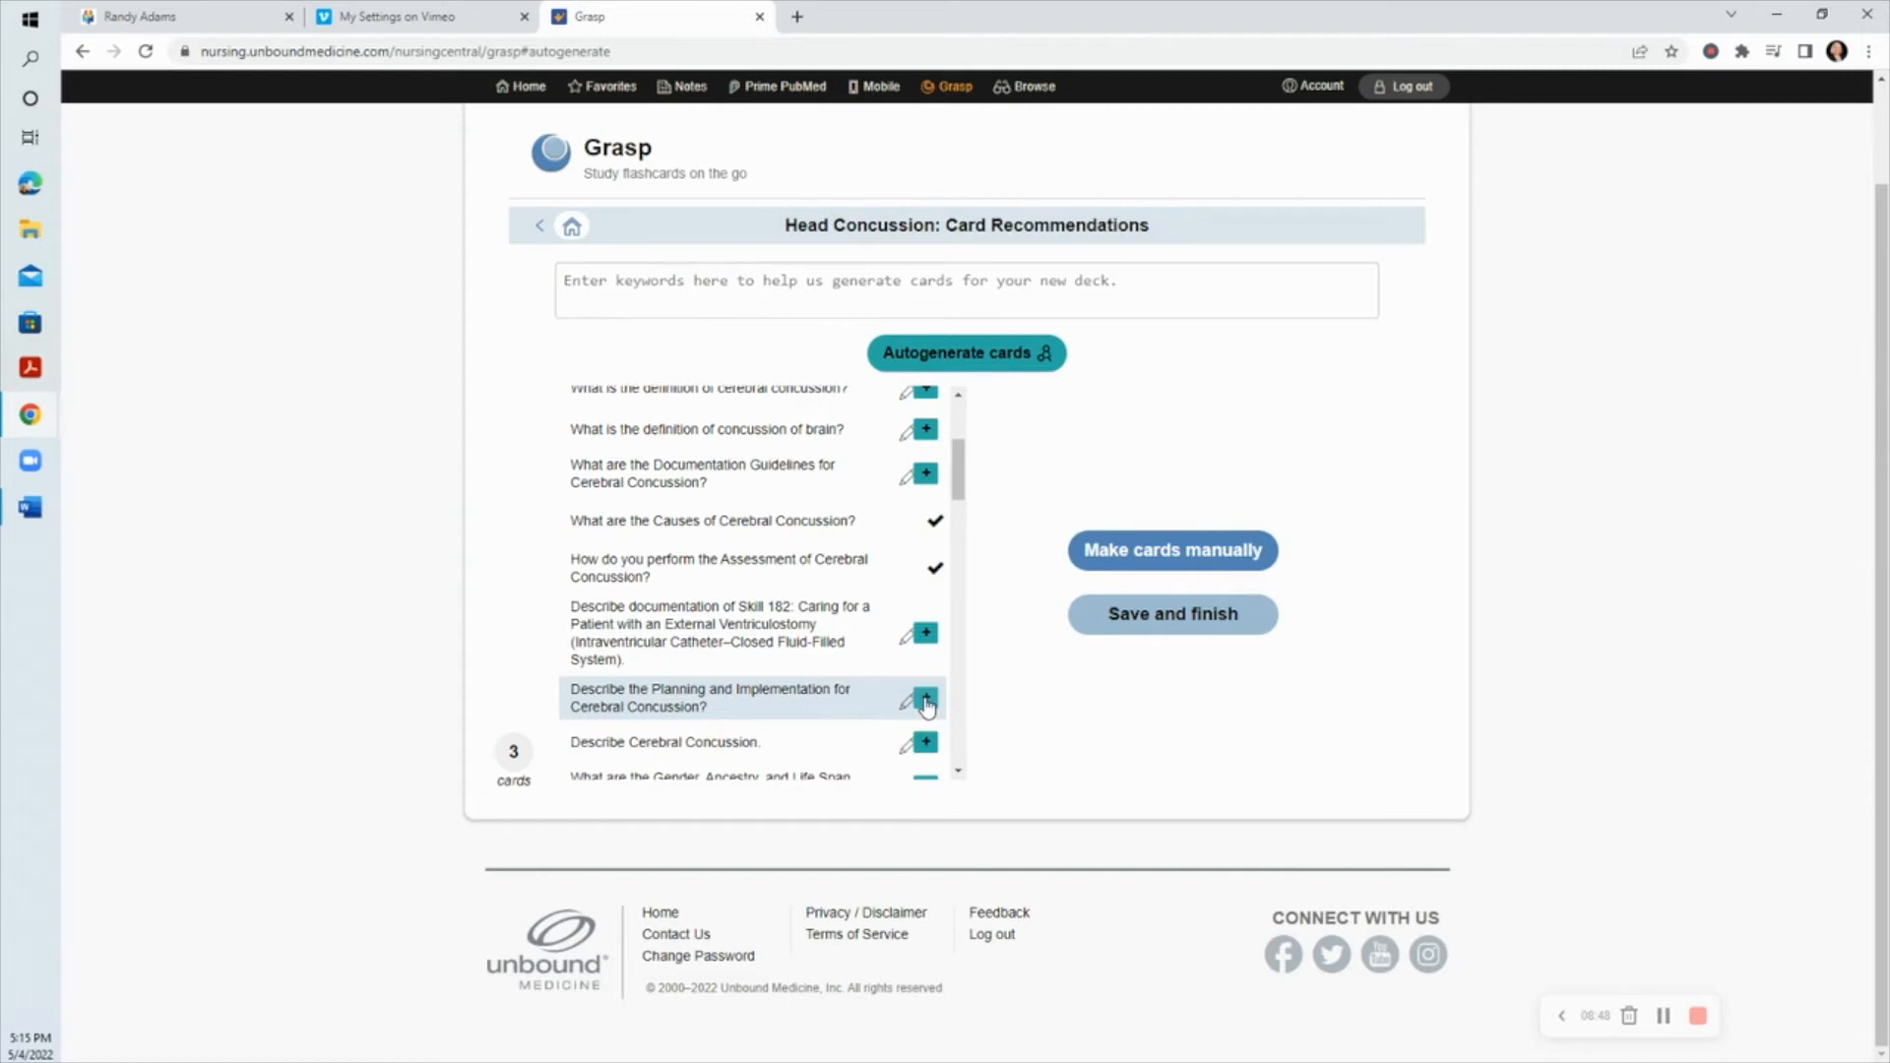
{"action": "left_click", "coordinate": [925, 700]}
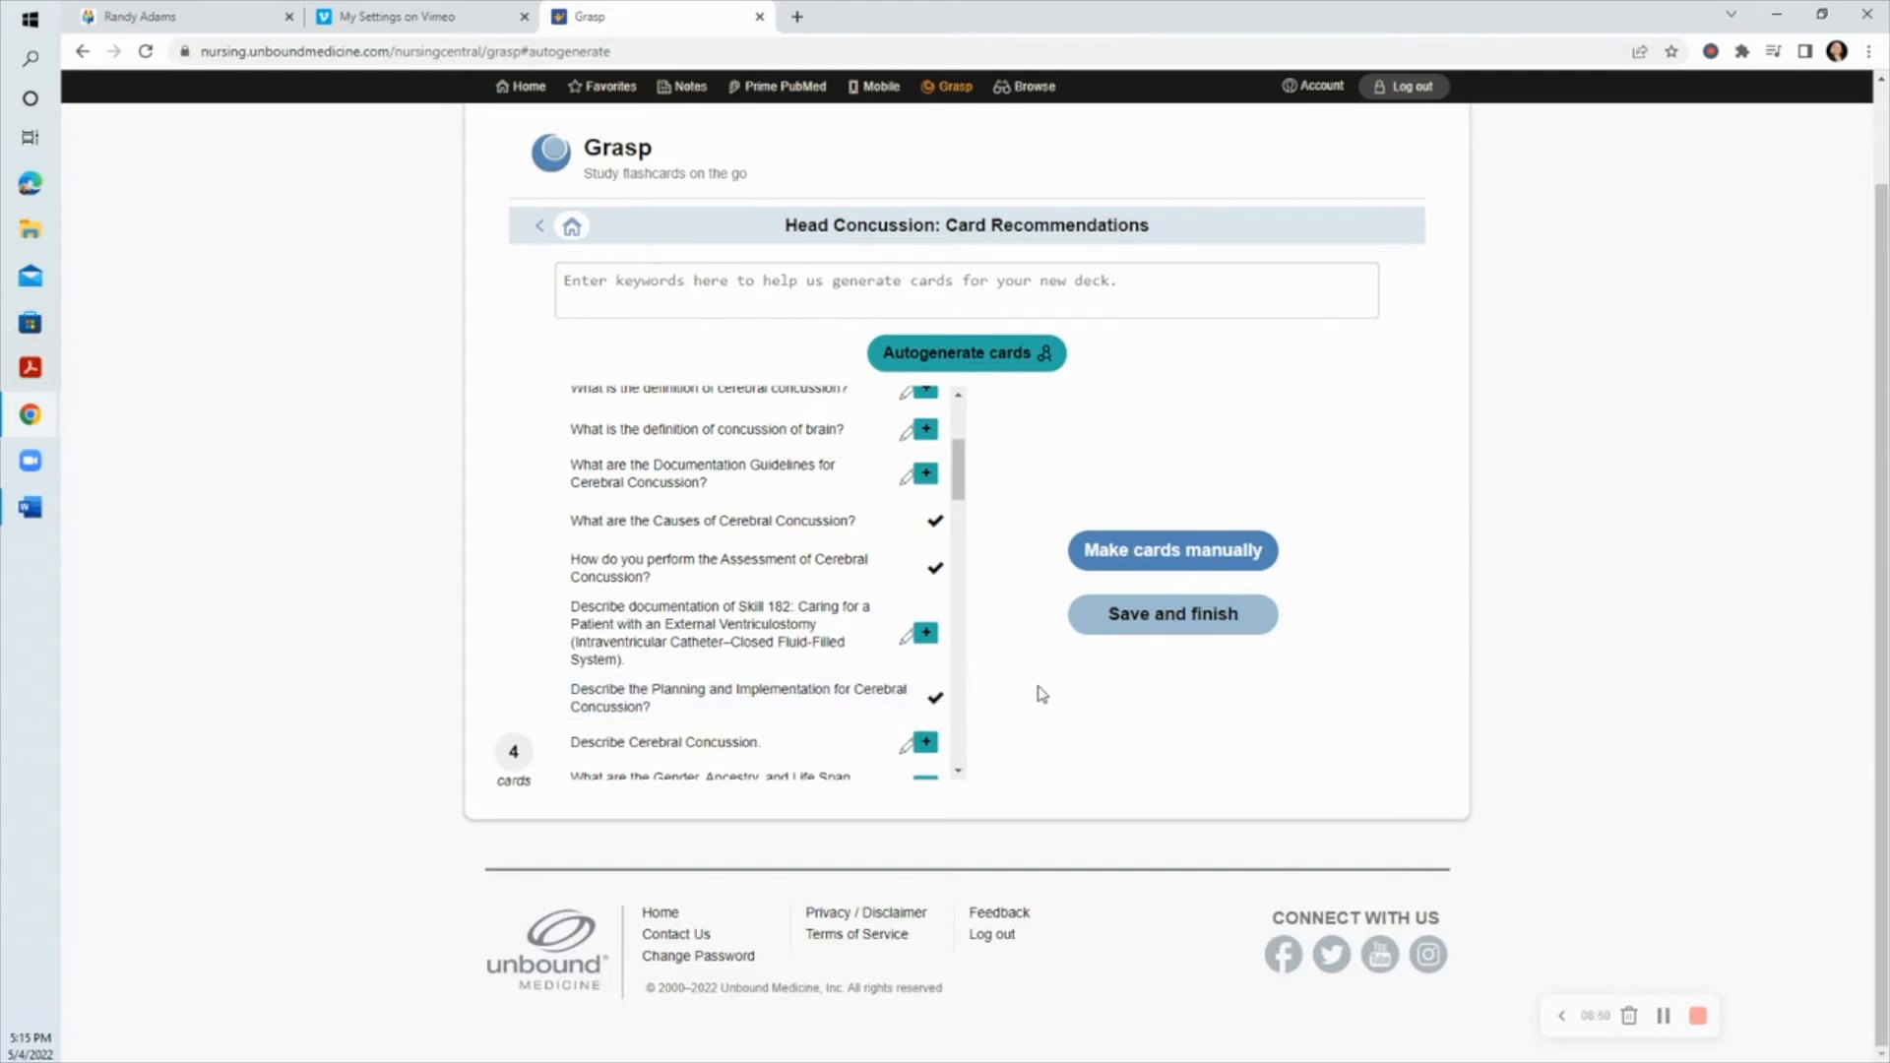
Step: Add the Documentation Guidelines card and save the five-card Head Concussion deck
{"action": "scroll", "scroll_direction": "down", "scroll_amount": 3}
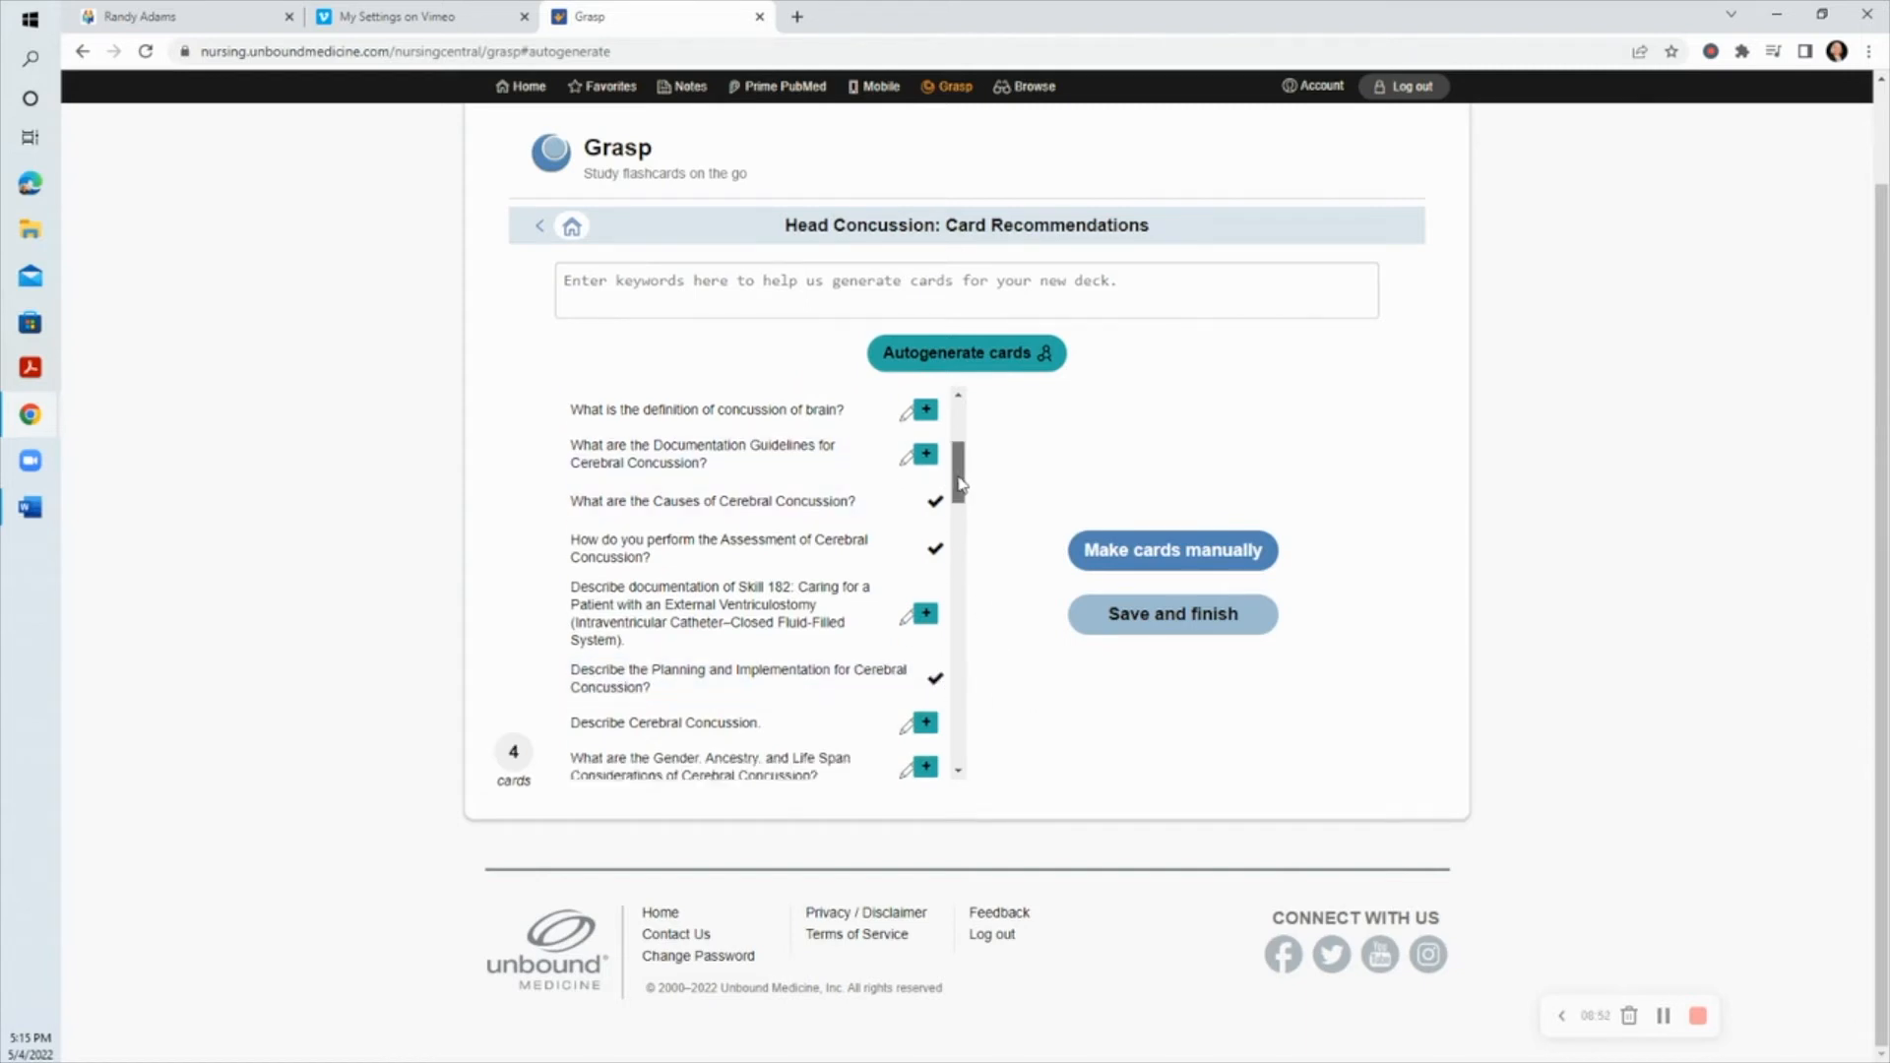
{"action": "scroll", "scroll_direction": "down", "scroll_amount": 3}
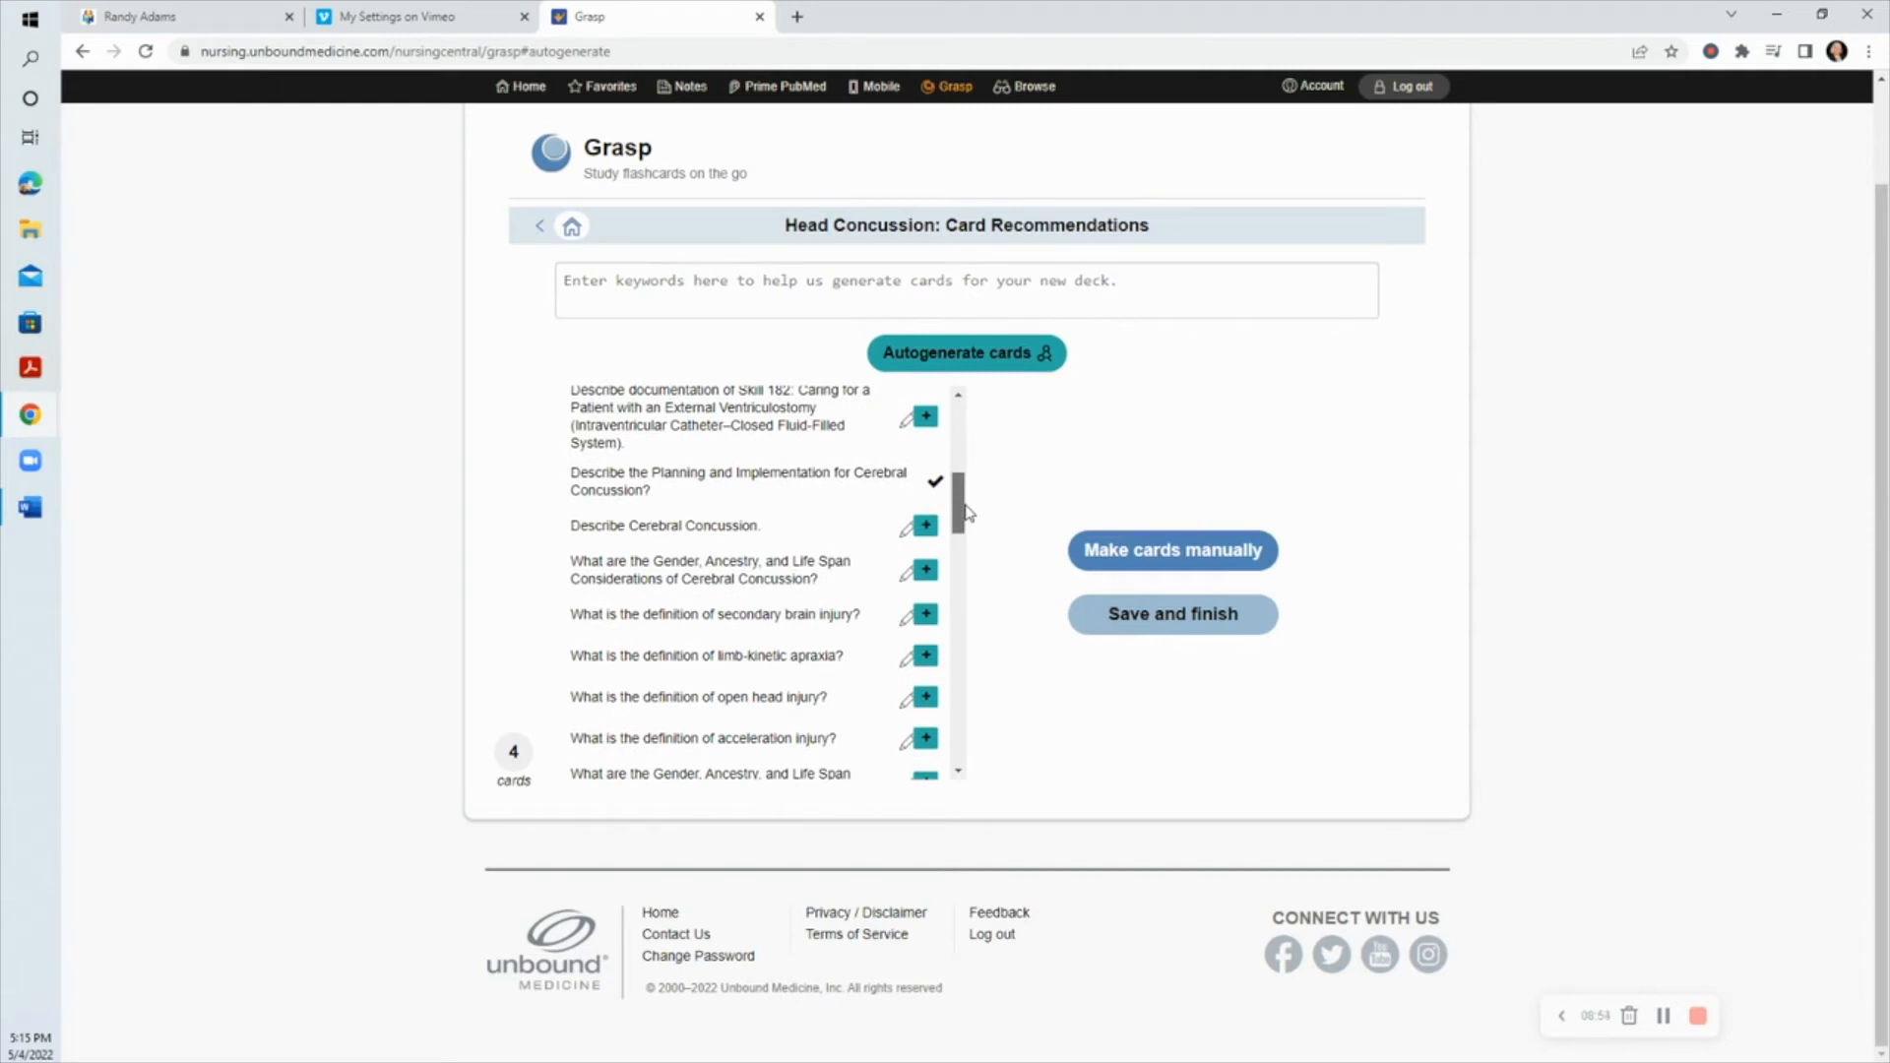
{"action": "scroll", "scroll_direction": "down", "scroll_amount": 3}
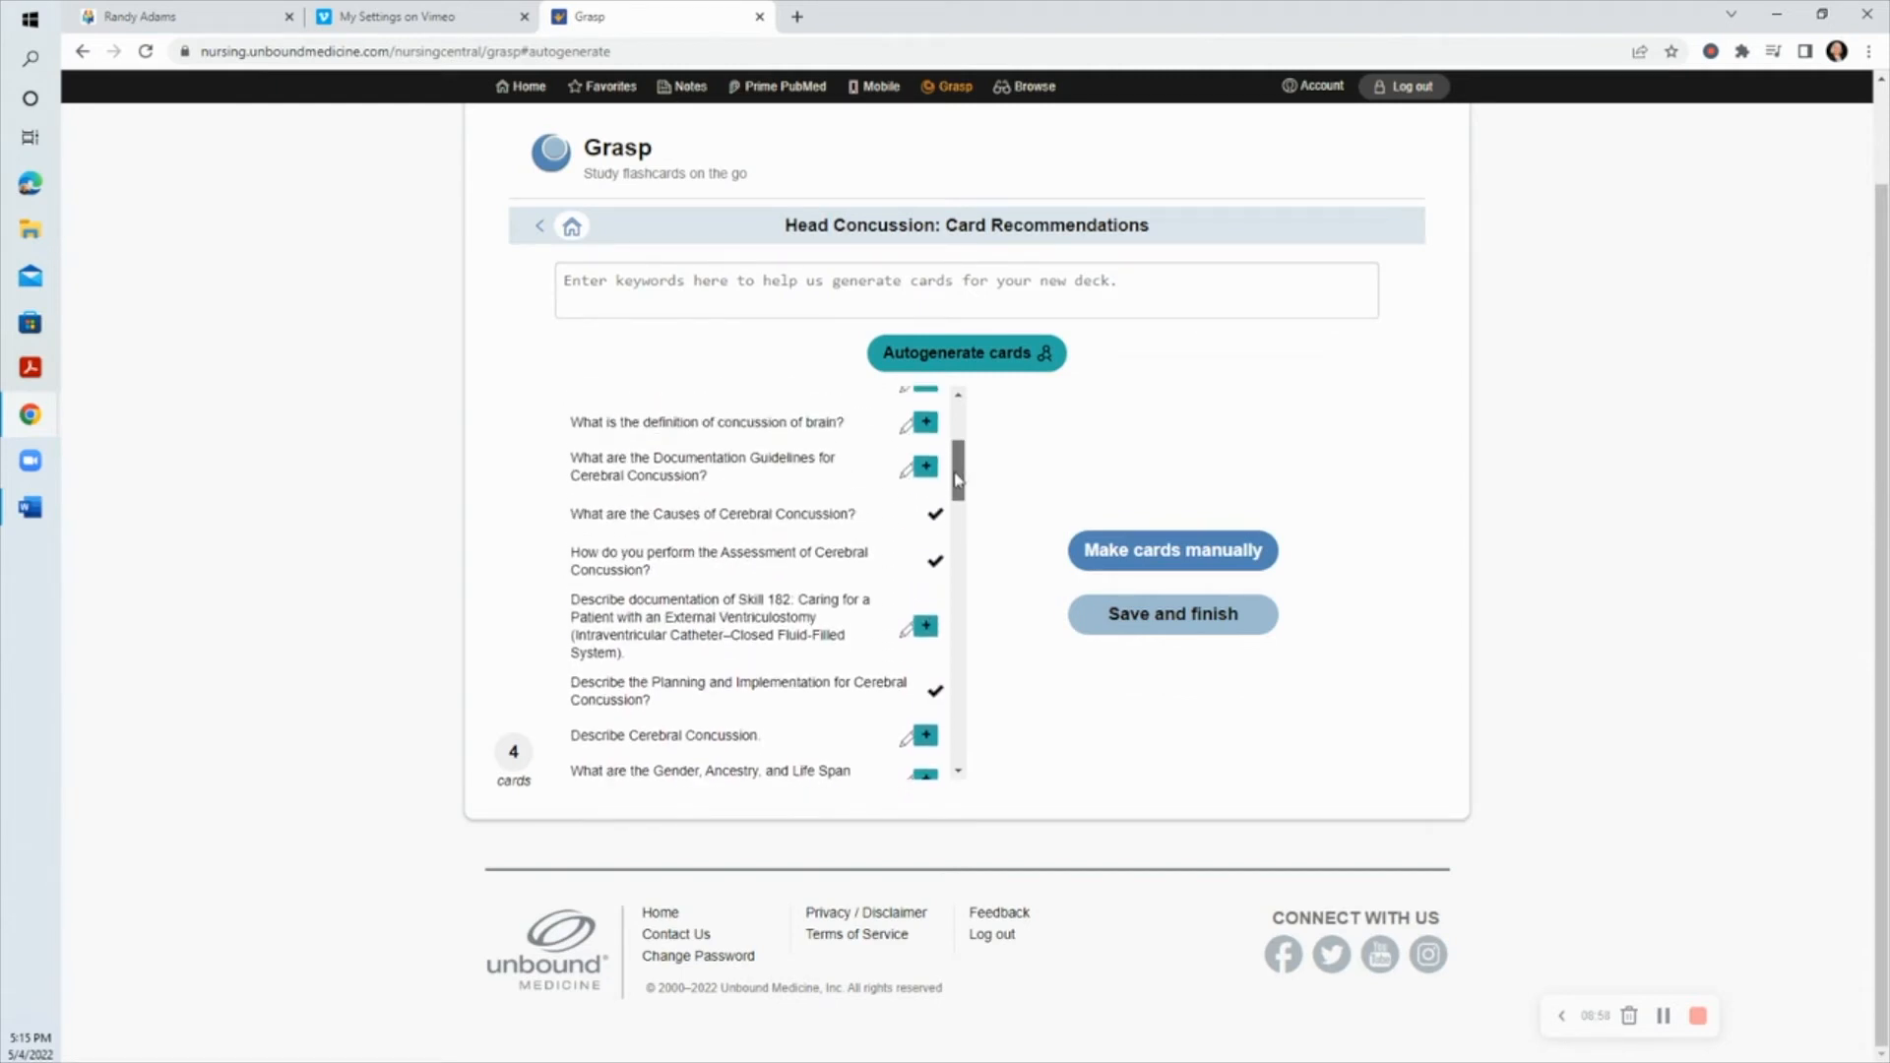
{"action": "scroll", "scroll_direction": "up", "scroll_amount": 3}
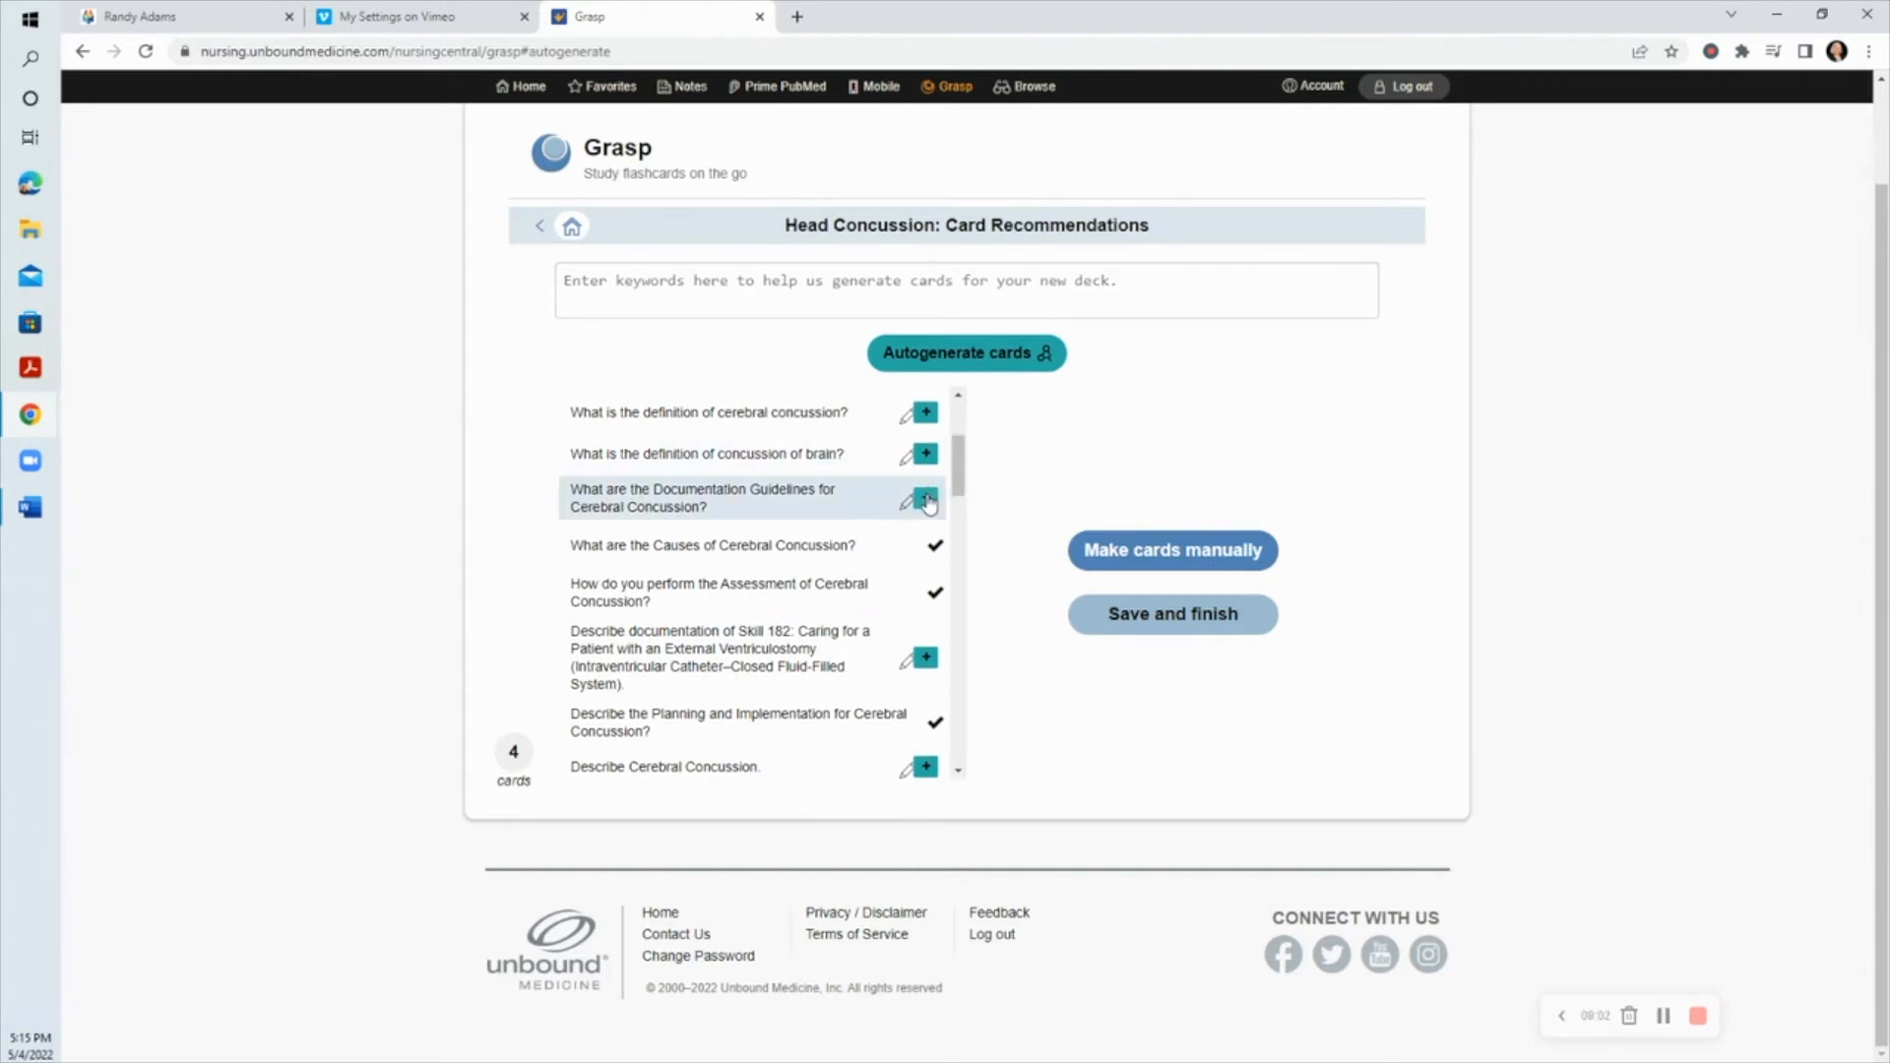
{"action": "left_click", "coordinate": [926, 498]}
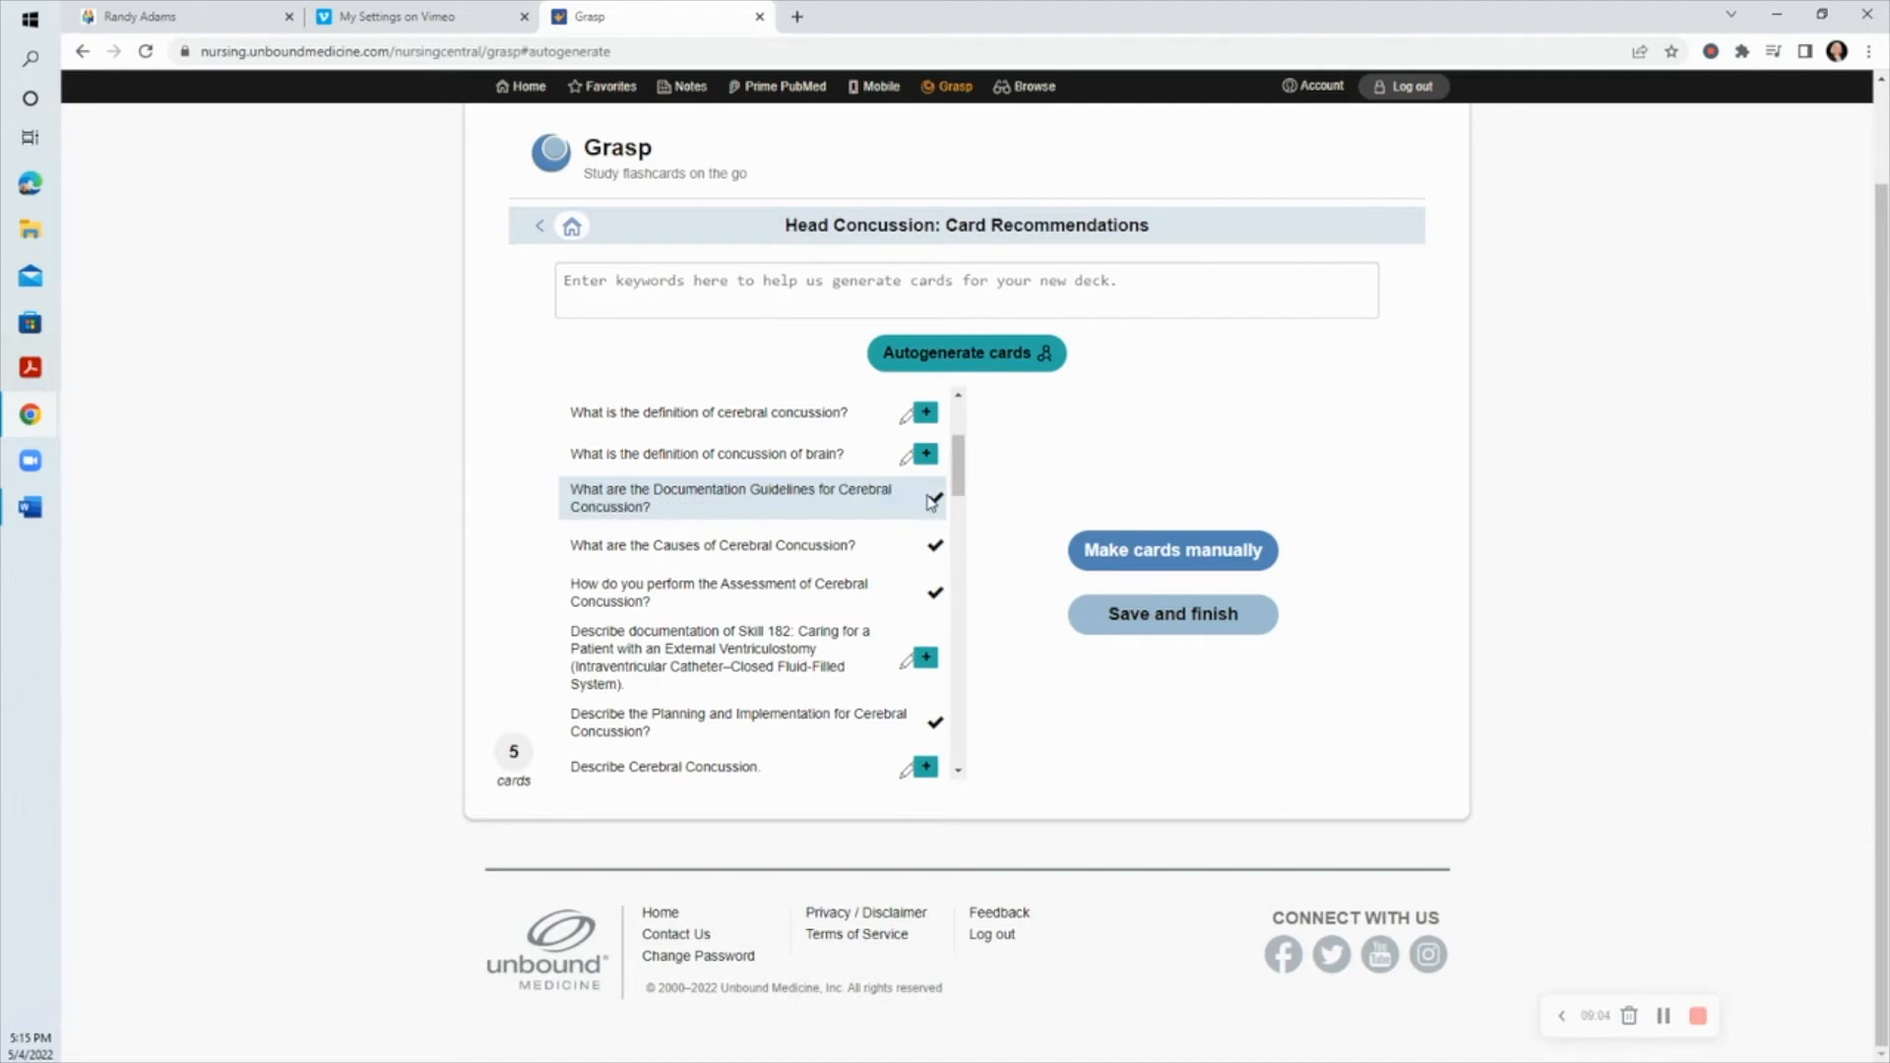
{"action": "left_click", "coordinate": [934, 498]}
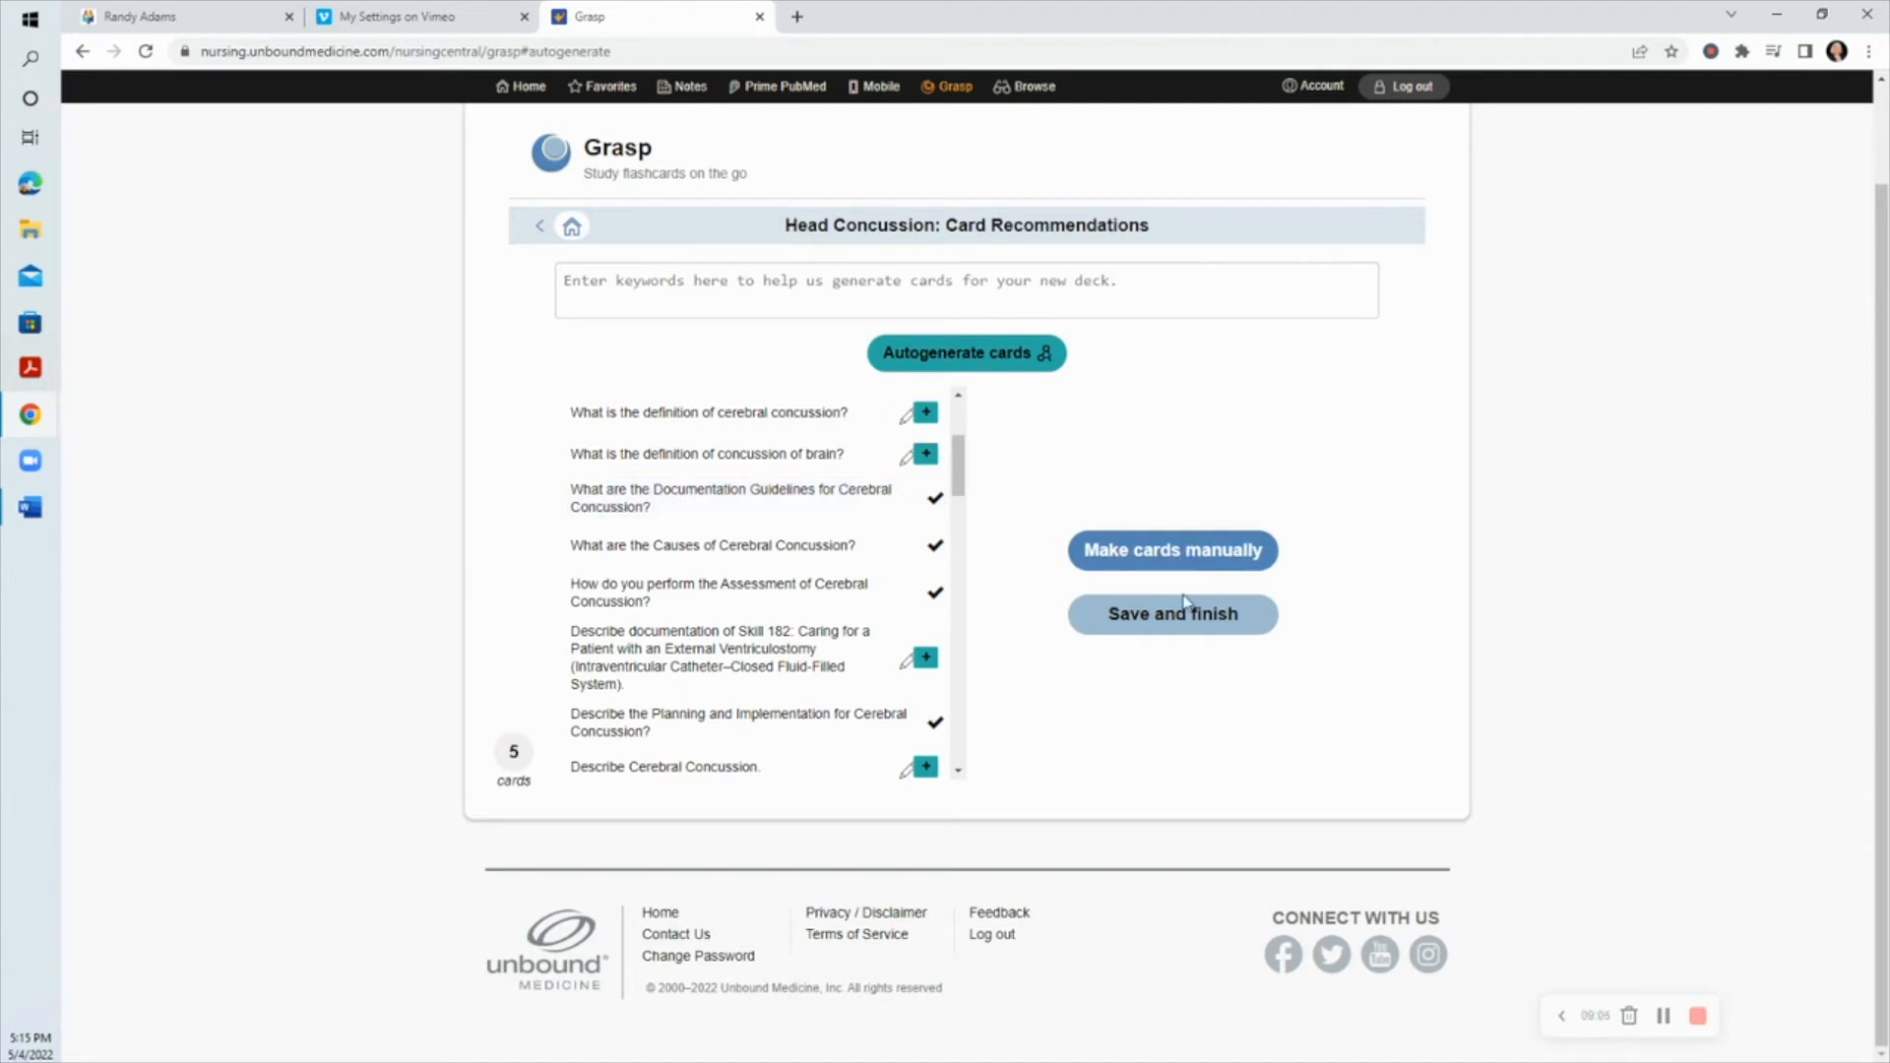
{"action": "left_click", "coordinate": [1170, 615]}
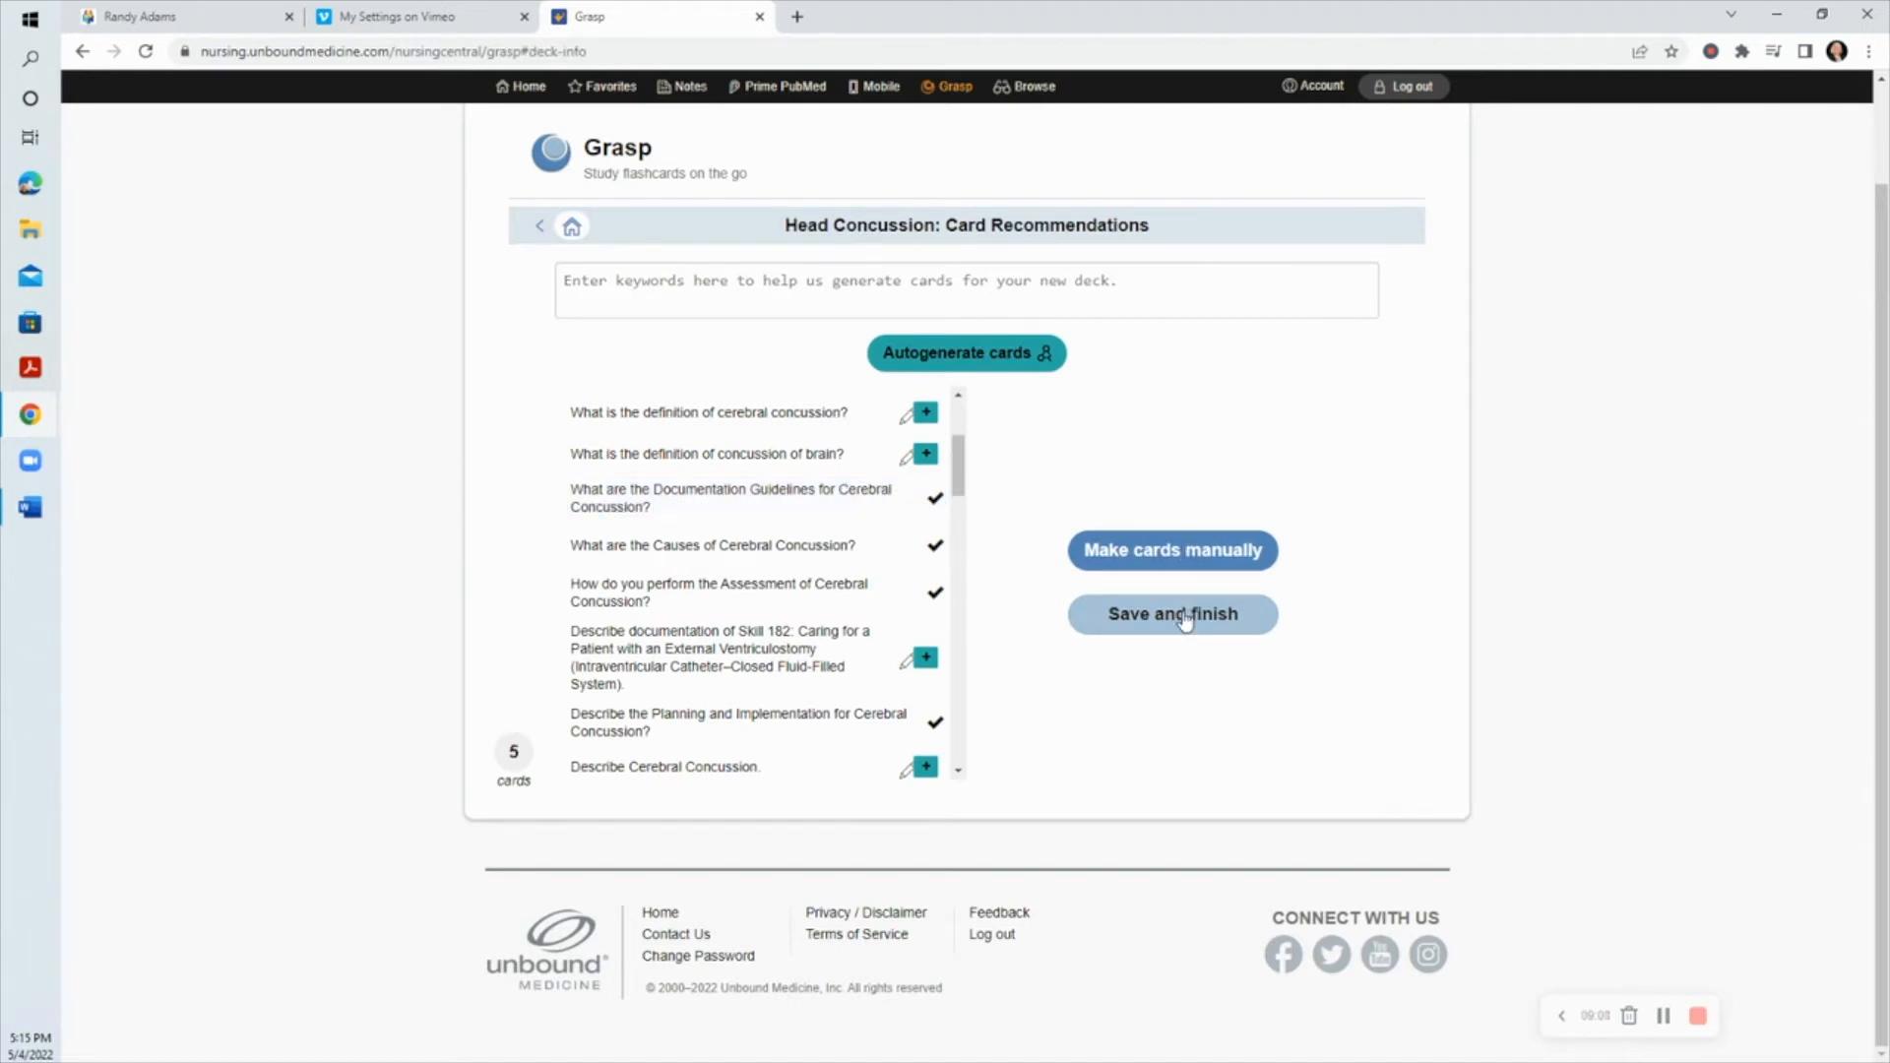
{"action": "left_click", "coordinate": [1170, 615]}
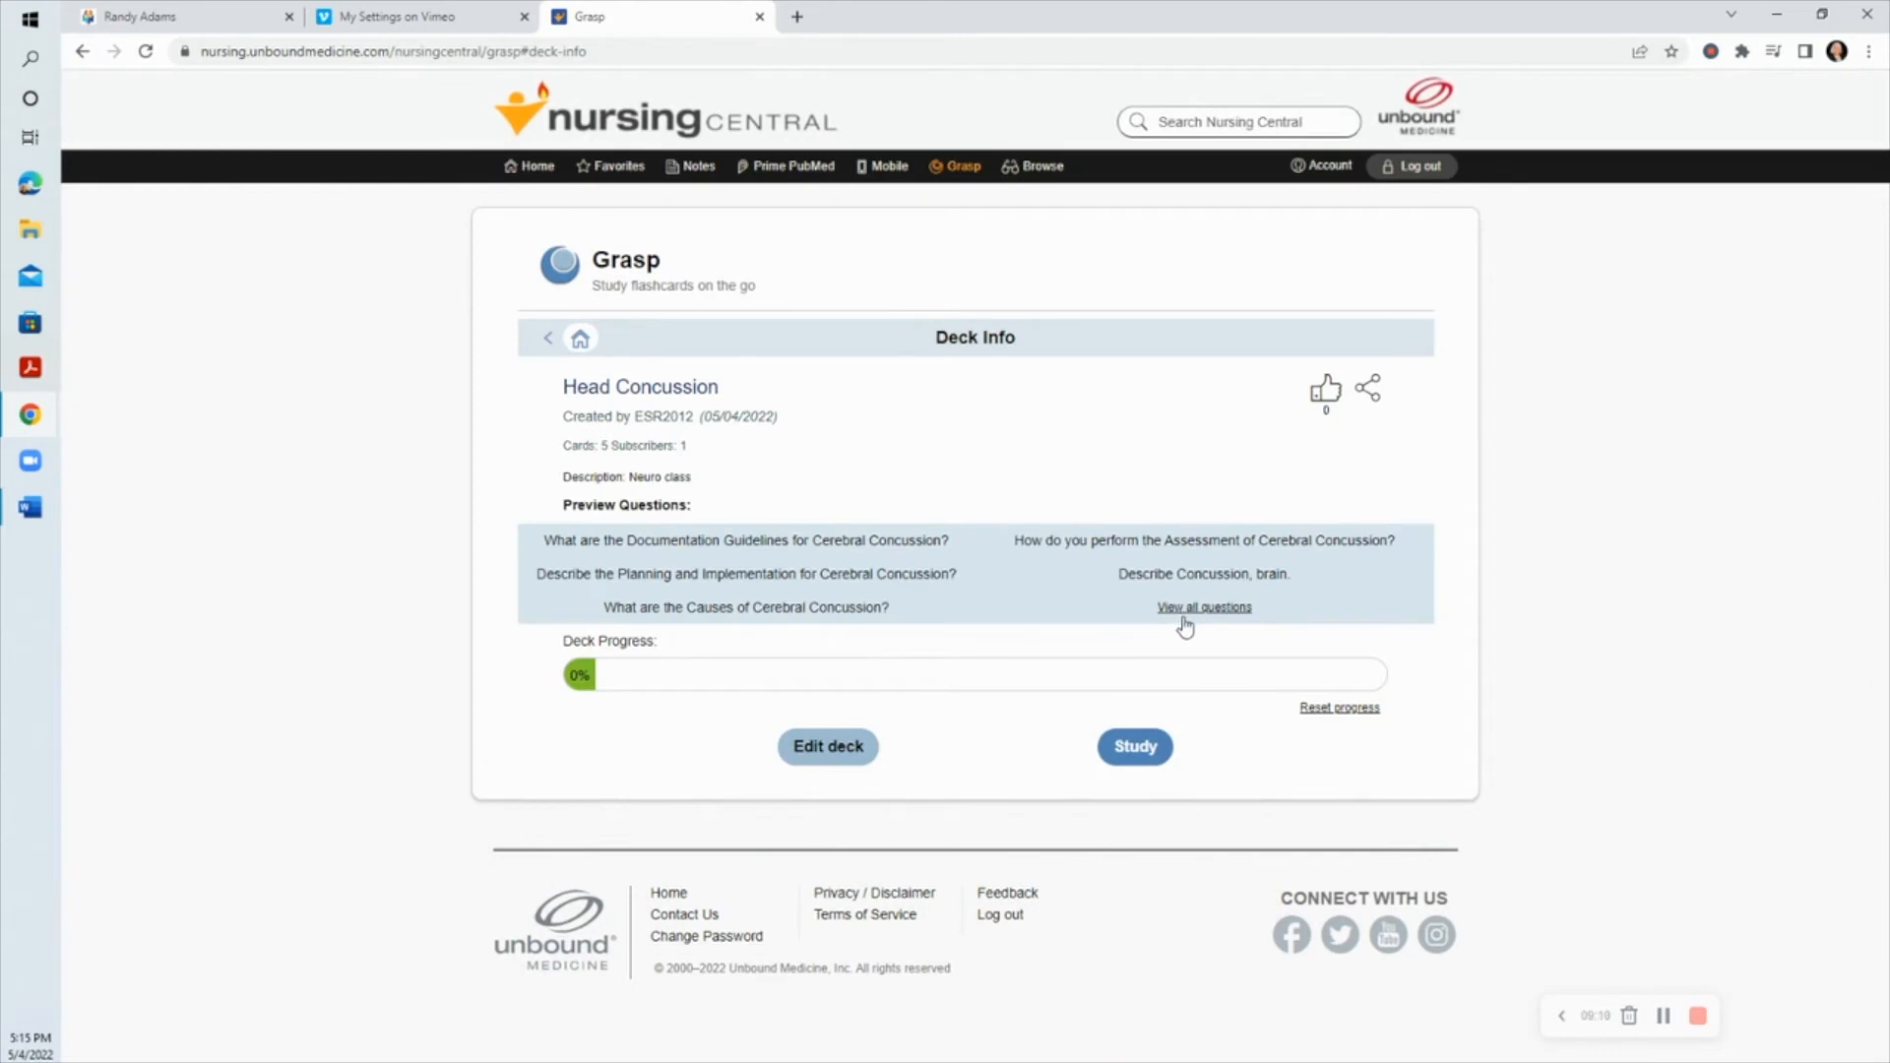
{"action": "mouse_move", "coordinate": [567, 238]}
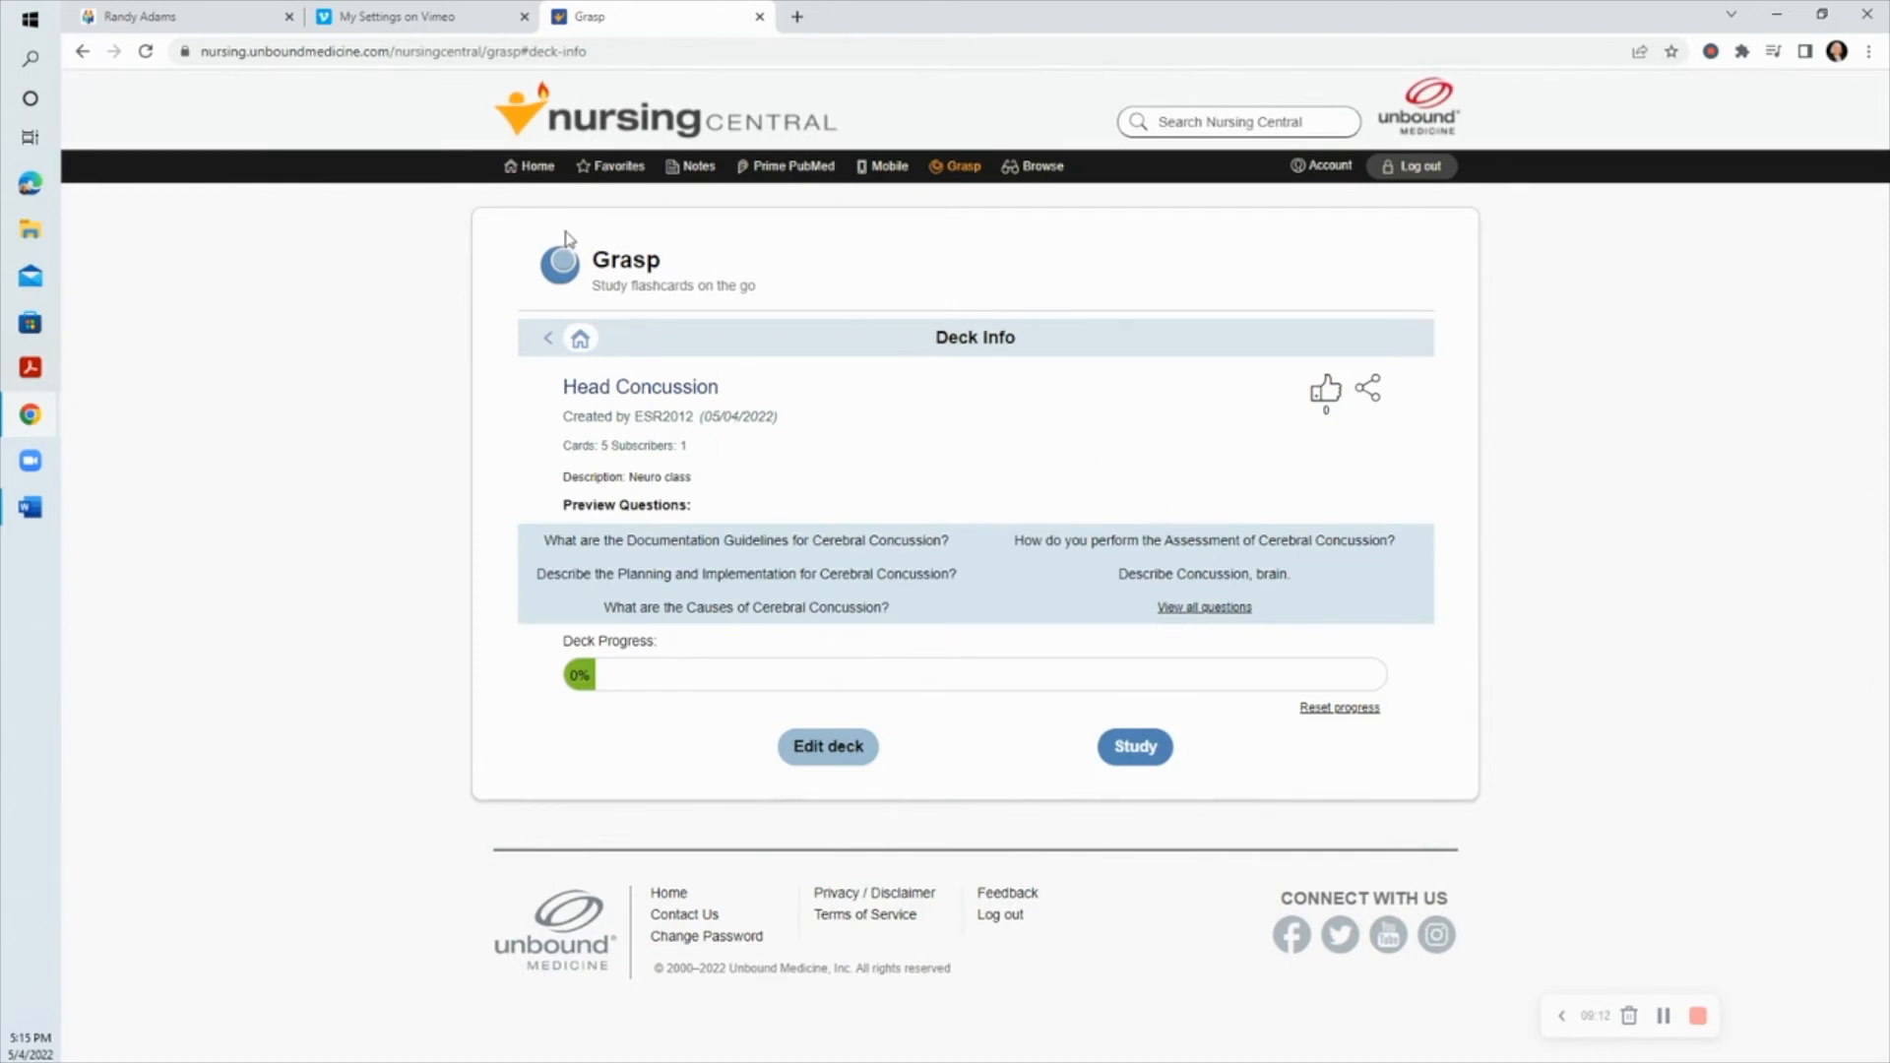
{"action": "mouse_move", "coordinate": [538, 165]}
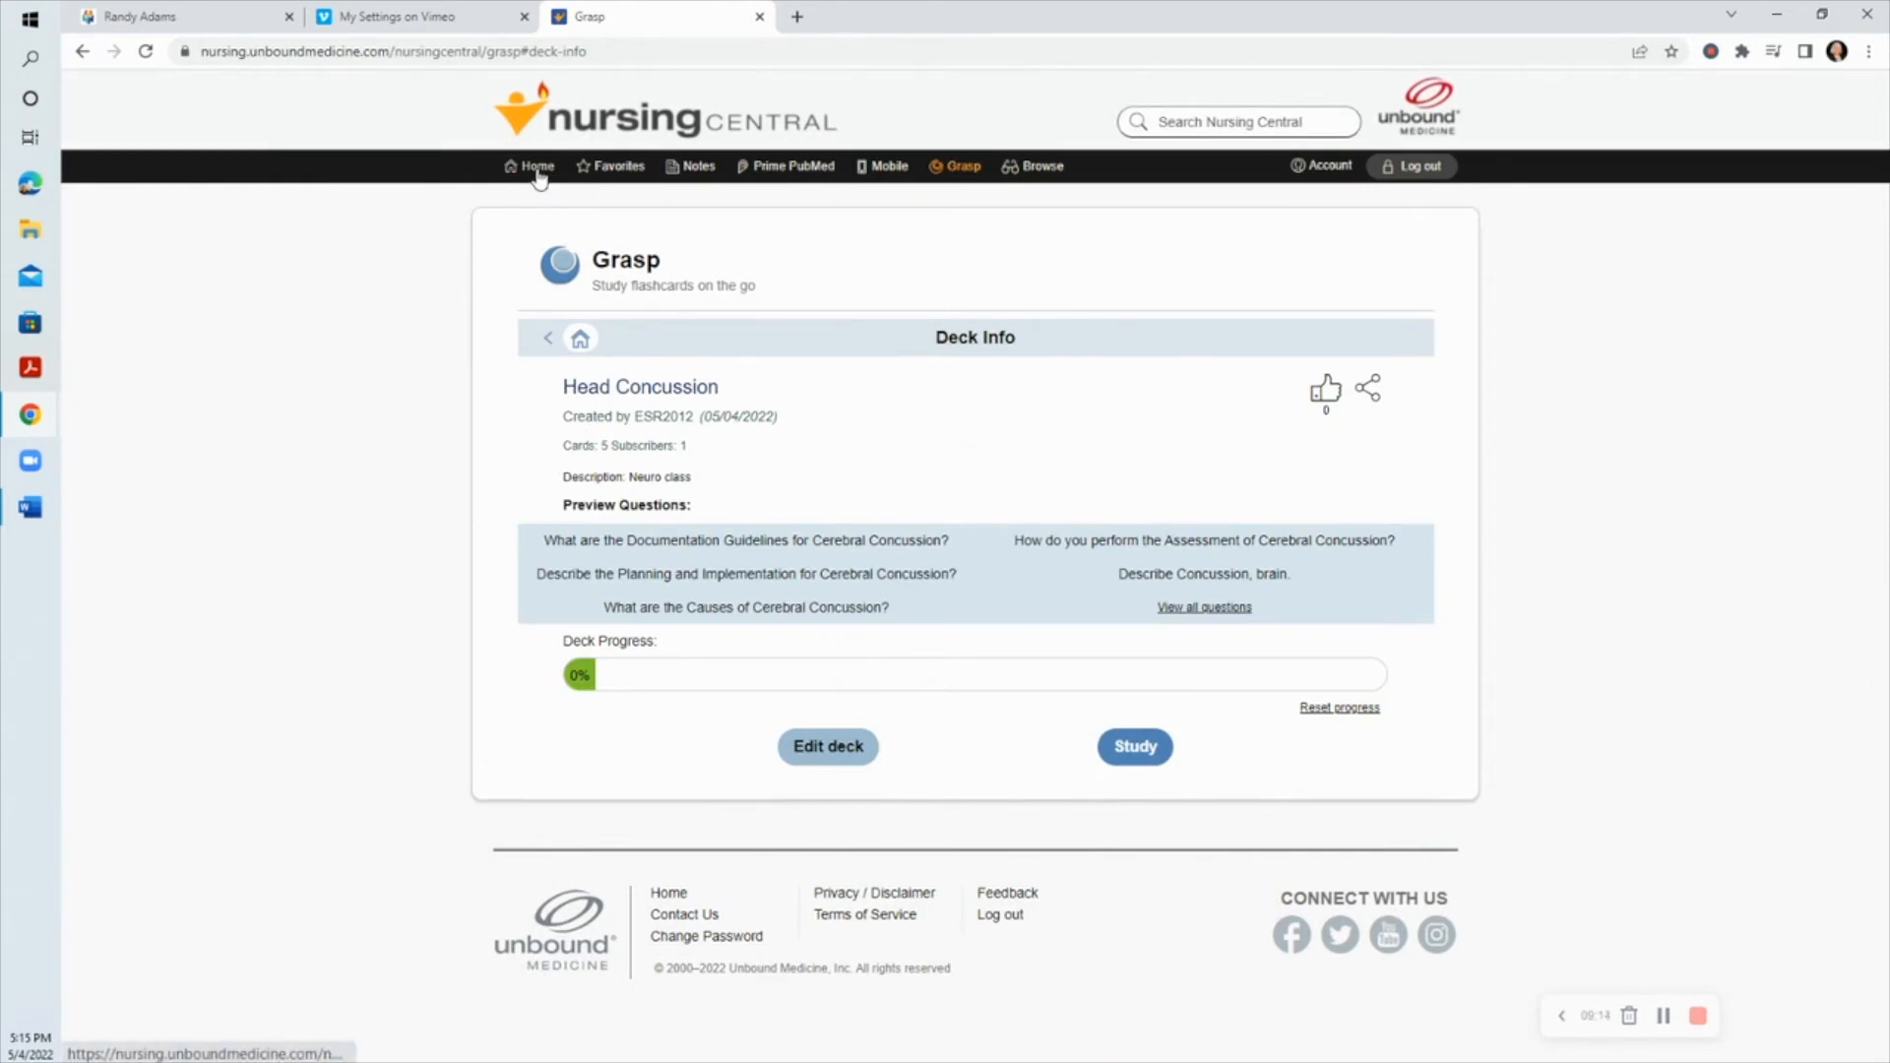
{"action": "left_click", "coordinate": [536, 165]}
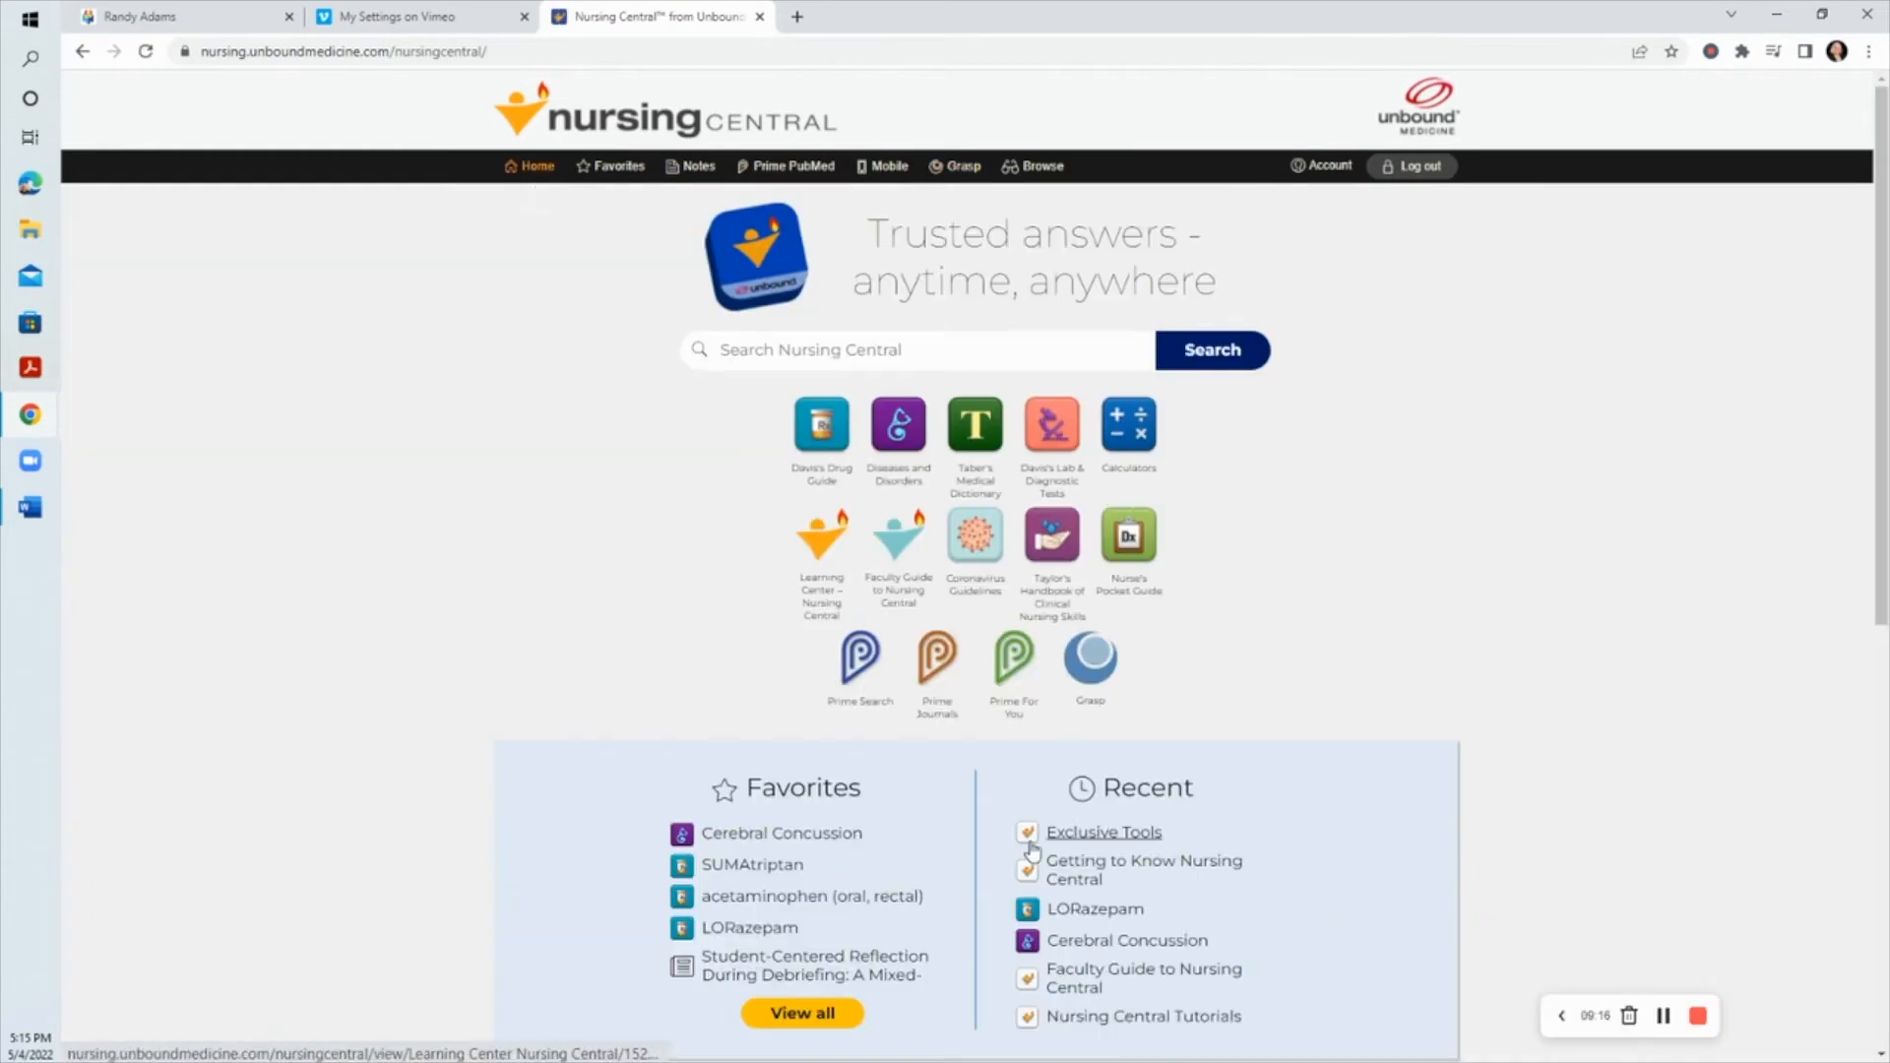
{"action": "left_click", "coordinate": [30, 507]}
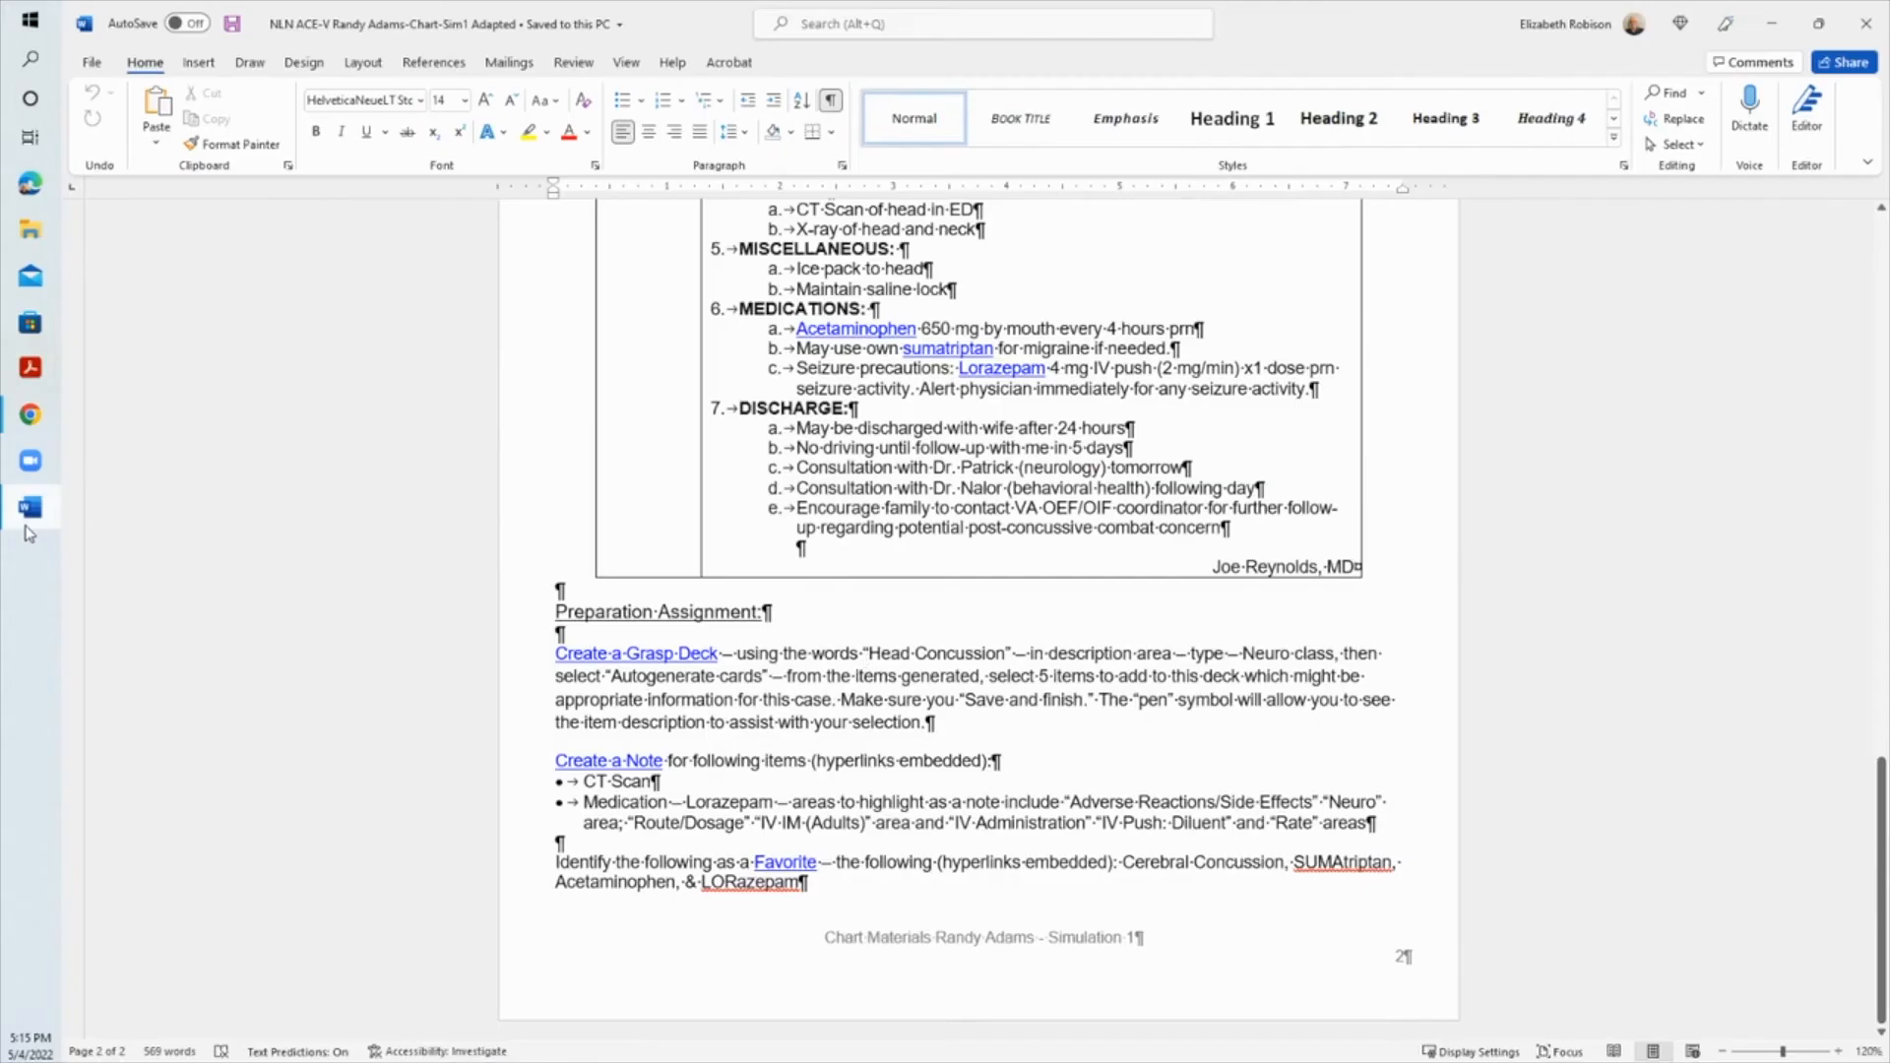
{"action": "mouse_move", "coordinate": [608, 760]}
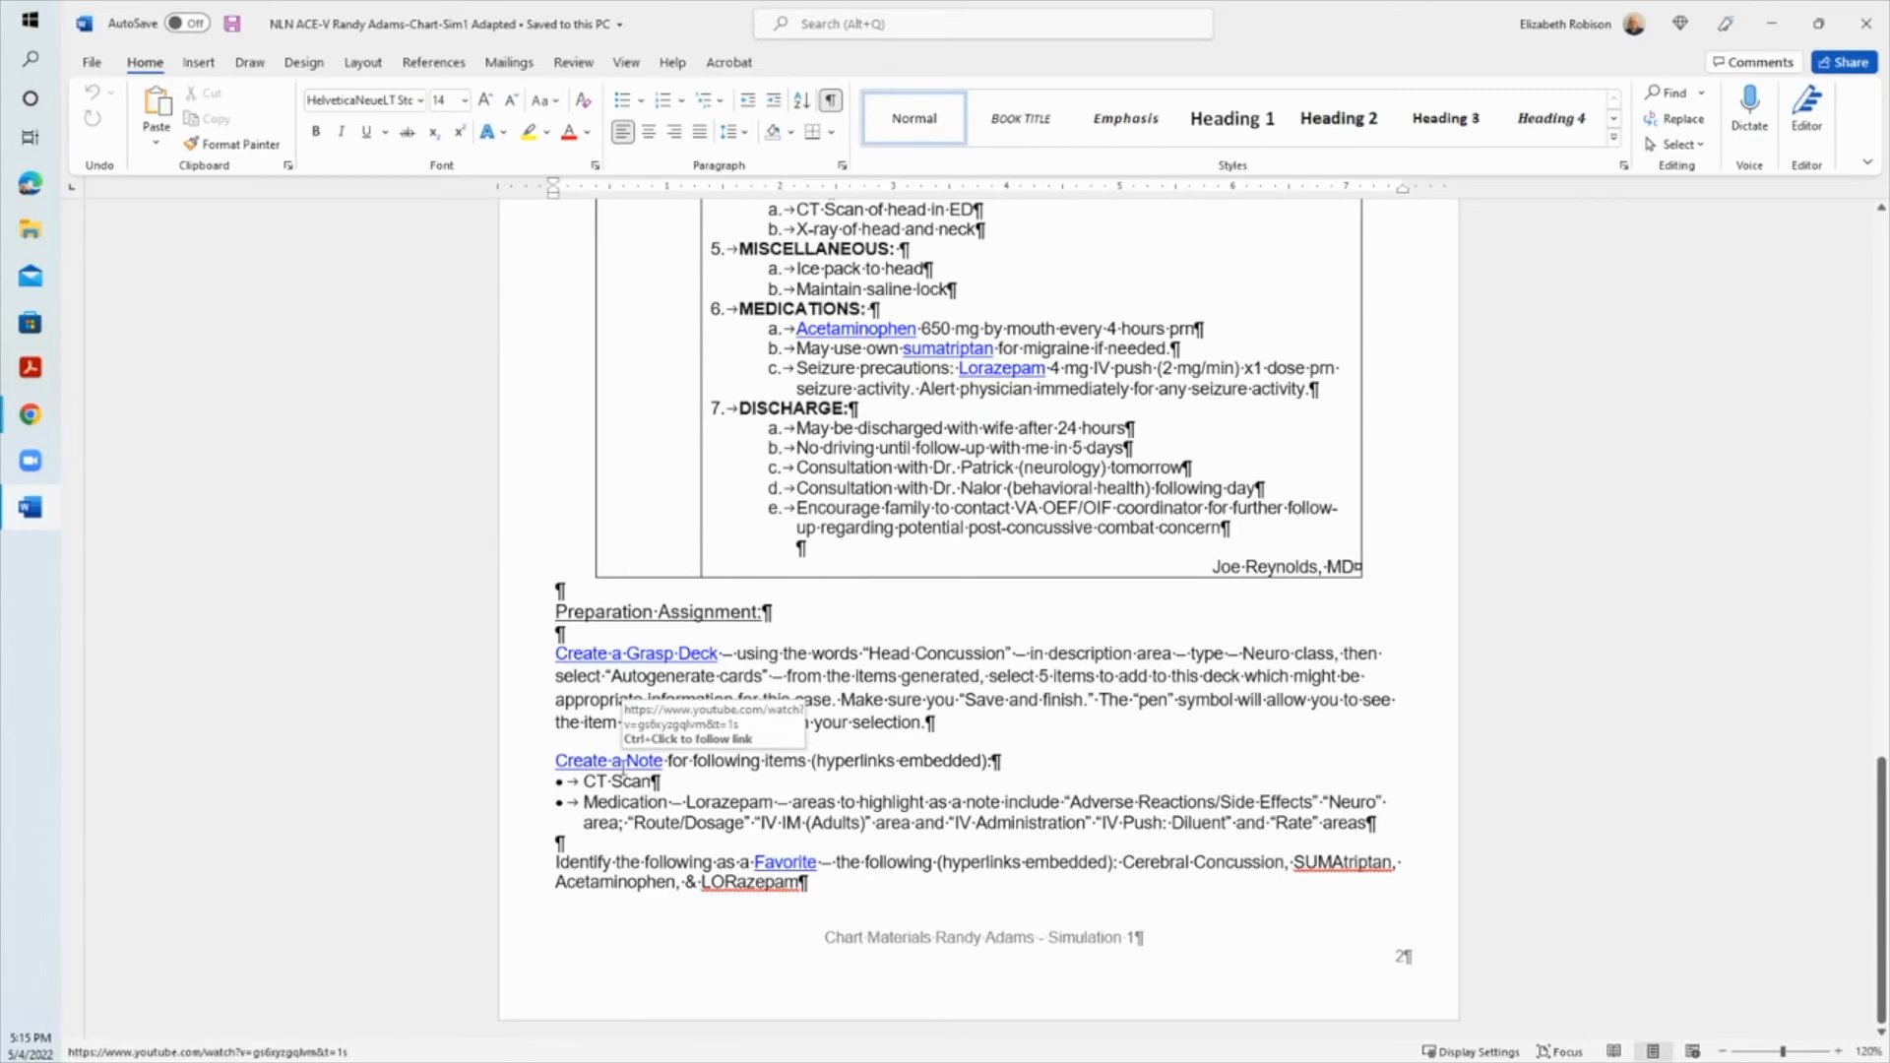
{"action": "scroll", "scroll_direction": "up", "scroll_amount": 3}
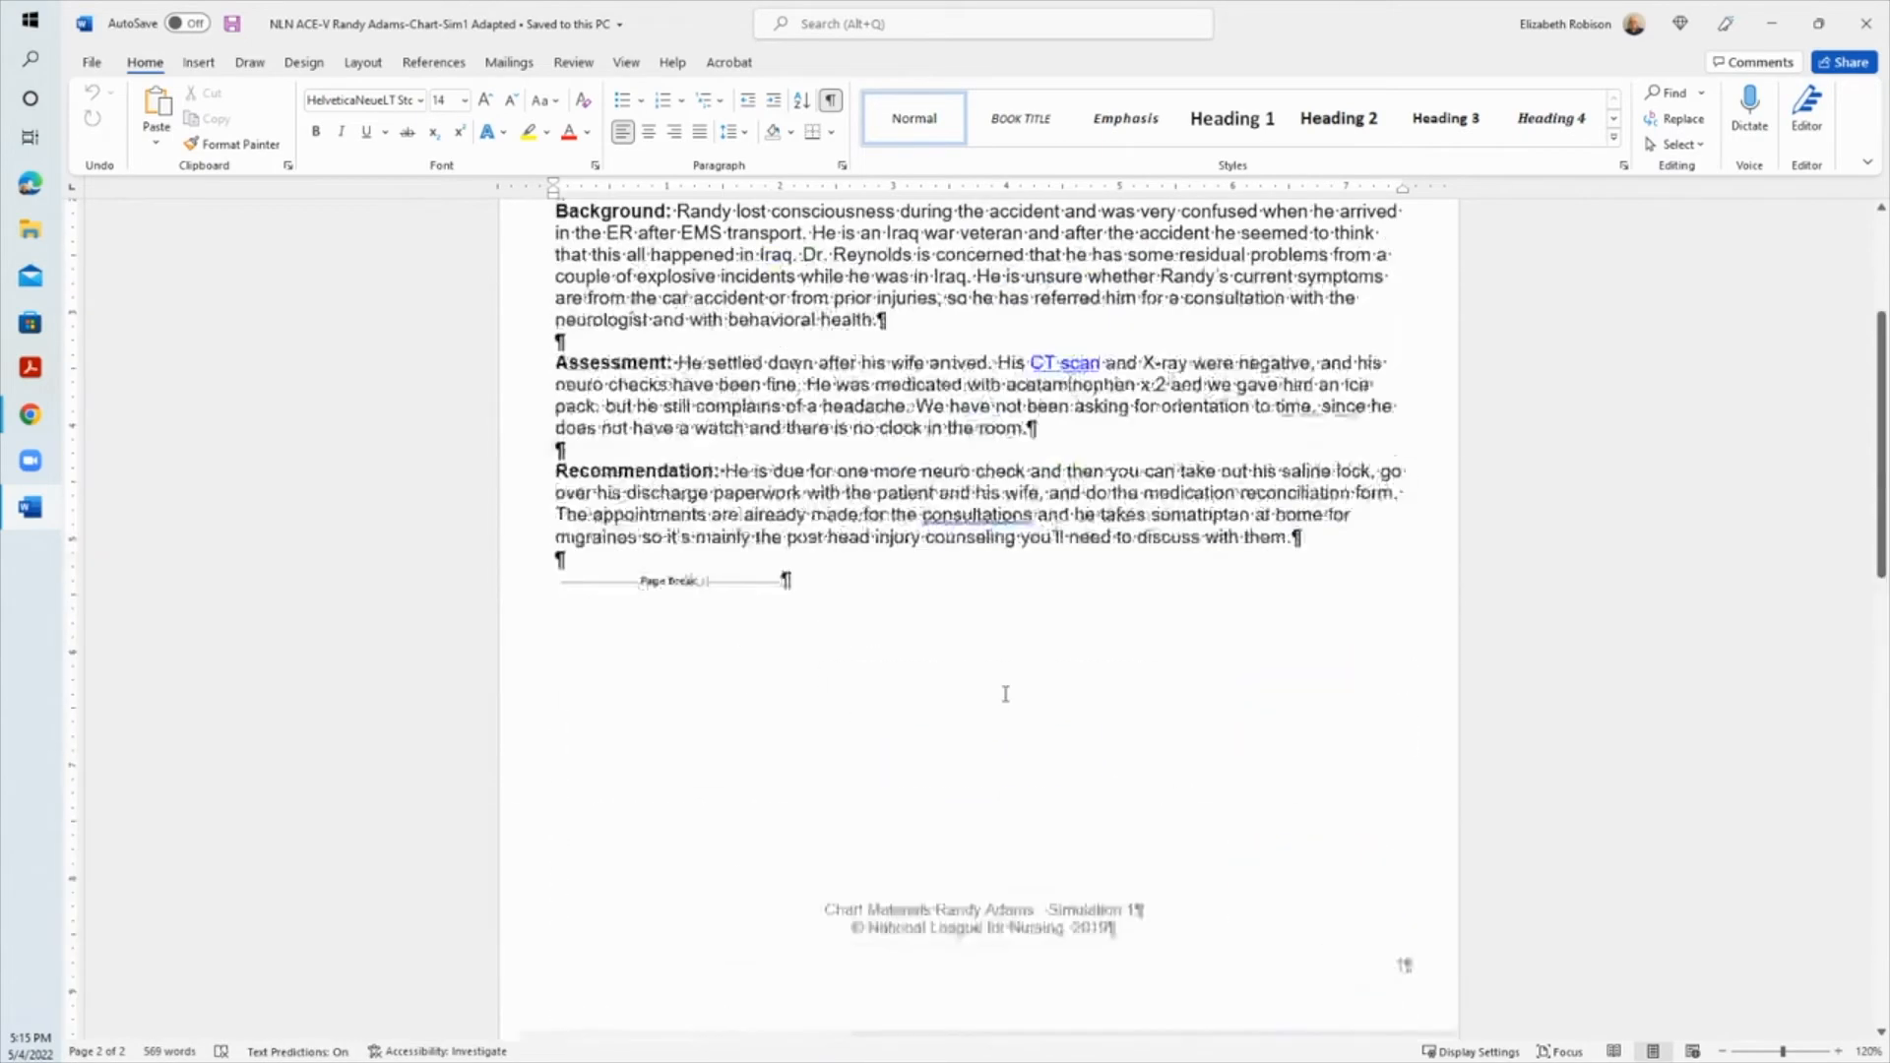
{"action": "scroll", "scroll_direction": "up", "scroll_amount": 3}
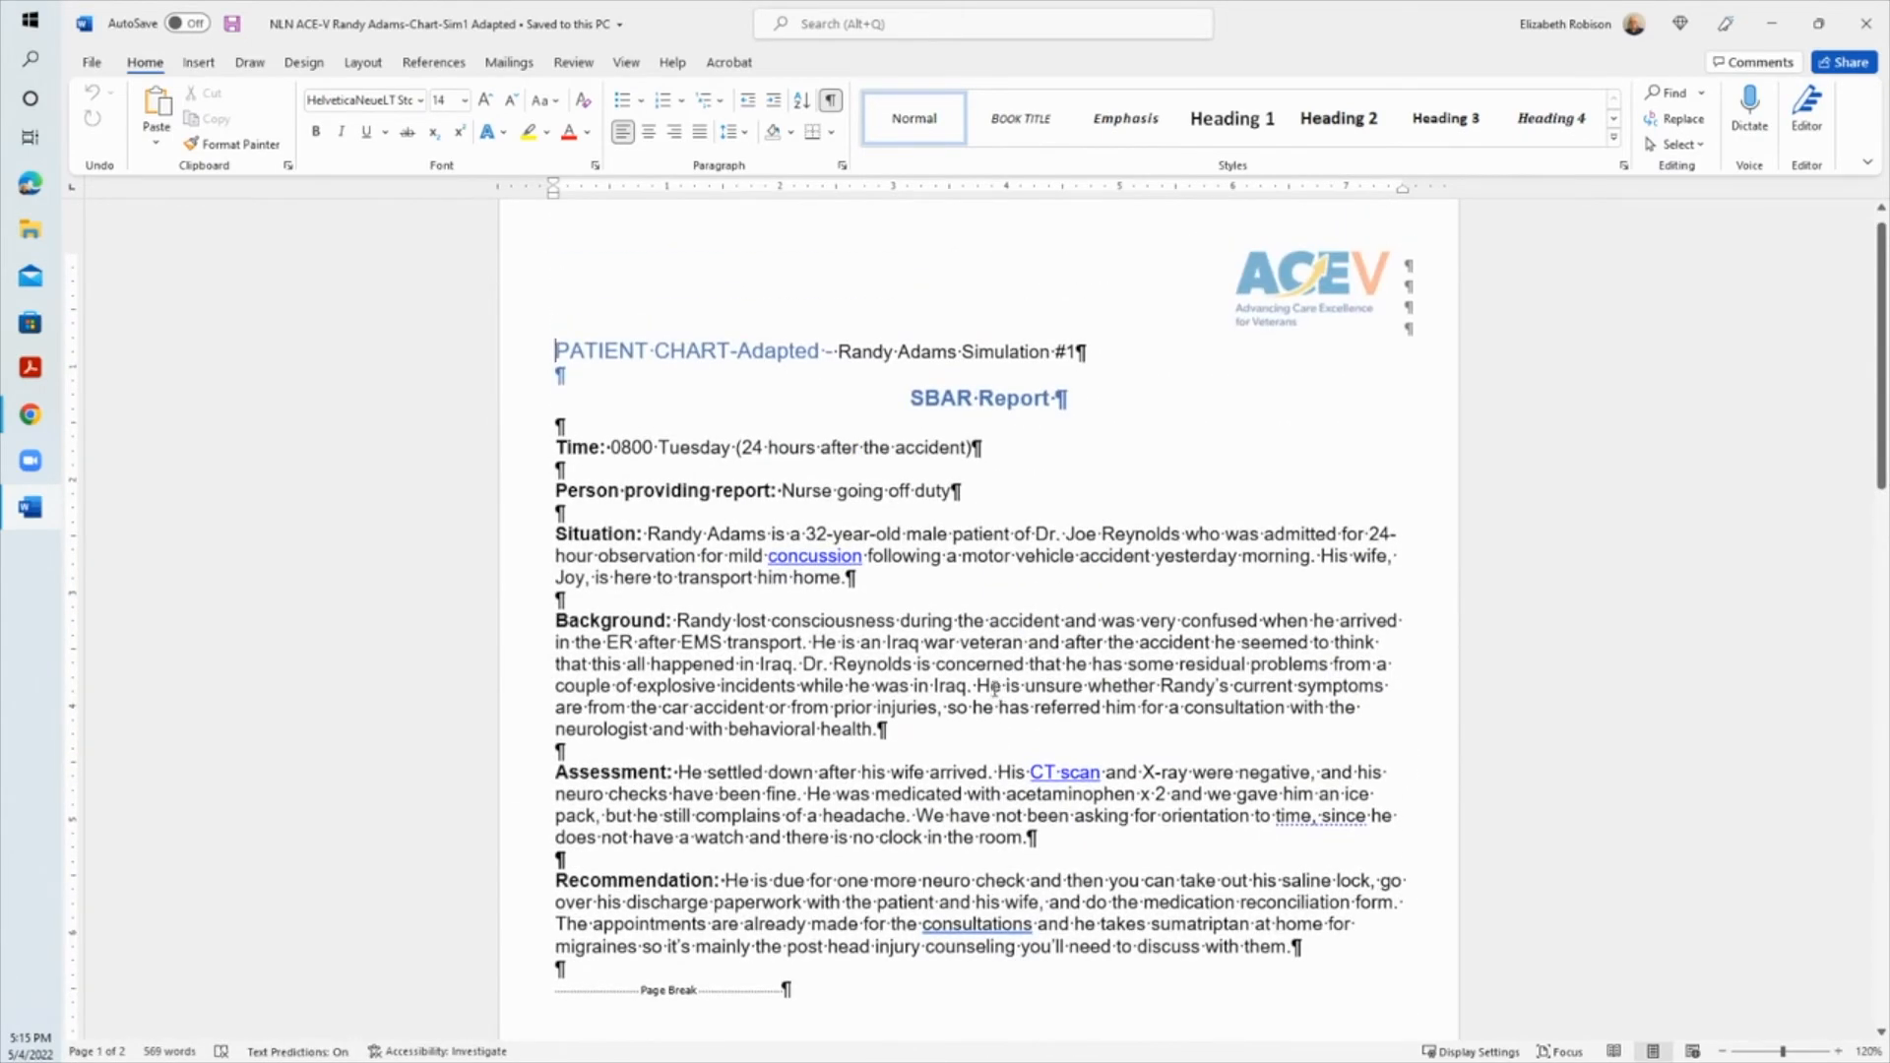
{"action": "scroll", "scroll_direction": "down", "scroll_amount": 3}
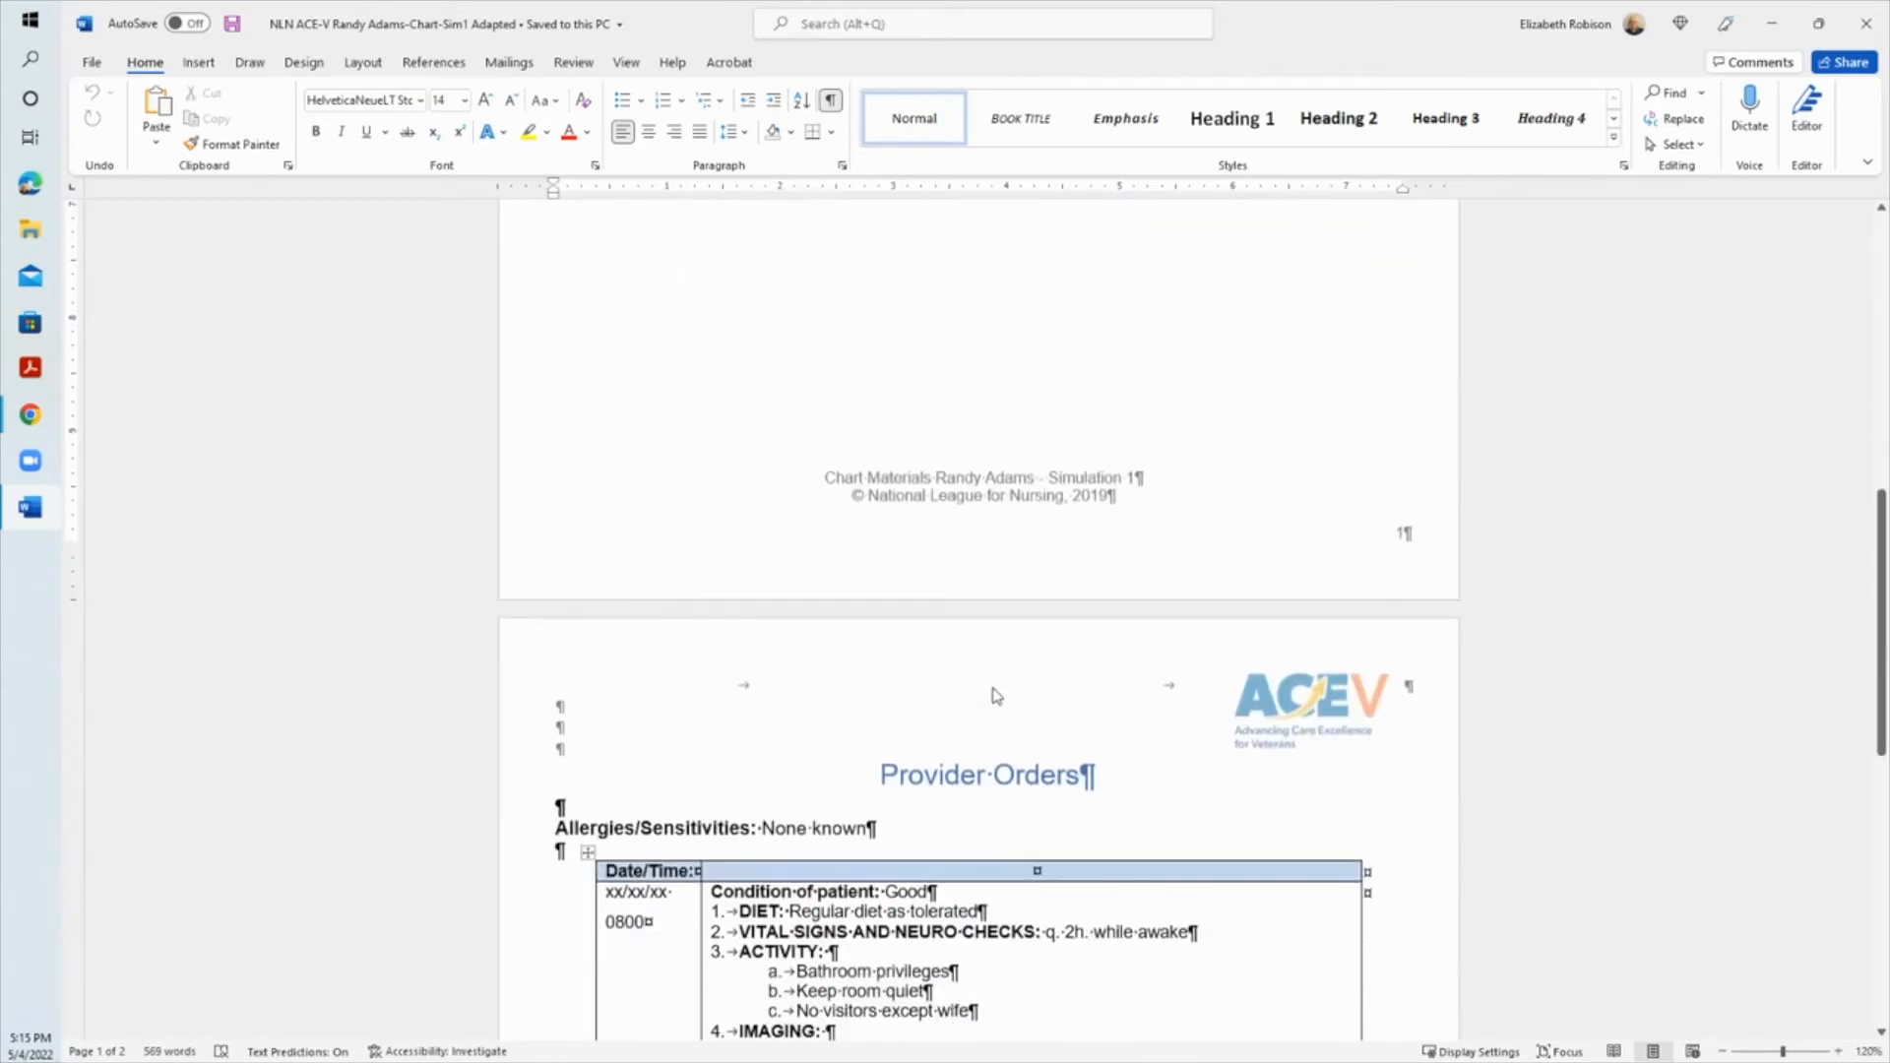
{"action": "left_click", "coordinate": [1723, 1052]}
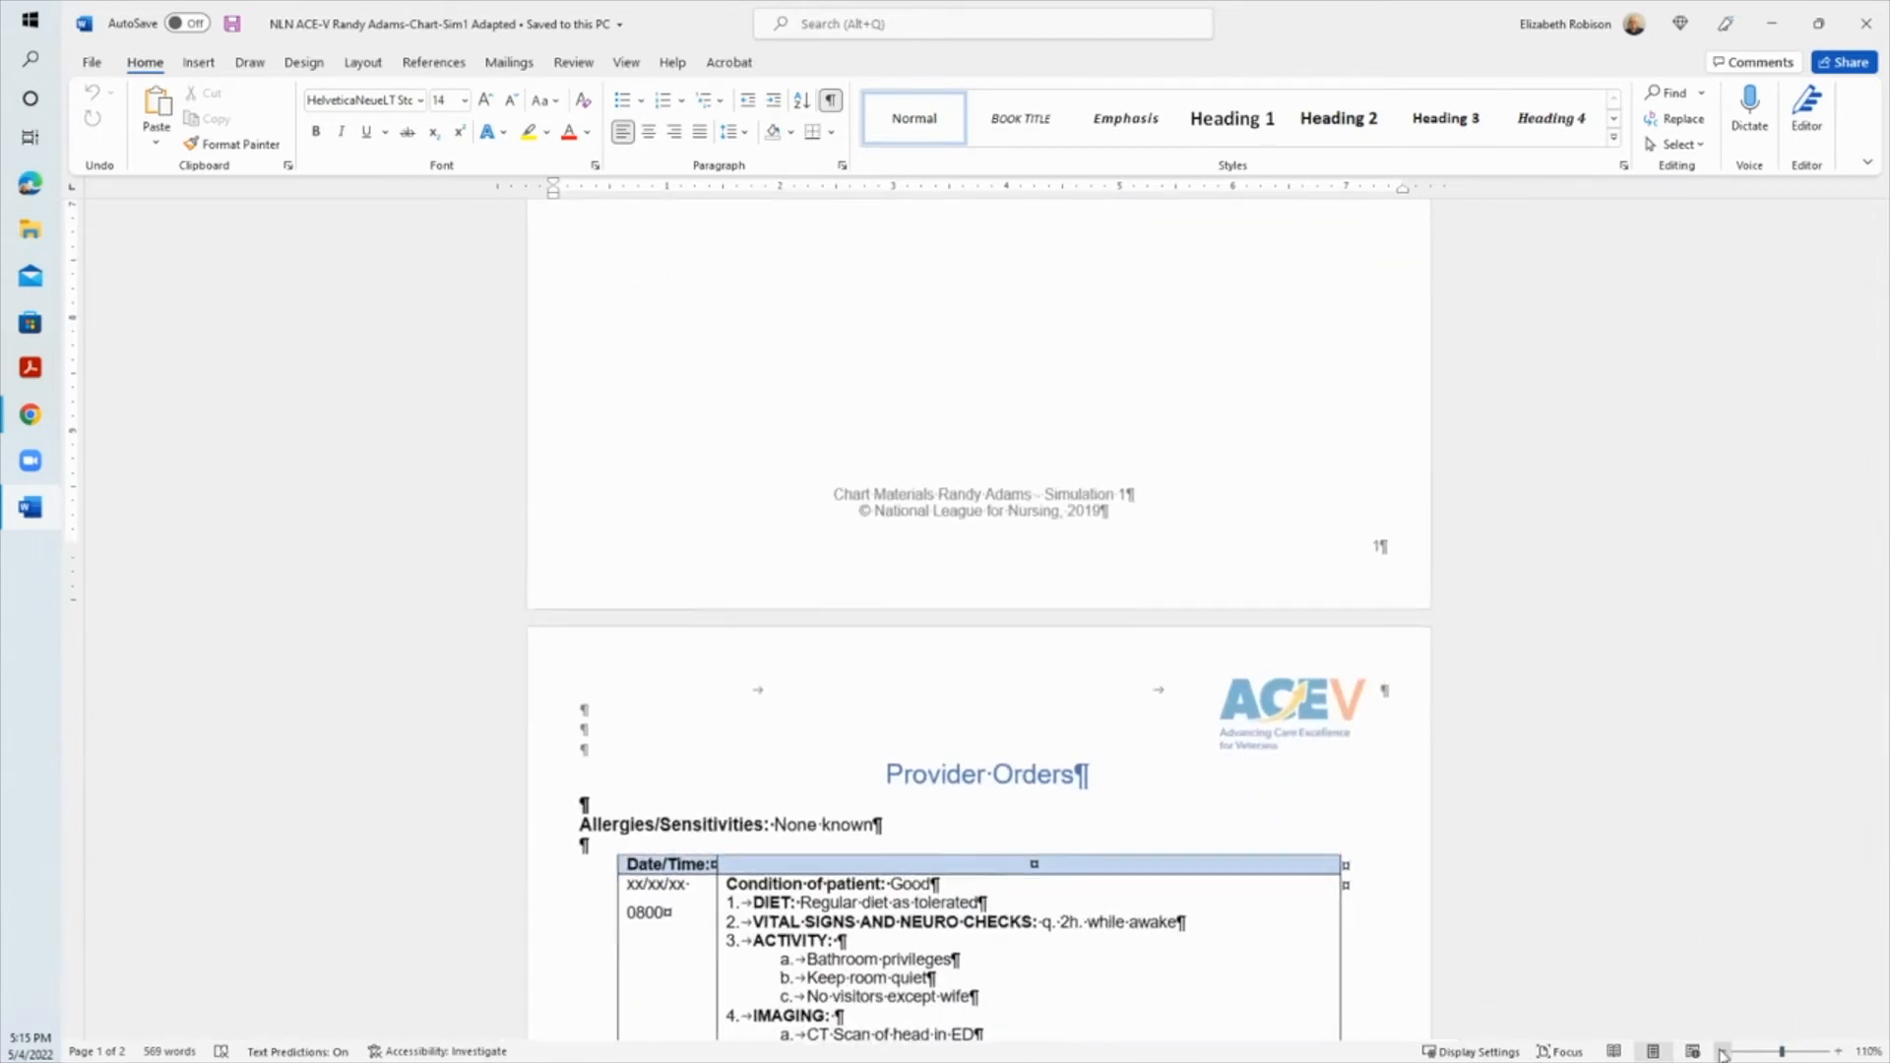
{"action": "left_click", "coordinate": [1727, 1051]}
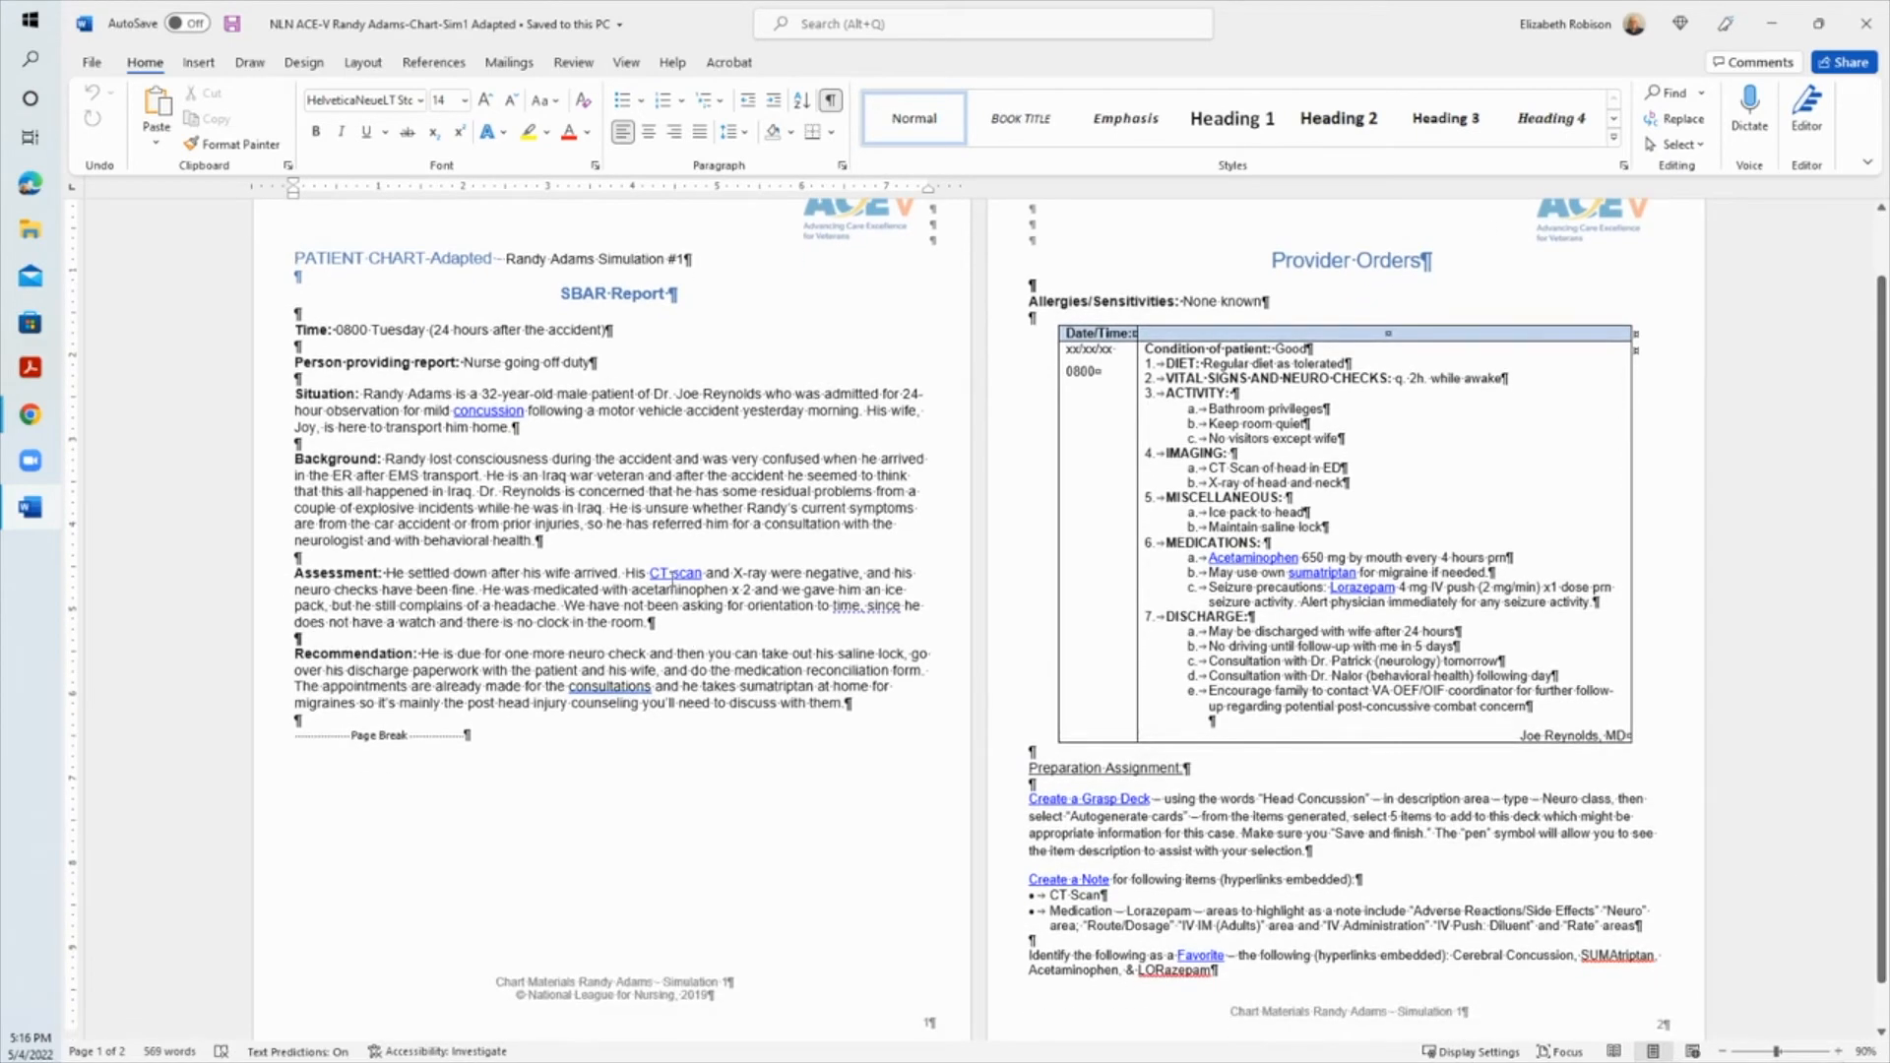
{"action": "mouse_move", "coordinate": [676, 572]}
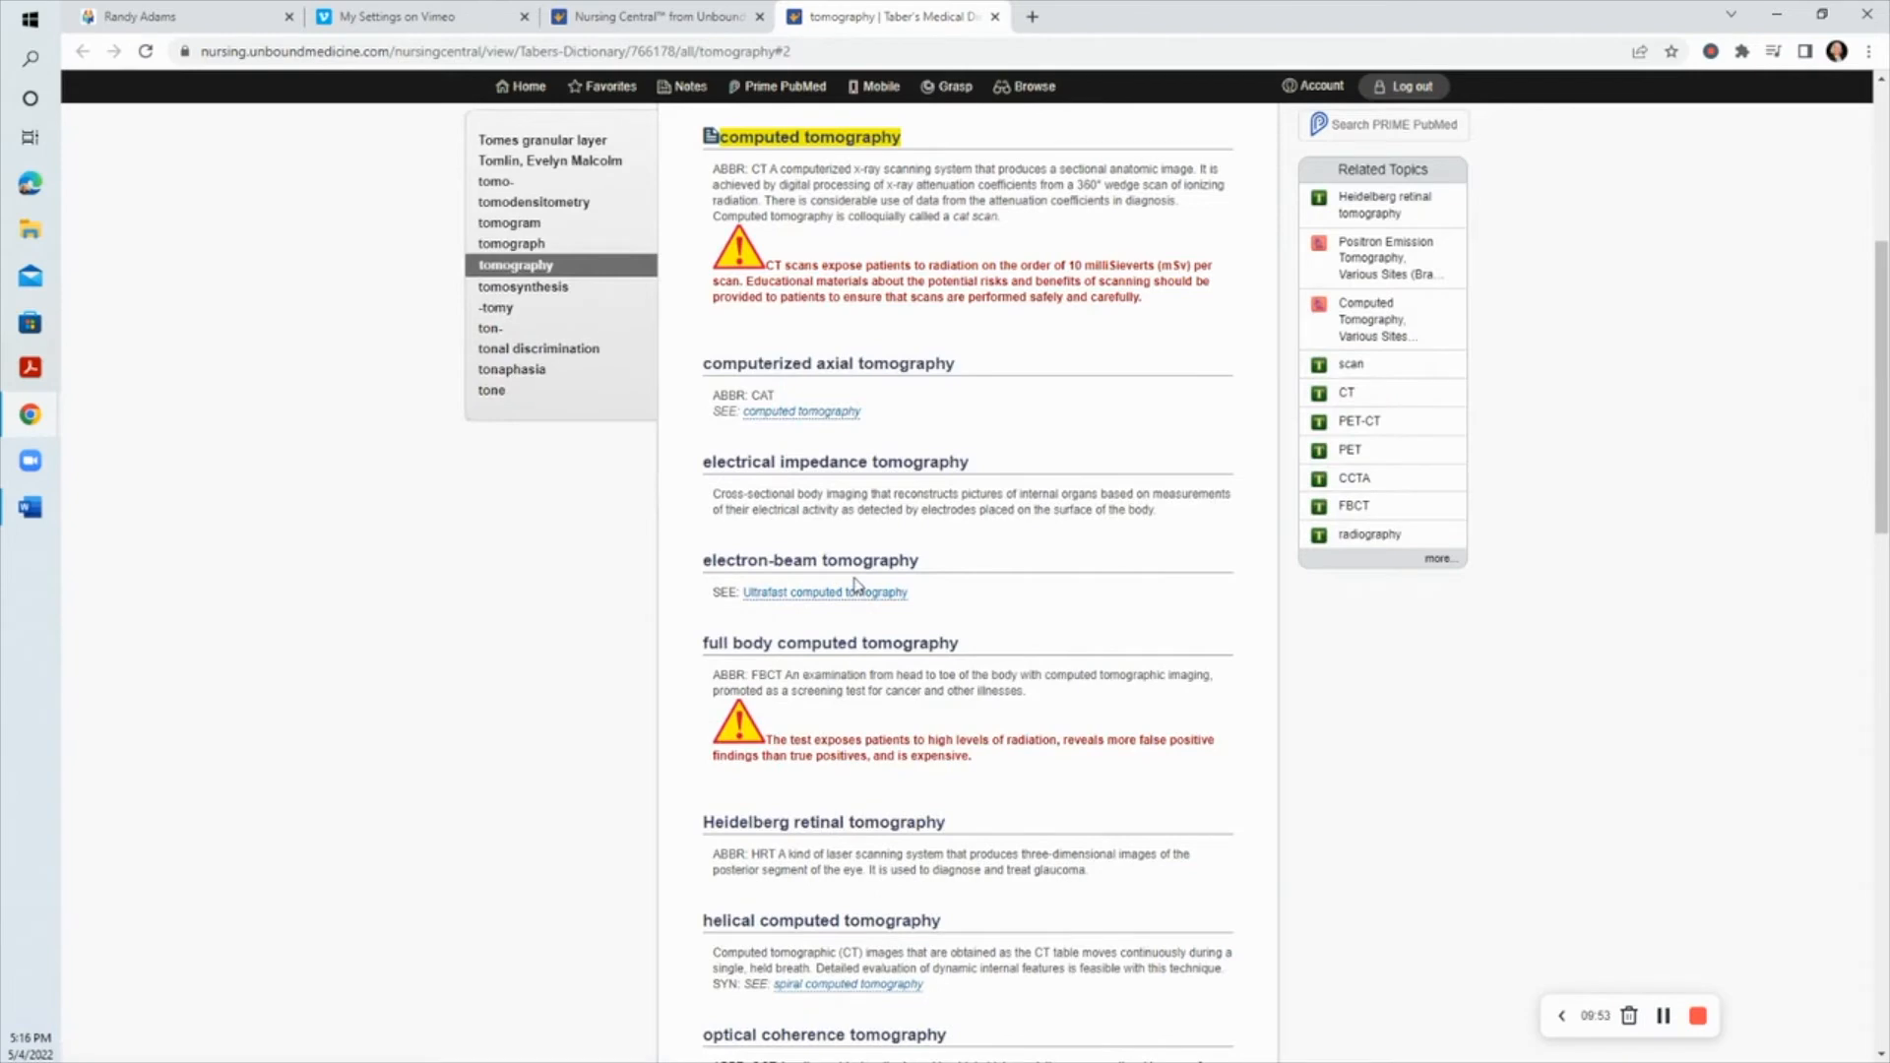
{"action": "mouse_move", "coordinate": [829, 189]}
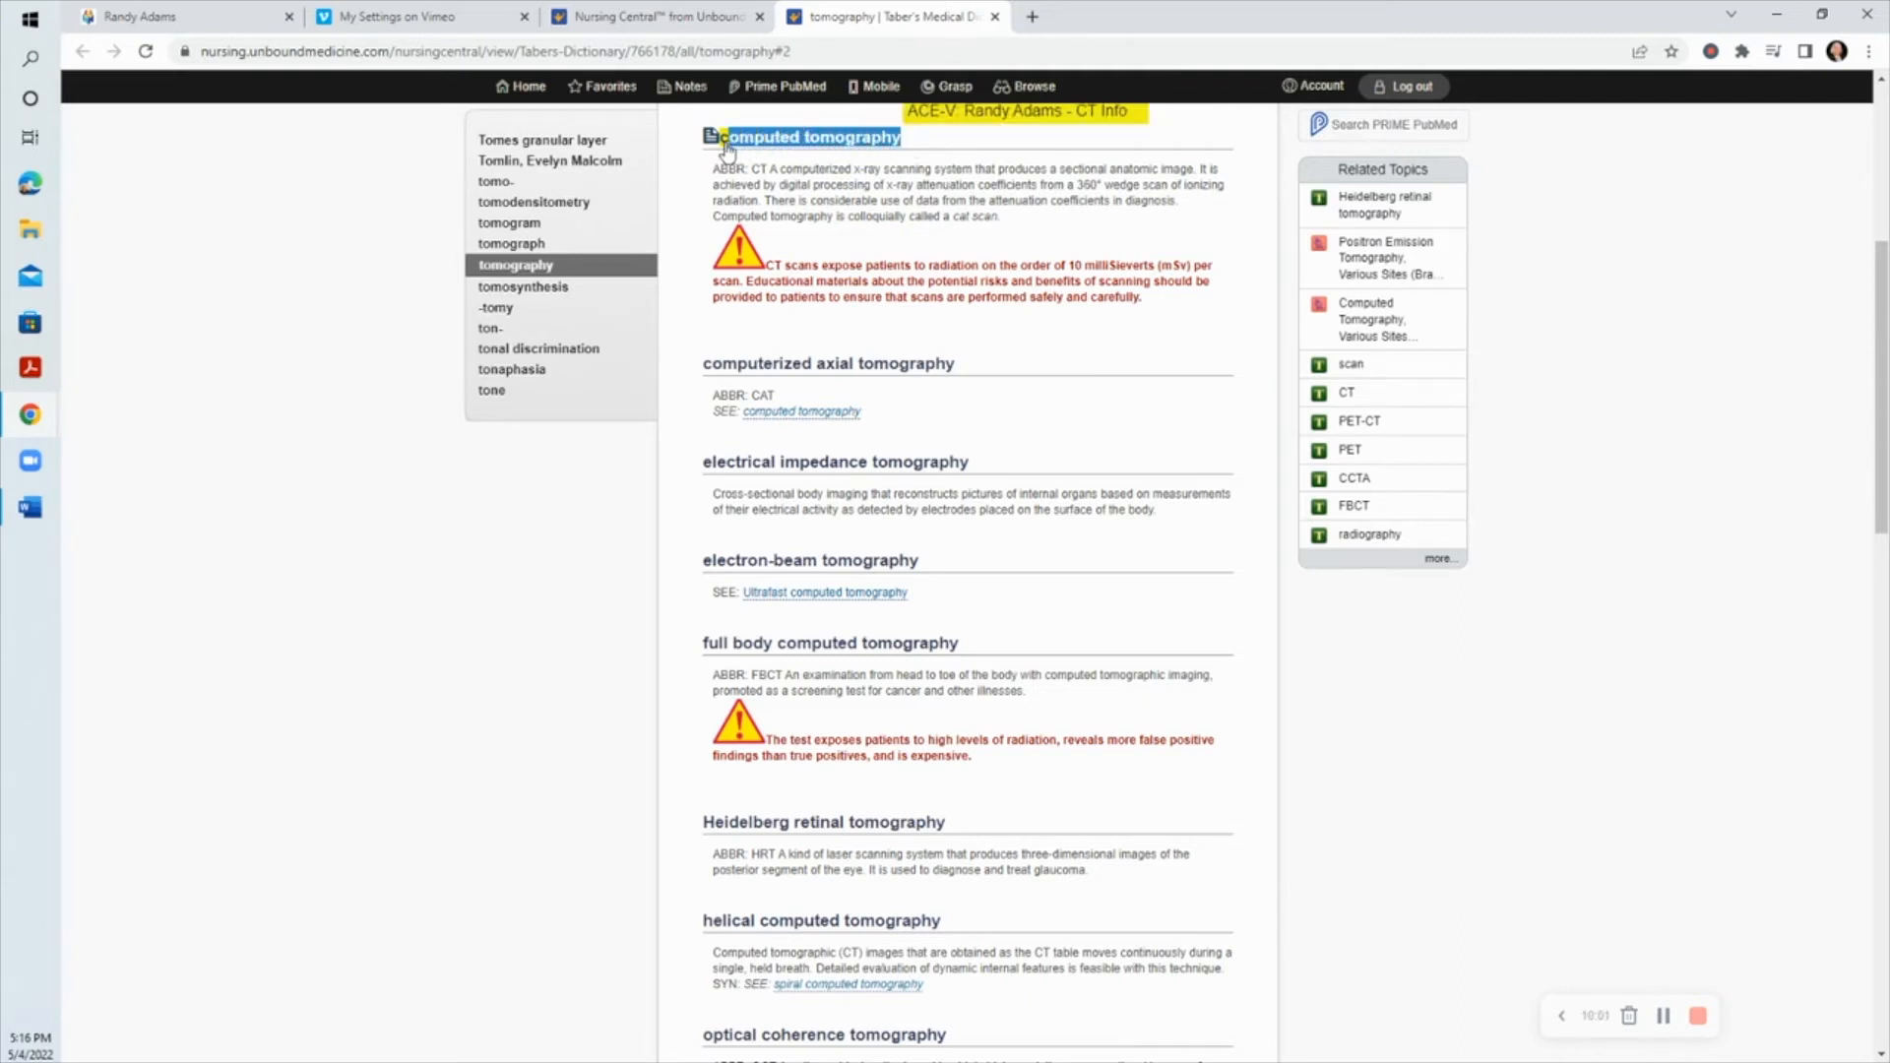
{"action": "left_click", "coordinate": [683, 85]}
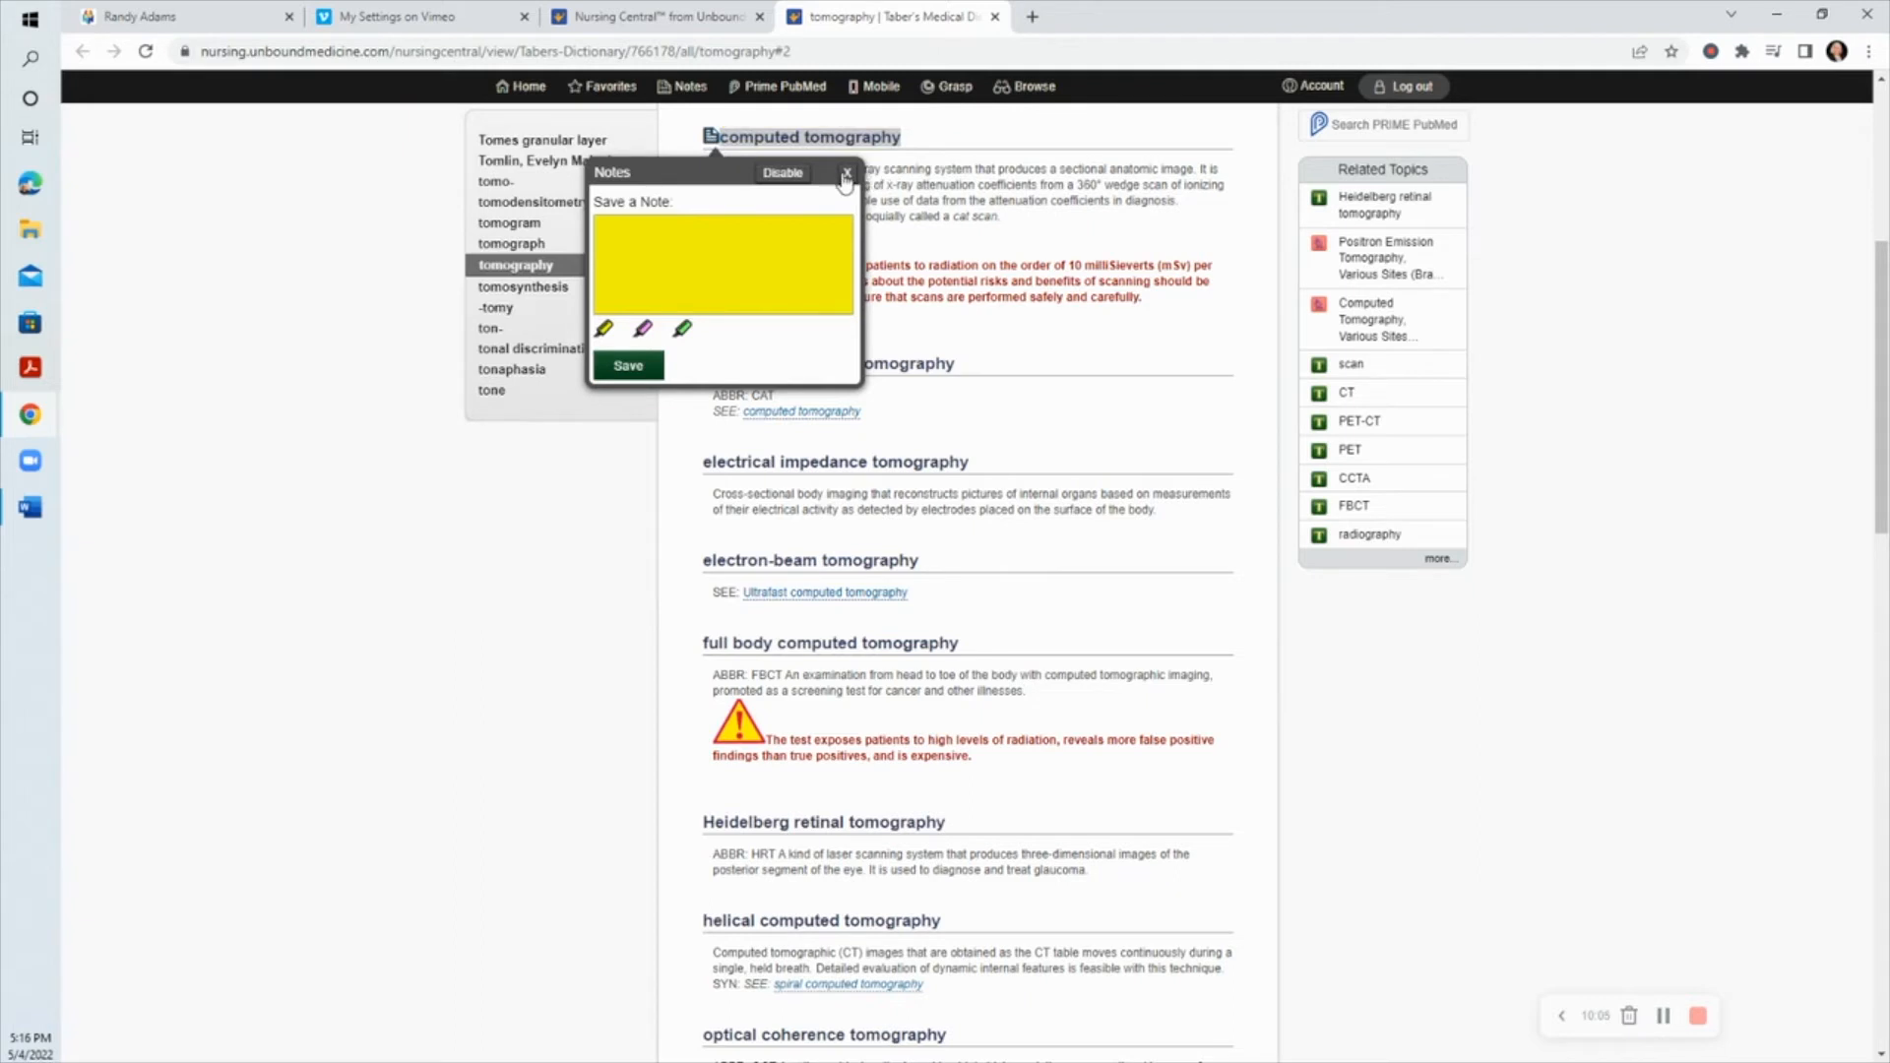
{"action": "left_click", "coordinate": [847, 174]}
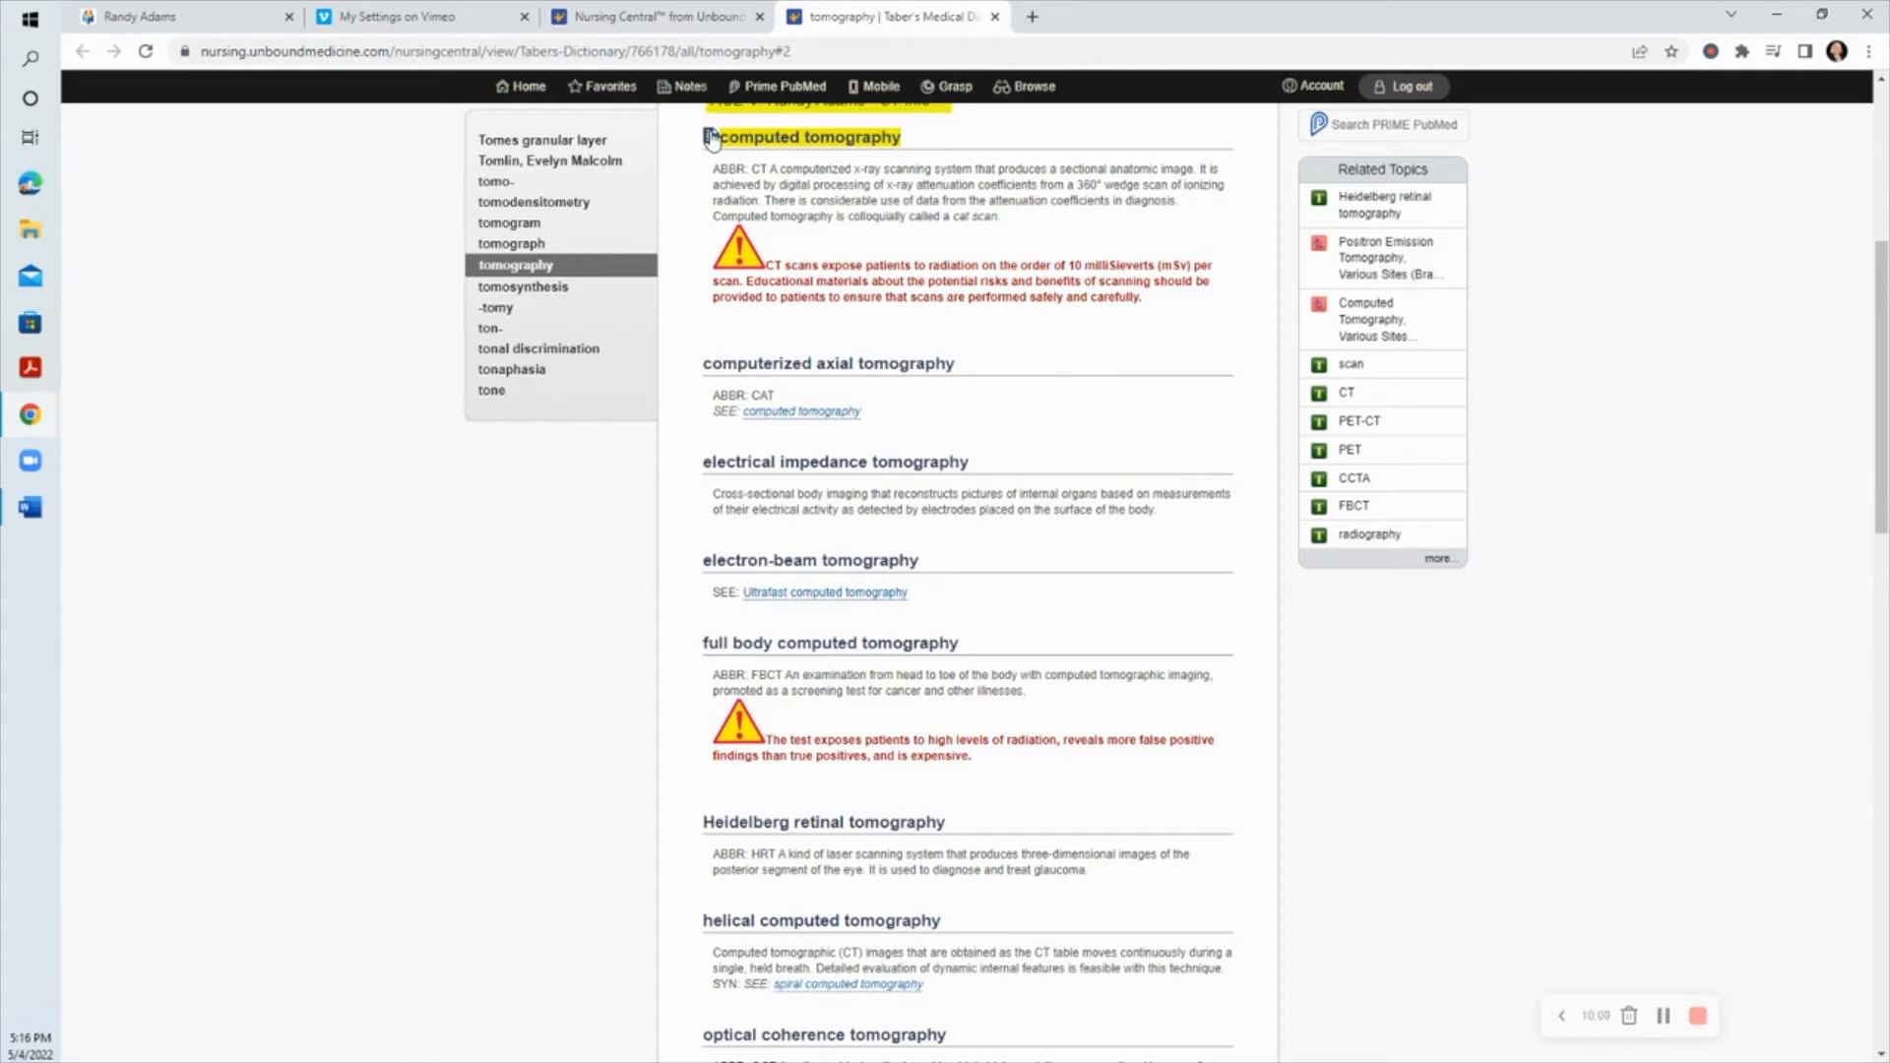
{"action": "left_click", "coordinate": [711, 136]}
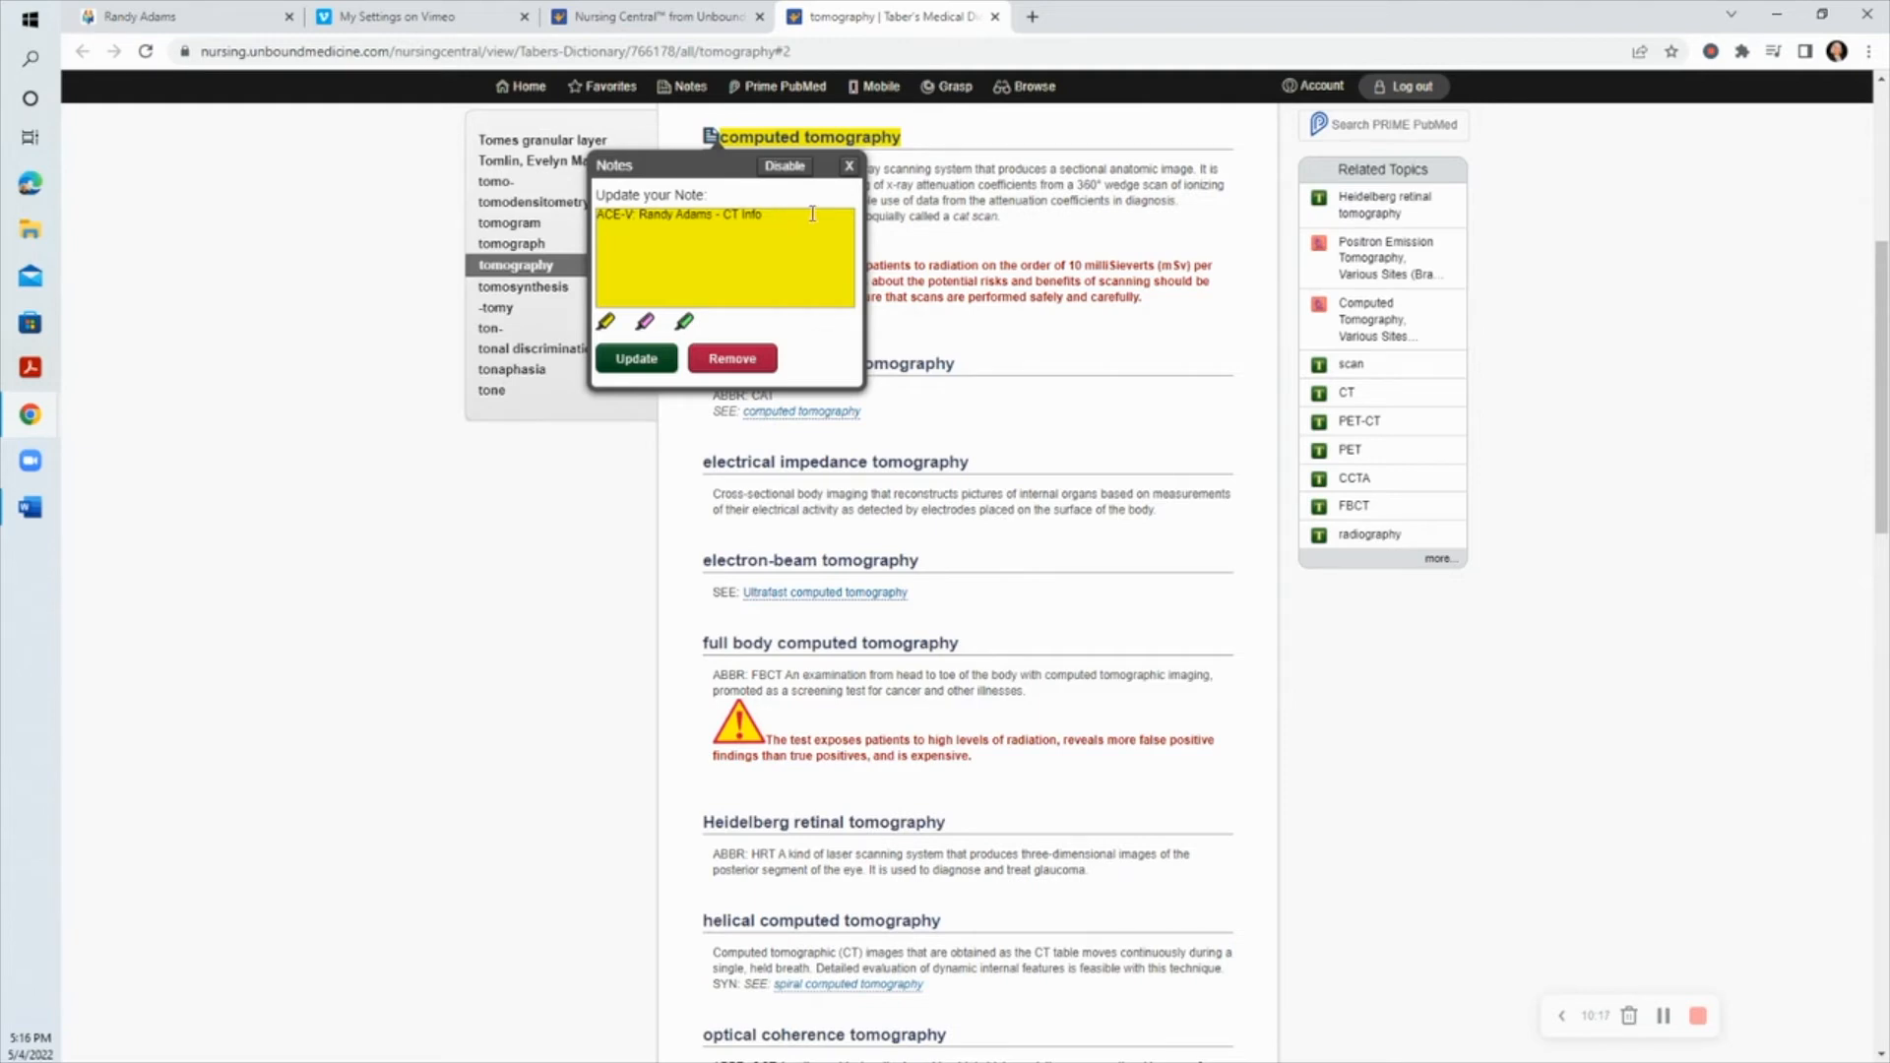
{"action": "mouse_move", "coordinate": [841, 201]}
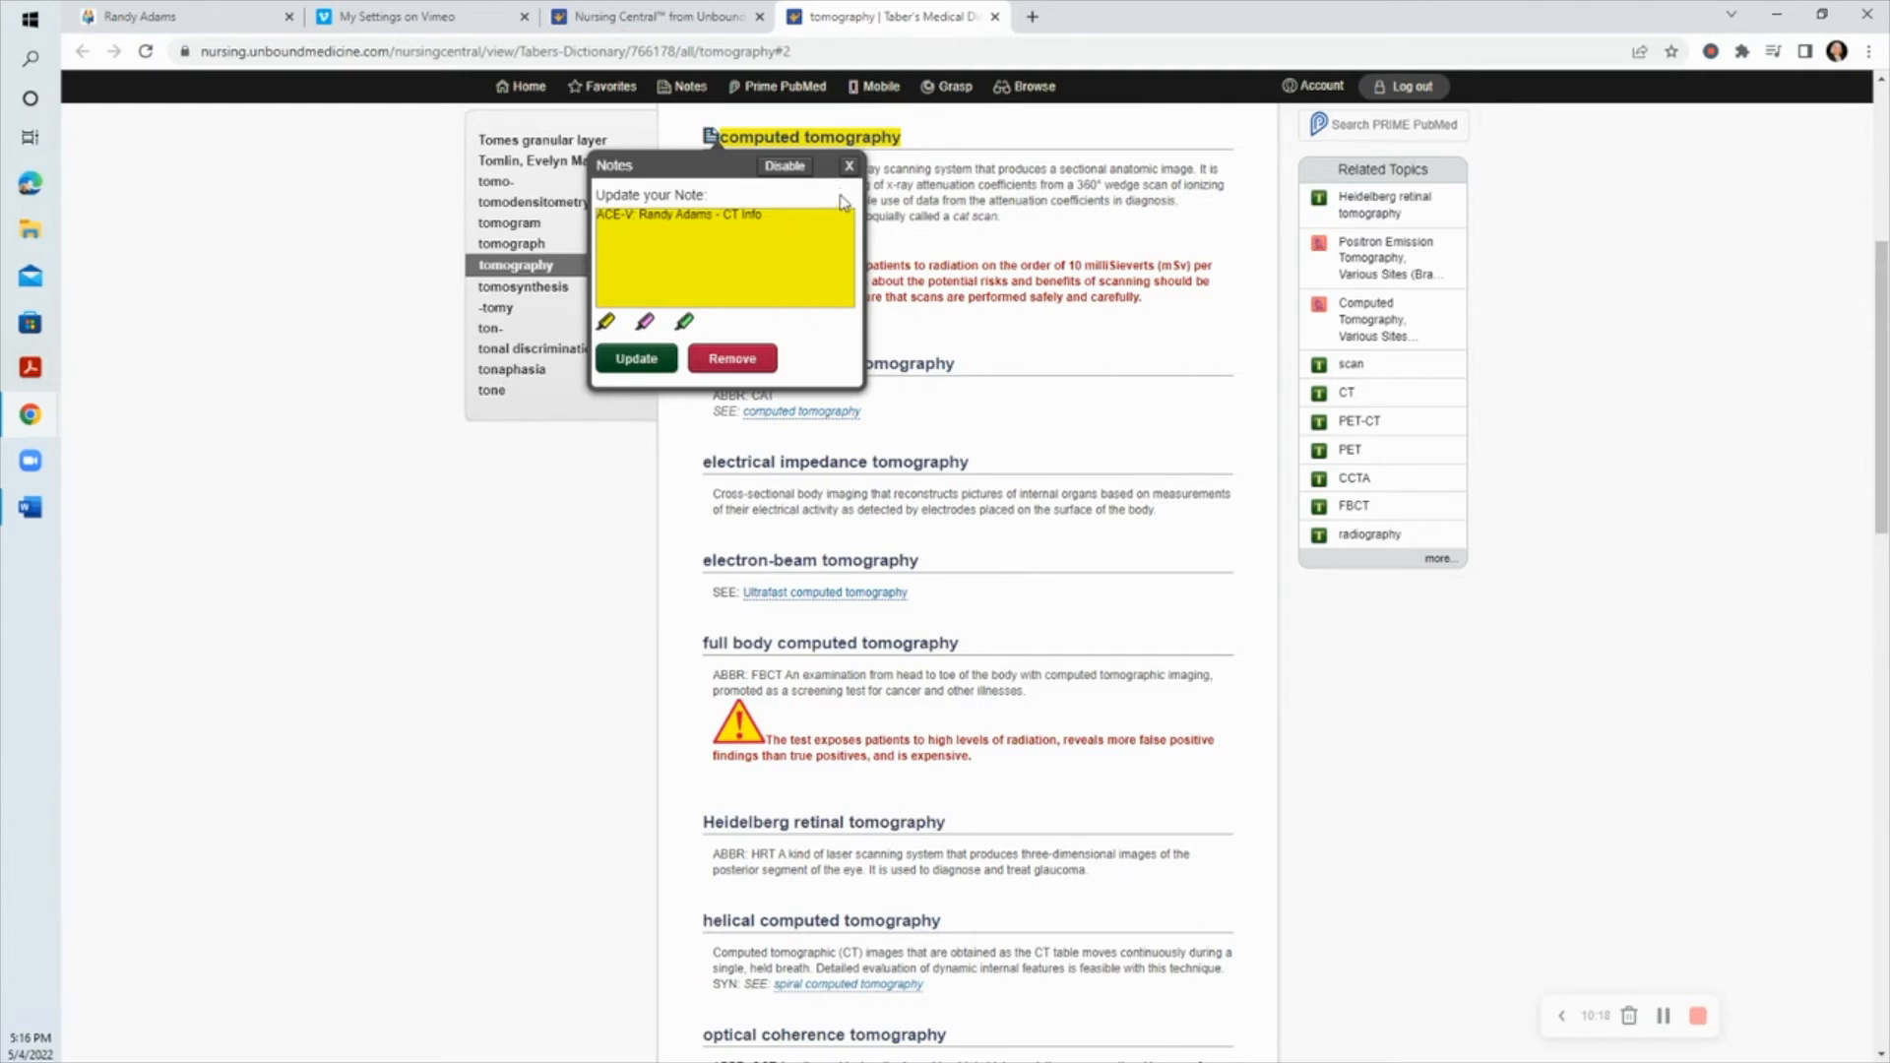
{"action": "mouse_move", "coordinate": [845, 223]}
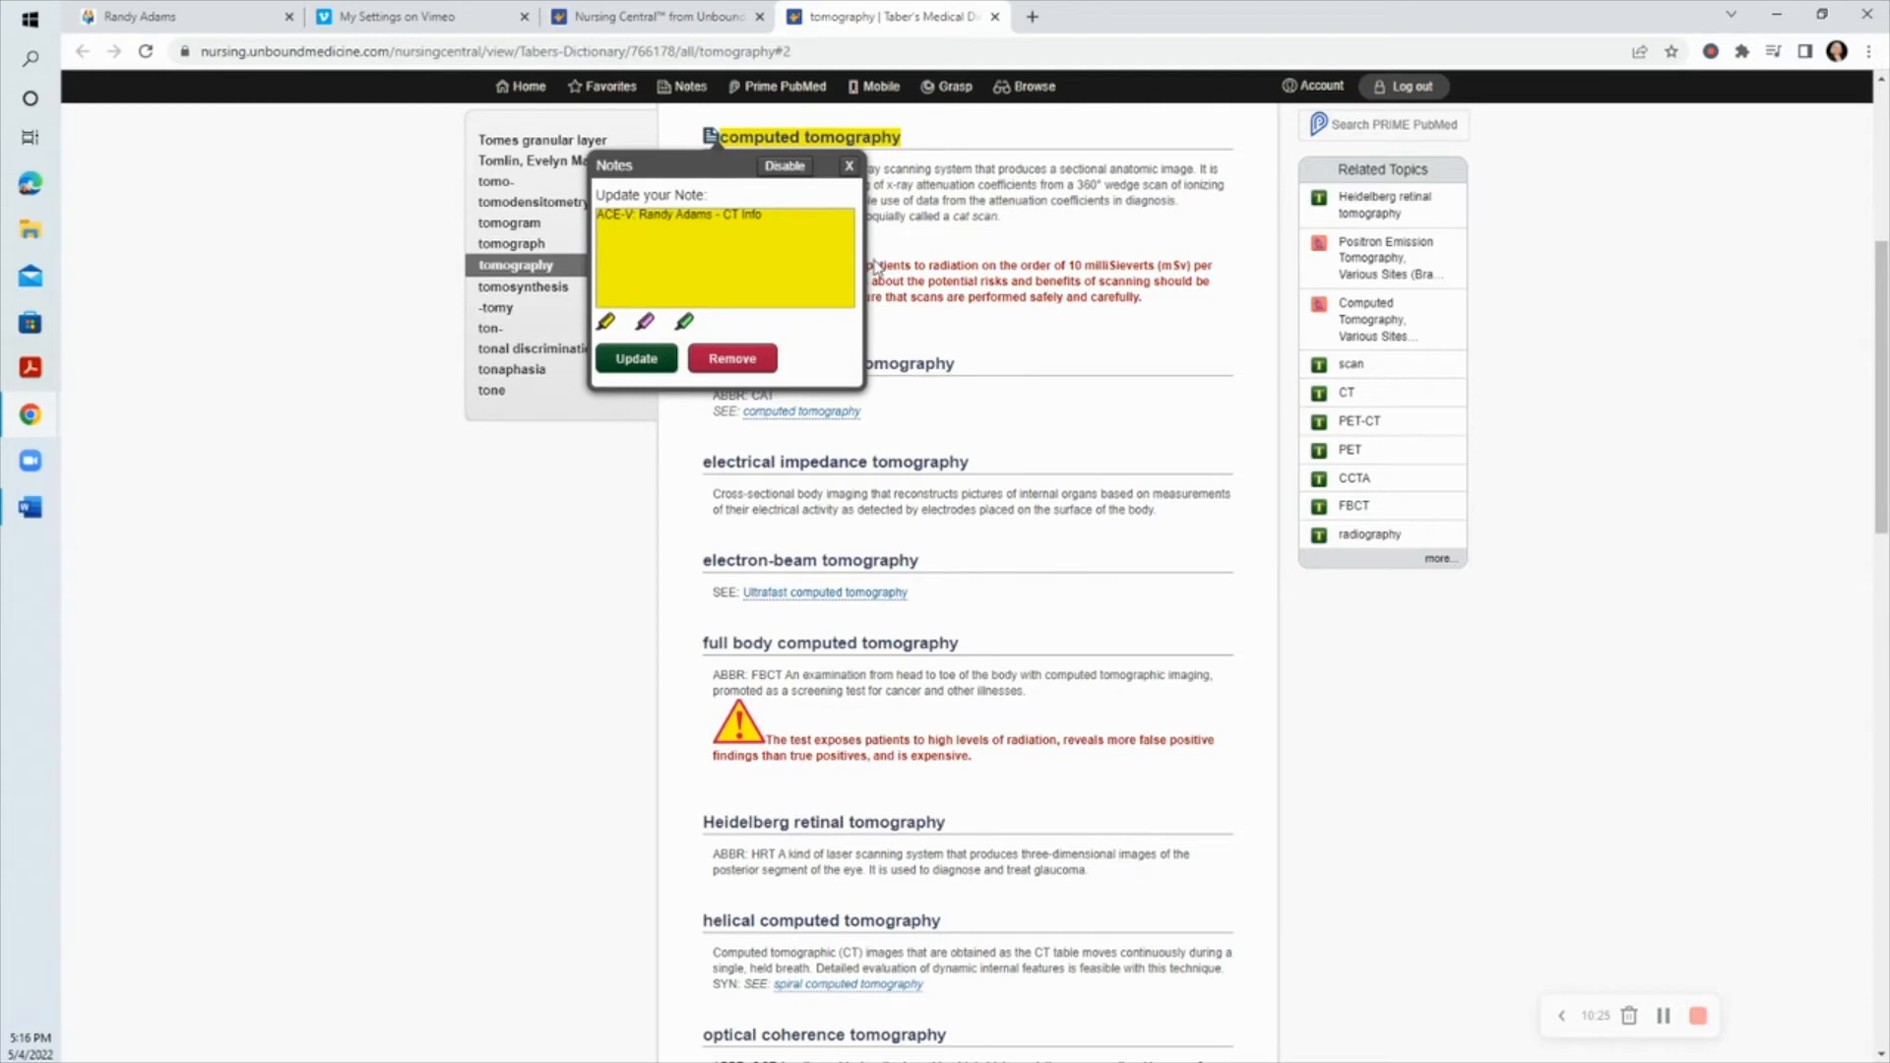
{"action": "mouse_move", "coordinate": [862, 261]}
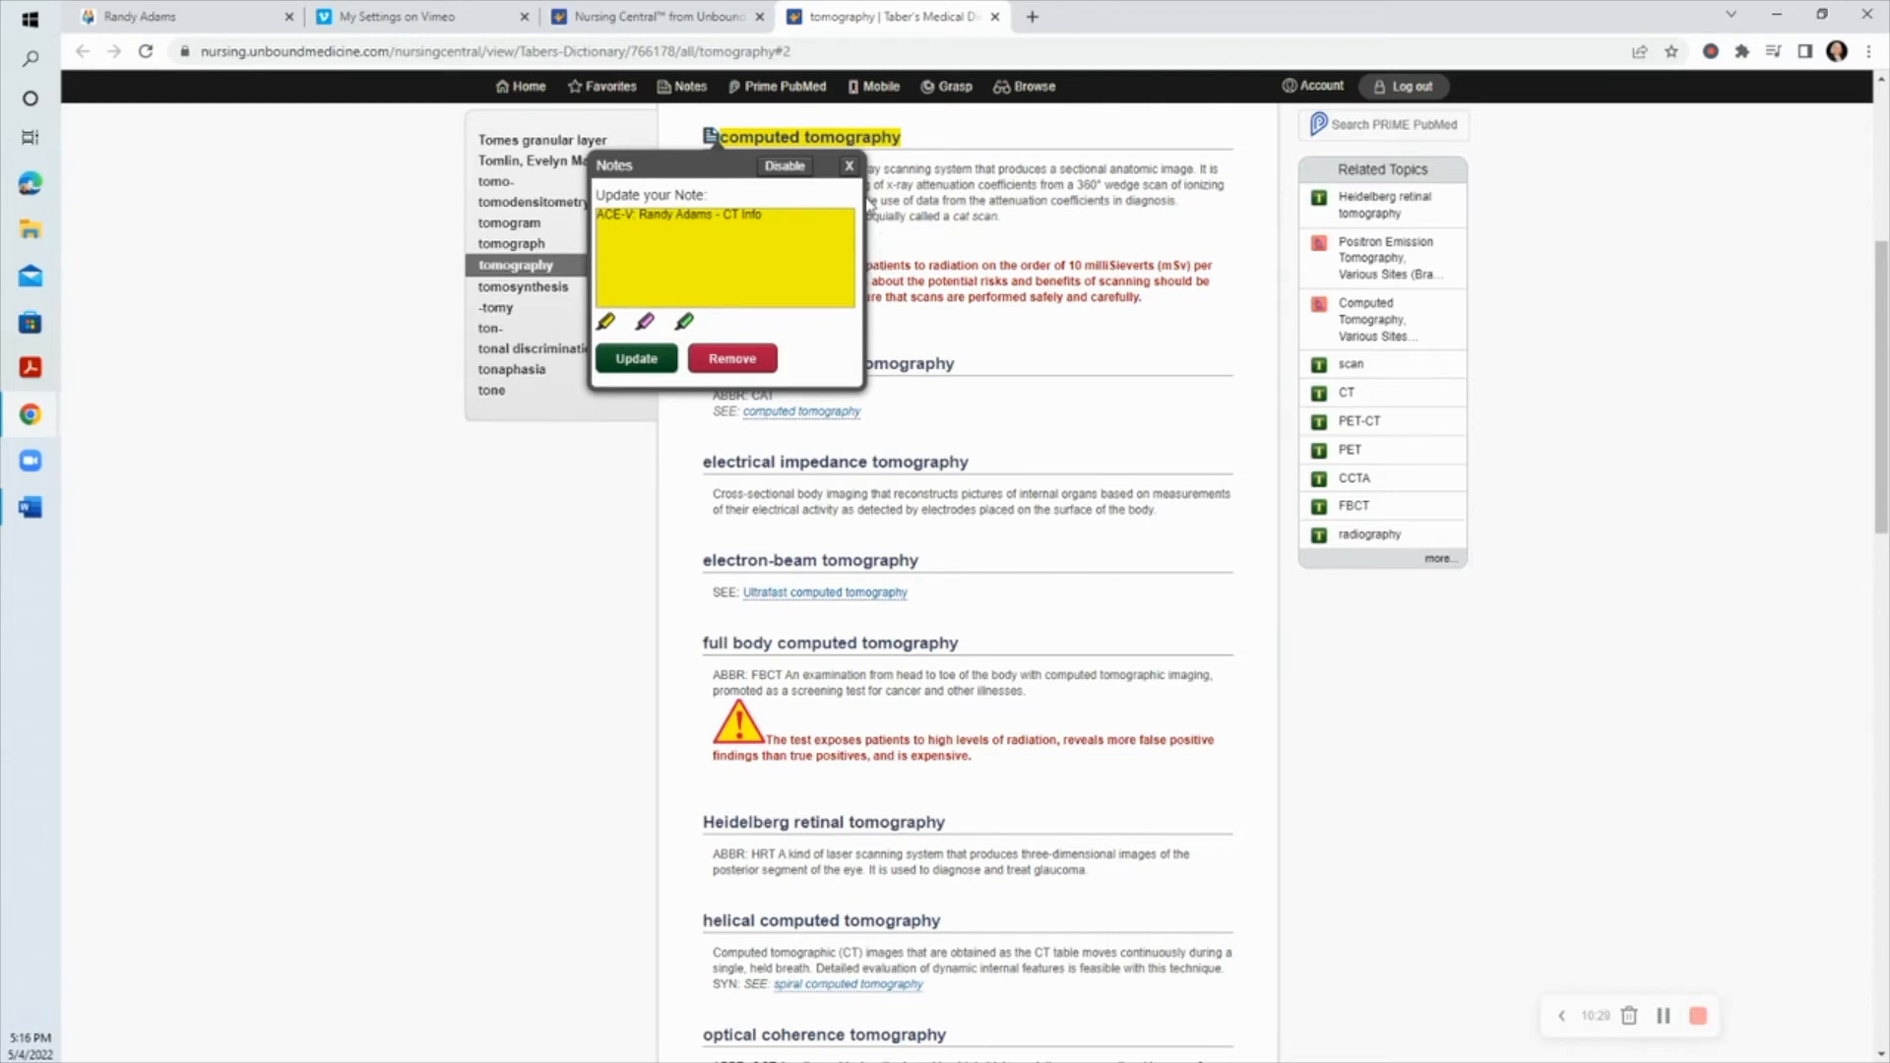
{"action": "left_click", "coordinate": [849, 165]}
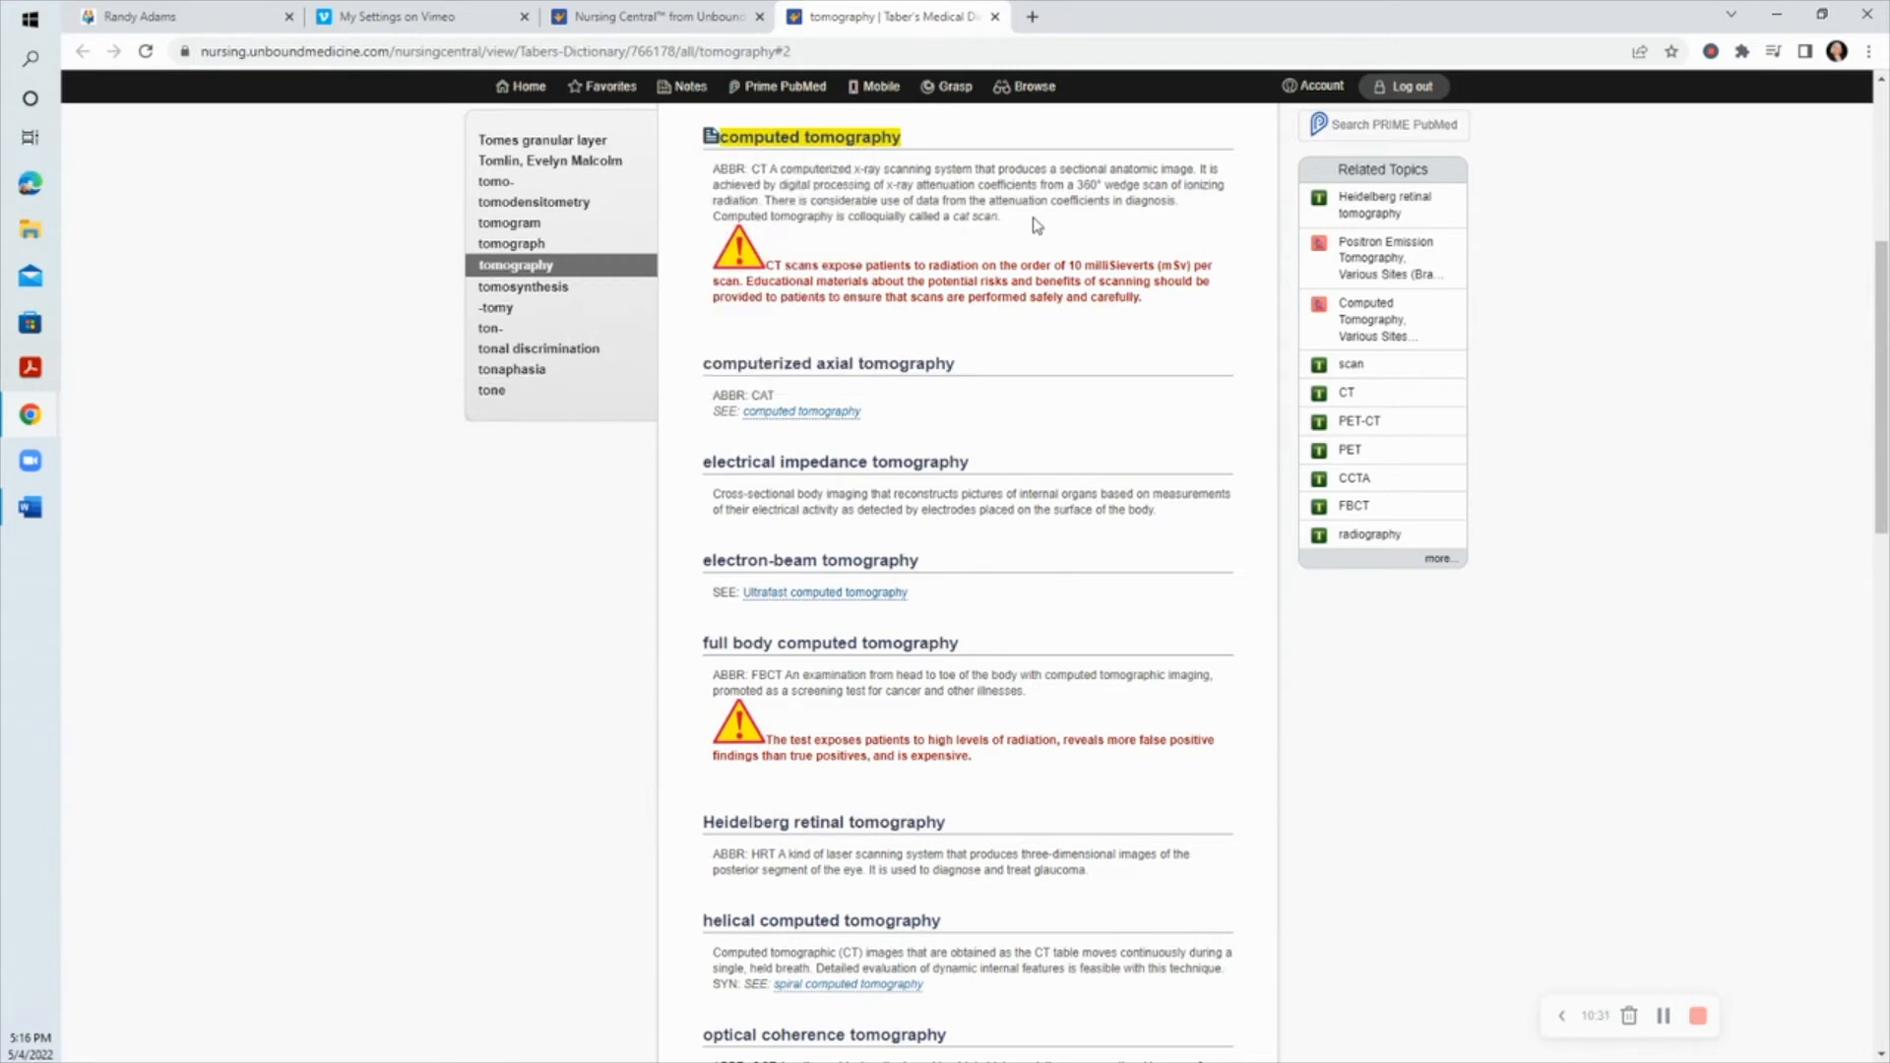
{"action": "mouse_move", "coordinate": [1170, 325]}
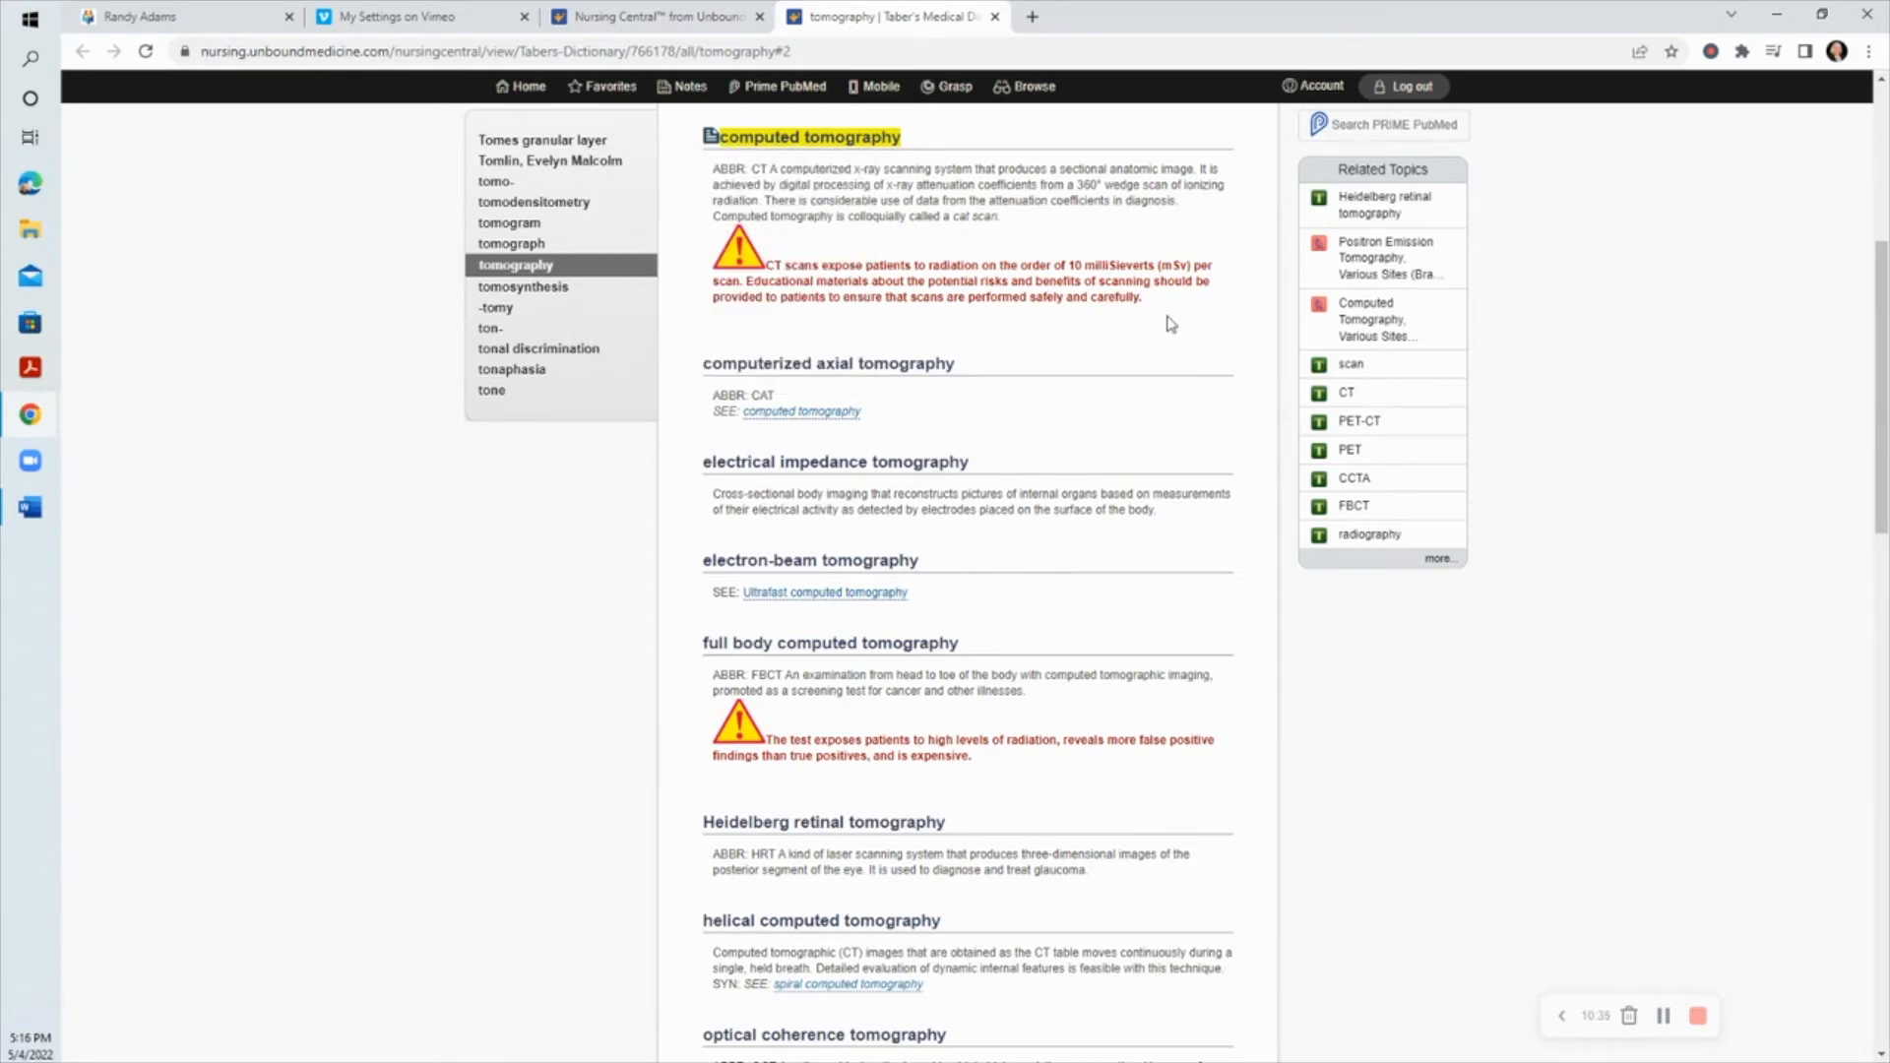
{"action": "mouse_move", "coordinate": [953, 250]}
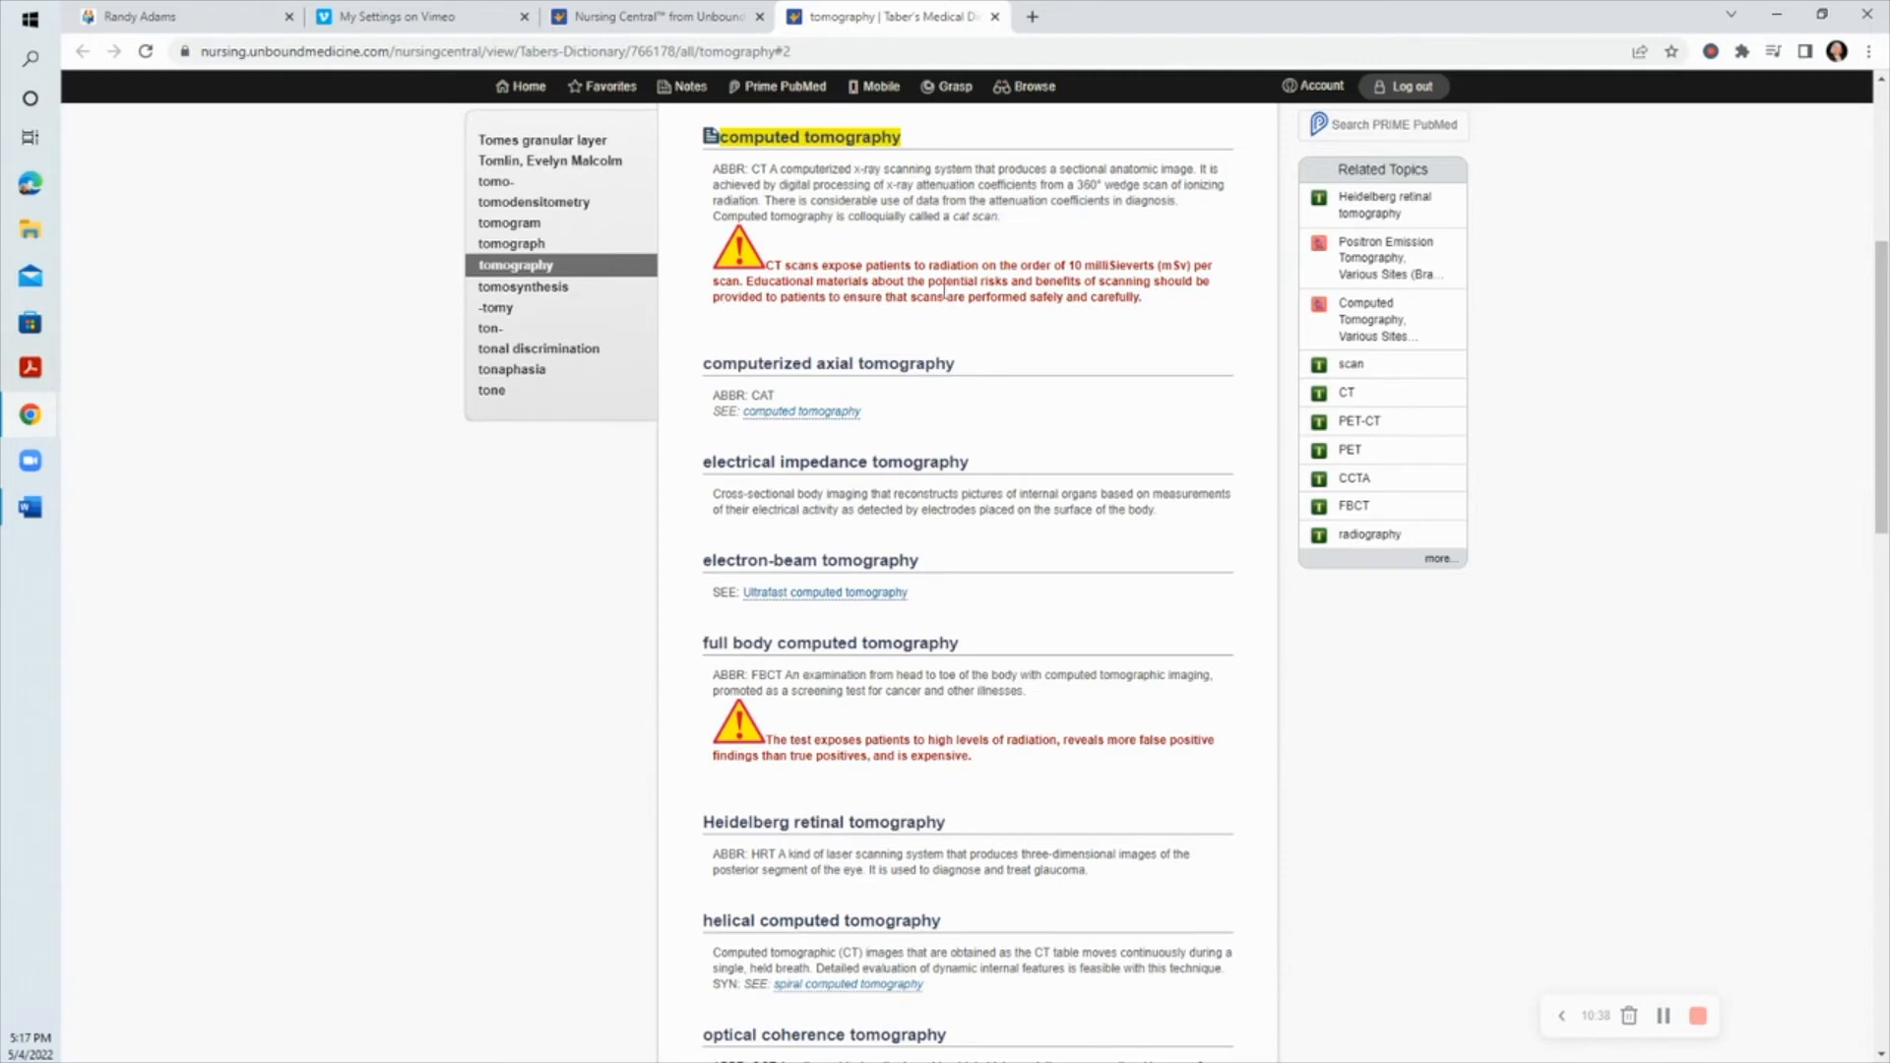
{"action": "mouse_move", "coordinate": [978, 250]}
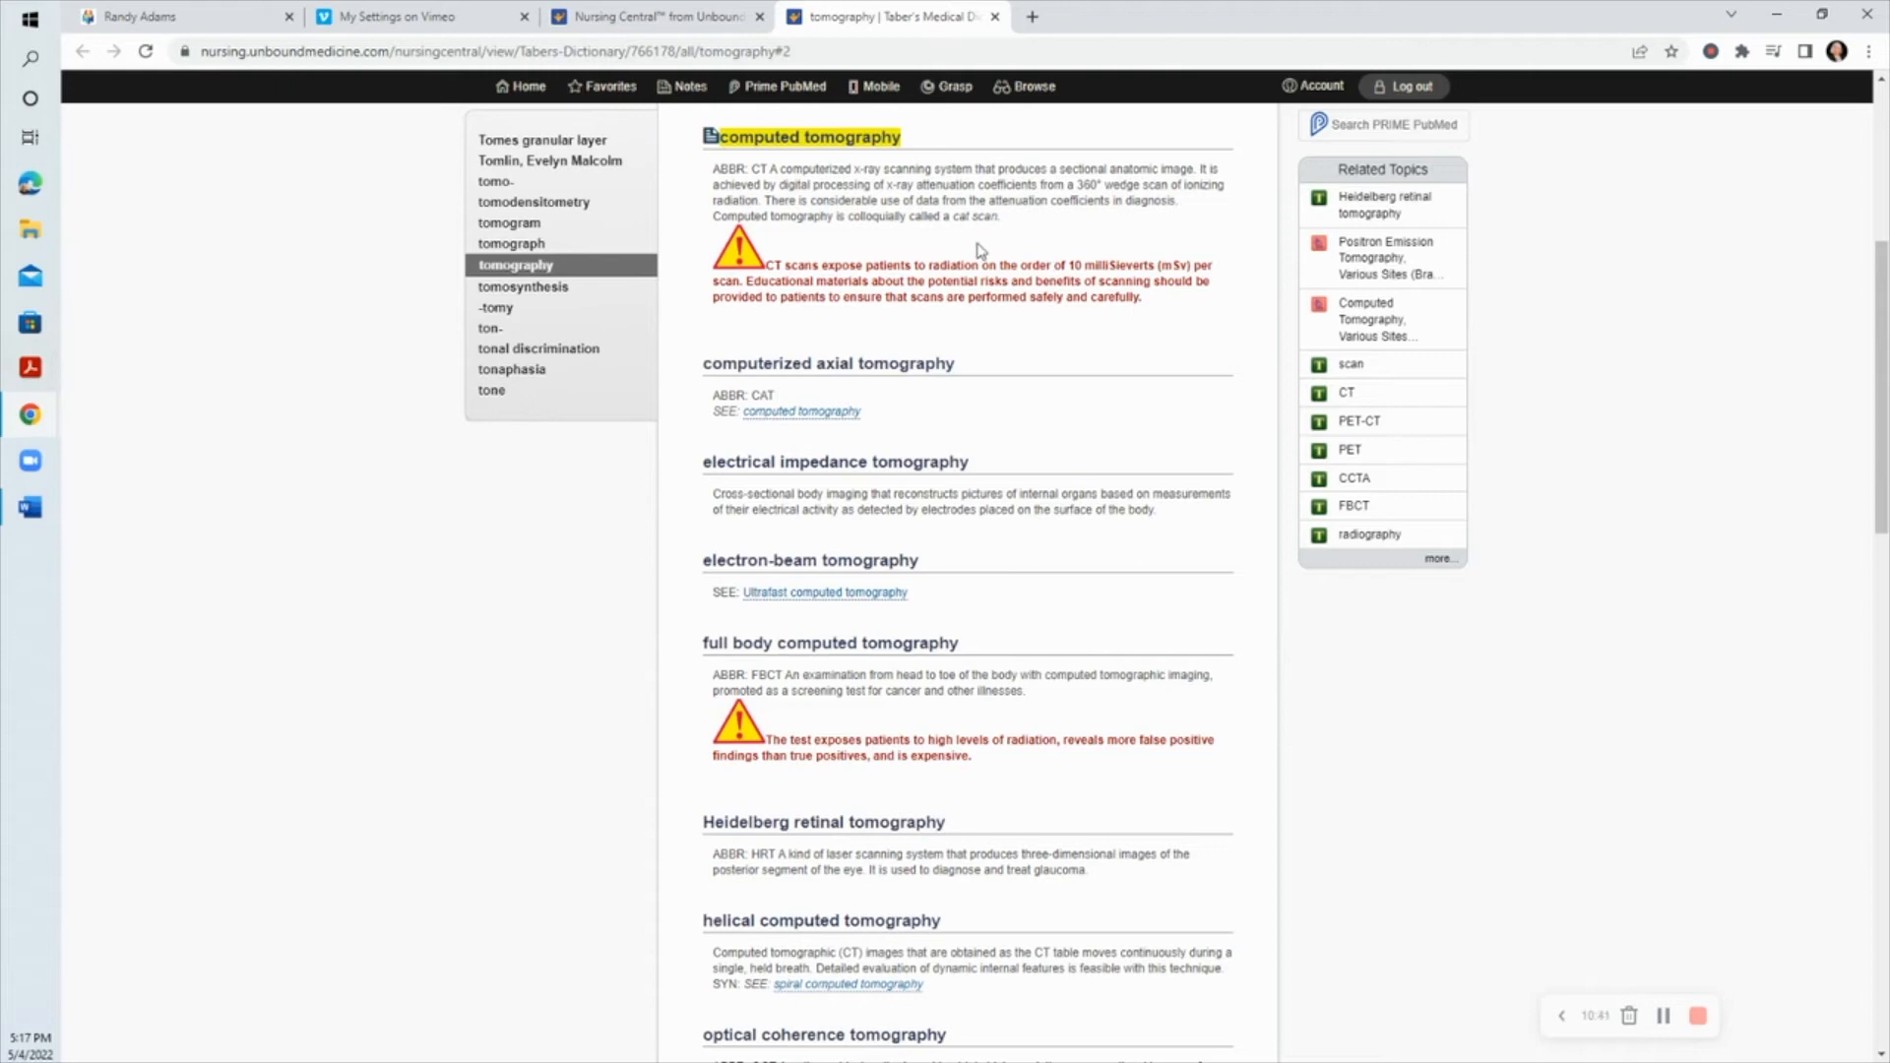
{"action": "mouse_move", "coordinate": [1087, 276]}
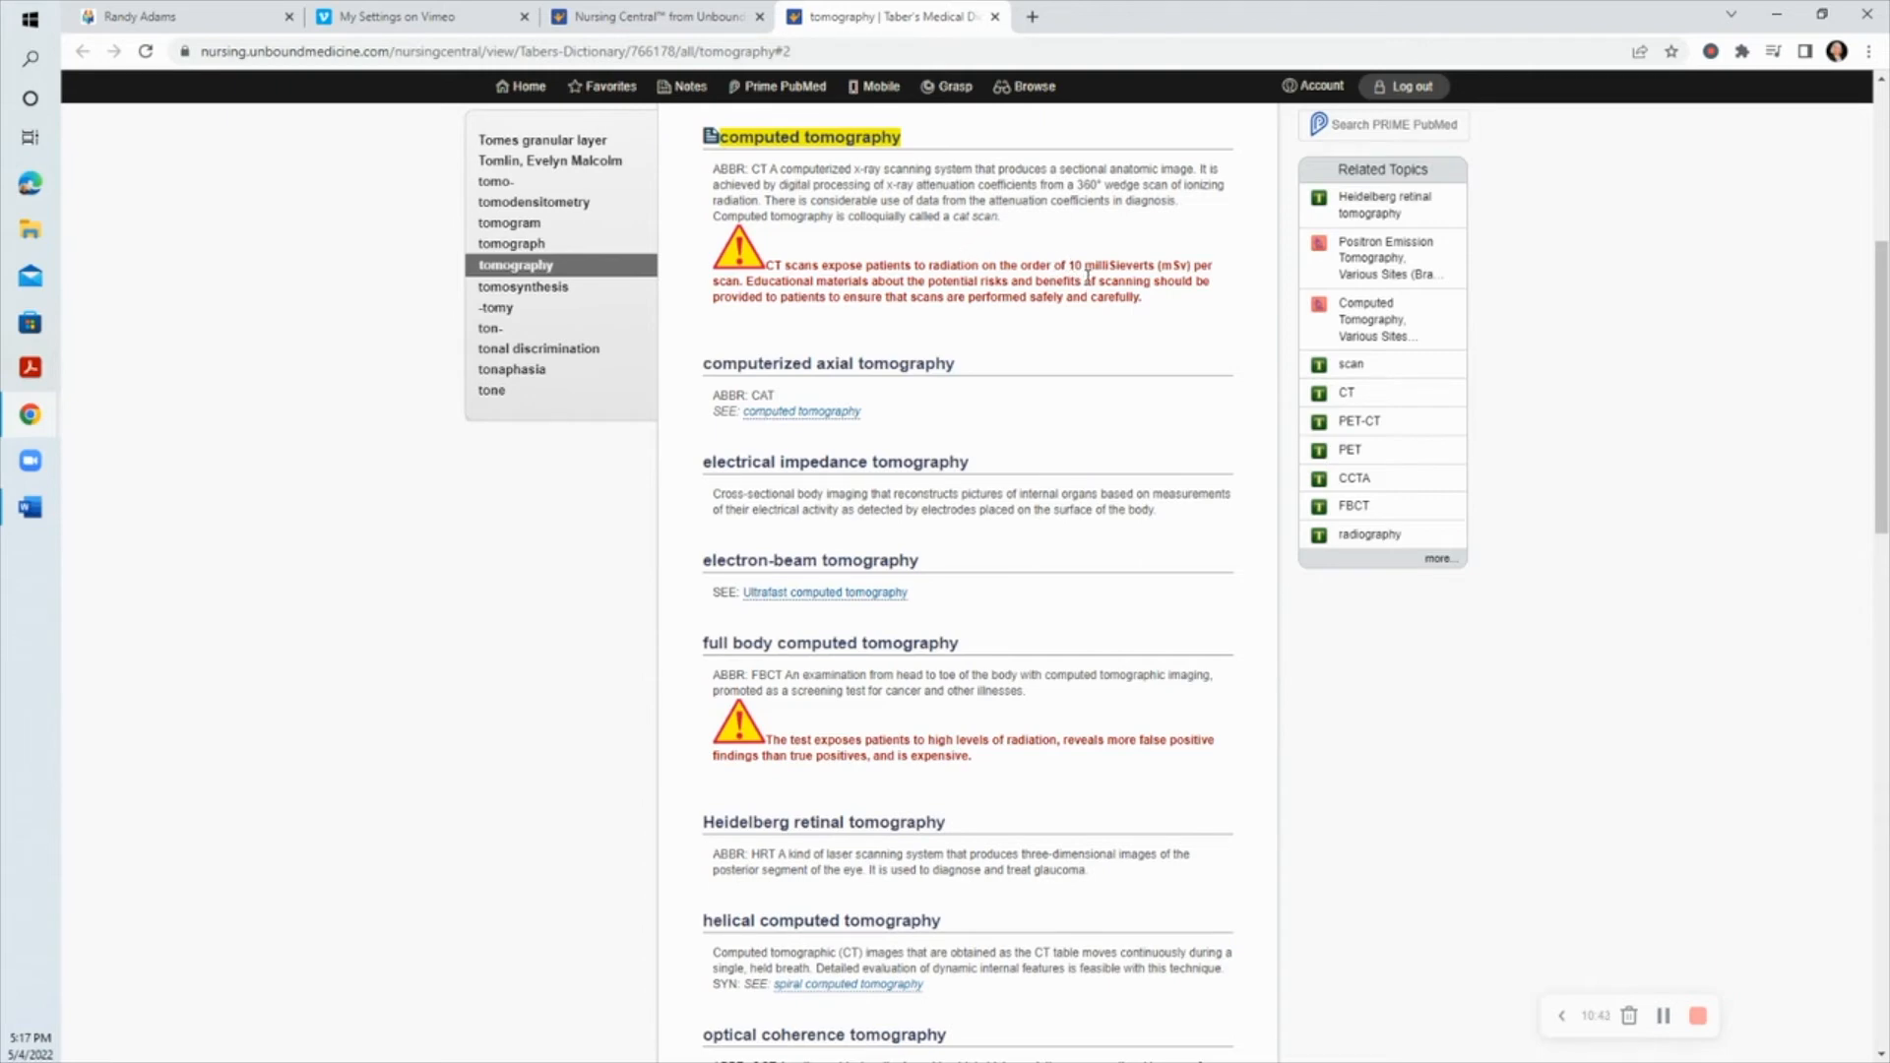
{"action": "mouse_move", "coordinate": [754, 275]}
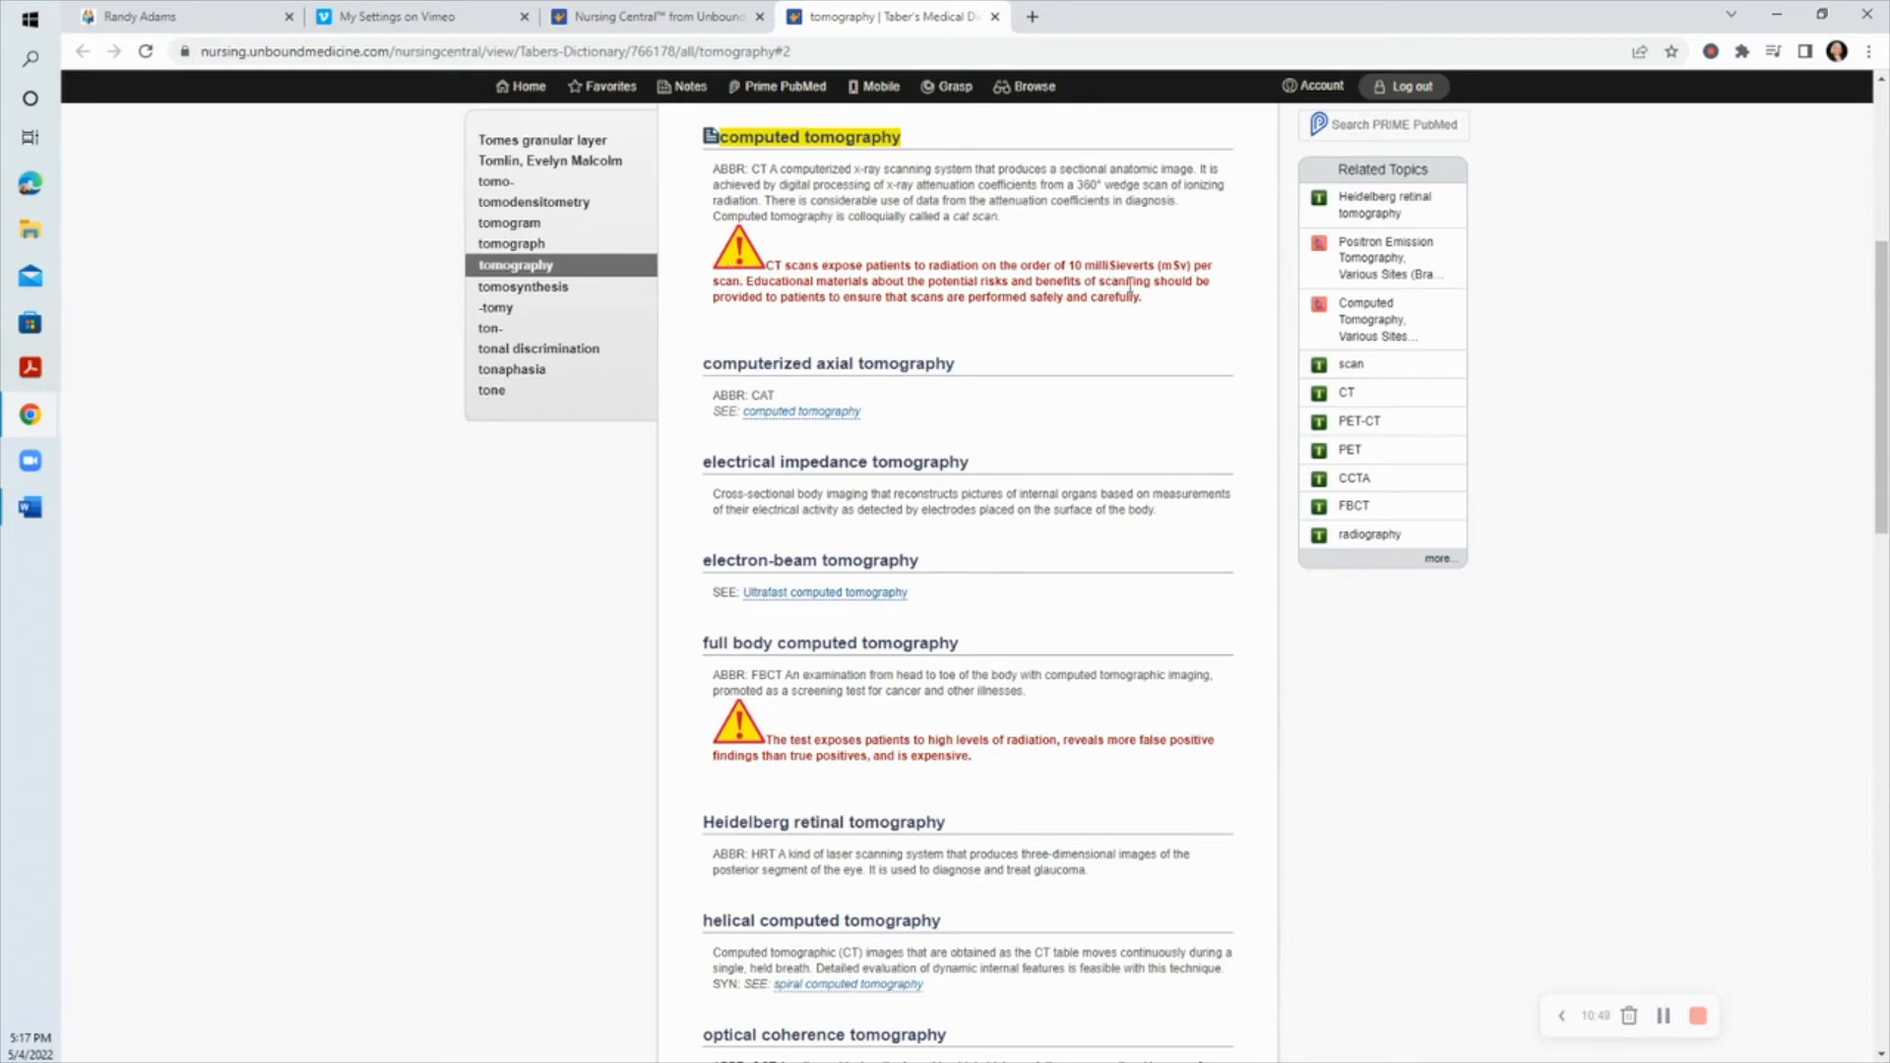
{"action": "mouse_move", "coordinate": [1146, 289]}
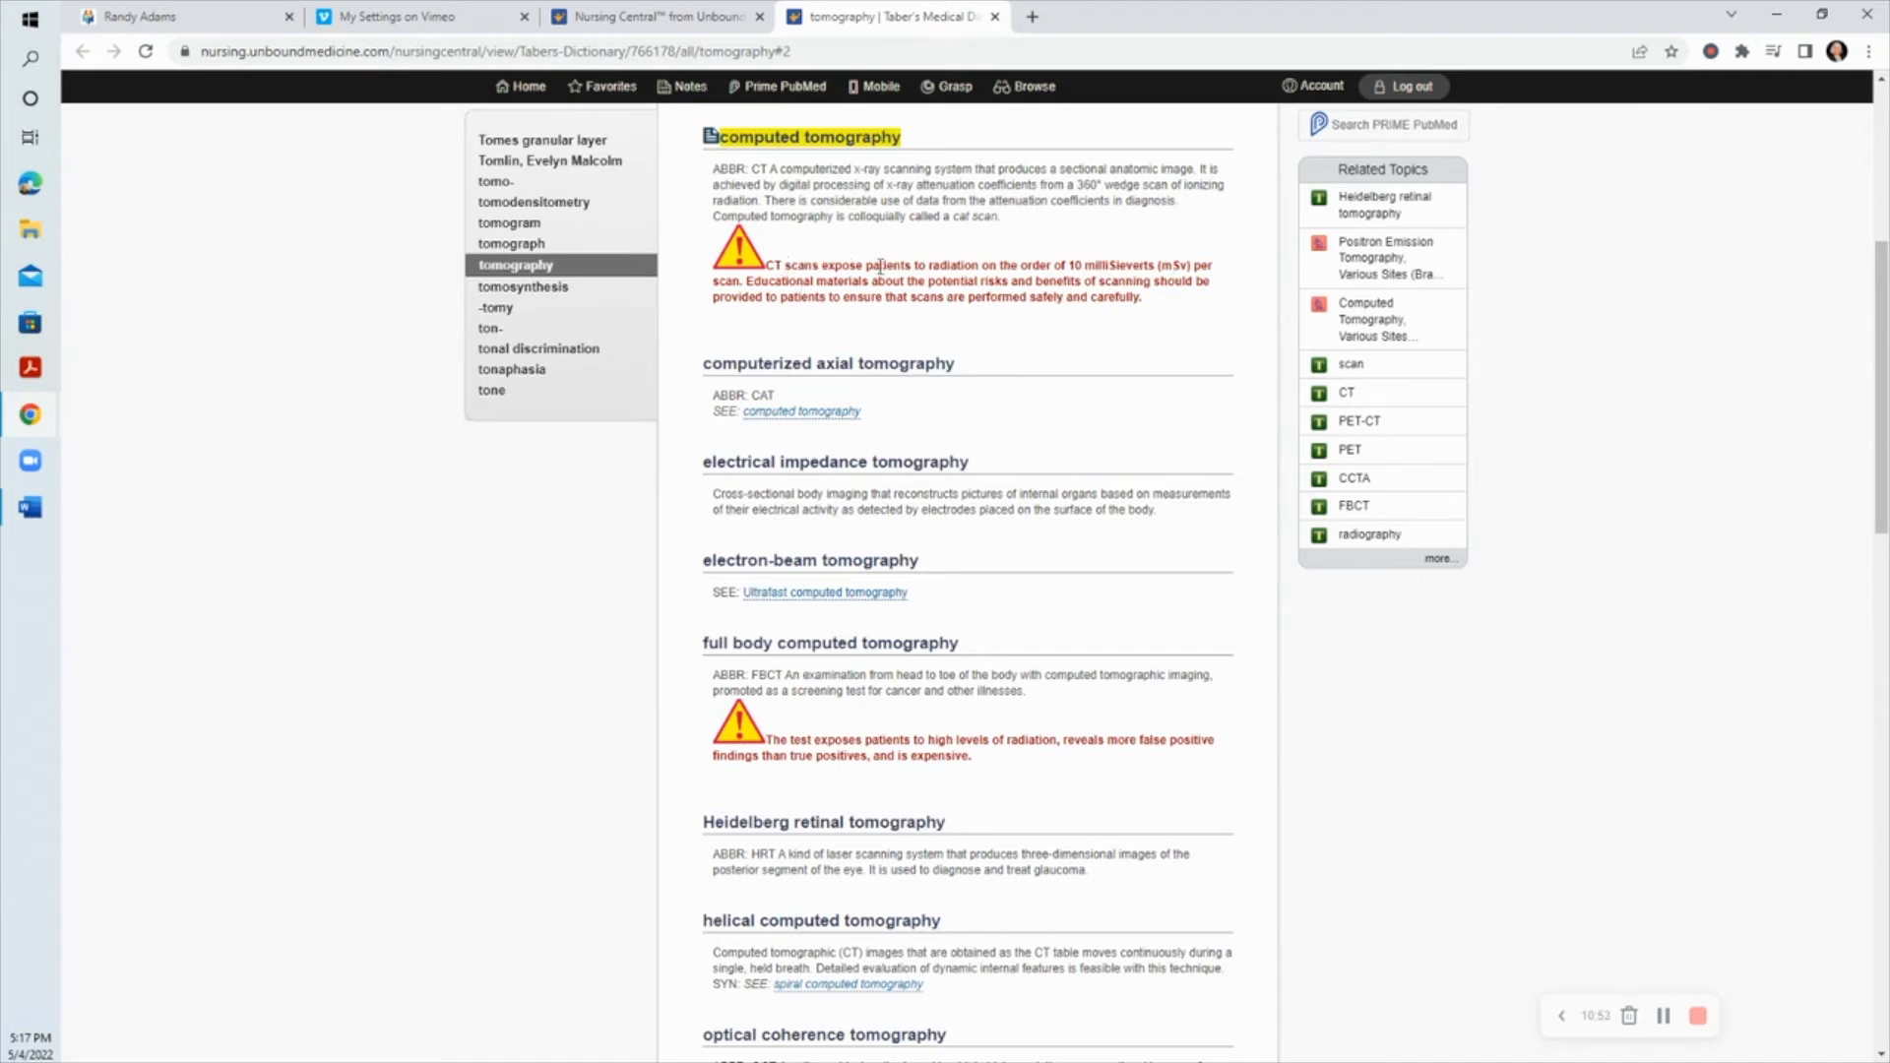
{"action": "mouse_move", "coordinate": [1186, 281]}
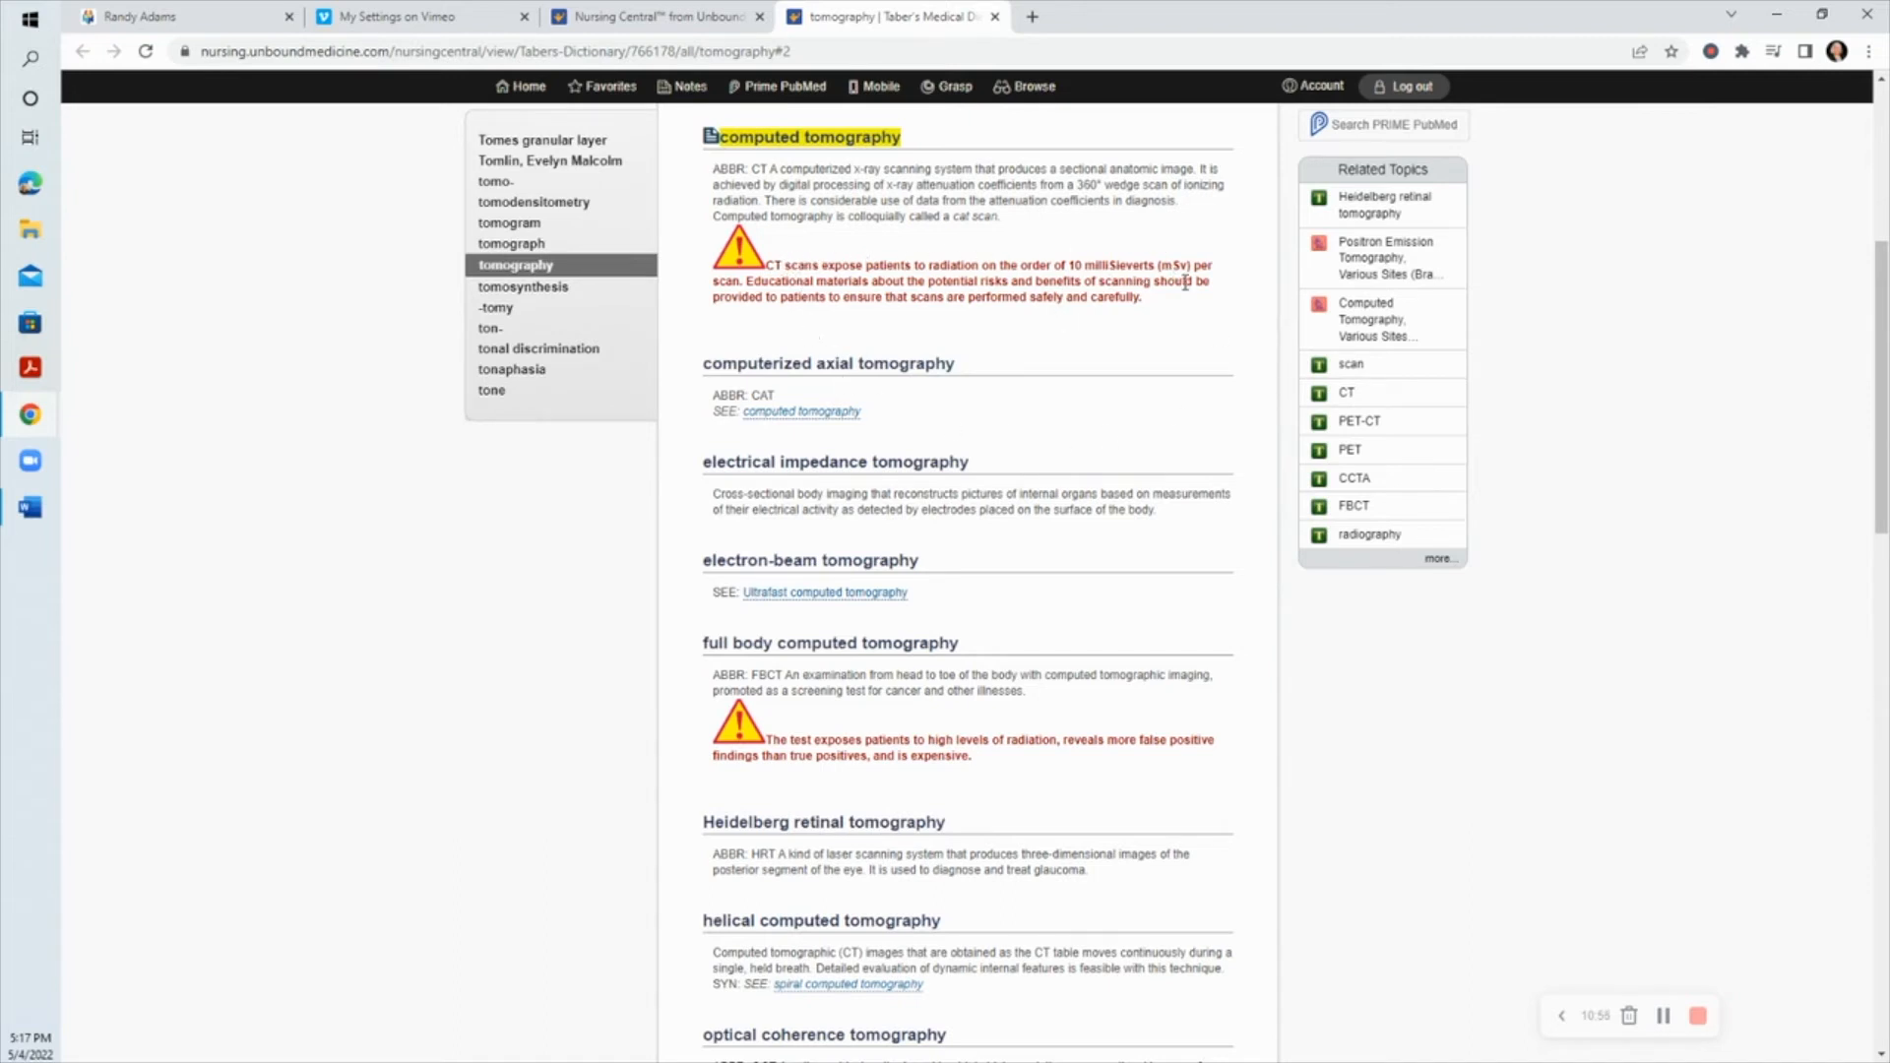
{"action": "mouse_move", "coordinate": [1033, 298]}
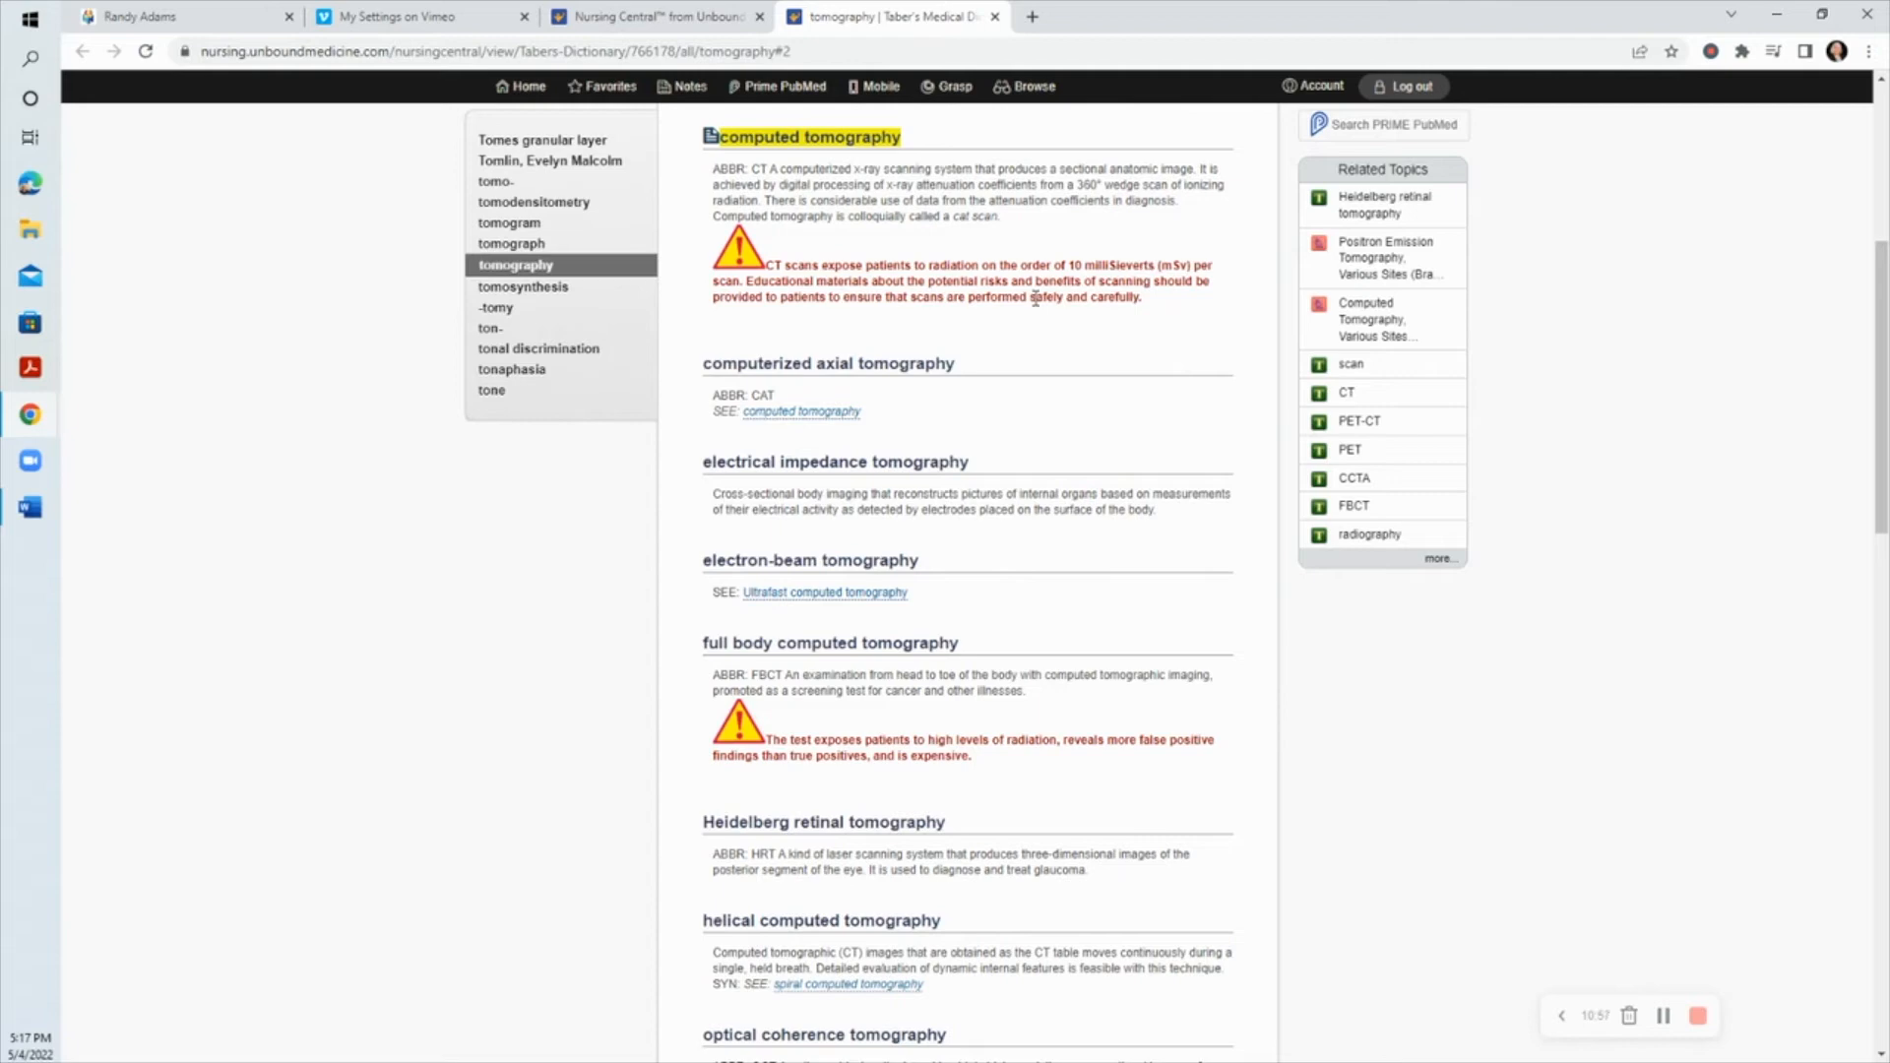
{"action": "mouse_move", "coordinate": [523, 84]}
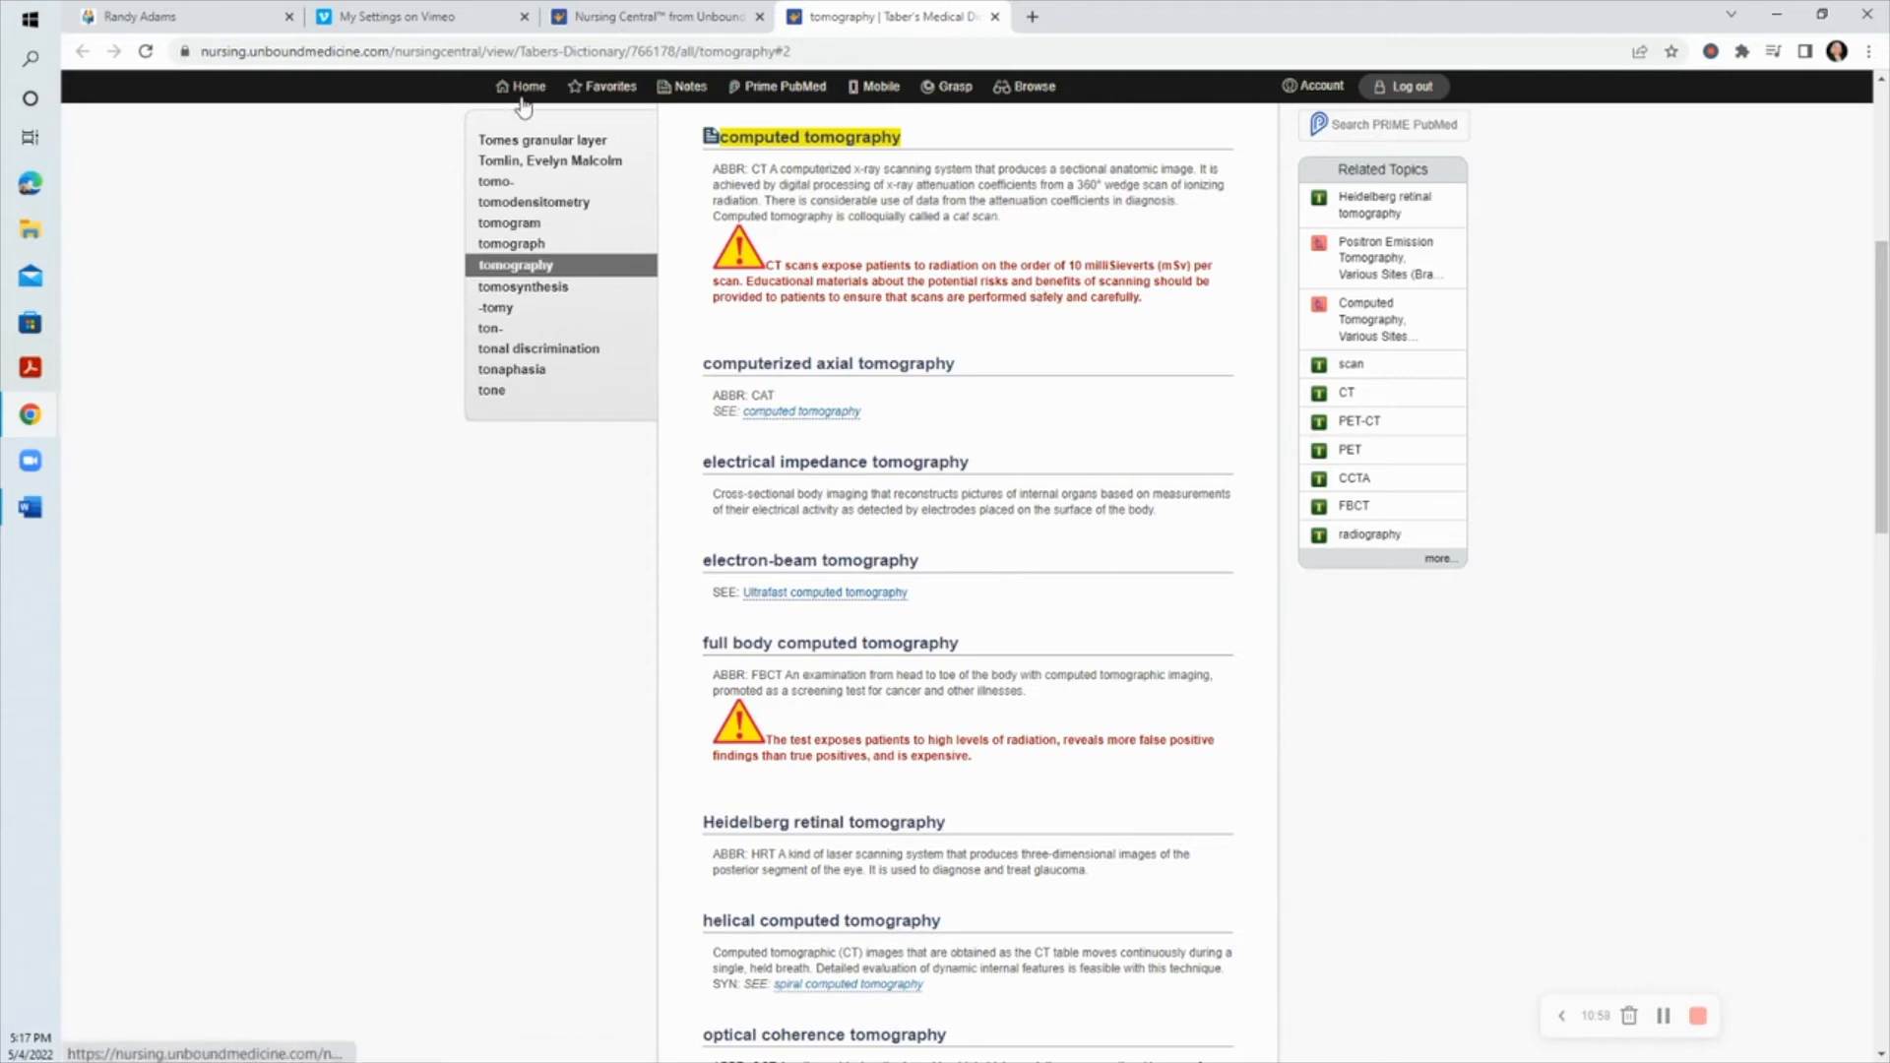
{"action": "left_click", "coordinate": [993, 15]}
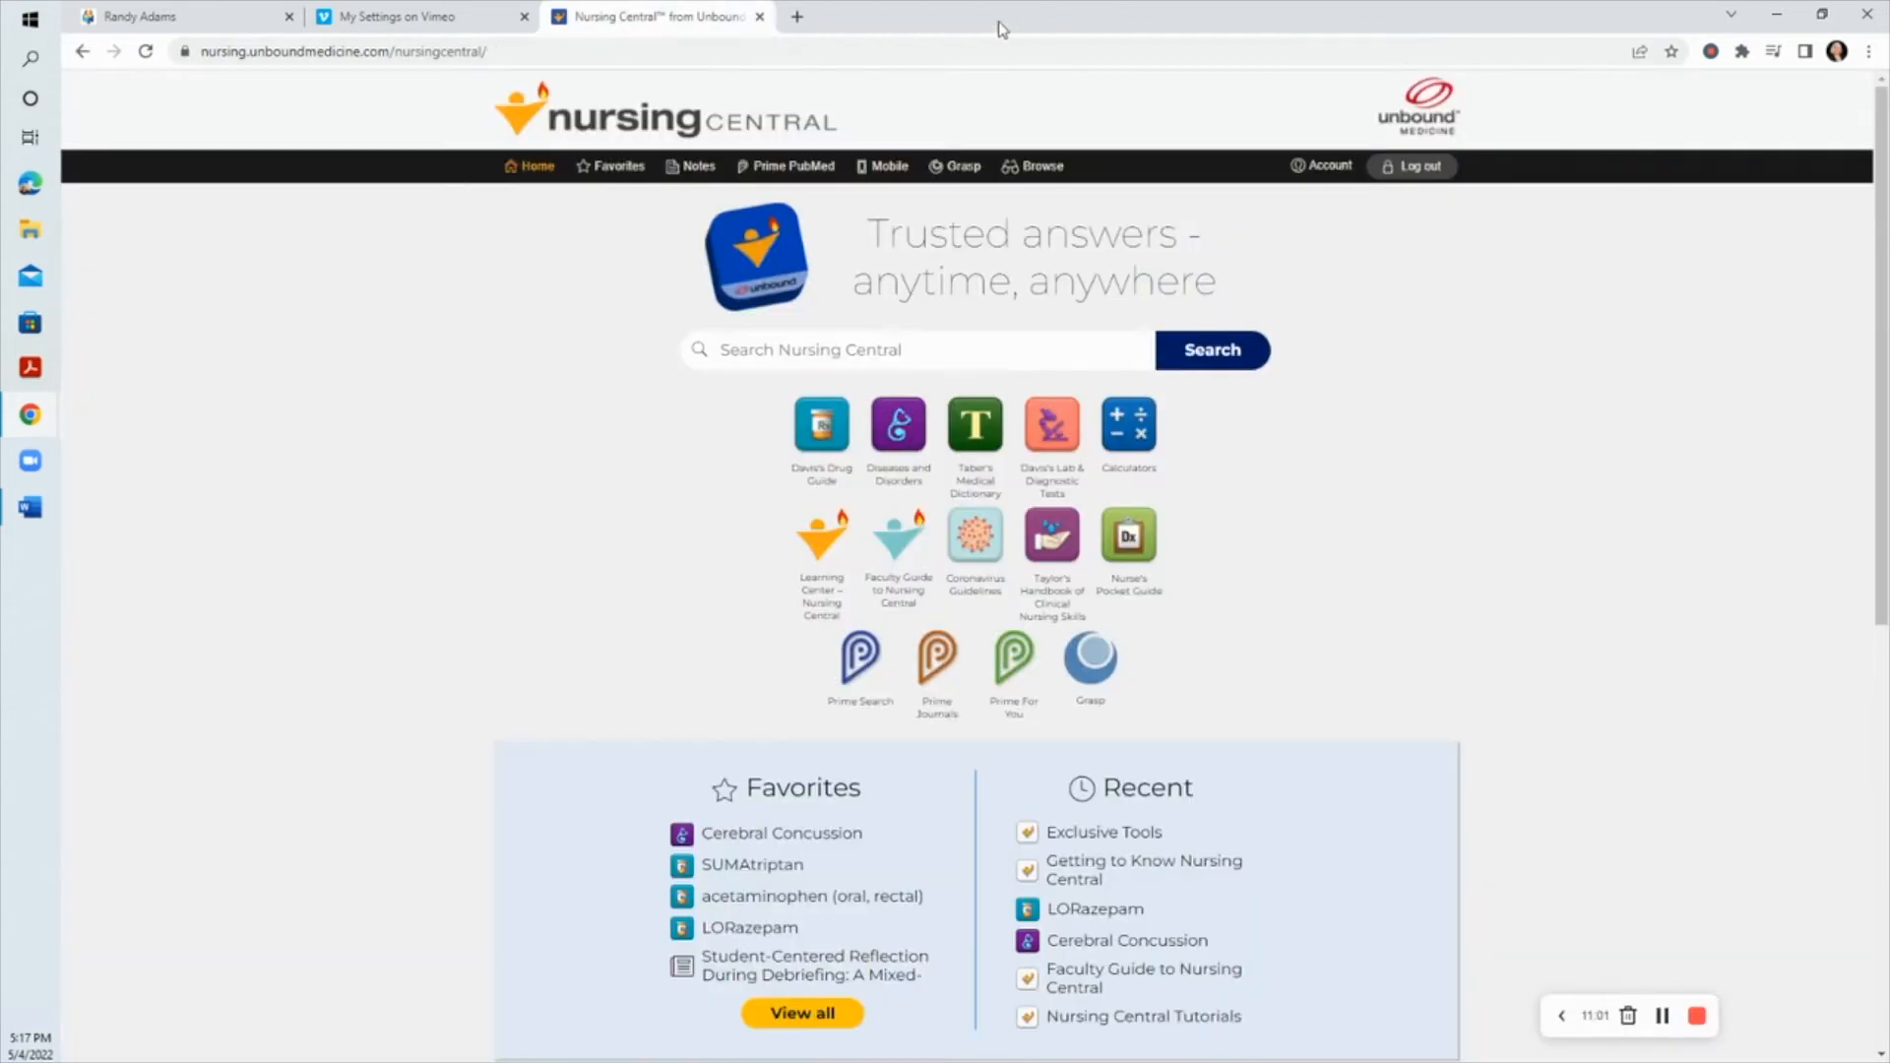
{"action": "left_click", "coordinate": [30, 506]}
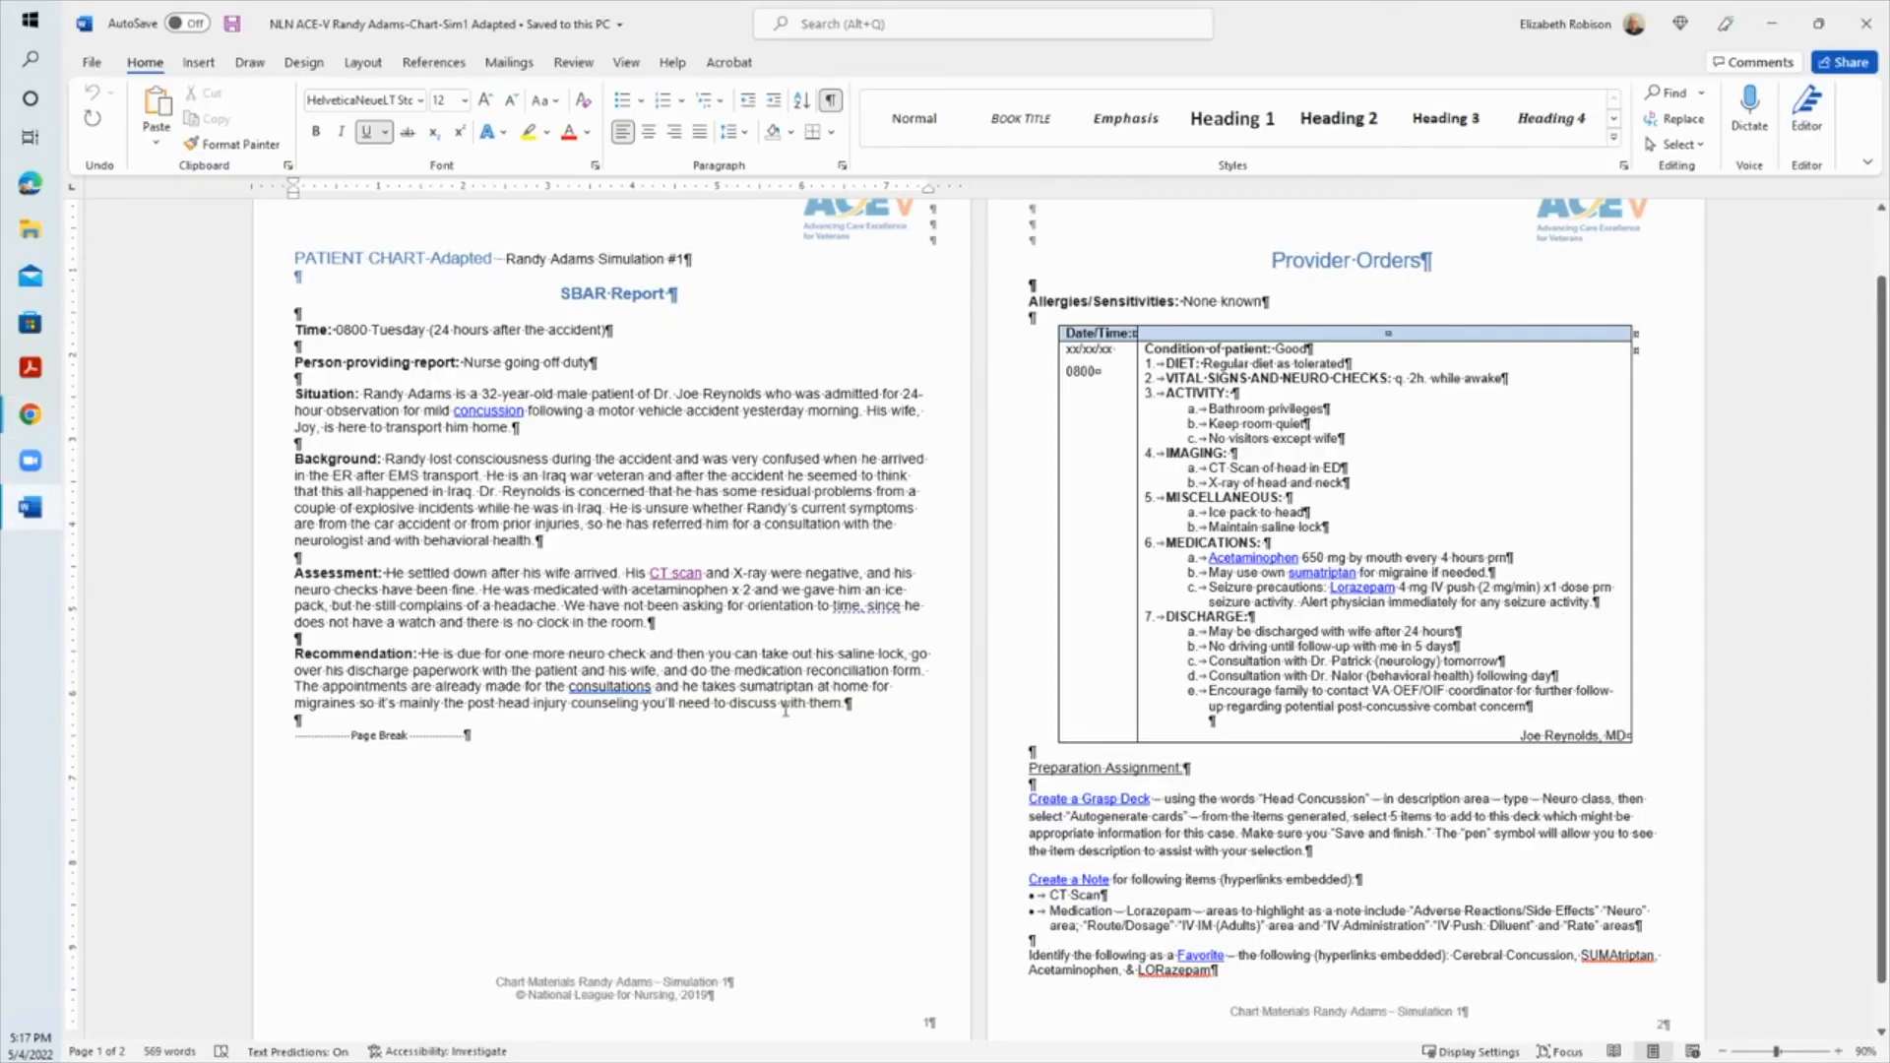
{"action": "mouse_move", "coordinate": [1181, 896]}
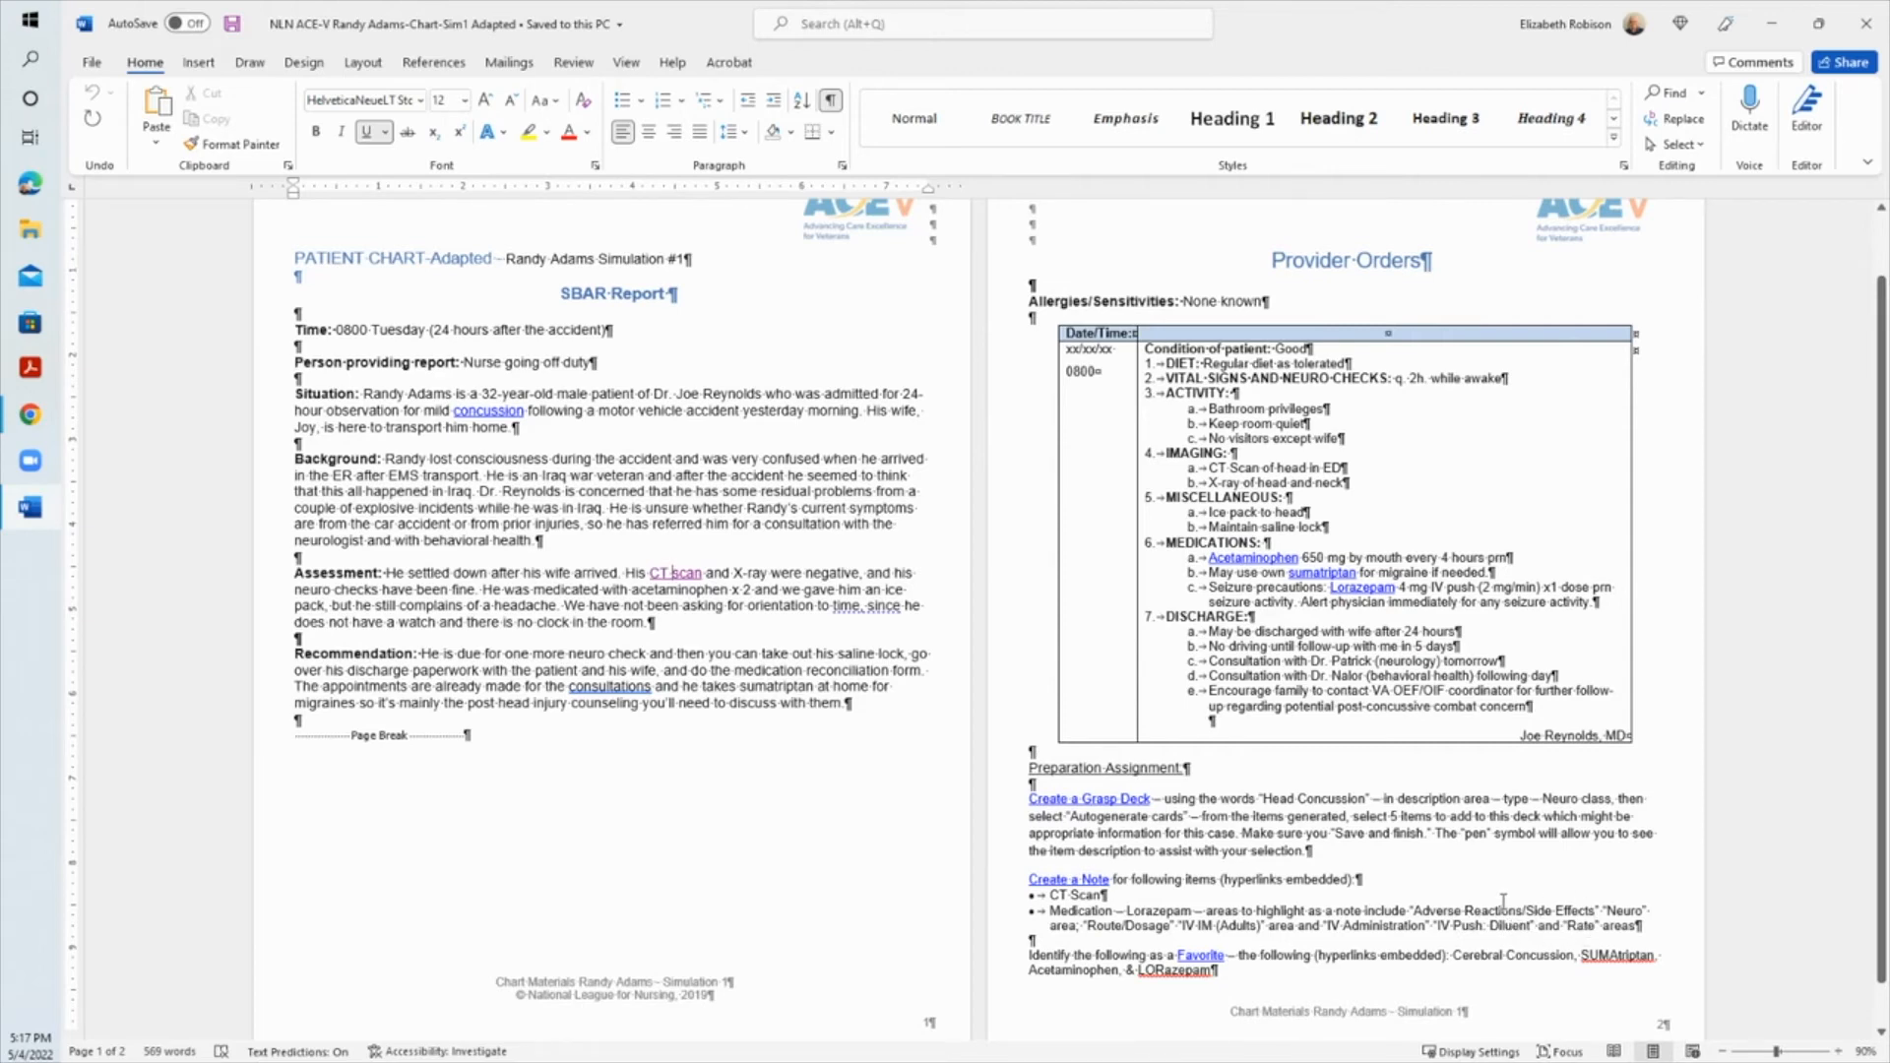
{"action": "mouse_move", "coordinate": [1438, 863]}
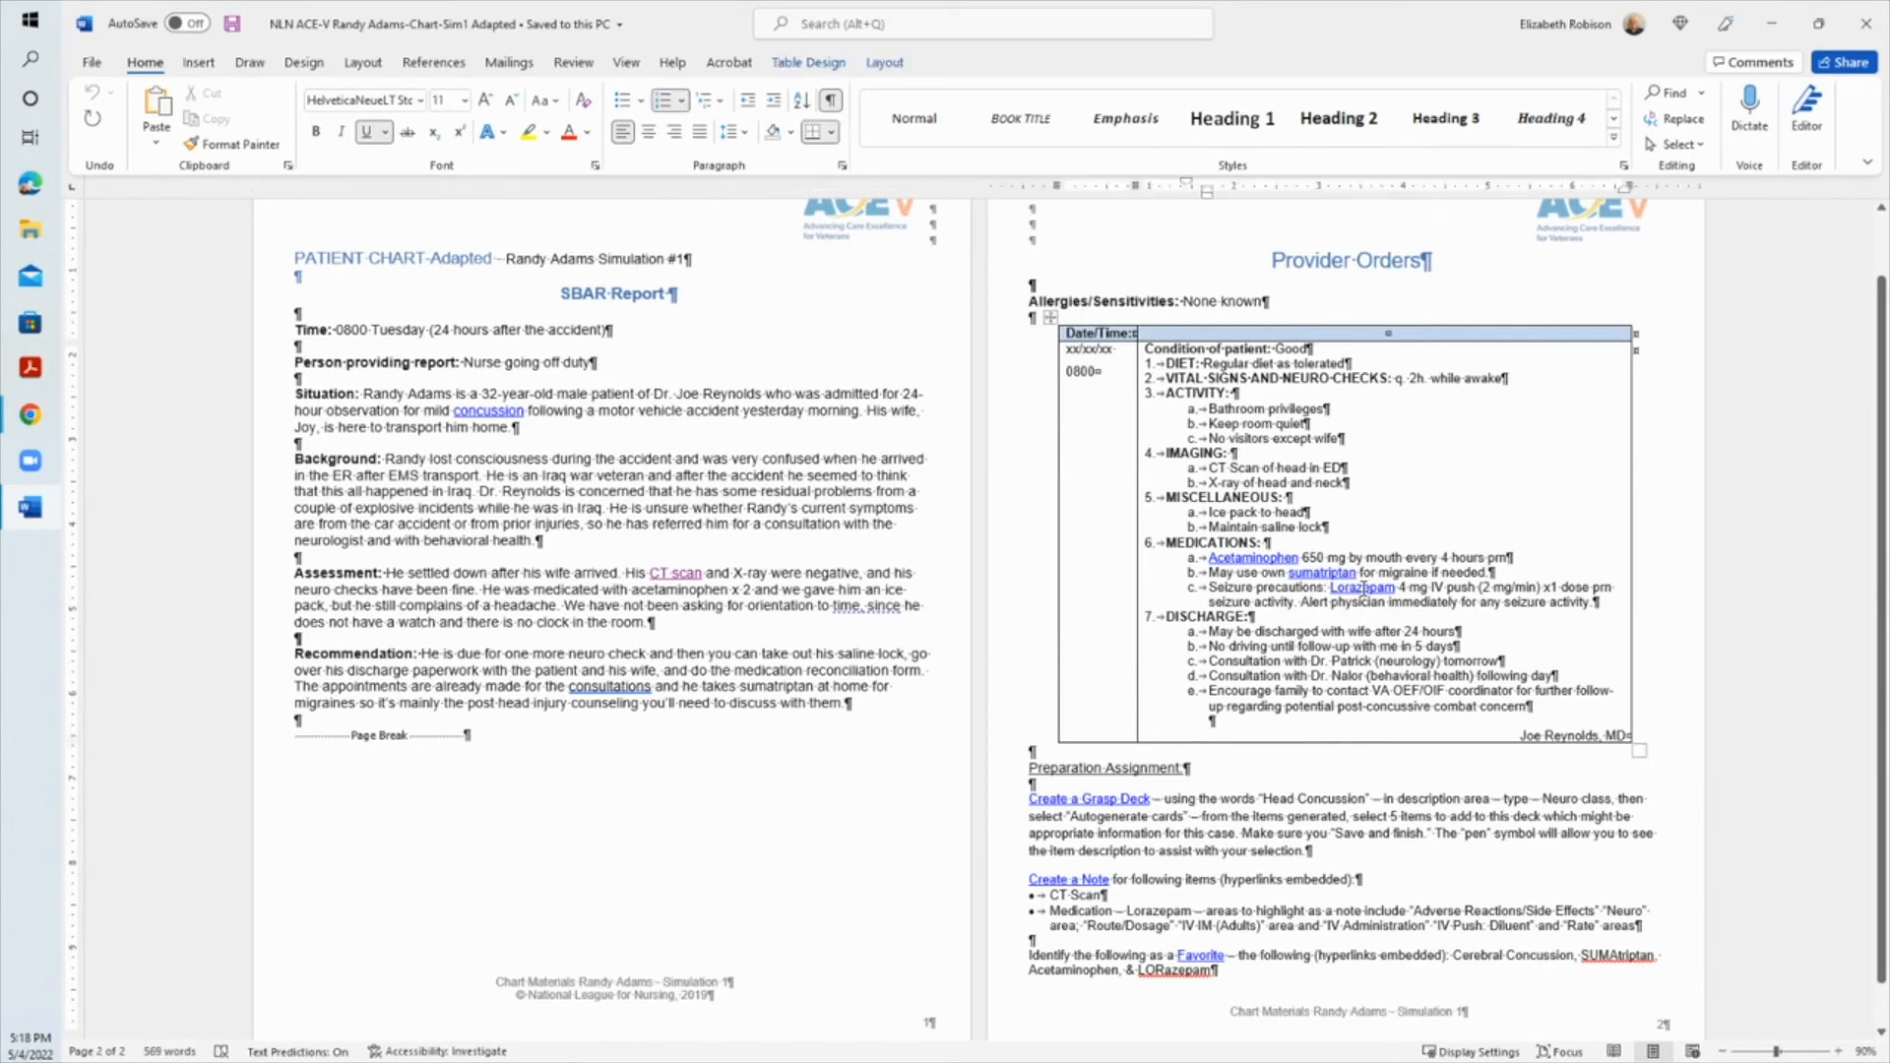
{"action": "right_click", "coordinate": [1363, 587]}
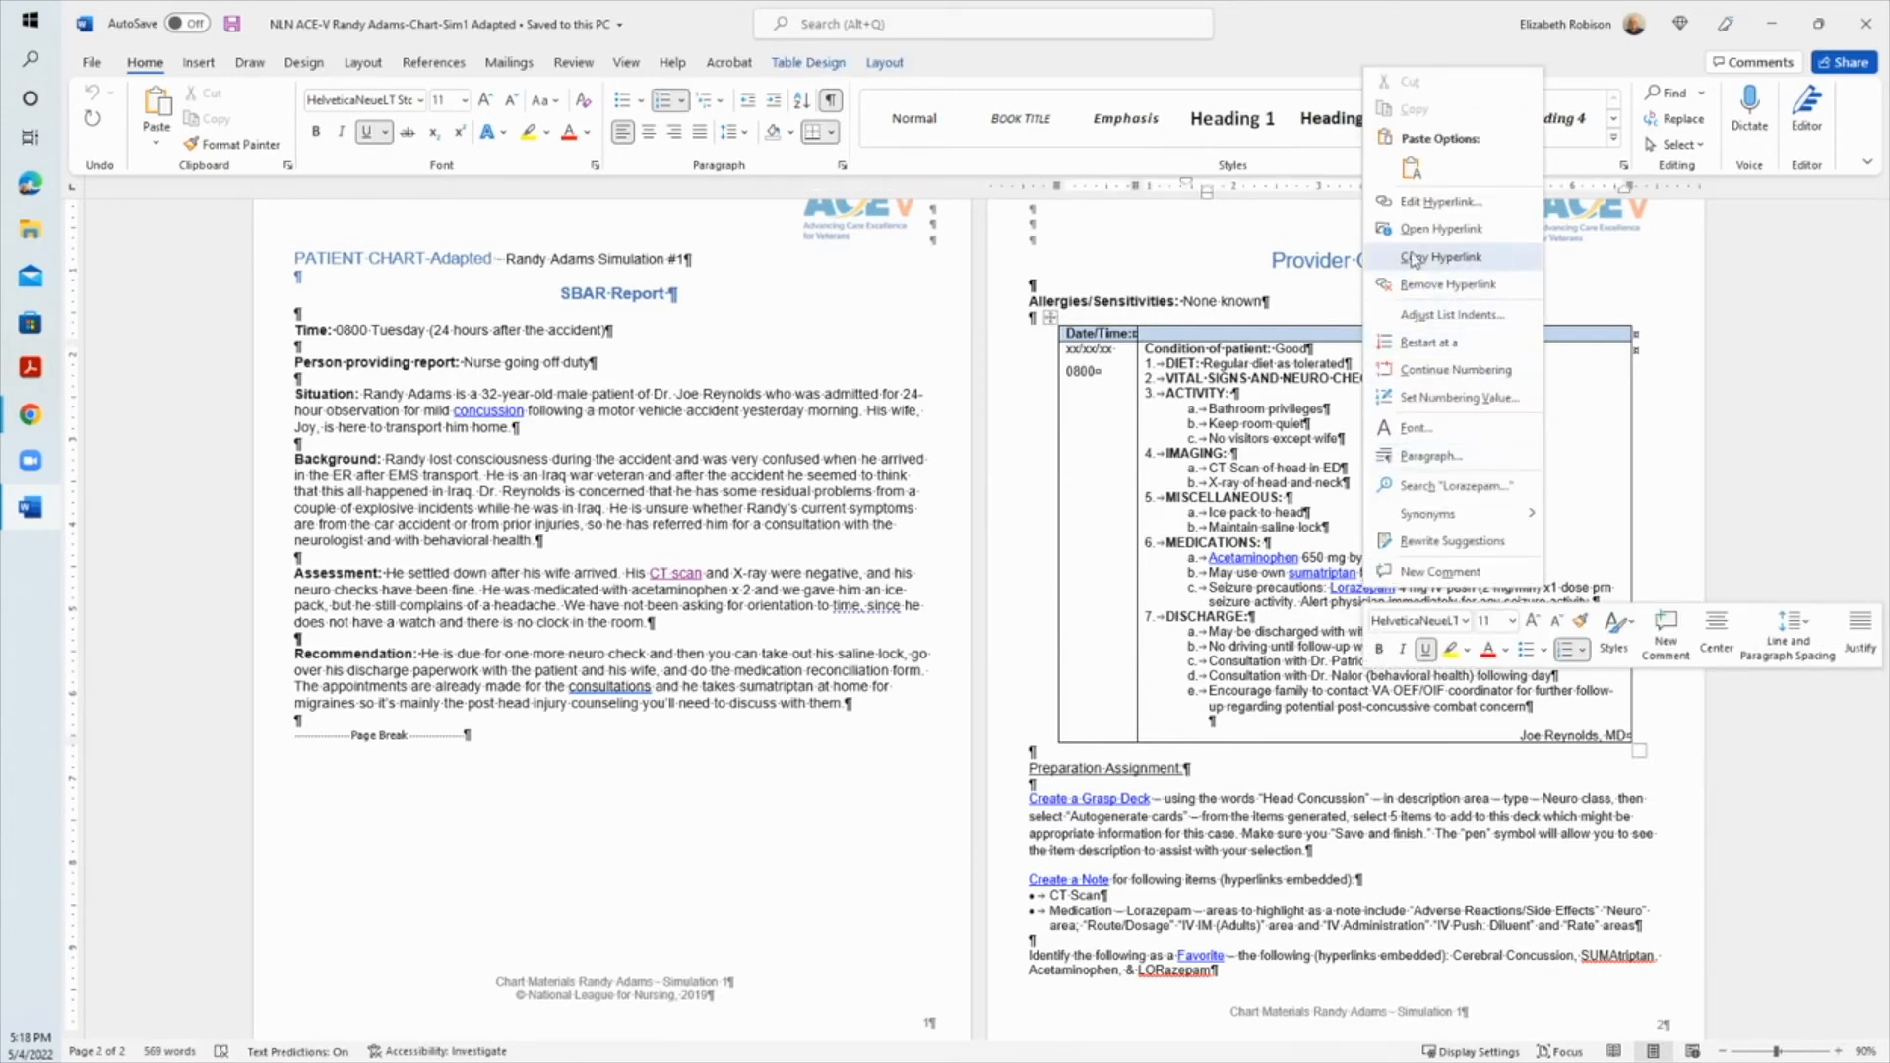
Step: Follow the Lorazepam hyperlink to its Davis's Drug Guide entry and move toward Adverse Reactions
{"action": "left_click", "coordinate": [1442, 229]}
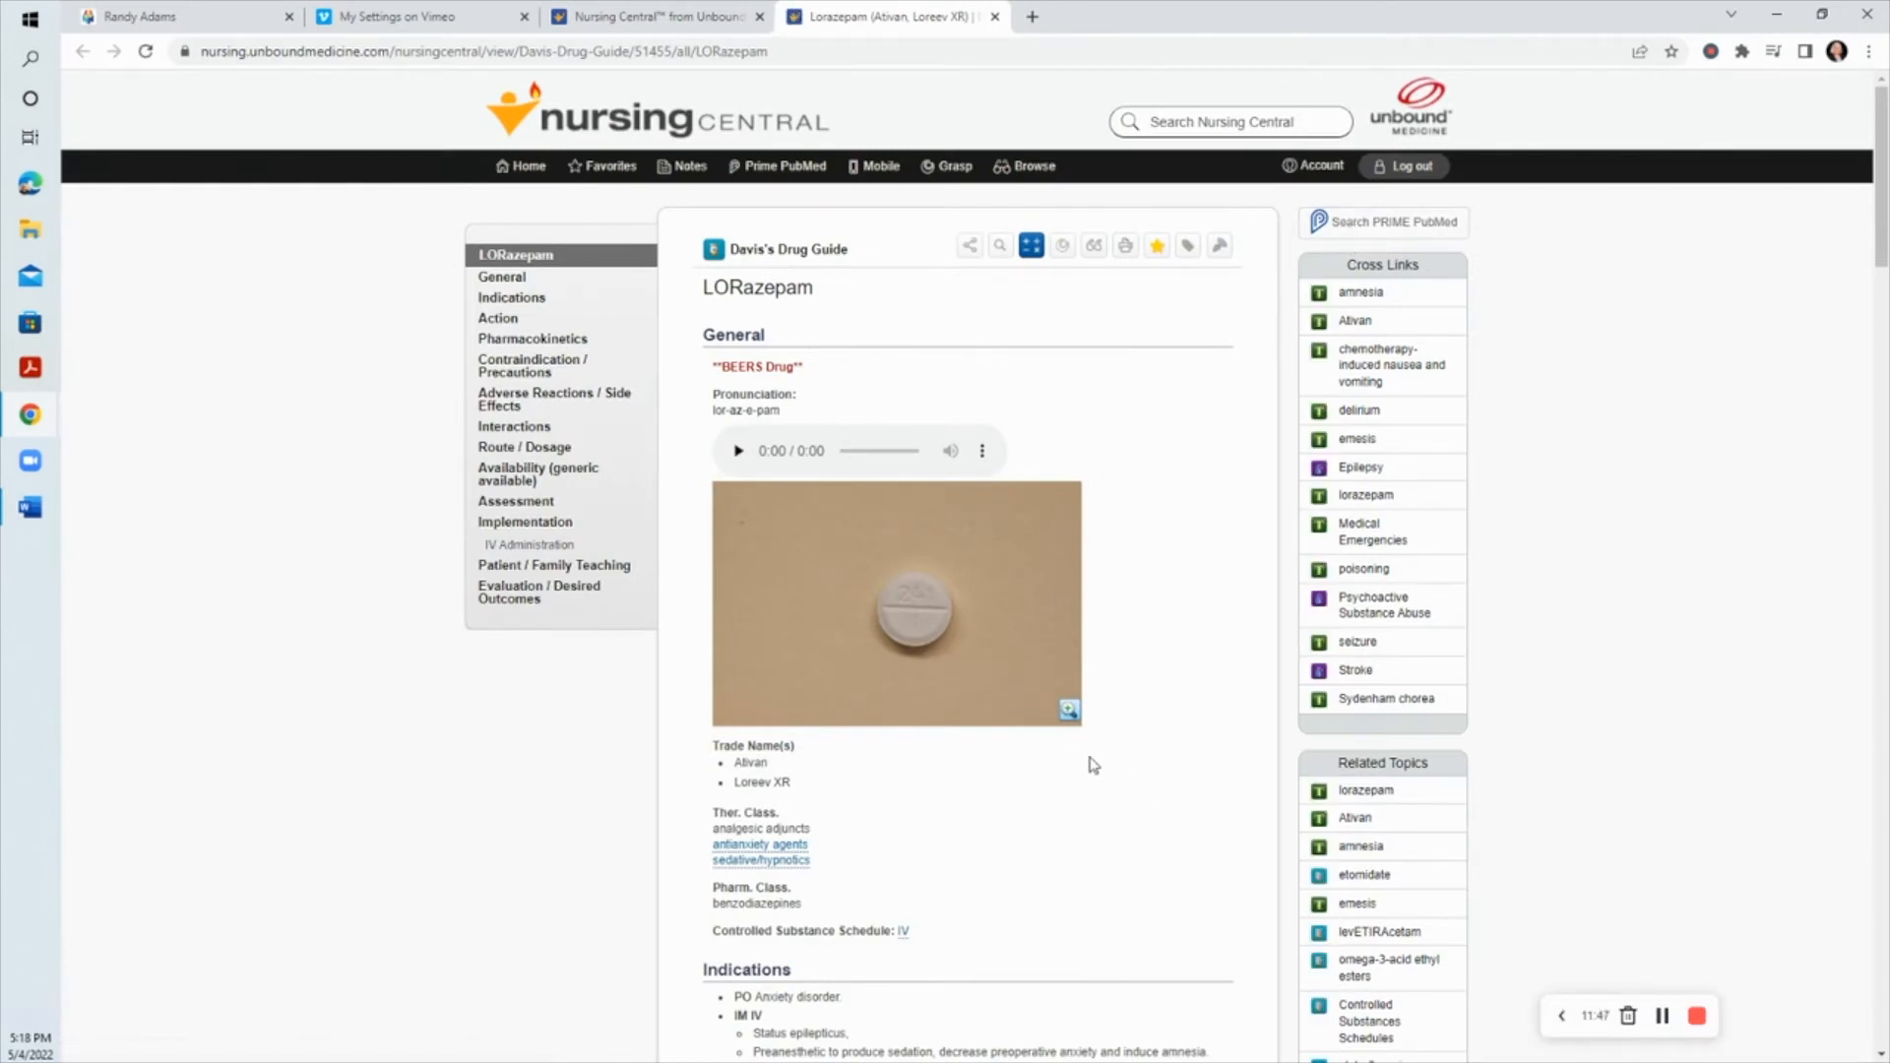
{"action": "mouse_move", "coordinate": [1126, 126]}
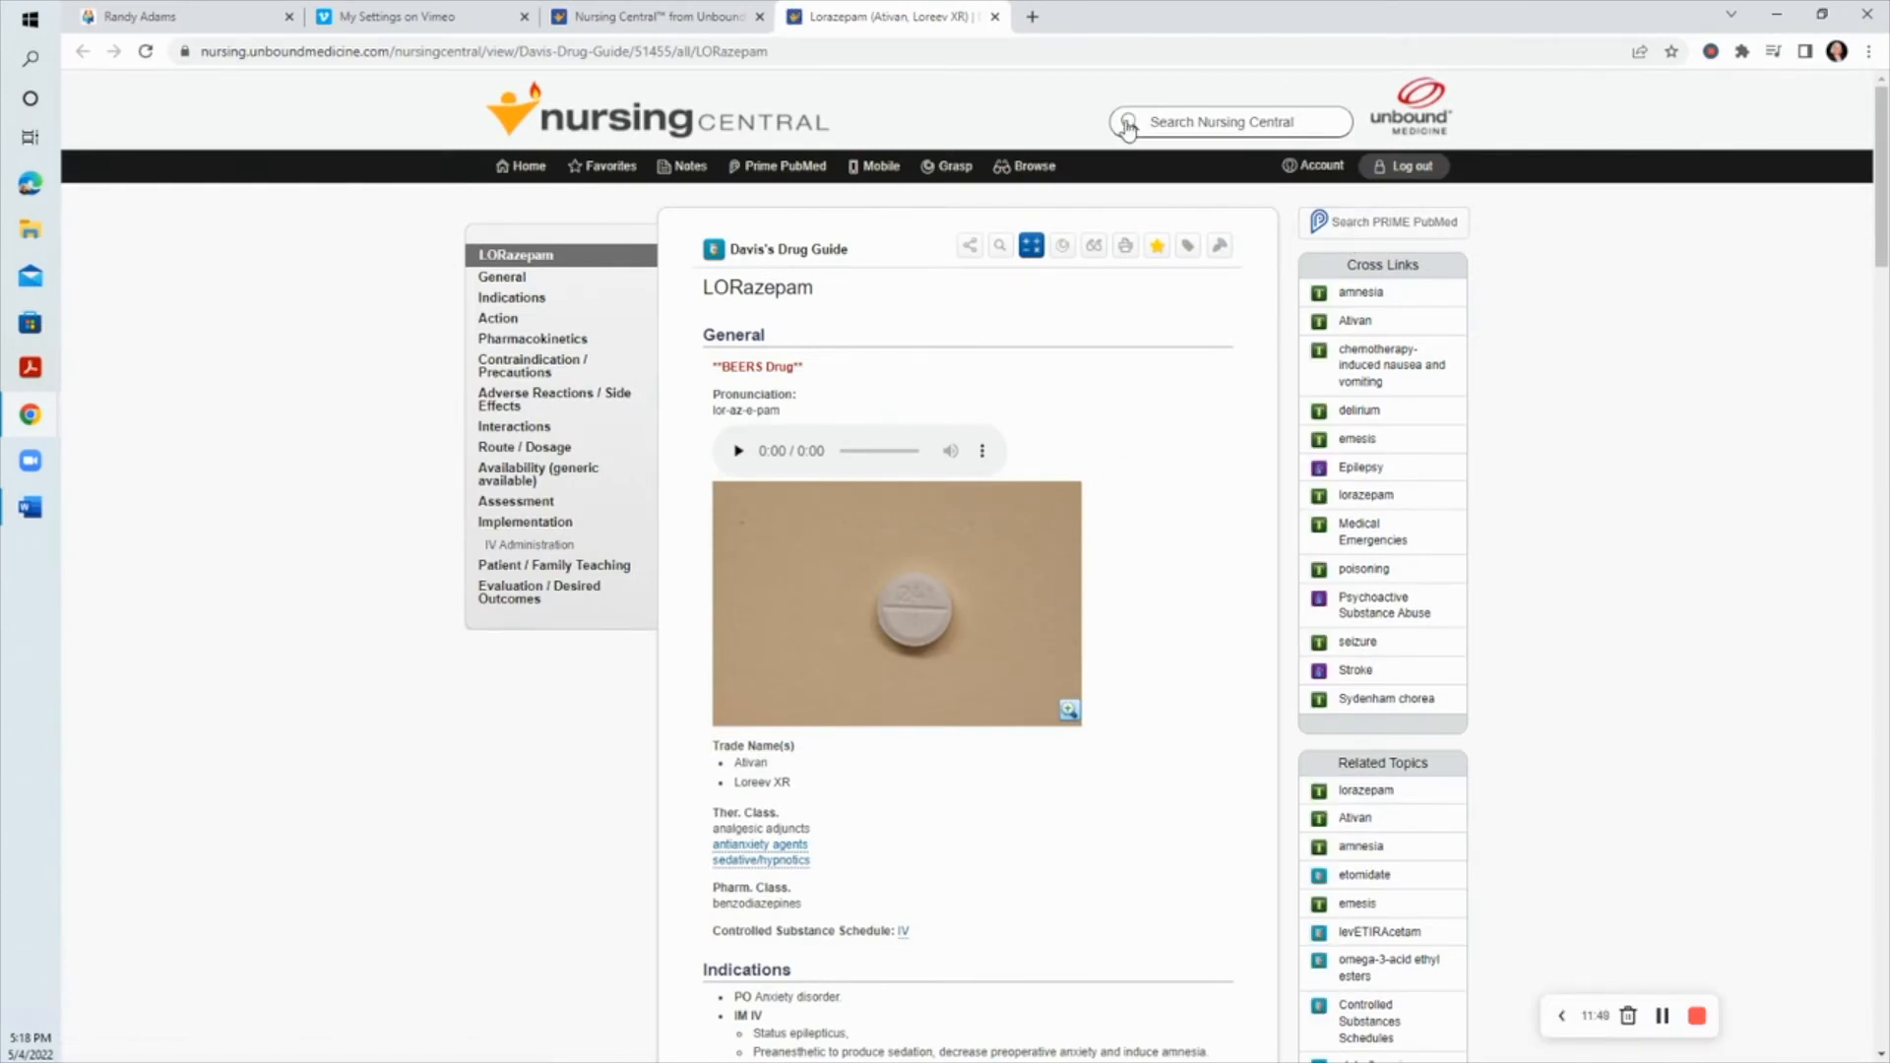
{"action": "mouse_move", "coordinate": [30, 506]}
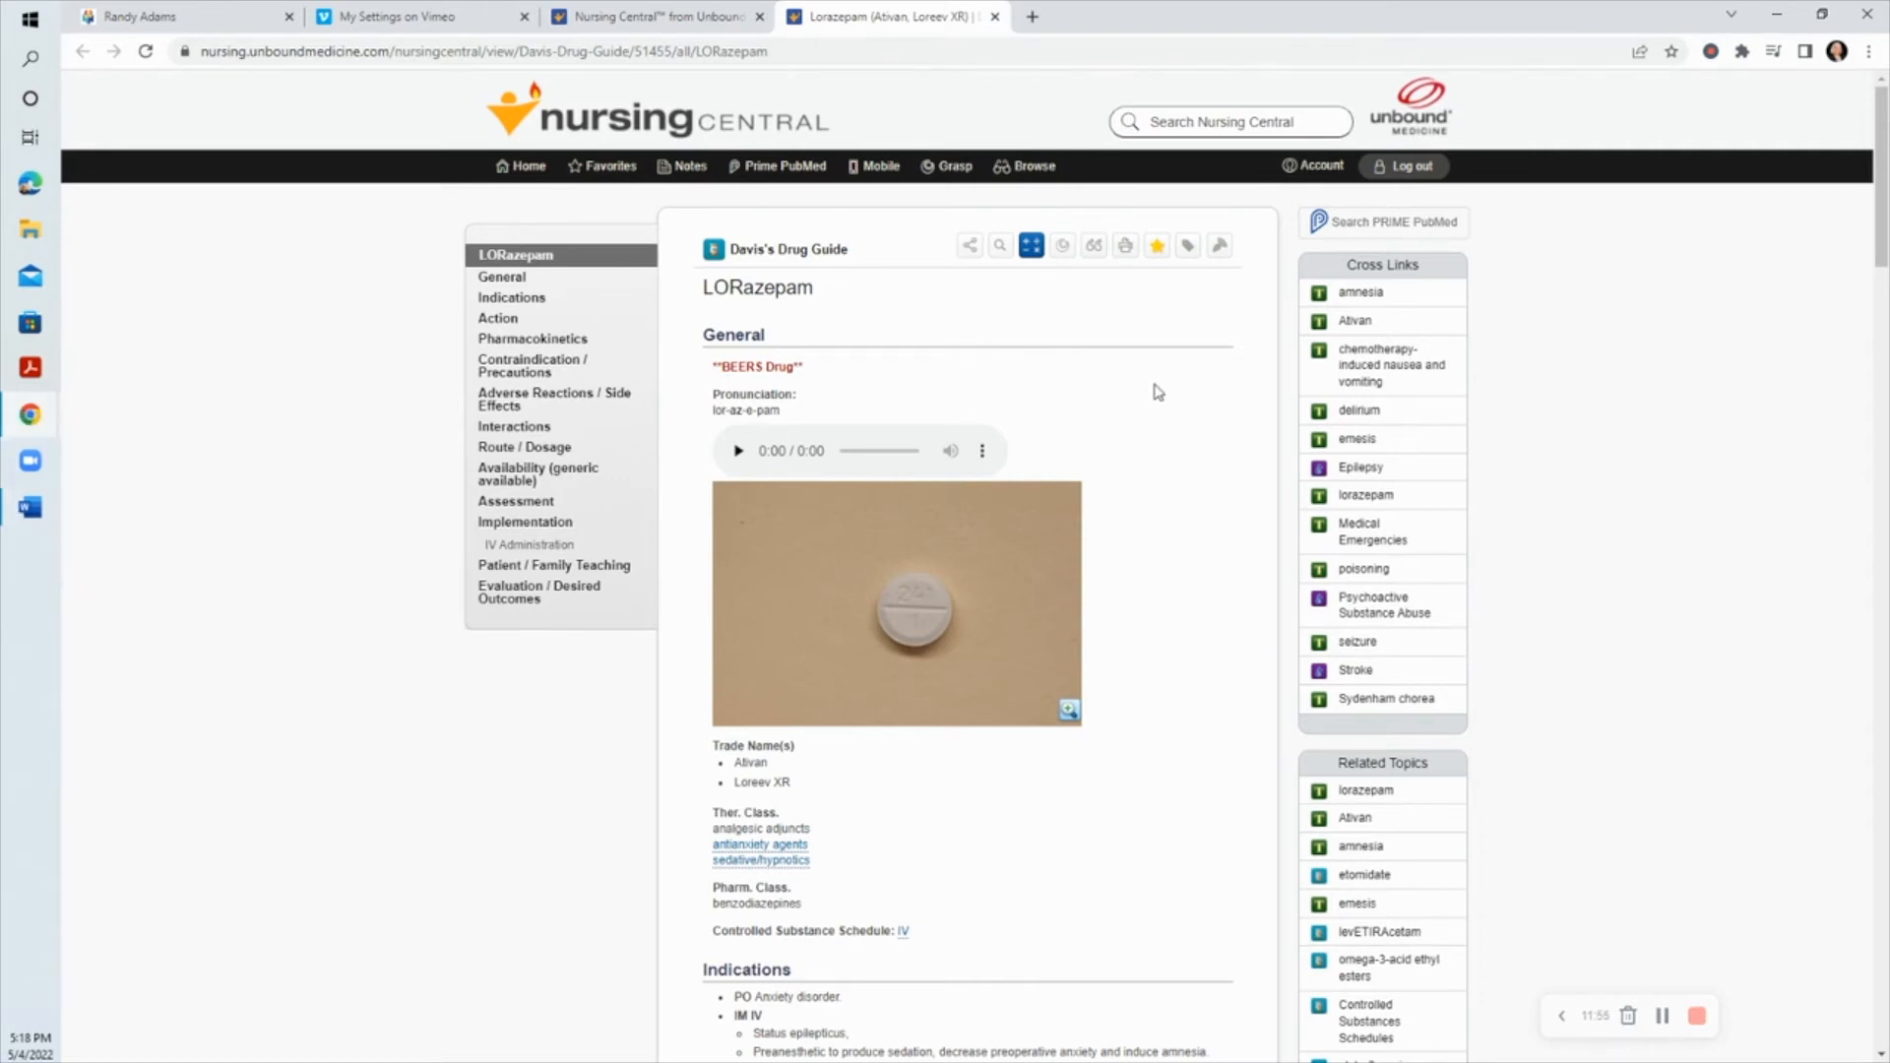
{"action": "scroll", "scroll_direction": "down", "scroll_amount": 3}
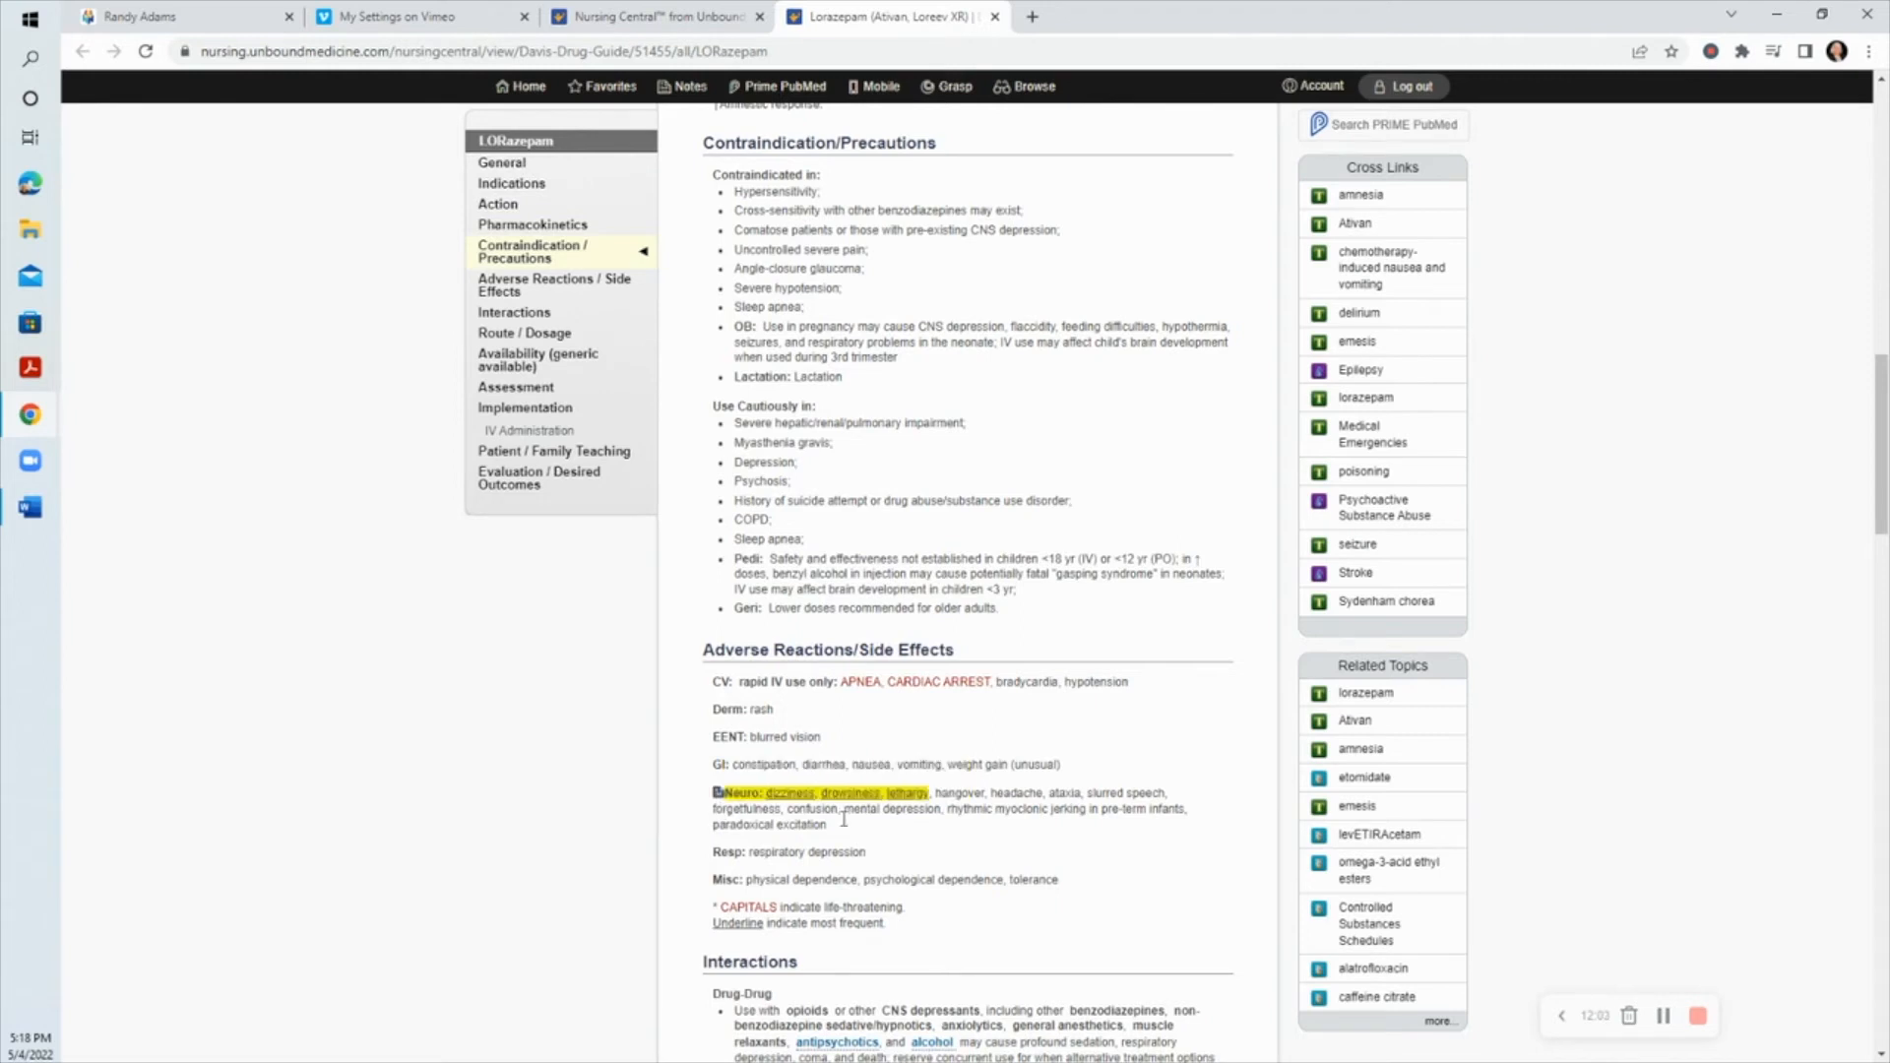
{"action": "mouse_move", "coordinate": [1066, 843]}
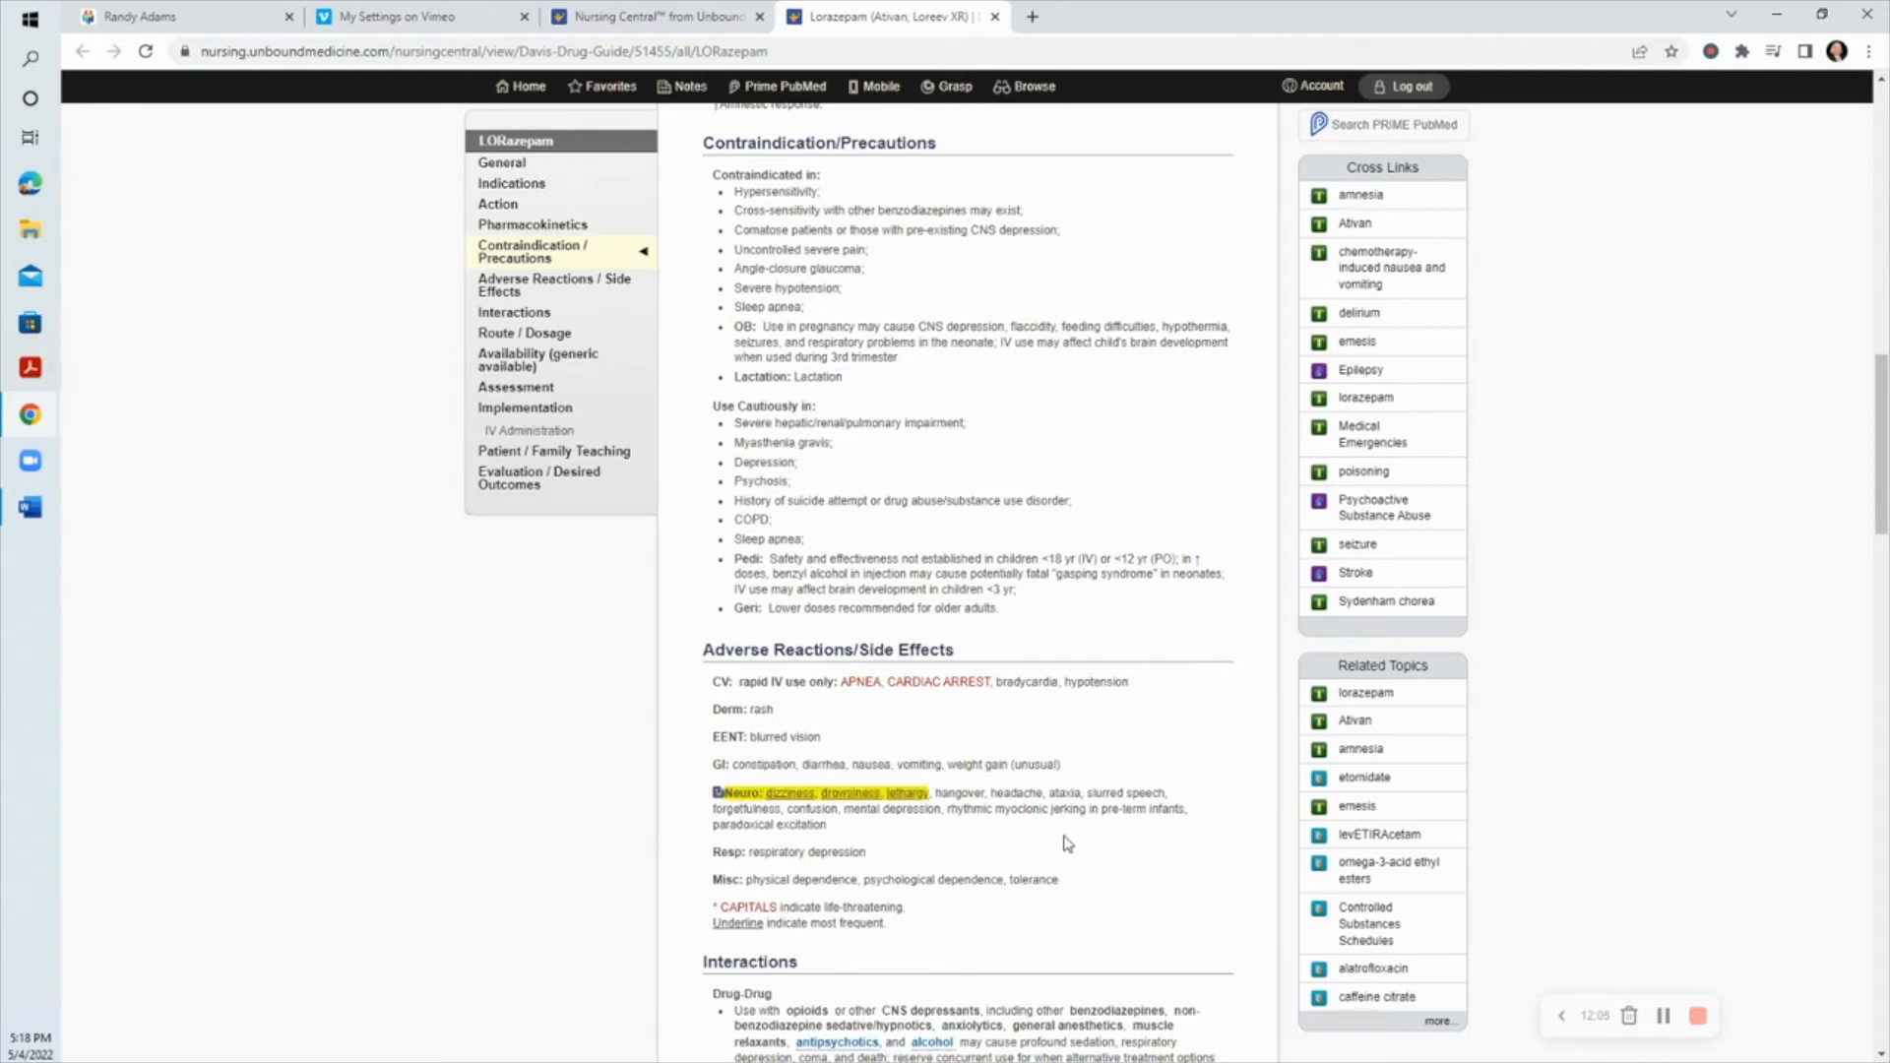
{"action": "mouse_move", "coordinate": [1132, 839]}
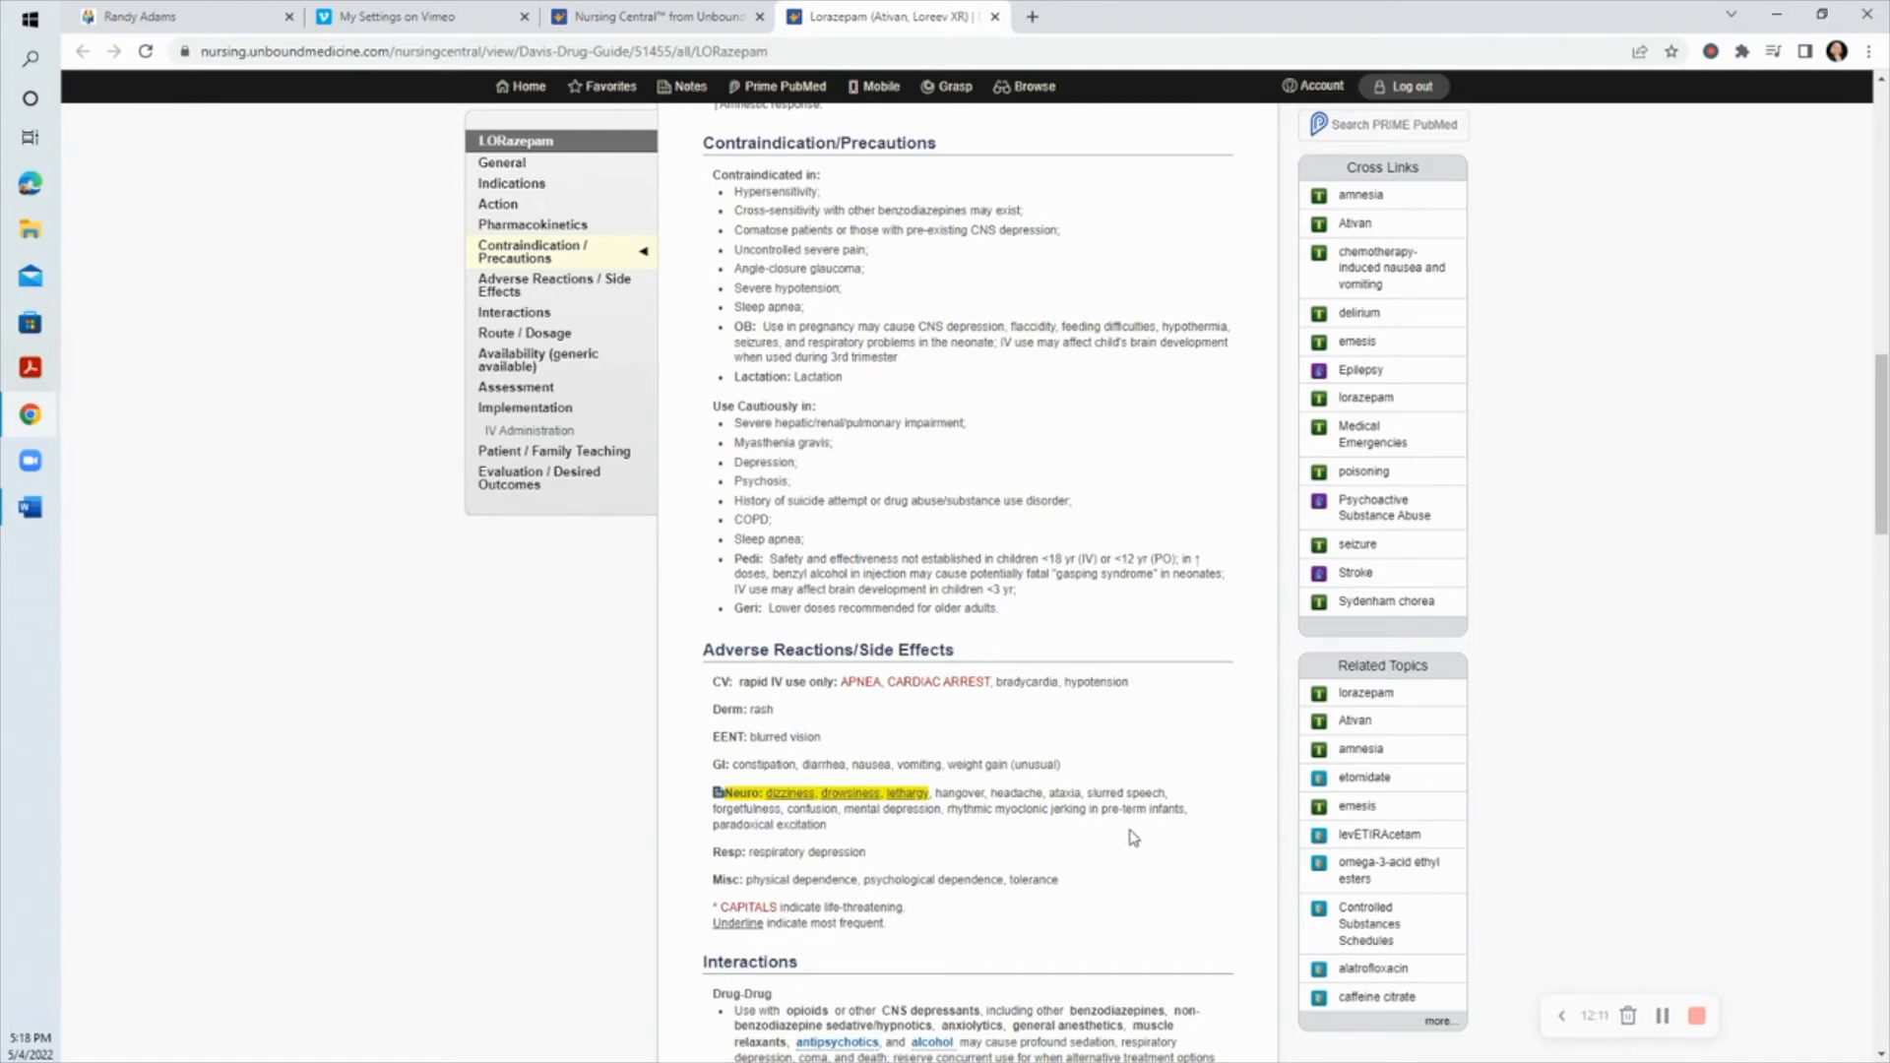
{"action": "mouse_move", "coordinate": [853, 937]}
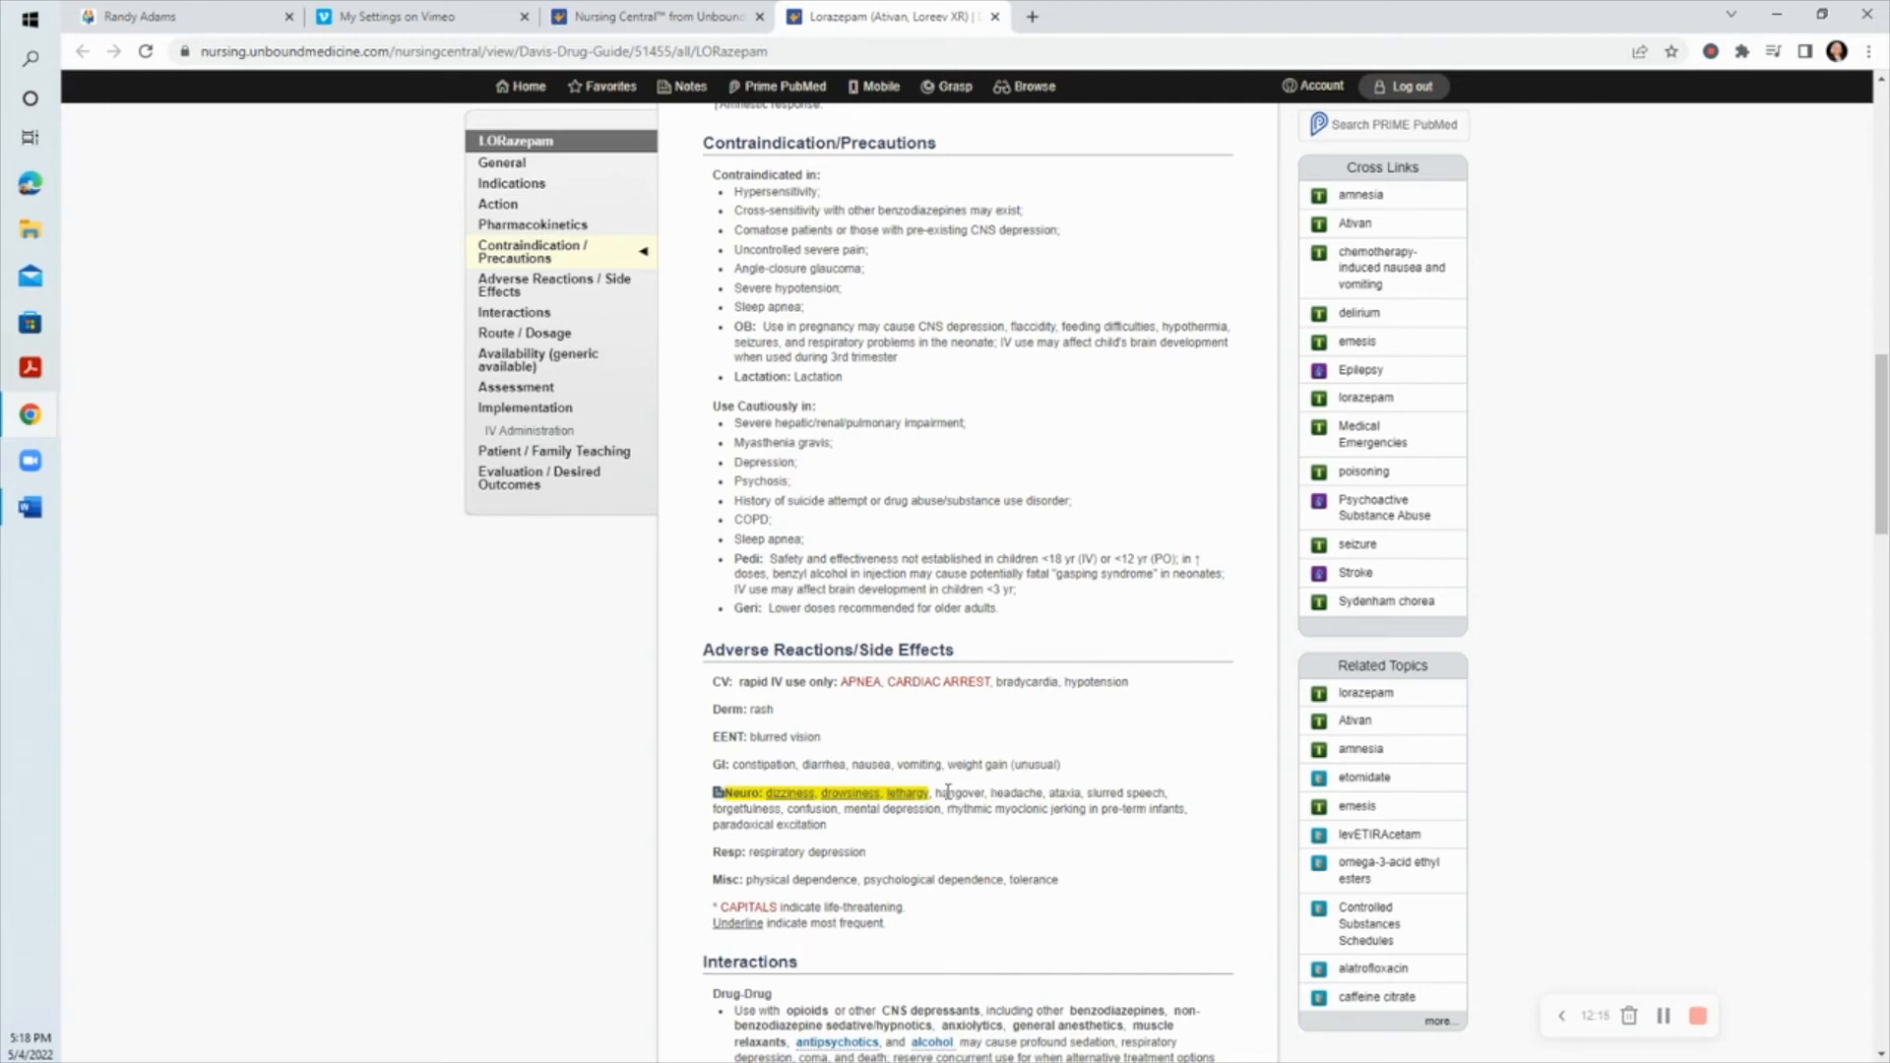
{"action": "mouse_move", "coordinate": [703, 801]}
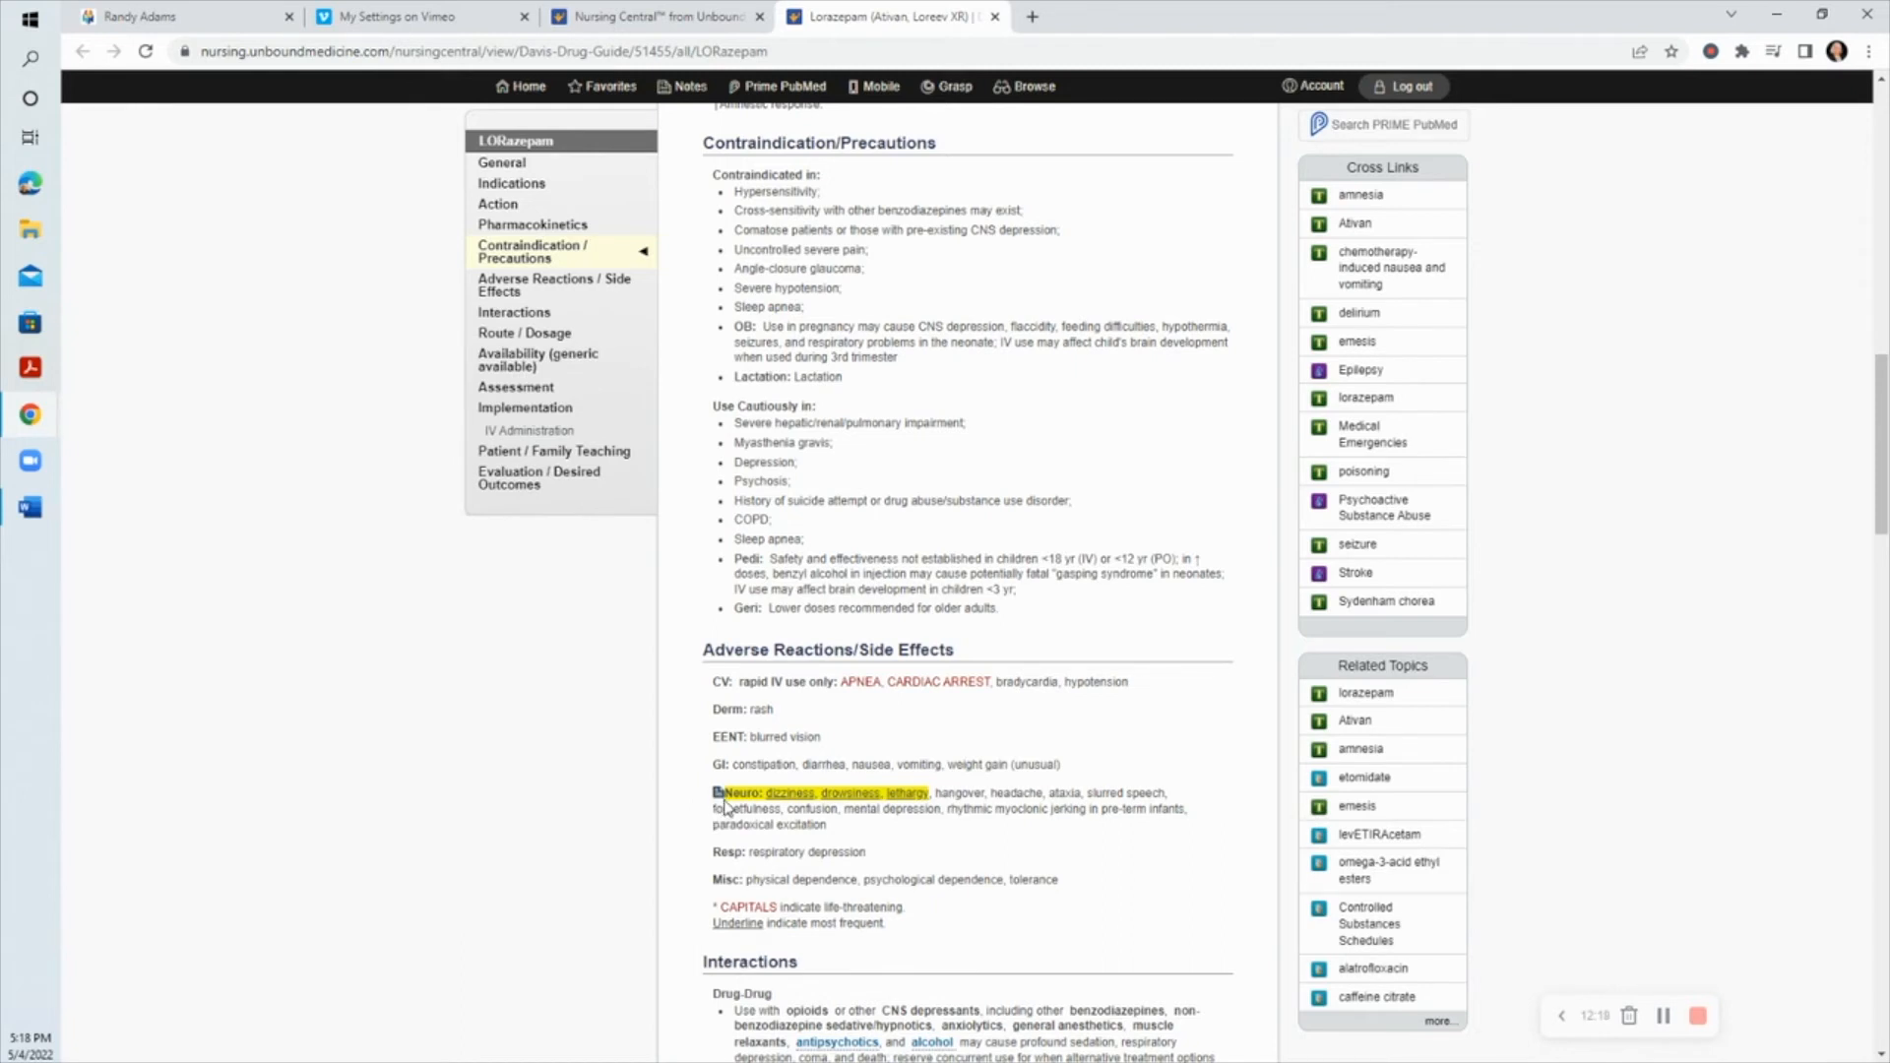
{"action": "mouse_move", "coordinate": [959, 866]}
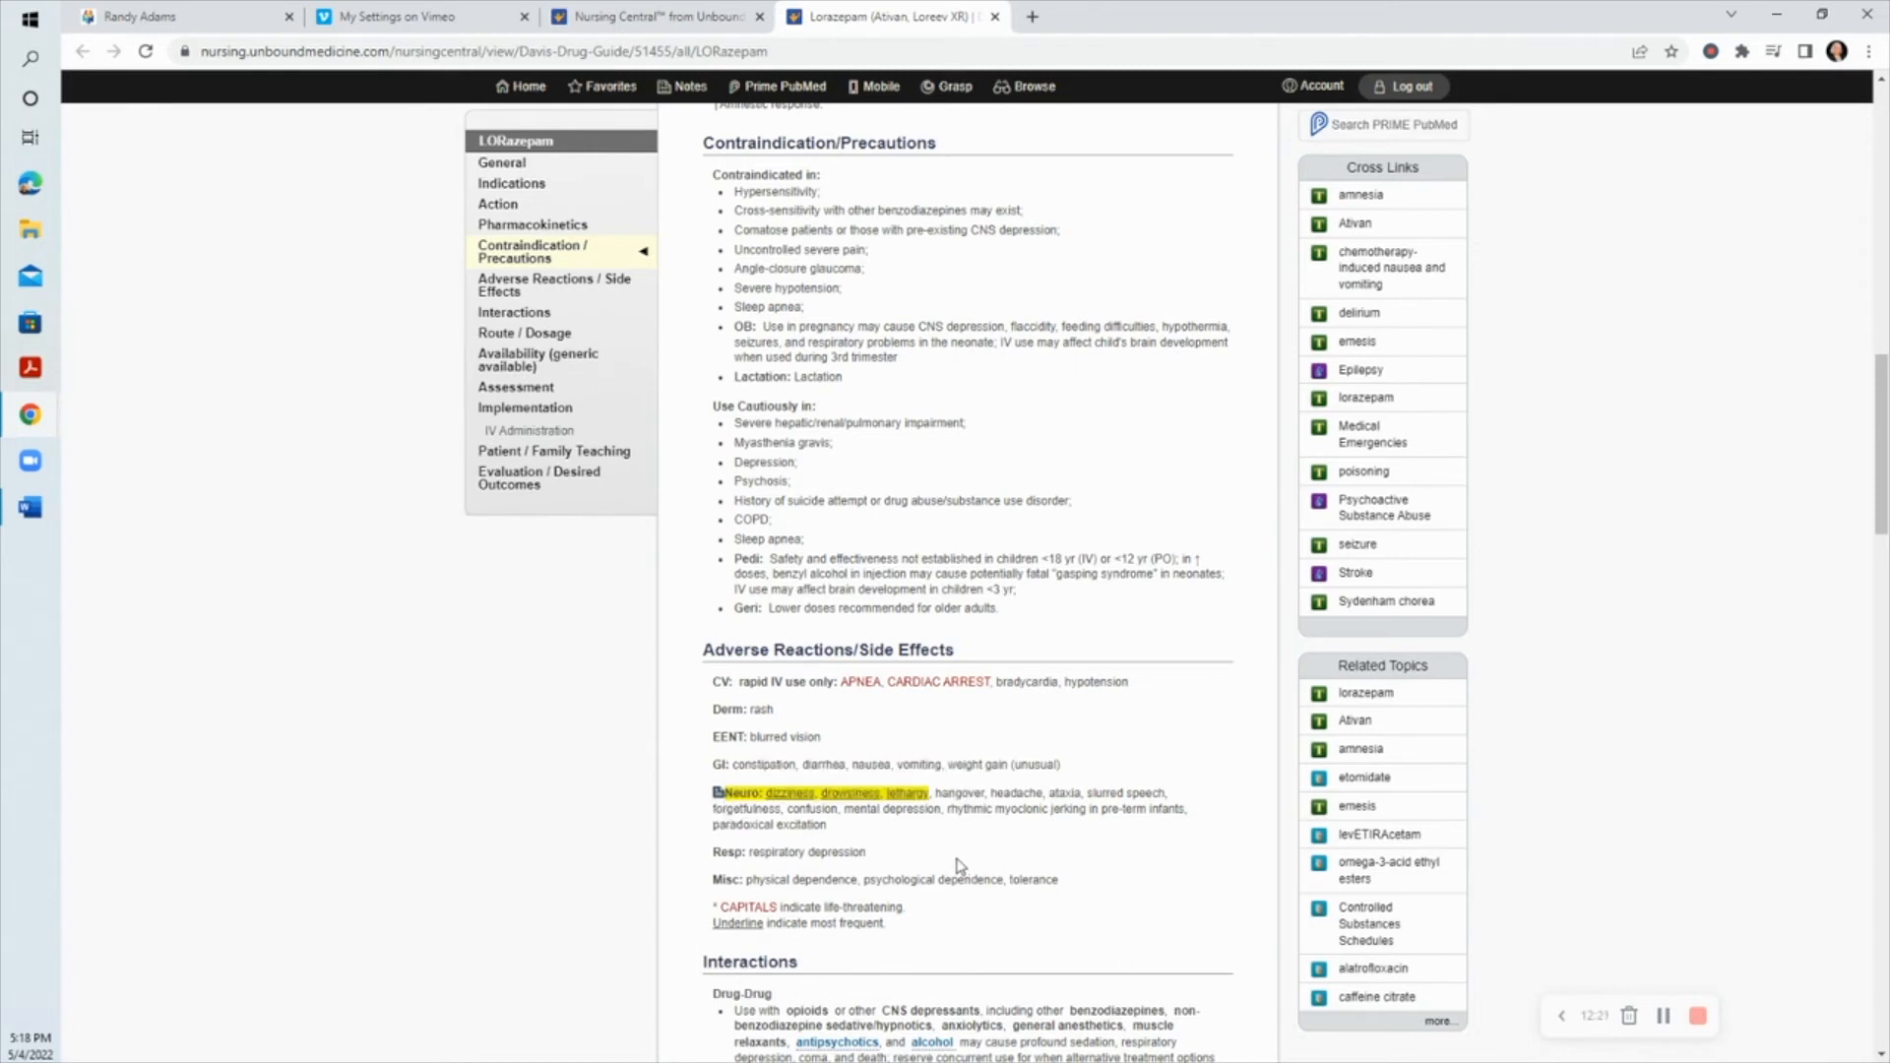
{"action": "mouse_move", "coordinate": [687, 836]}
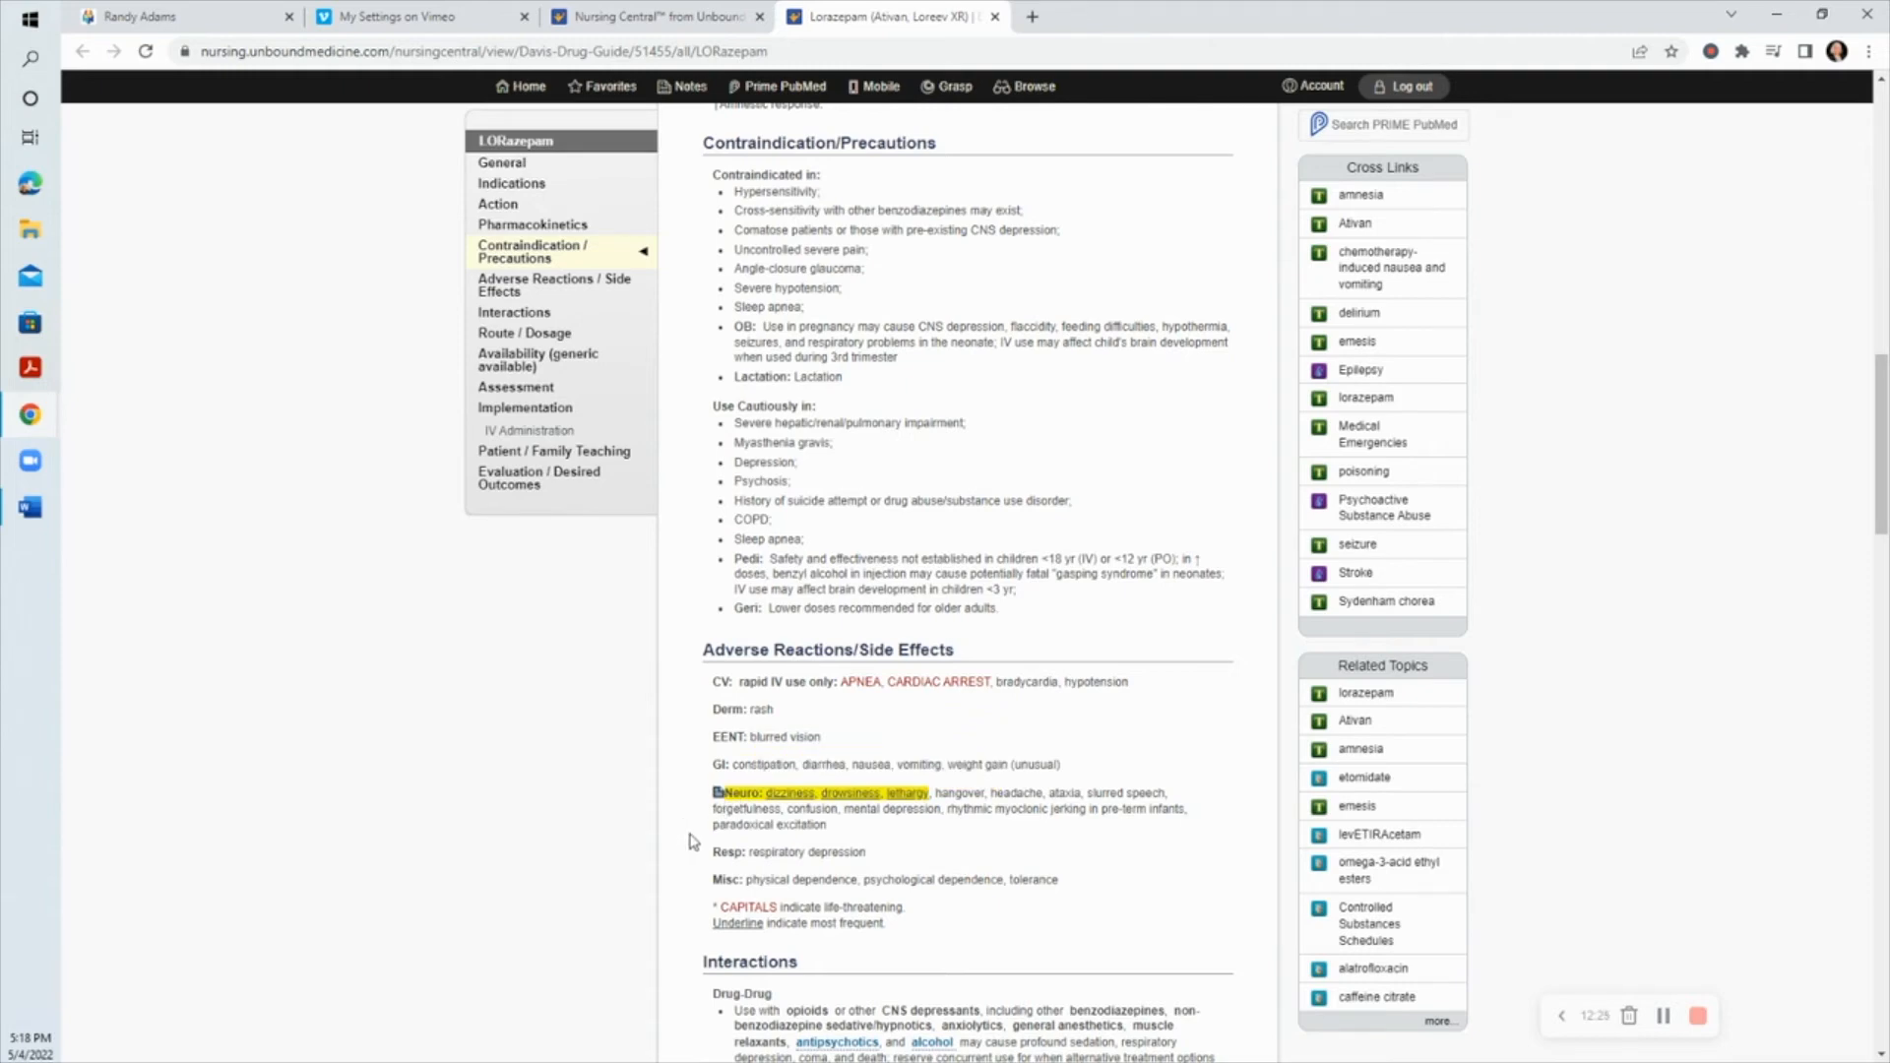
{"action": "mouse_move", "coordinate": [950, 845]}
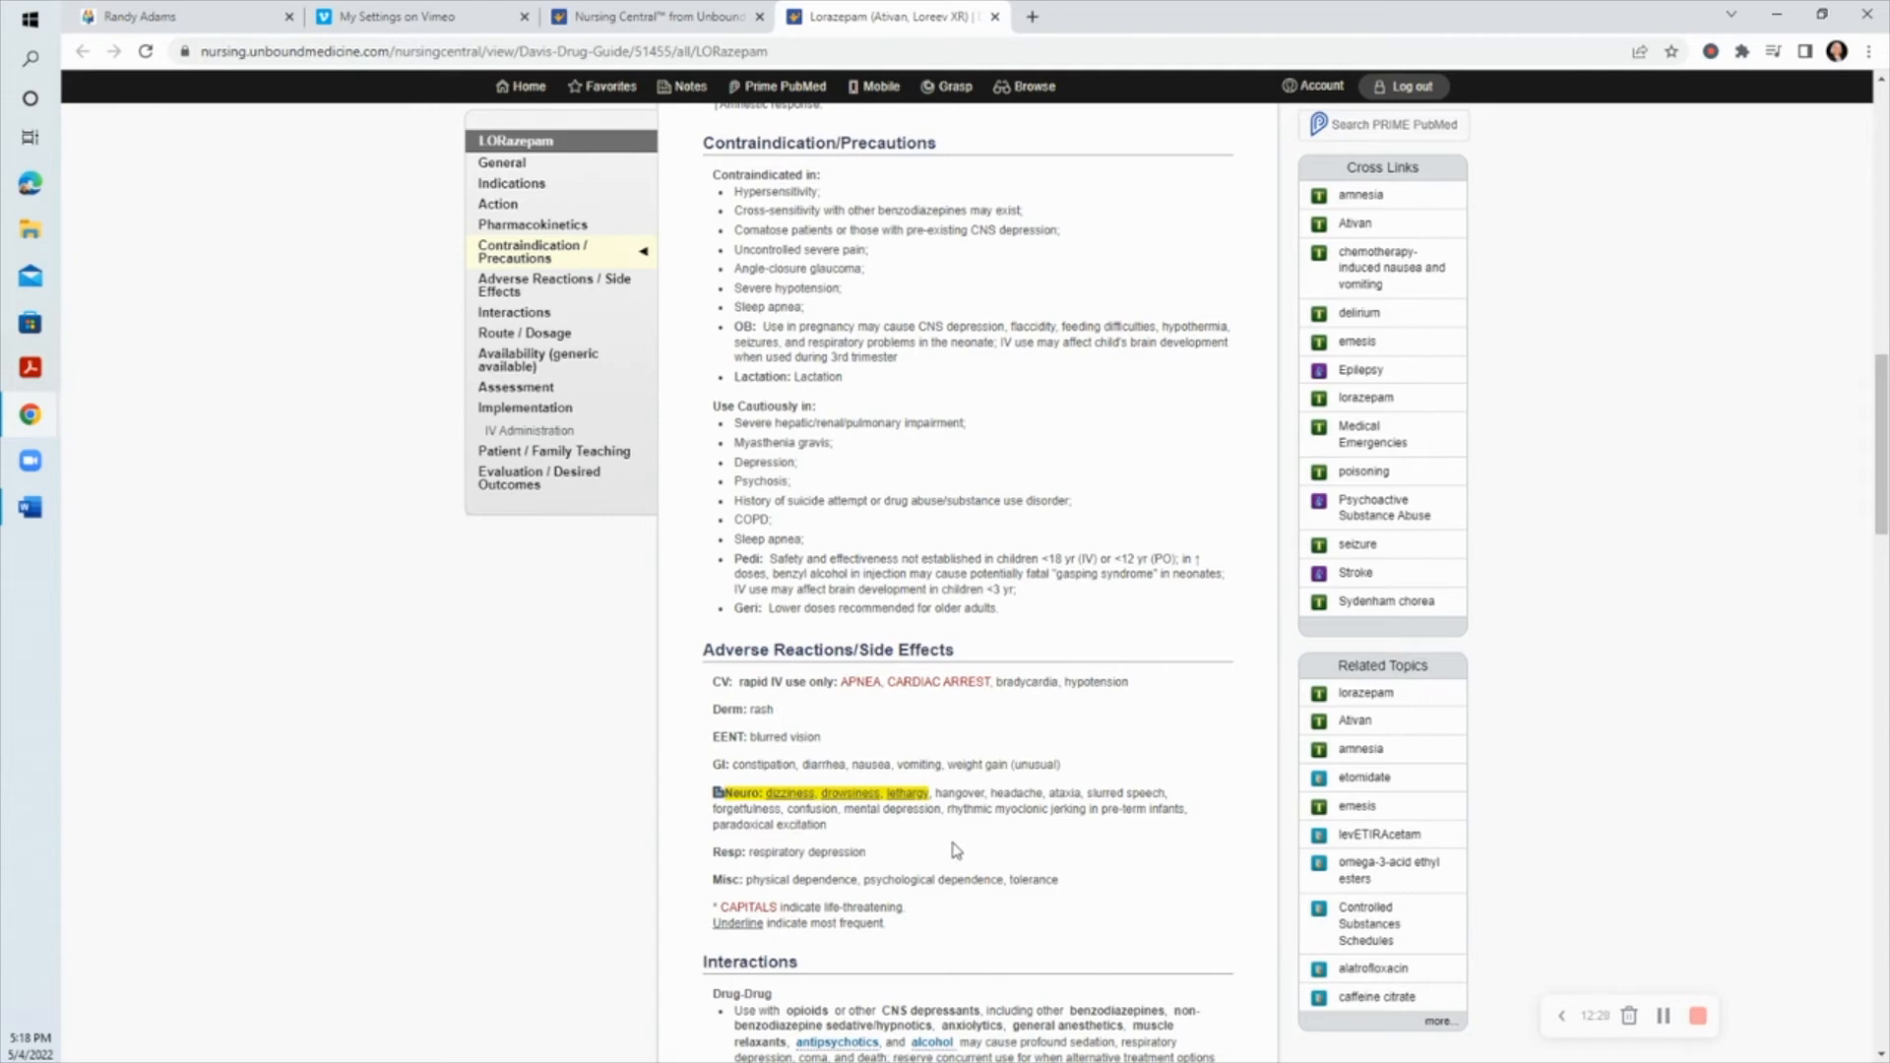
{"action": "mouse_move", "coordinate": [780, 737]}
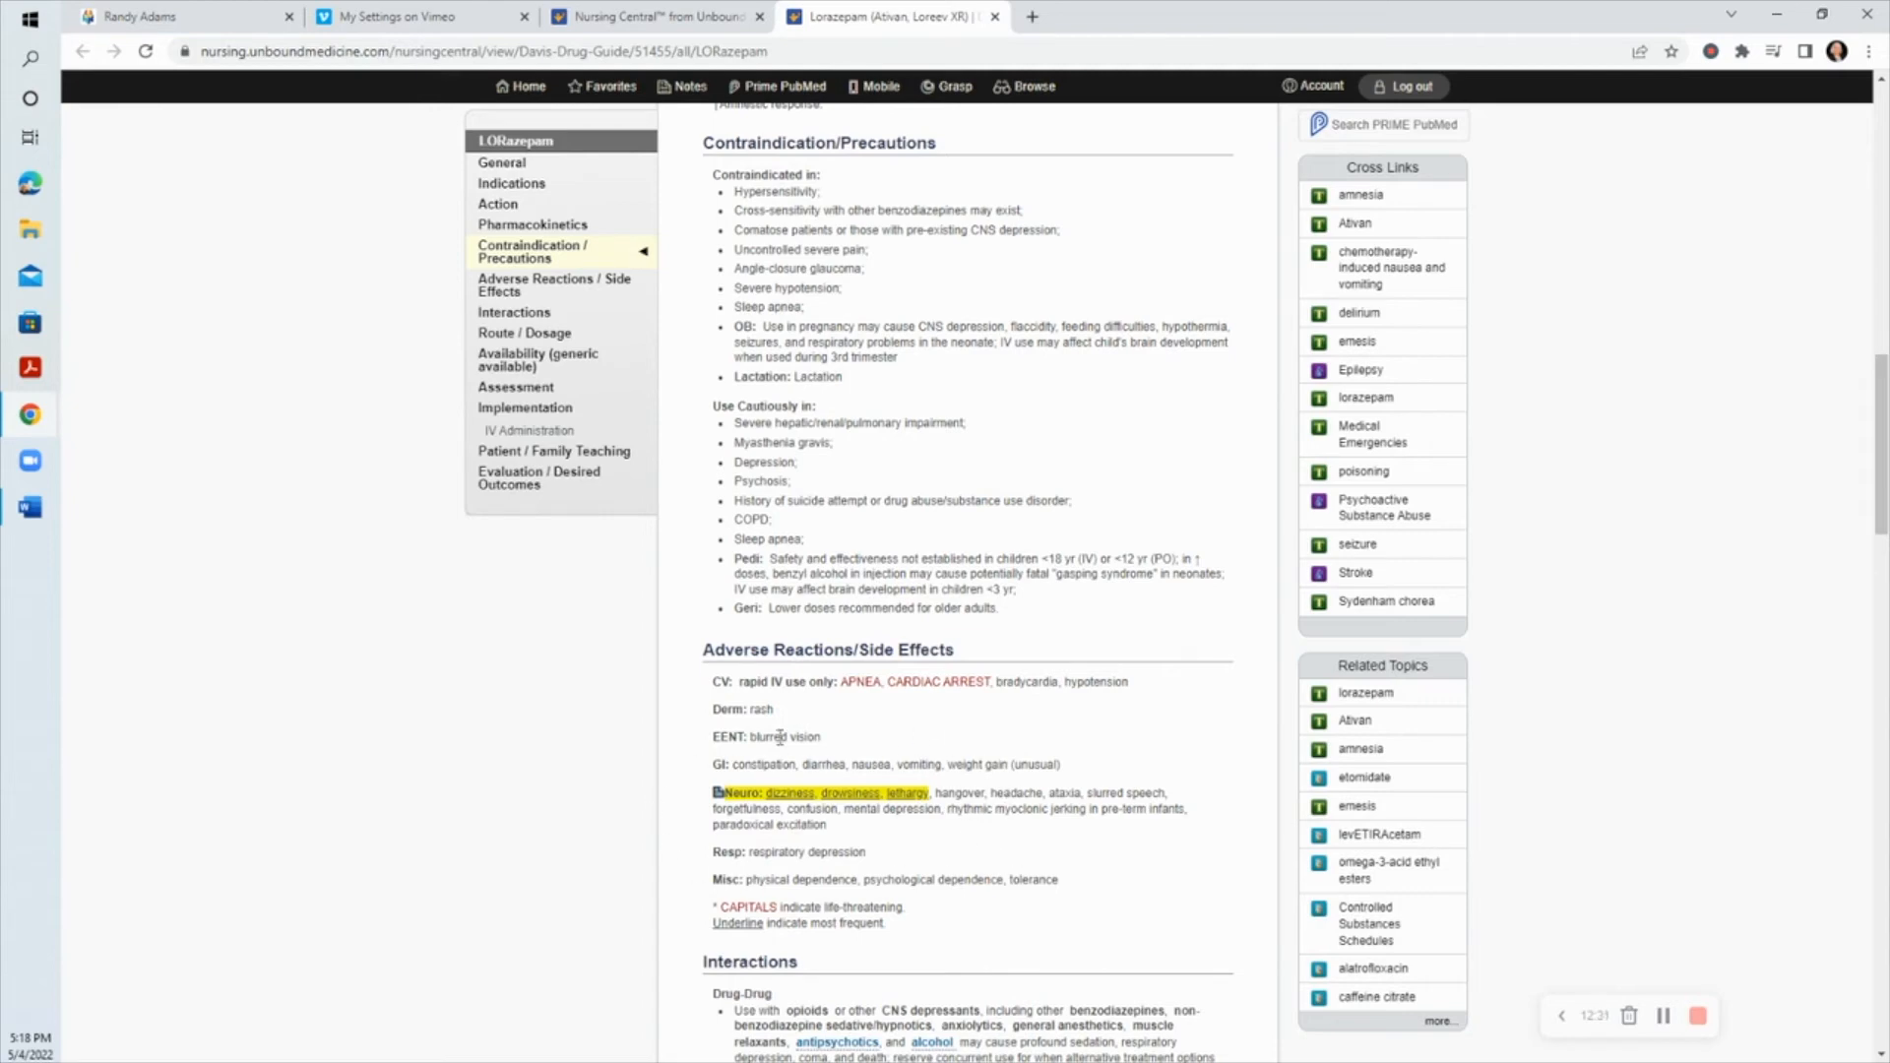
{"action": "mouse_move", "coordinate": [989, 829]}
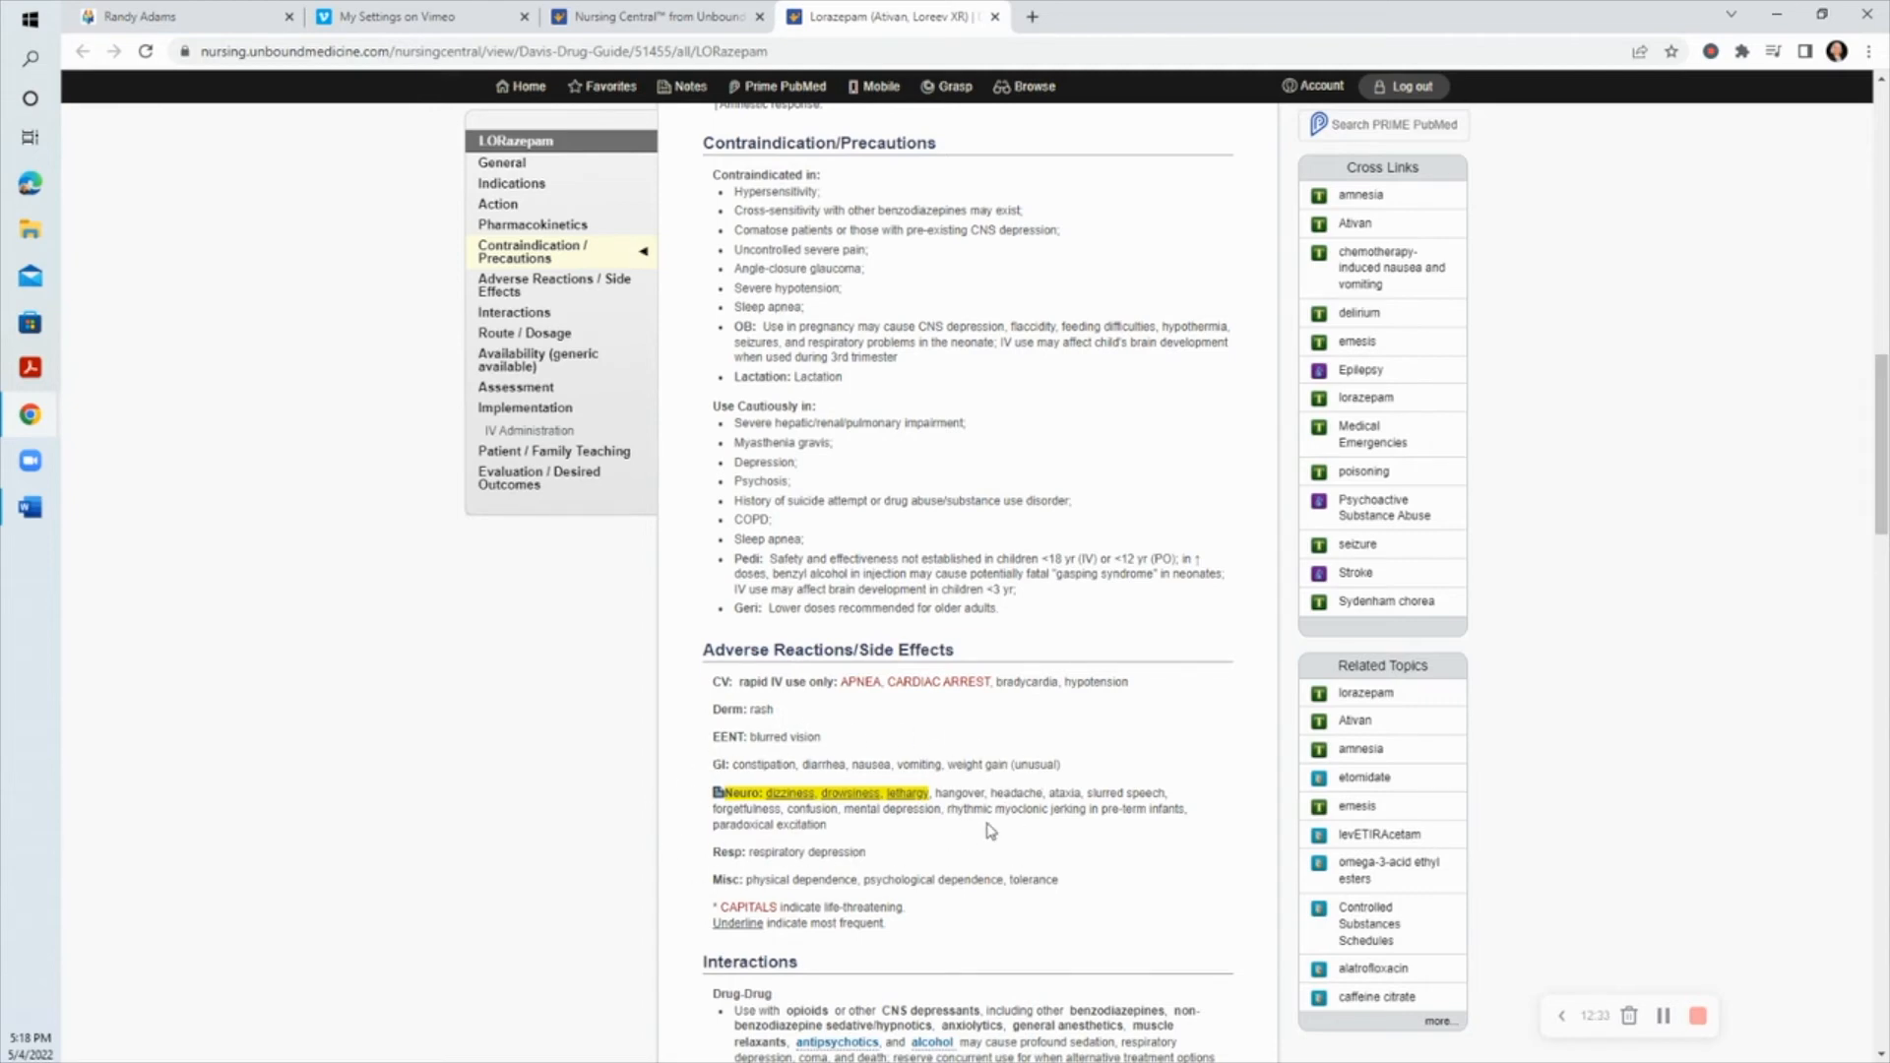
{"action": "mouse_move", "coordinate": [1043, 815]}
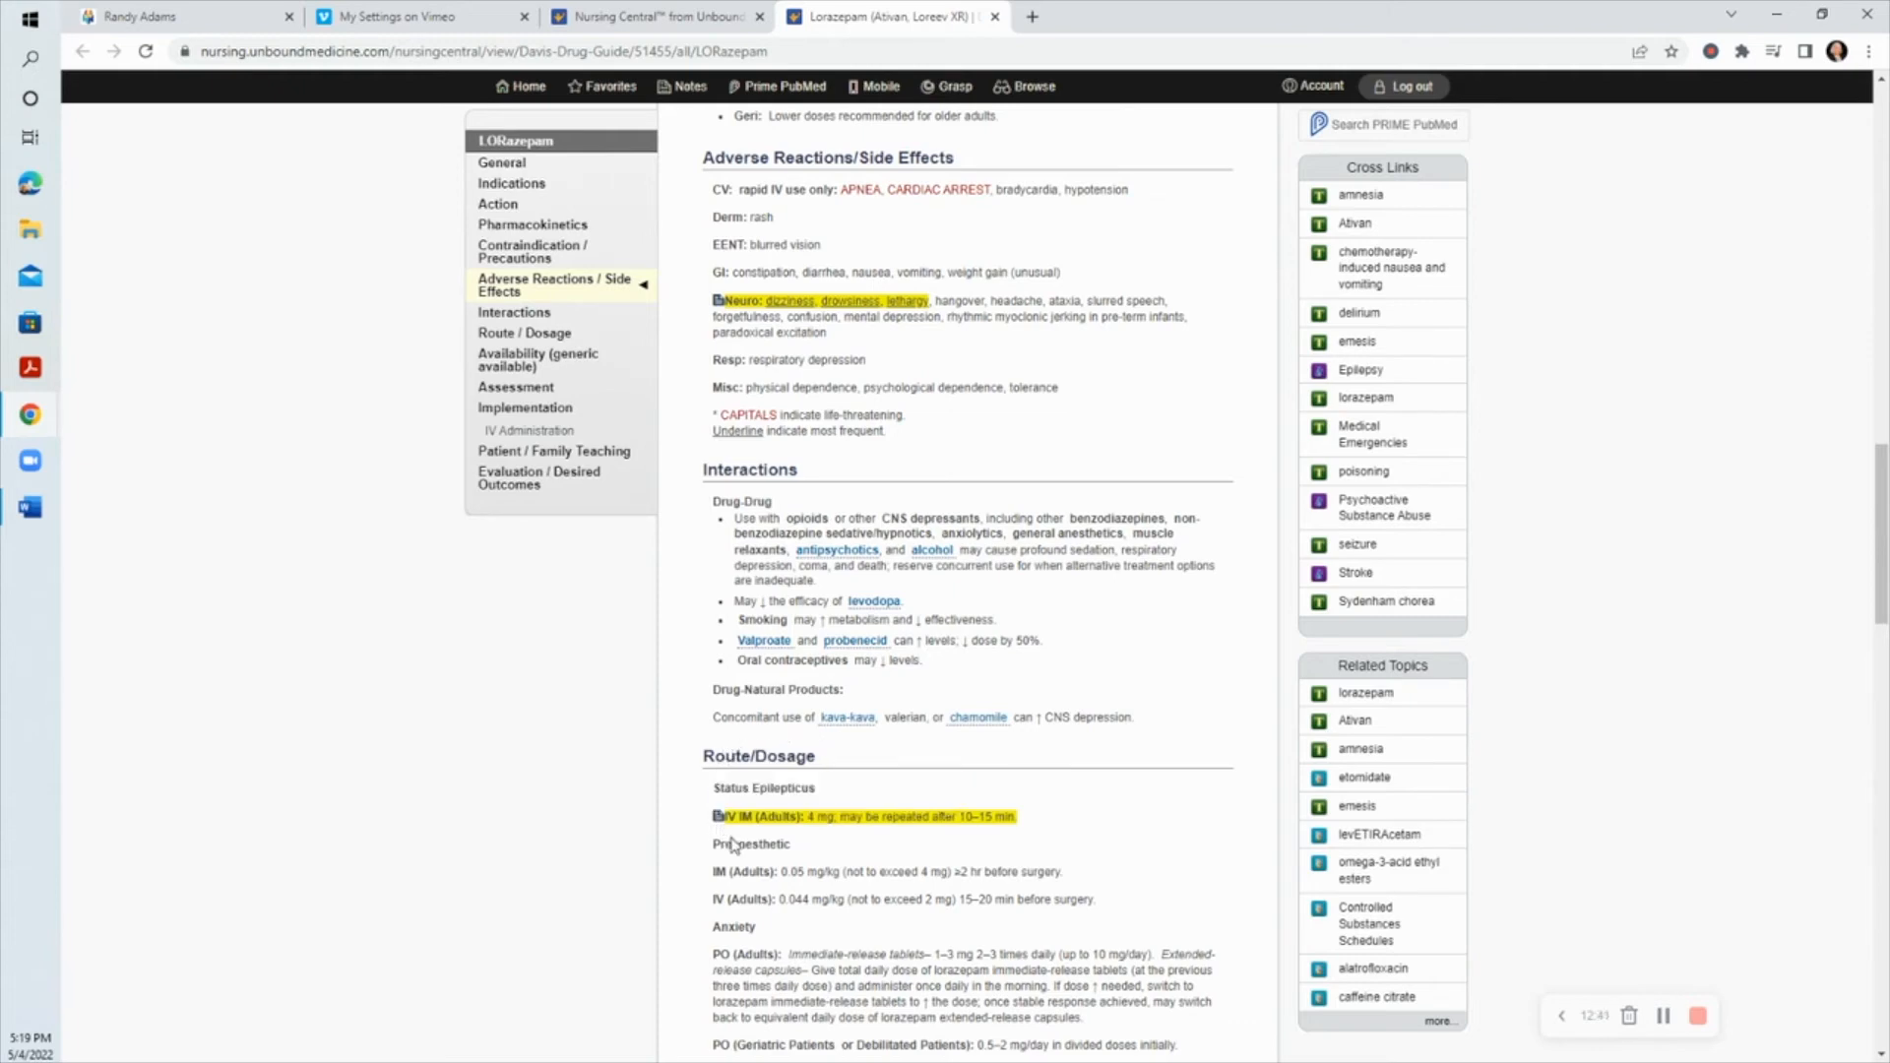
{"action": "mouse_move", "coordinate": [829, 831]}
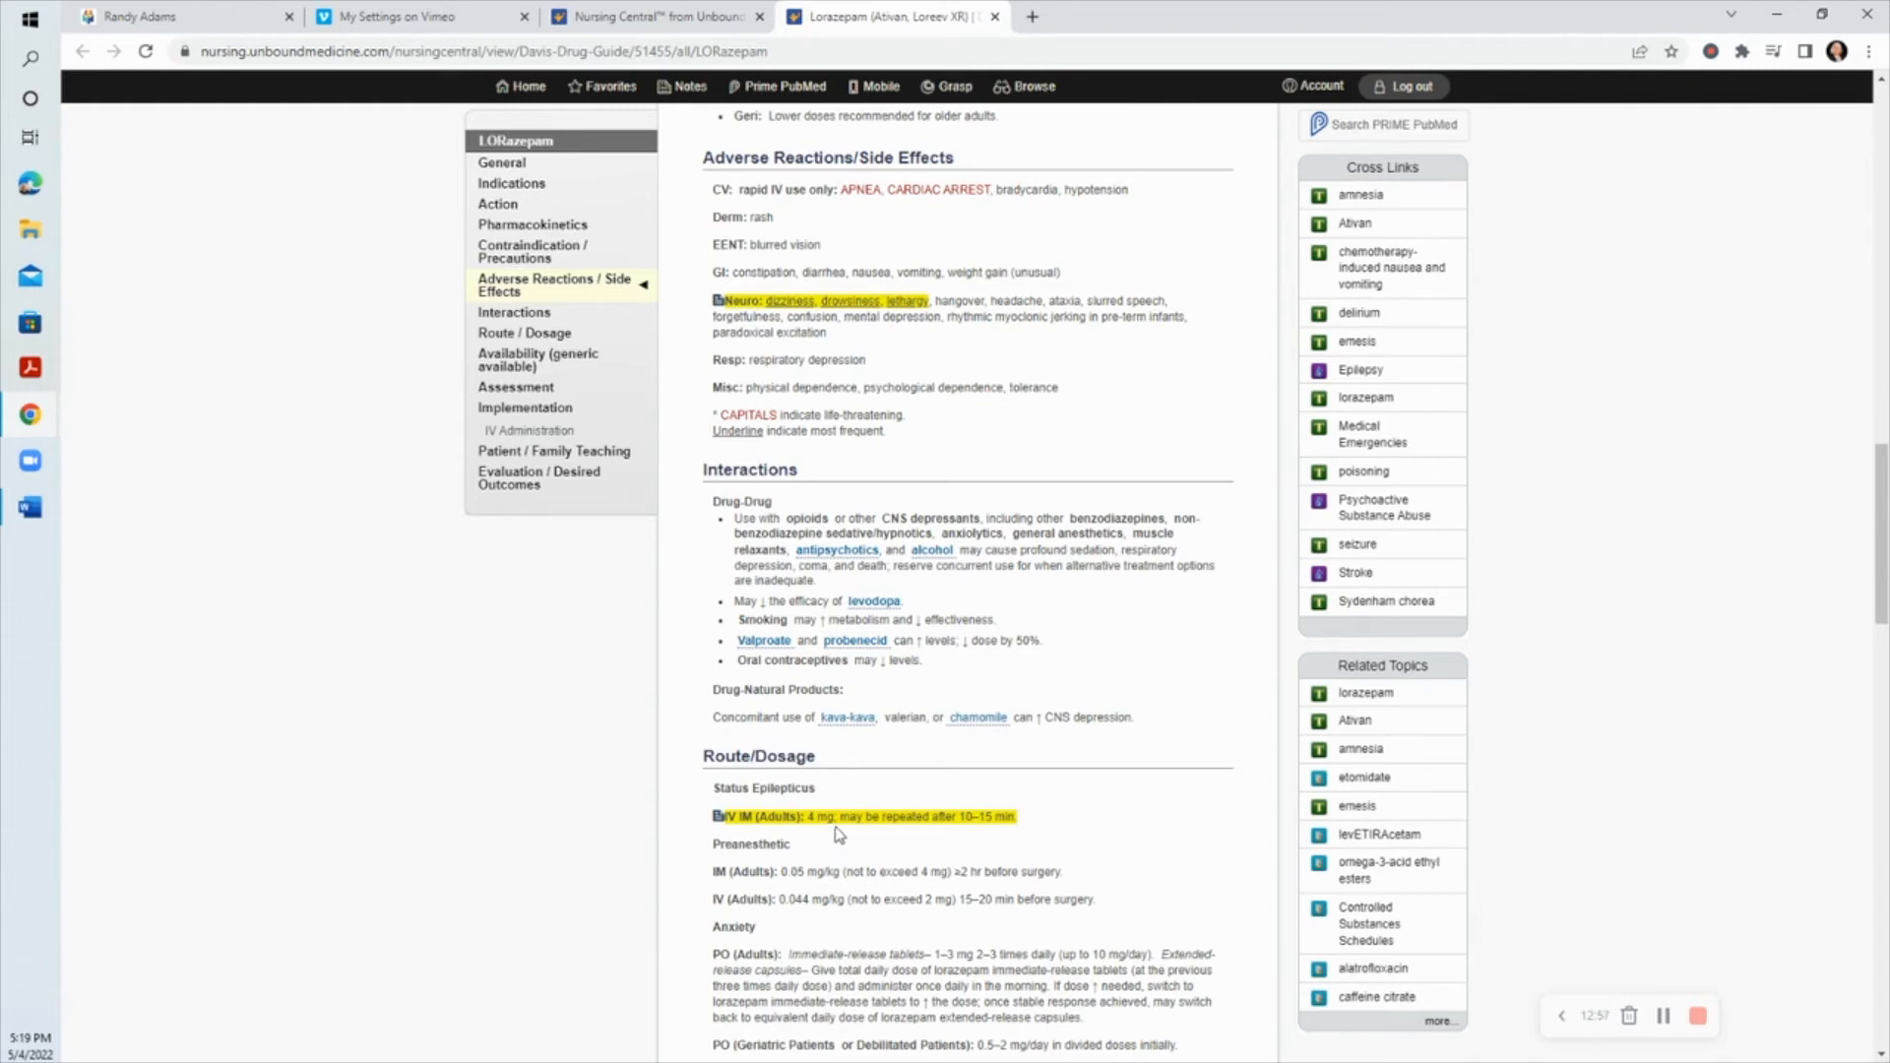
{"action": "left_click", "coordinate": [30, 506]}
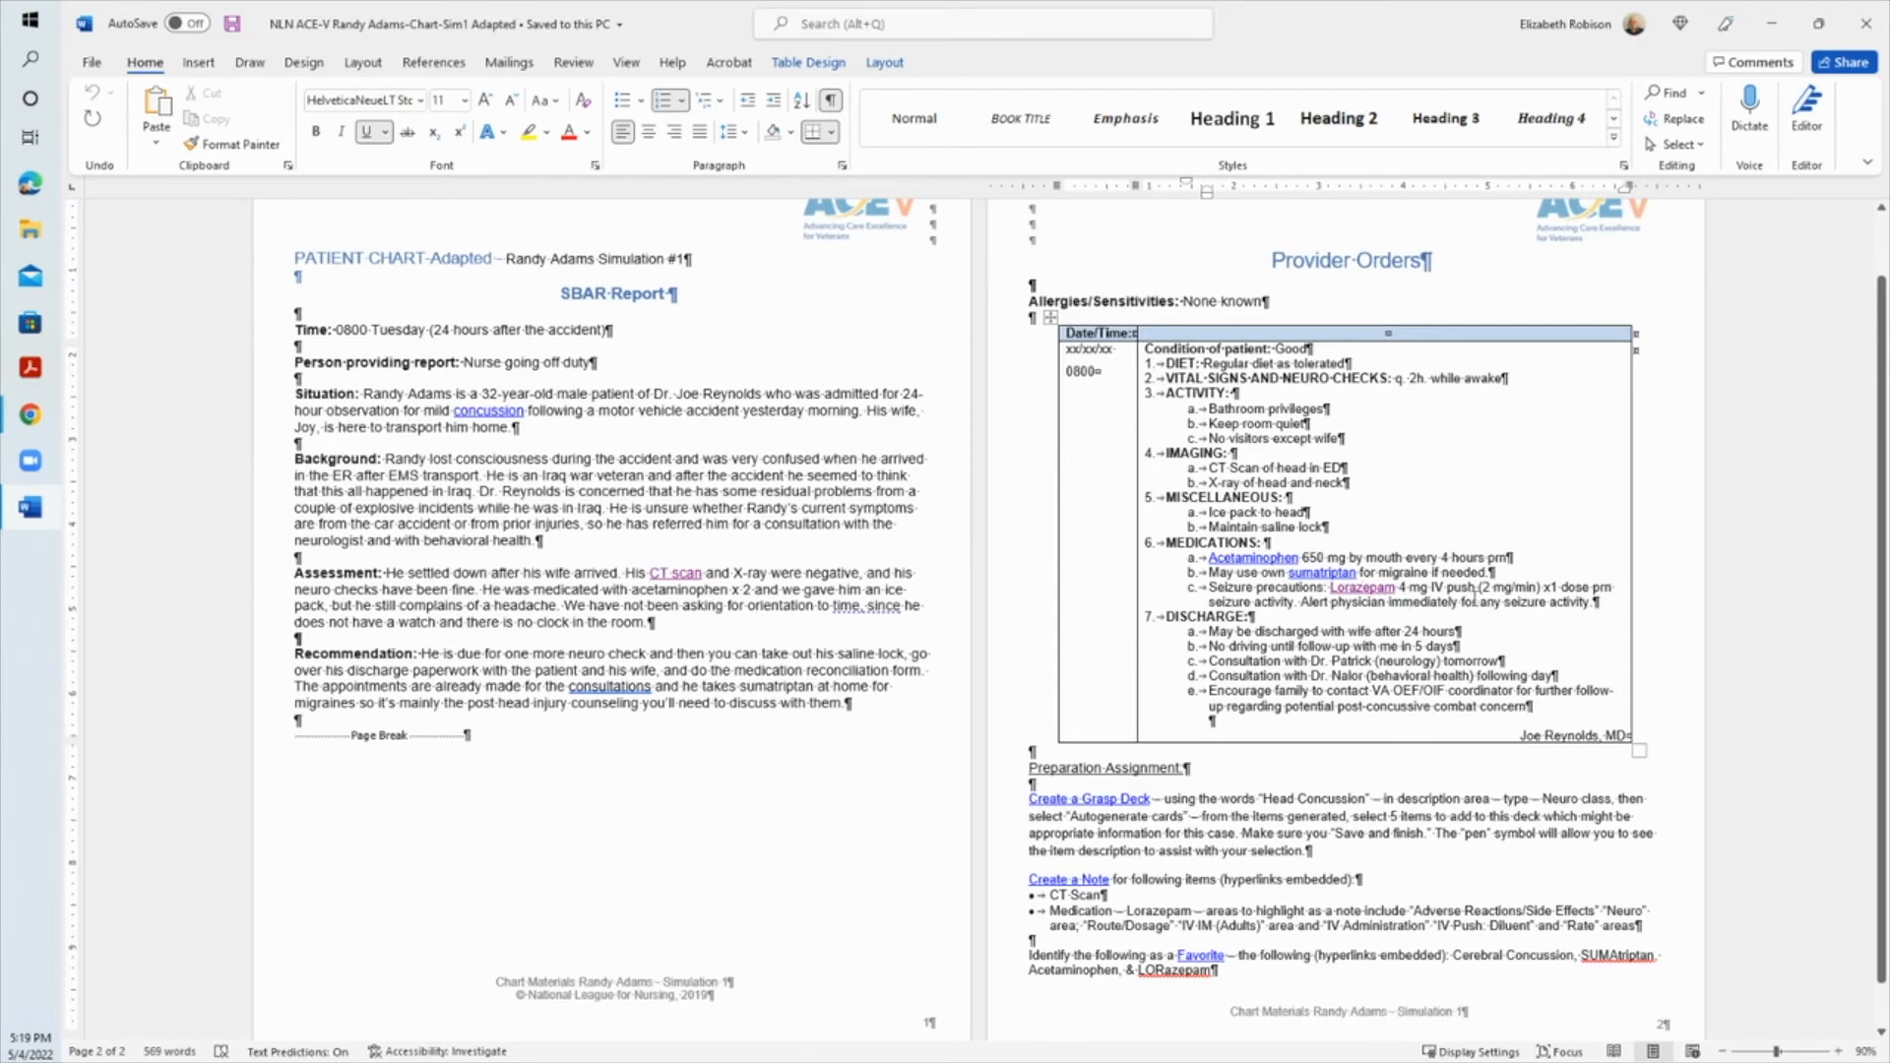
{"action": "mouse_move", "coordinate": [1485, 528]}
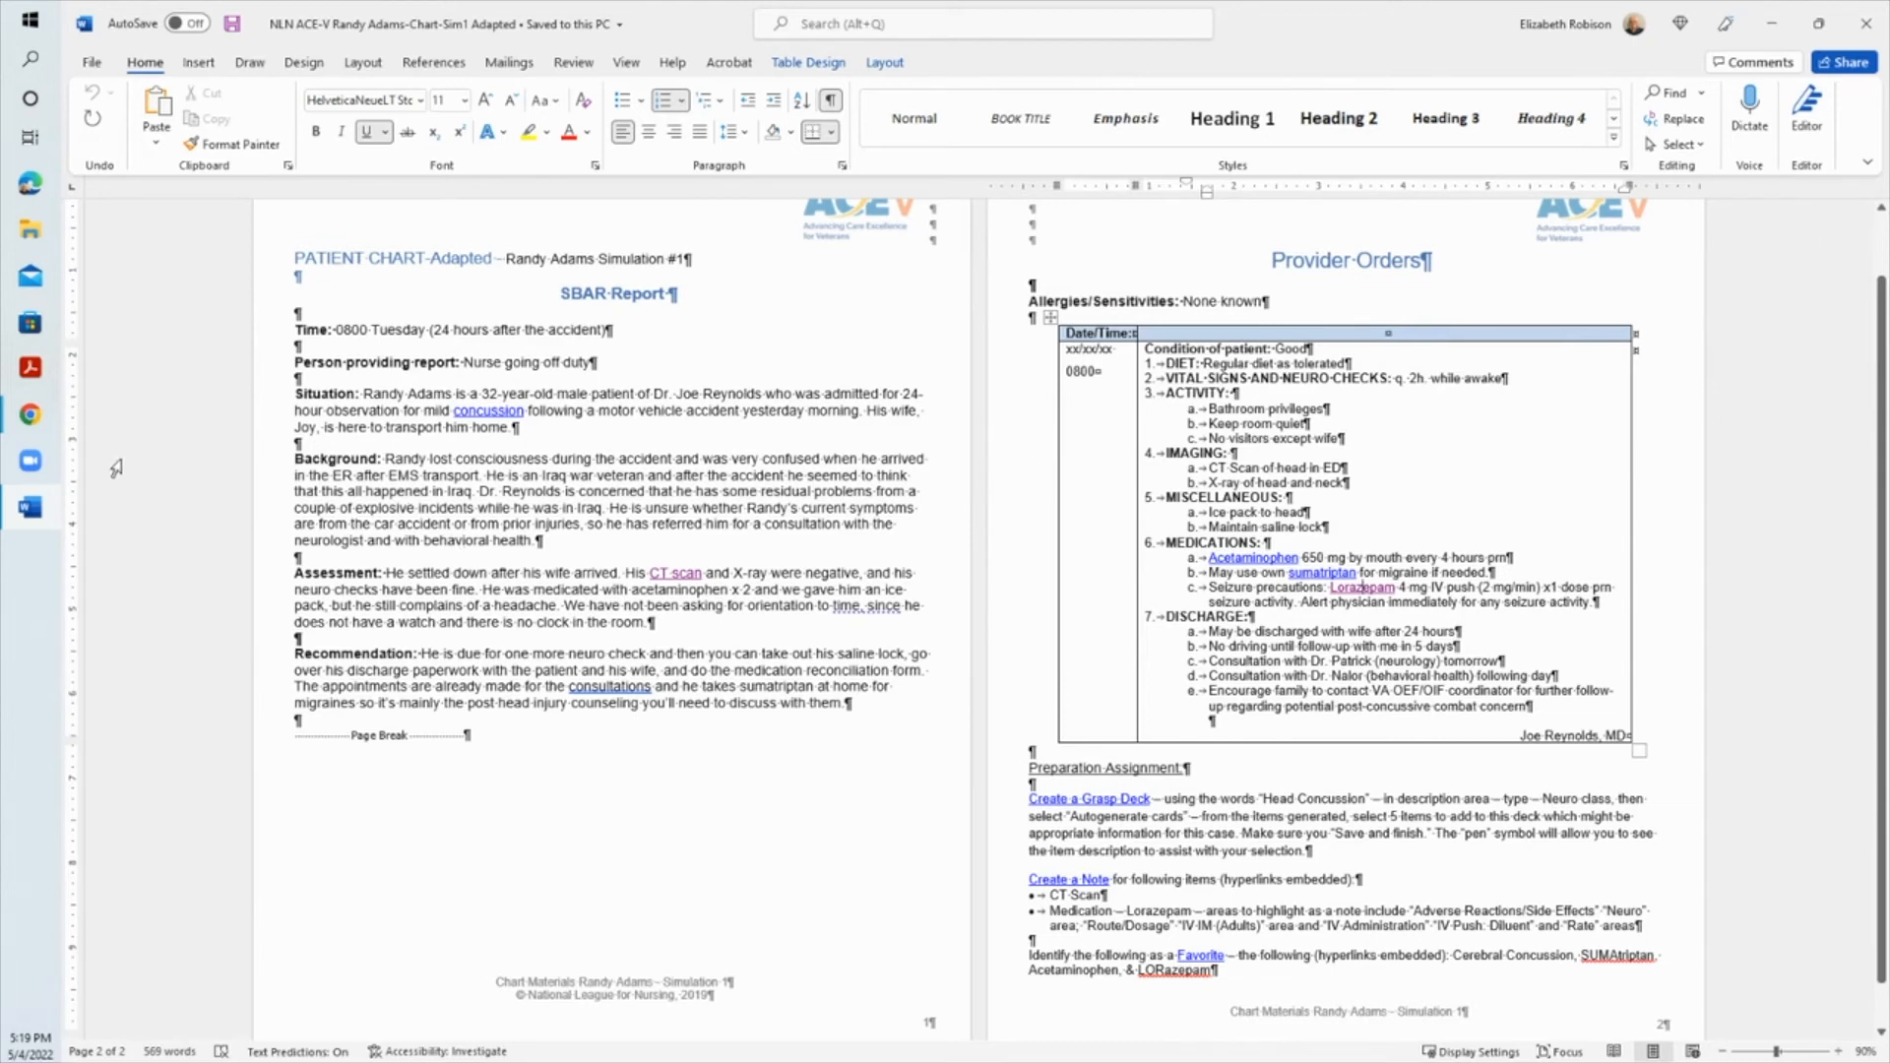
{"action": "mouse_move", "coordinate": [29, 415]}
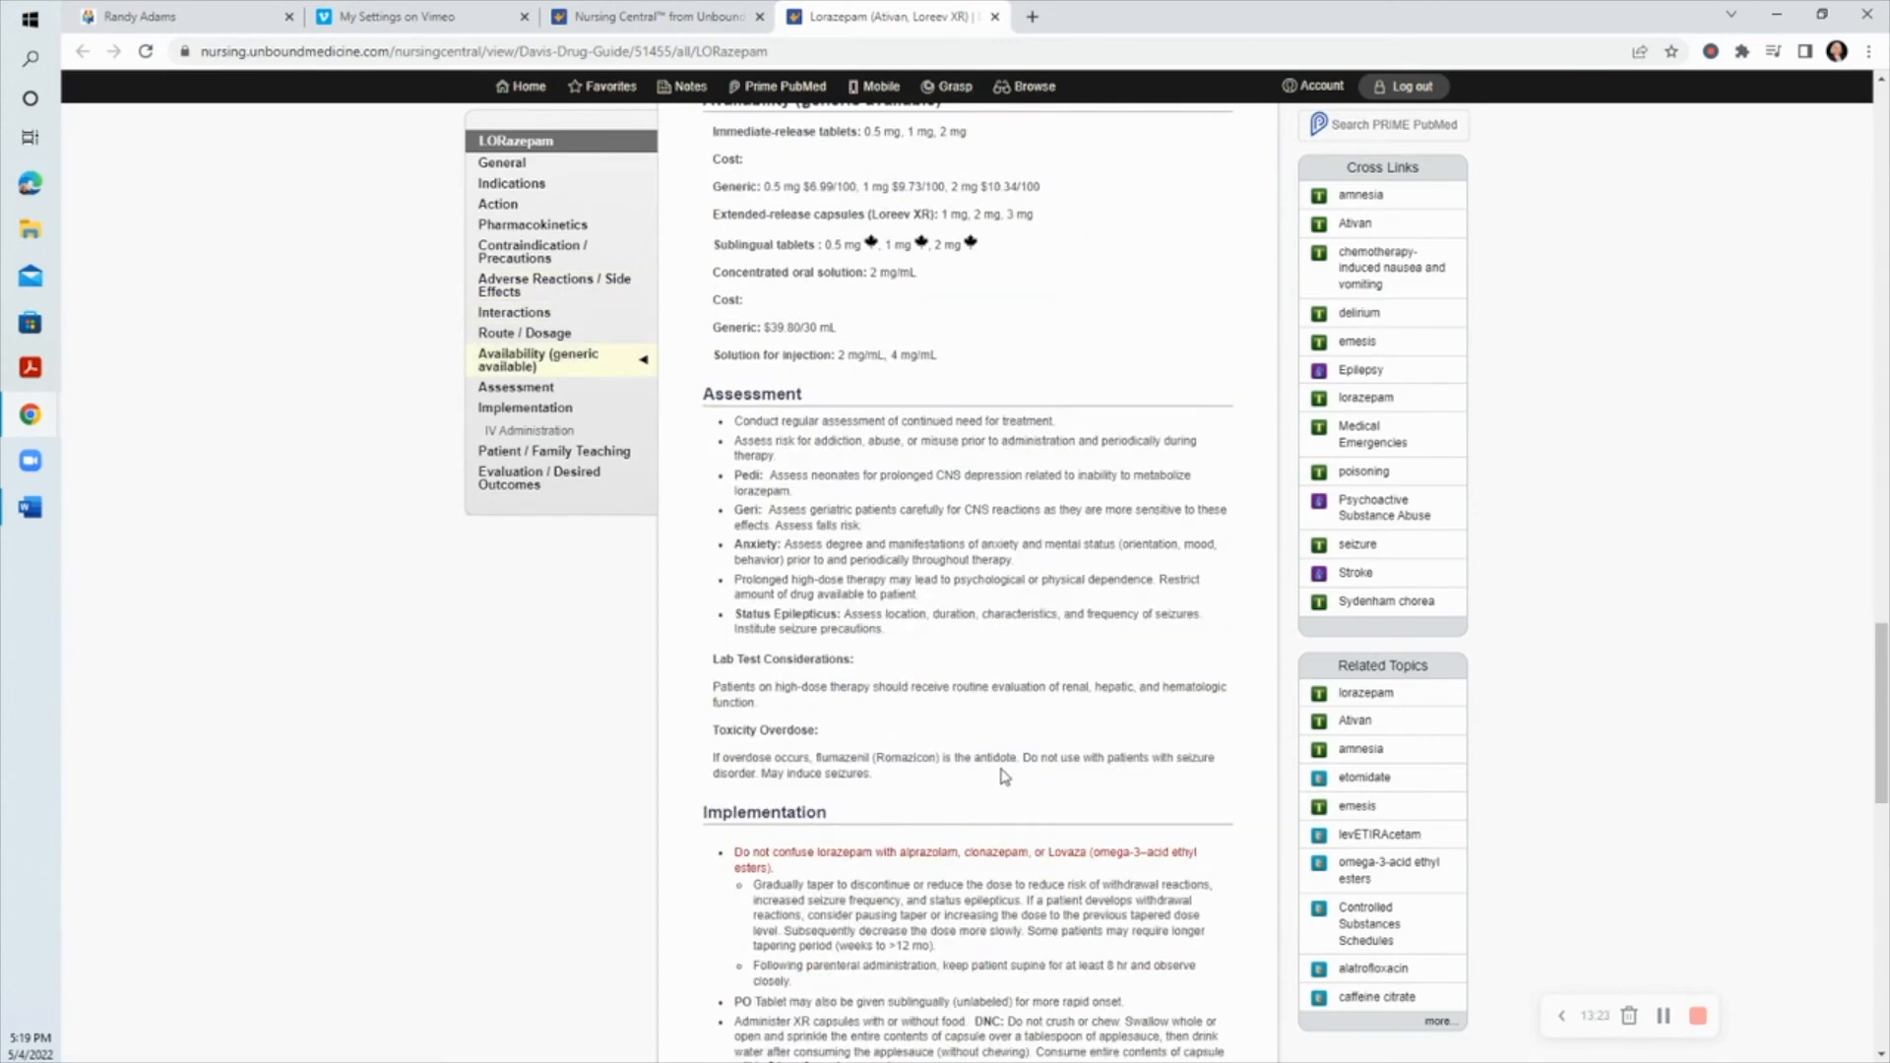
Step: Move down the Lorazepam entry toward the IV Administration diluent and rate passages
{"action": "scroll", "scroll_direction": "down", "scroll_amount": 3}
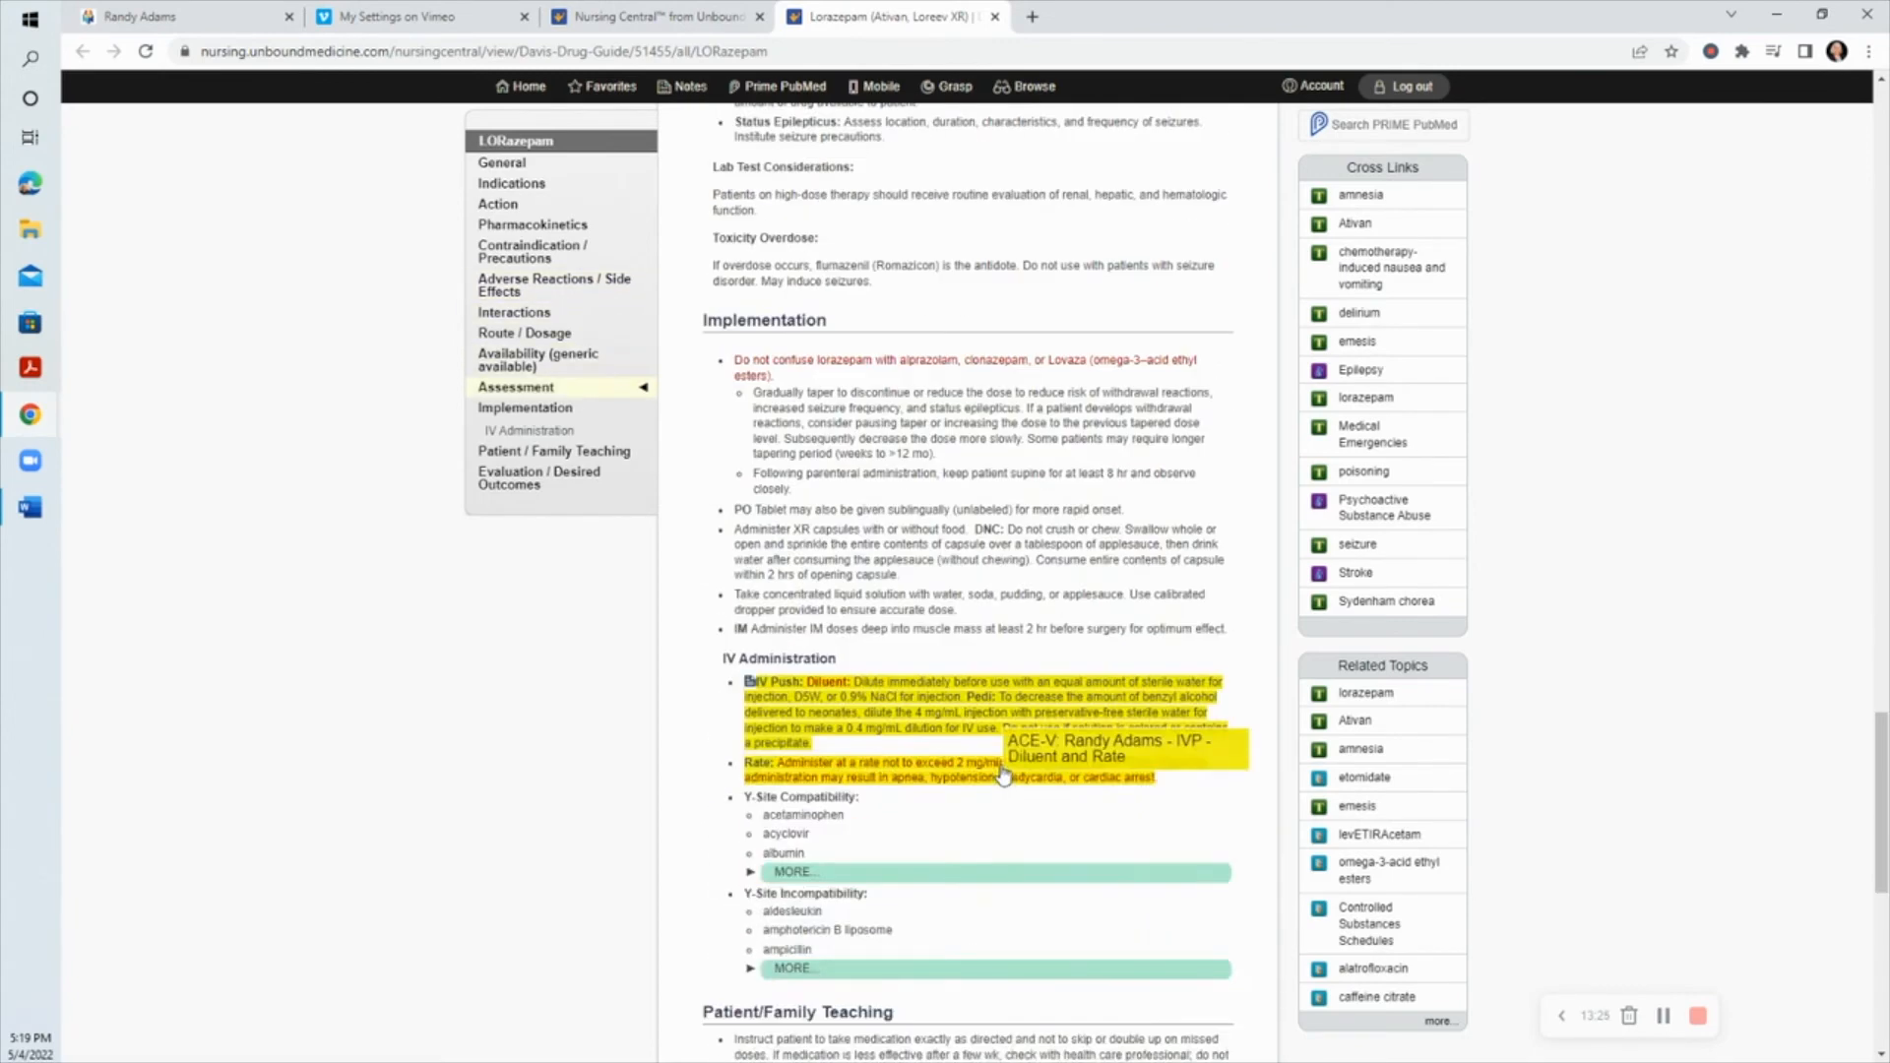
{"action": "mouse_move", "coordinate": [902, 851]}
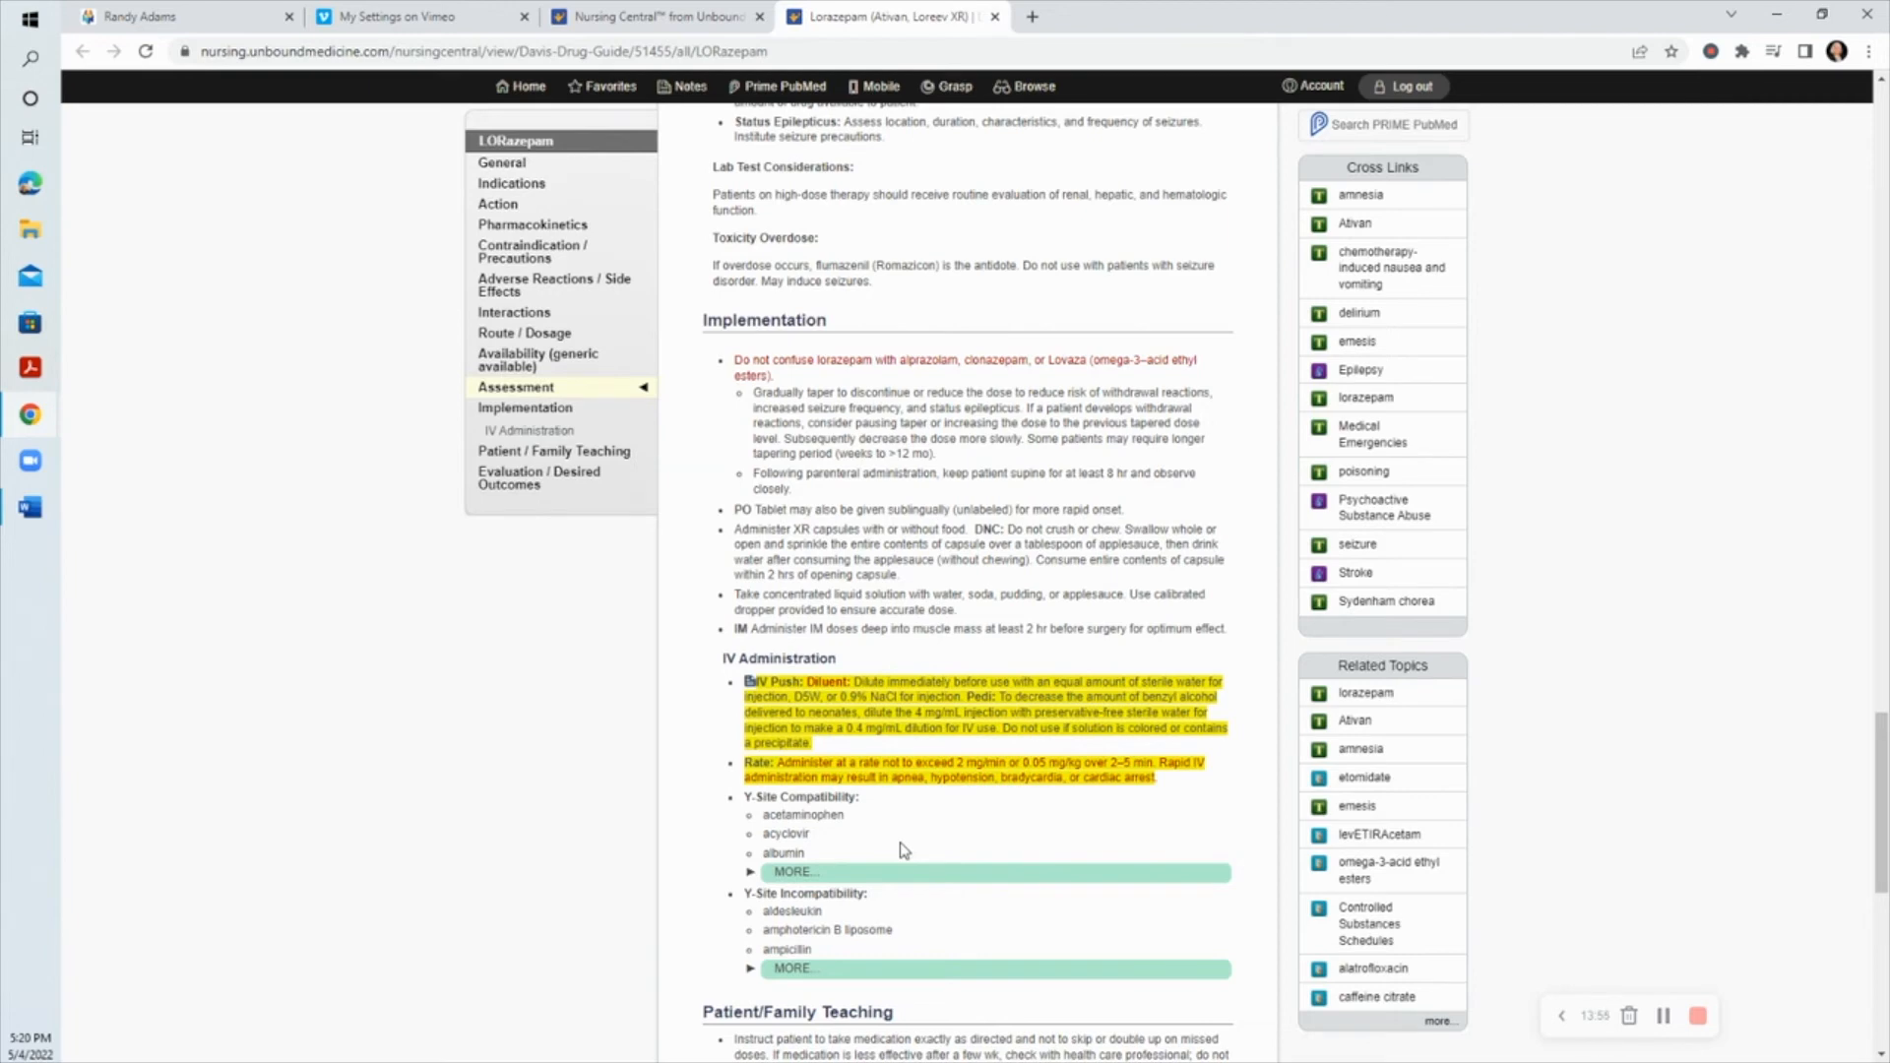
{"action": "mouse_move", "coordinate": [914, 829]}
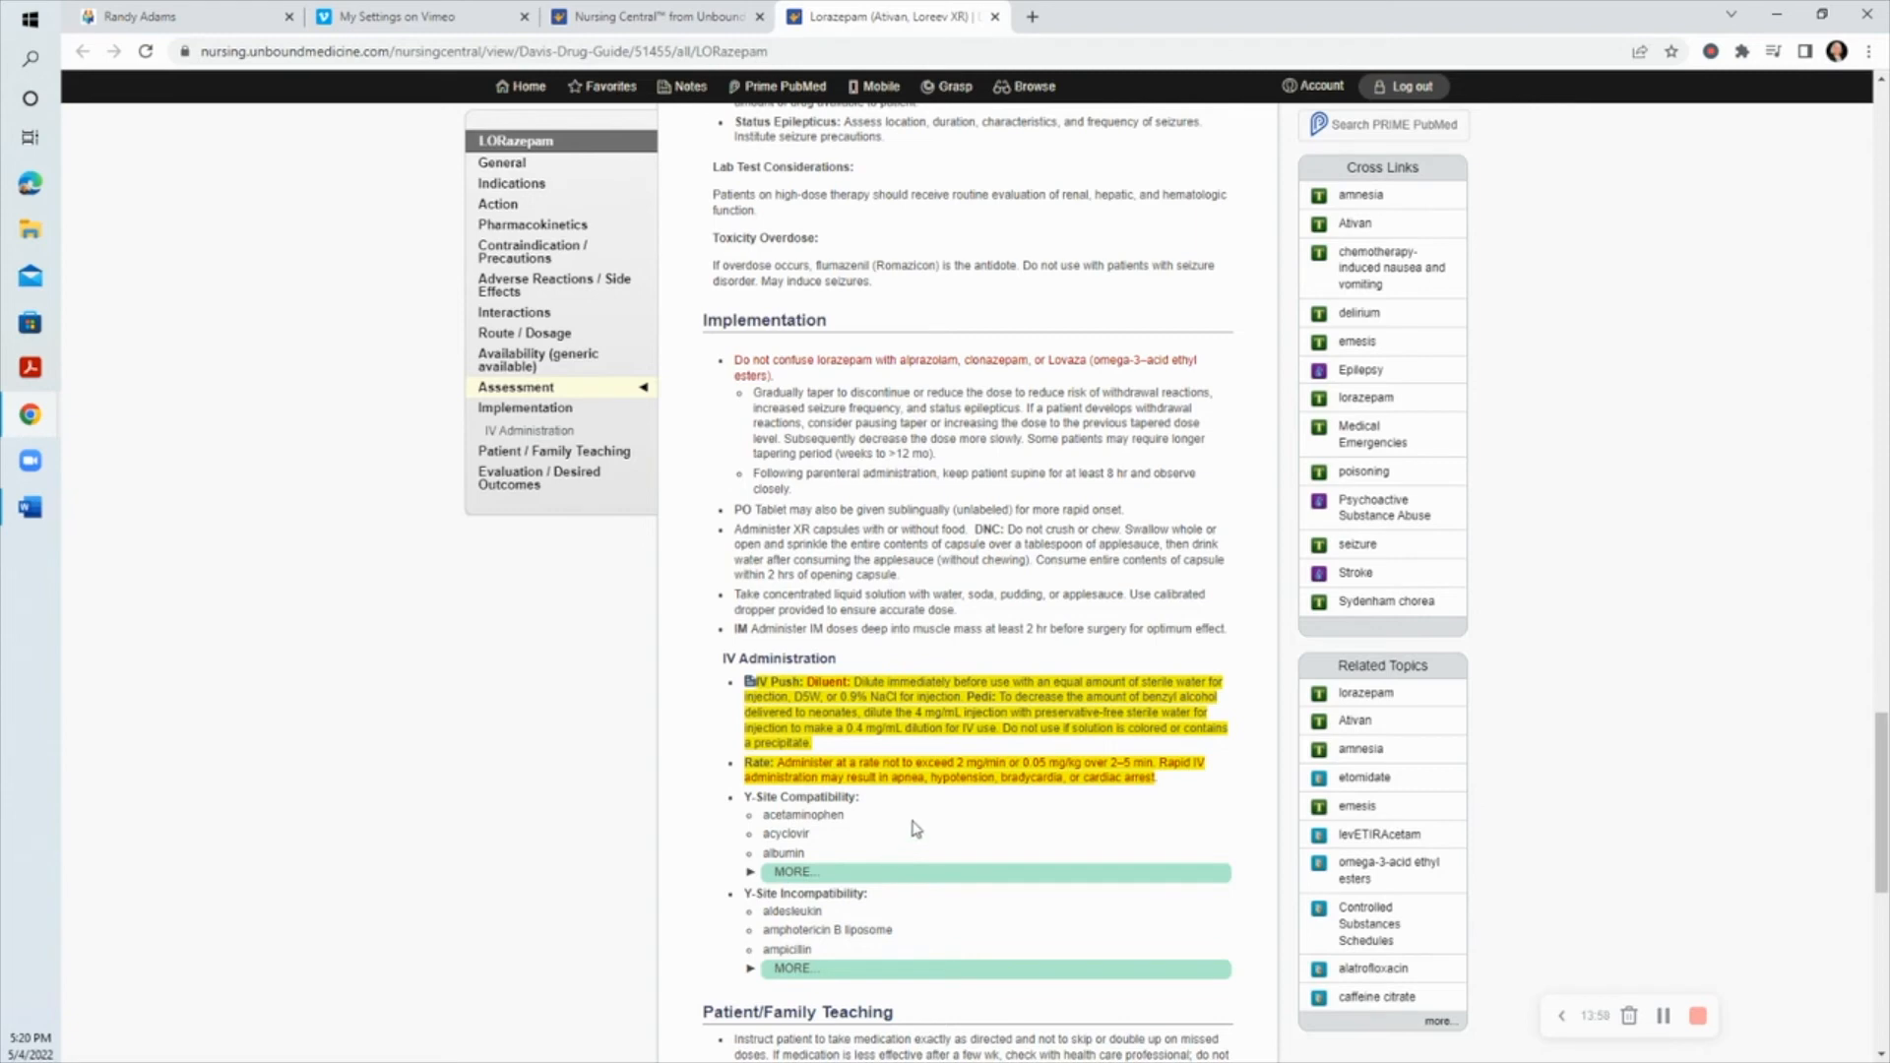
{"action": "mouse_move", "coordinate": [888, 829]}
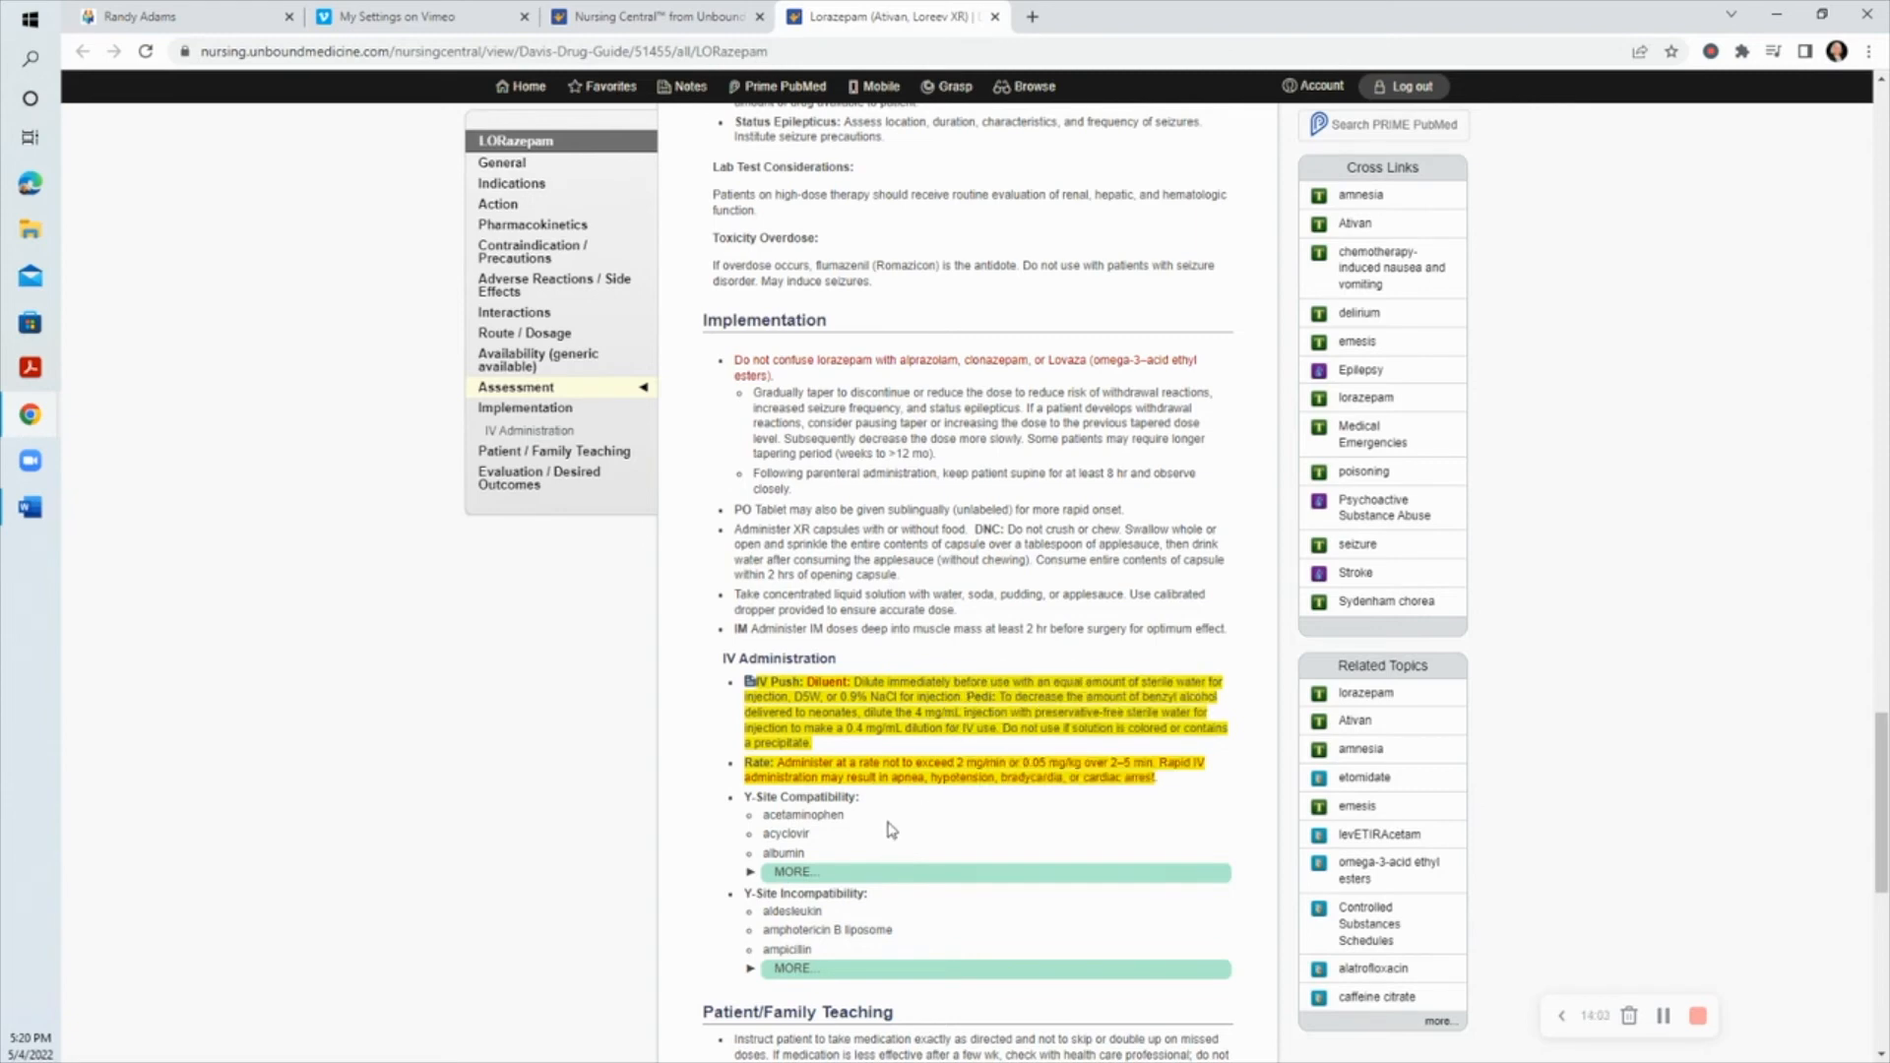
{"action": "mouse_move", "coordinate": [904, 822]}
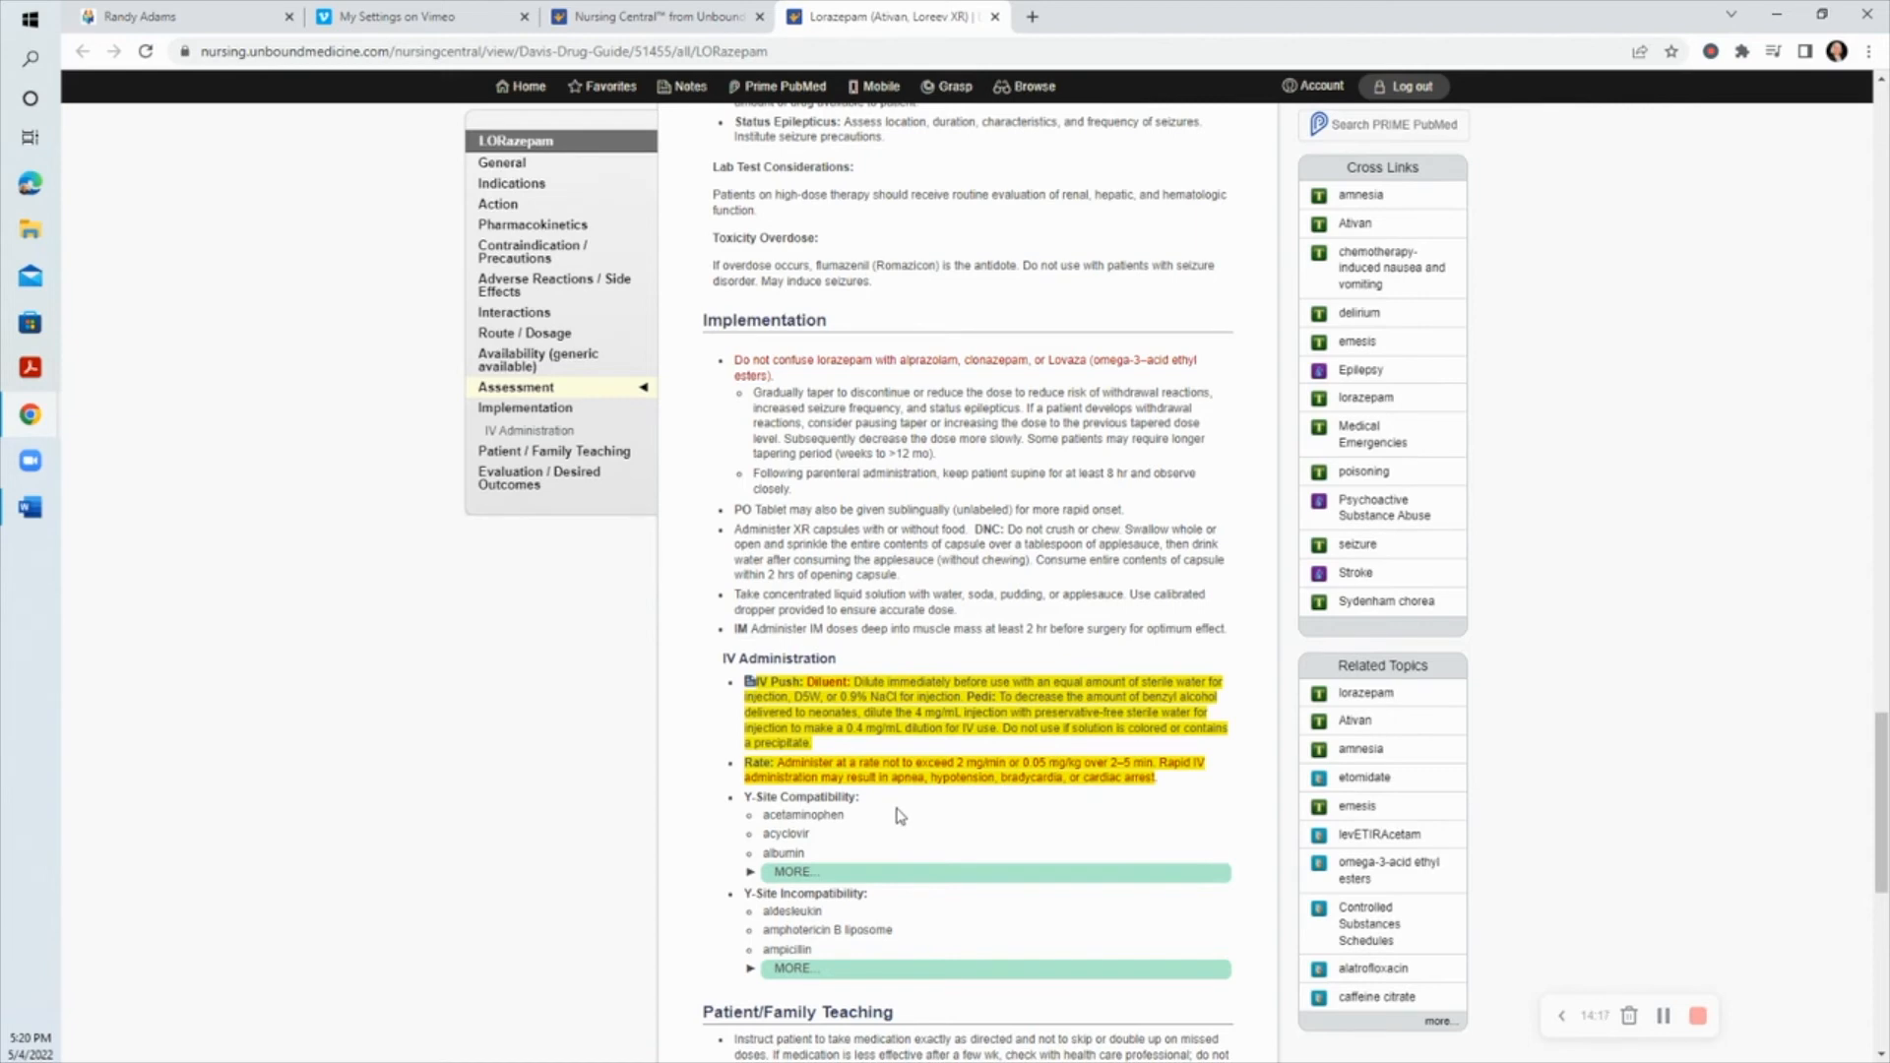
{"action": "mouse_move", "coordinate": [900, 821]}
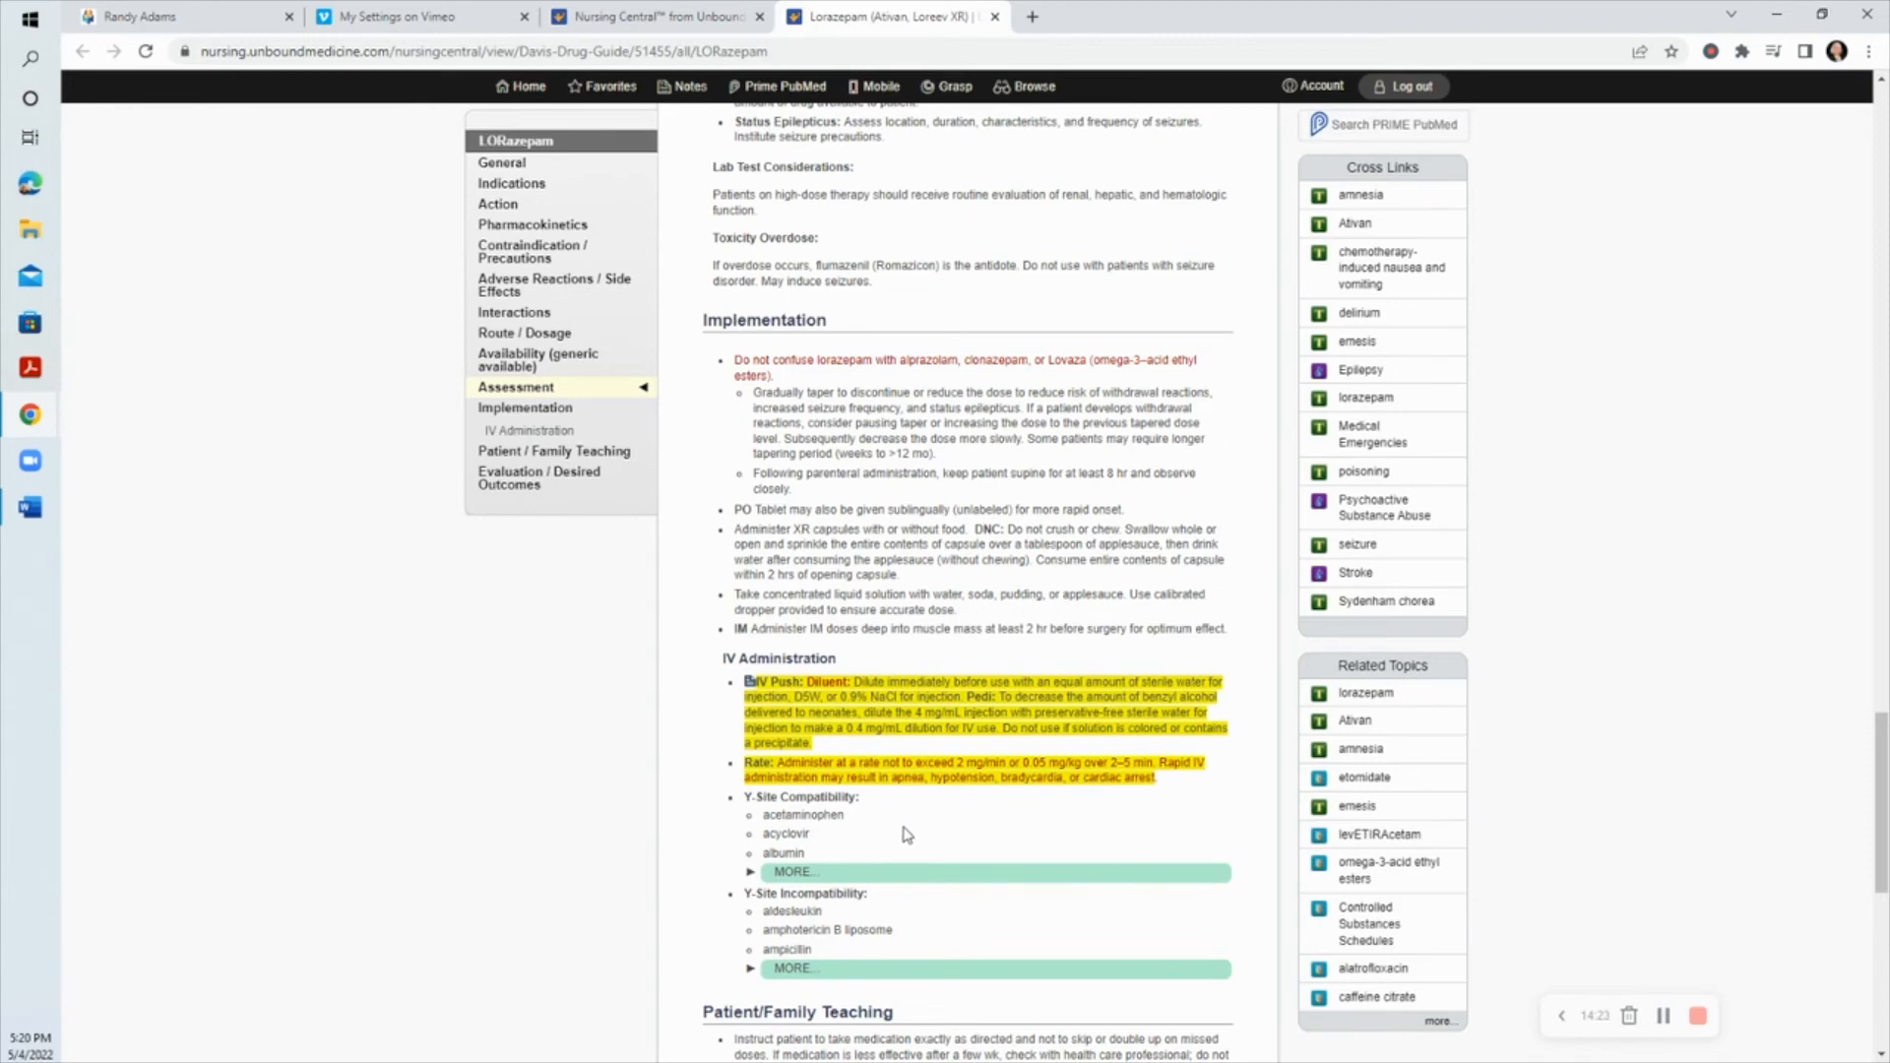
{"action": "mouse_move", "coordinate": [1044, 842]}
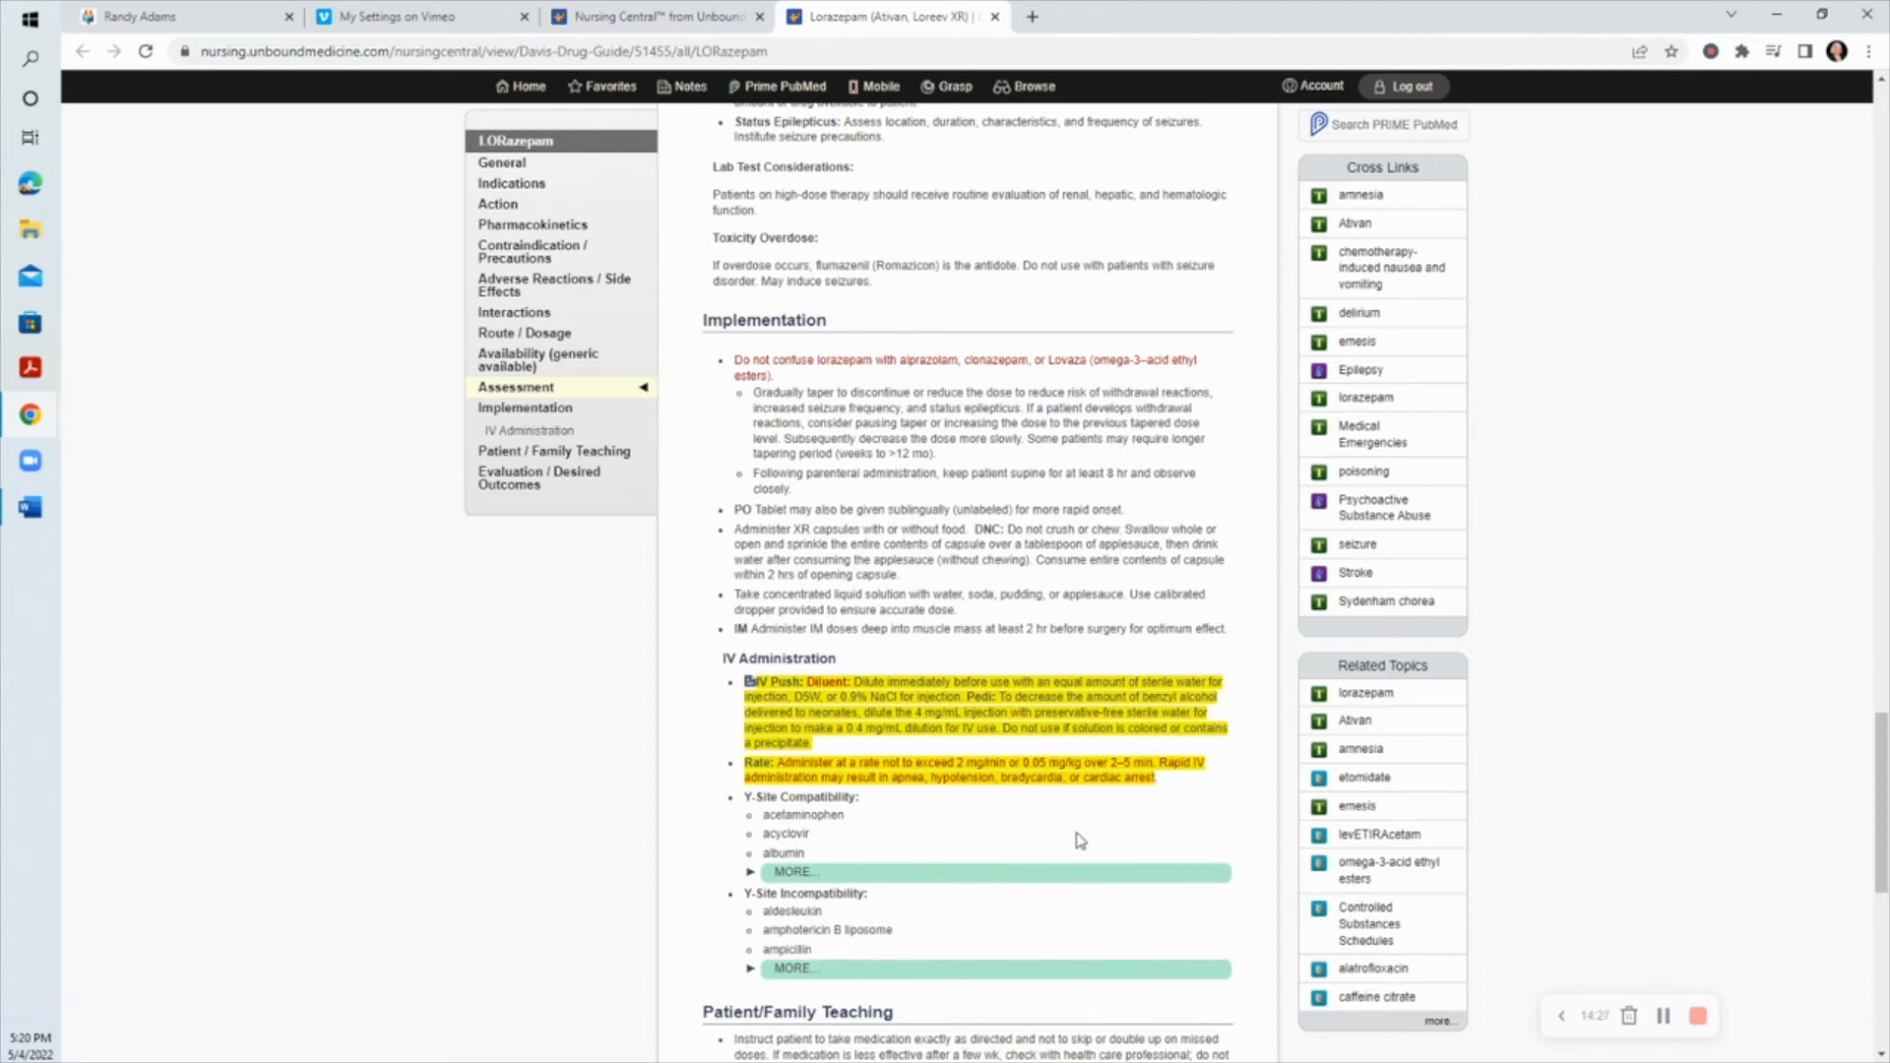
{"action": "mouse_move", "coordinate": [1106, 701]}
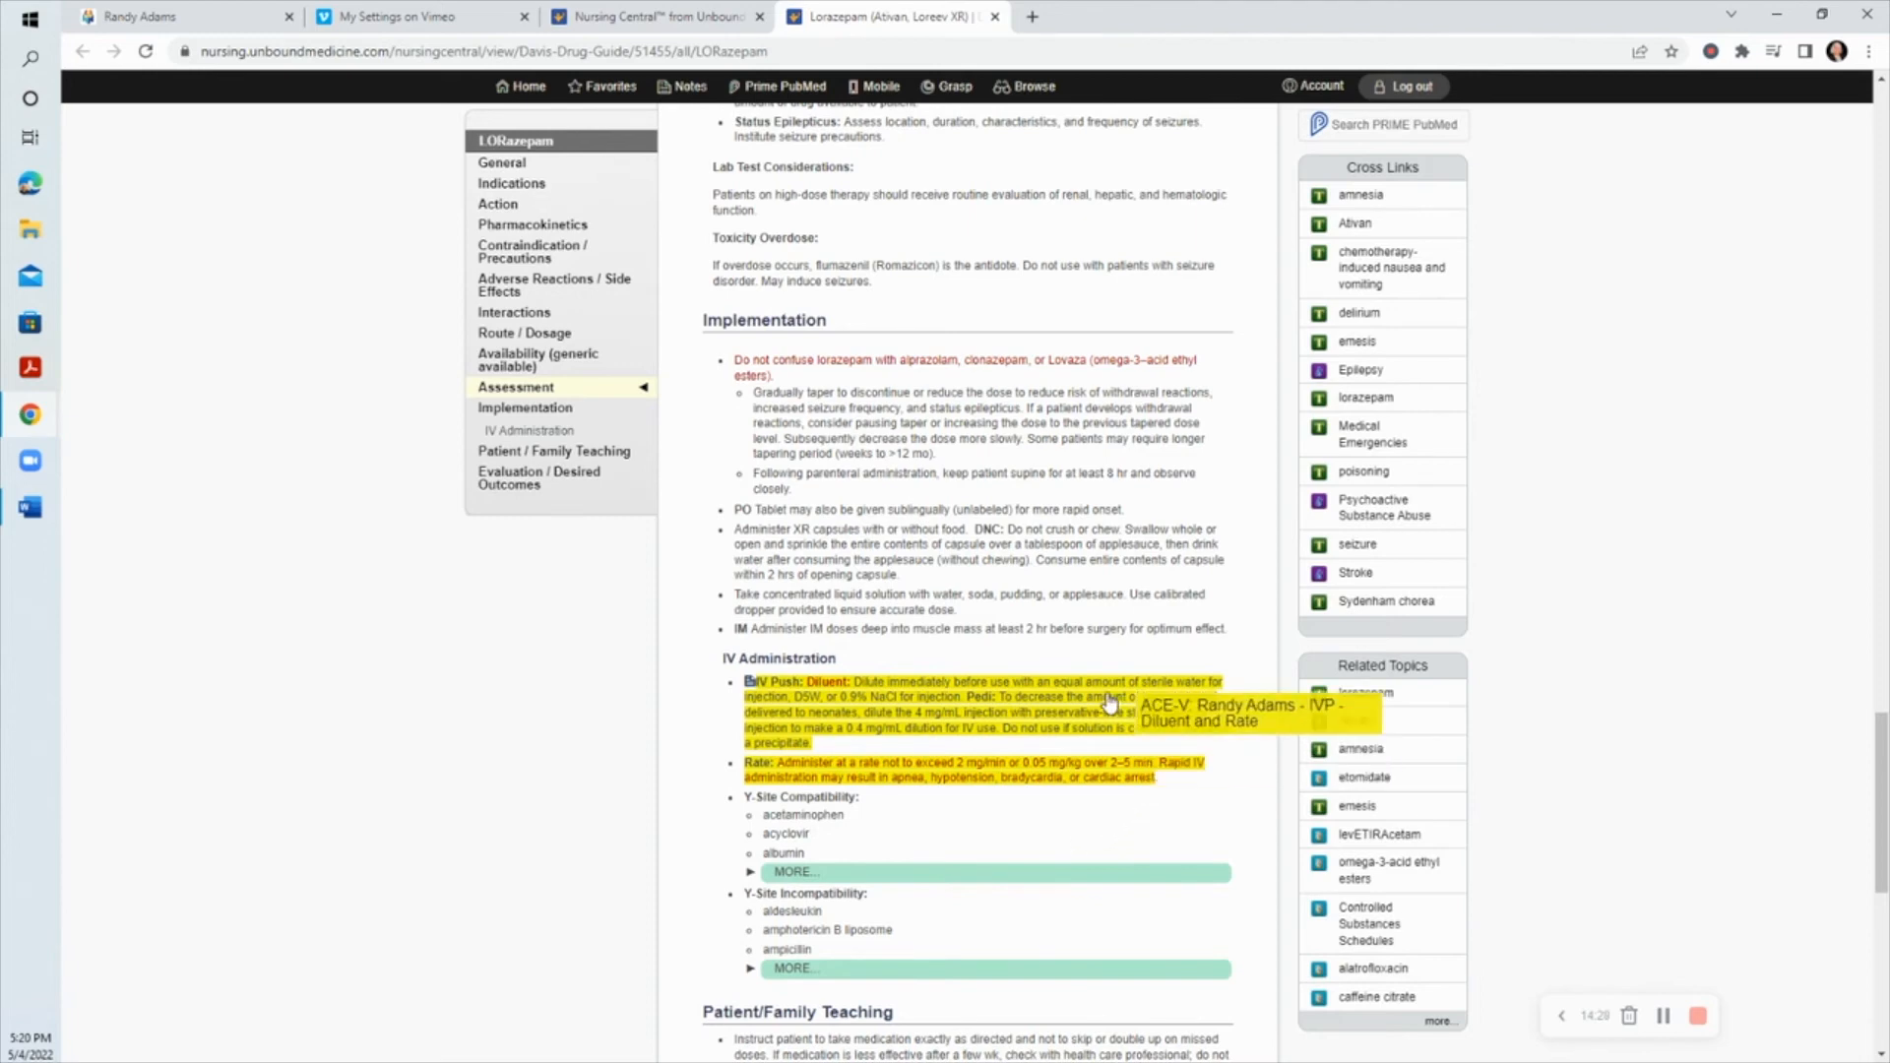
{"action": "mouse_move", "coordinate": [972, 833]}
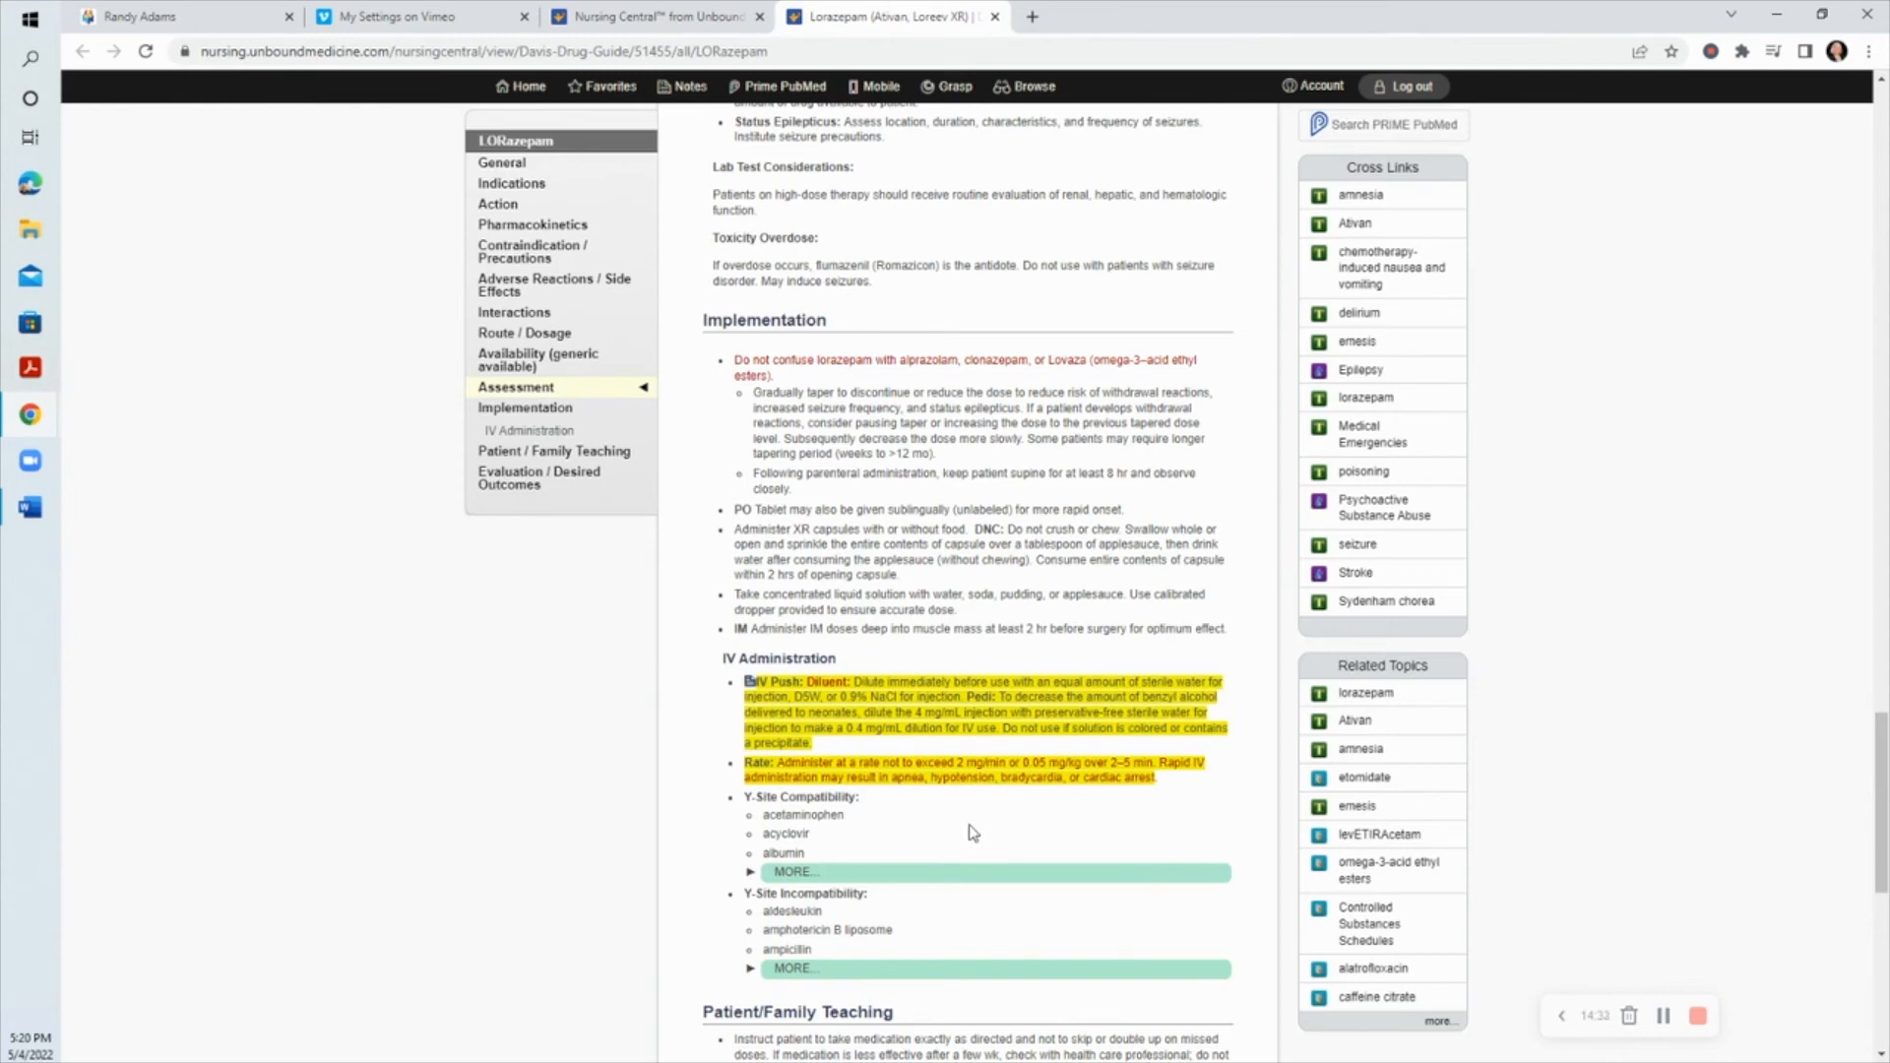
{"action": "mouse_move", "coordinate": [1002, 813]}
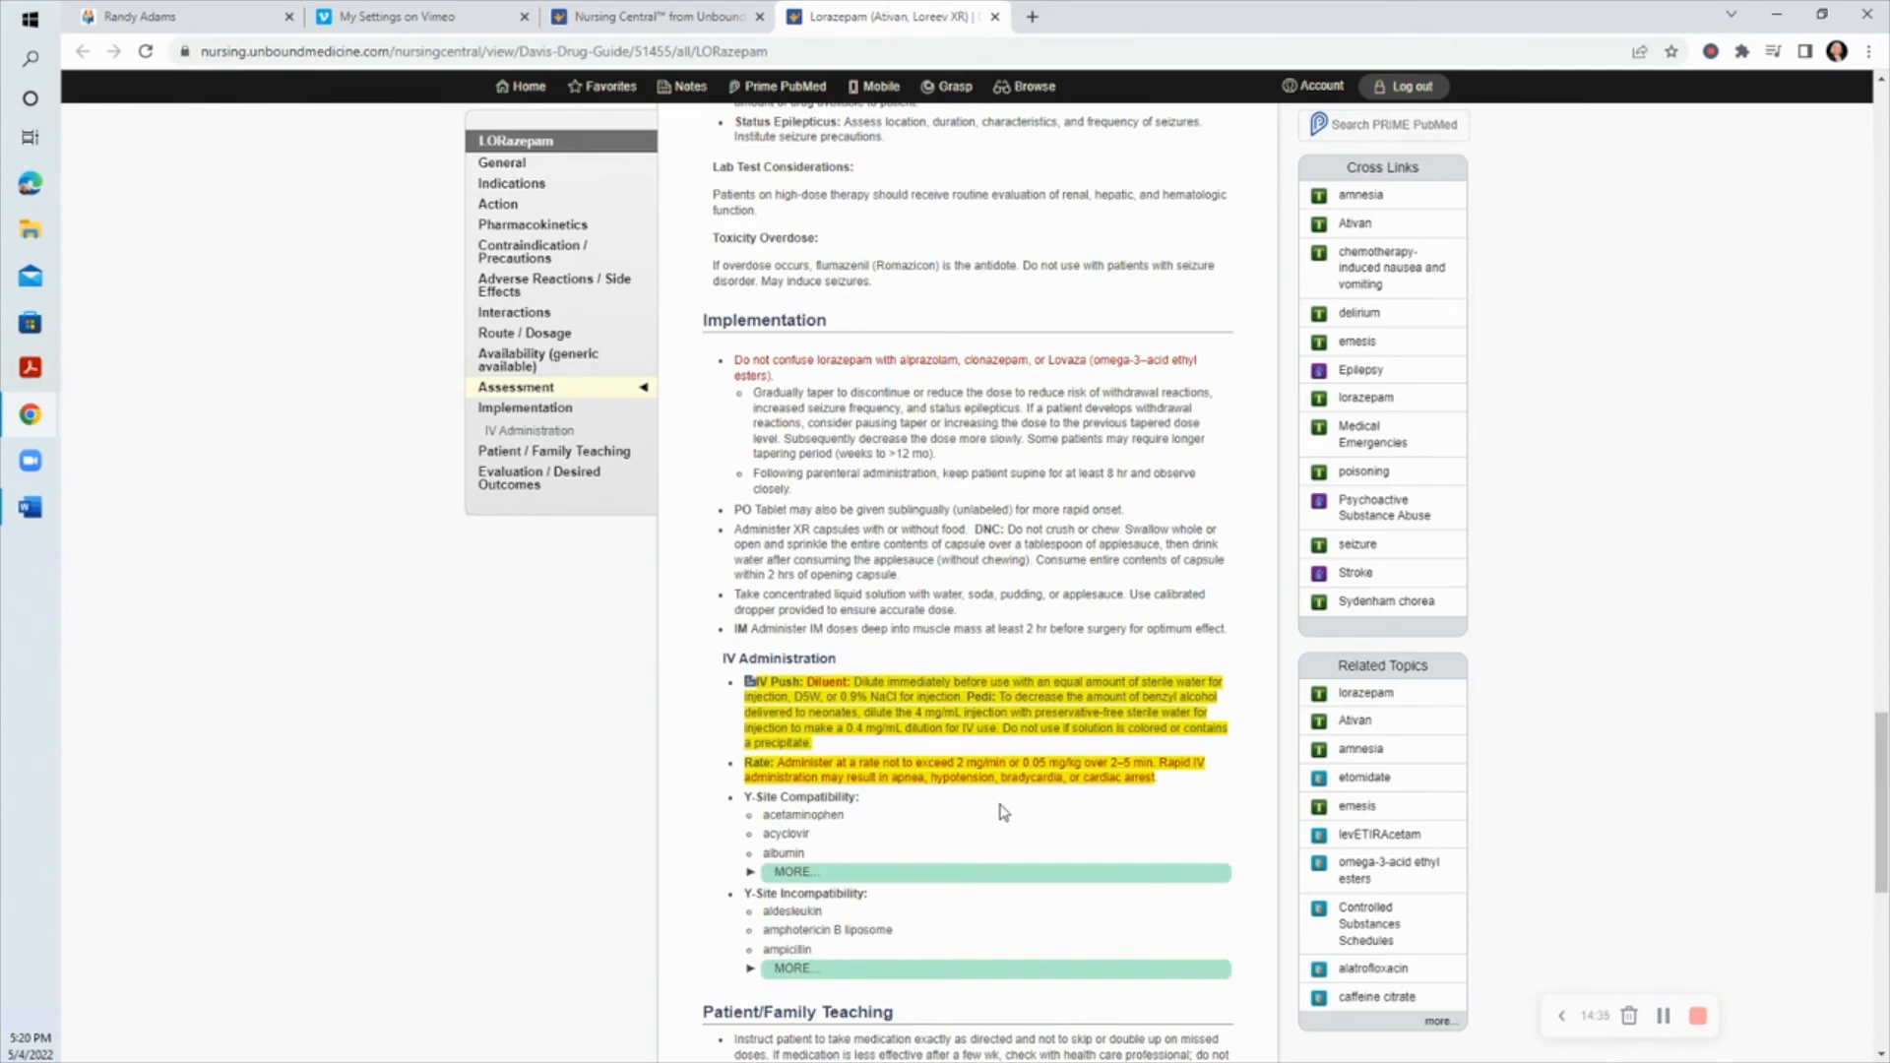
{"action": "mouse_move", "coordinate": [1075, 820]}
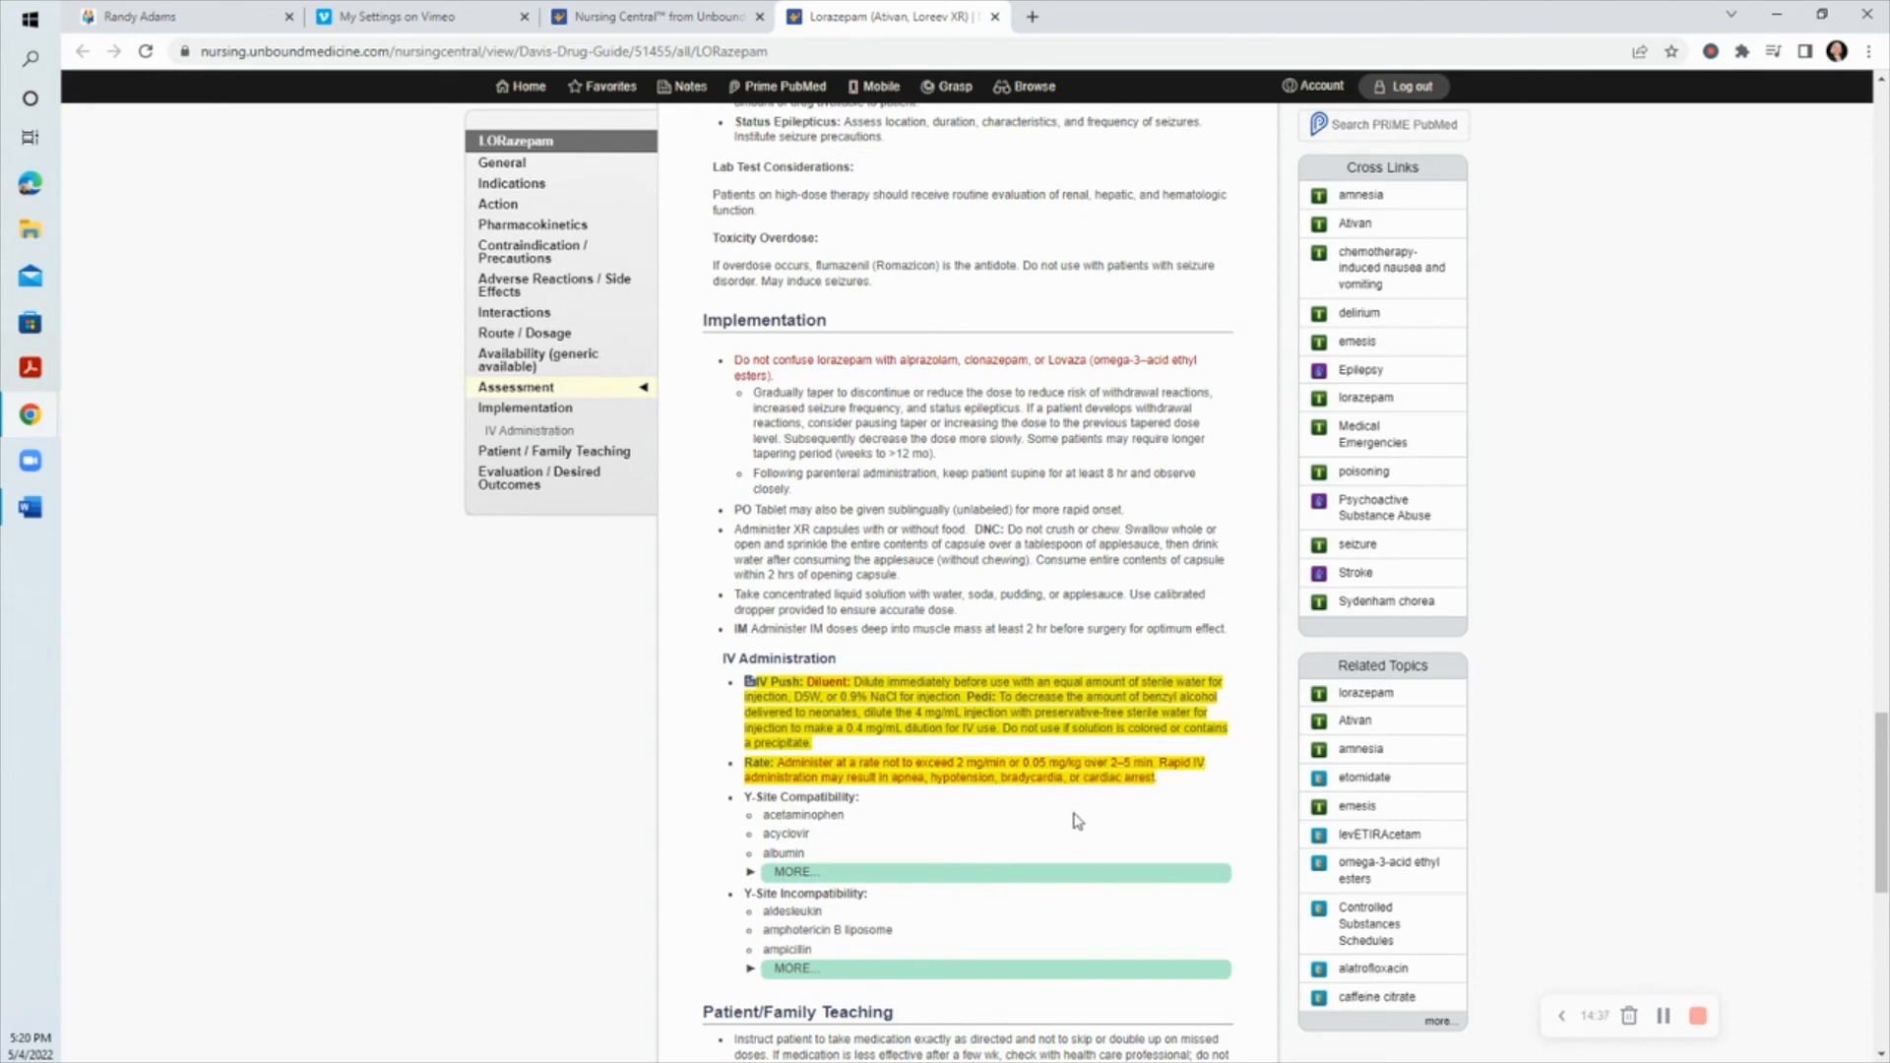
{"action": "mouse_move", "coordinate": [1006, 829]}
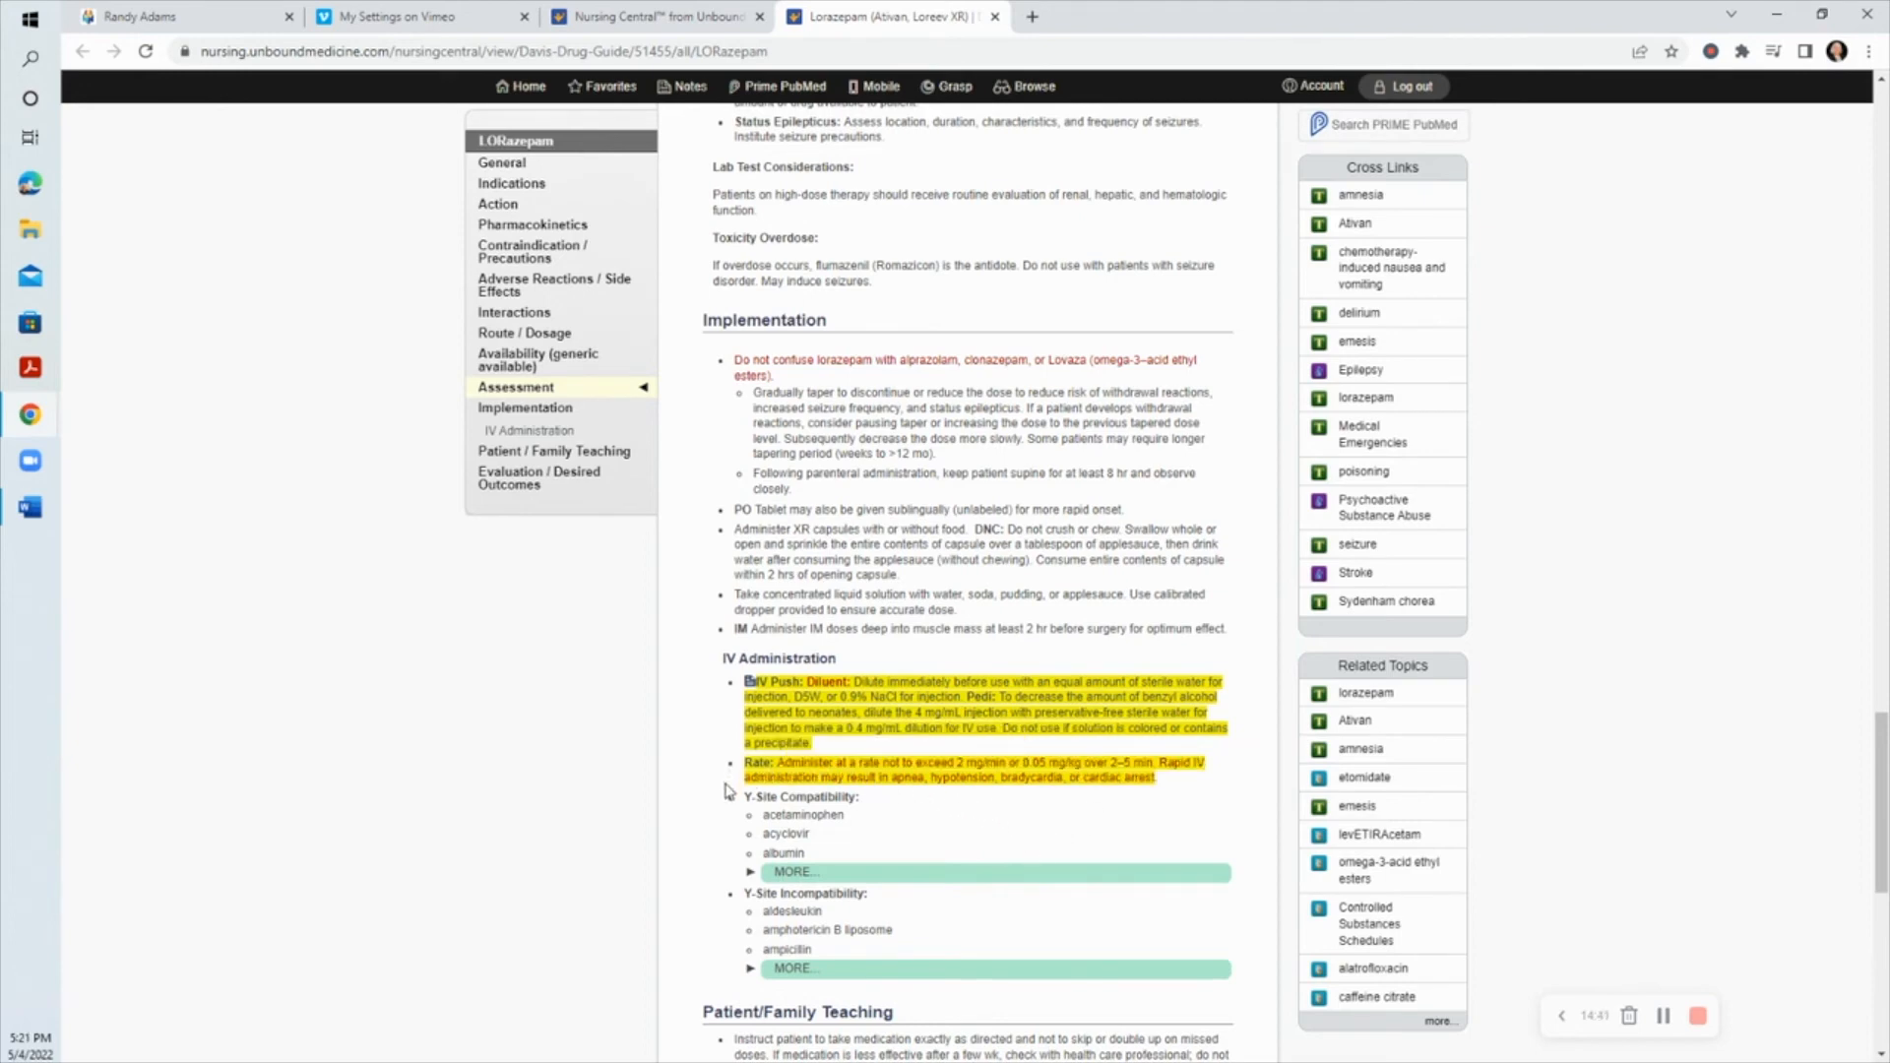
{"action": "mouse_move", "coordinate": [902, 825]}
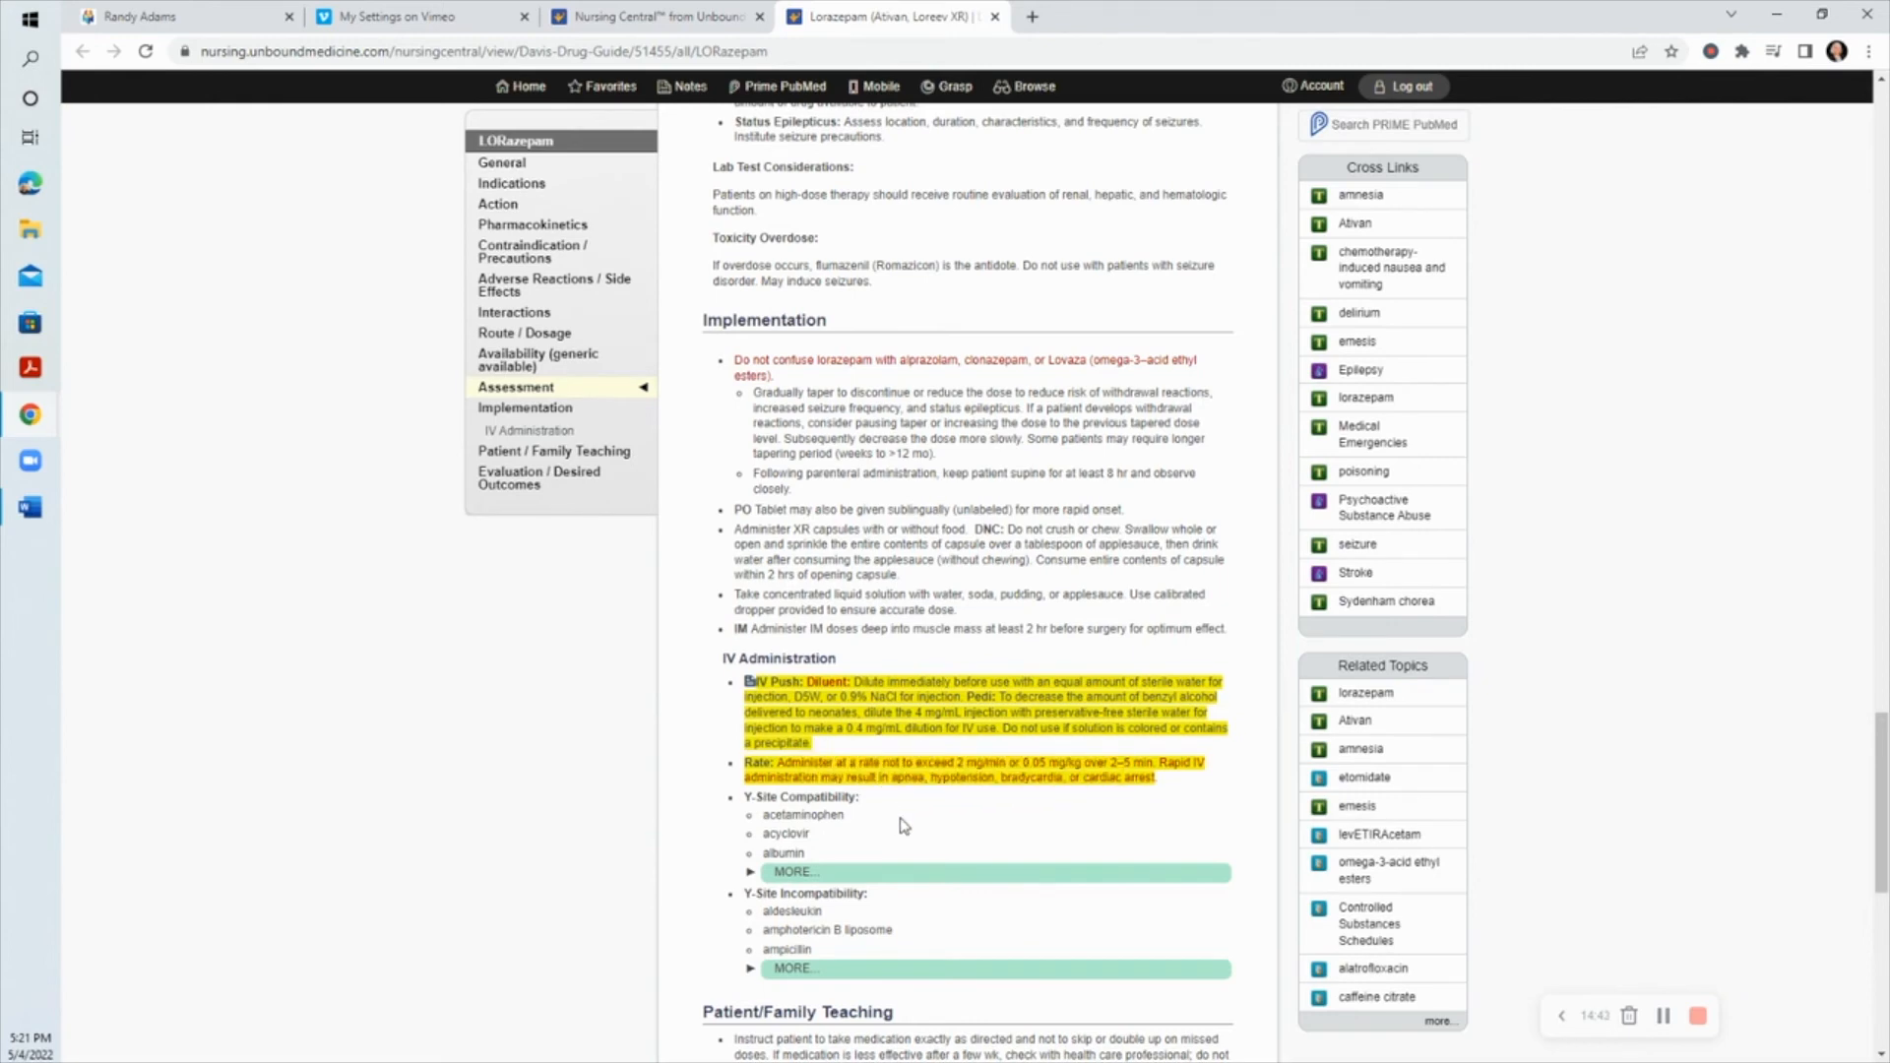
{"action": "mouse_move", "coordinate": [904, 841]}
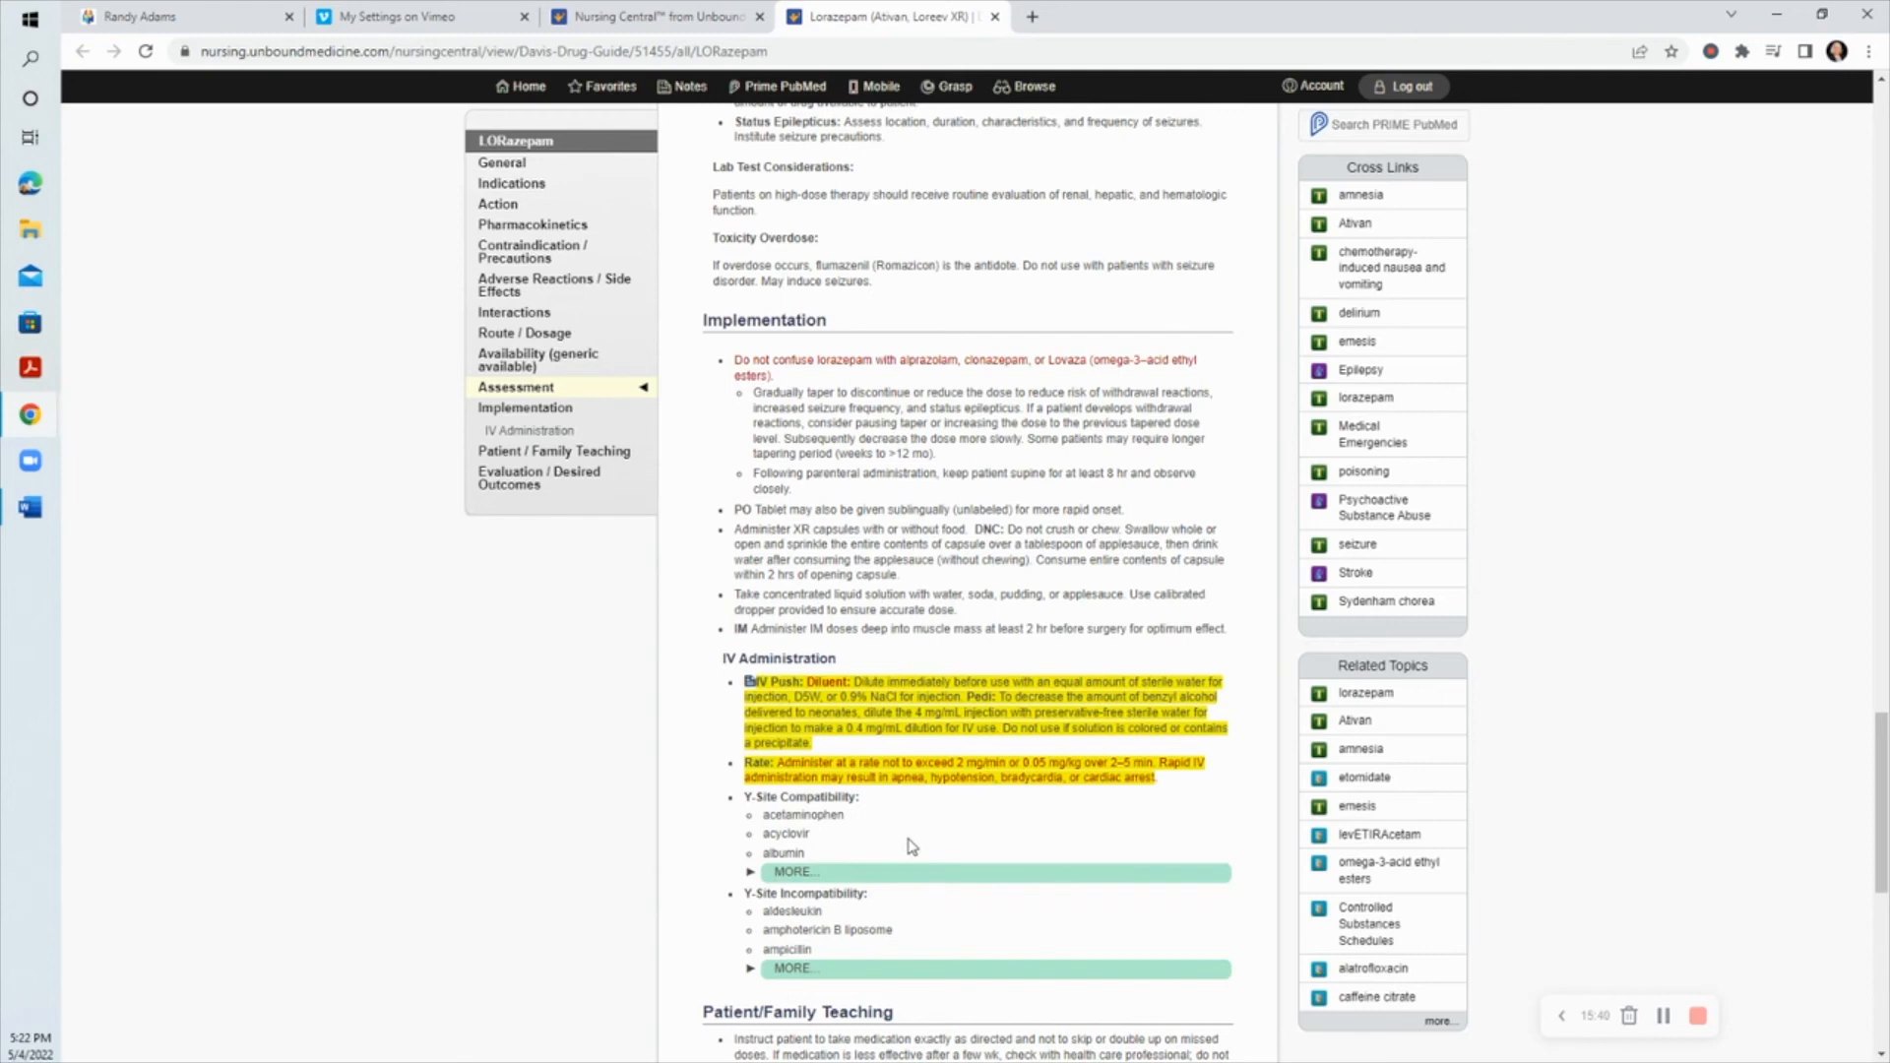
{"action": "mouse_move", "coordinate": [1166, 809]}
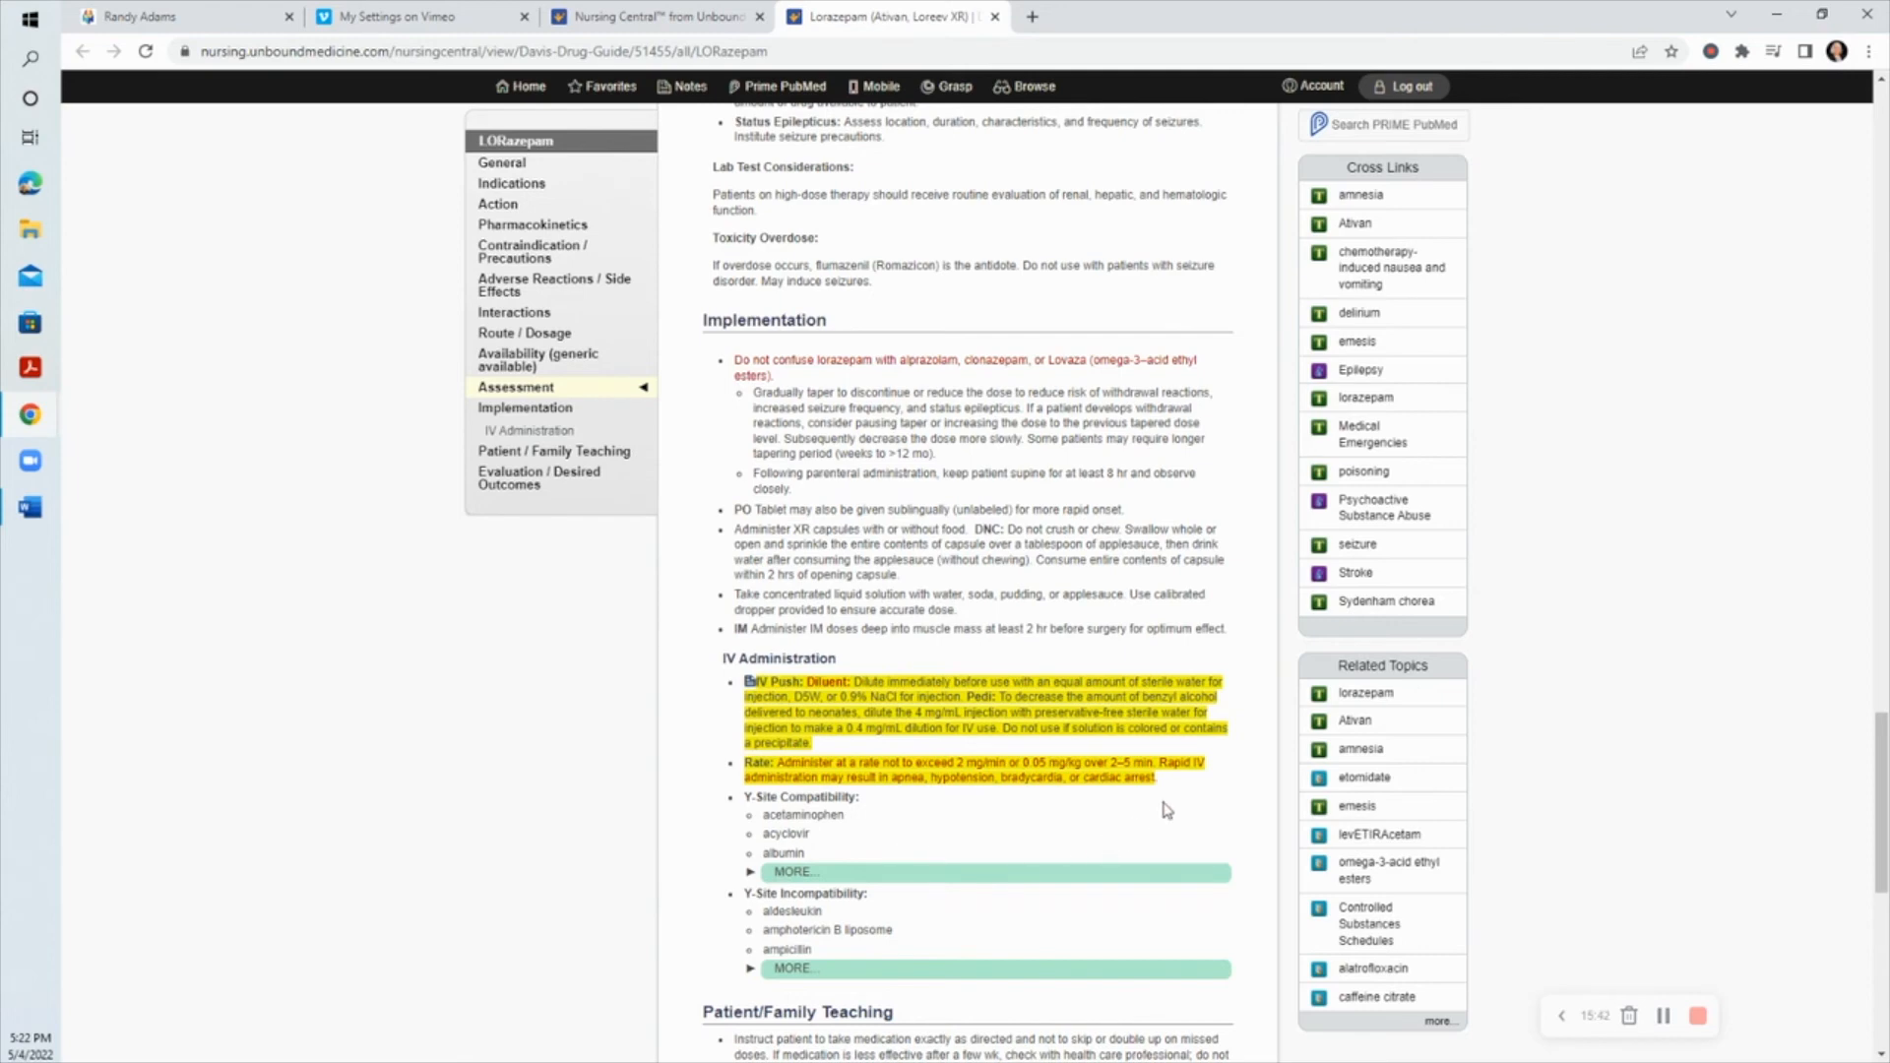
{"action": "mouse_move", "coordinate": [804, 664]}
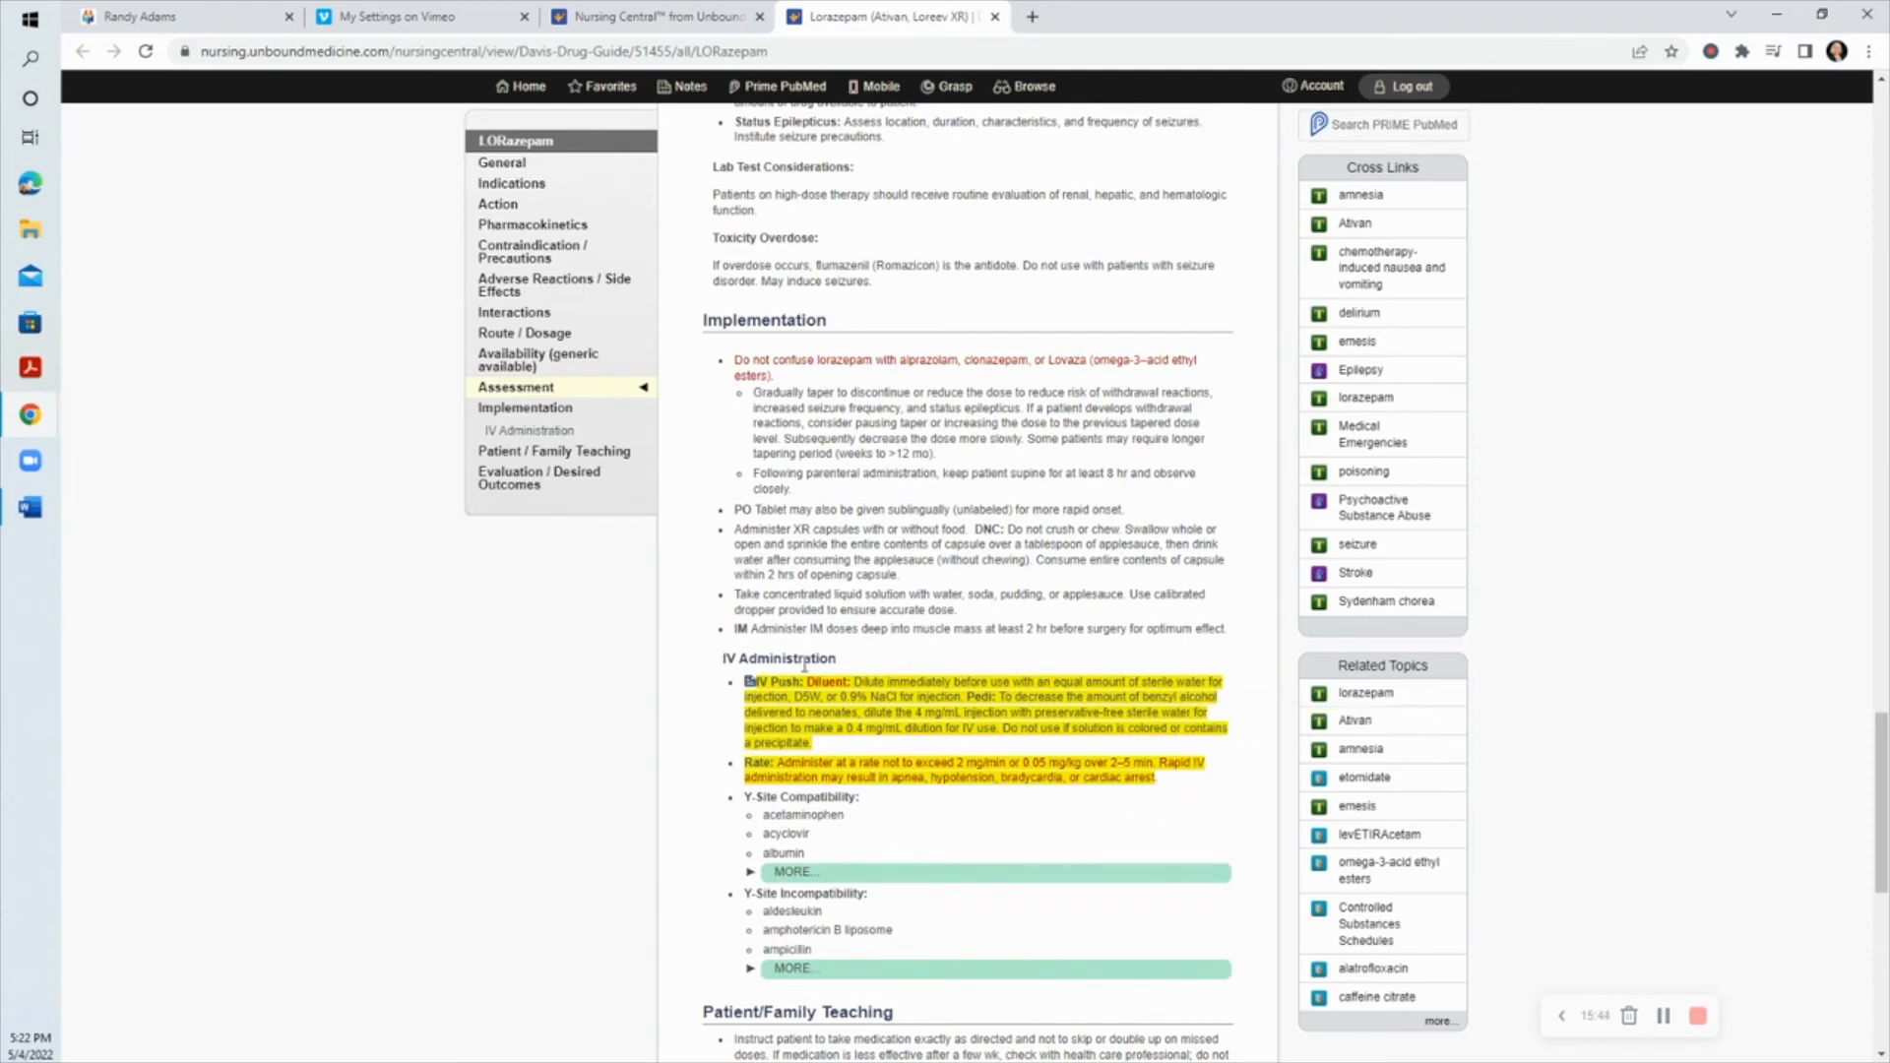
{"action": "mouse_move", "coordinate": [1260, 754]}
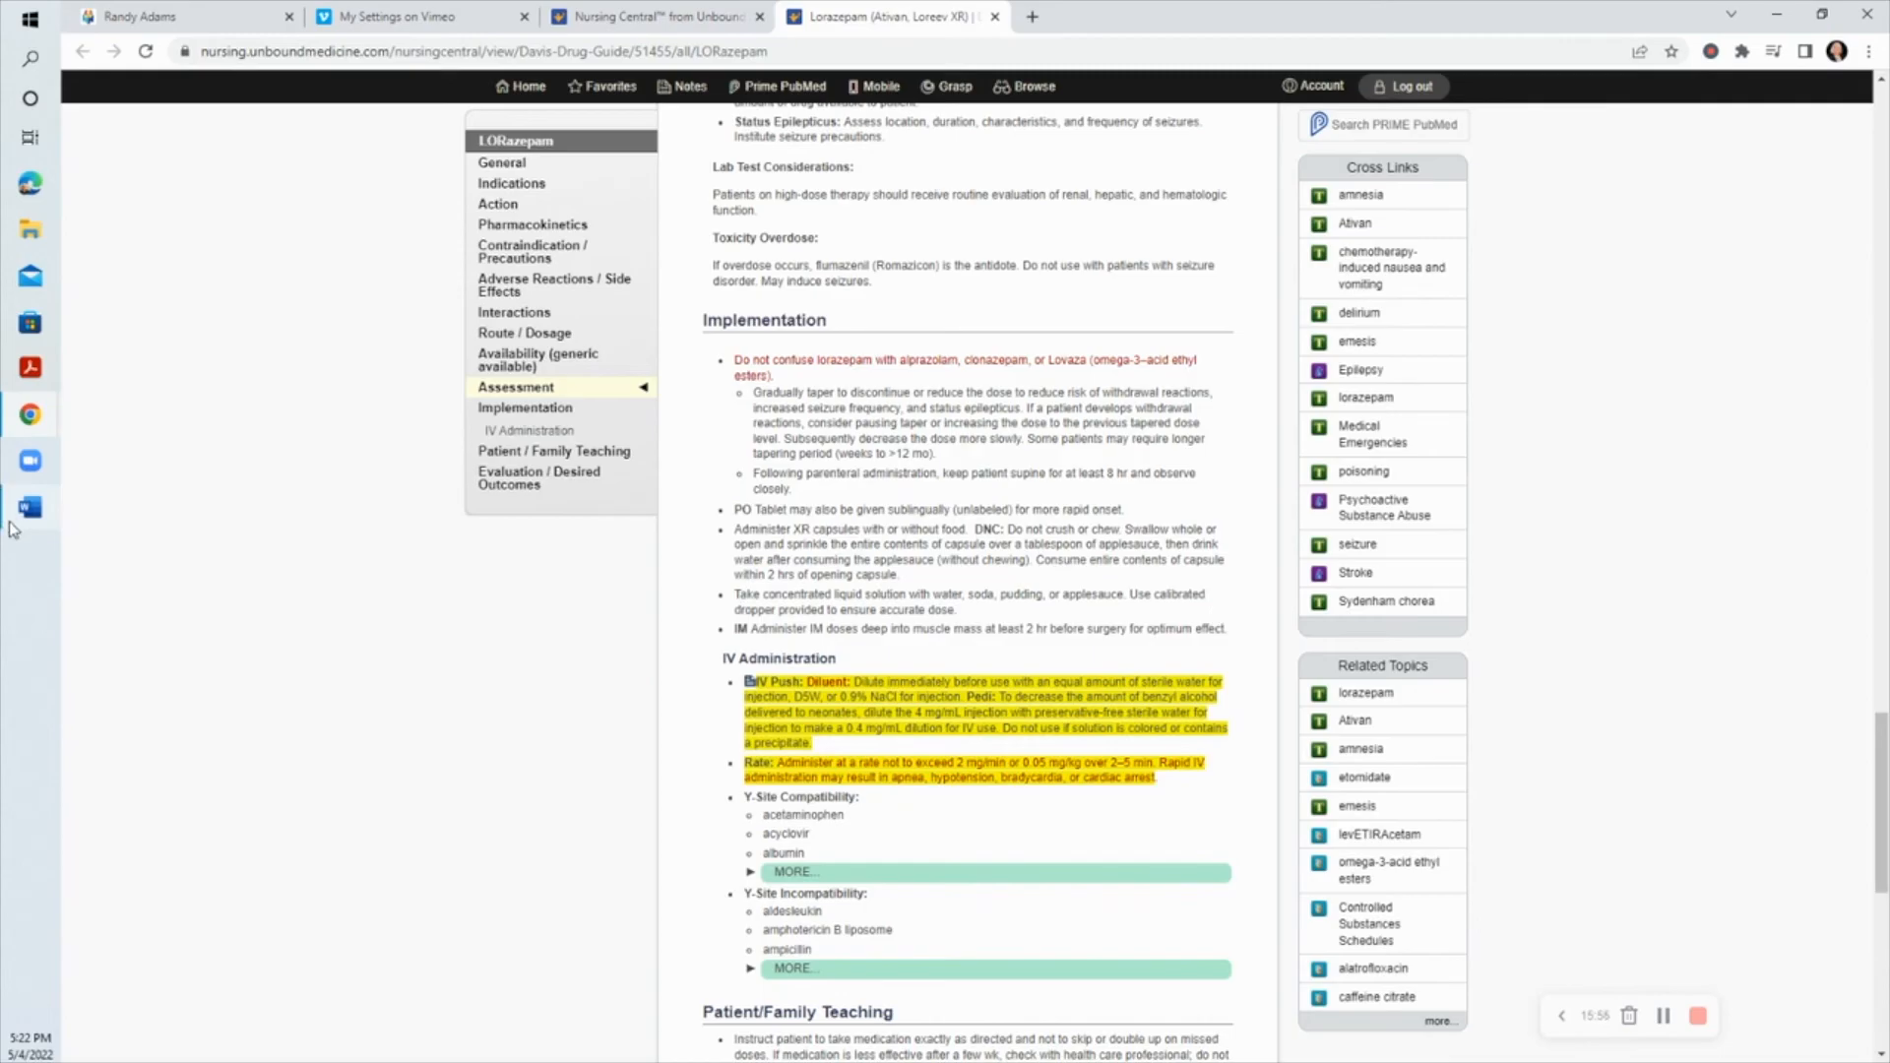
{"action": "left_click", "coordinate": [30, 506]}
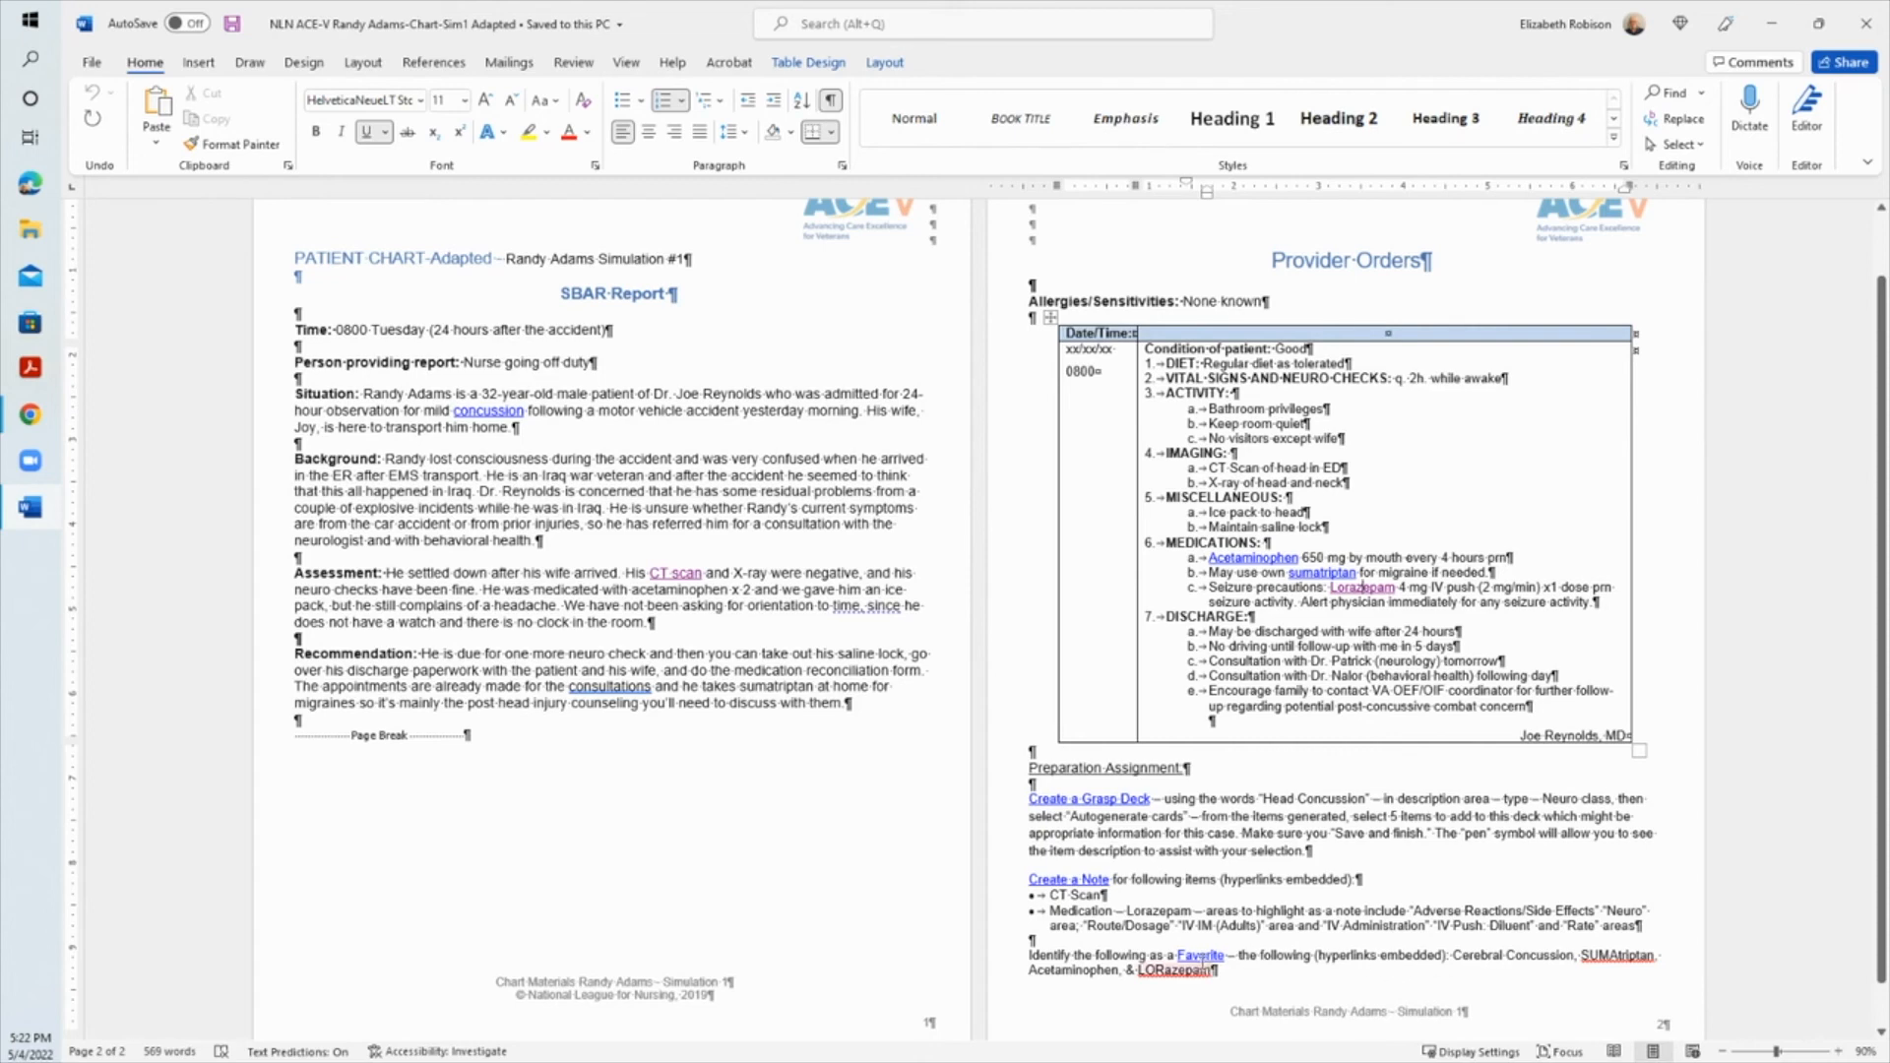
{"action": "mouse_move", "coordinate": [1199, 955]}
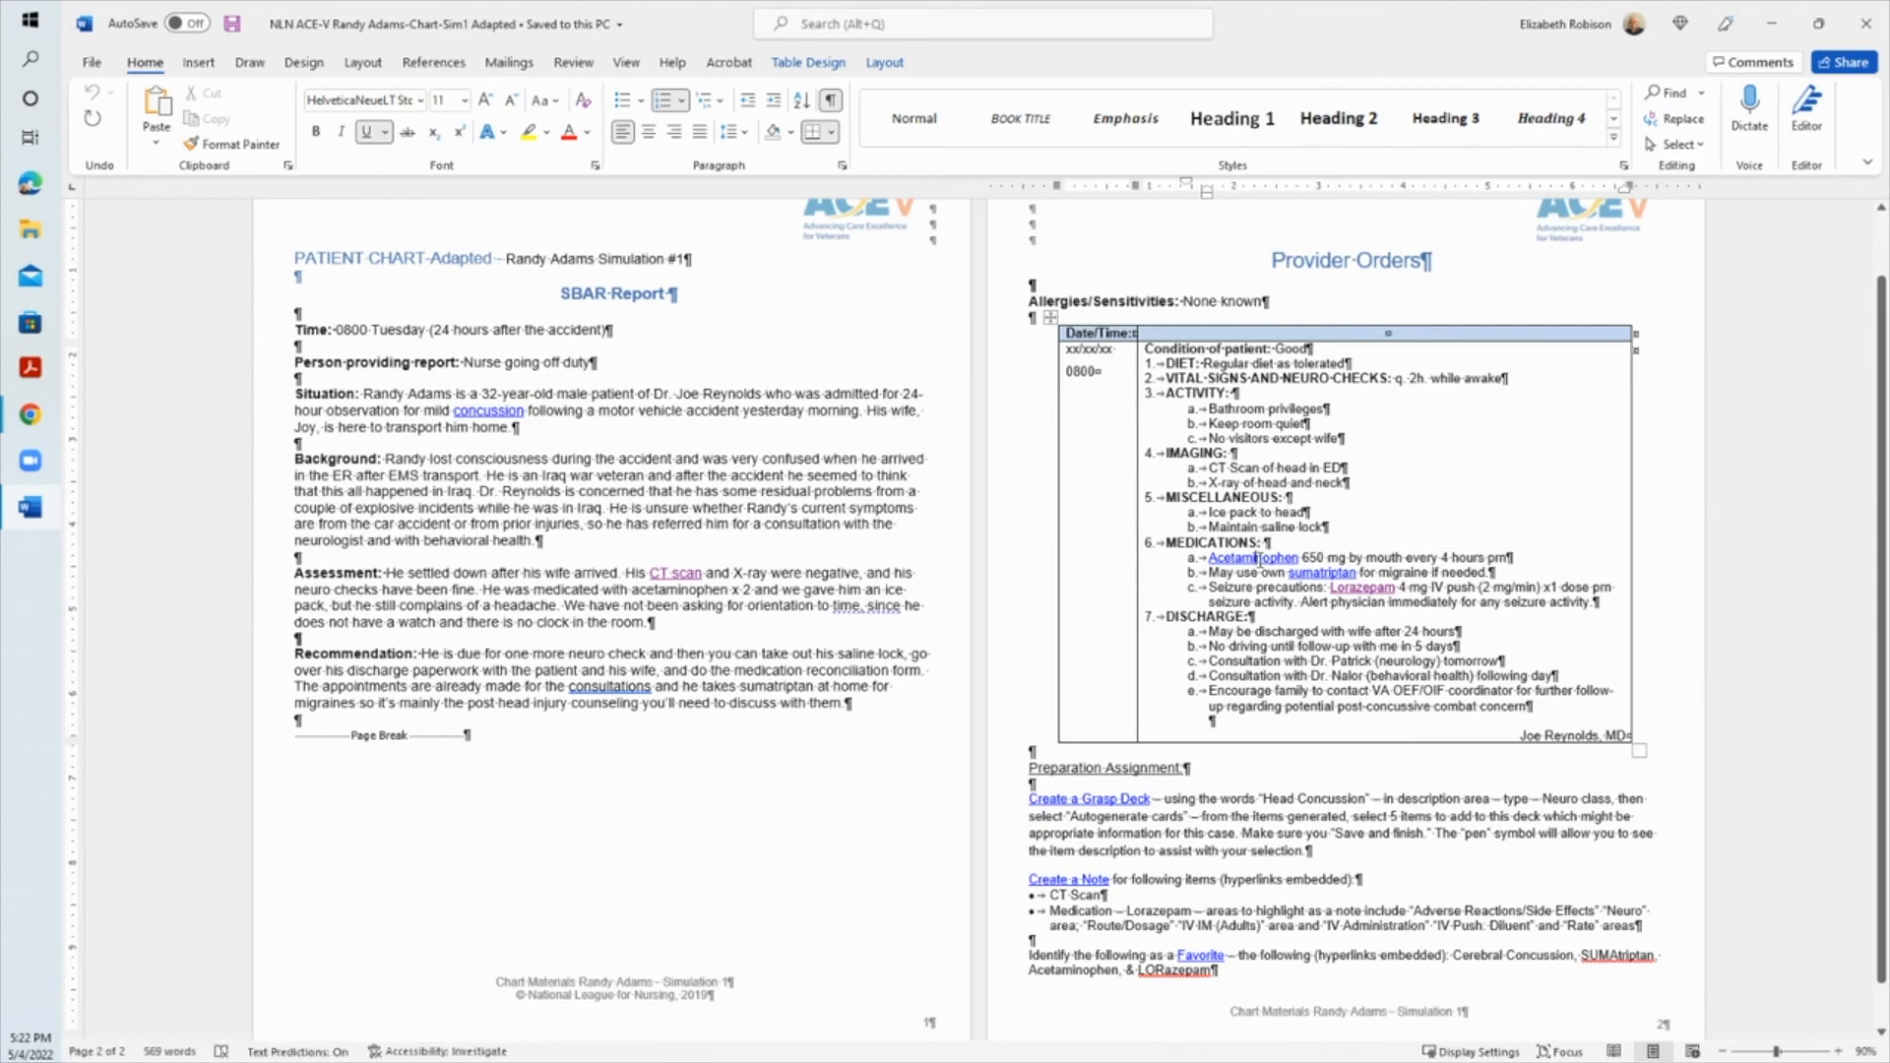
Step: Follow the Acetaminophen hyperlink to its Davis's Drug Guide entry and move down to Interactions
{"action": "right_click", "coordinate": [1249, 557]}
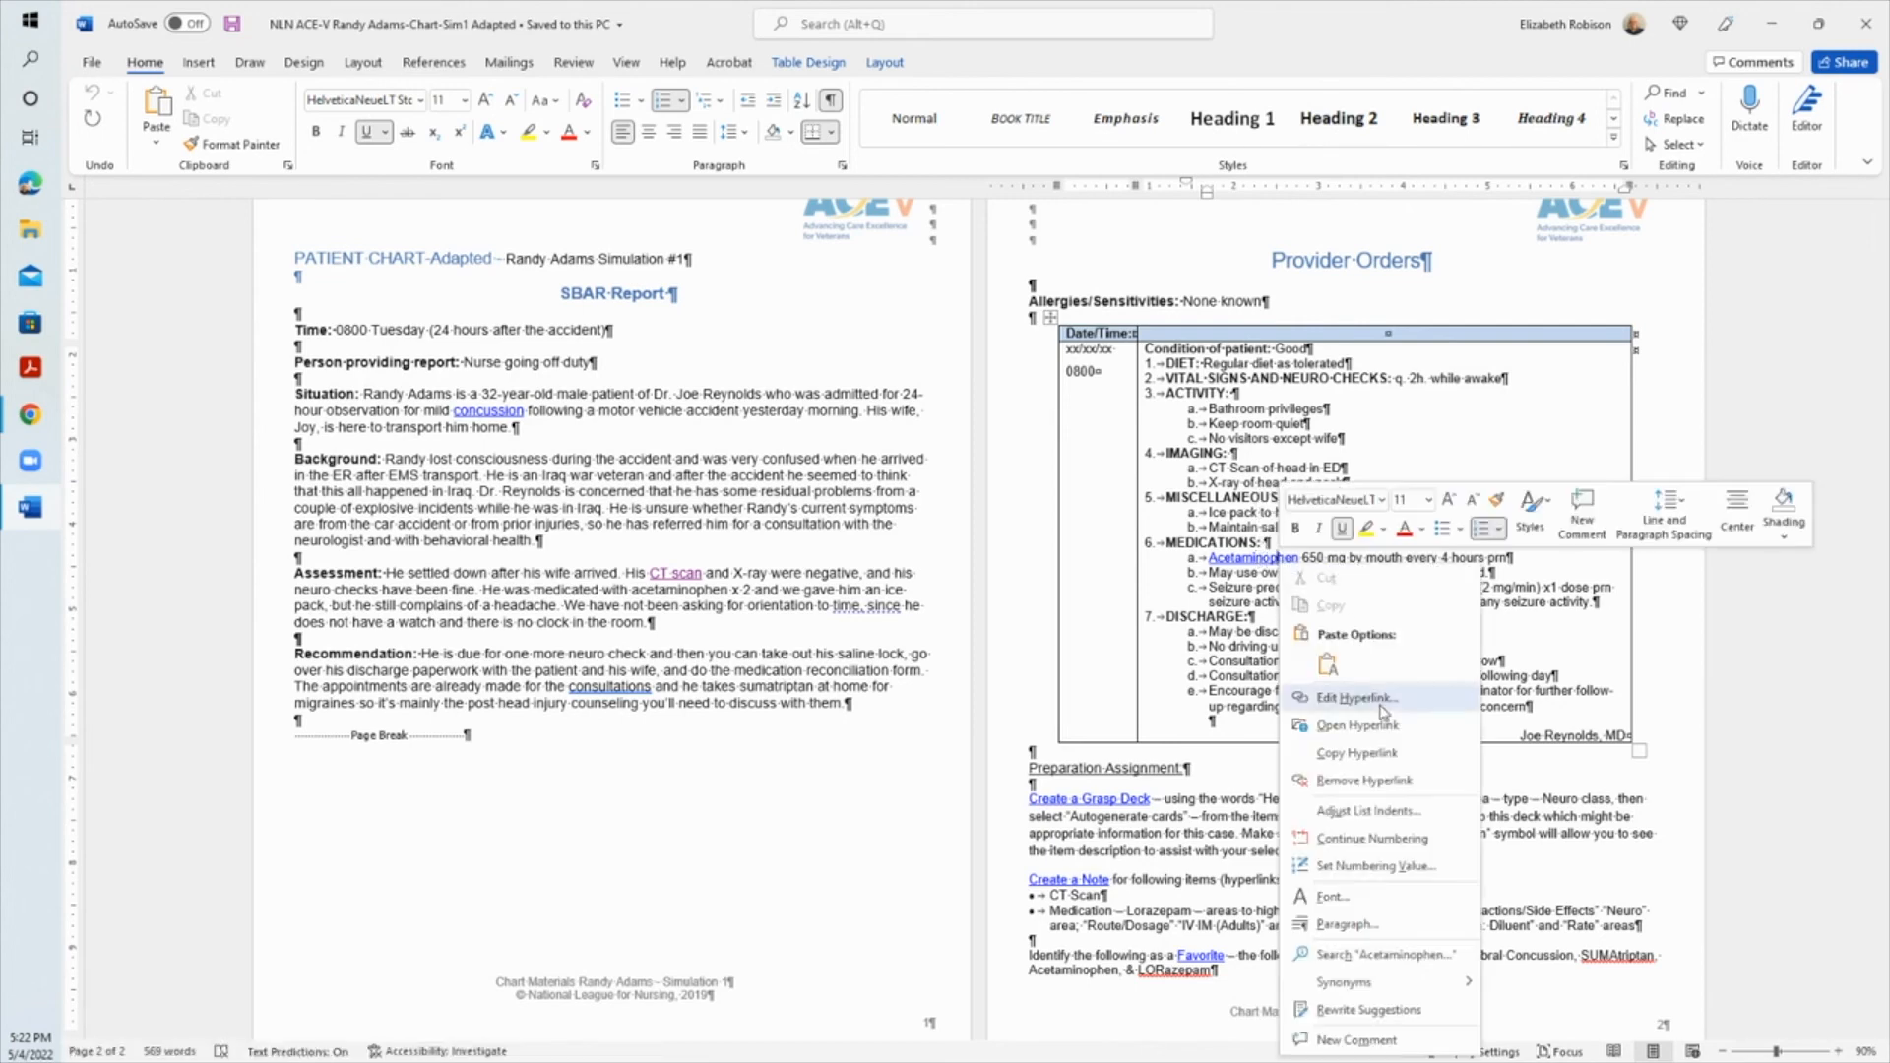
{"action": "left_click", "coordinate": [1357, 725]}
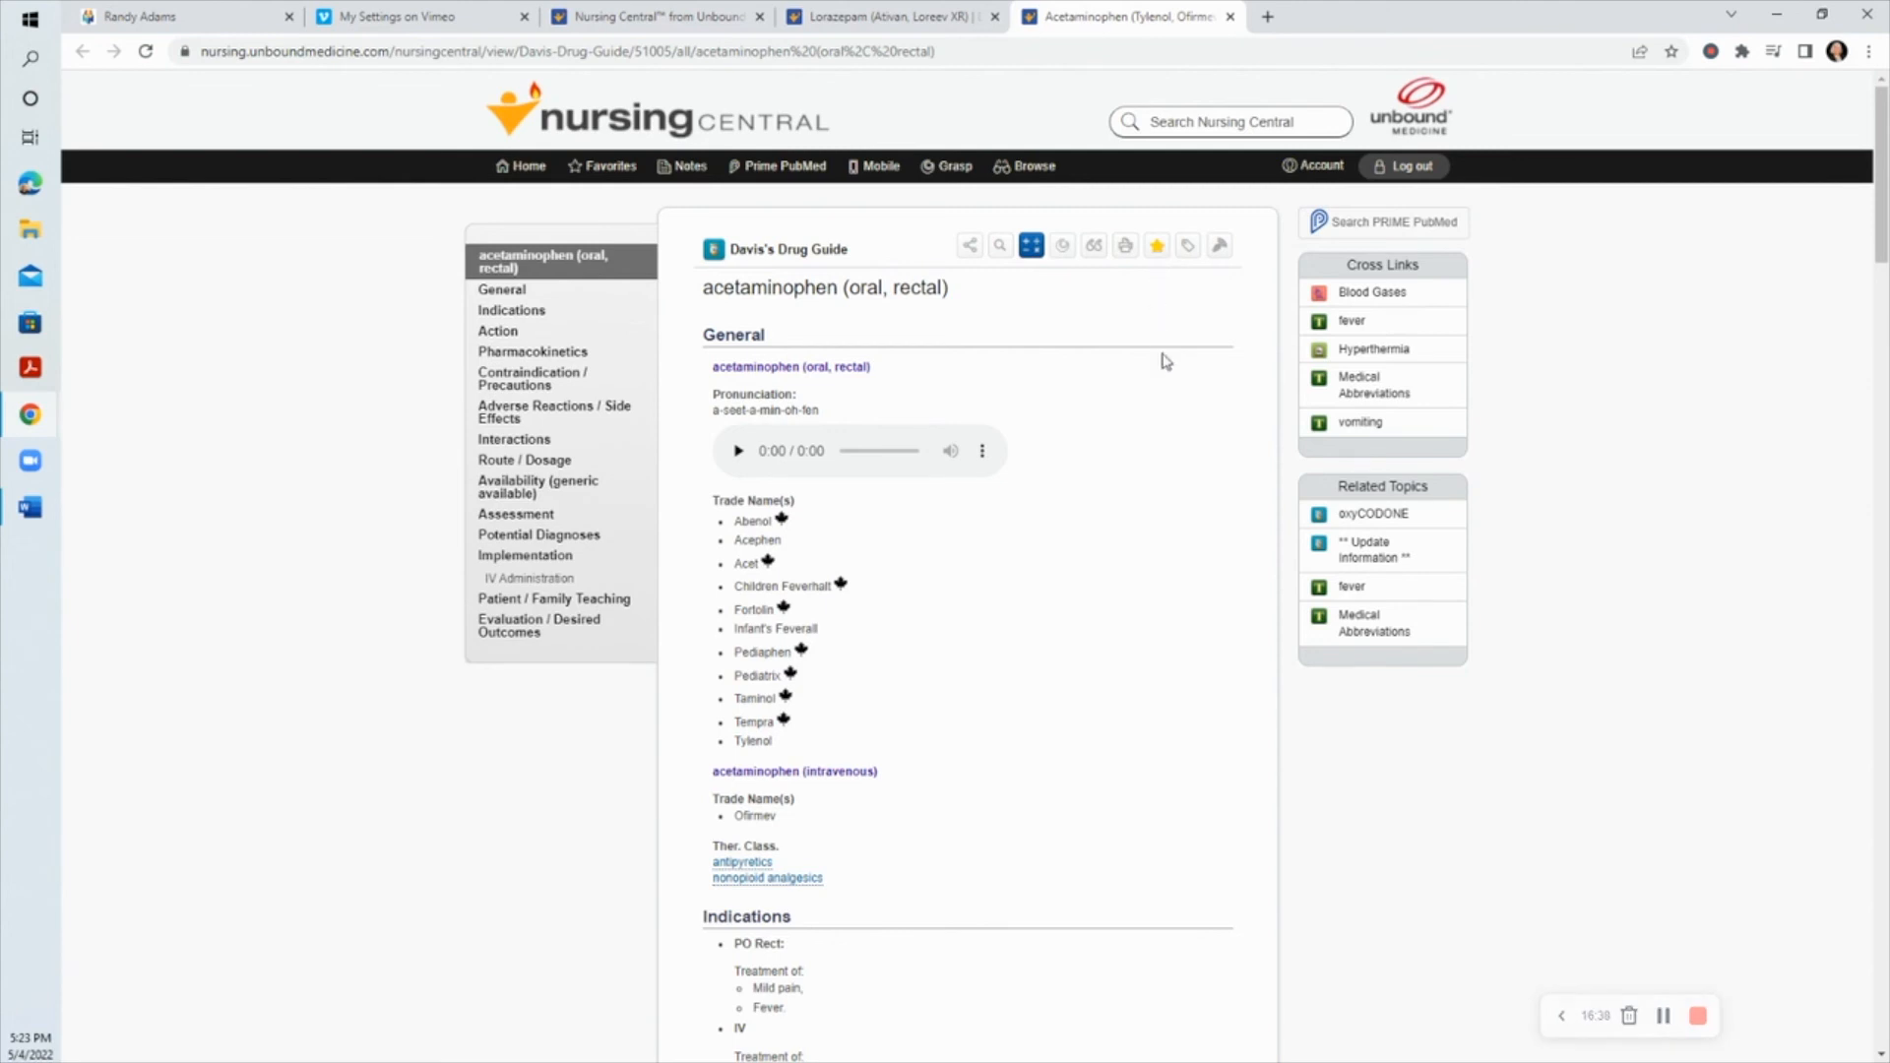
{"action": "mouse_move", "coordinate": [1163, 569]}
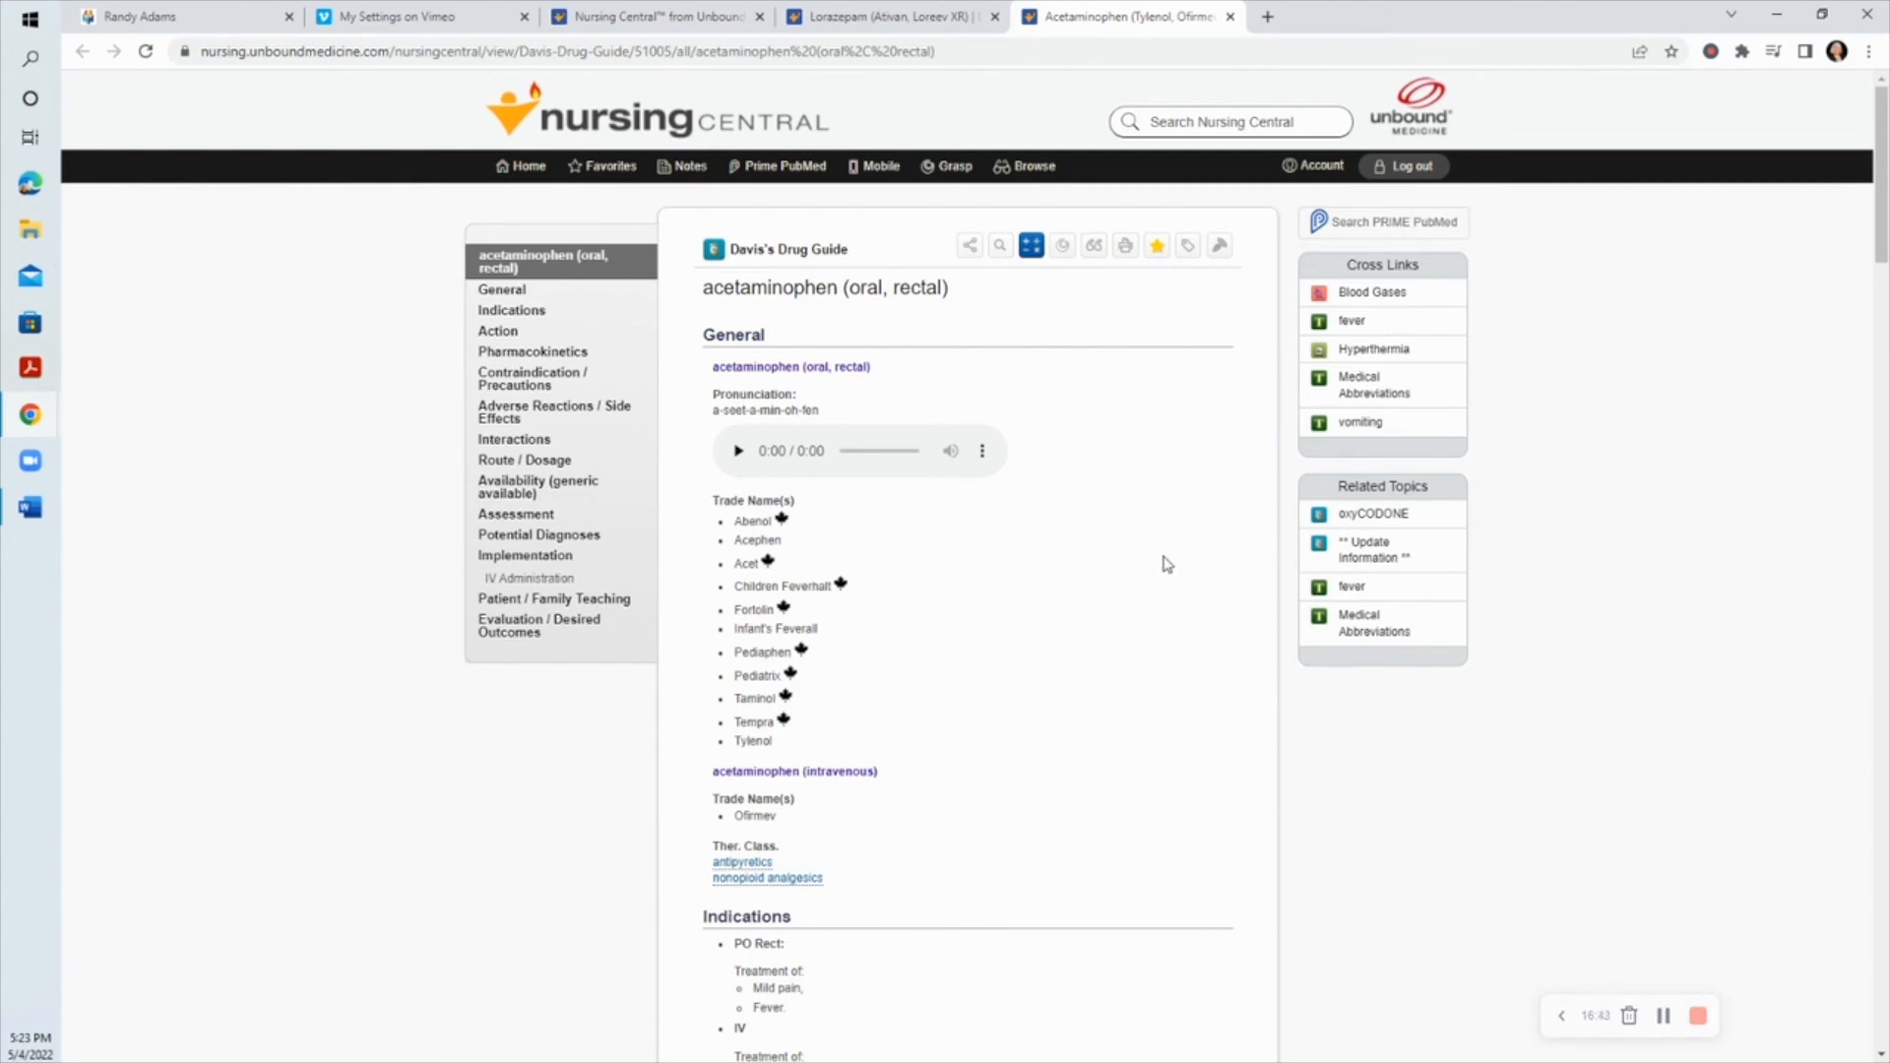
{"action": "mouse_move", "coordinate": [1158, 561]}
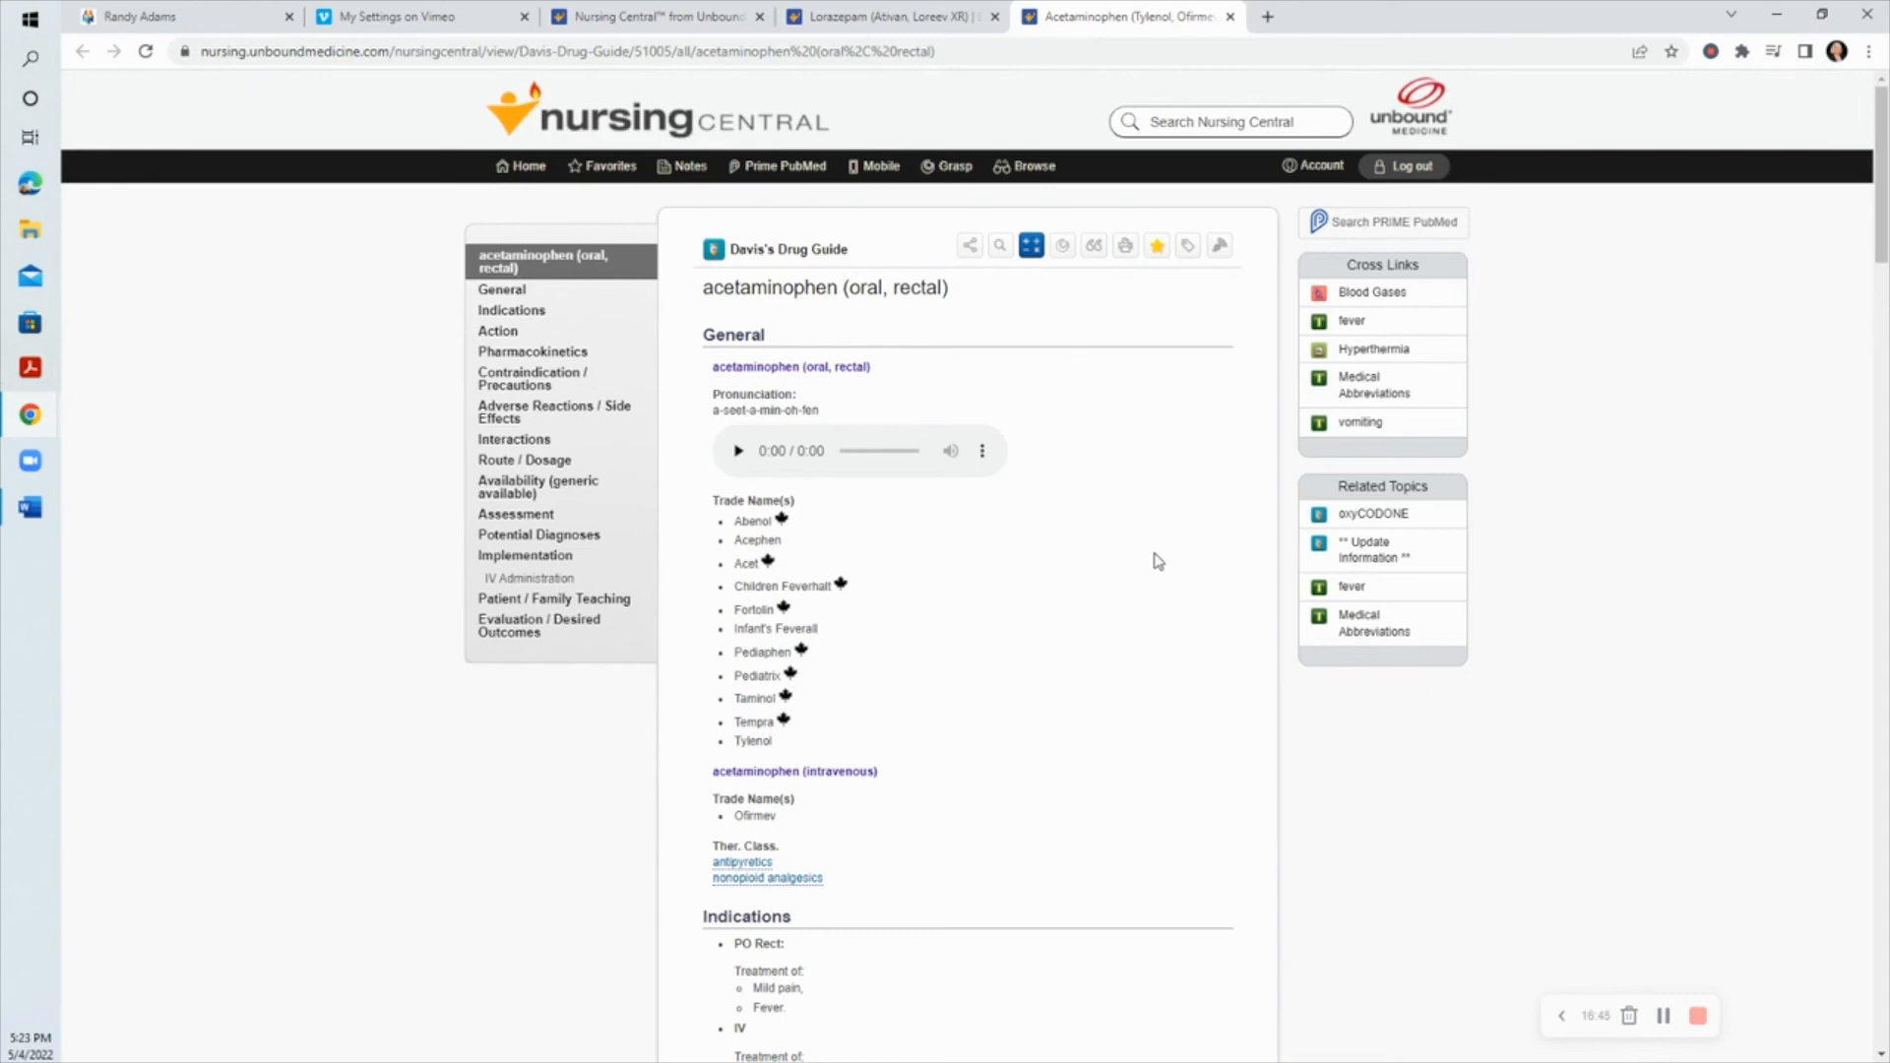
{"action": "scroll", "scroll_direction": "down", "scroll_amount": 3}
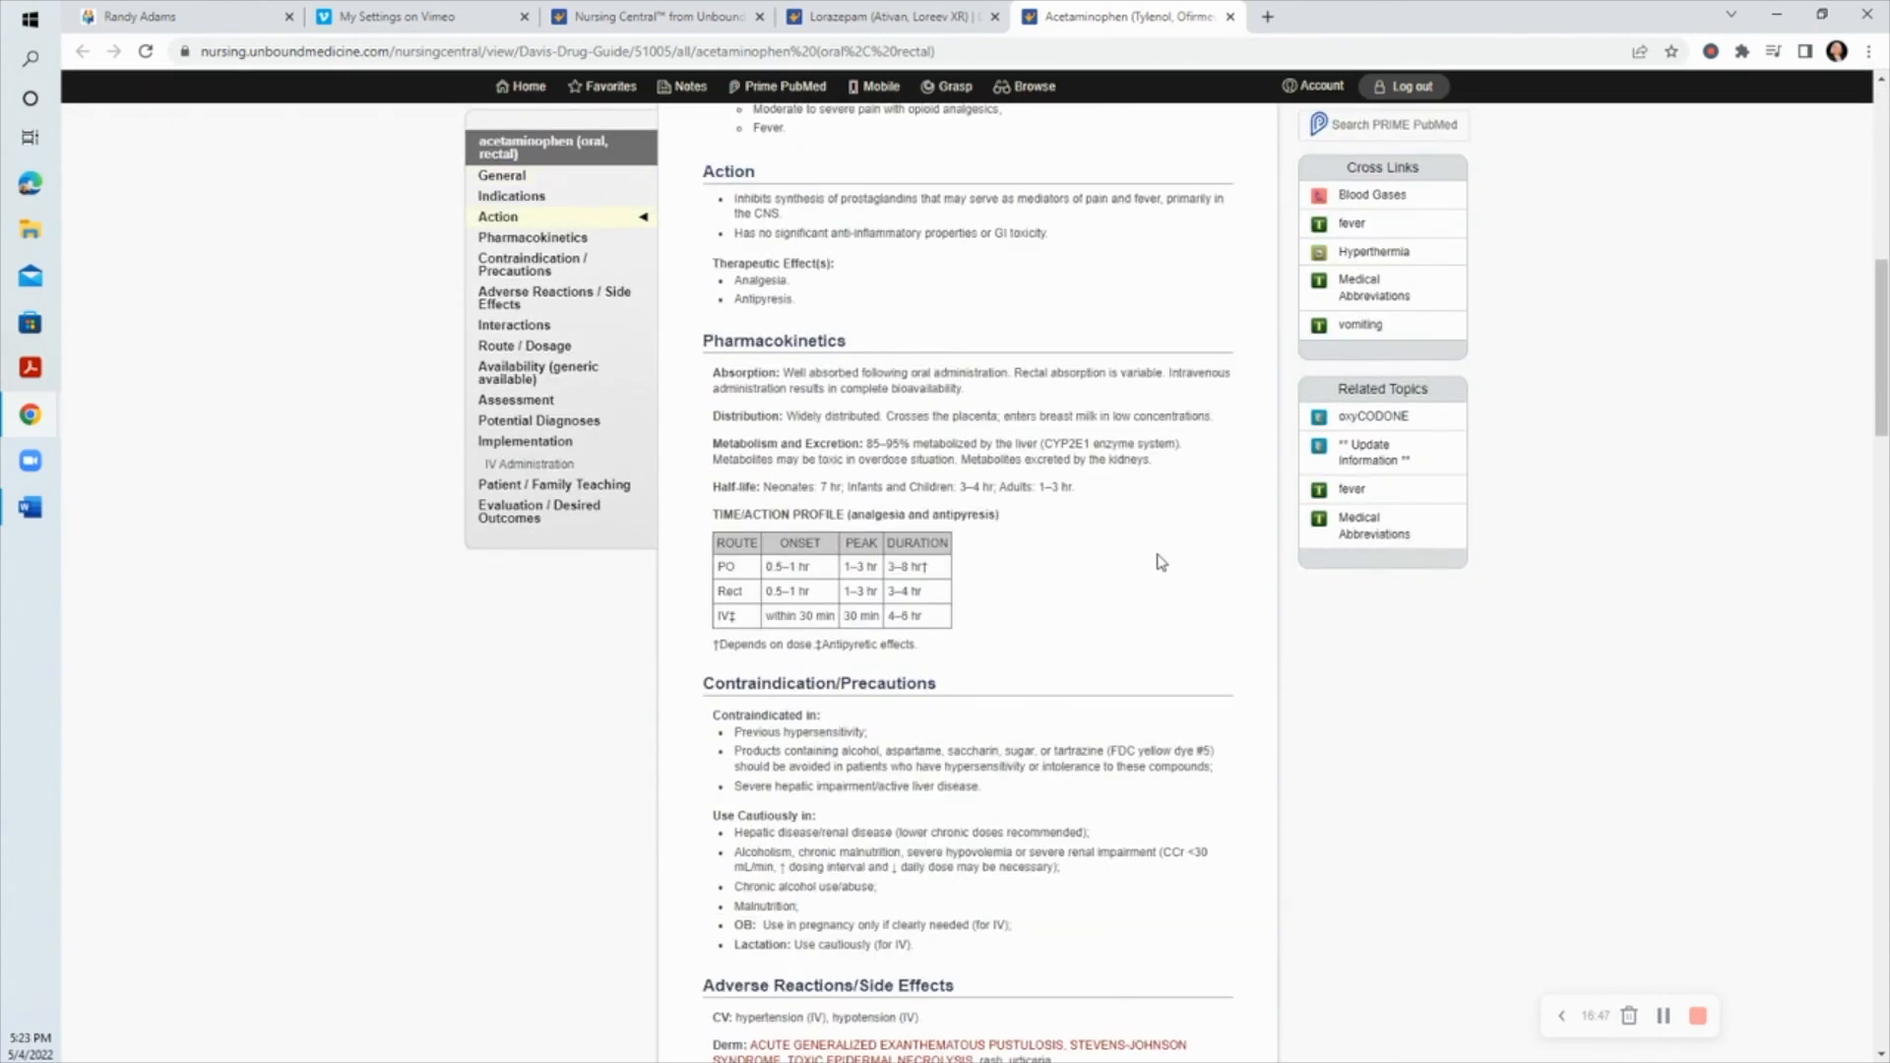
{"action": "scroll", "scroll_direction": "down", "scroll_amount": 3}
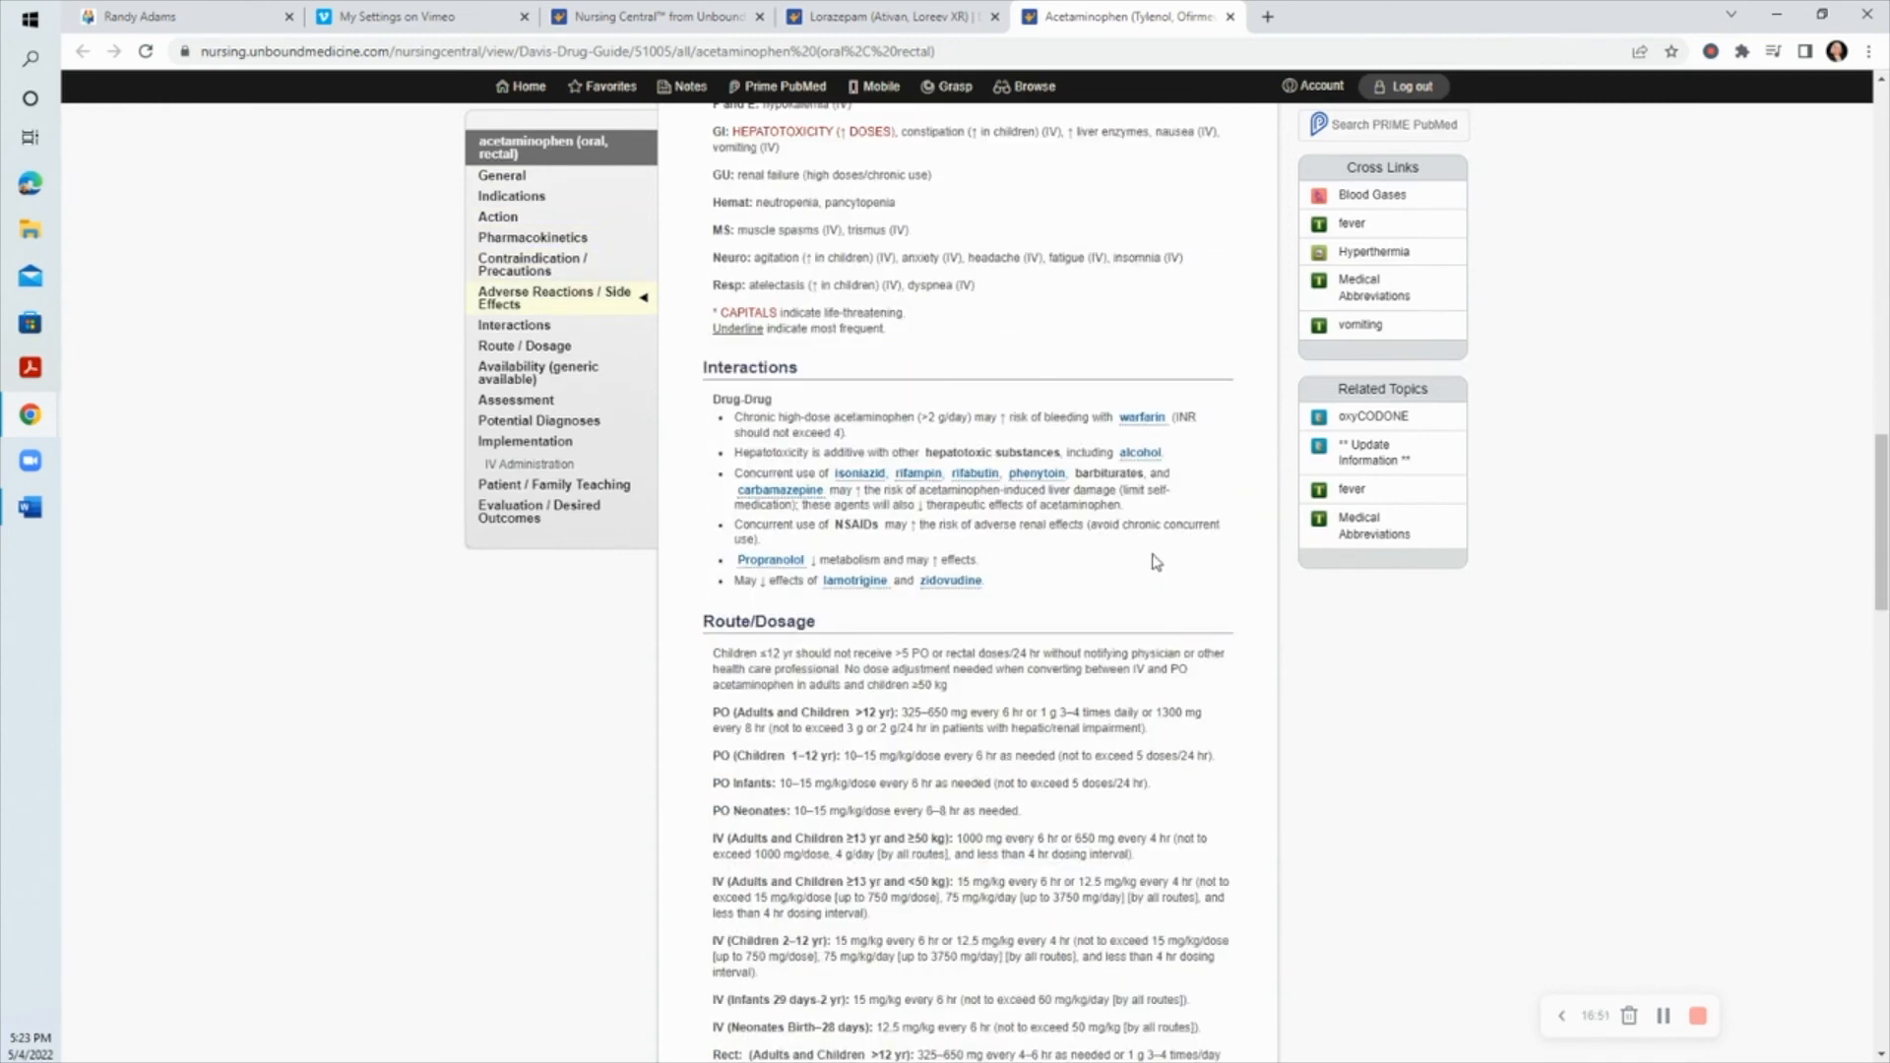
{"action": "mouse_move", "coordinate": [1152, 549]}
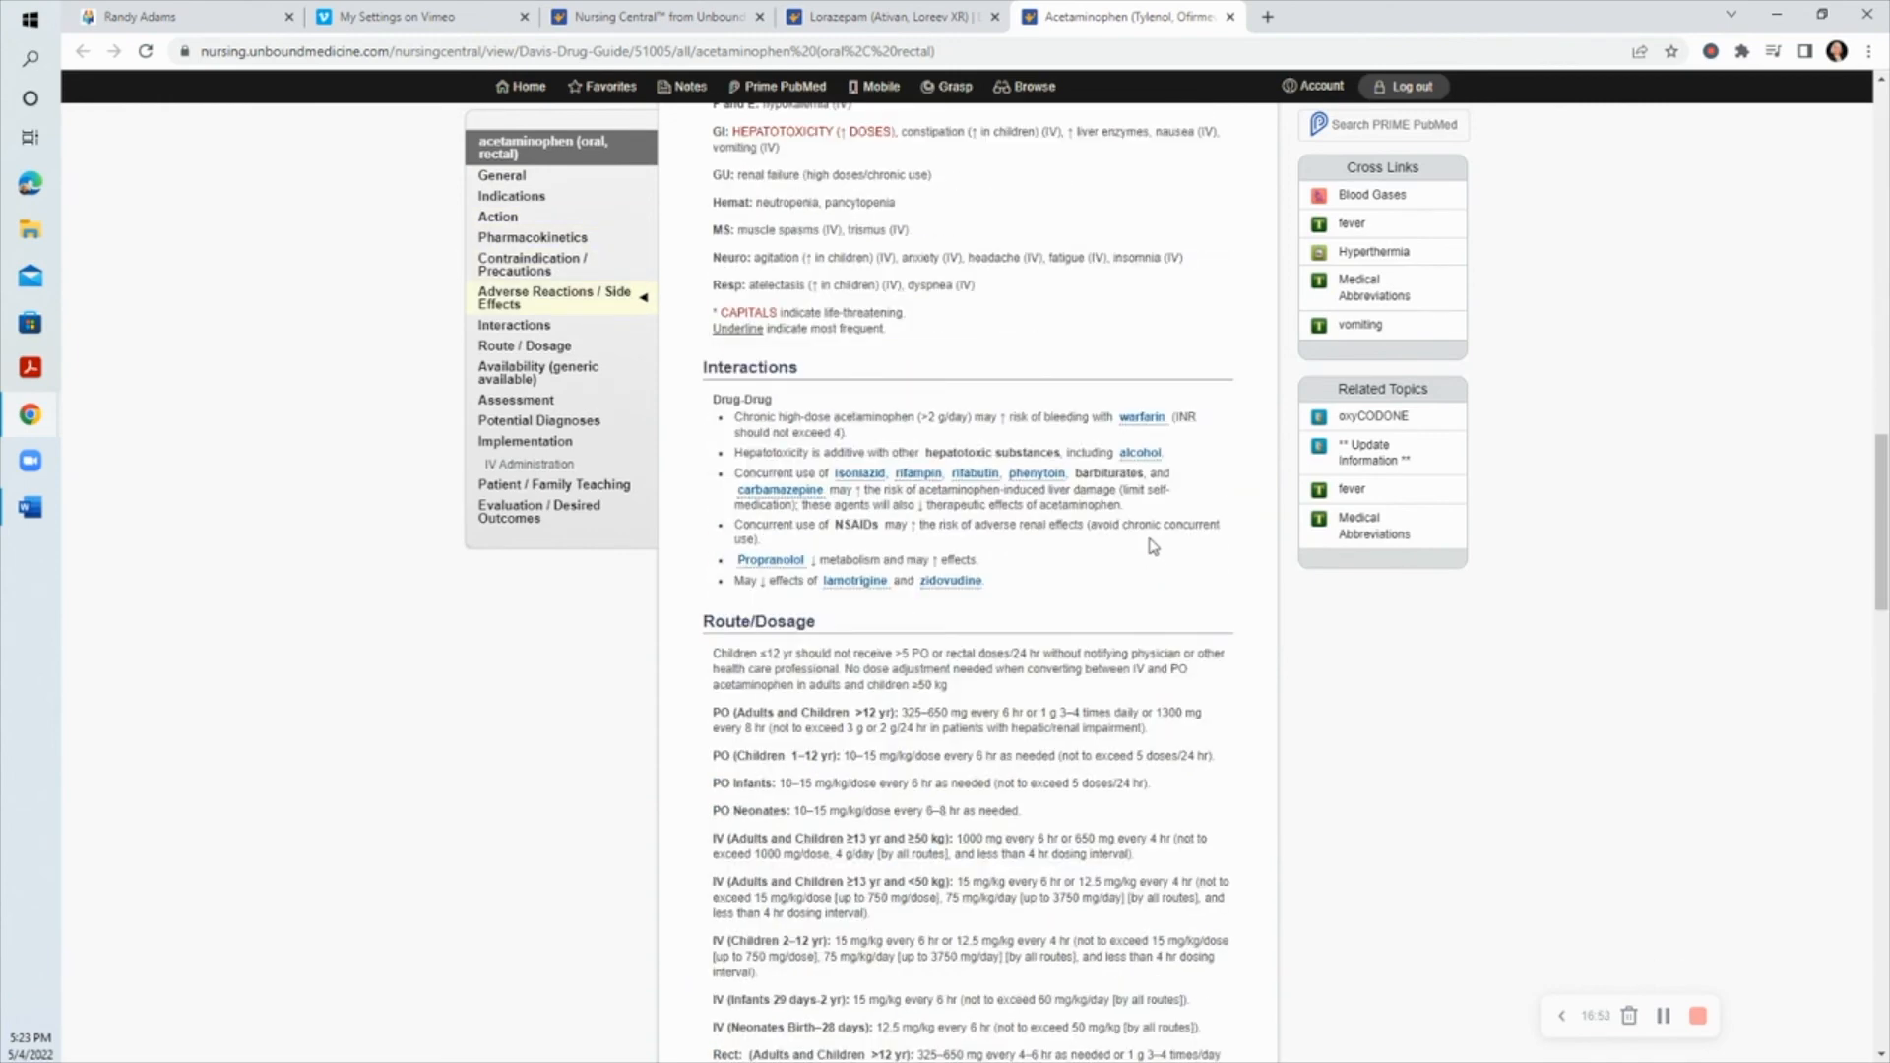
{"action": "mouse_move", "coordinate": [1162, 565]}
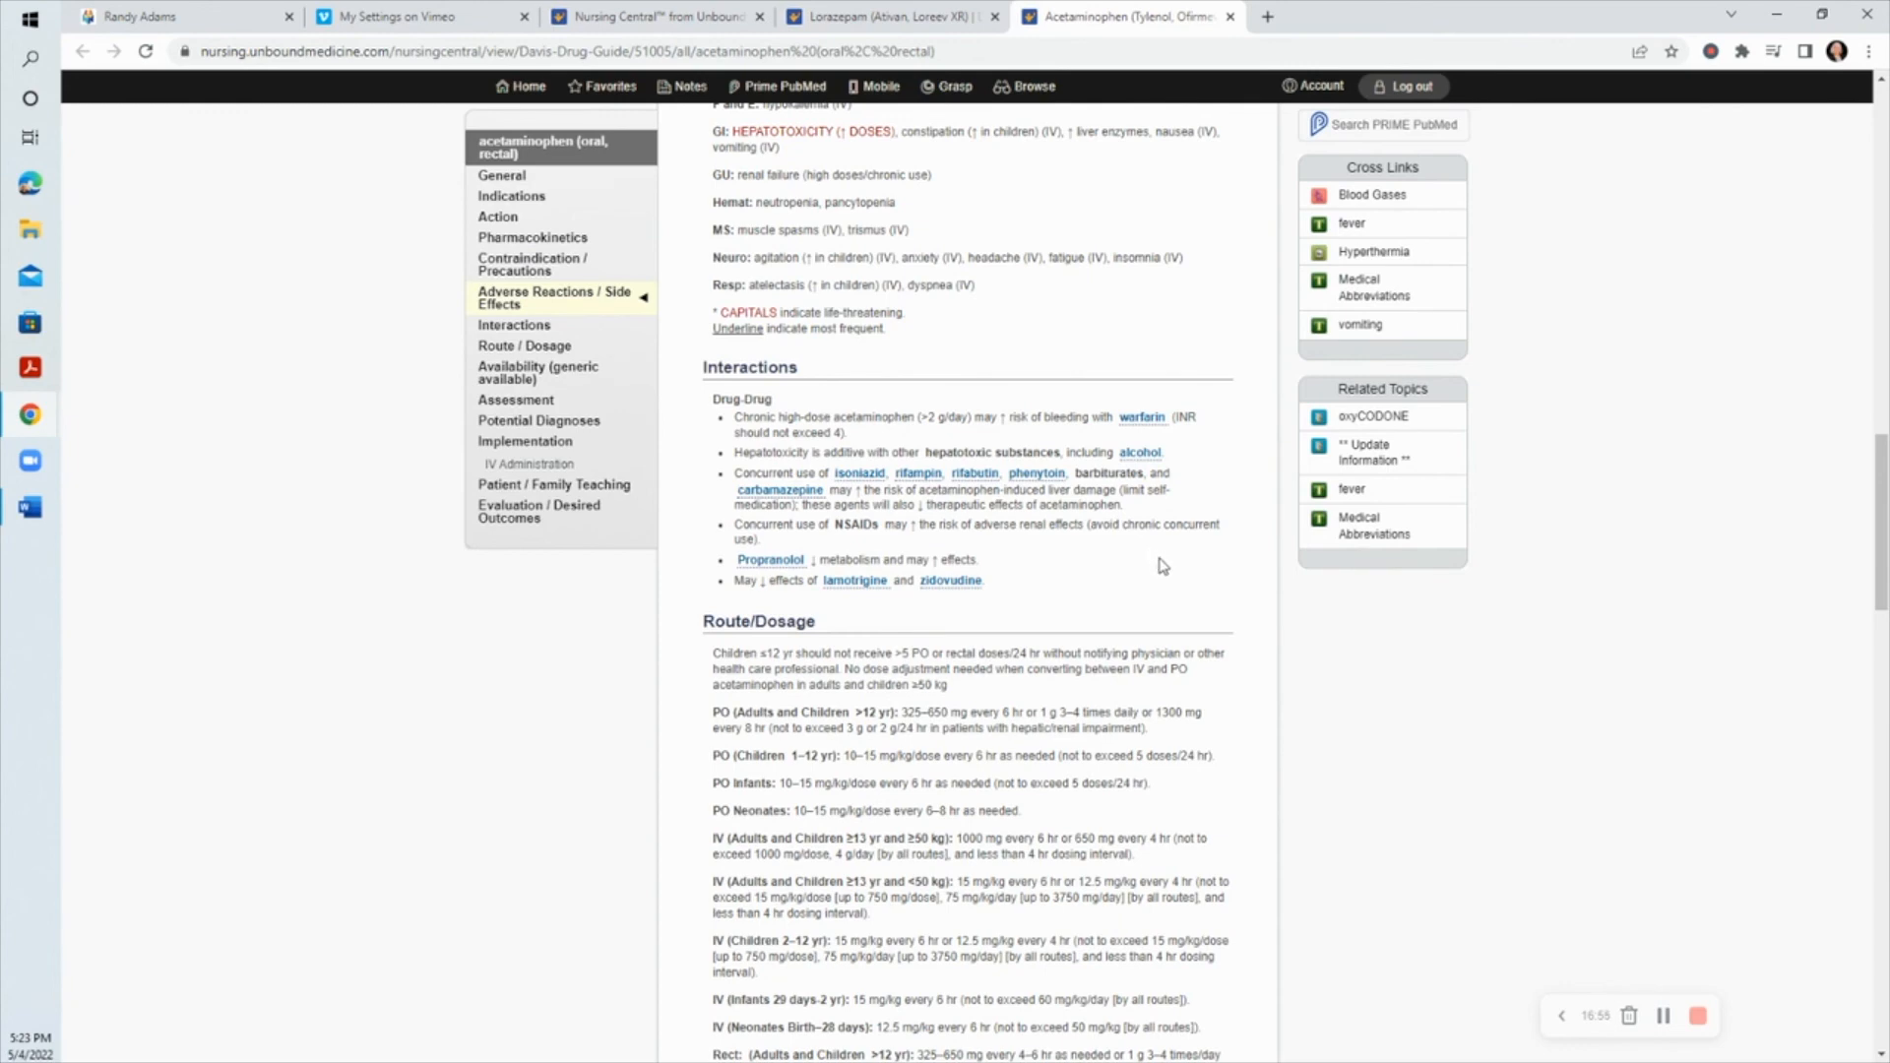
{"action": "mouse_move", "coordinate": [750, 642]}
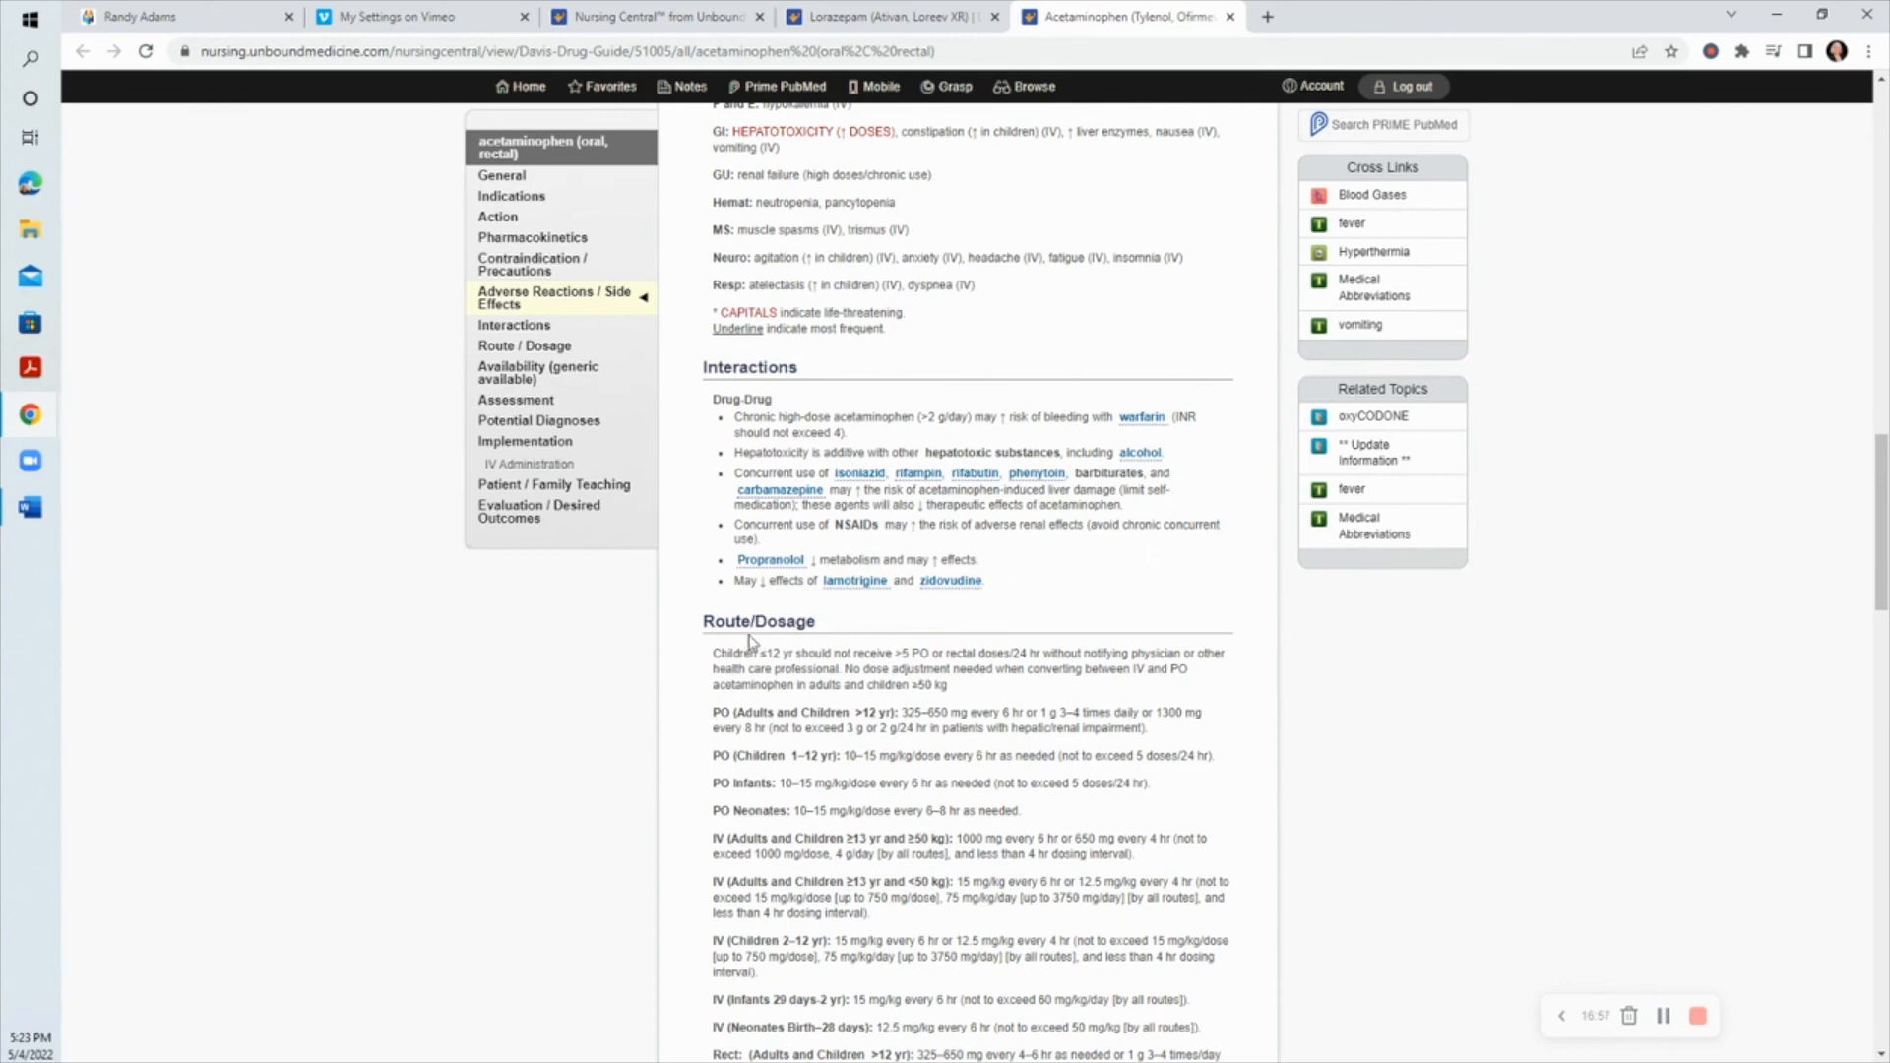
{"action": "mouse_move", "coordinate": [1016, 782]}
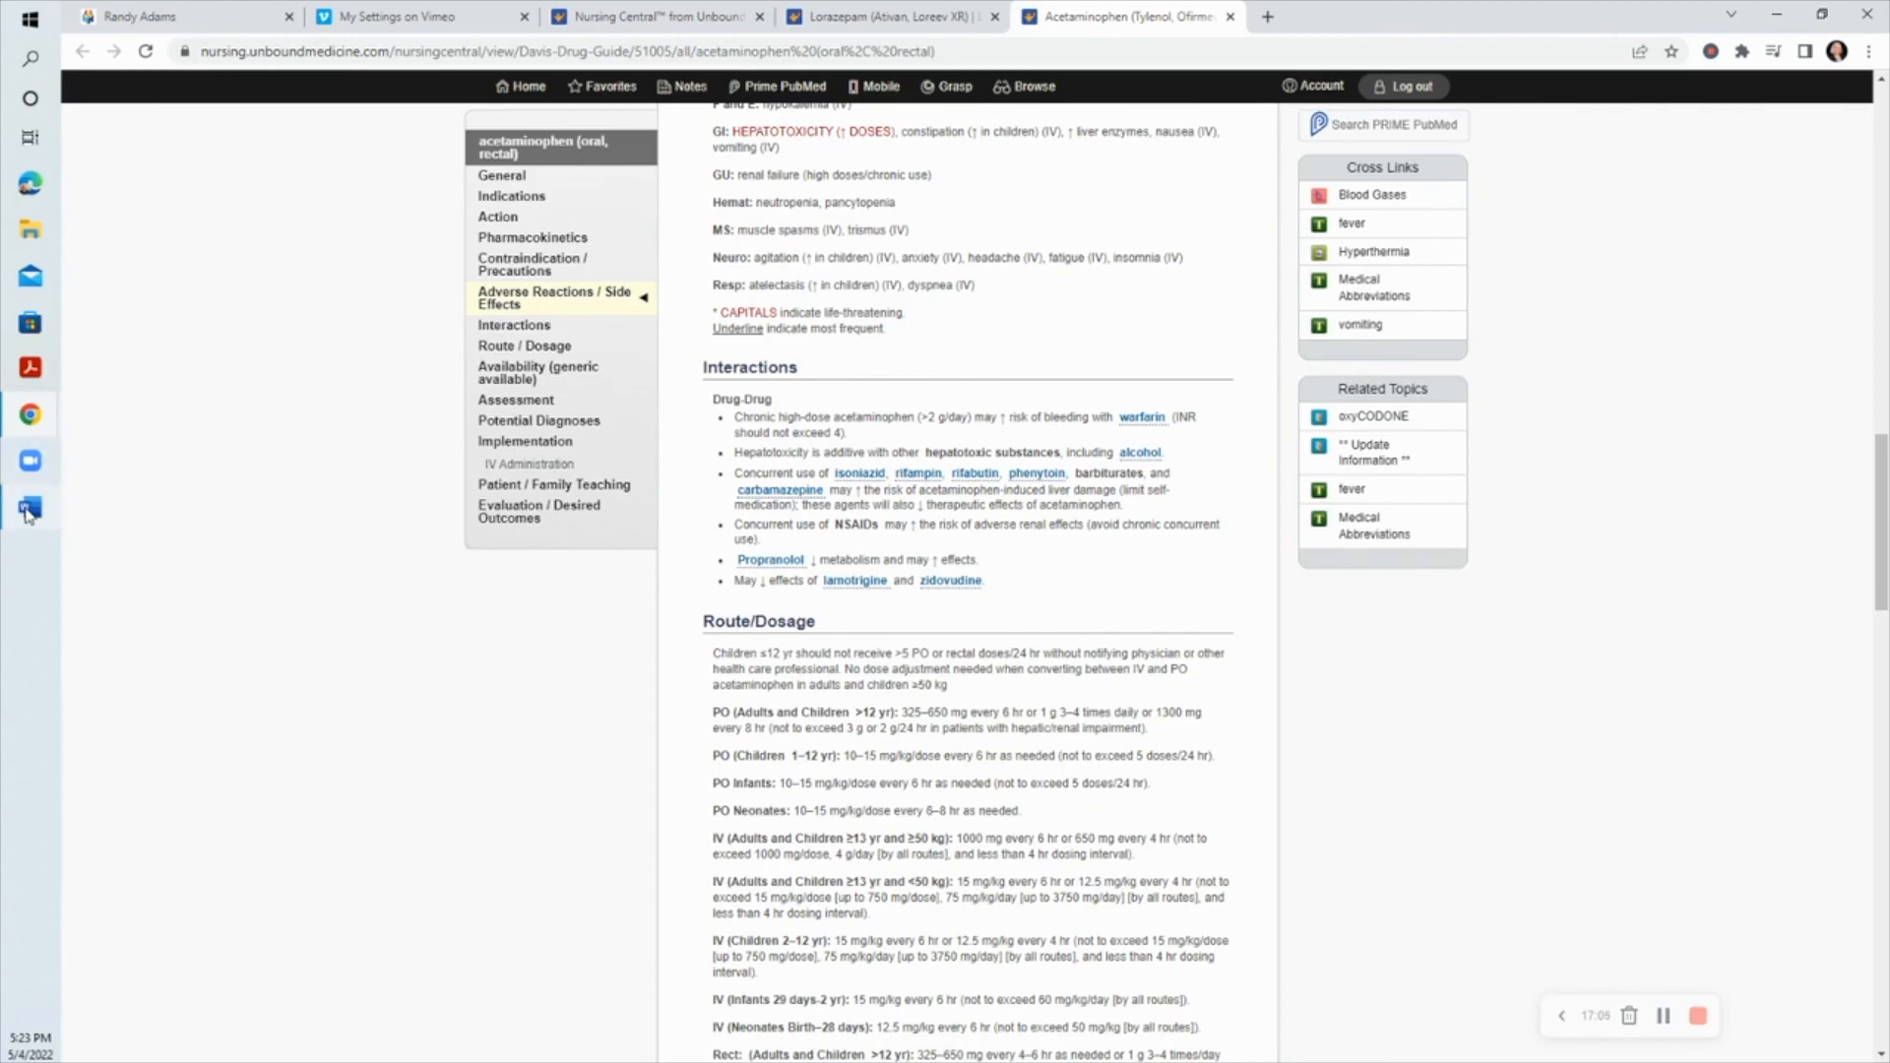
{"action": "left_click", "coordinate": [29, 506]}
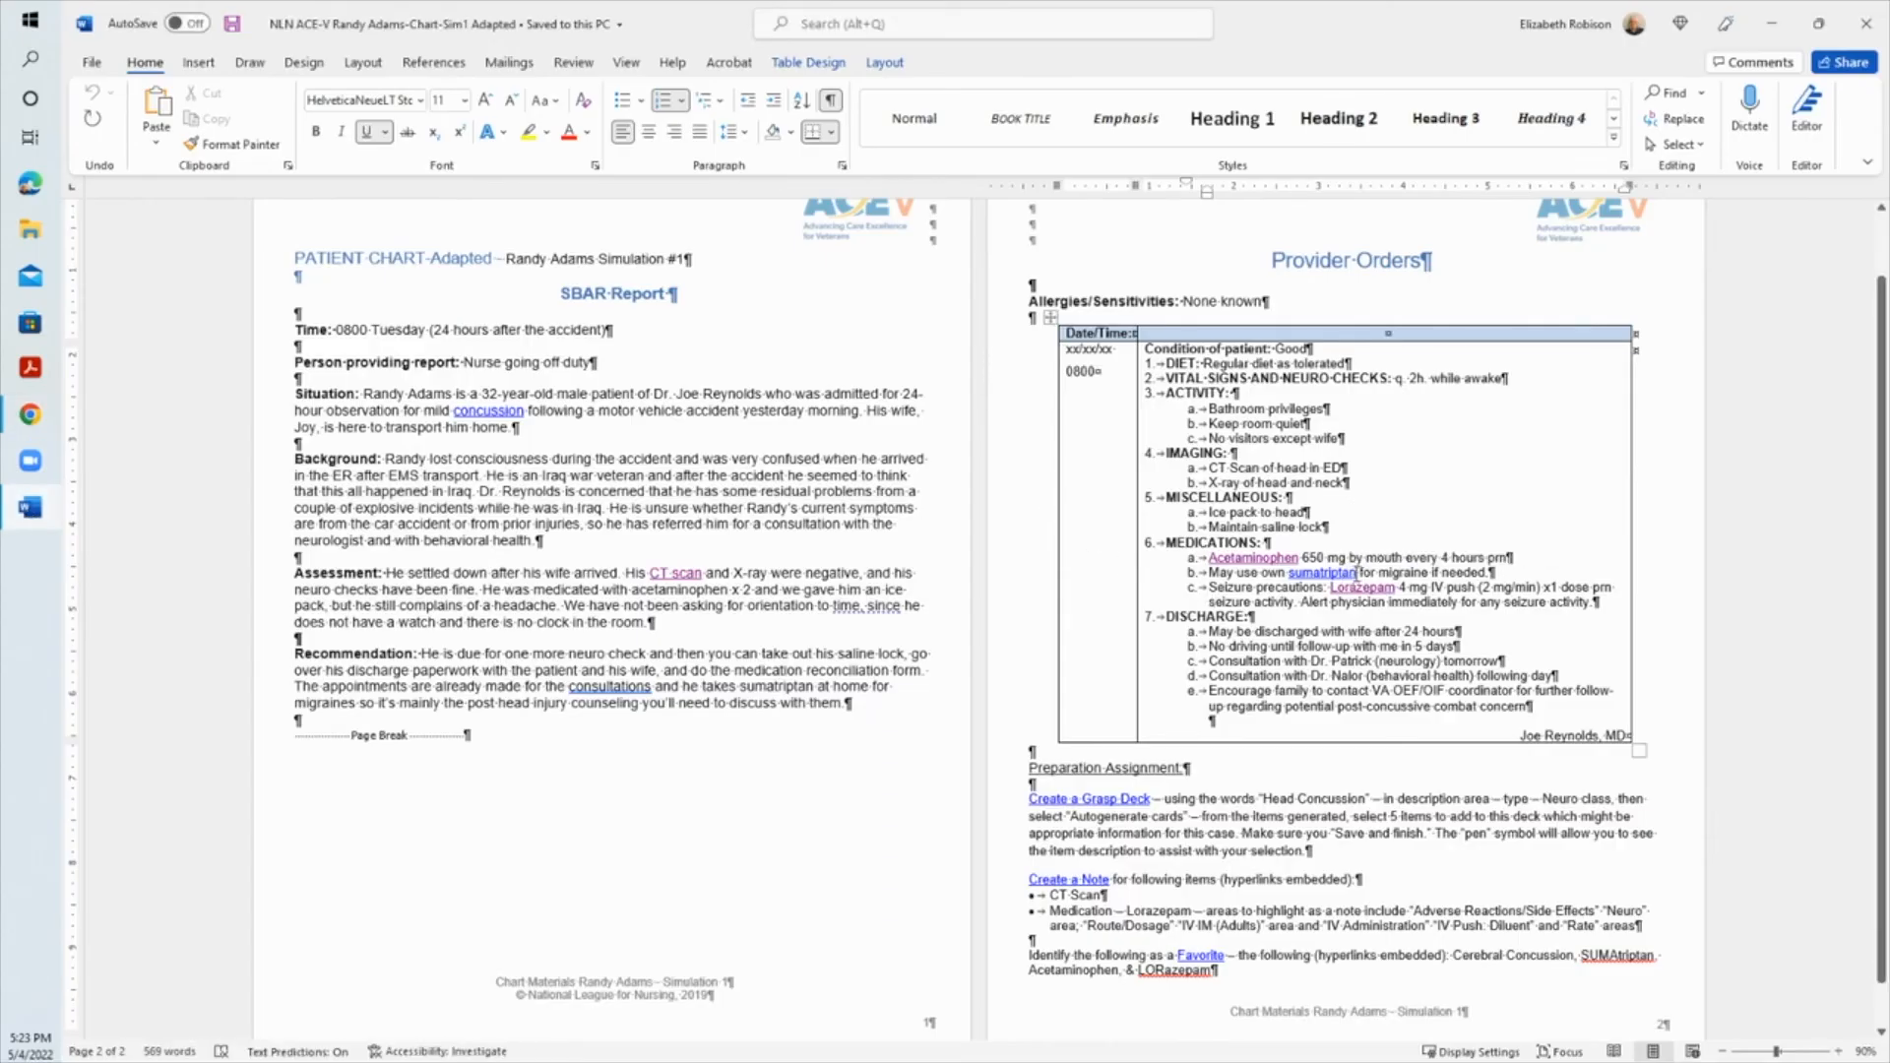
{"action": "mouse_move", "coordinate": [1448, 557]}
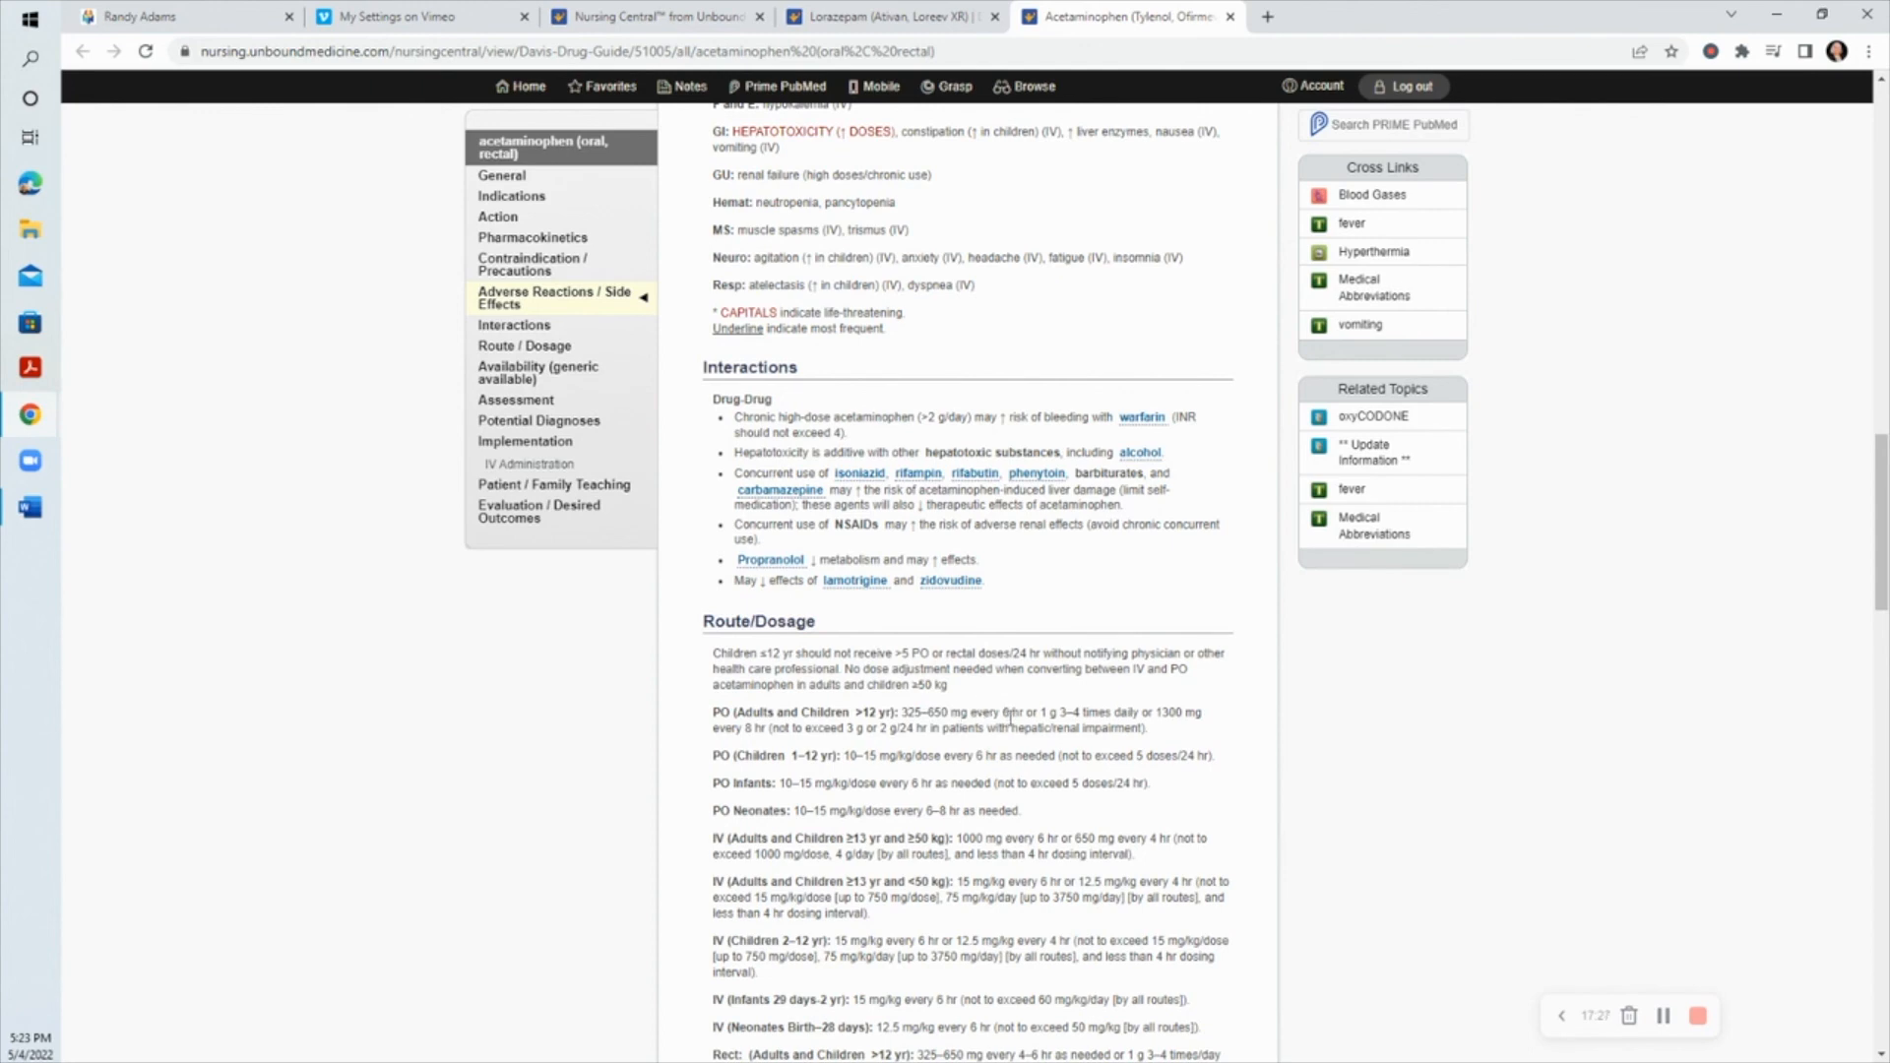
{"action": "mouse_move", "coordinate": [782, 617]}
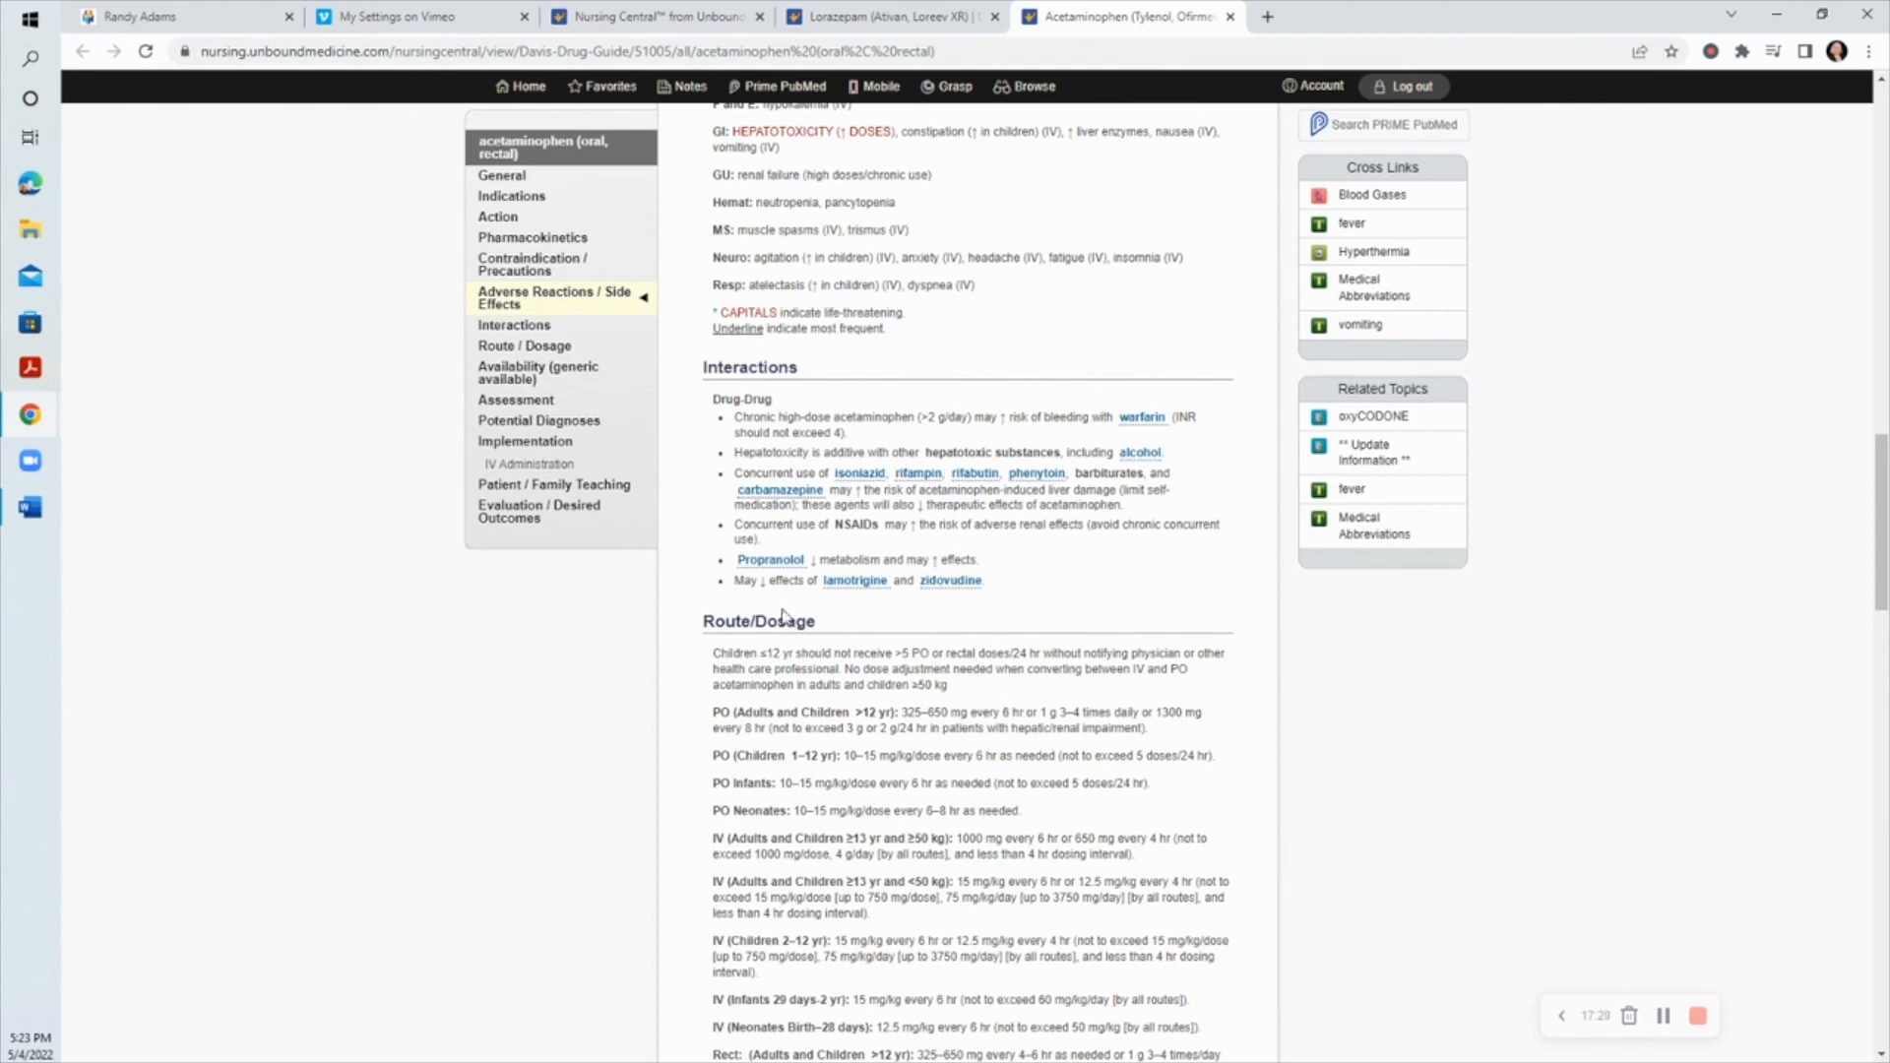
{"action": "mouse_move", "coordinate": [856, 669]}
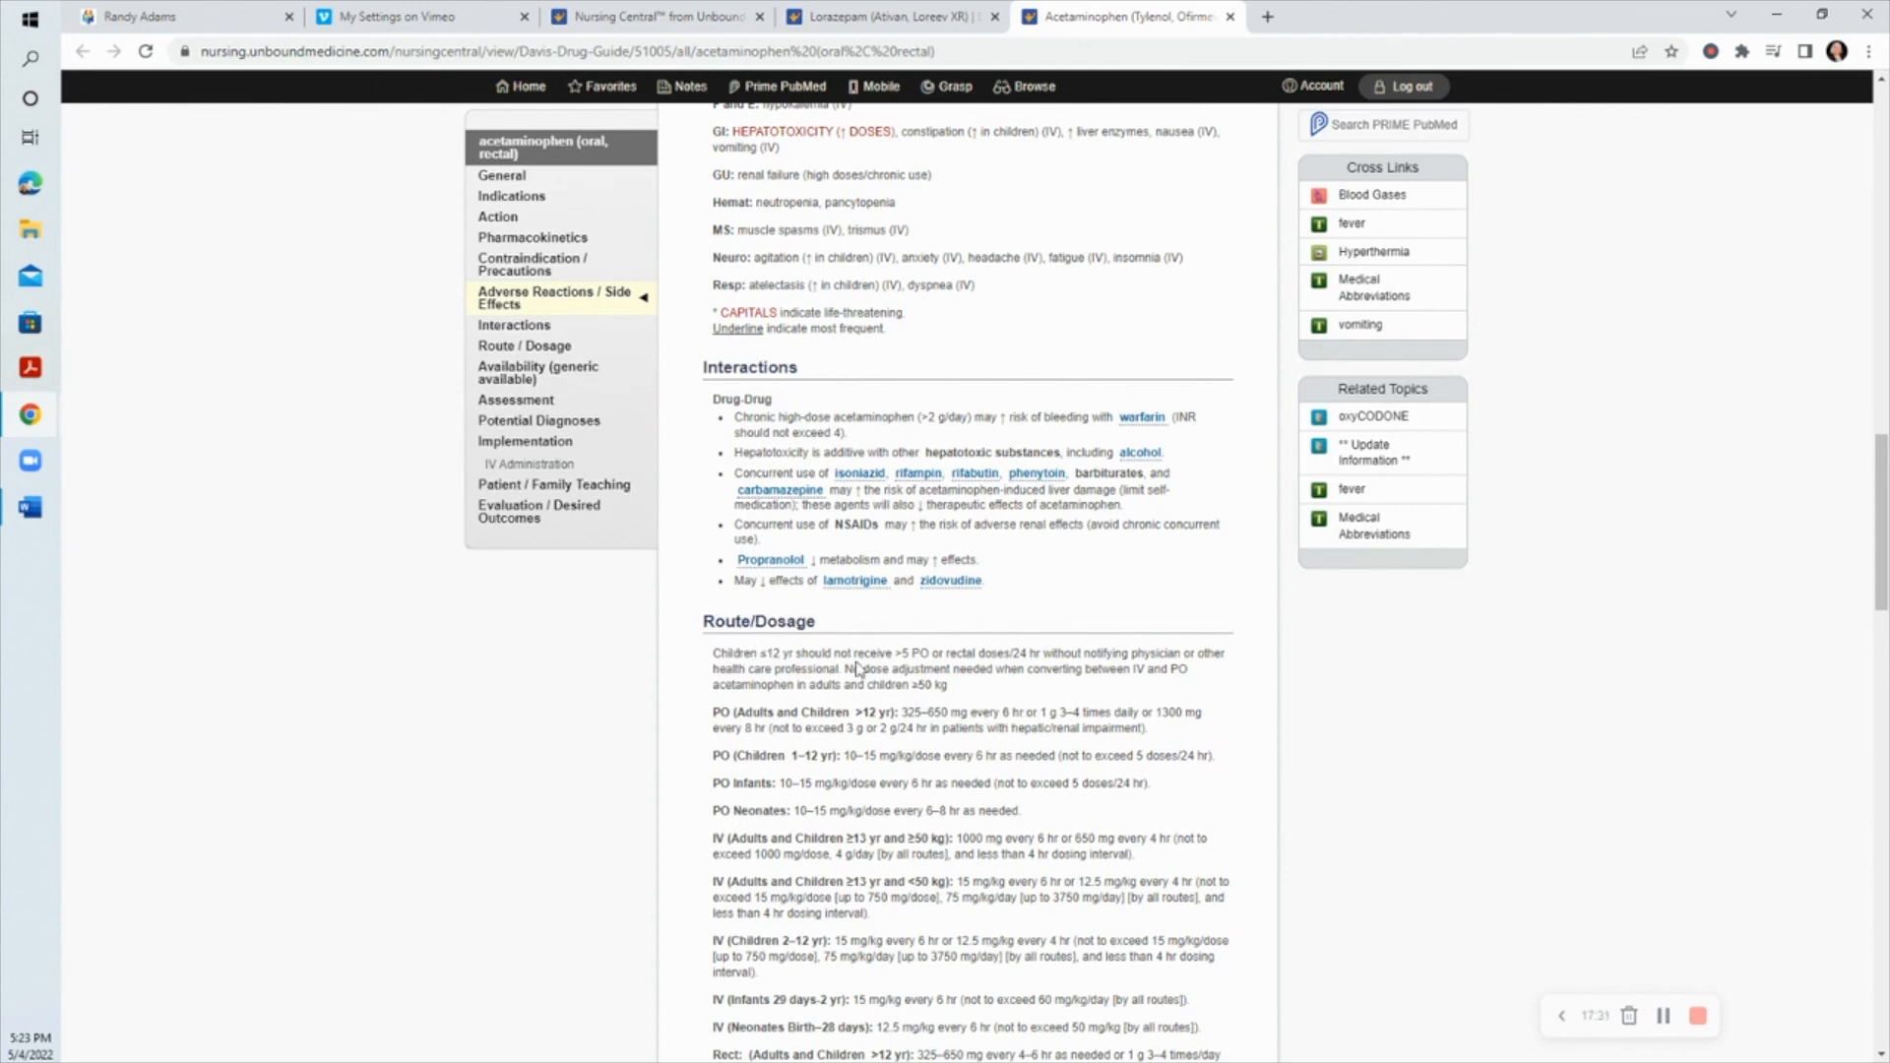
{"action": "mouse_move", "coordinate": [1343, 662]}
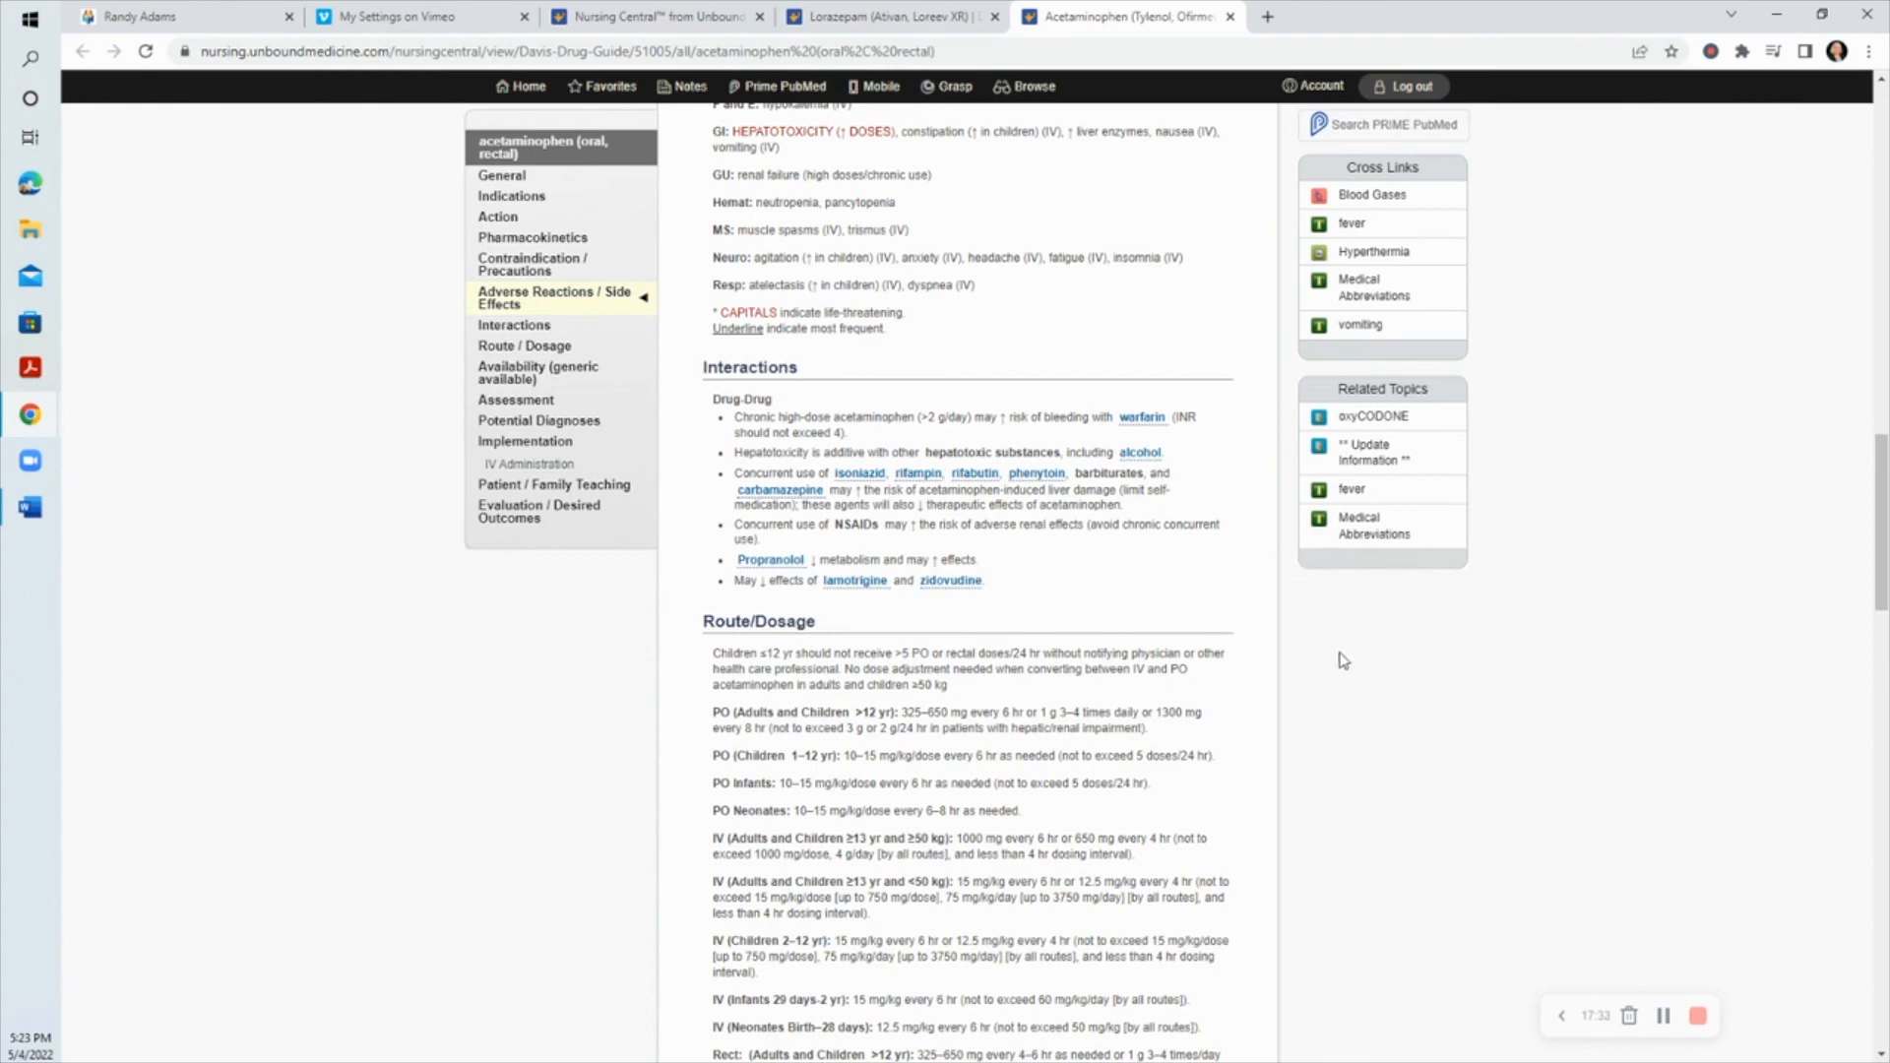
{"action": "mouse_move", "coordinate": [990, 711]}
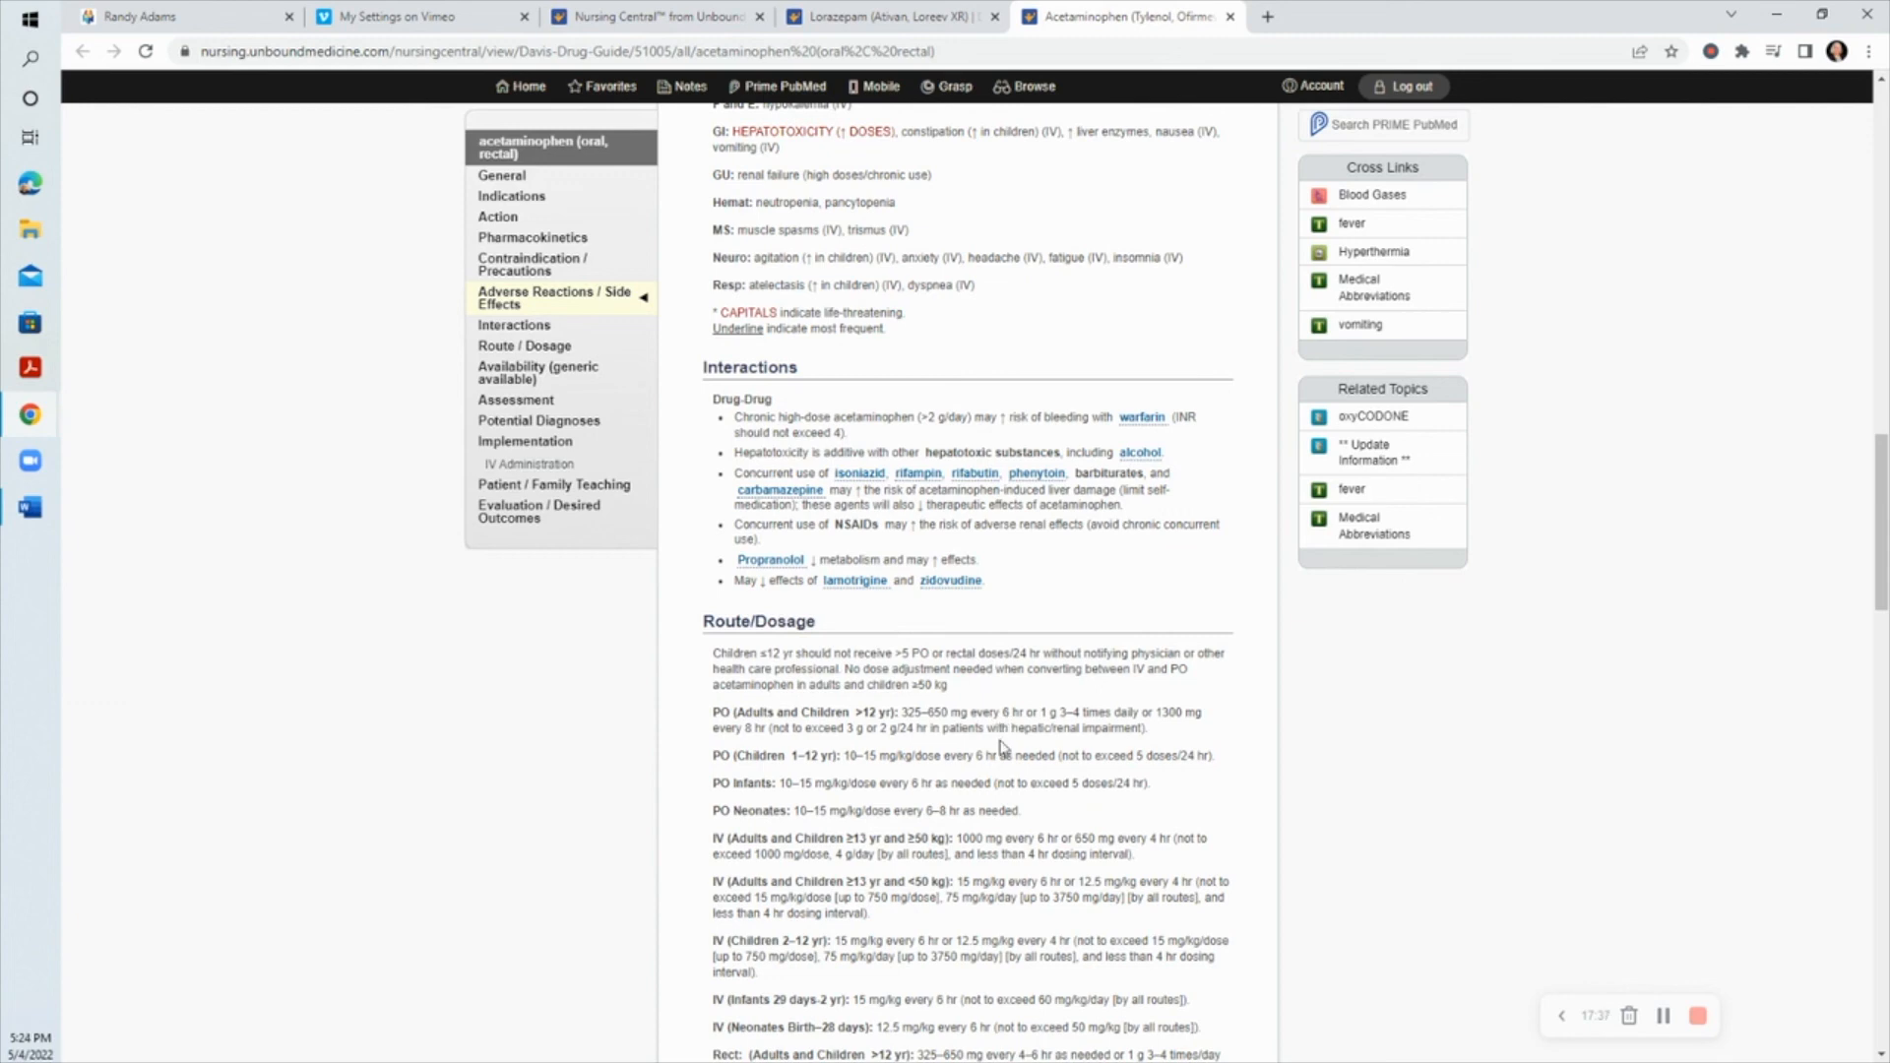
{"action": "mouse_move", "coordinate": [999, 774]}
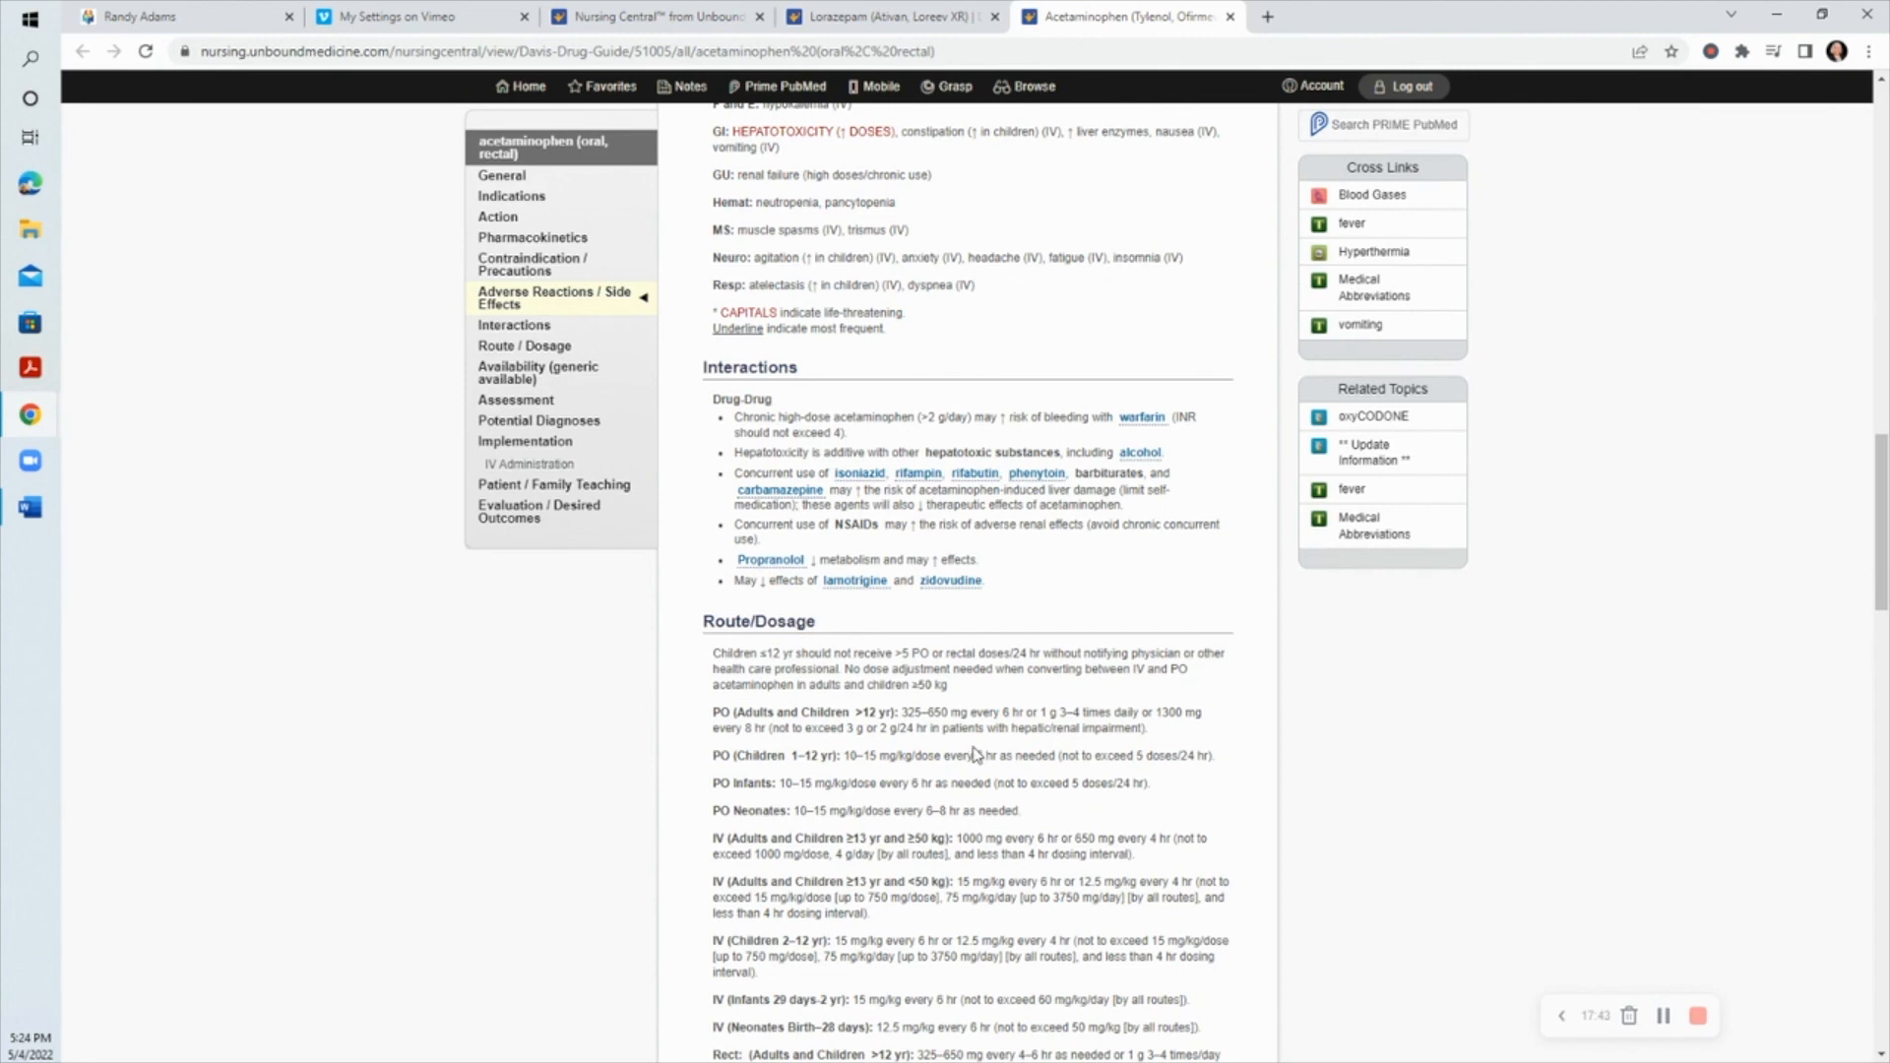
{"action": "mouse_move", "coordinate": [1164, 741]}
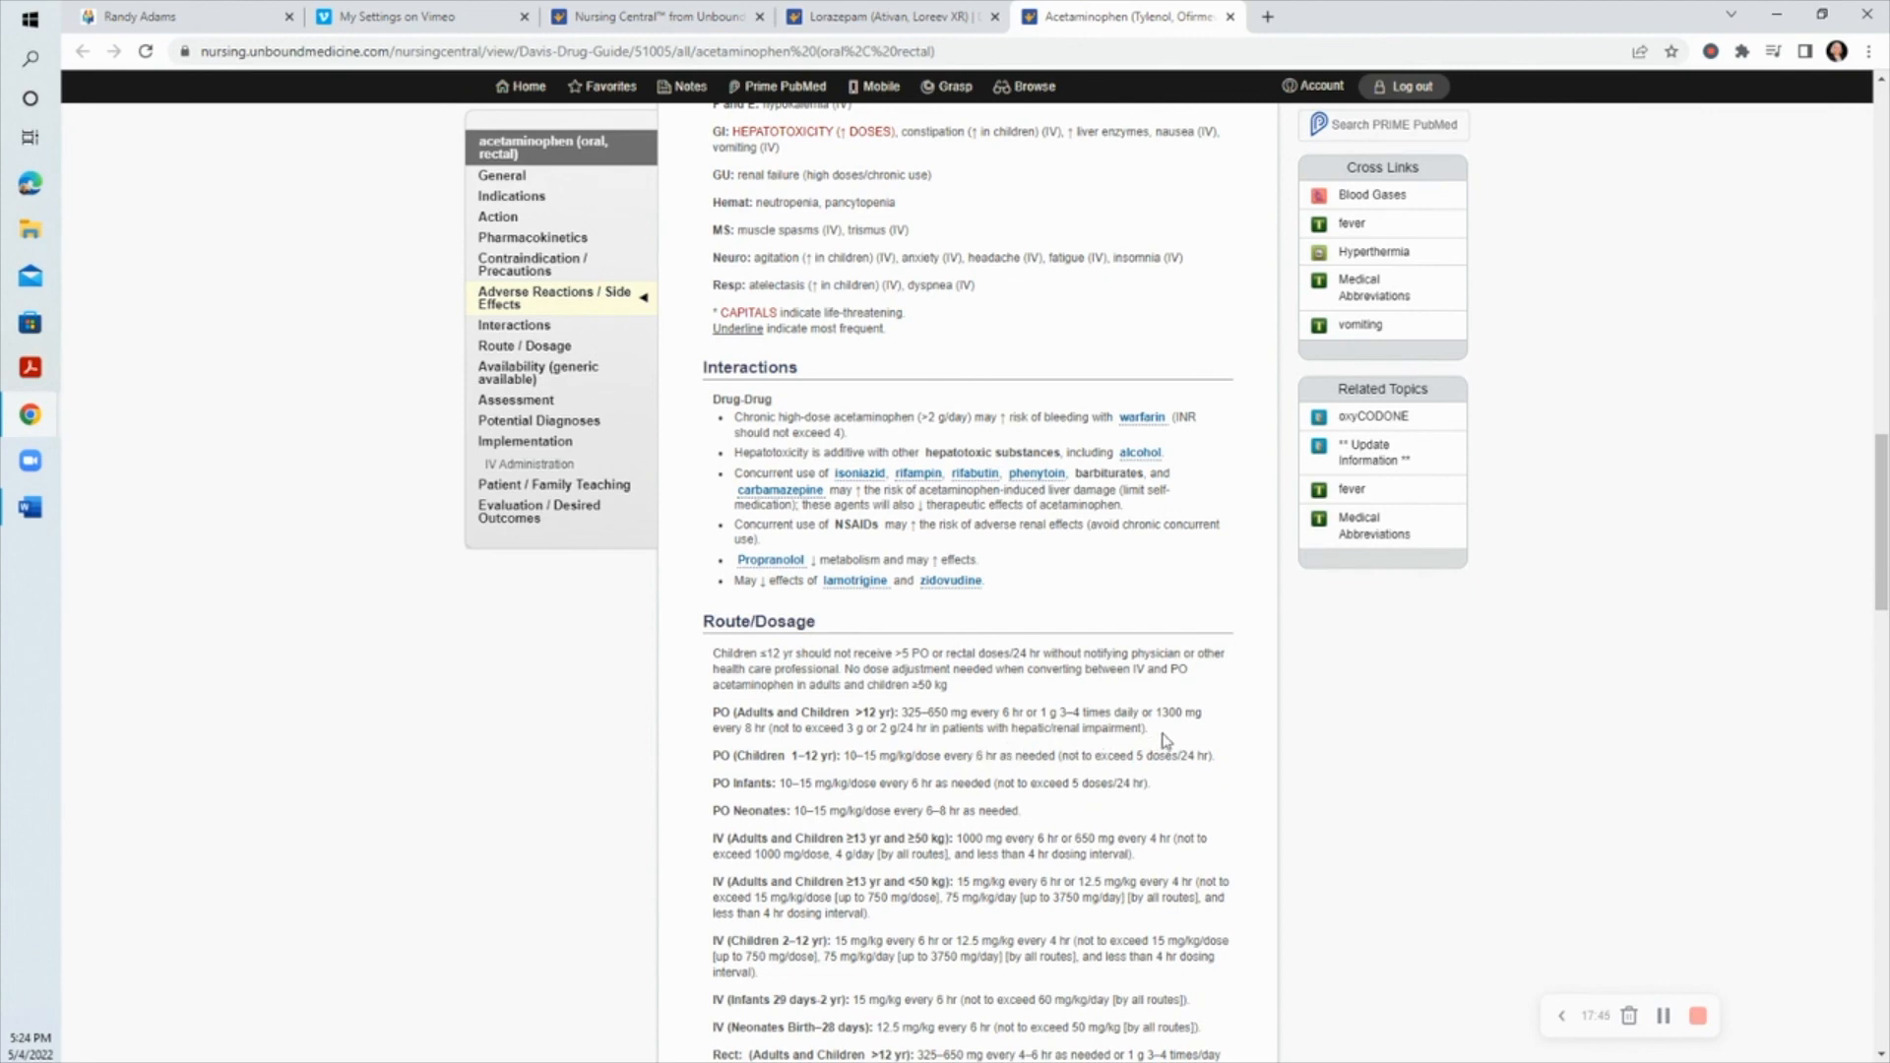
{"action": "mouse_move", "coordinate": [1154, 728]}
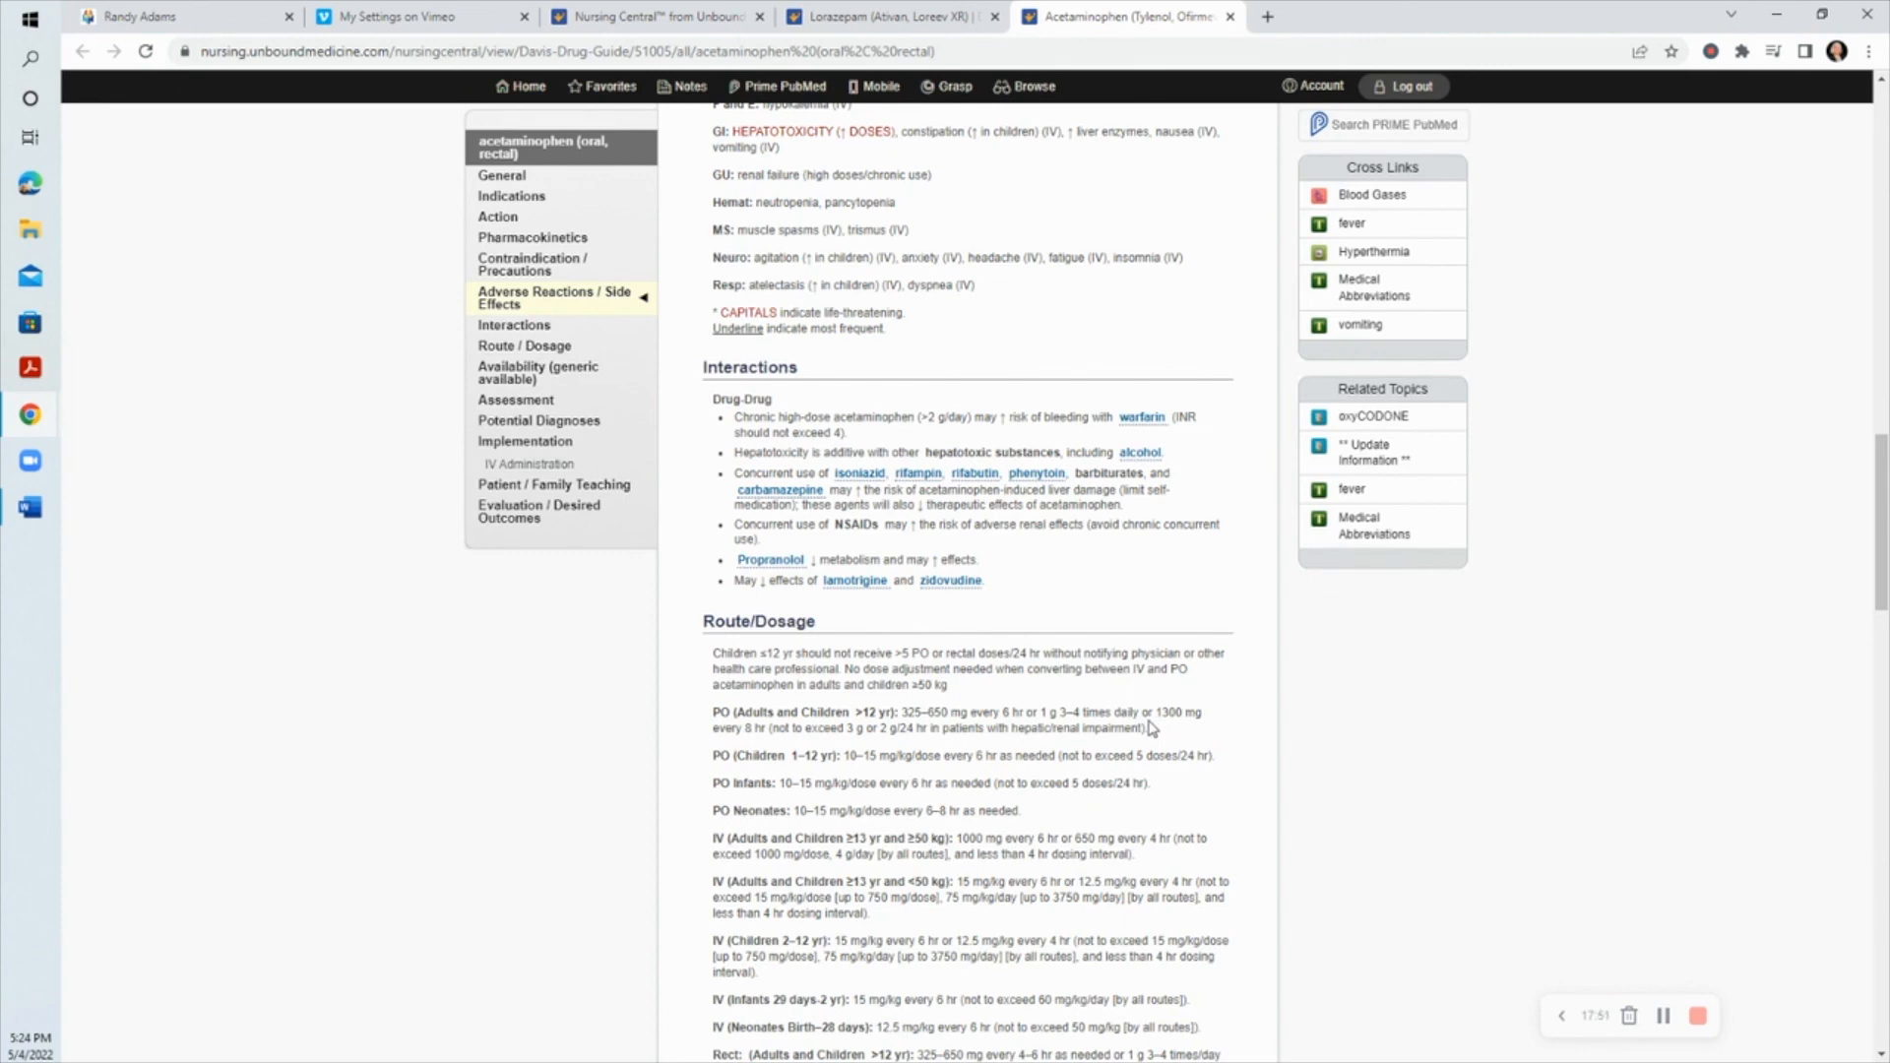
{"action": "mouse_move", "coordinate": [1164, 735]}
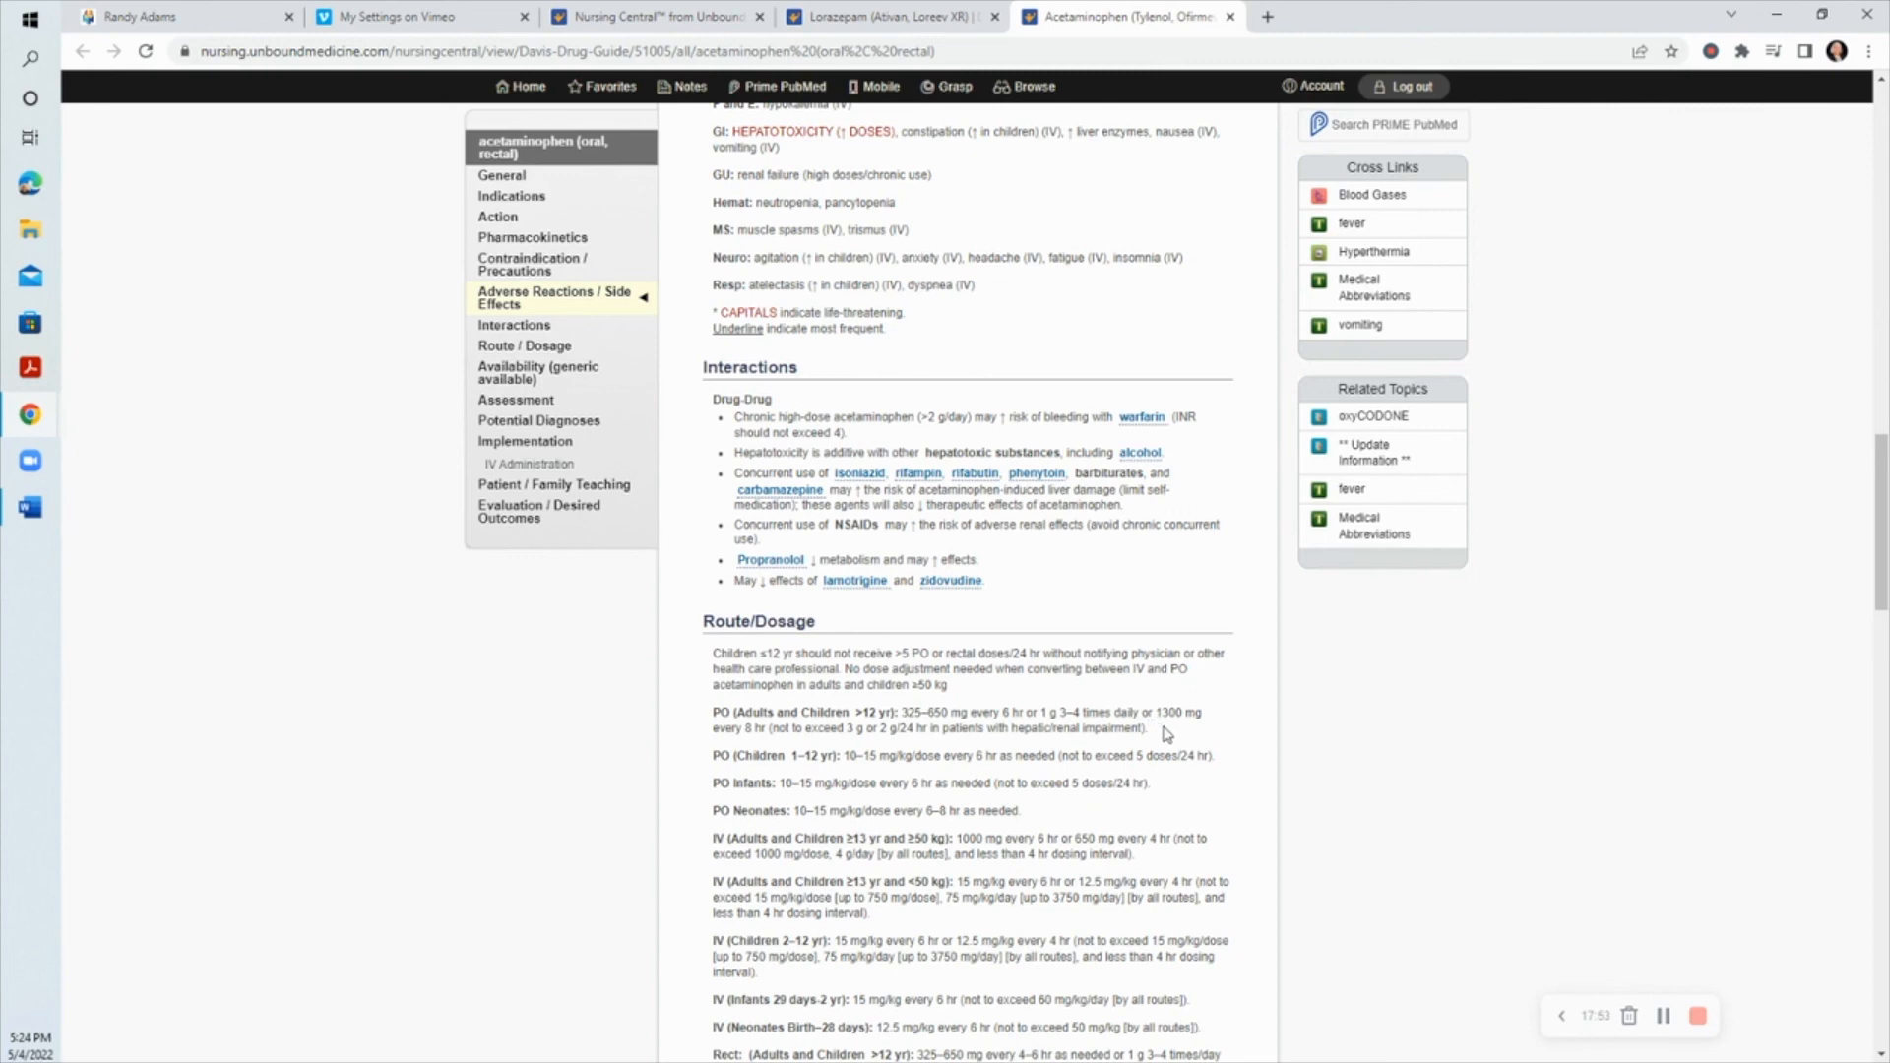
{"action": "mouse_move", "coordinate": [778, 660]}
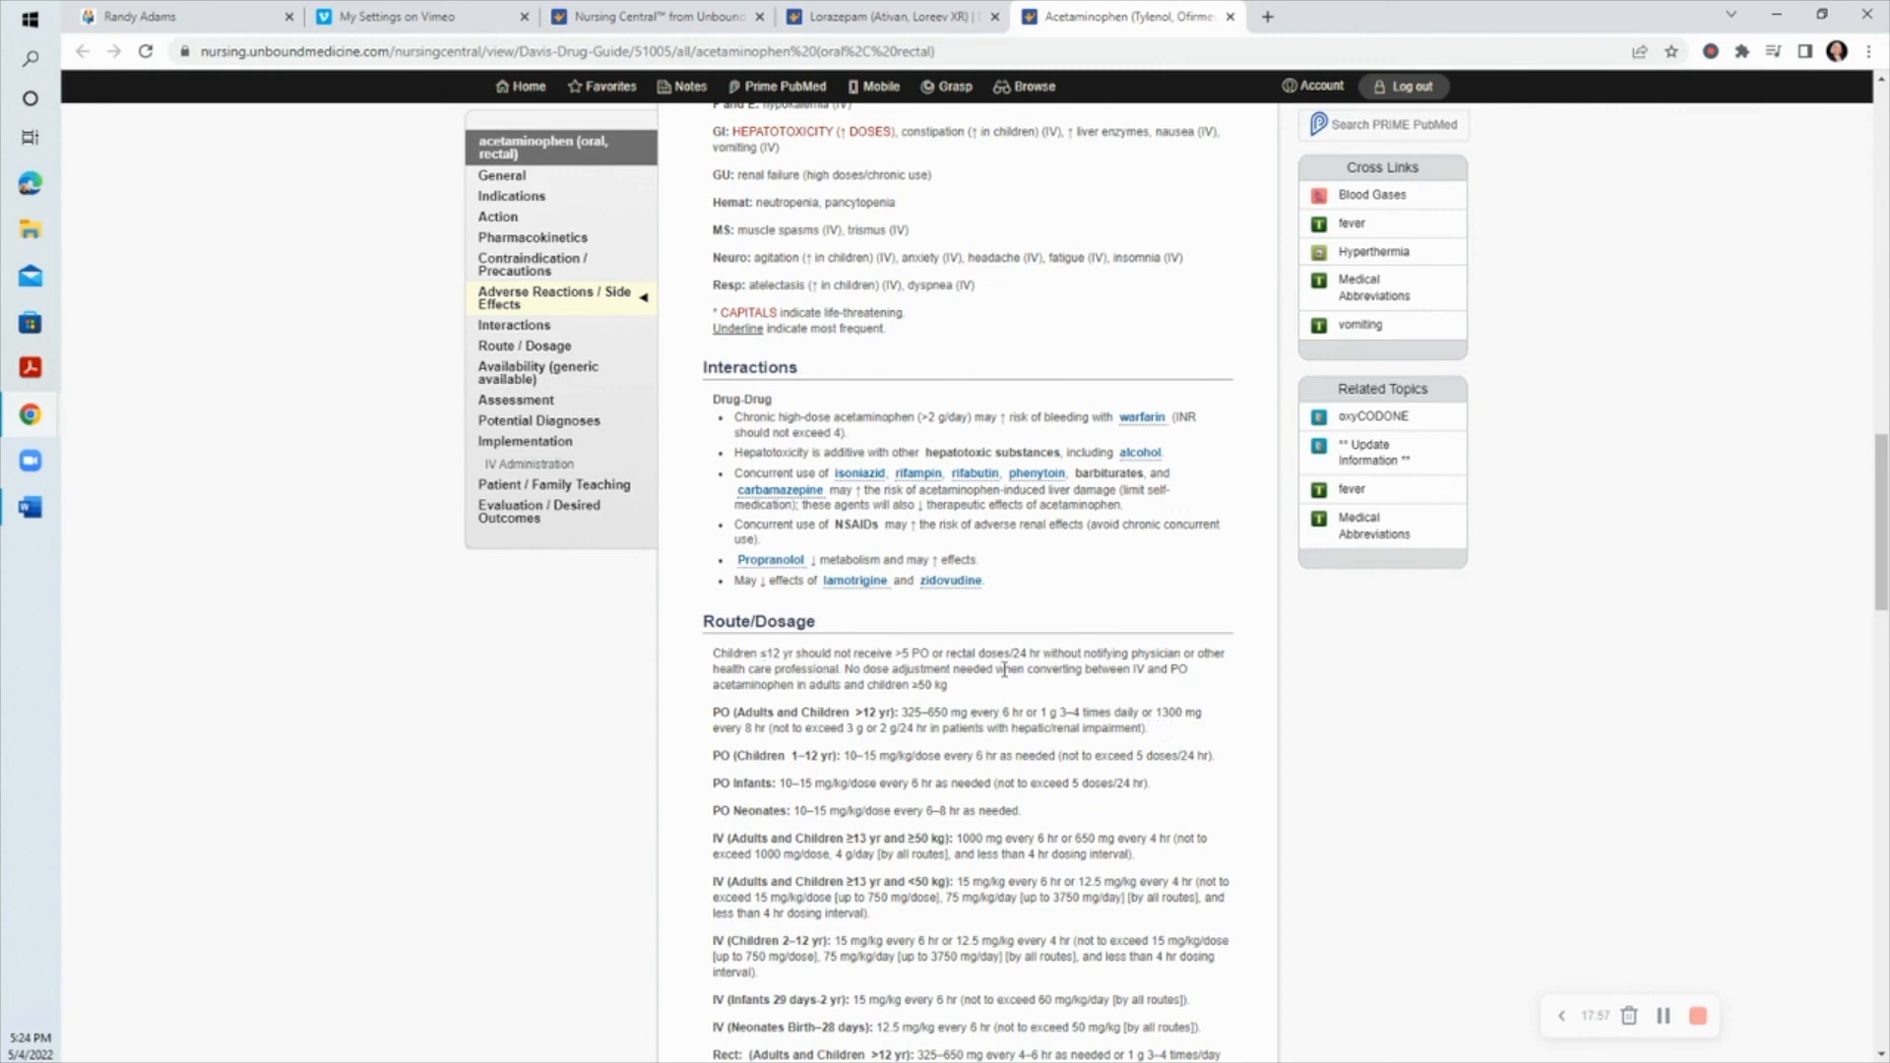
{"action": "mouse_move", "coordinate": [1134, 723]}
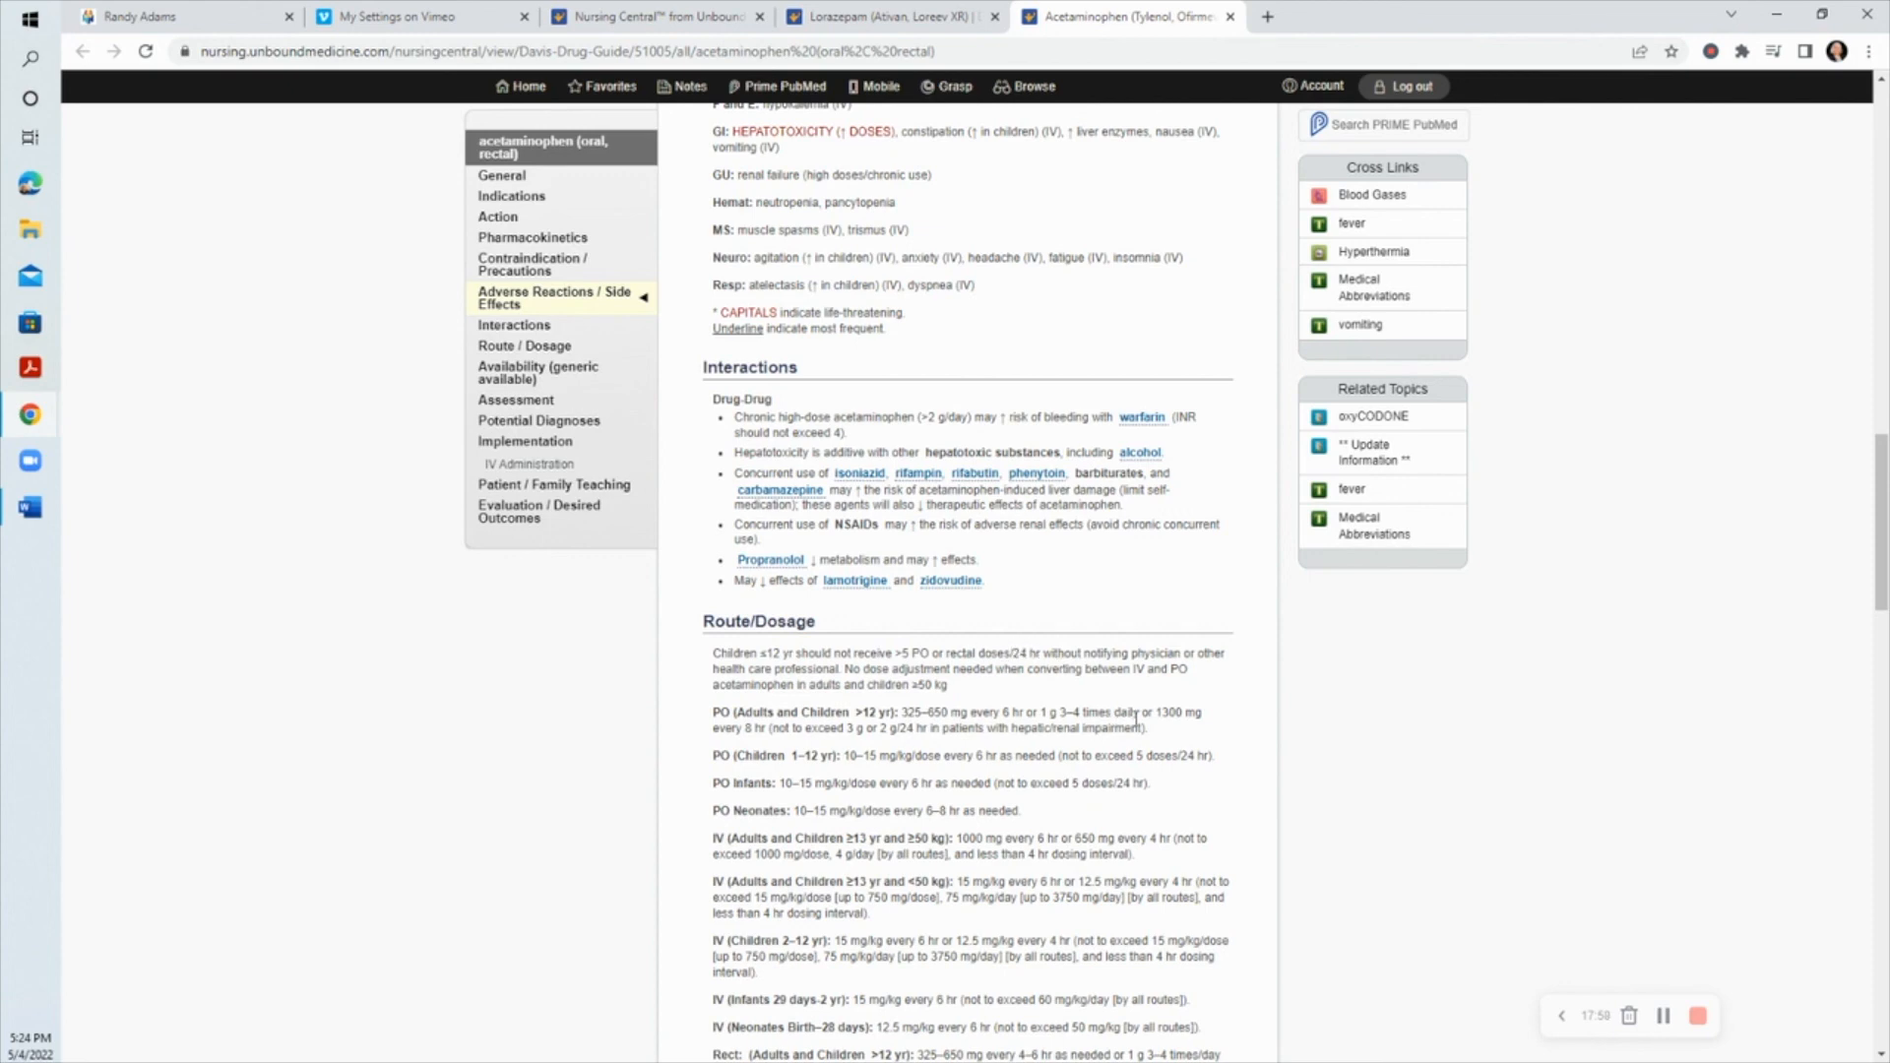
{"action": "mouse_move", "coordinate": [912, 757]}
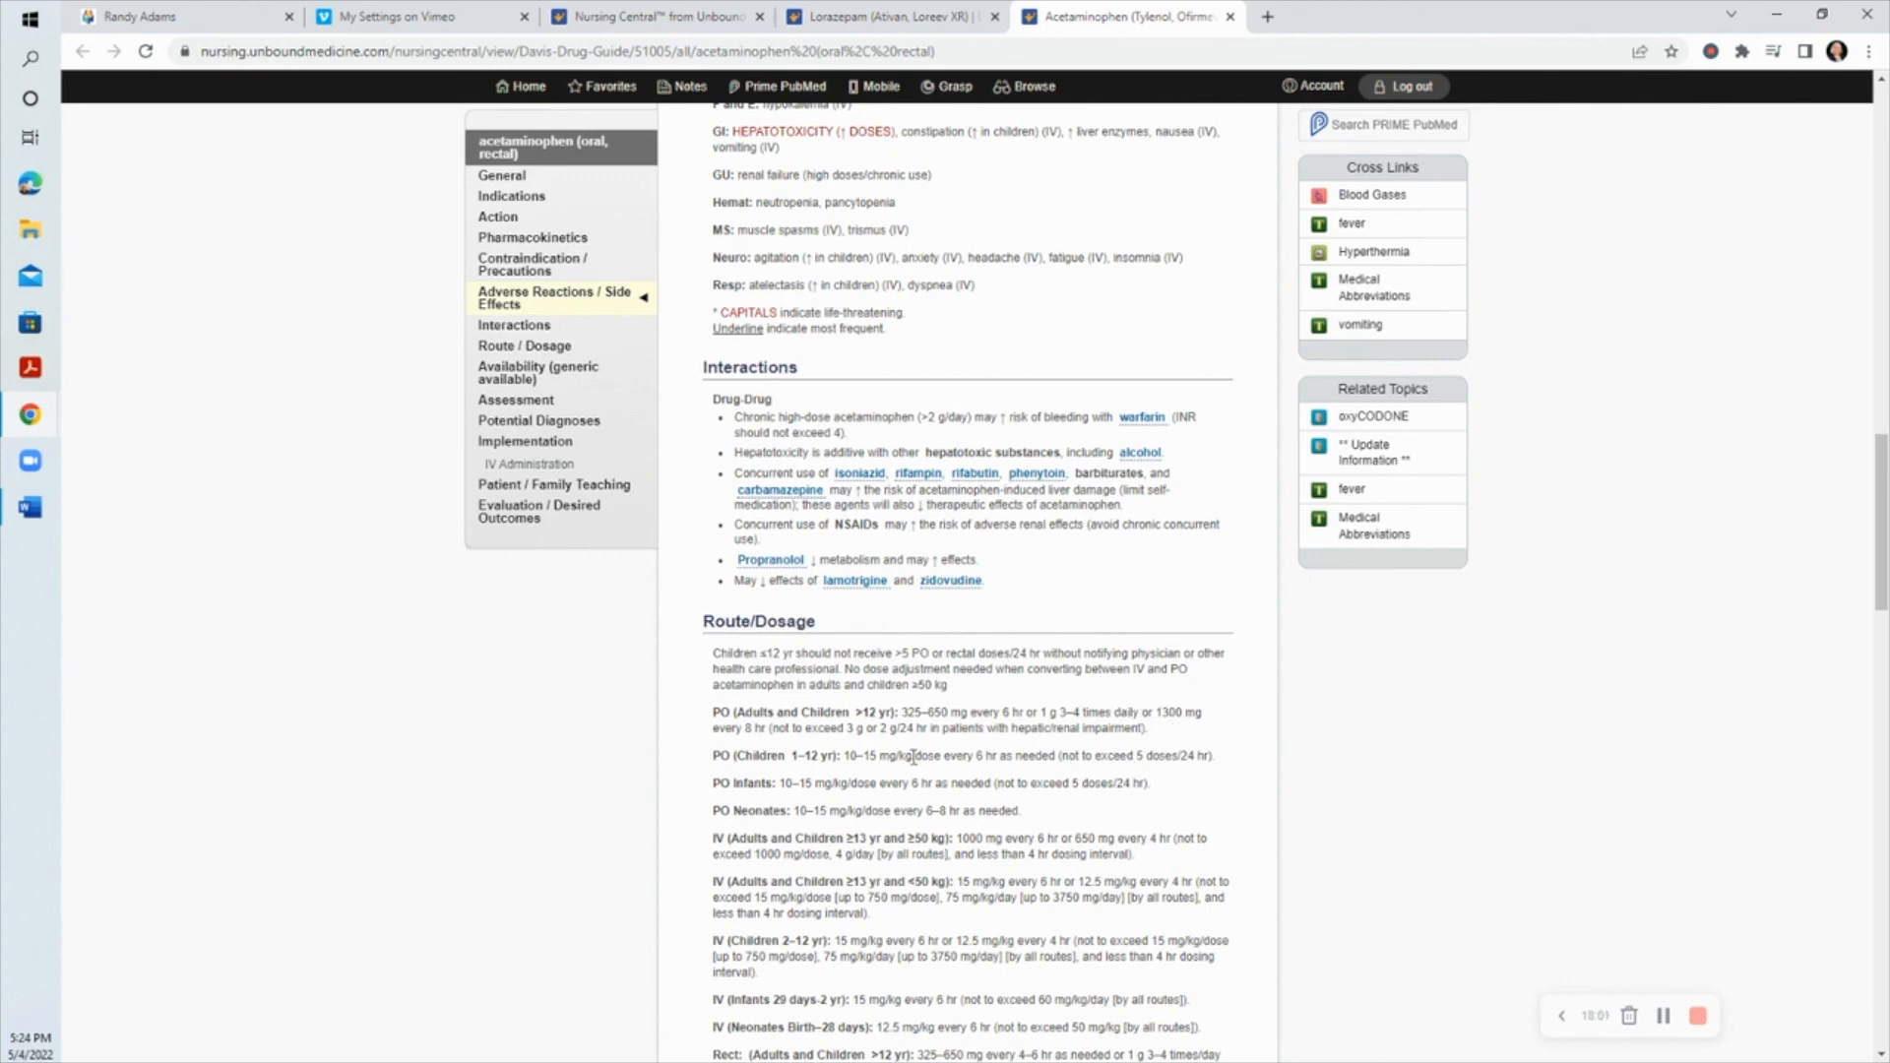
{"action": "mouse_move", "coordinate": [840, 749]}
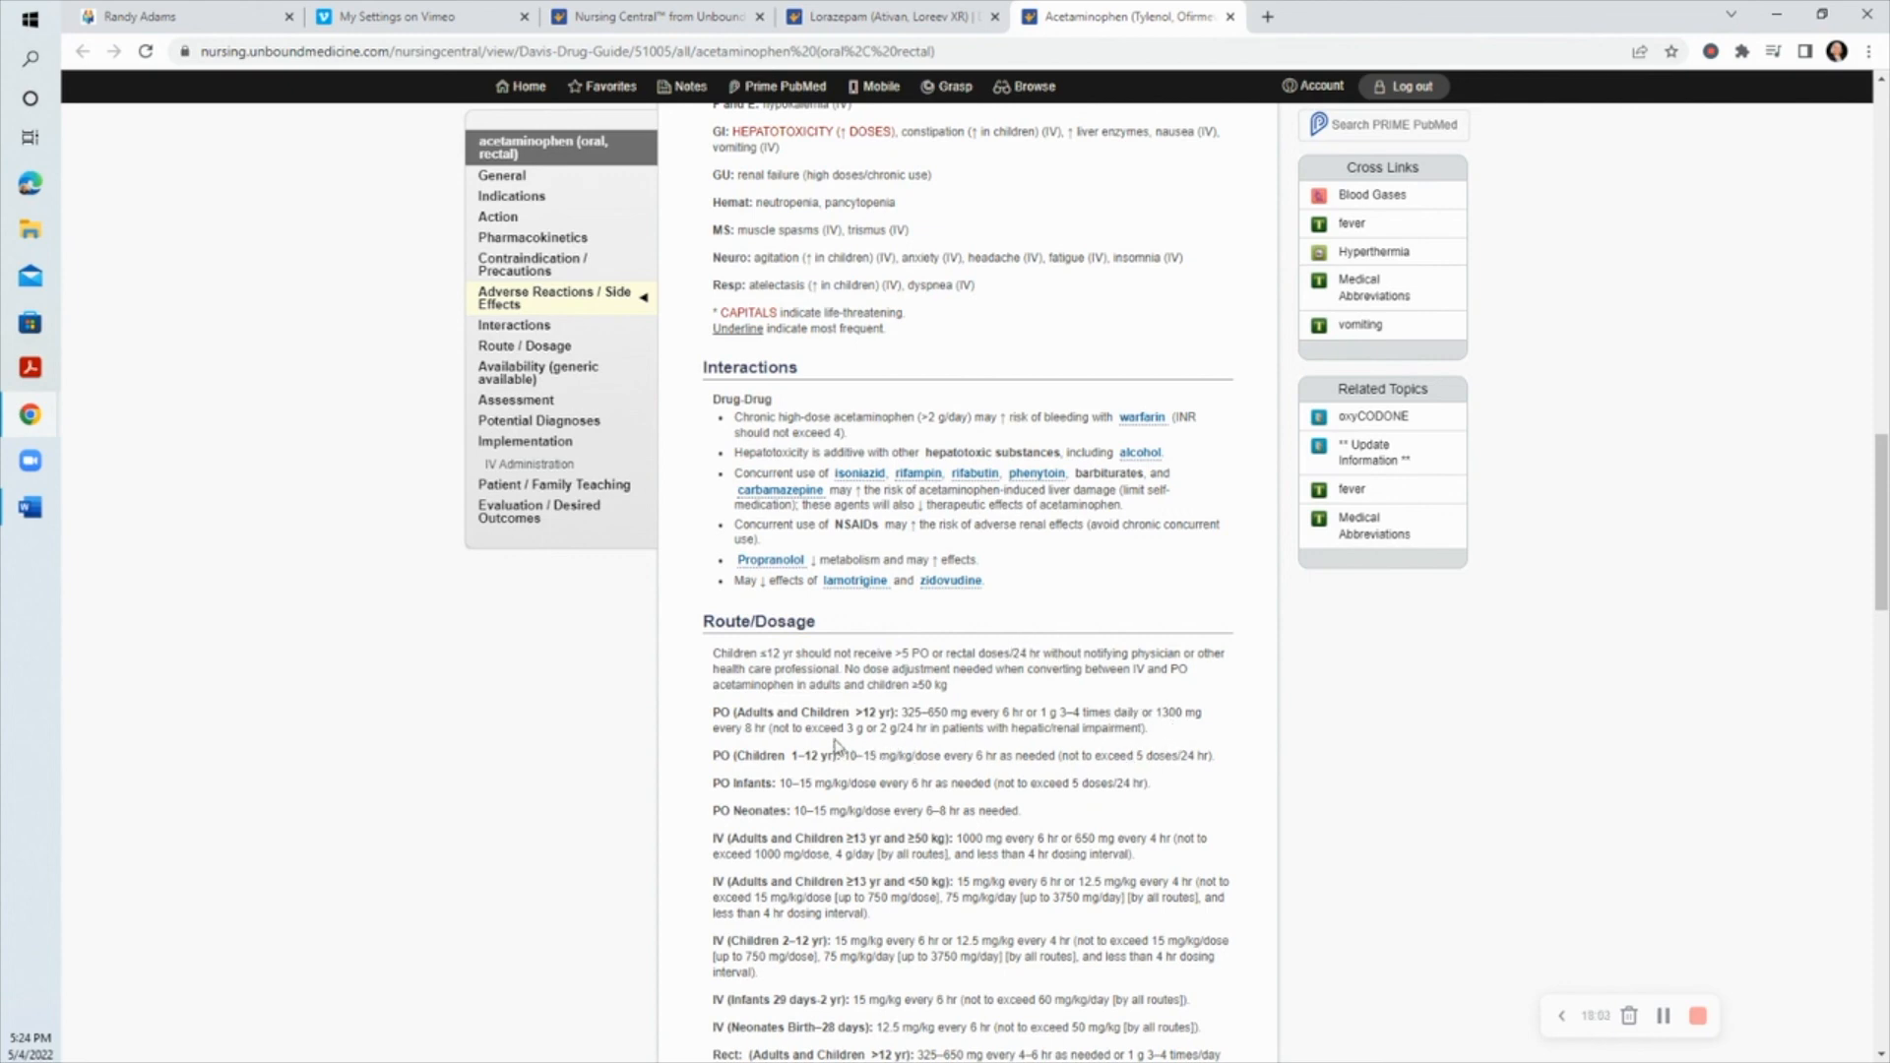
{"action": "mouse_move", "coordinate": [887, 726]}
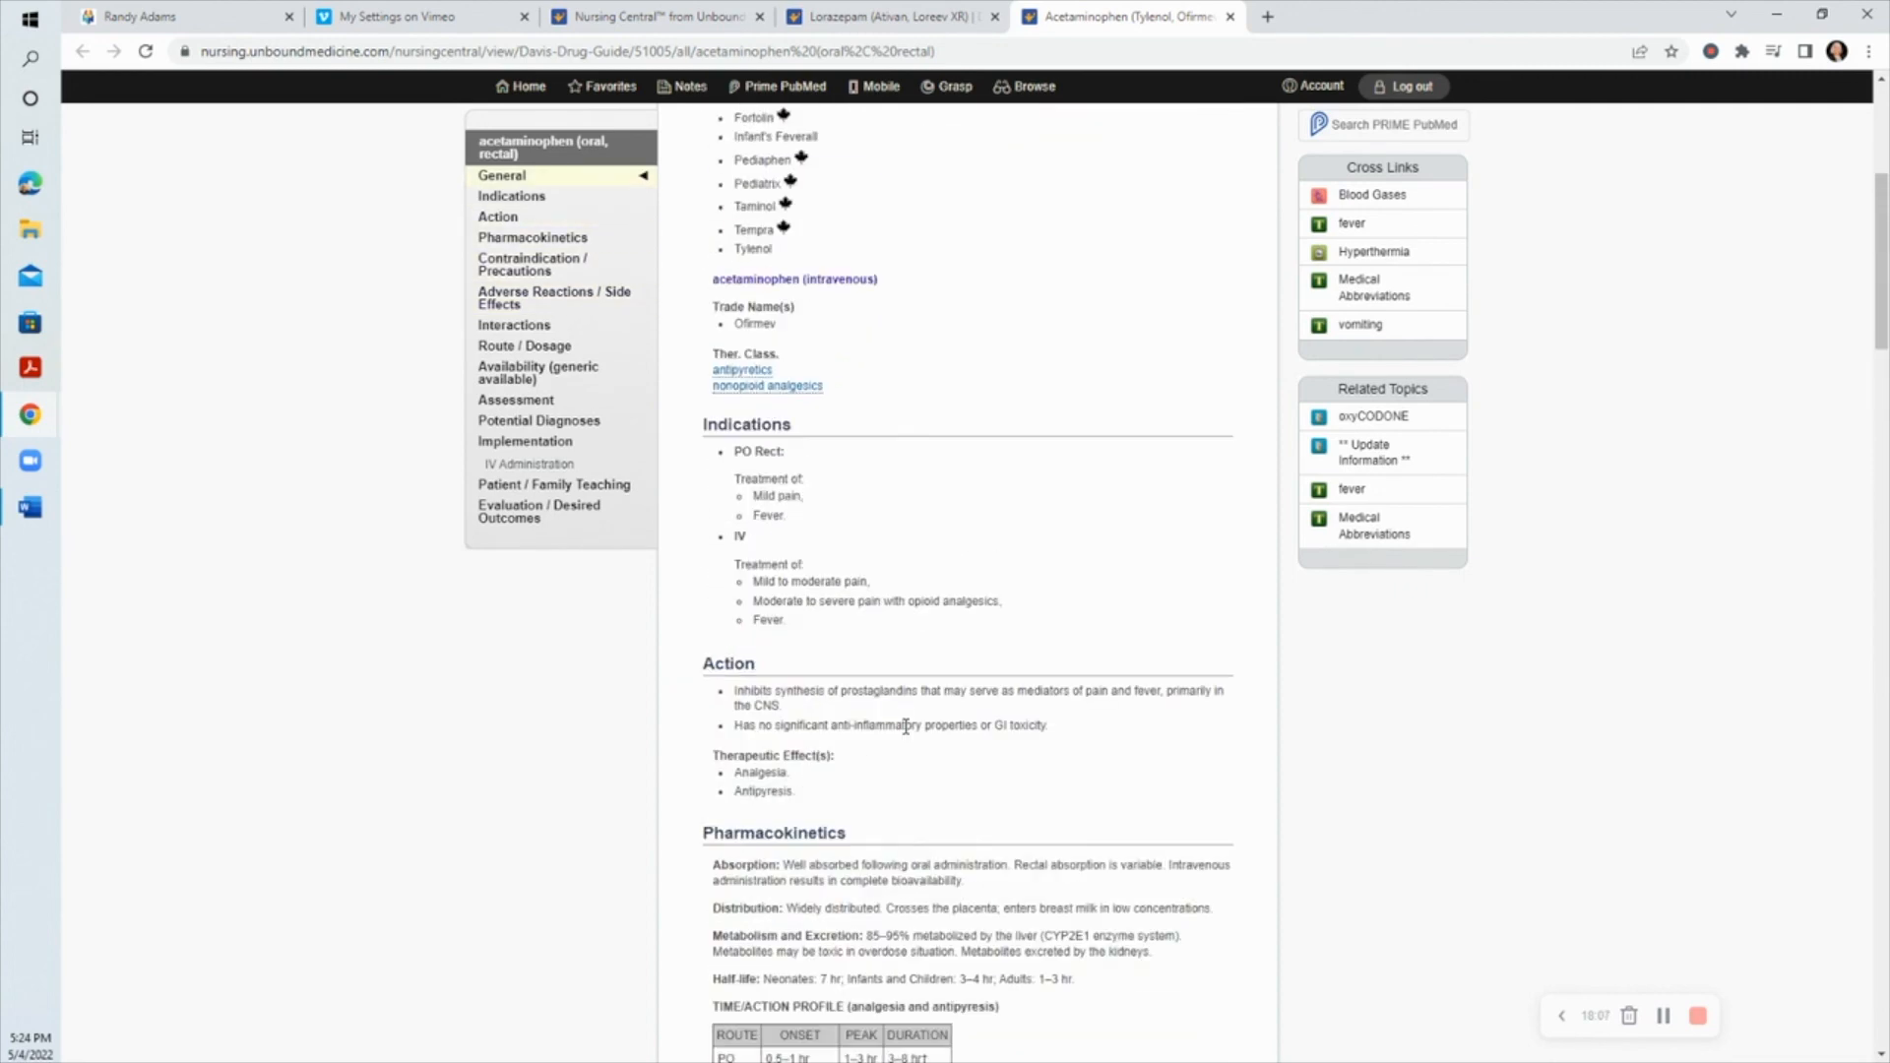
{"action": "scroll", "scroll_direction": "up", "scroll_amount": 3}
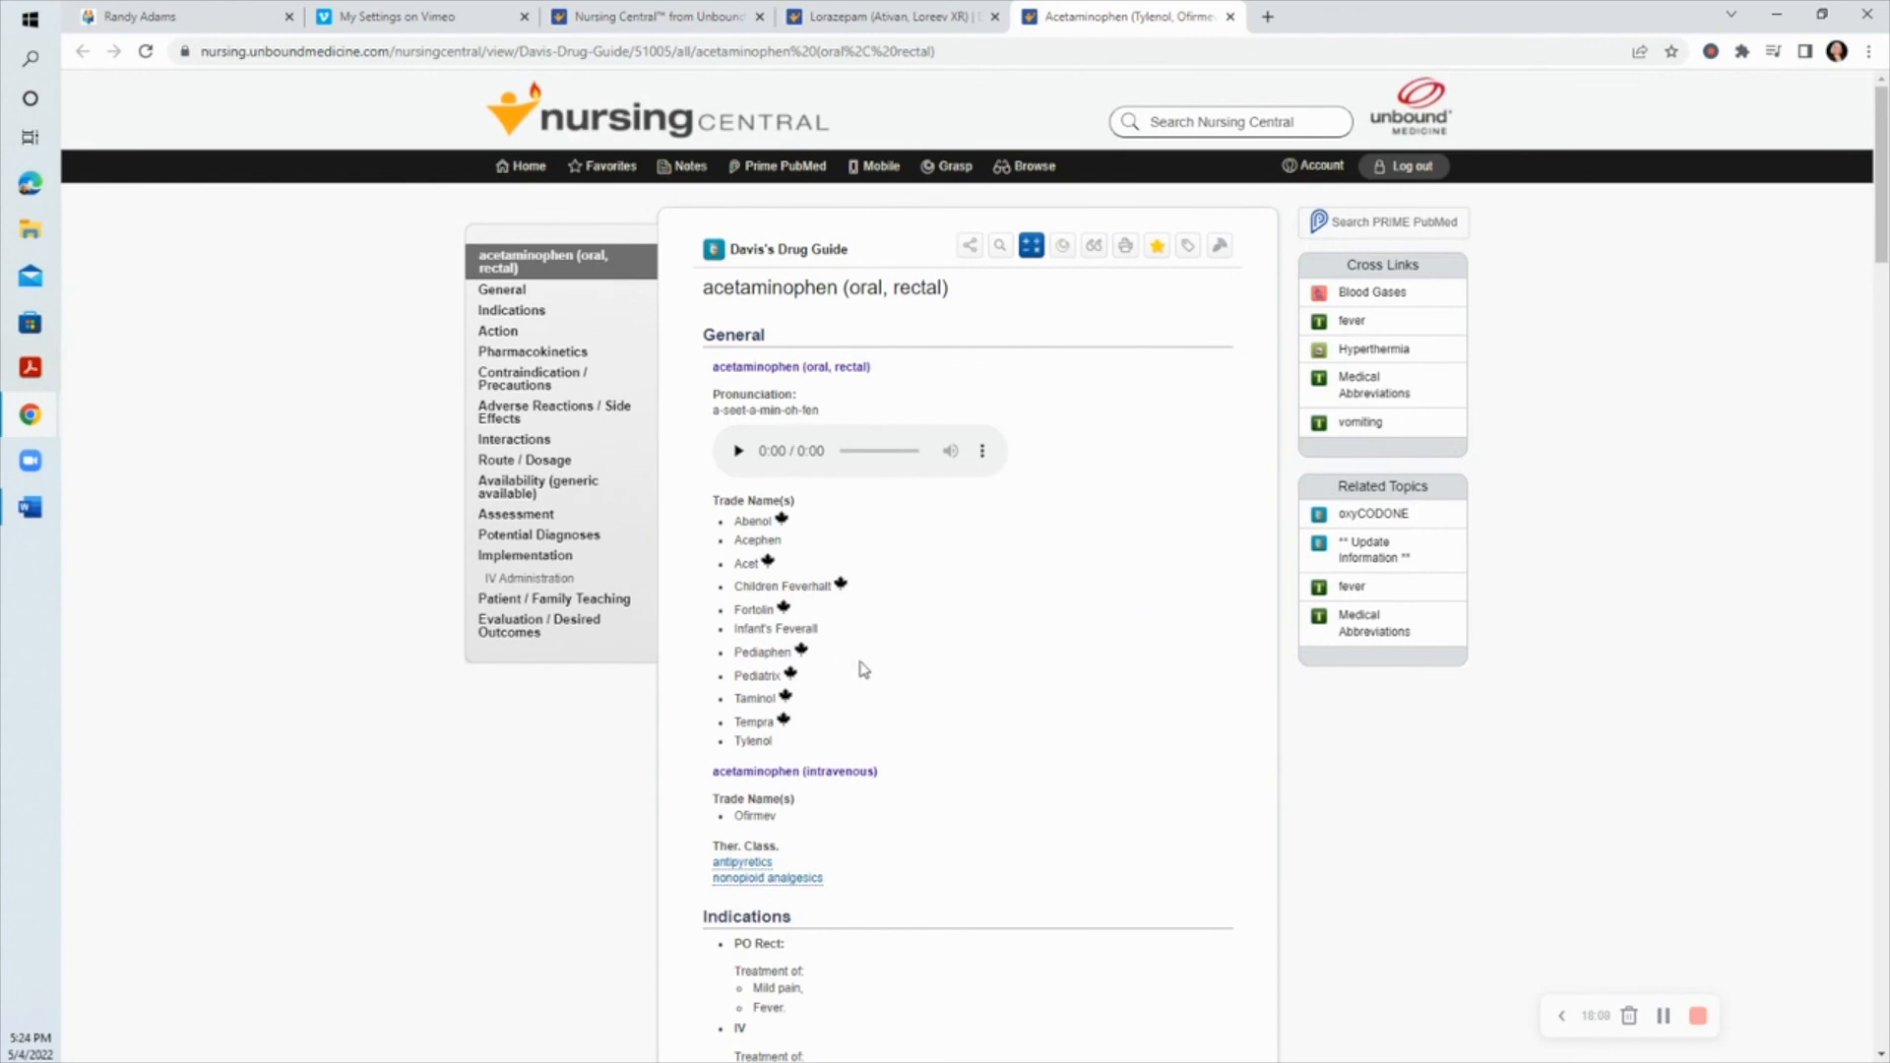
{"action": "mouse_move", "coordinate": [991, 721]}
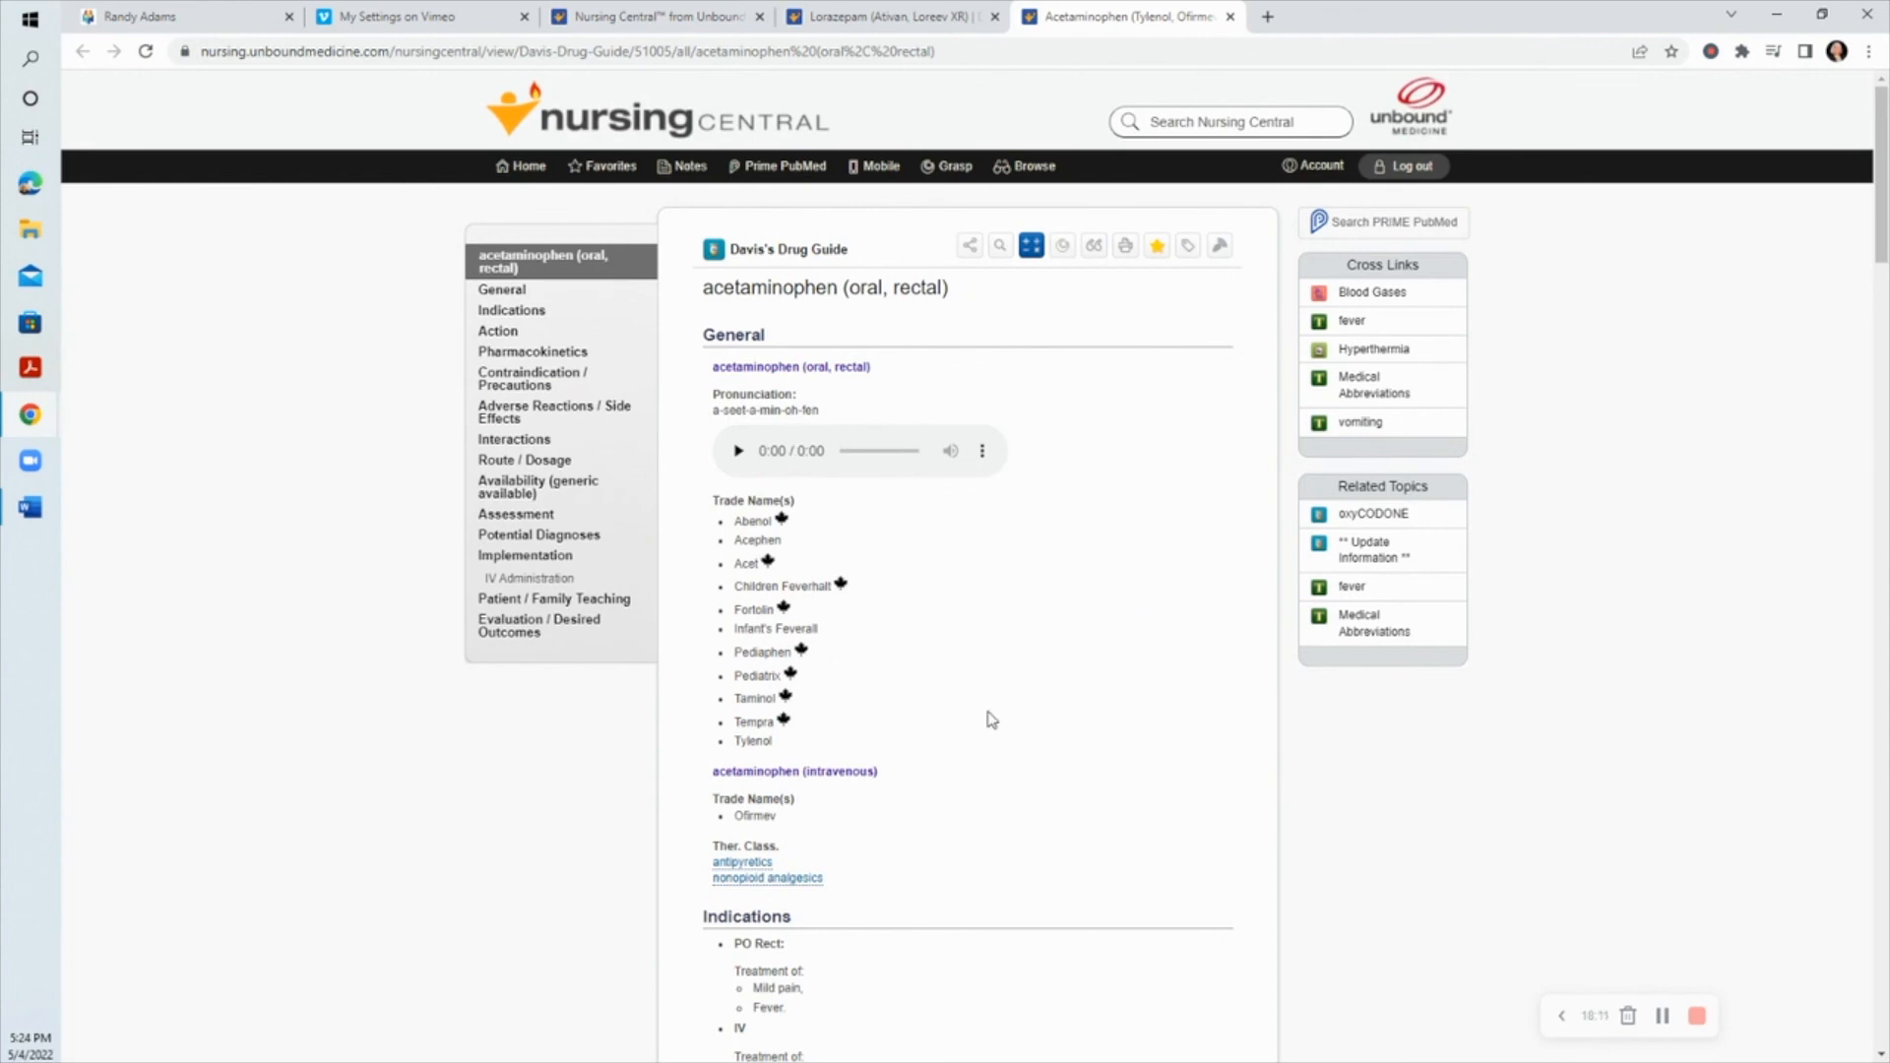
{"action": "scroll", "scroll_direction": "down", "scroll_amount": 3}
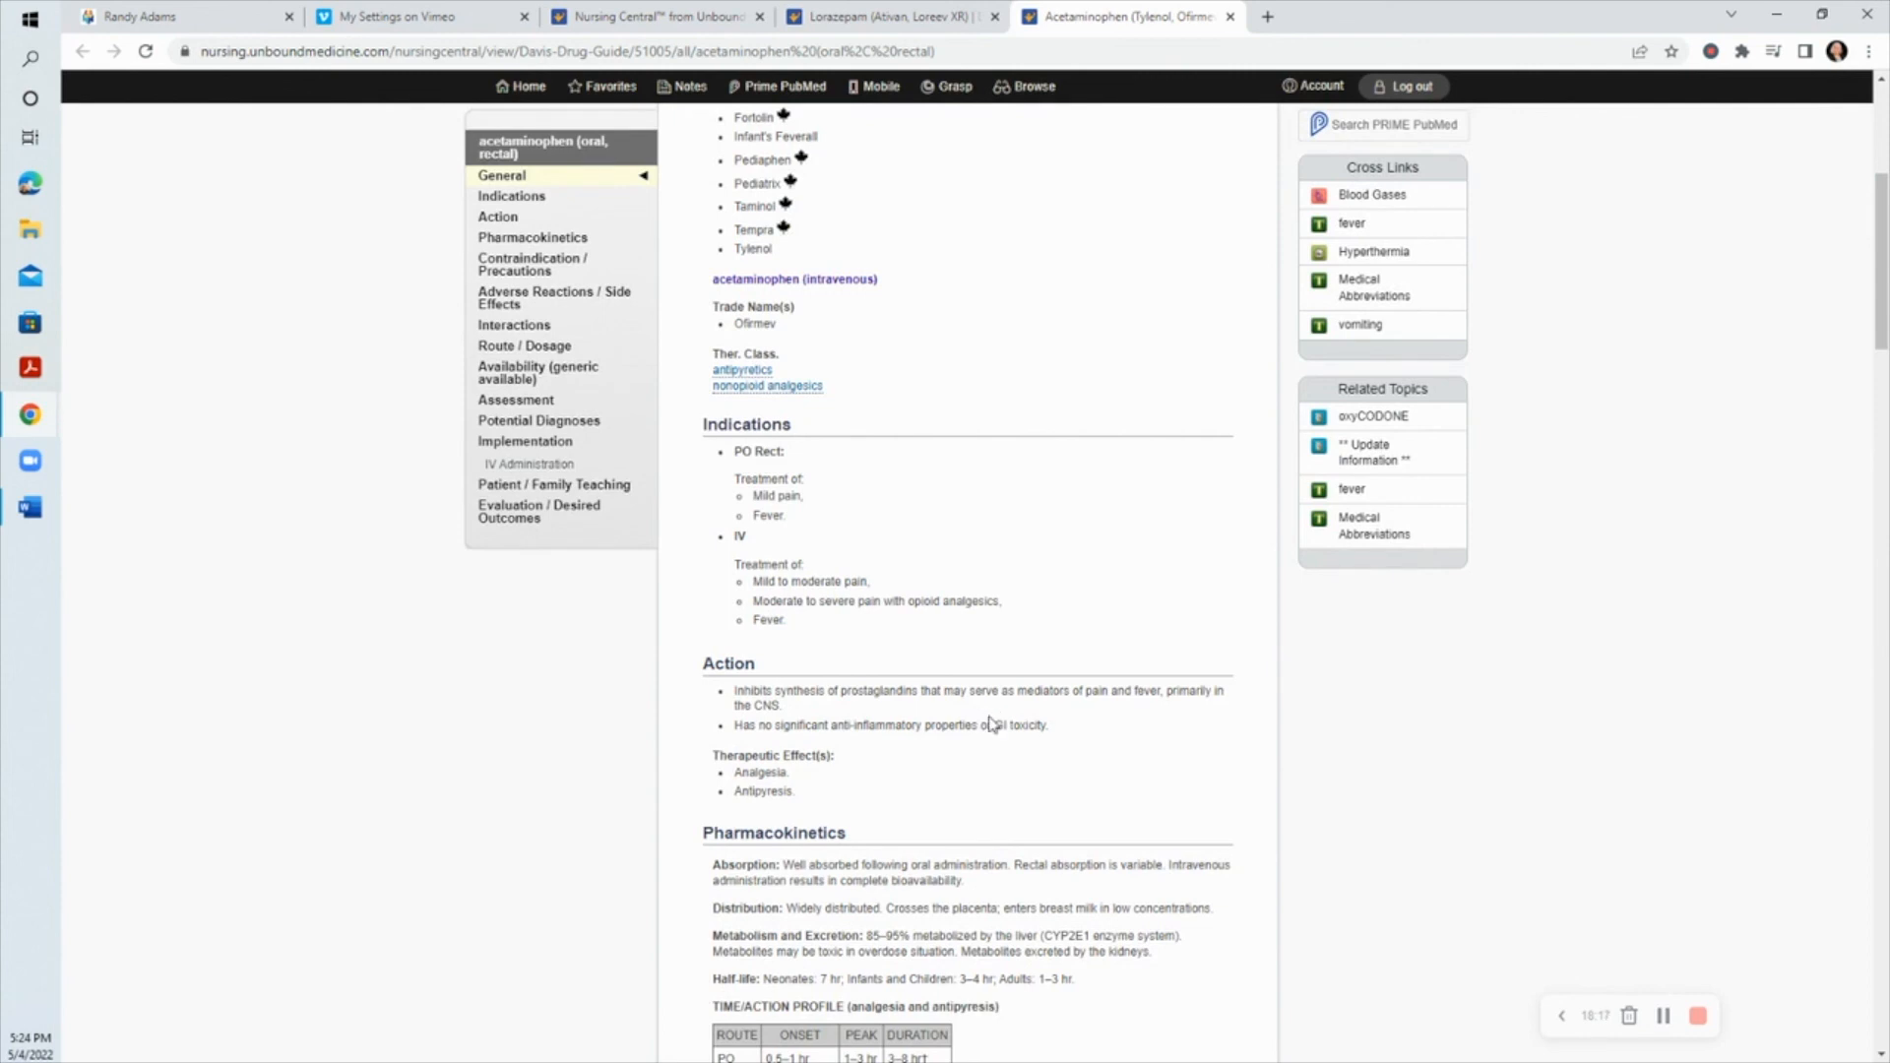
{"action": "mouse_move", "coordinate": [983, 717]}
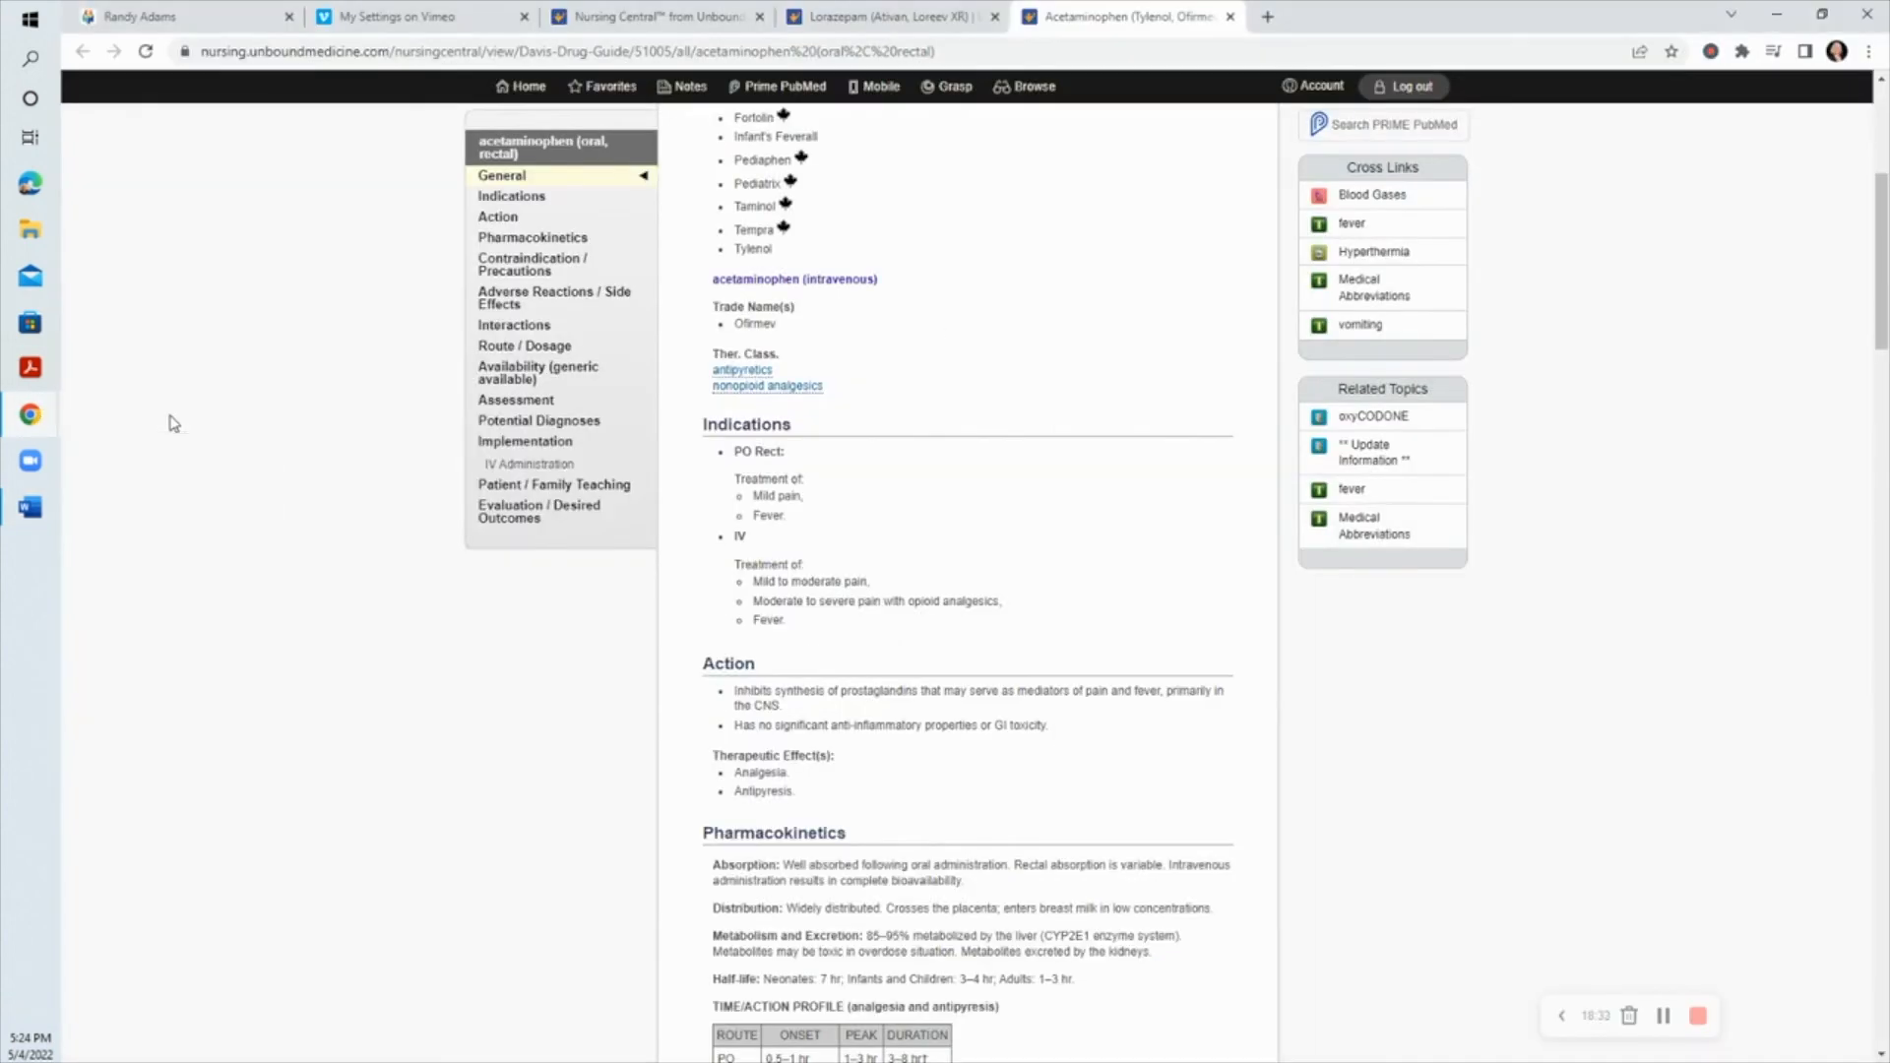
{"action": "mouse_move", "coordinate": [927, 714]}
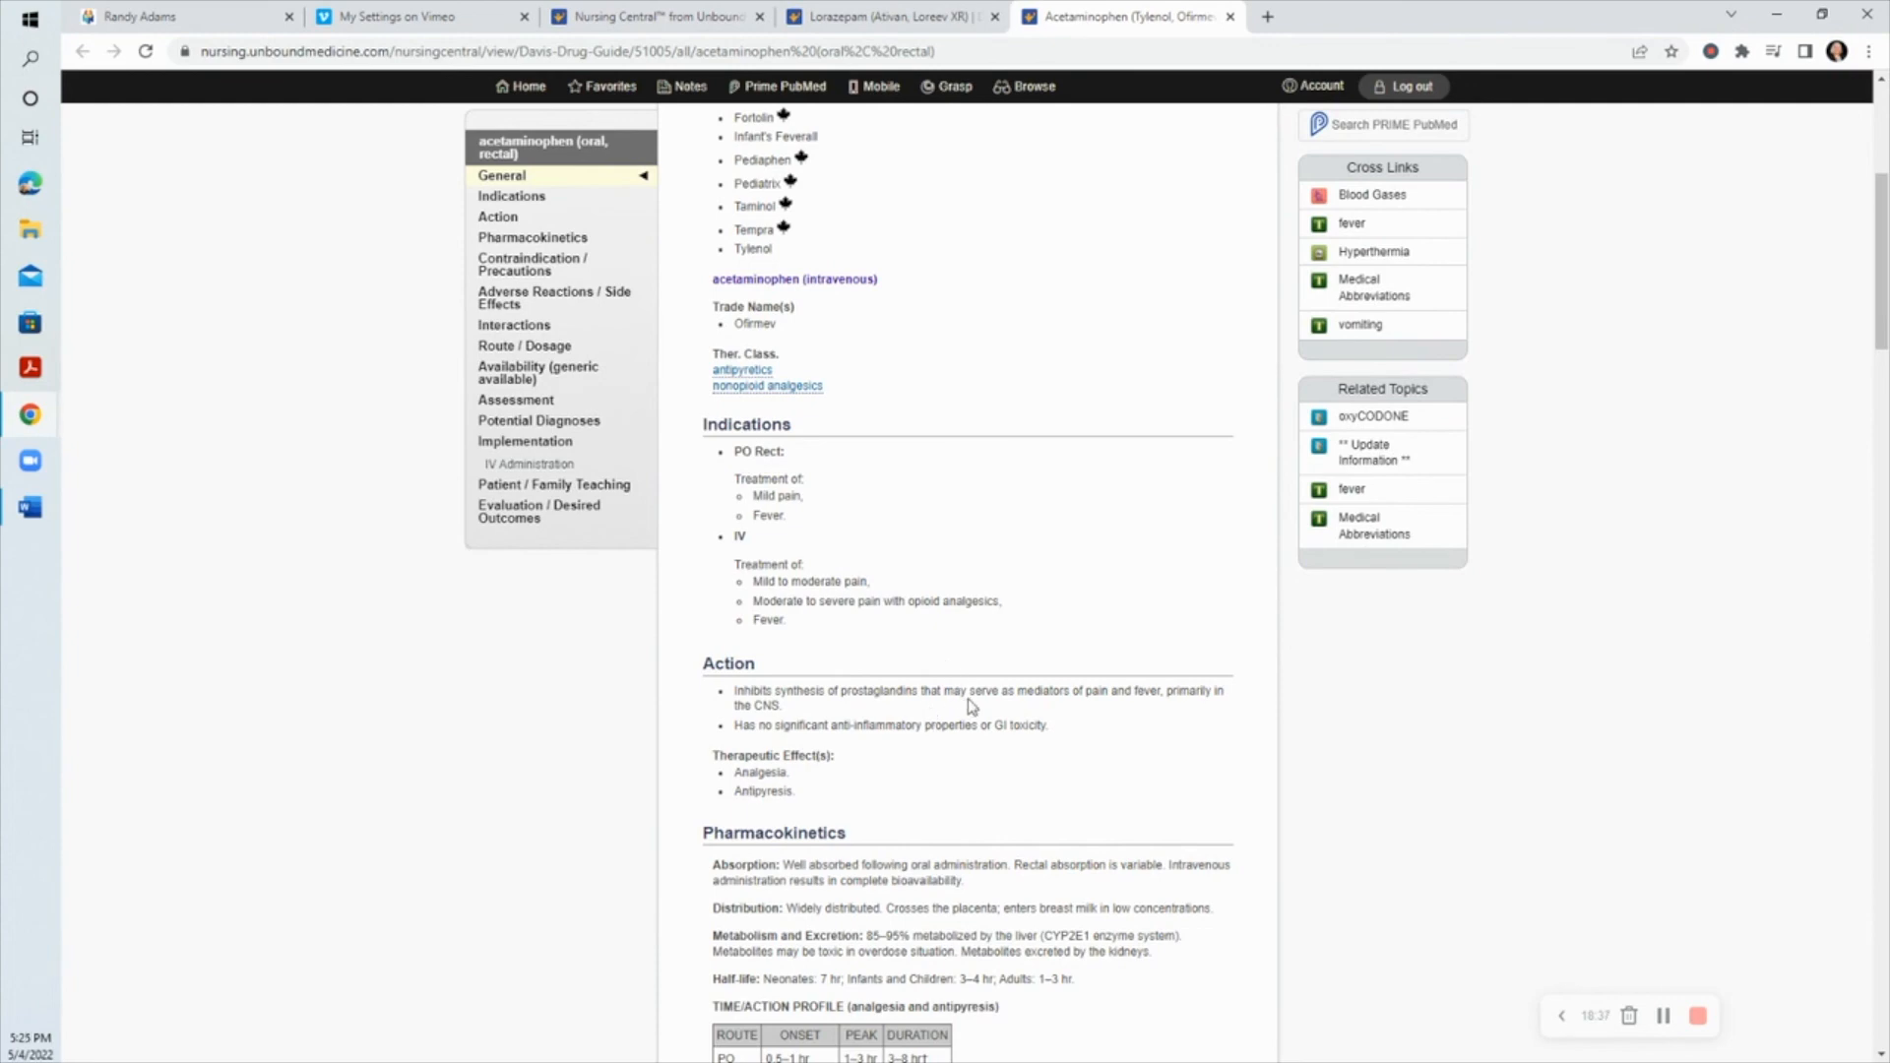
{"action": "scroll", "scroll_direction": "down", "scroll_amount": 3}
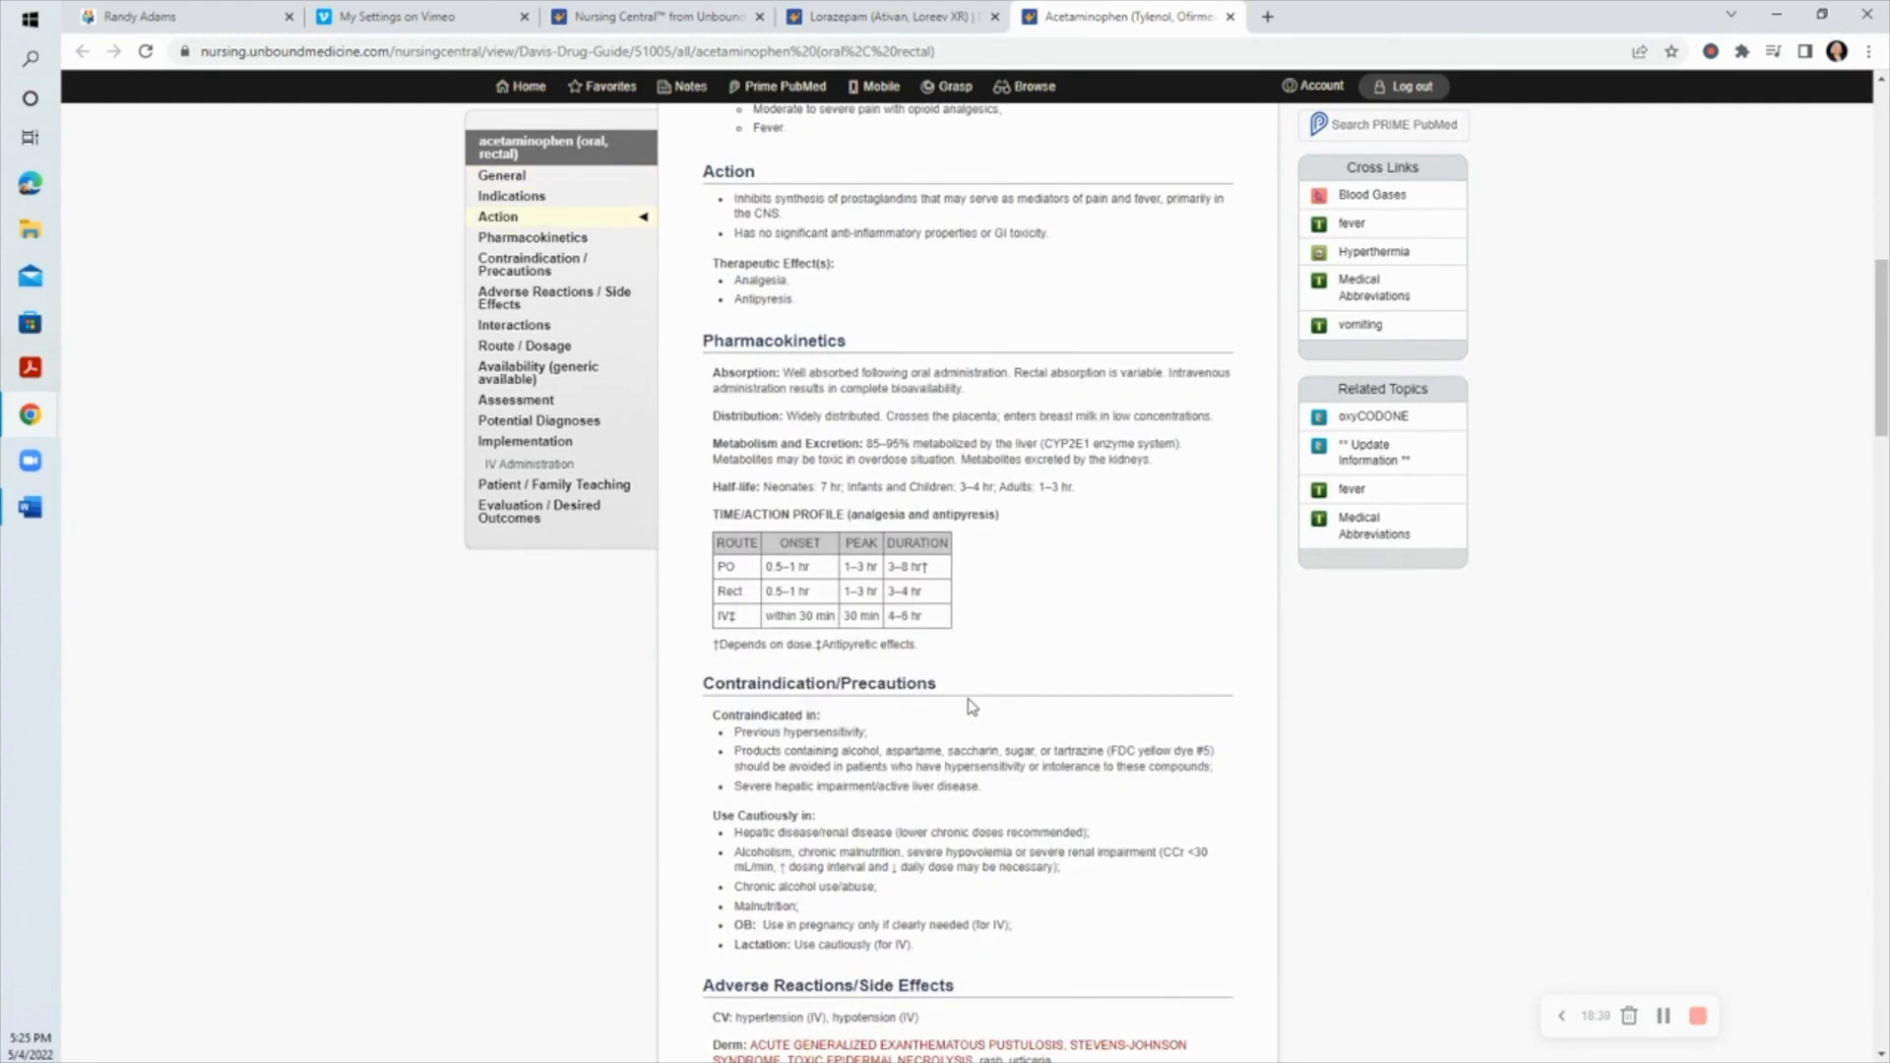
{"action": "mouse_move", "coordinate": [985, 691]}
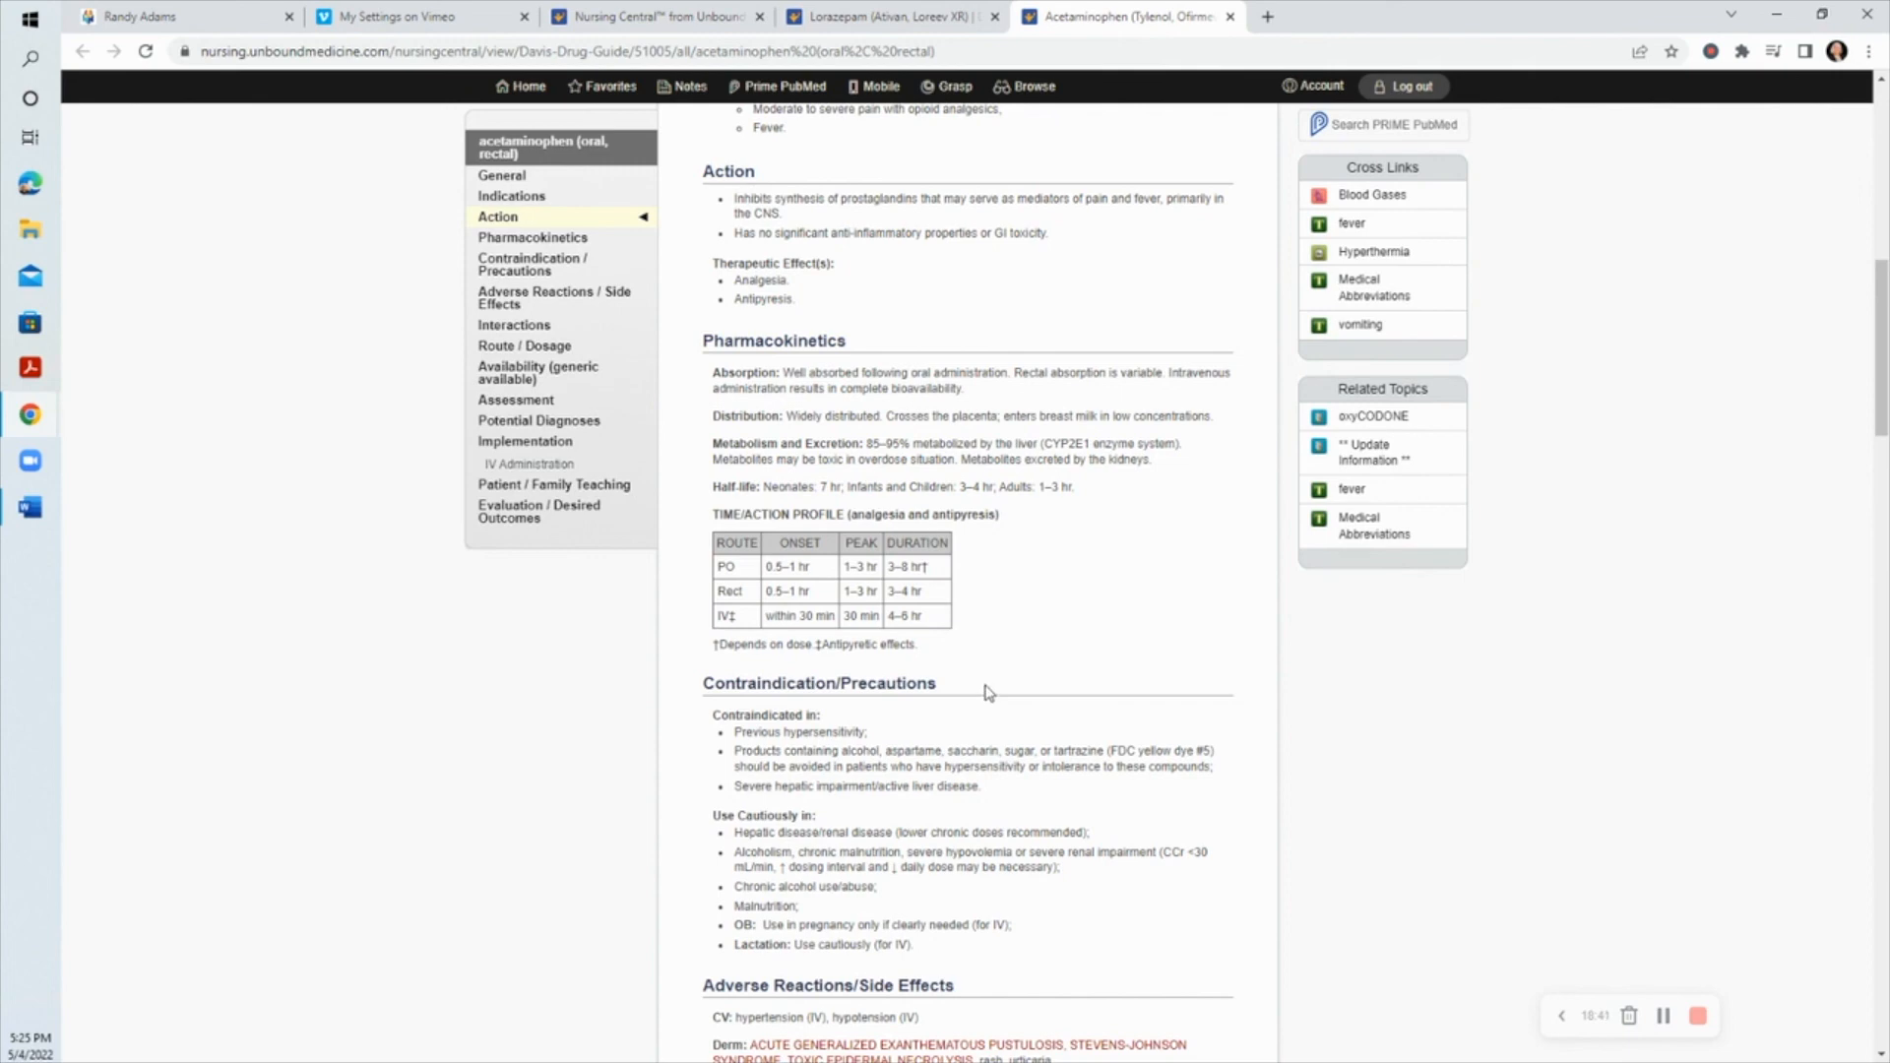
{"action": "mouse_move", "coordinate": [998, 689]}
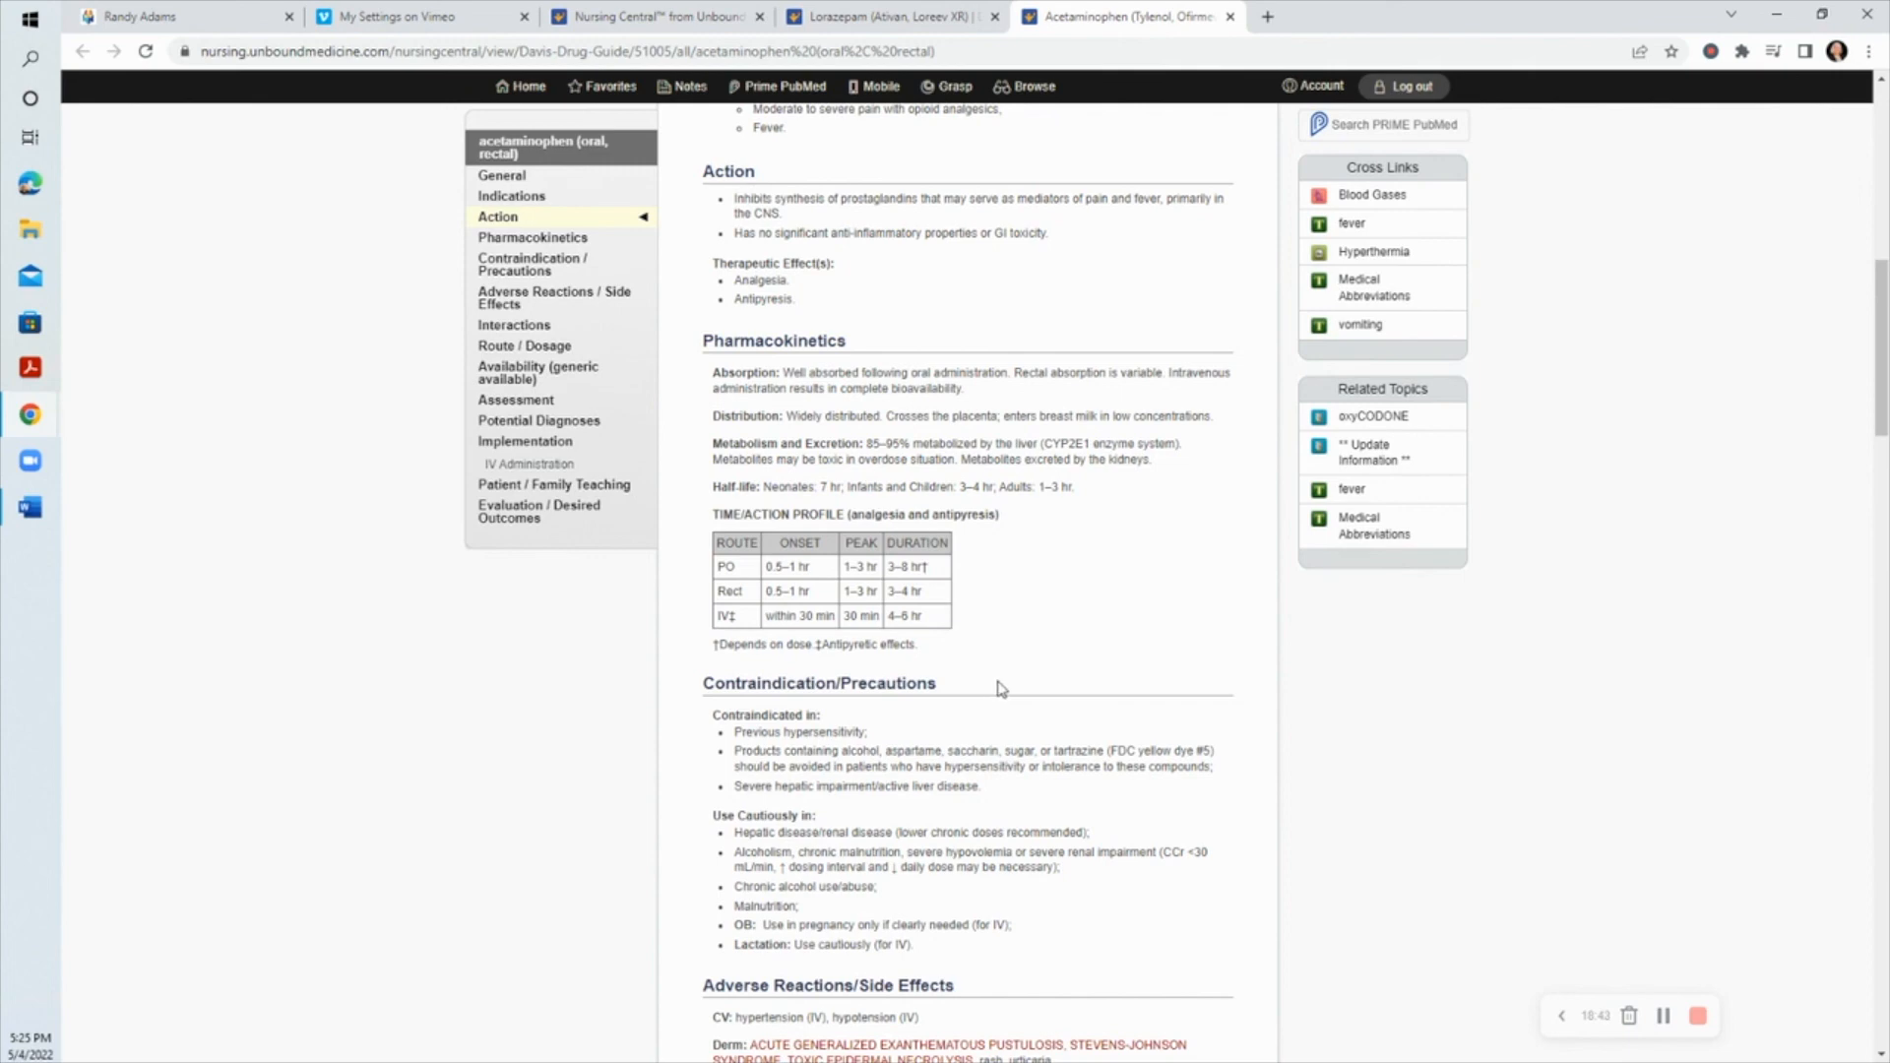
{"action": "mouse_move", "coordinate": [1085, 680]}
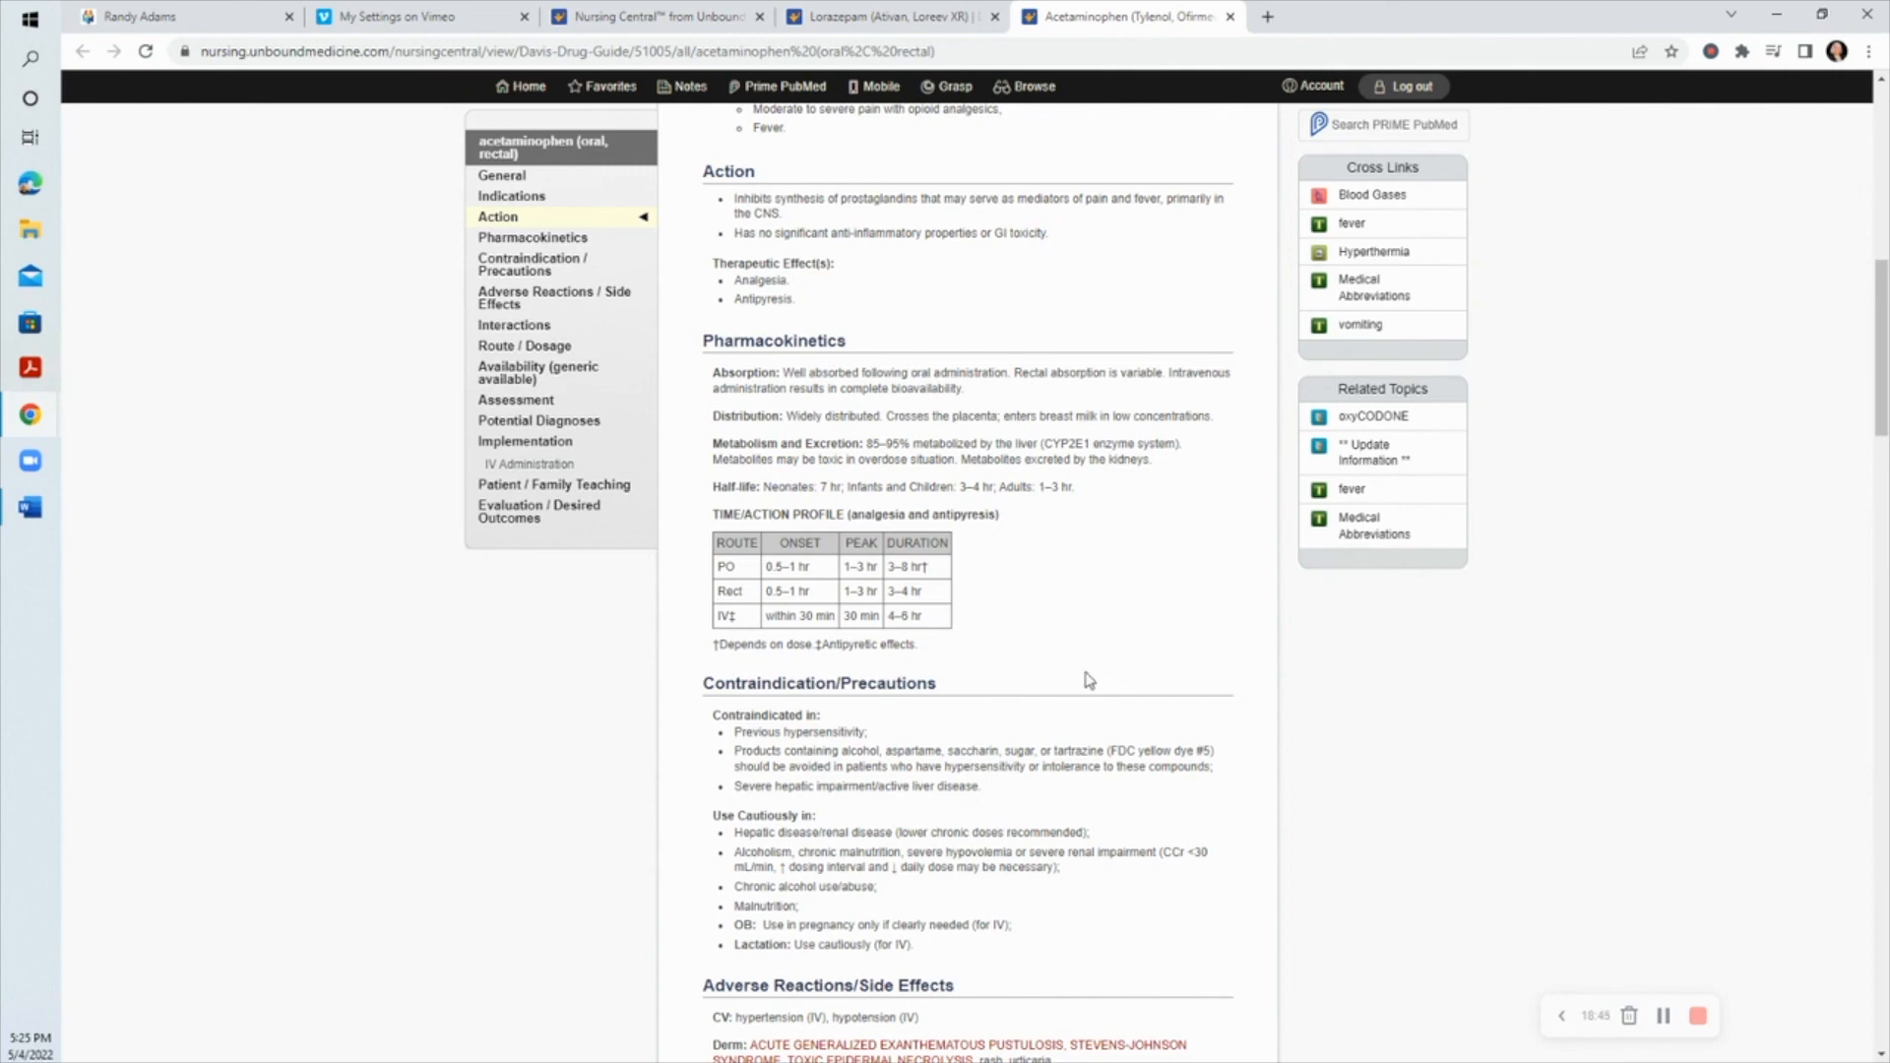
{"action": "mouse_move", "coordinate": [1078, 660]}
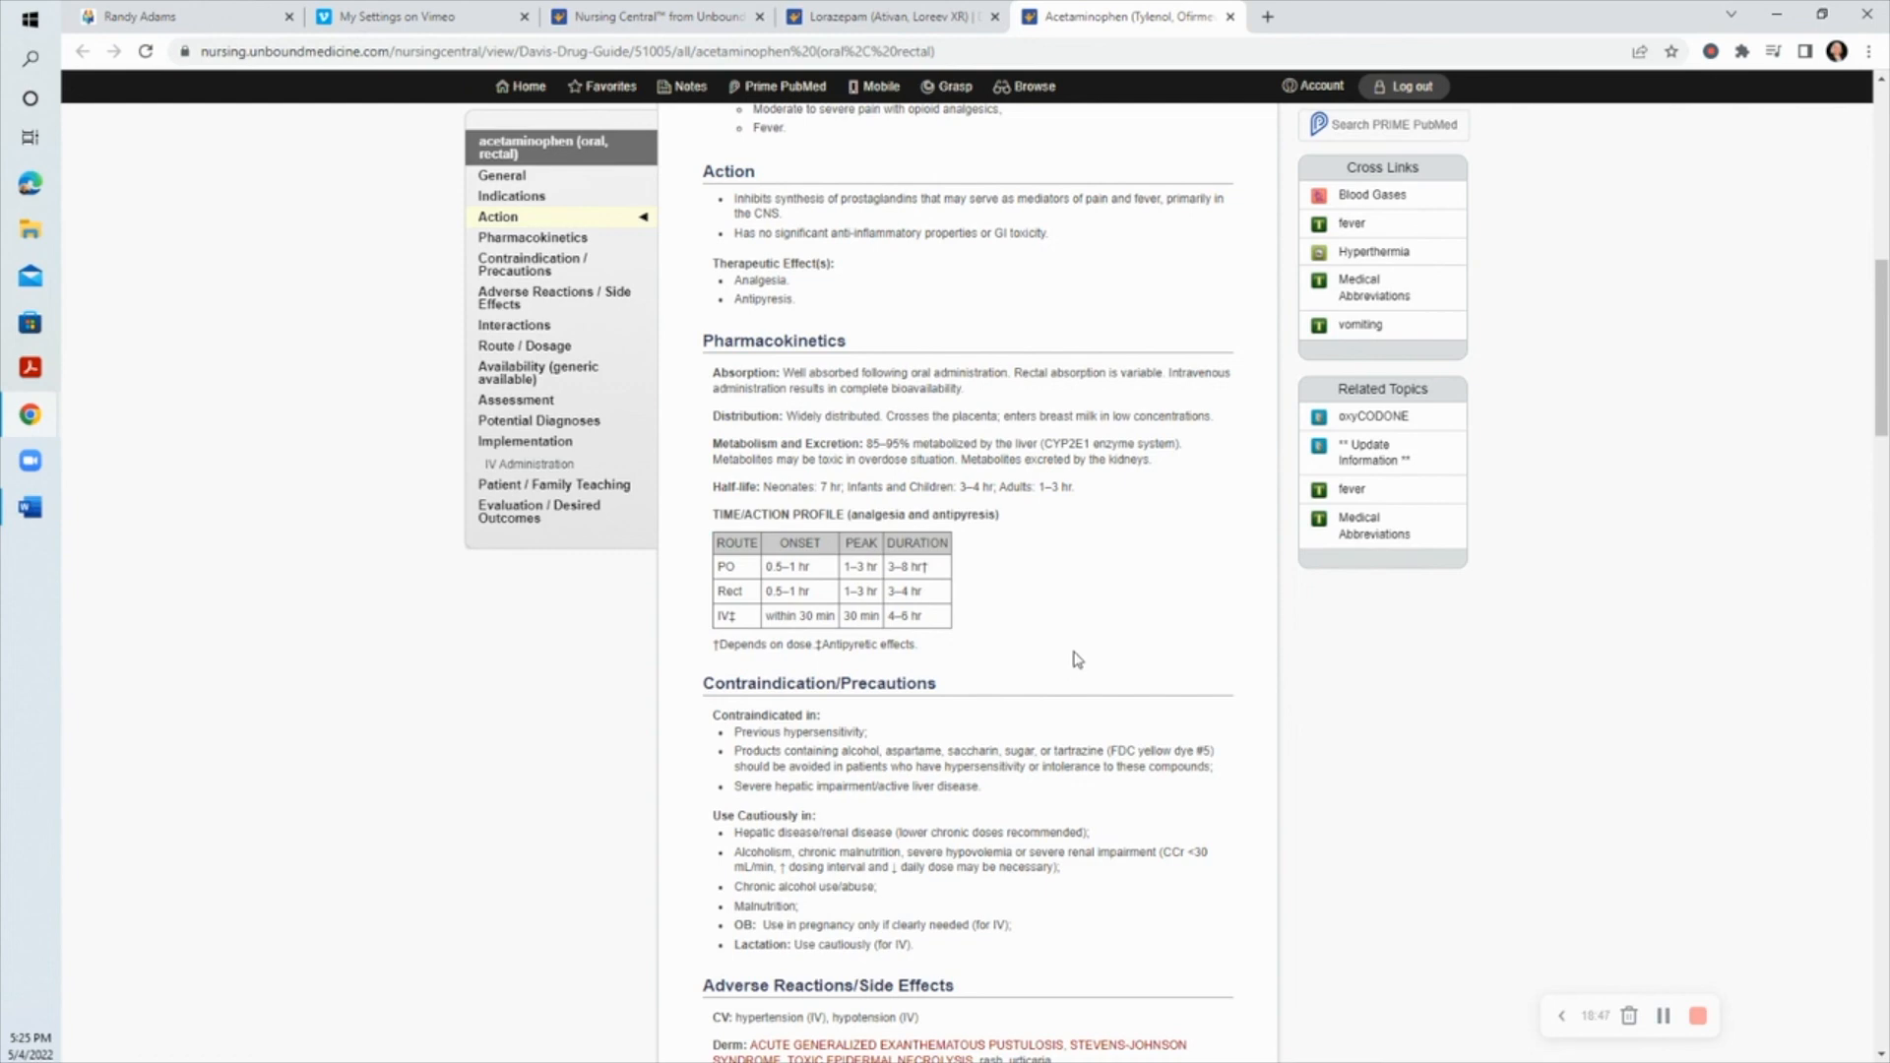
{"action": "mouse_move", "coordinate": [1119, 679]}
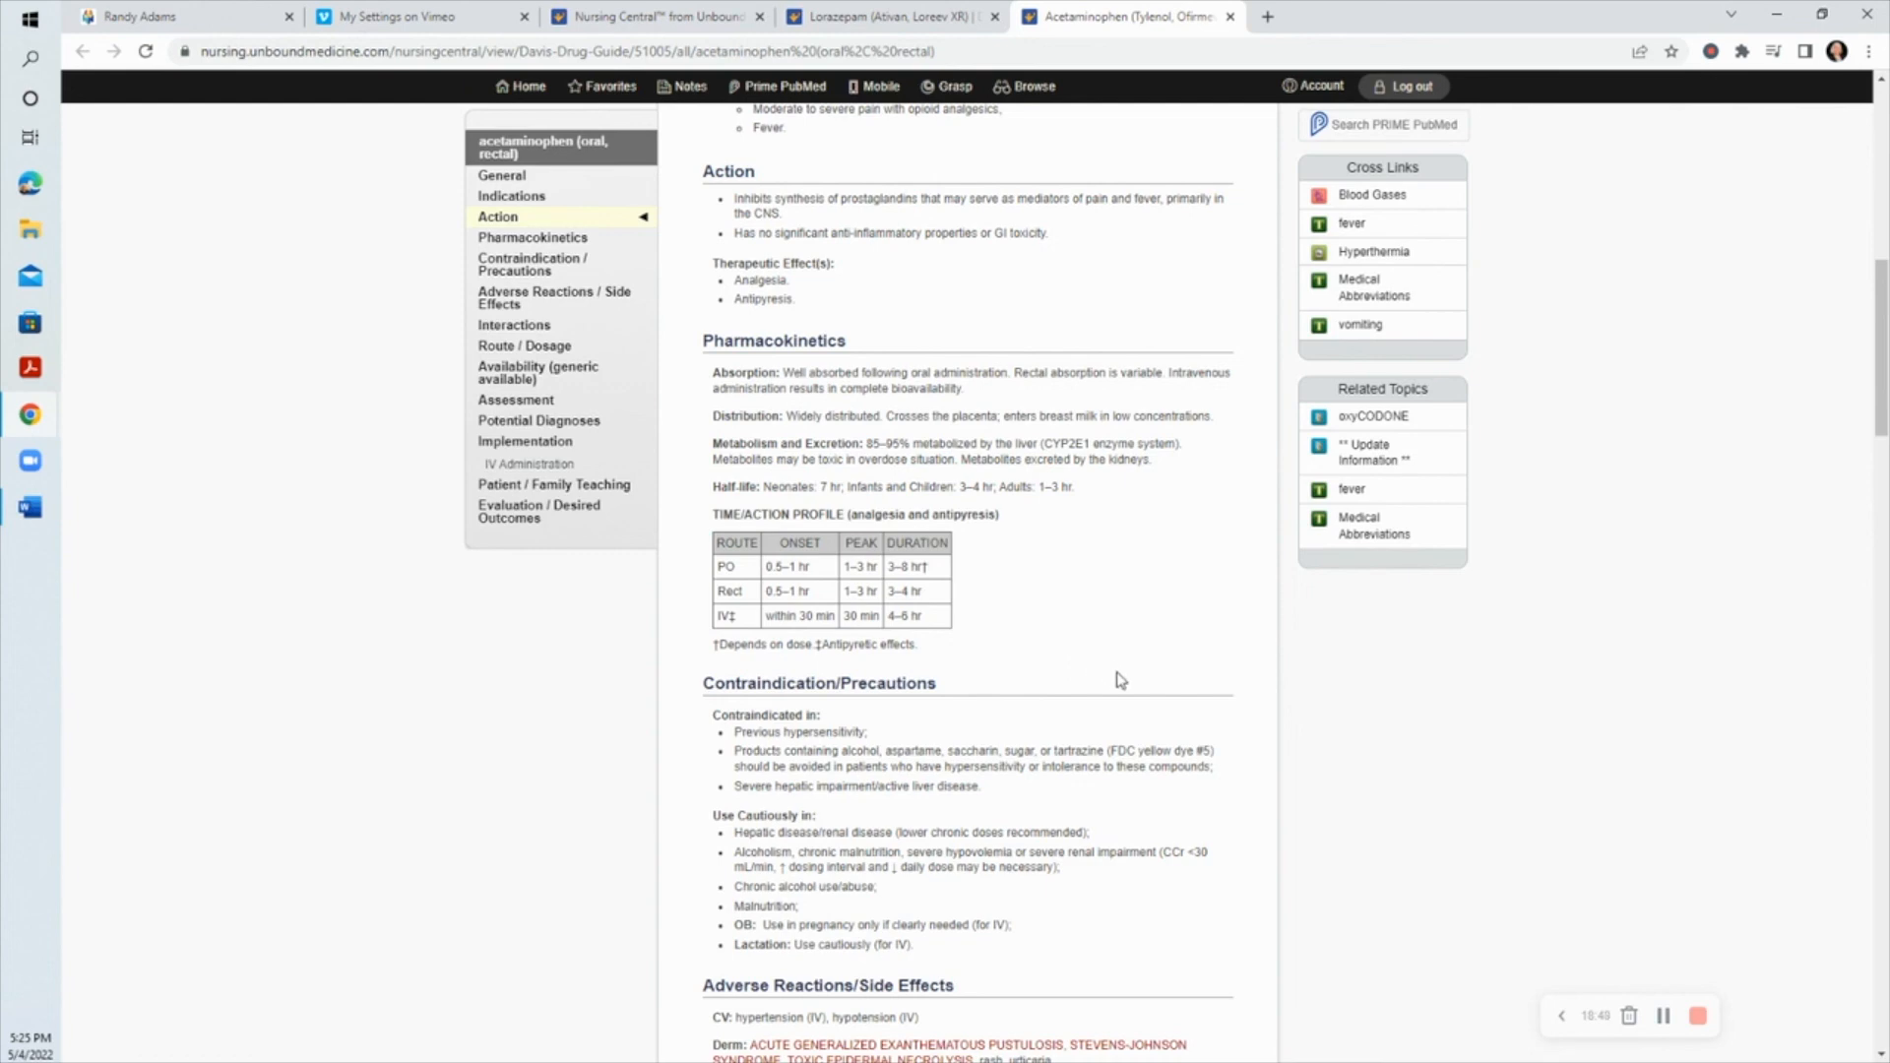
{"action": "mouse_move", "coordinate": [1134, 676]}
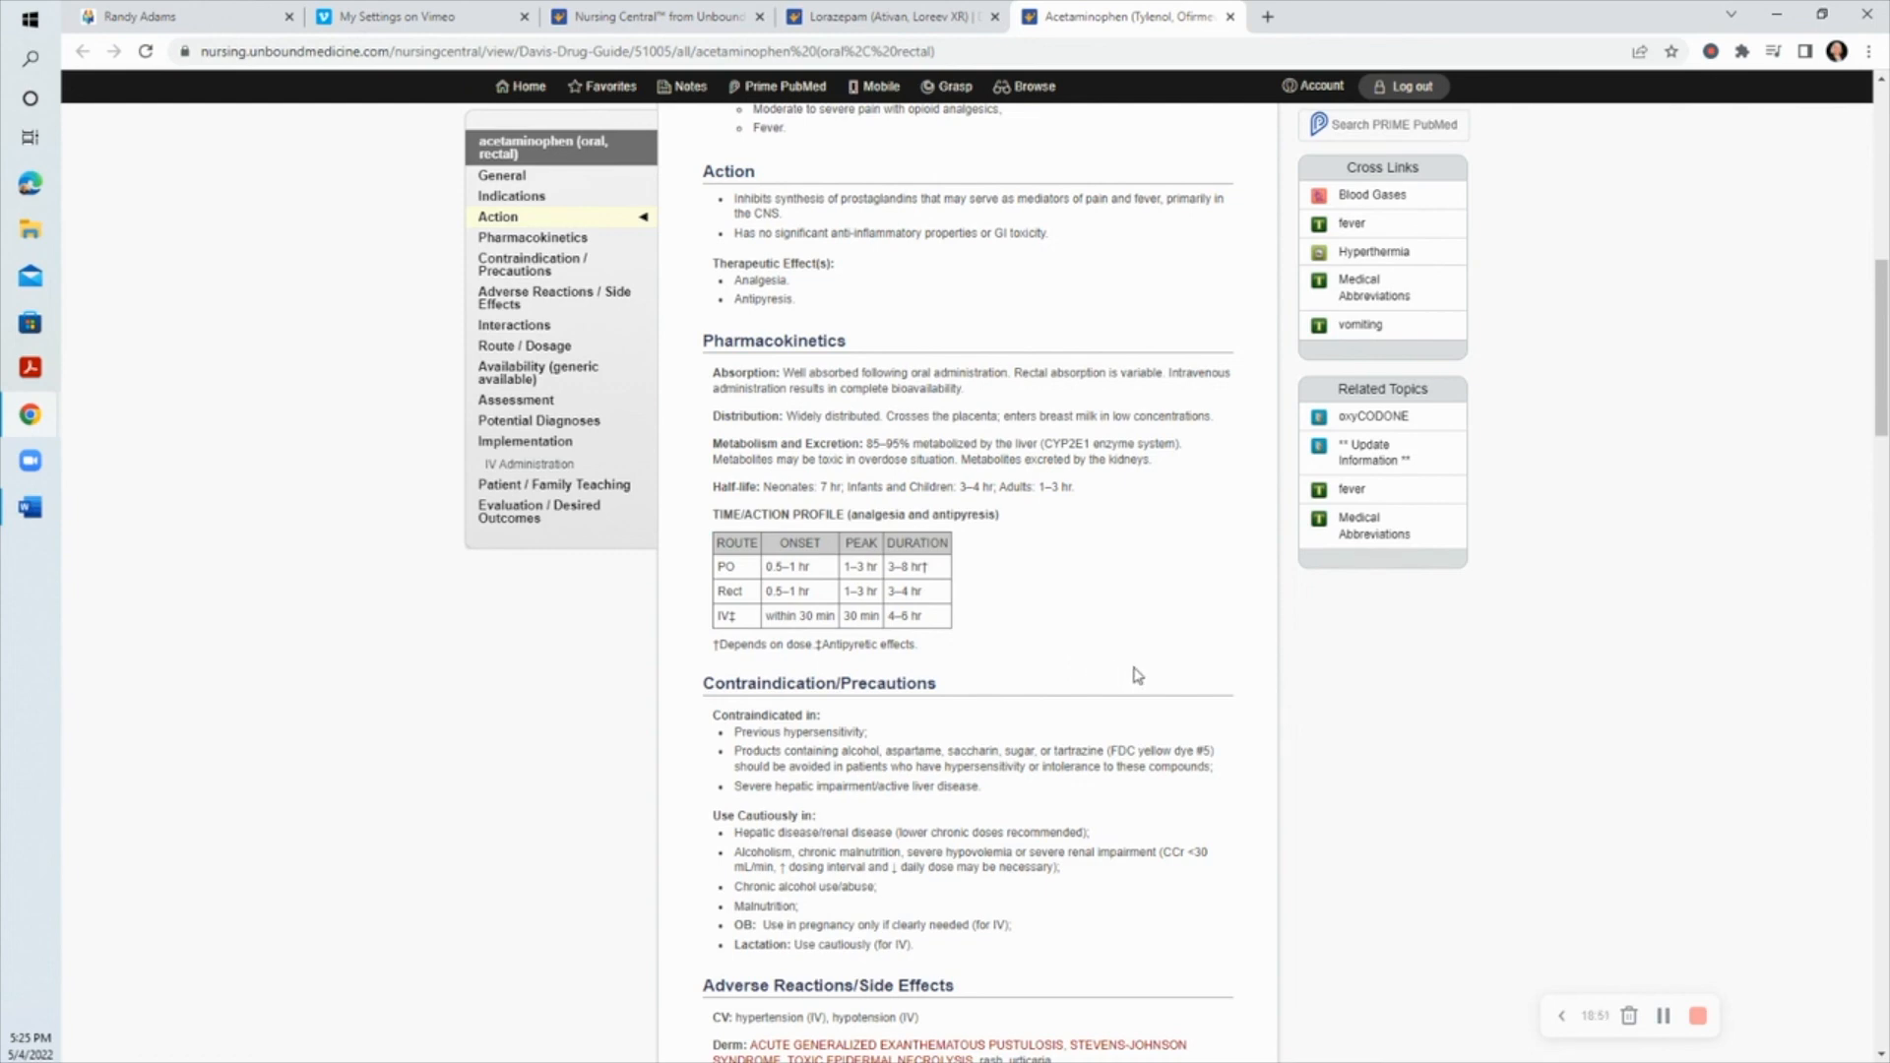
{"action": "mouse_move", "coordinate": [1130, 678]}
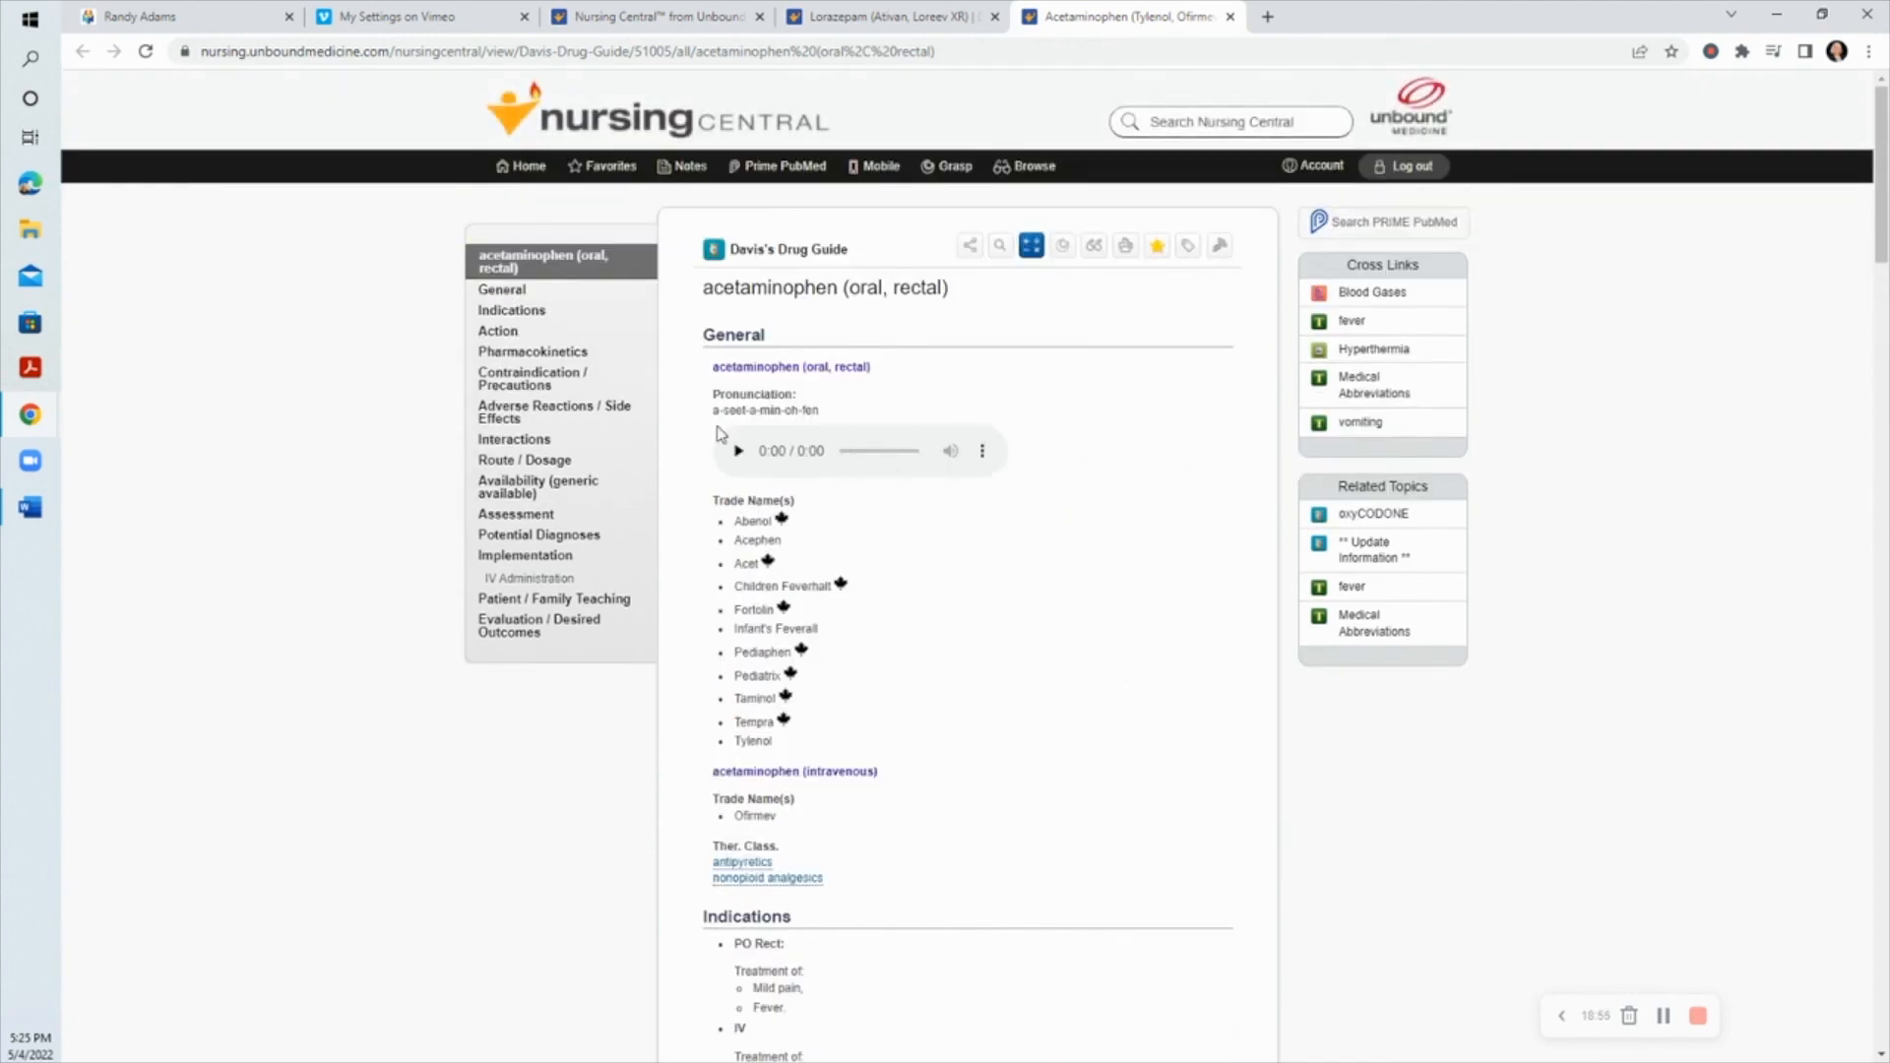
{"action": "left_click", "coordinate": [30, 506]}
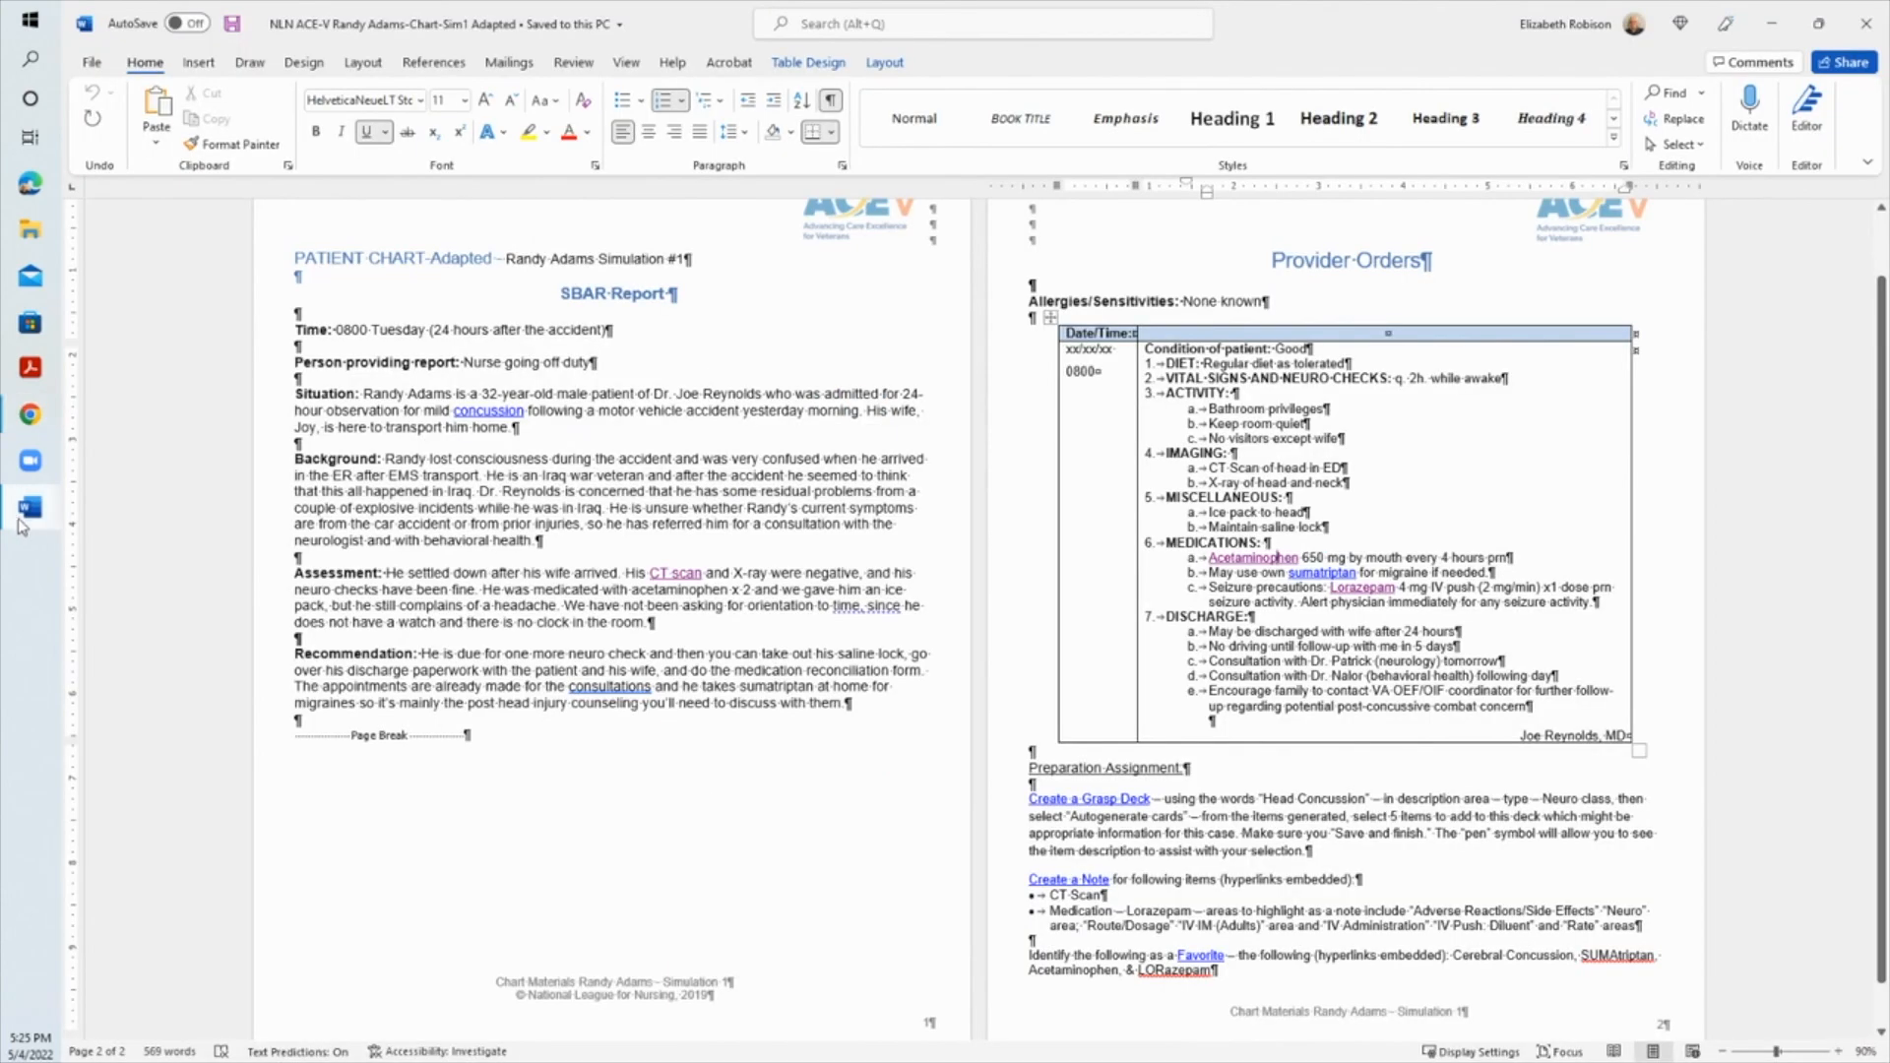